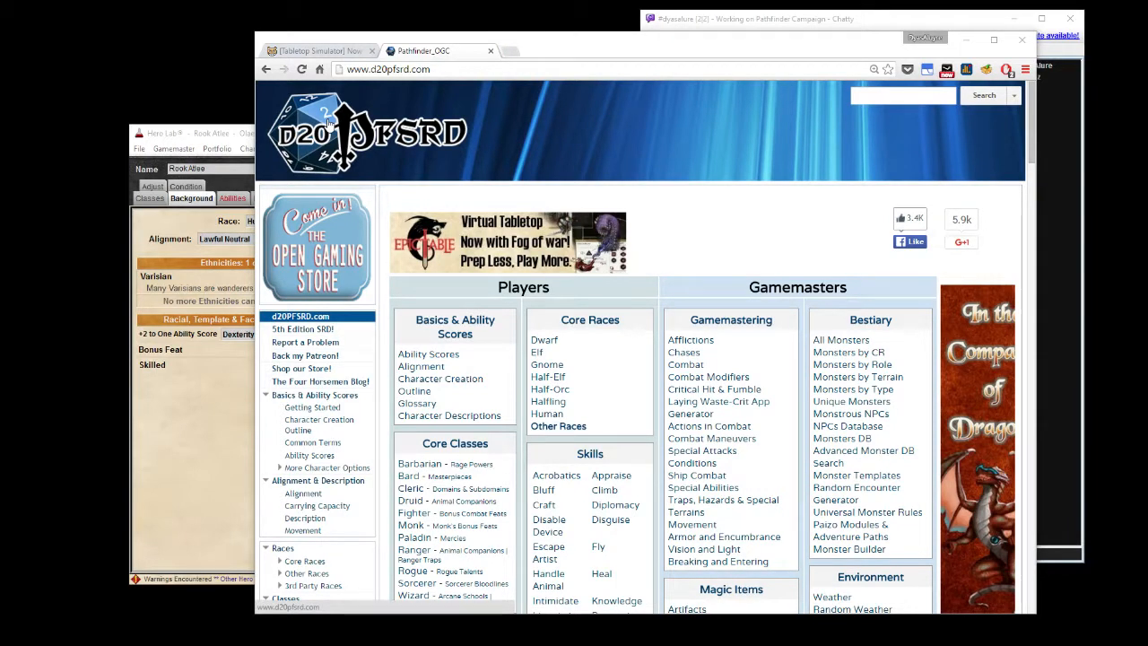
Switch to the Tabletop Simulator thread and scroll through its posts.
left_click(318, 50)
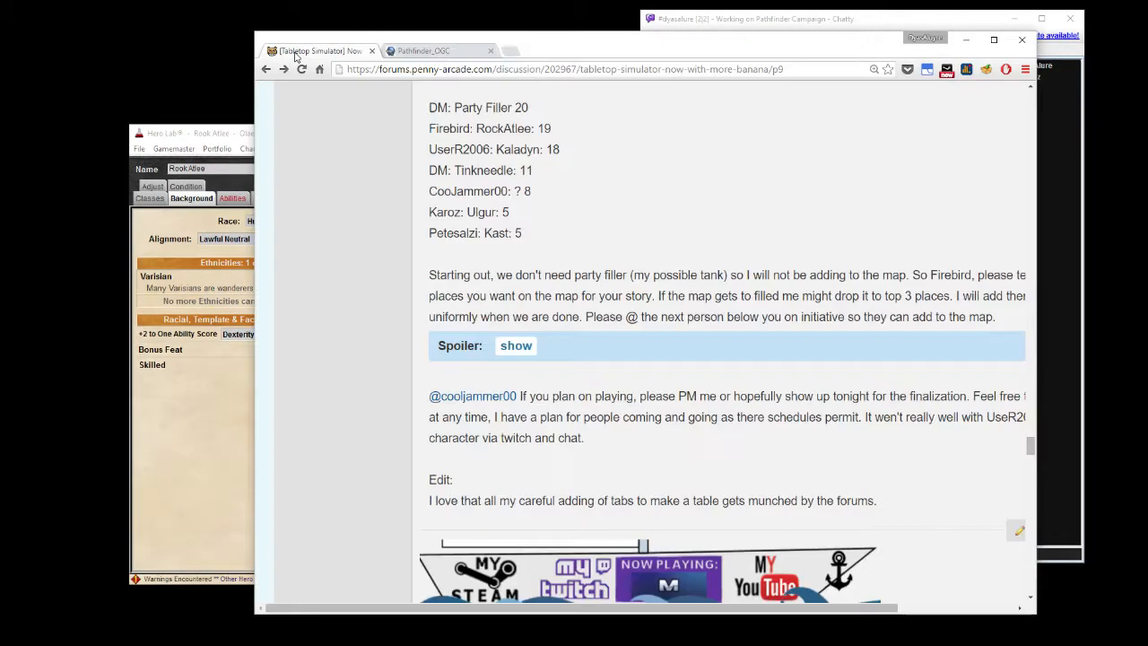
scroll("down", 3)
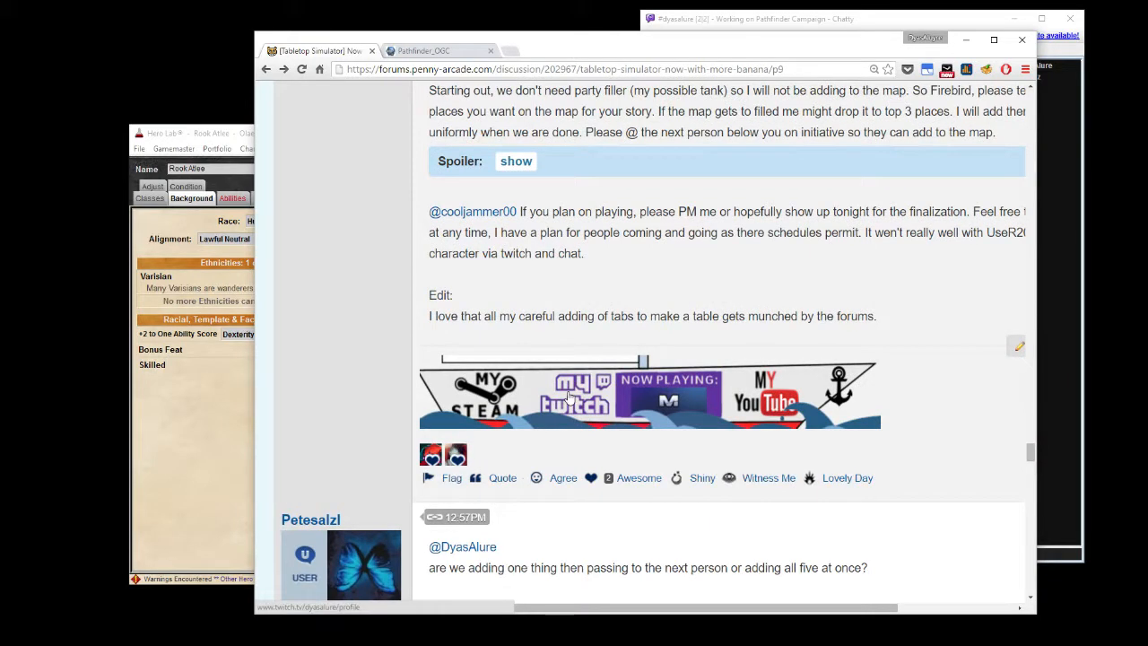
mouse_move(663, 410)
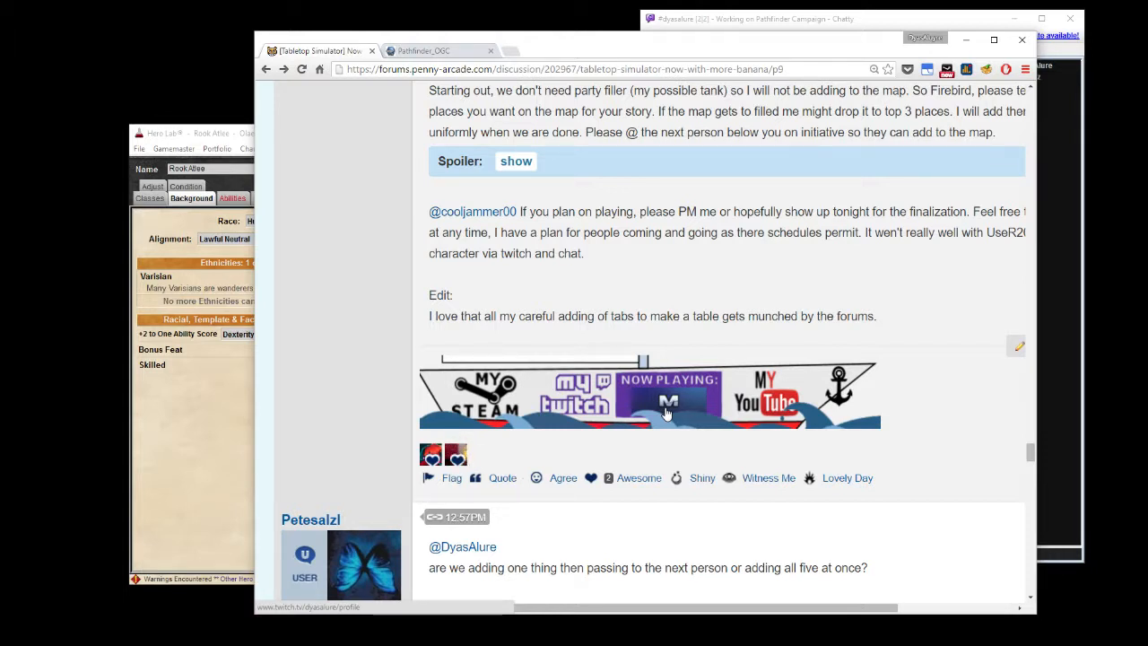
scroll("down", 3)
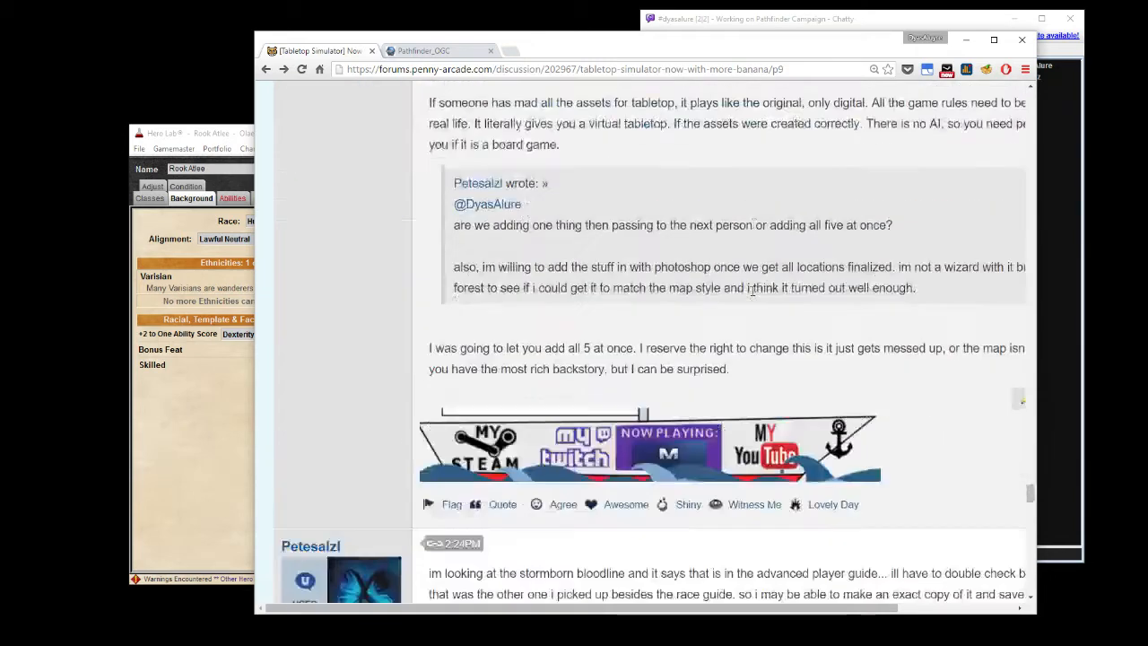
scroll("down", 3)
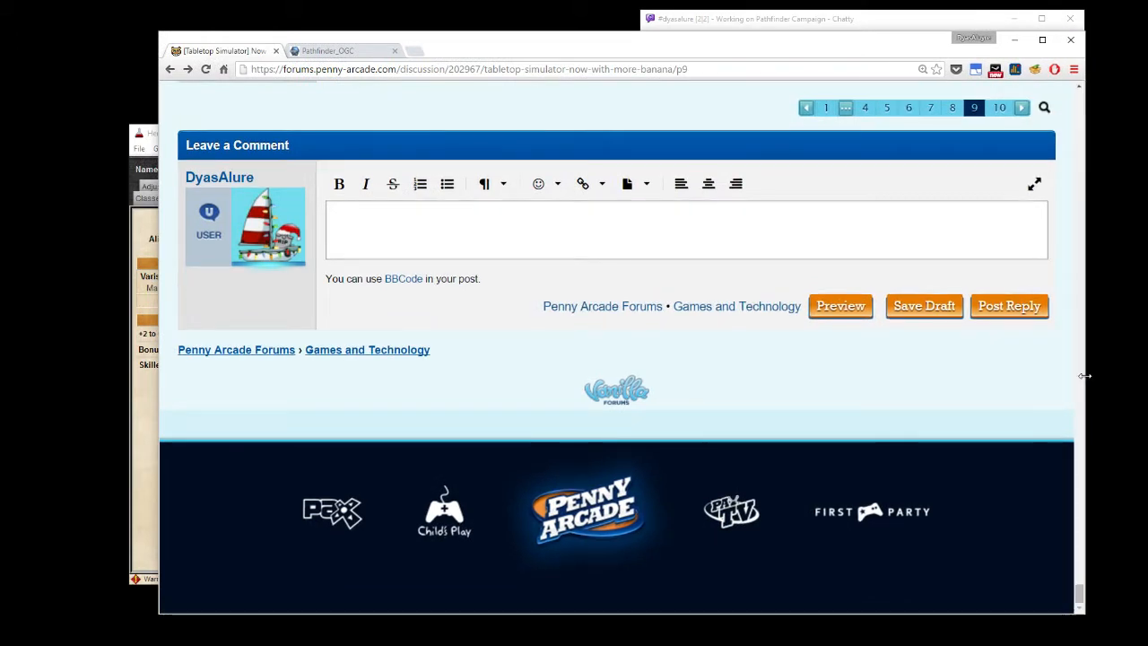
Read the map on page 10, then open the Games and Technology category.
left_click(1022, 107)
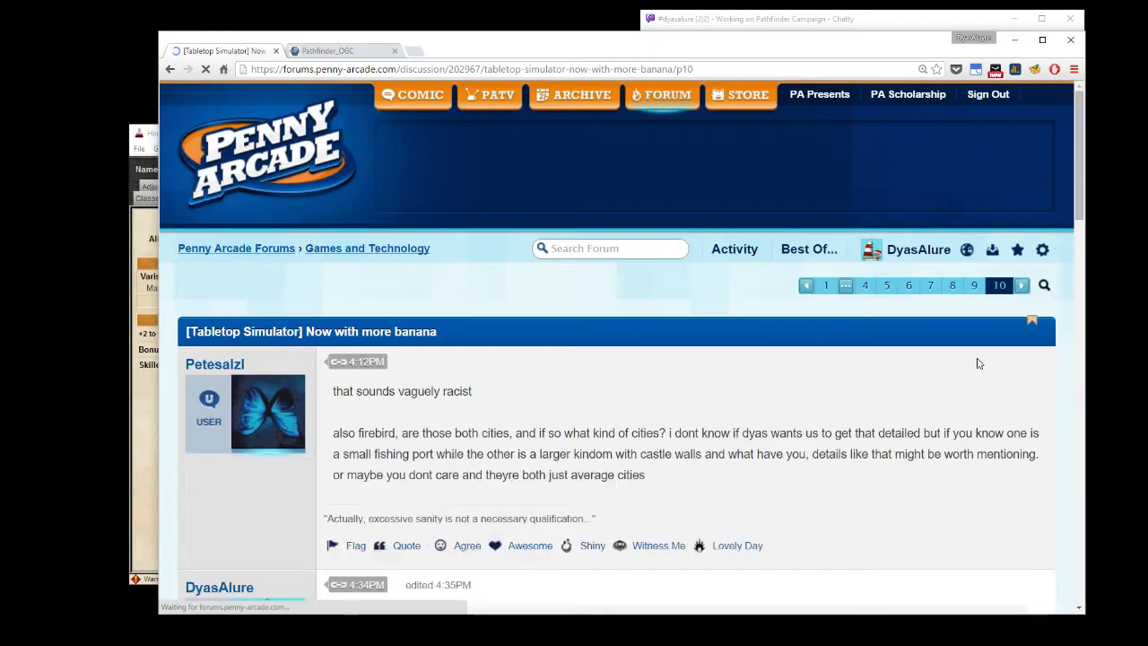
scroll("down", 3)
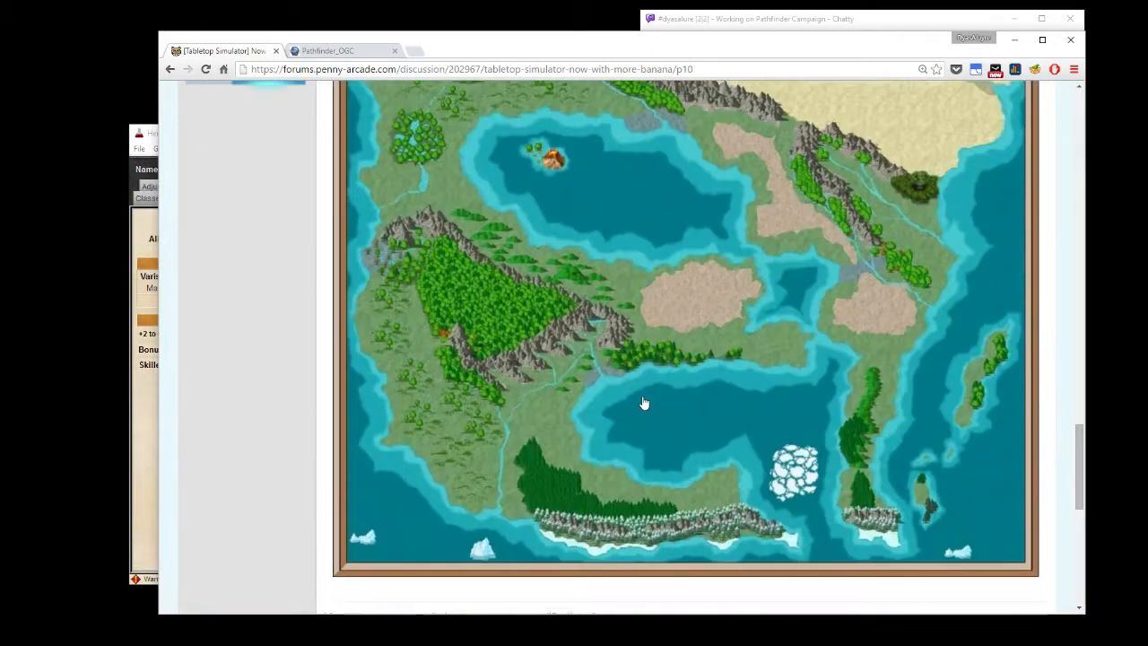
scroll("up", 3)
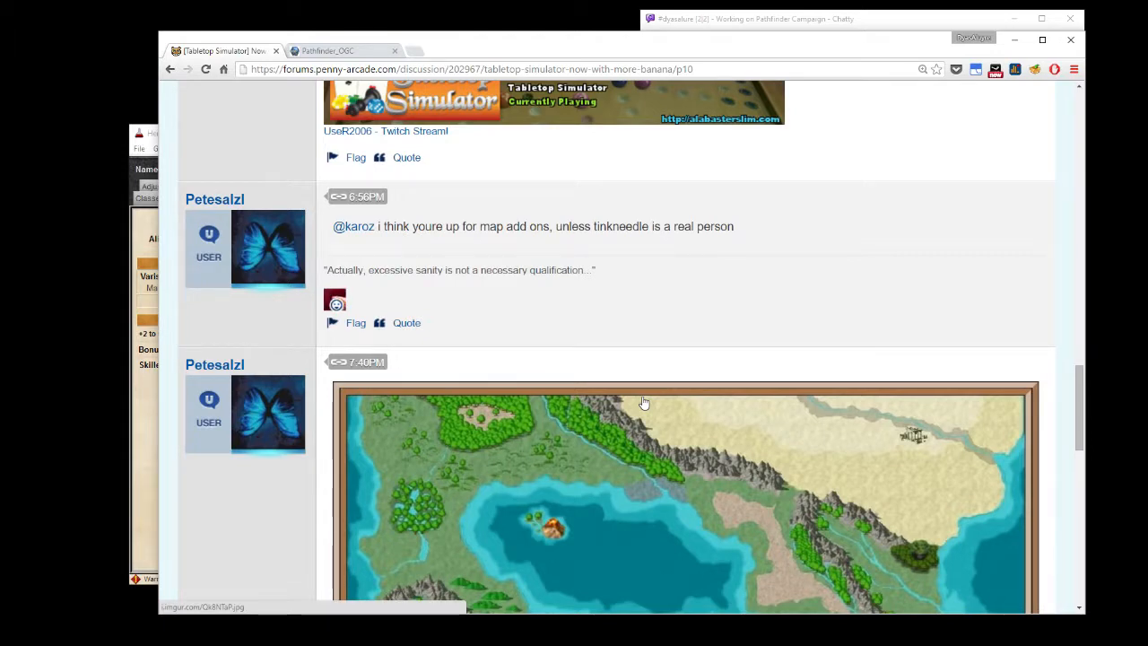
scroll("down", 3)
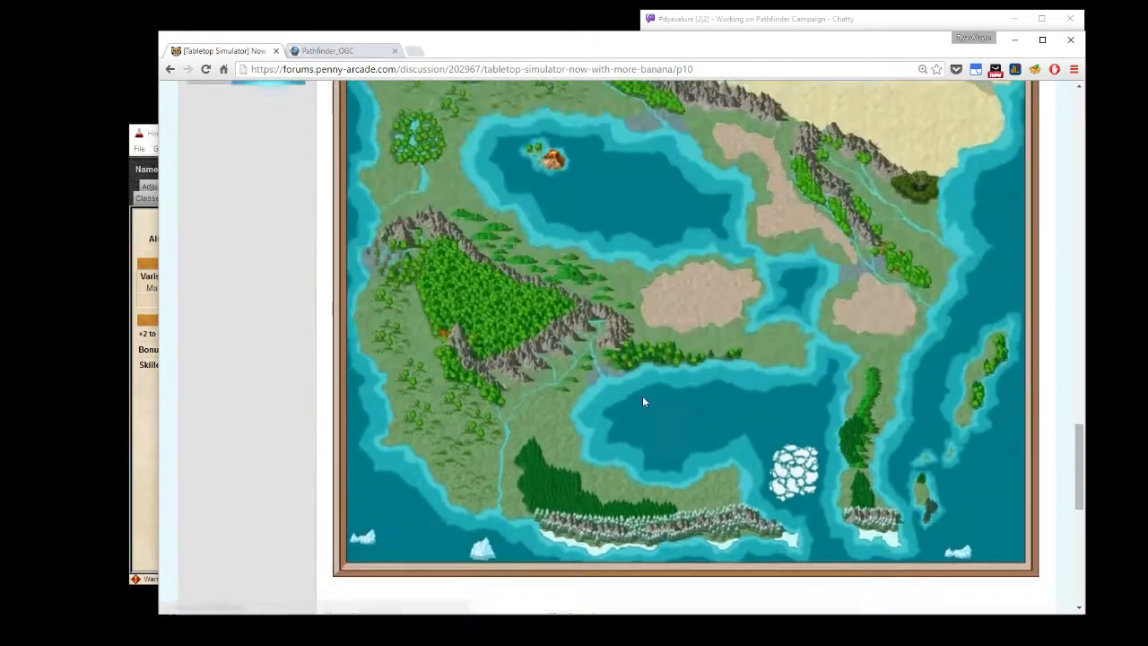
scroll("up", 3)
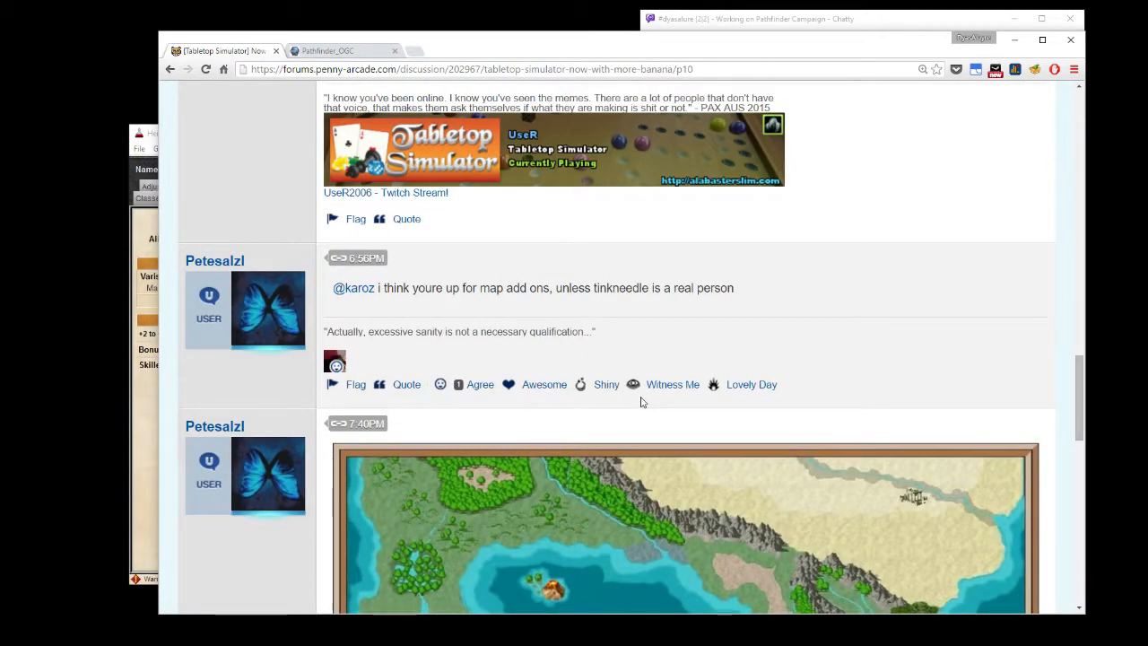
scroll("down", 3)
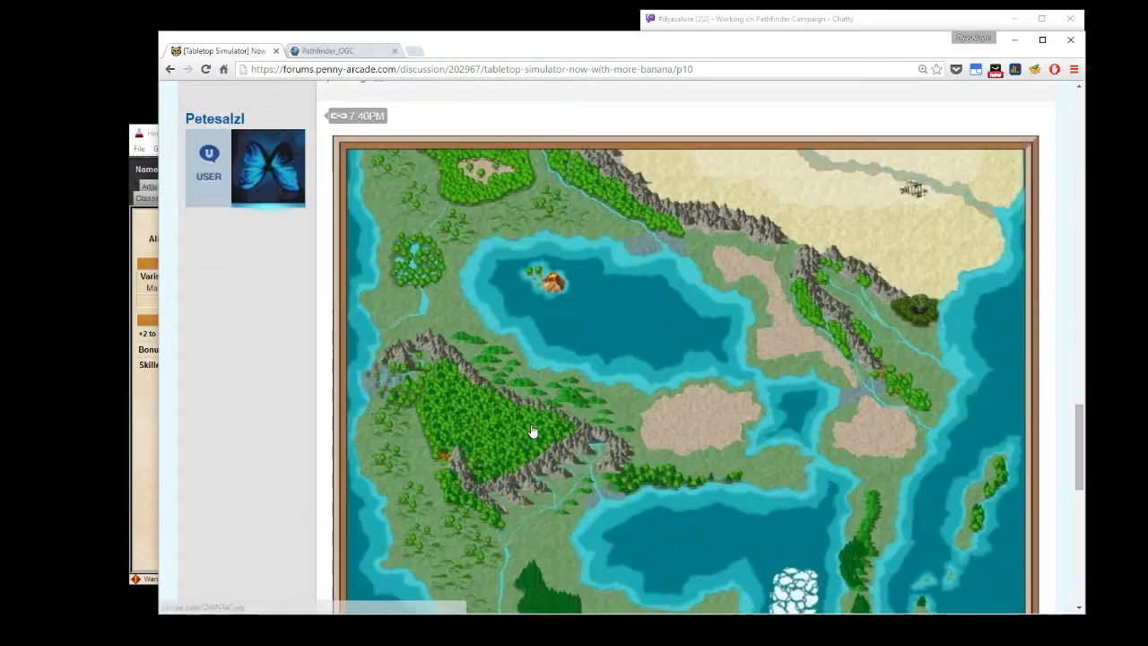
scroll("down", 3)
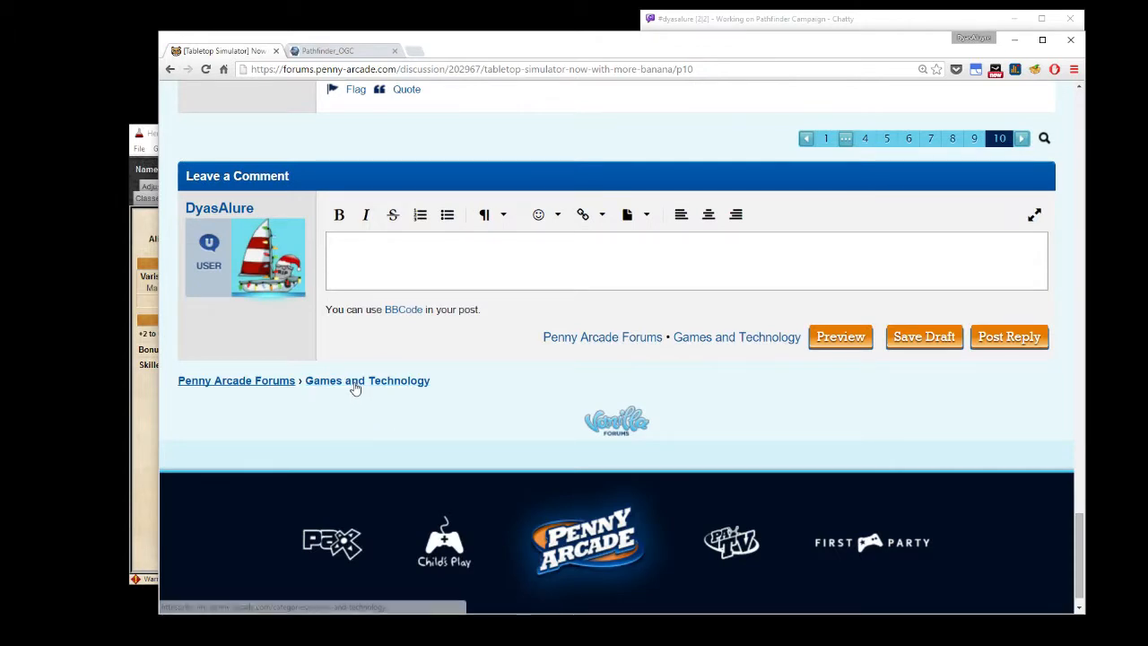
left_click(367, 381)
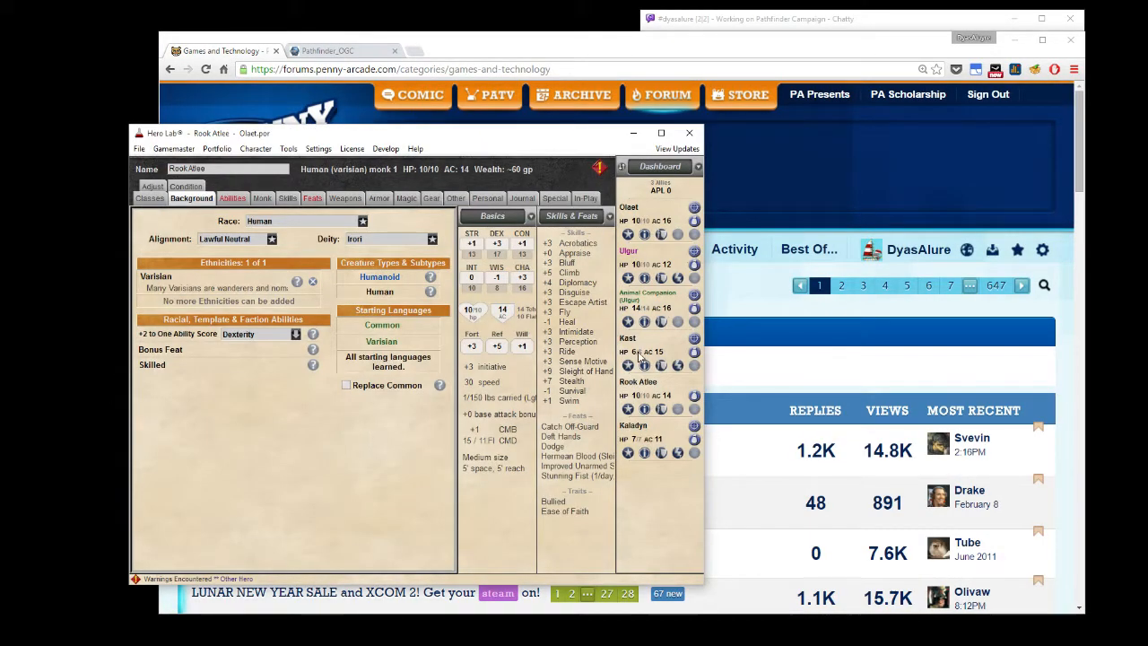
Search languages for 'sy' and add Sylvan as Ulgur's last starting language.
left_click(629, 251)
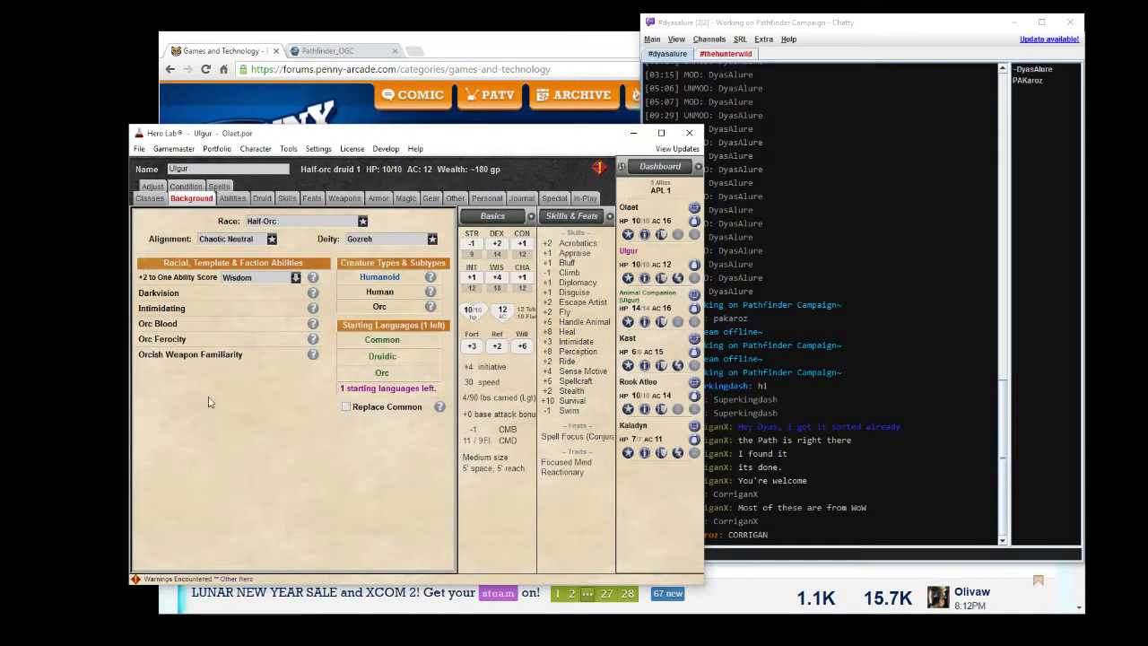
left_click(150, 197)
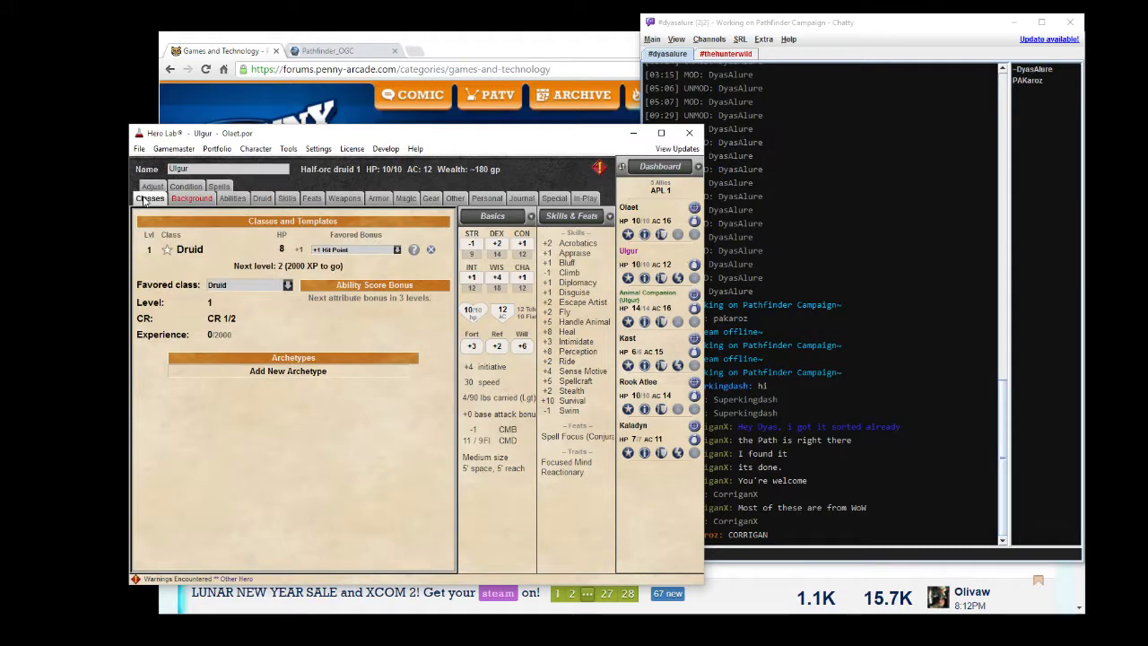
left_click(191, 198)
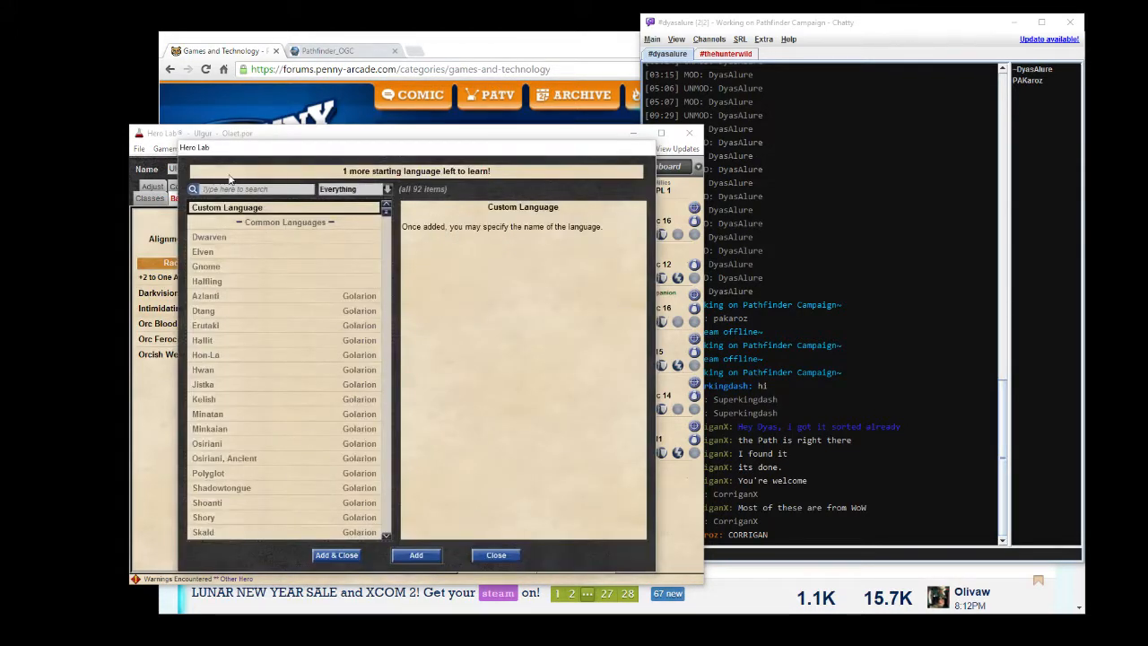
type("sy")
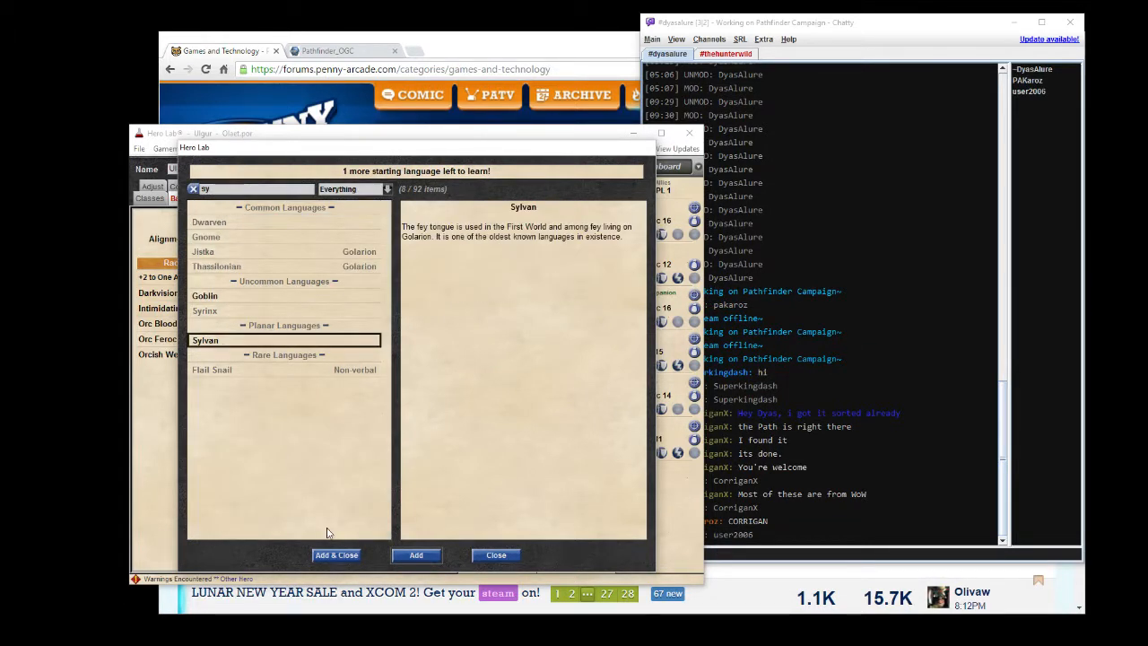
left_click(336, 554)
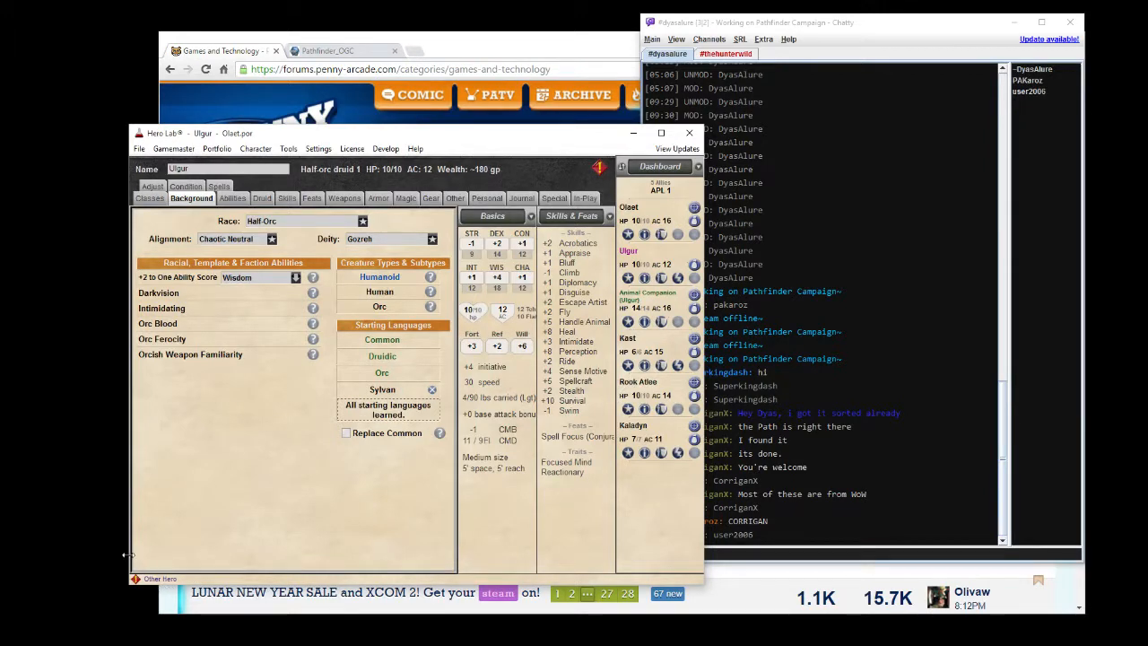
Keep the extra hit point as Ulgur's favored class bonus.
left_click(150, 197)
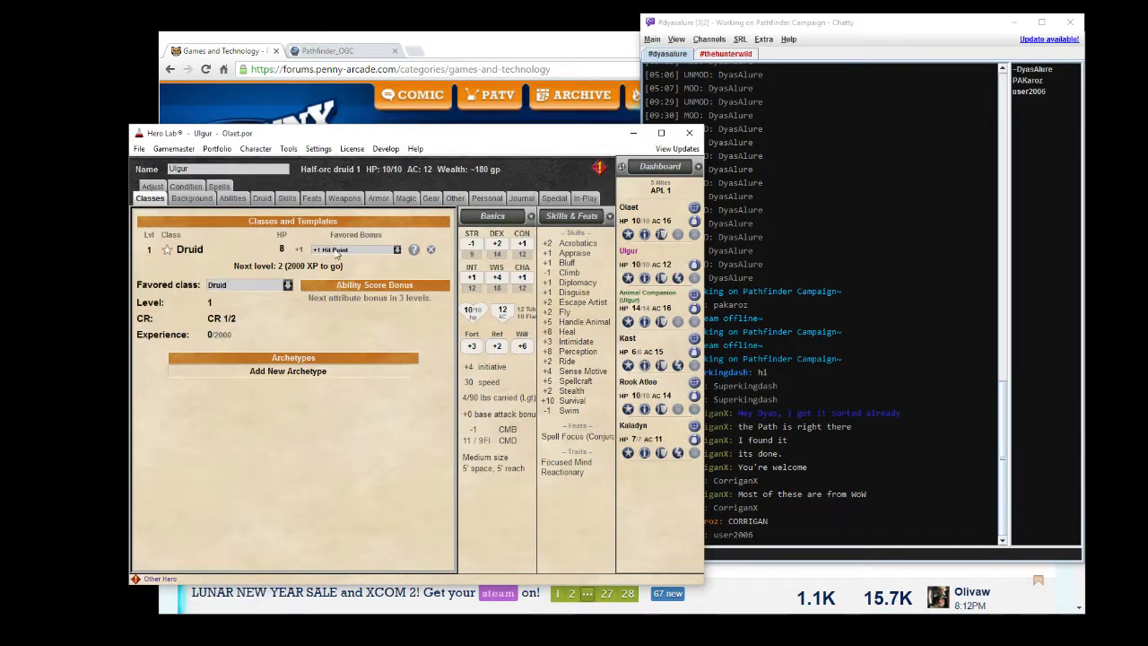
left_click(395, 250)
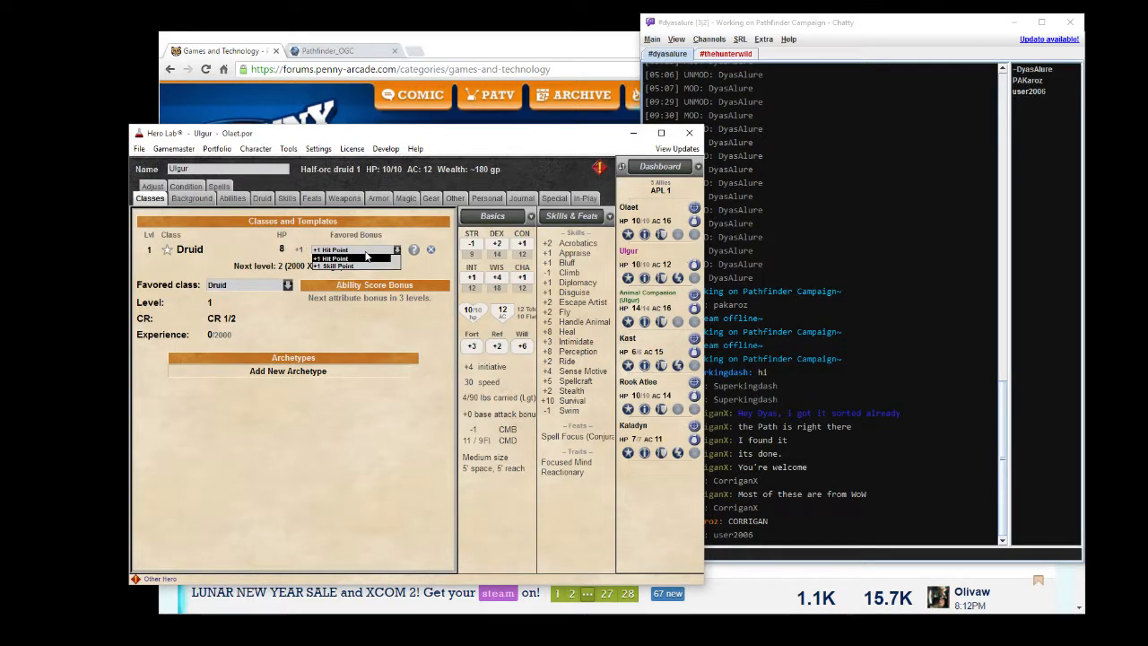
left_click(332, 249)
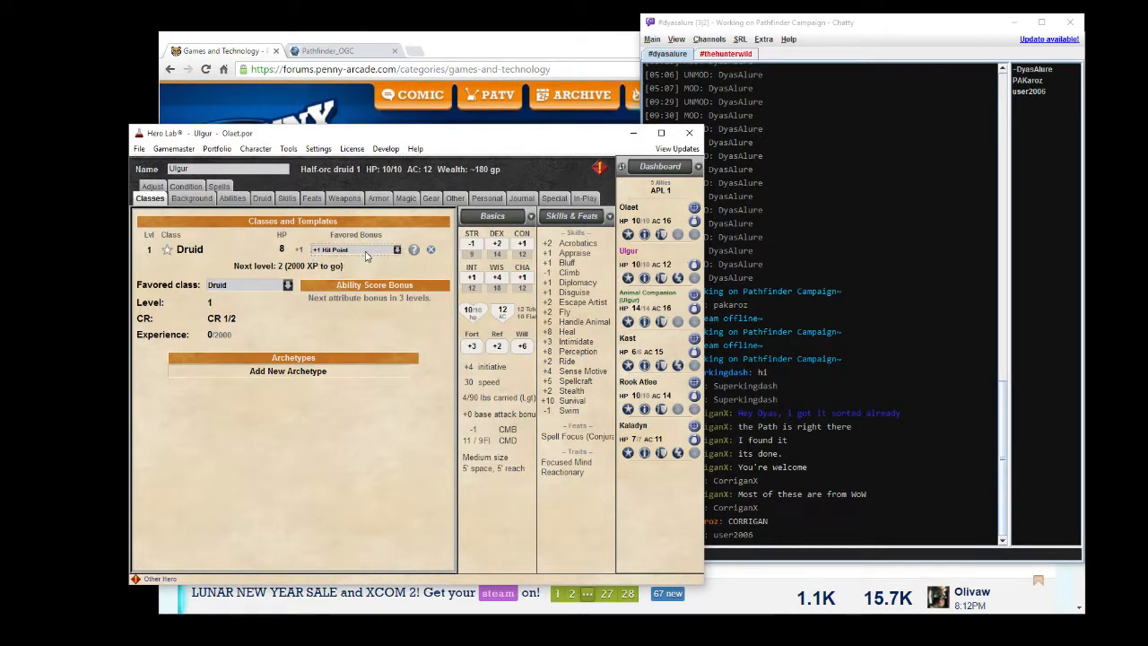
mouse_move(326, 350)
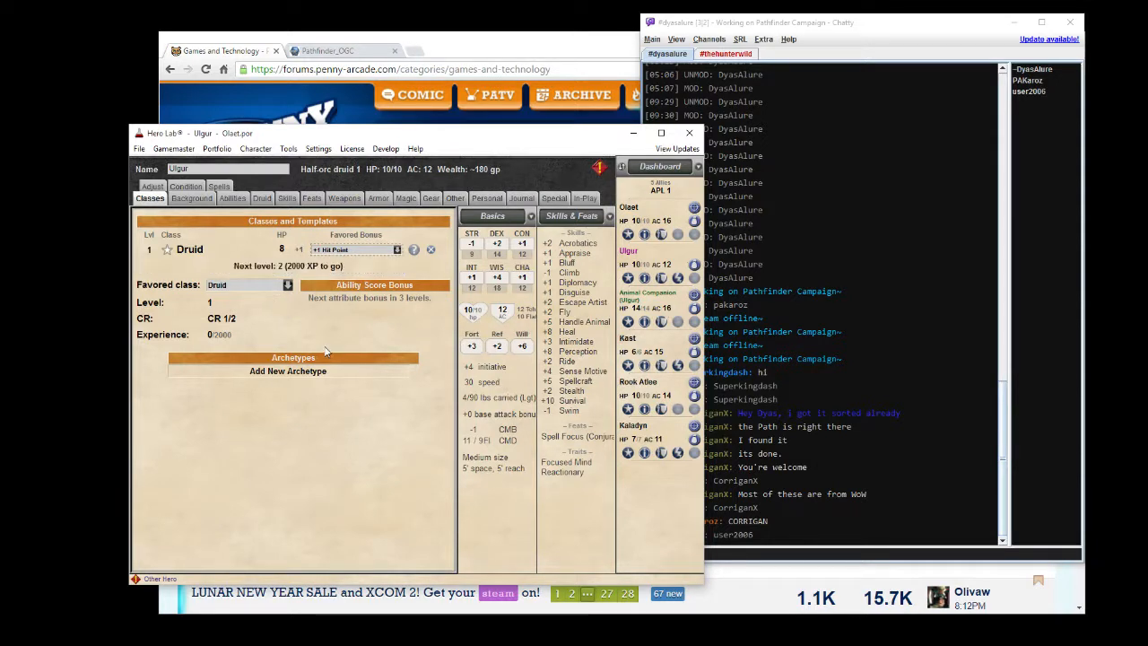
mouse_move(290, 323)
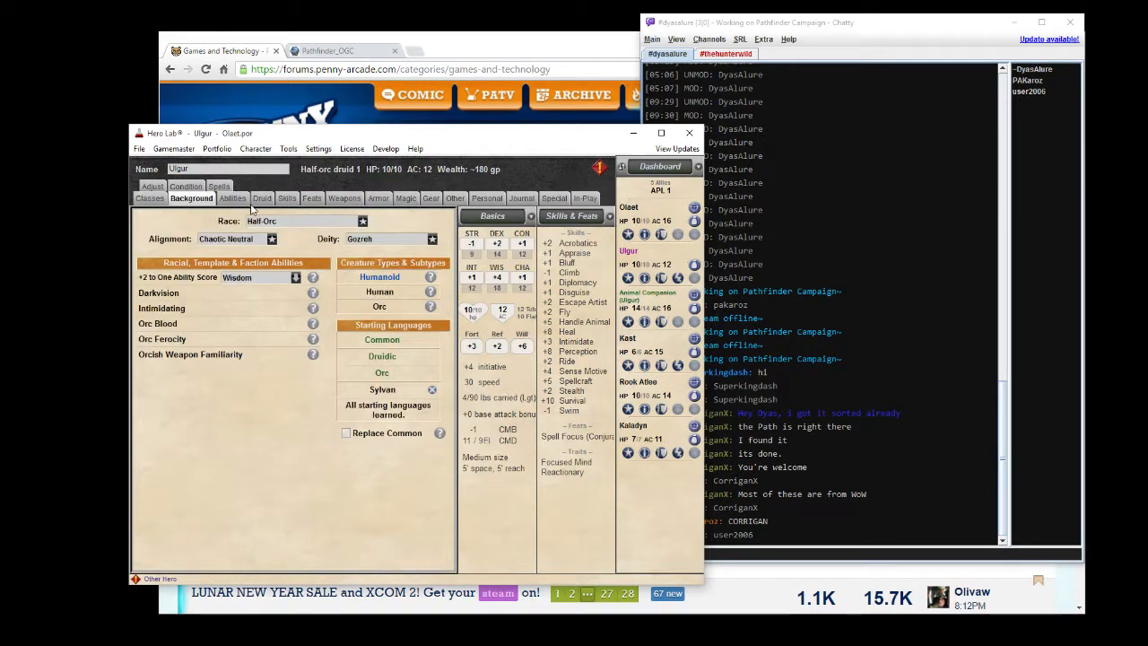
mouse_move(222, 199)
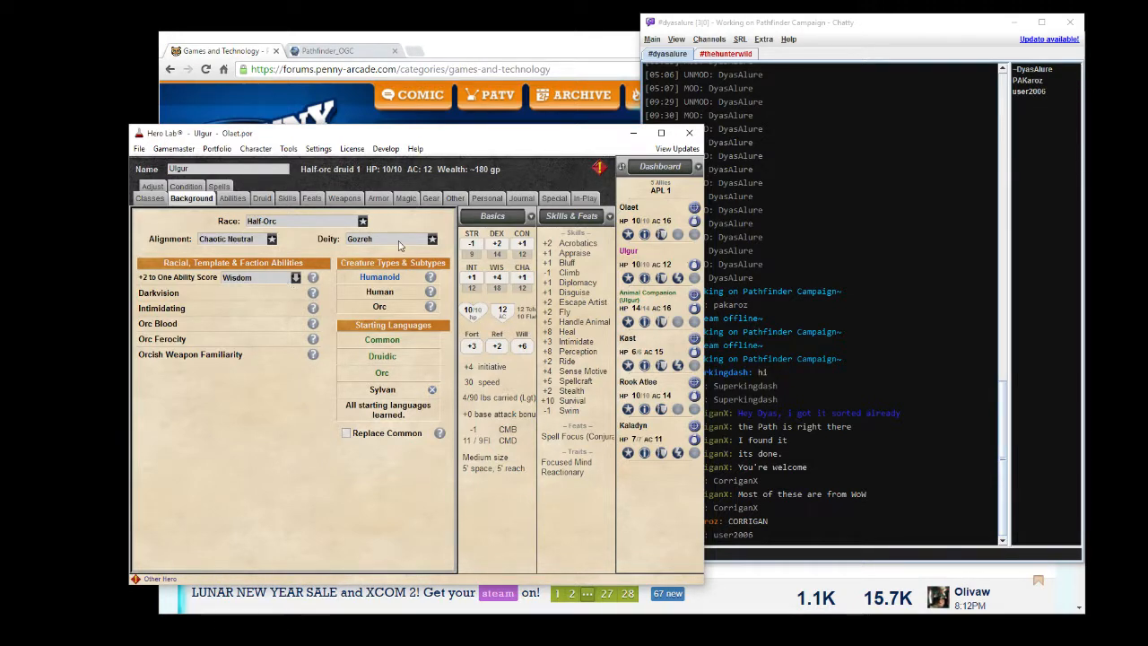
Review Ulgur's ability scores, background, and druid spells with bear companion.
left_click(232, 198)
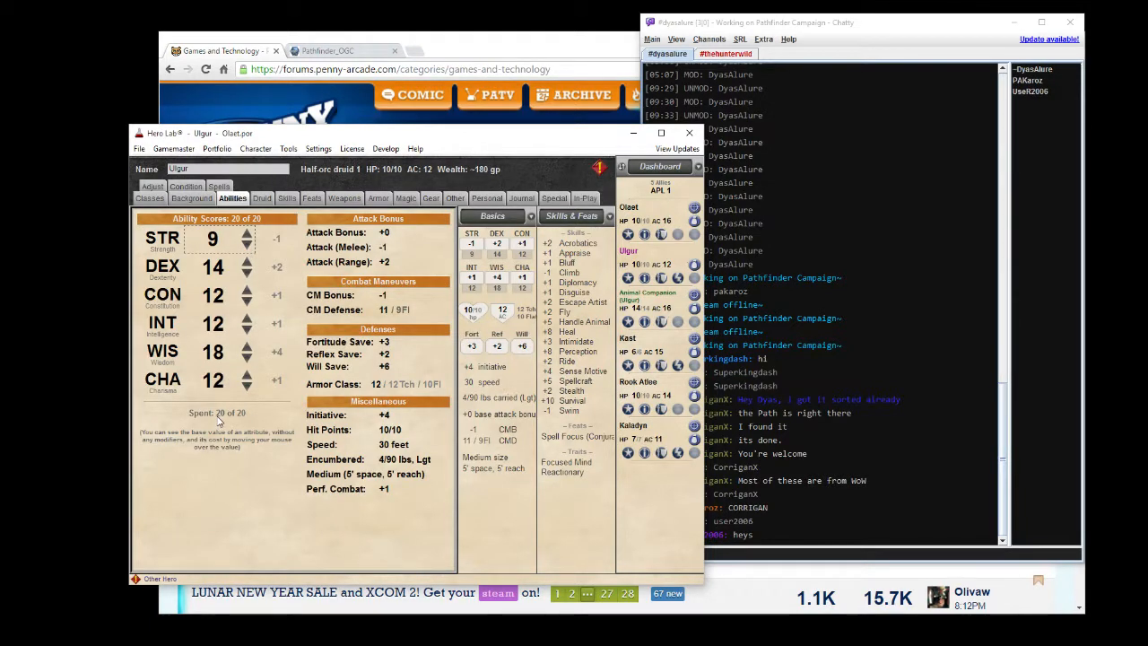
mouse_move(280, 222)
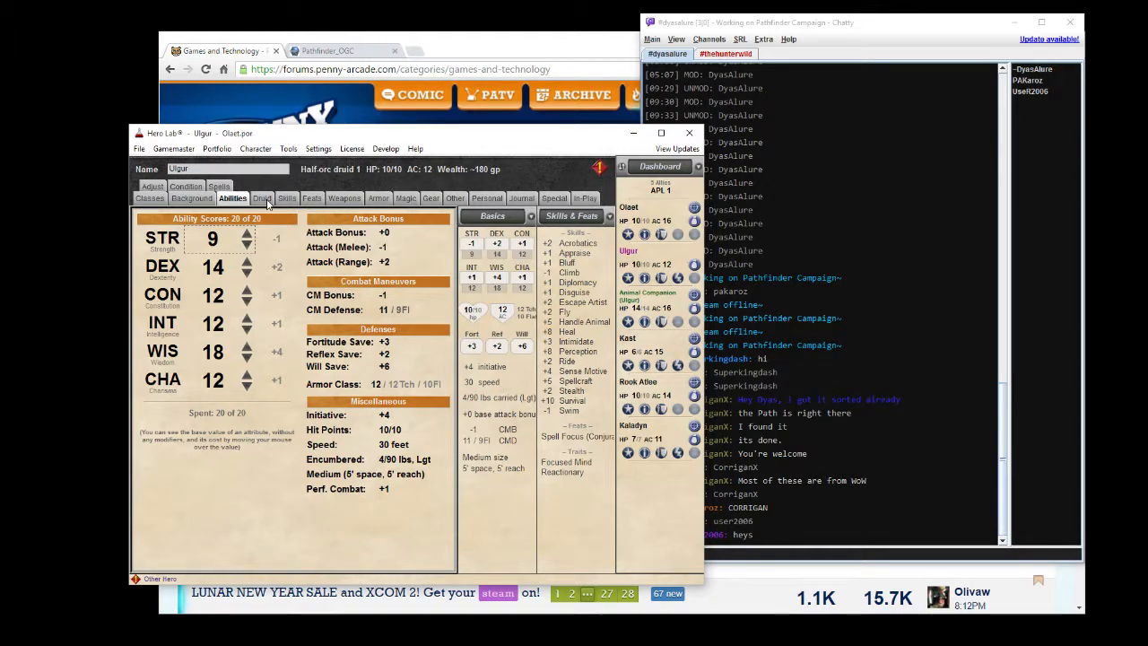
left_click(262, 198)
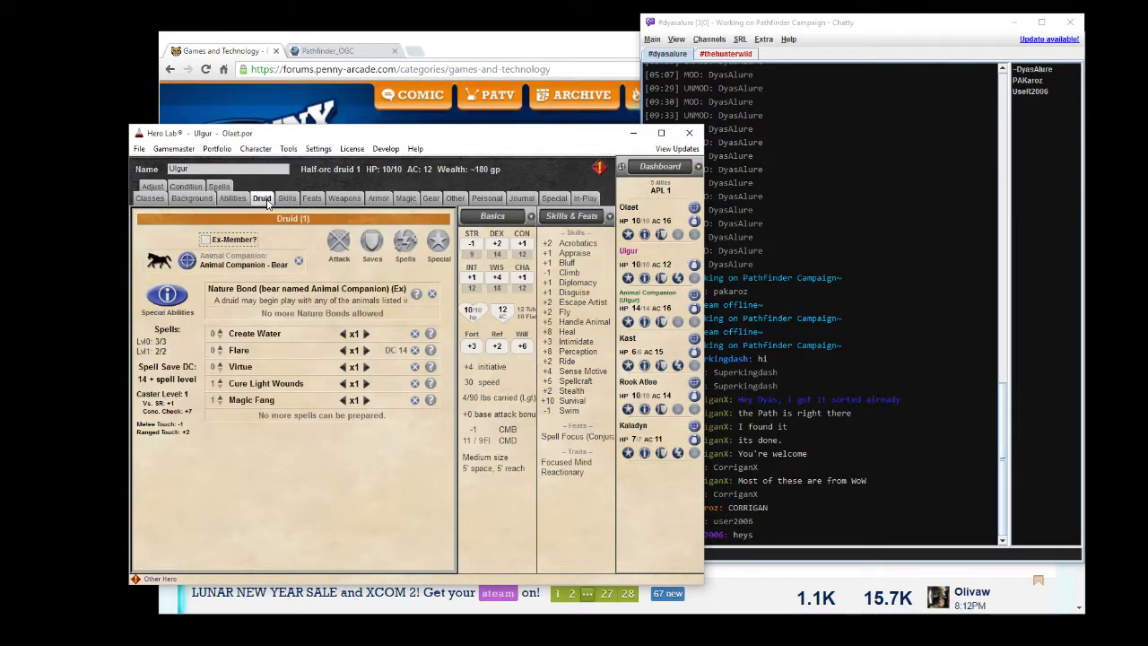
left_click(191, 198)
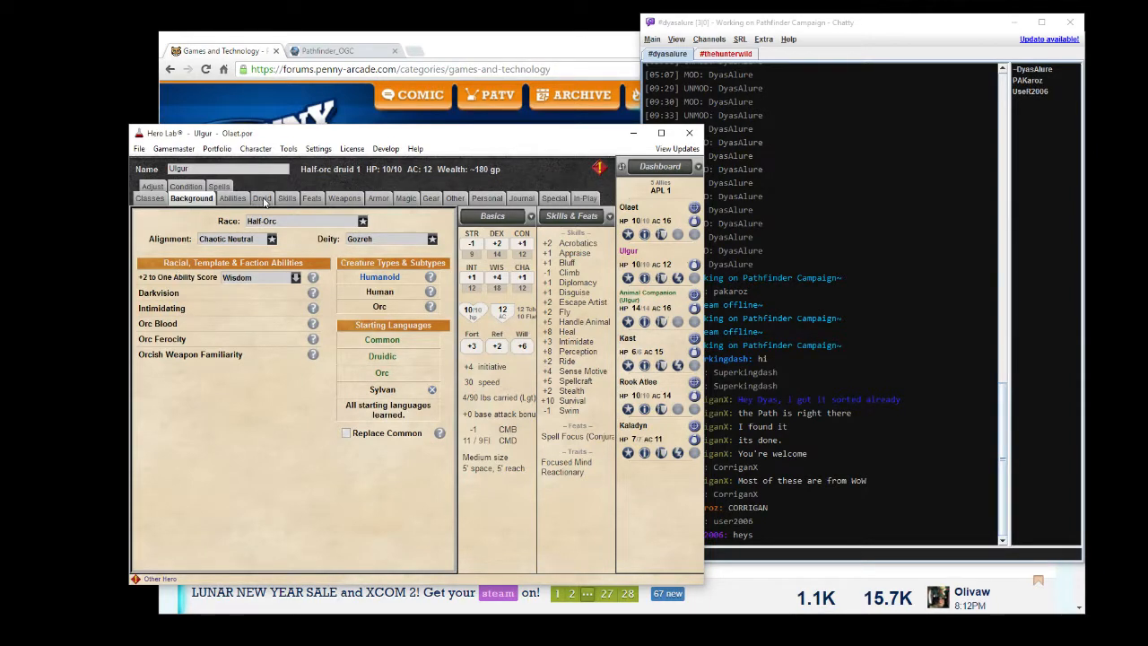
left_click(261, 198)
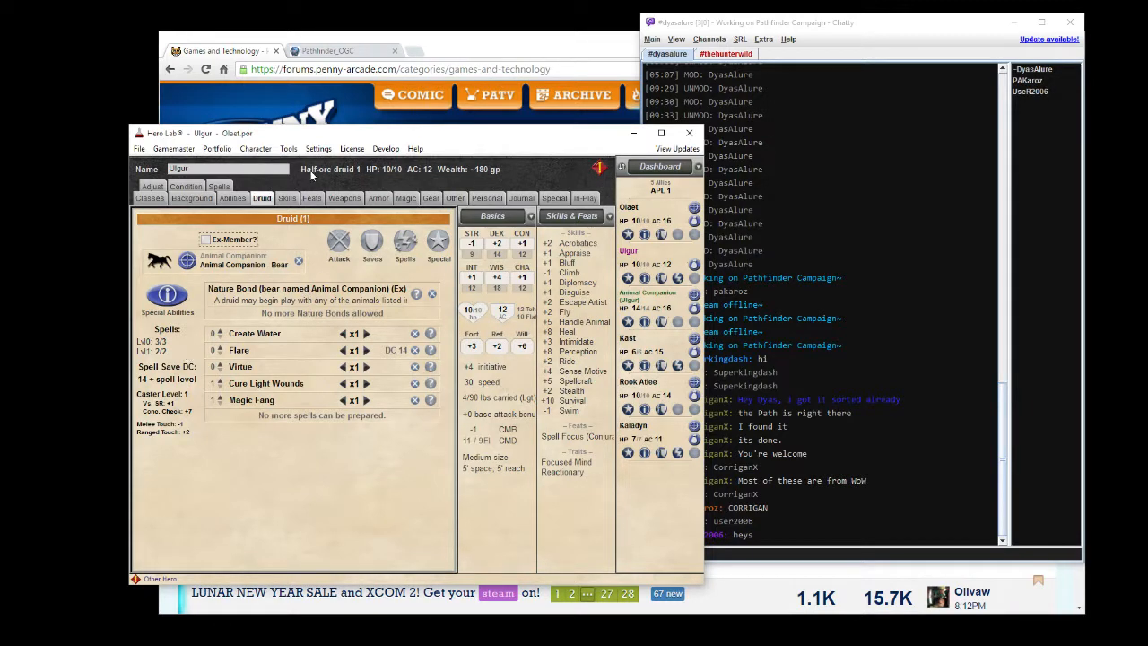
Review Ulgur's skill ranks, druid details, and feats including Spell Focus (Conjuration).
left_click(286, 198)
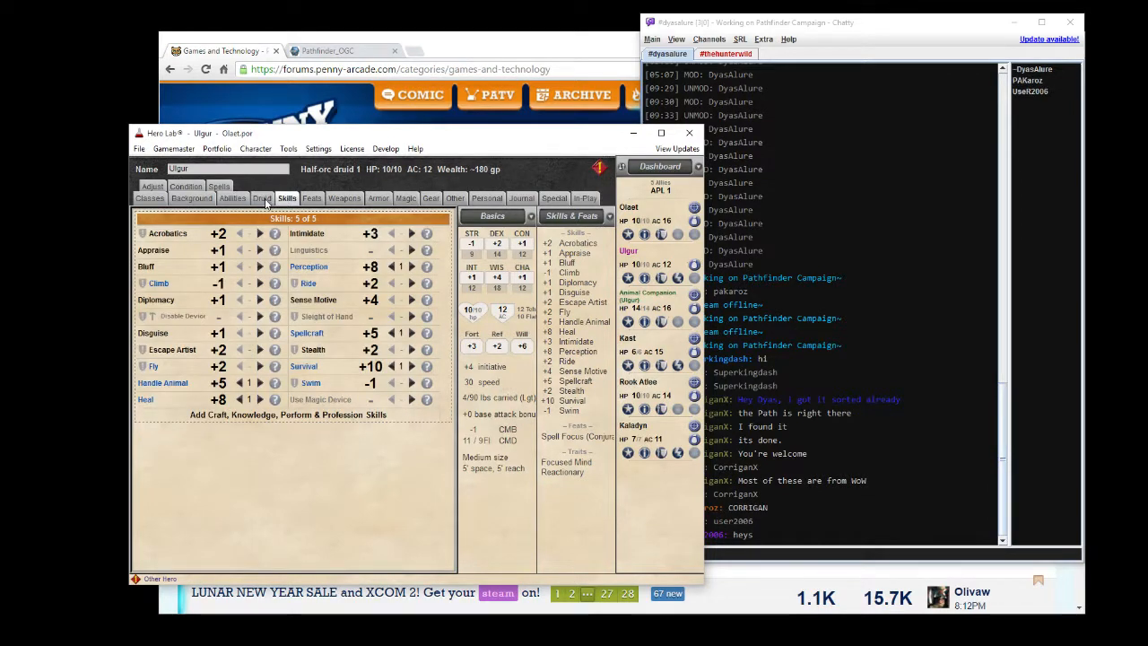
left_click(261, 198)
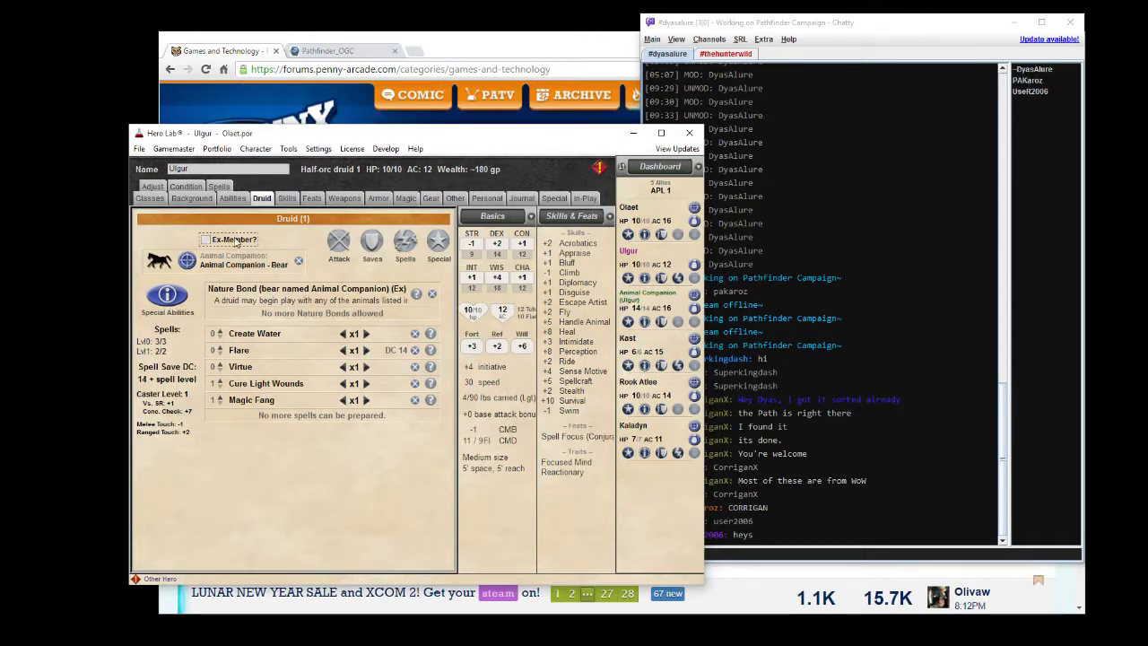
mouse_move(207, 240)
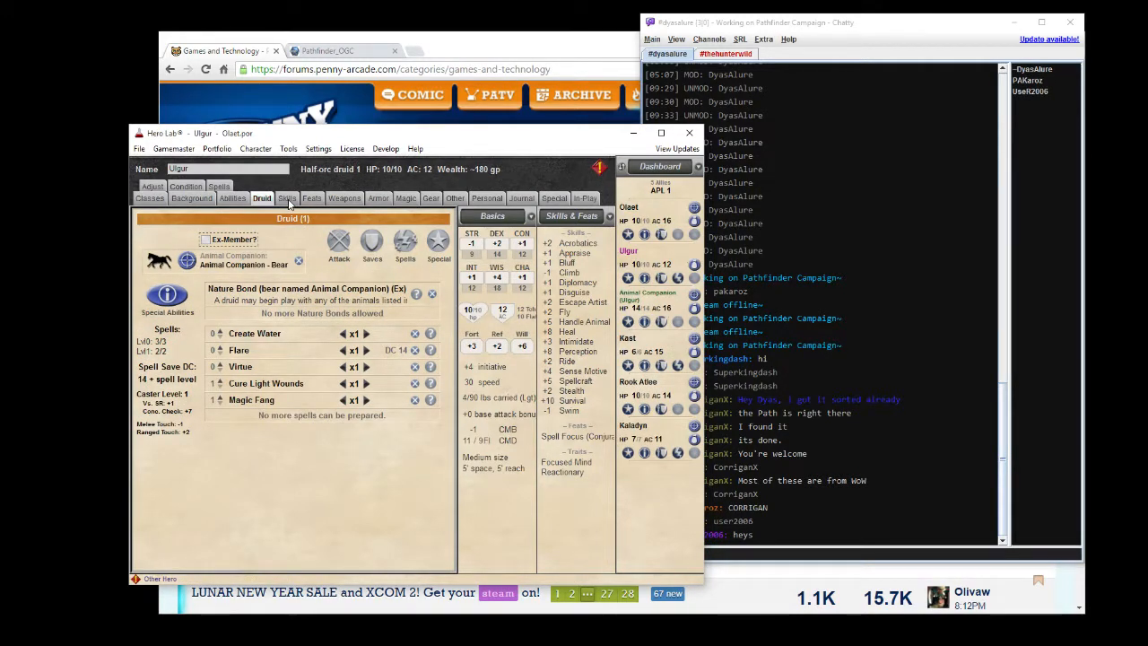
left_click(287, 199)
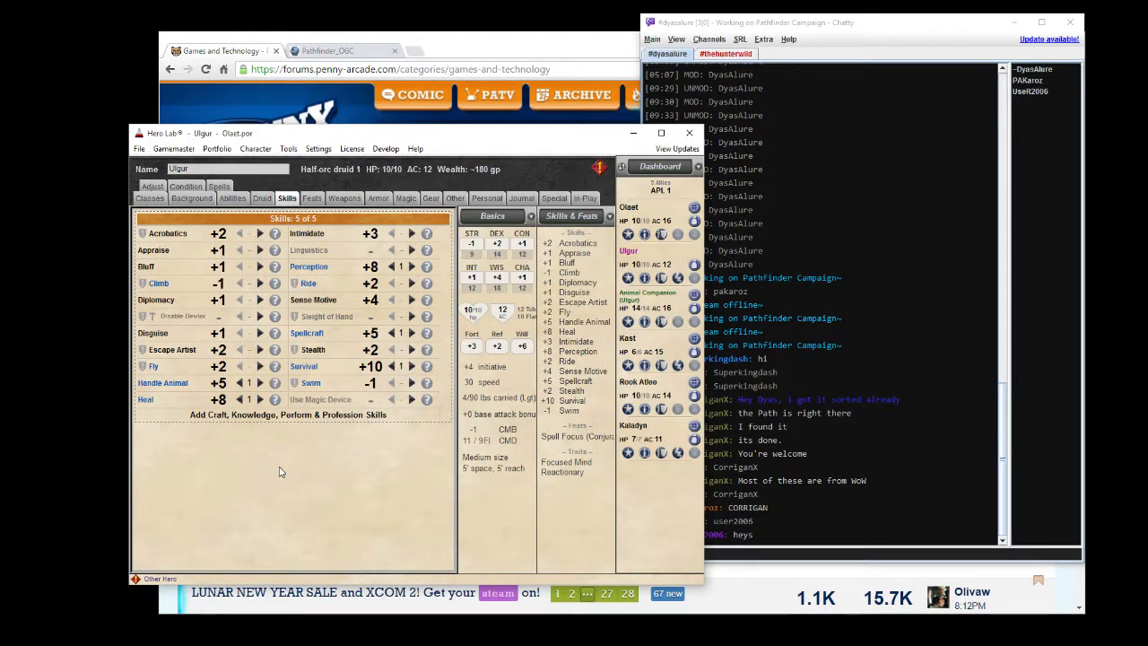
left_click(311, 198)
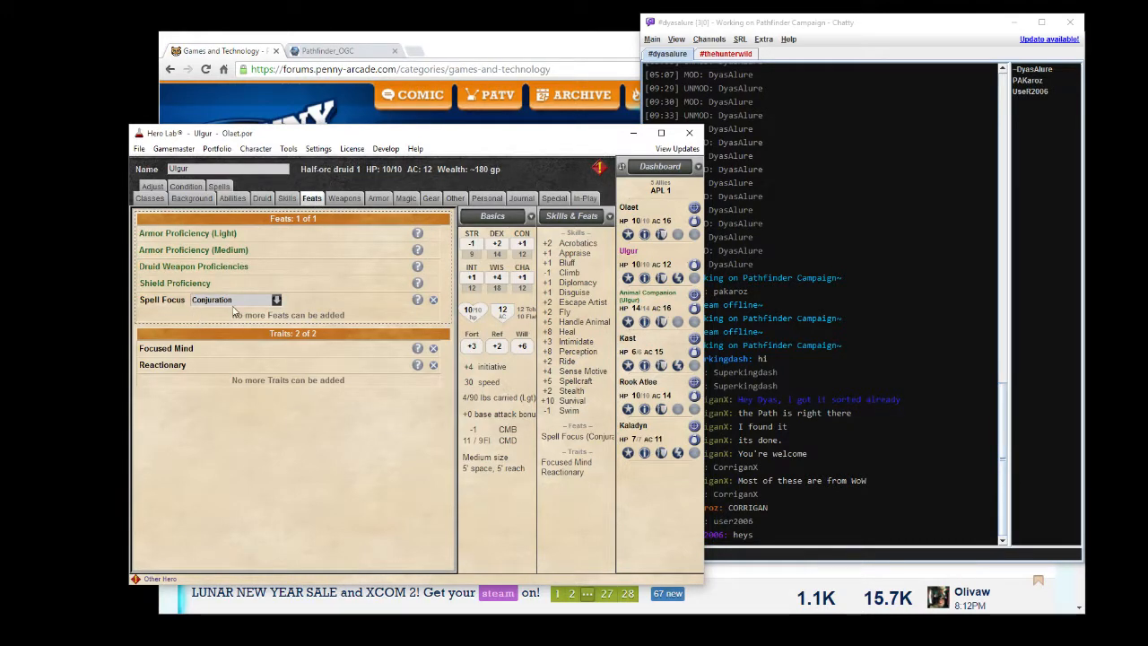
mouse_move(251, 310)
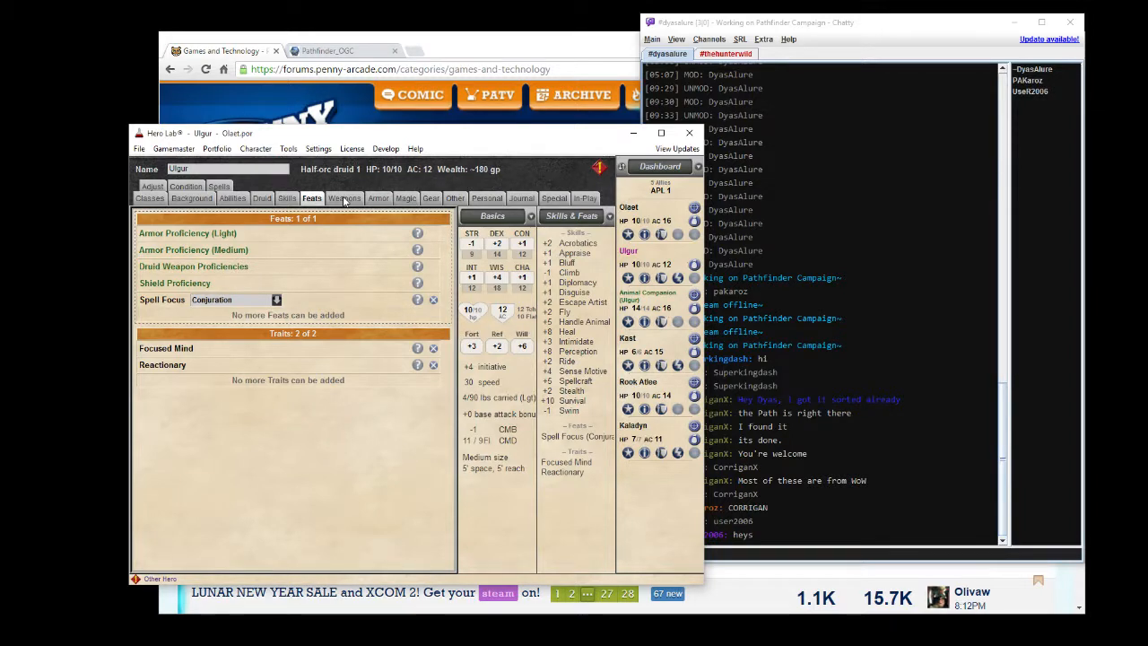
left_click(345, 198)
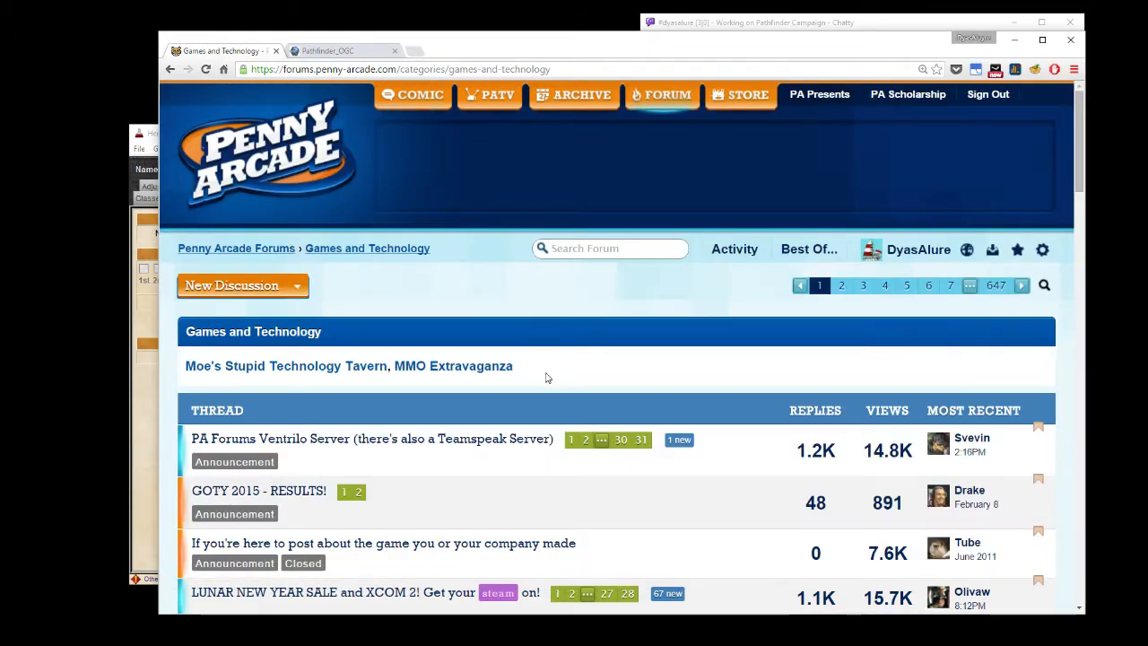
Open the Tabletop Simulator thread and go to its ninth page.
scroll("down", 3)
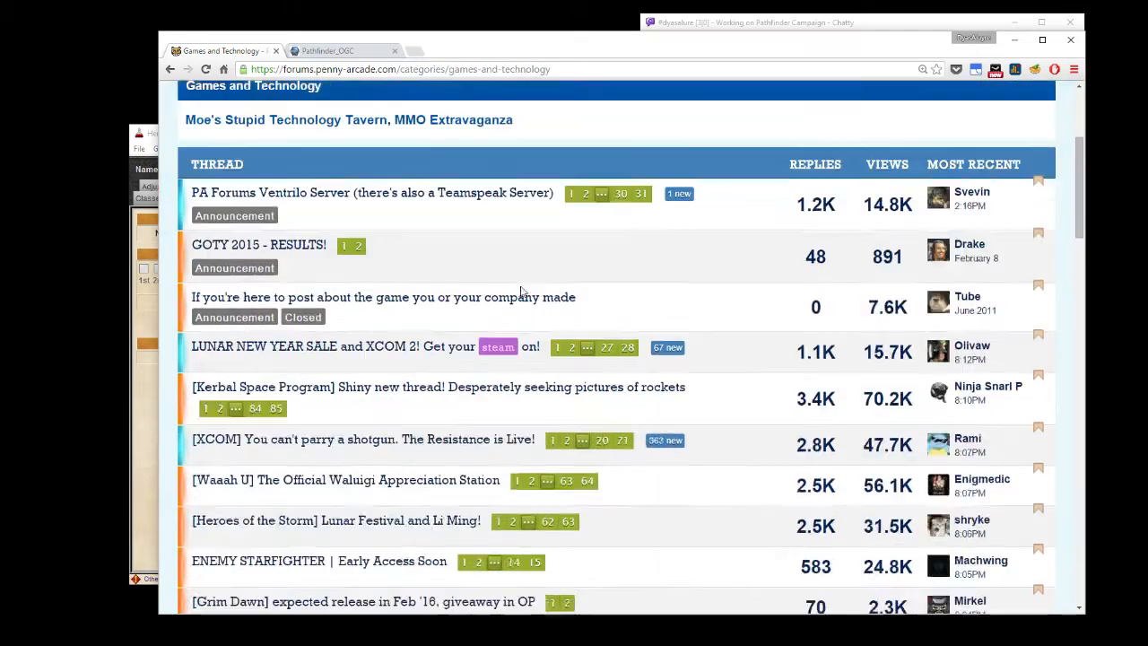
scroll("down", 3)
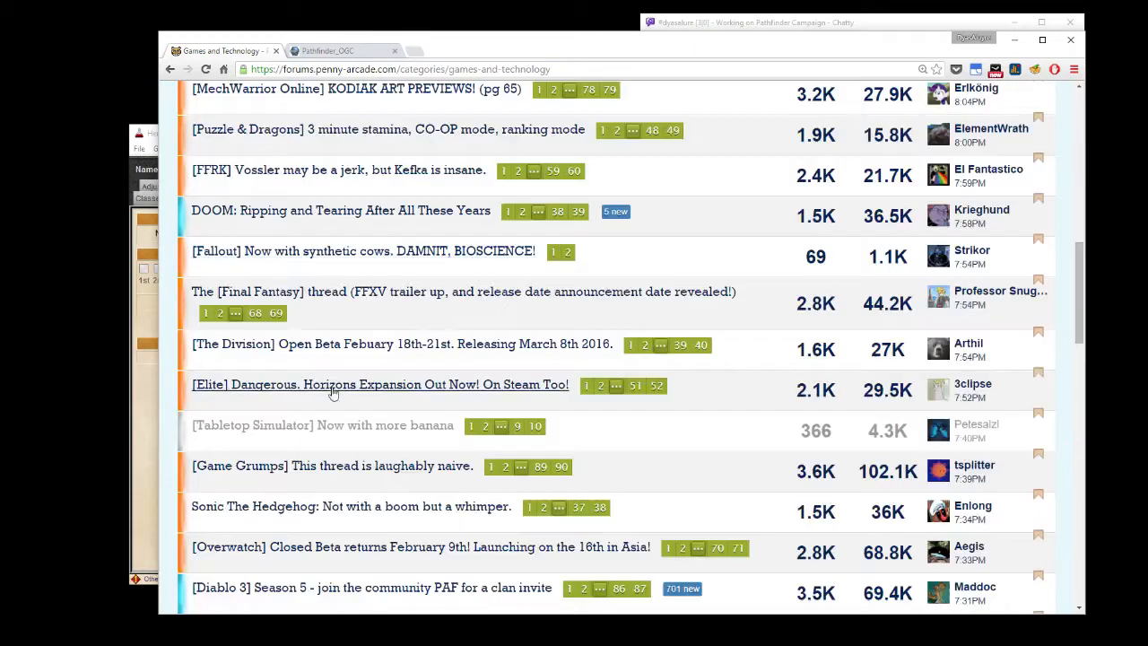
left_click(321, 425)
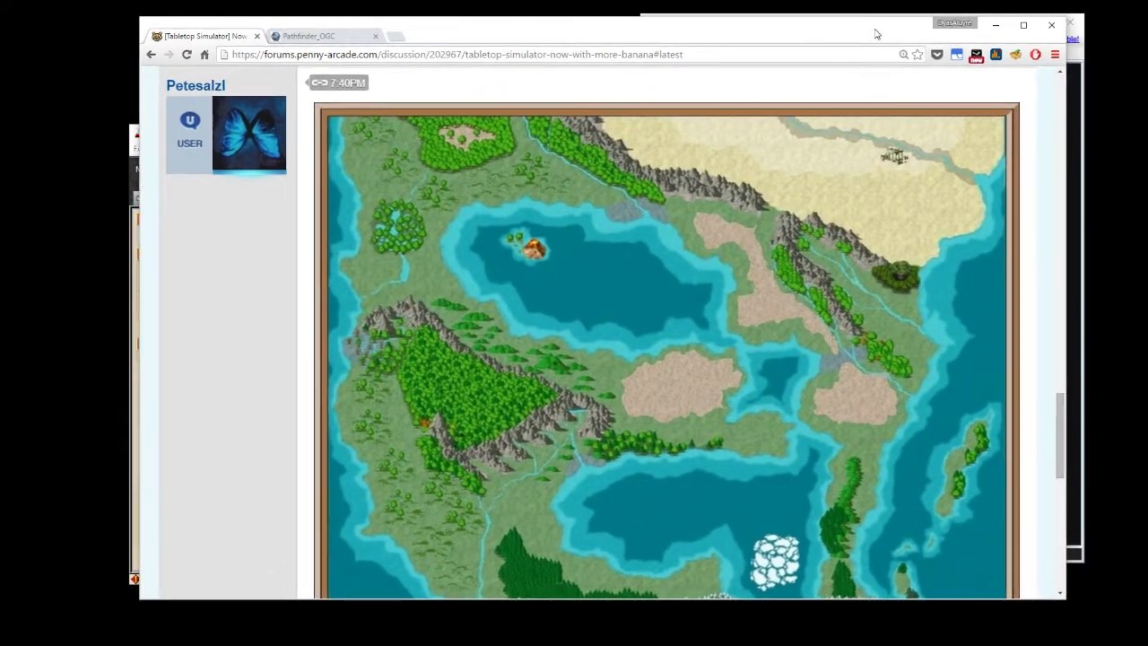
scroll("up", 3)
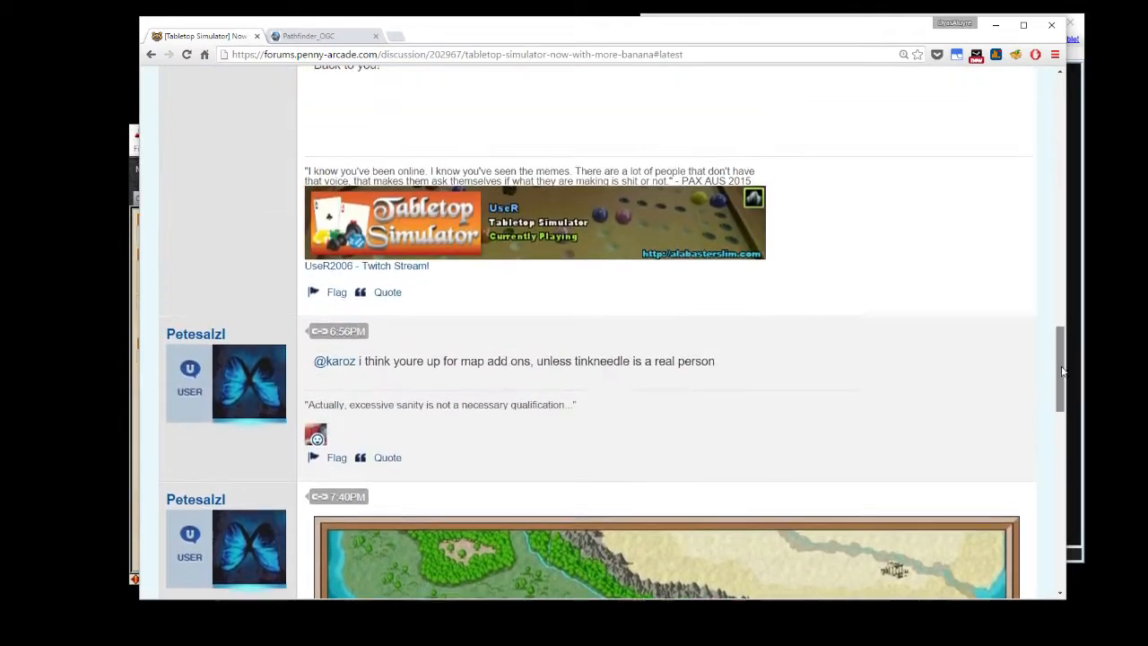
scroll("down", 3)
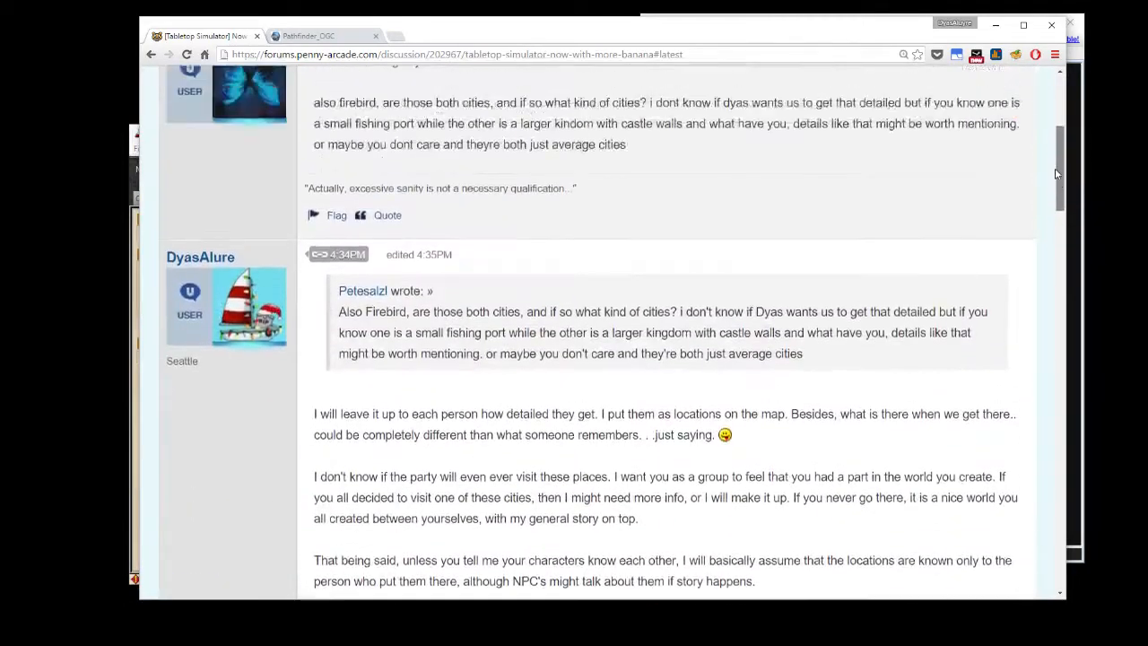
scroll("up", 3)
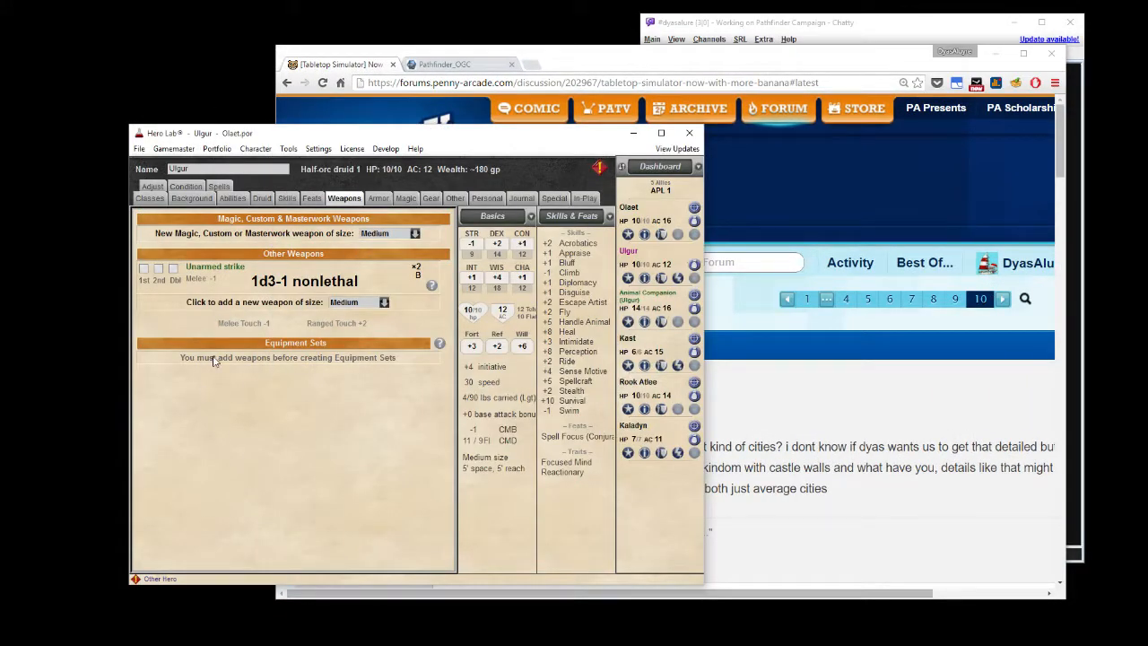
mouse_move(216, 334)
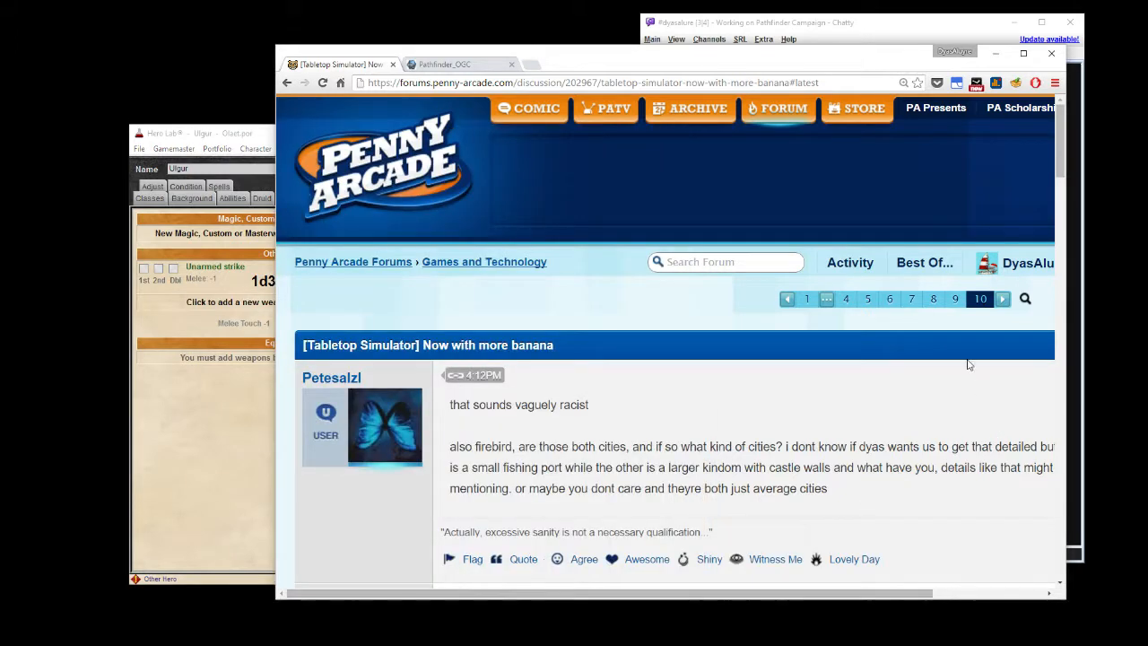
left_click(955, 299)
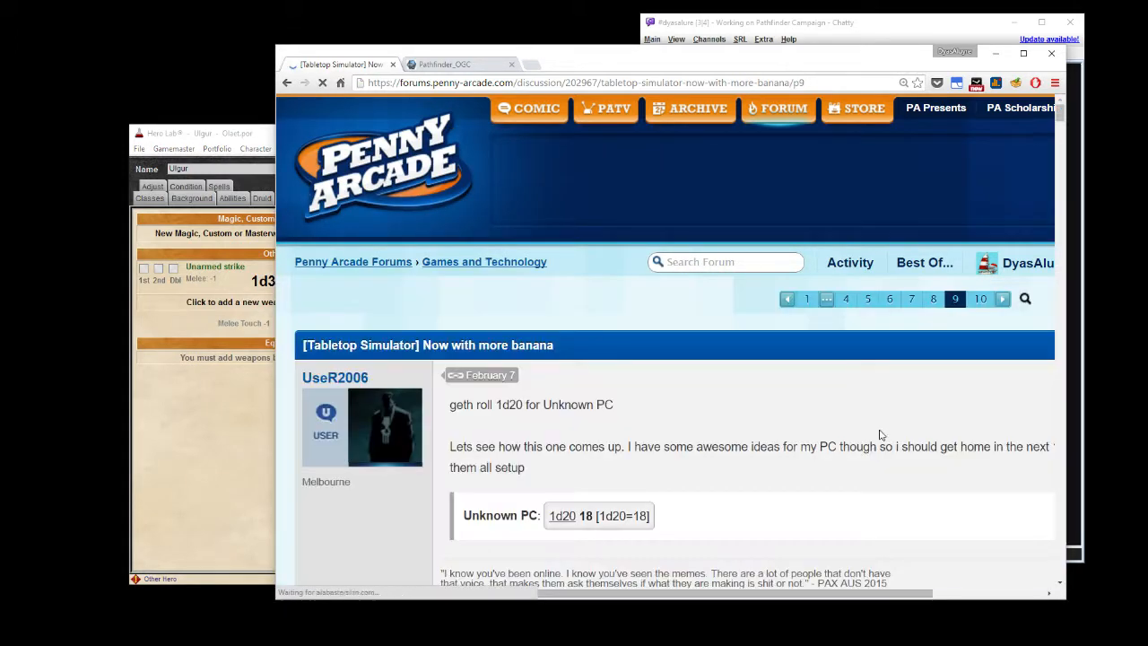
mouse_move(876, 425)
type("kar")
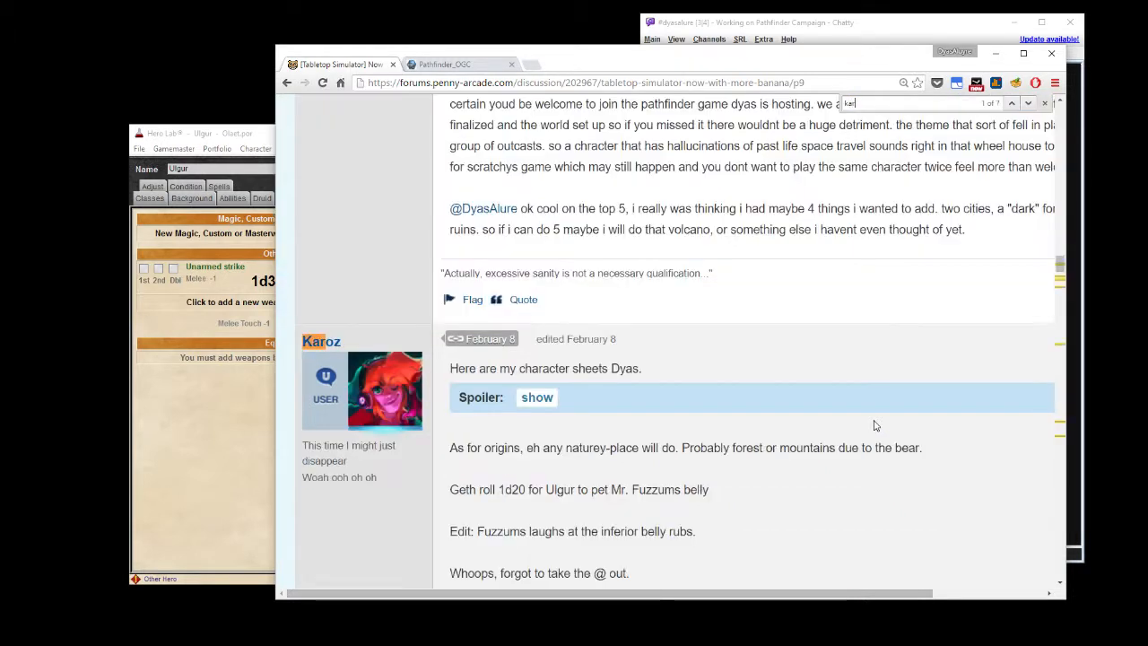
Expand Karoz's spoiler and scroll Ulgur's sheet to the bear companion stats.
left_click(537, 397)
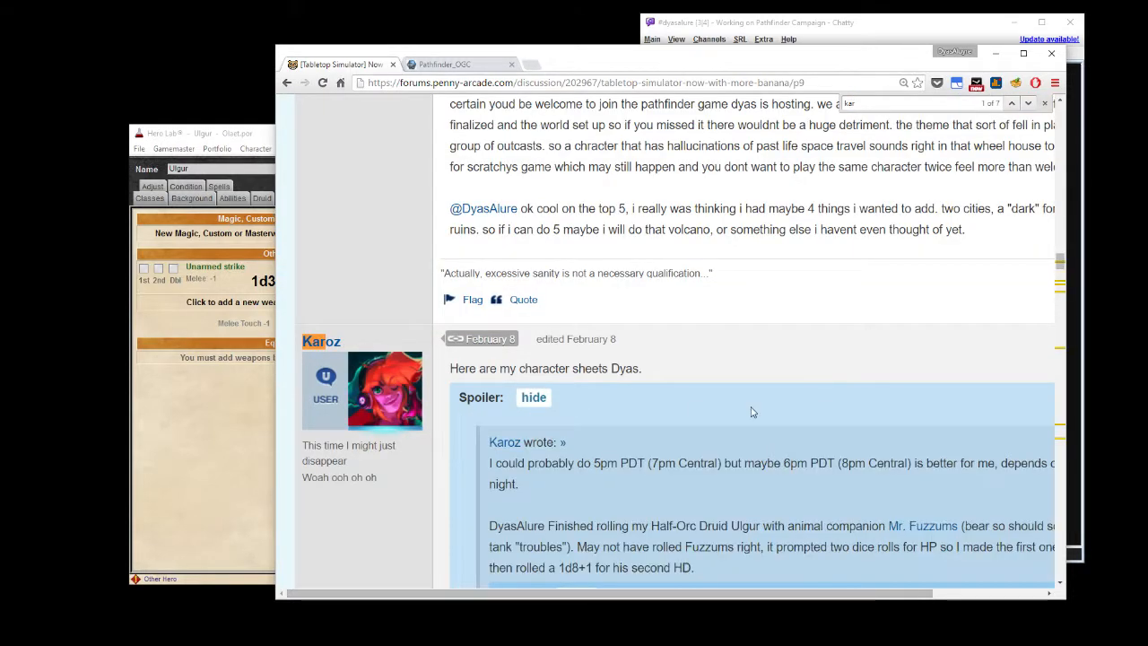
scroll("down", 3)
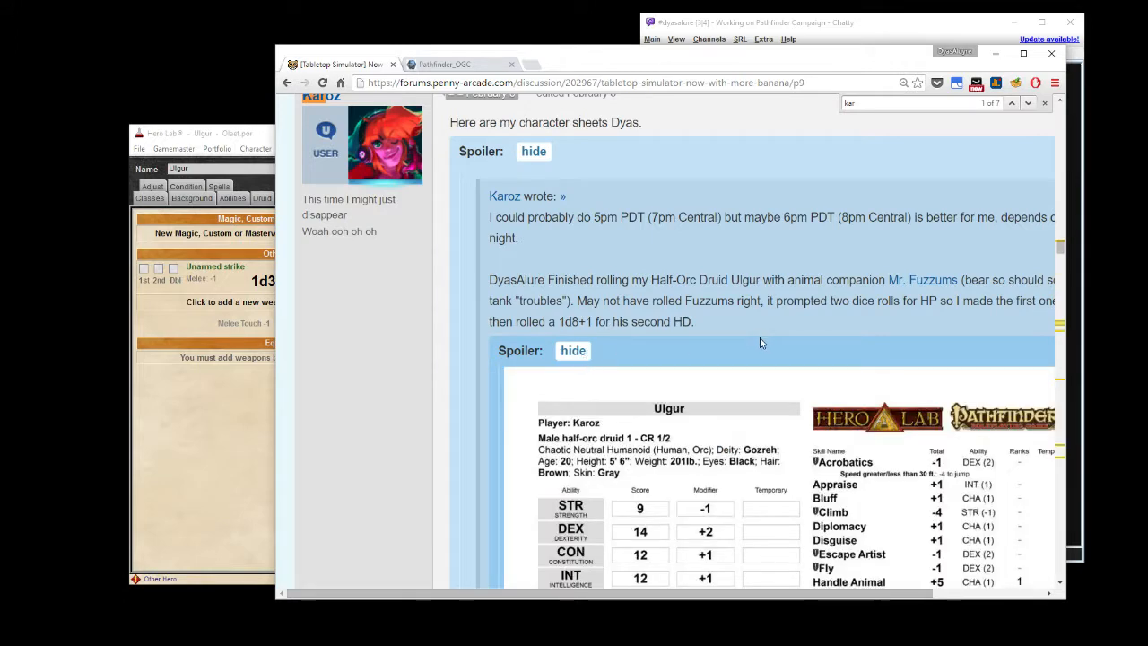
scroll("down", 3)
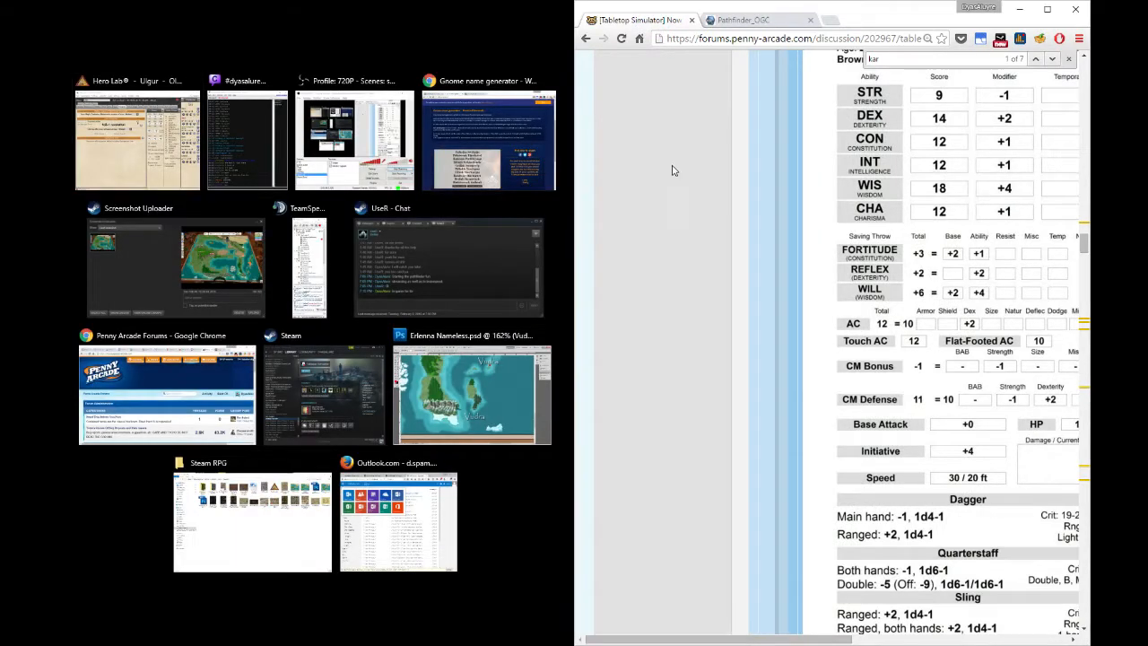
left_click(136, 139)
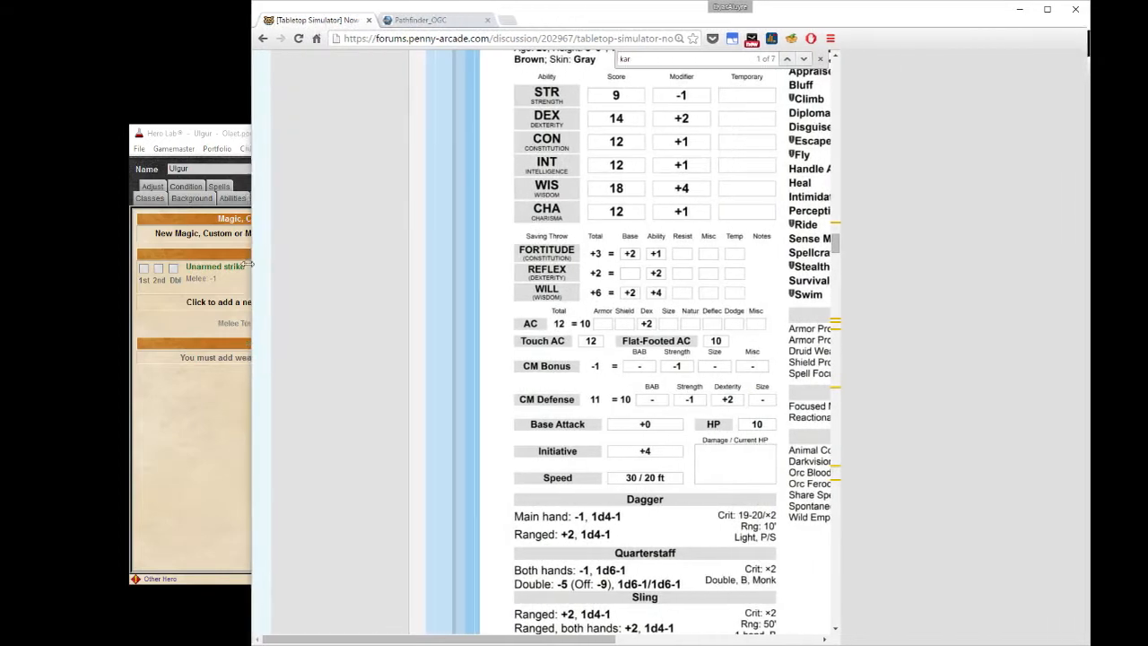
scroll("up", 3)
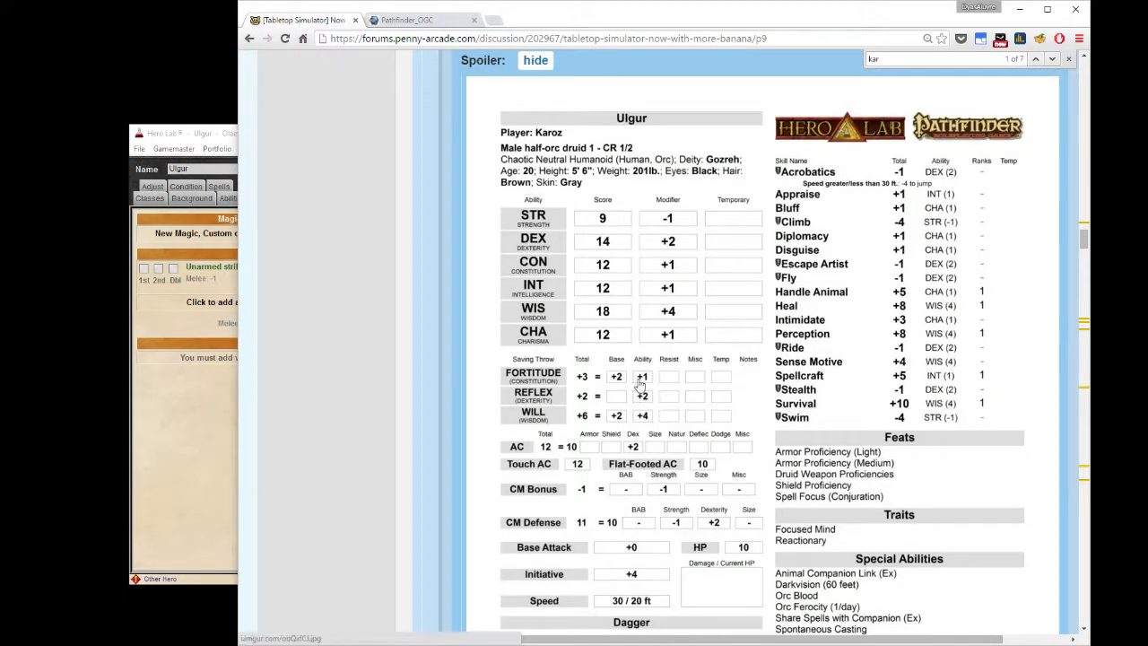
scroll("down", 3)
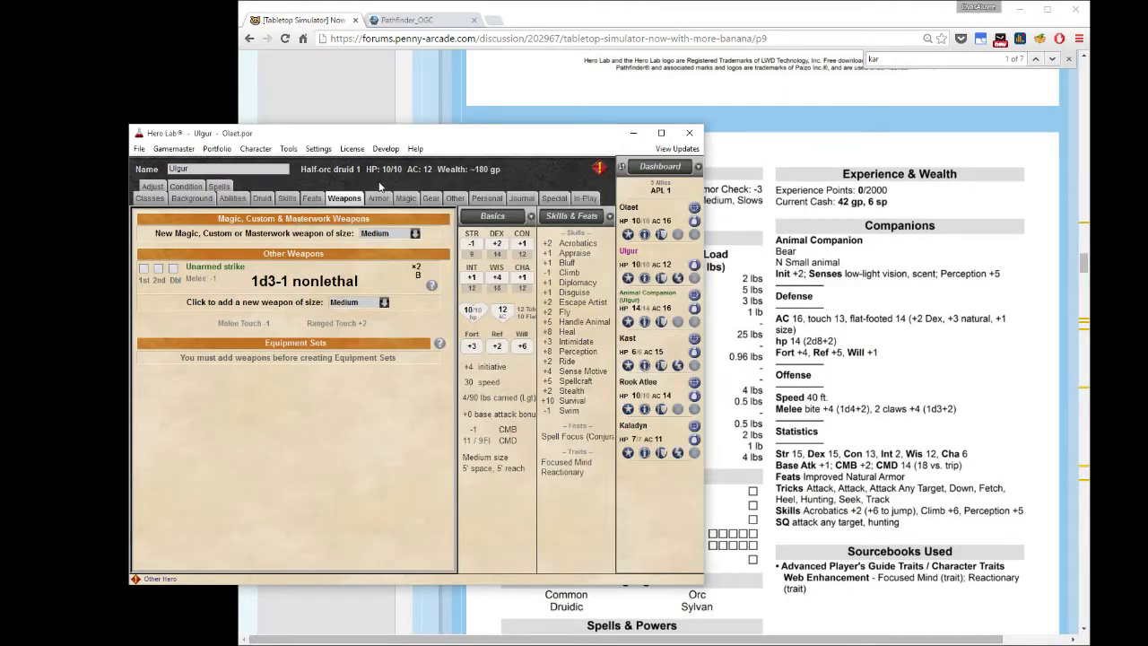
Give Ulgur hide armor and open Karoz's posted sheet image separately.
left_click(377, 198)
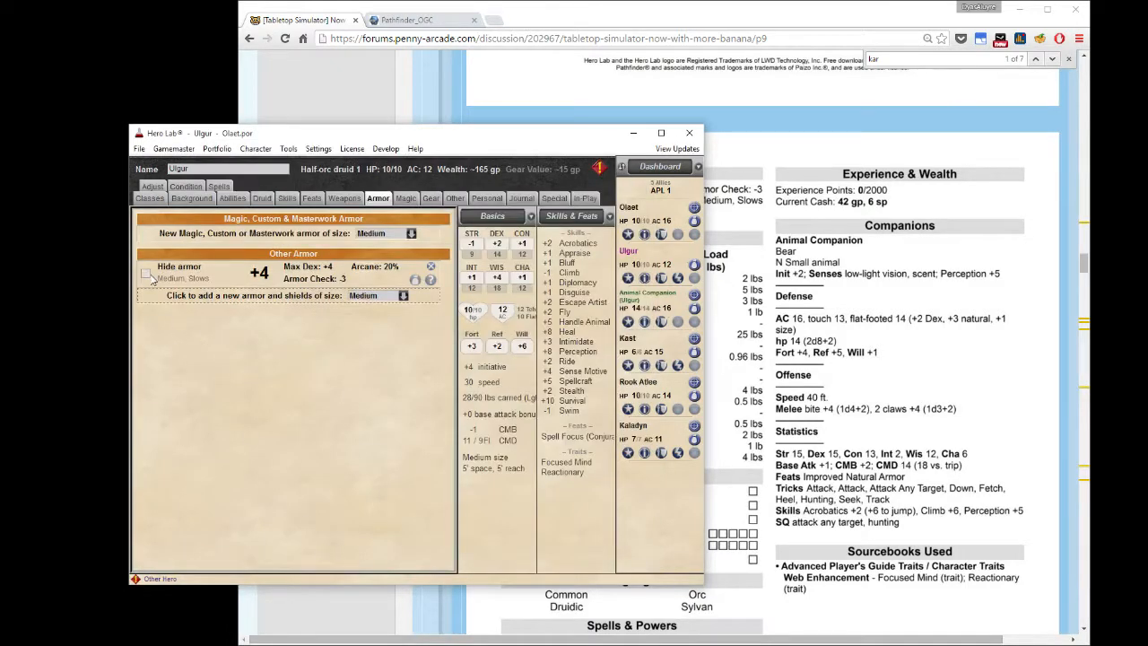
left_click(146, 273)
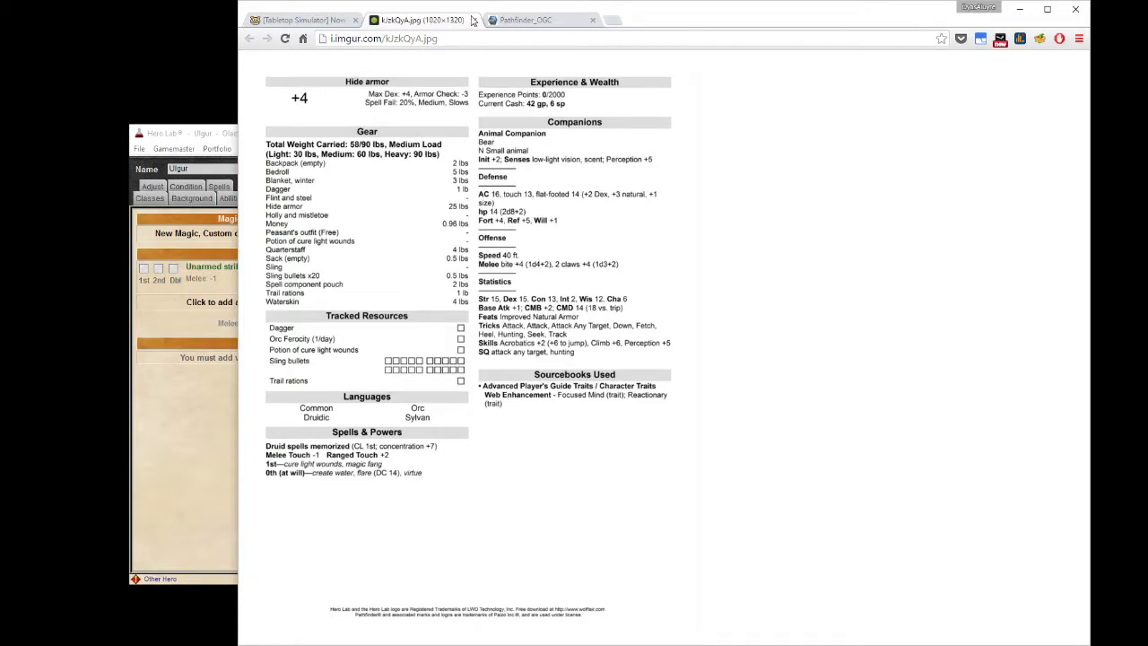
Close the imgur image and scroll through Ulgur's posted gear and weapon attacks.
left_click(408, 20)
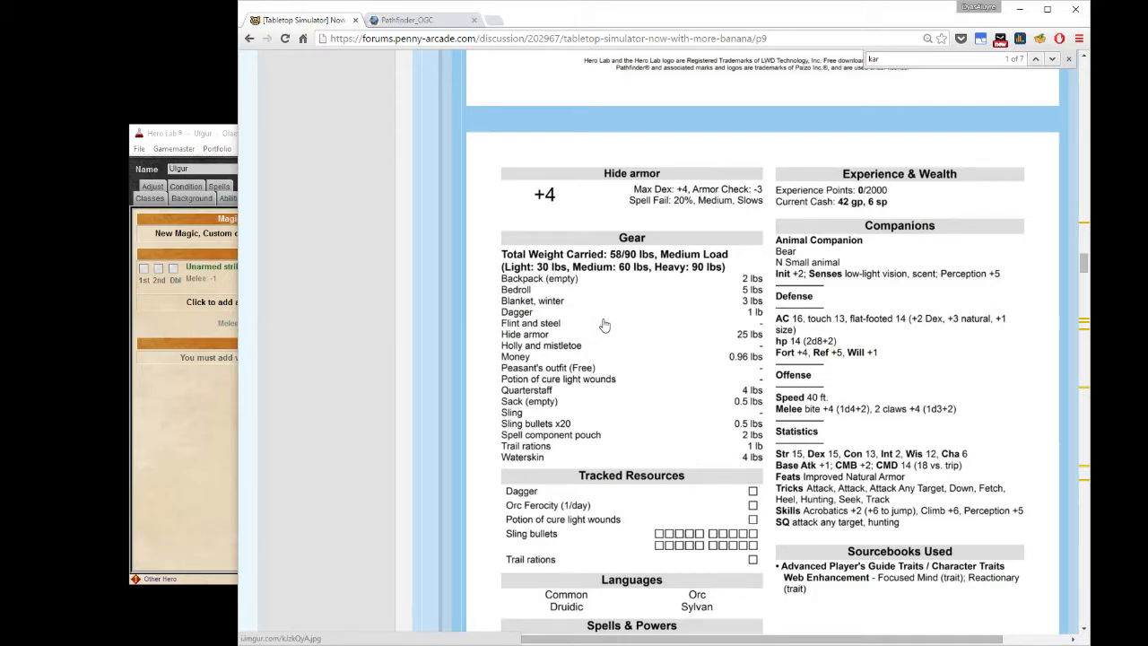
scroll("down", 3)
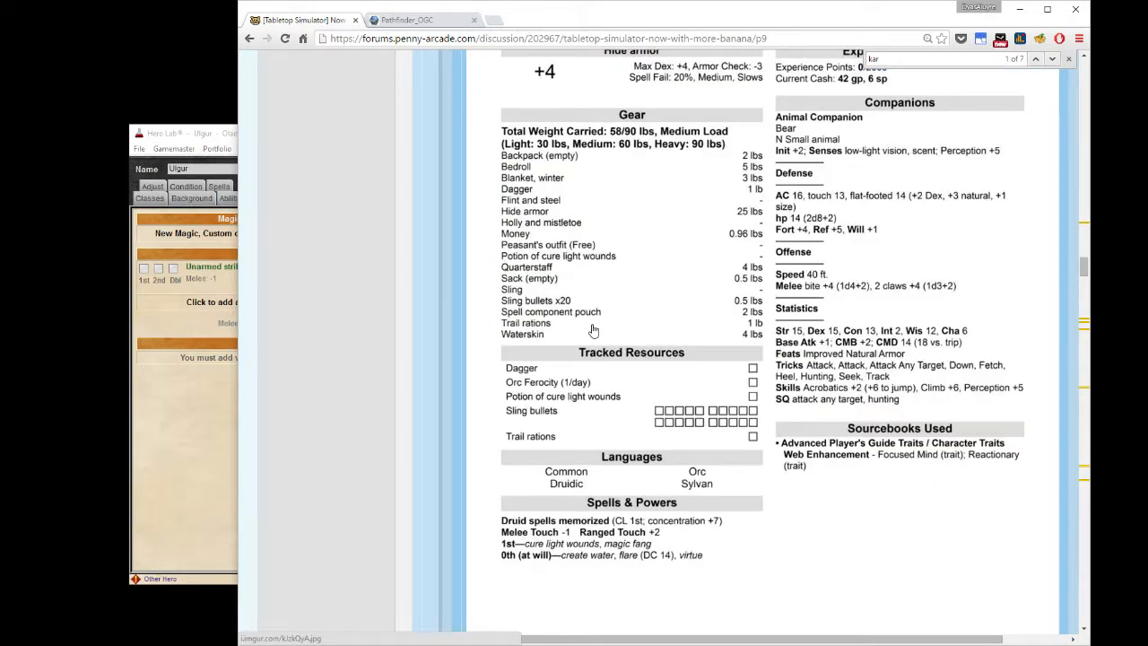
scroll("up", 3)
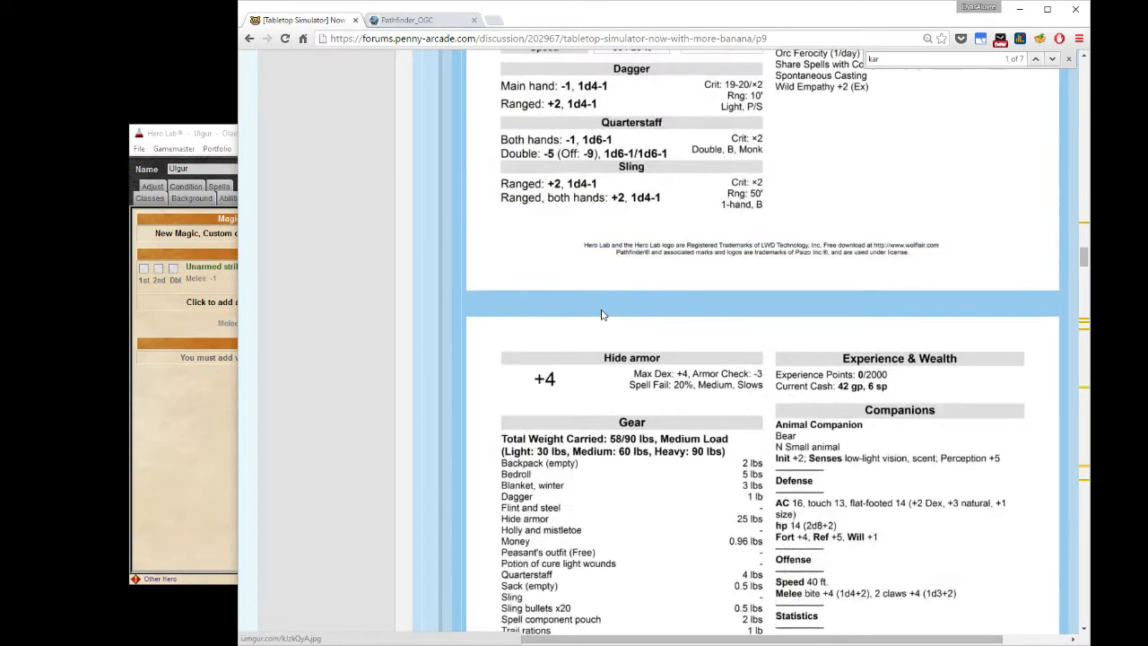
scroll("up", 3)
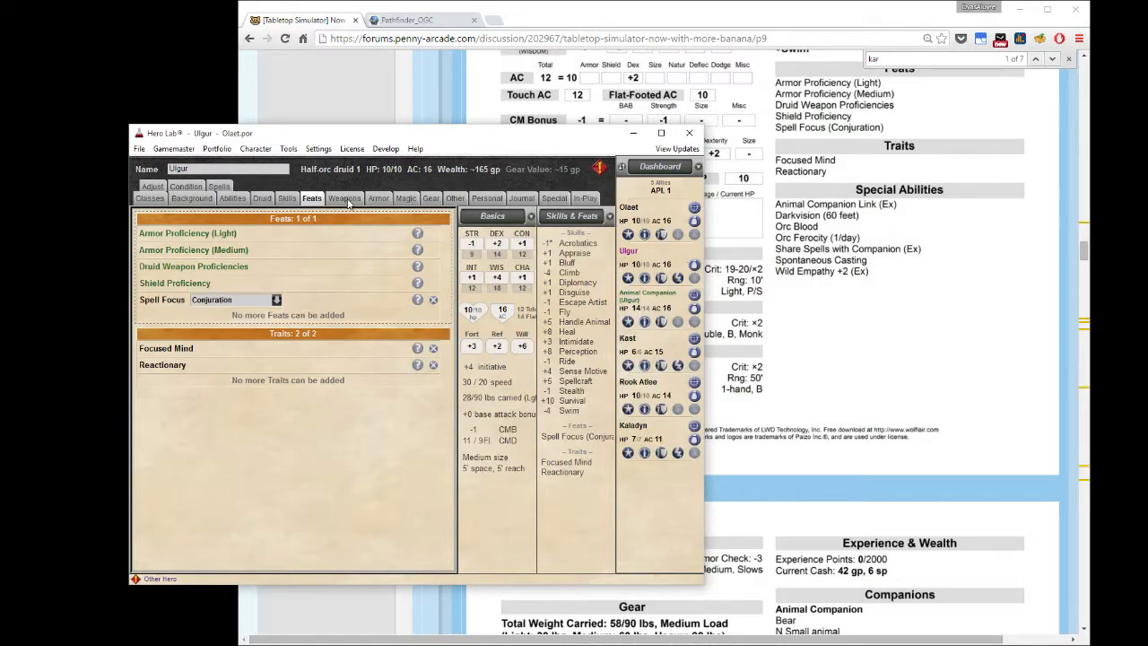
Add a dagger, quarterstaff and sling to Ulgur's weapons list.
left_click(345, 198)
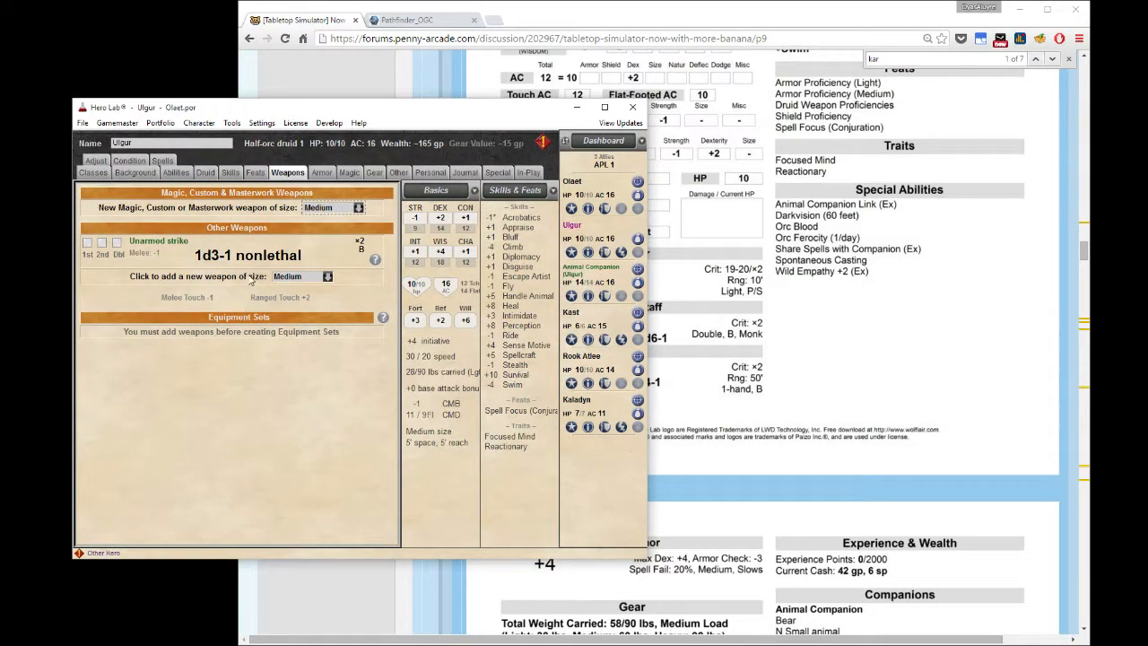
left_click(326, 276)
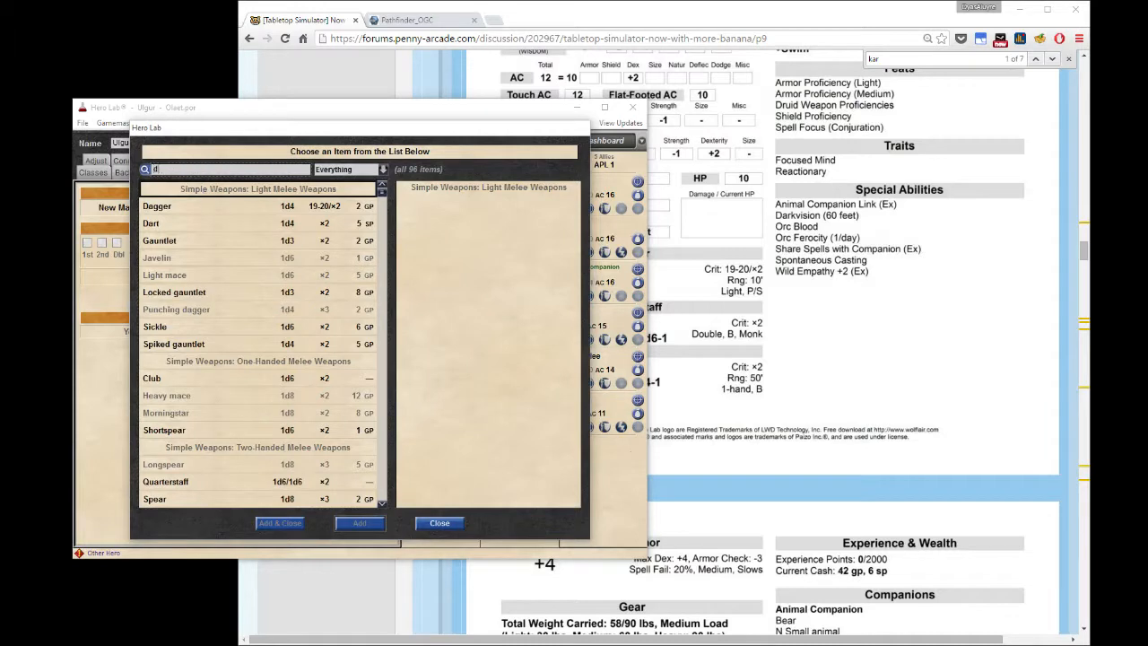
type("dagger")
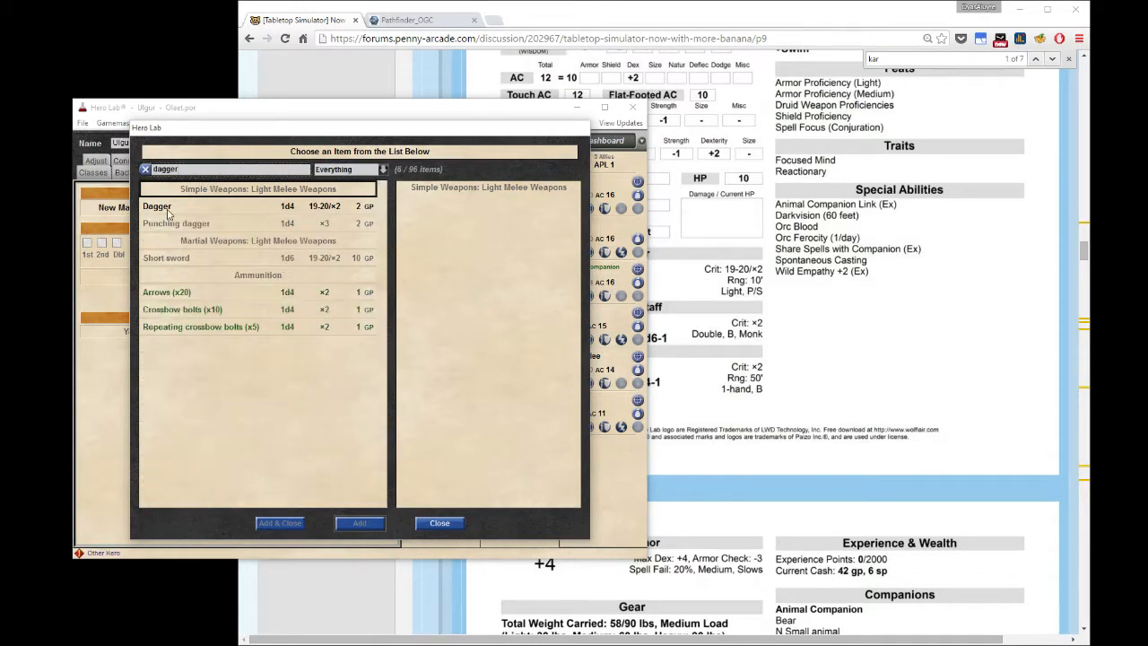
left_click(157, 206)
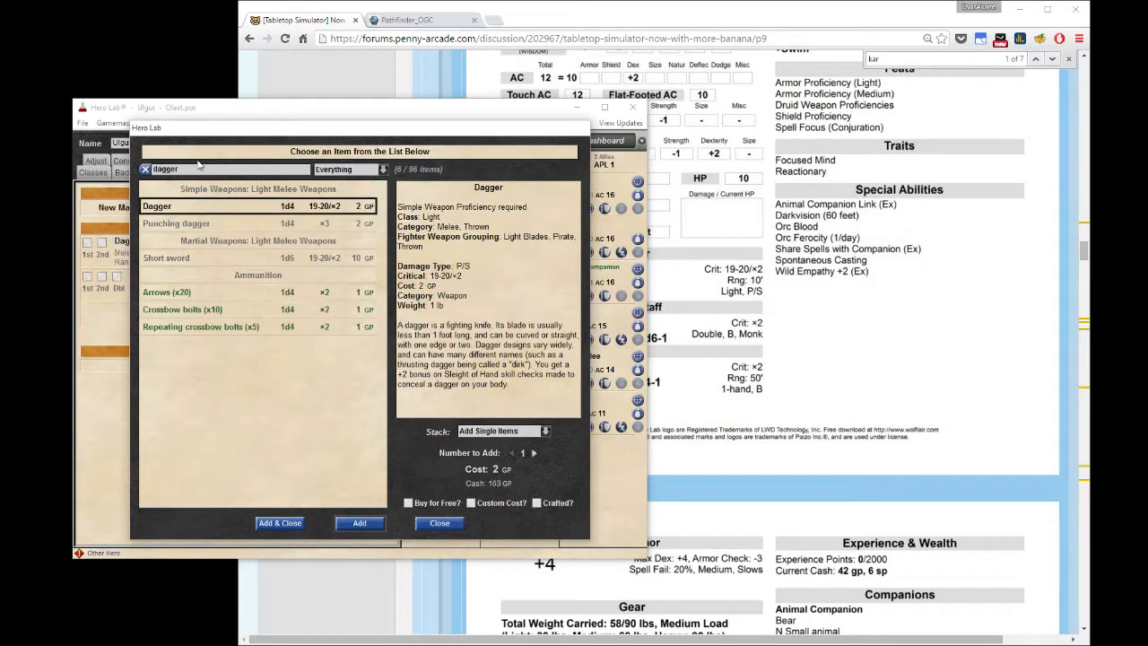
left_click(439, 523)
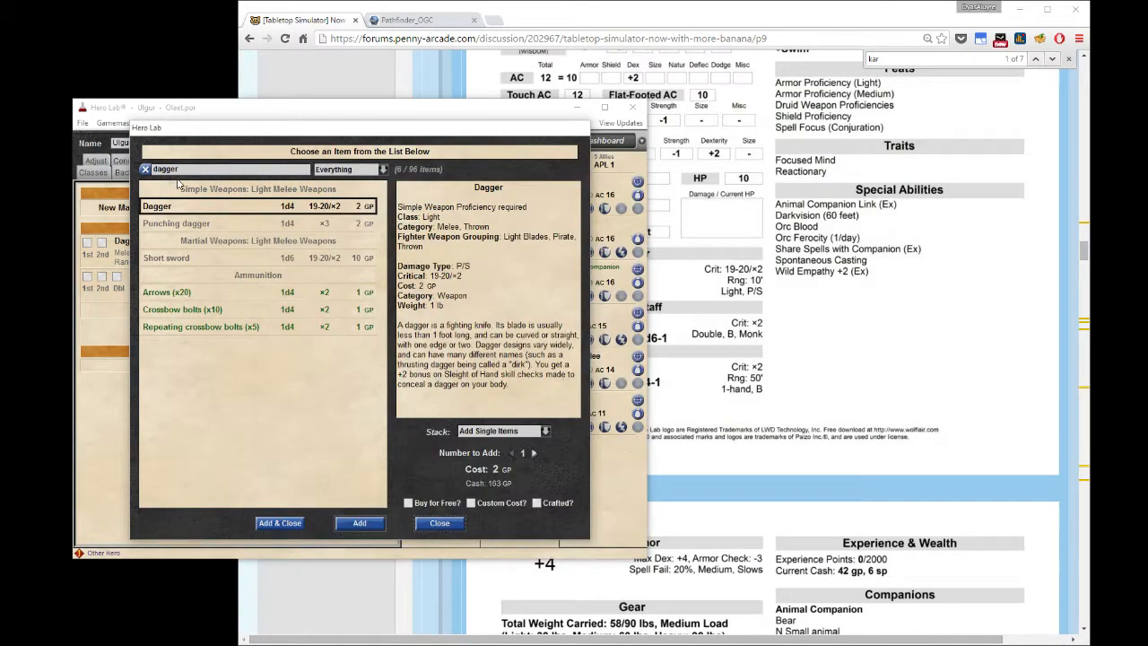
type("quart")
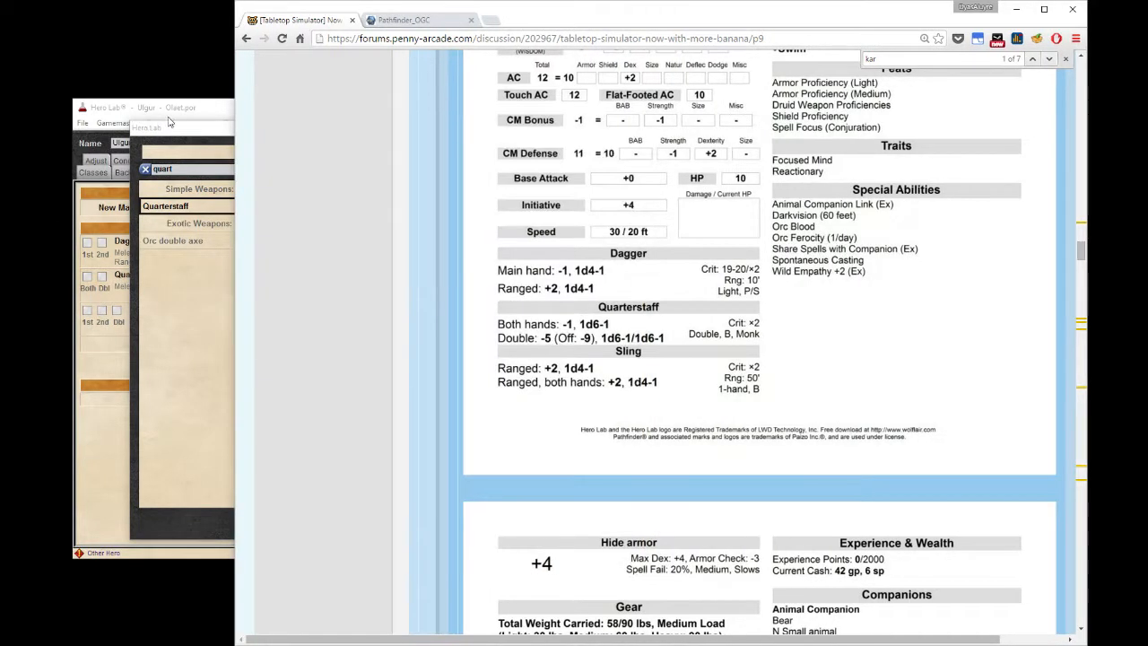
left_click(165, 205)
type("sling")
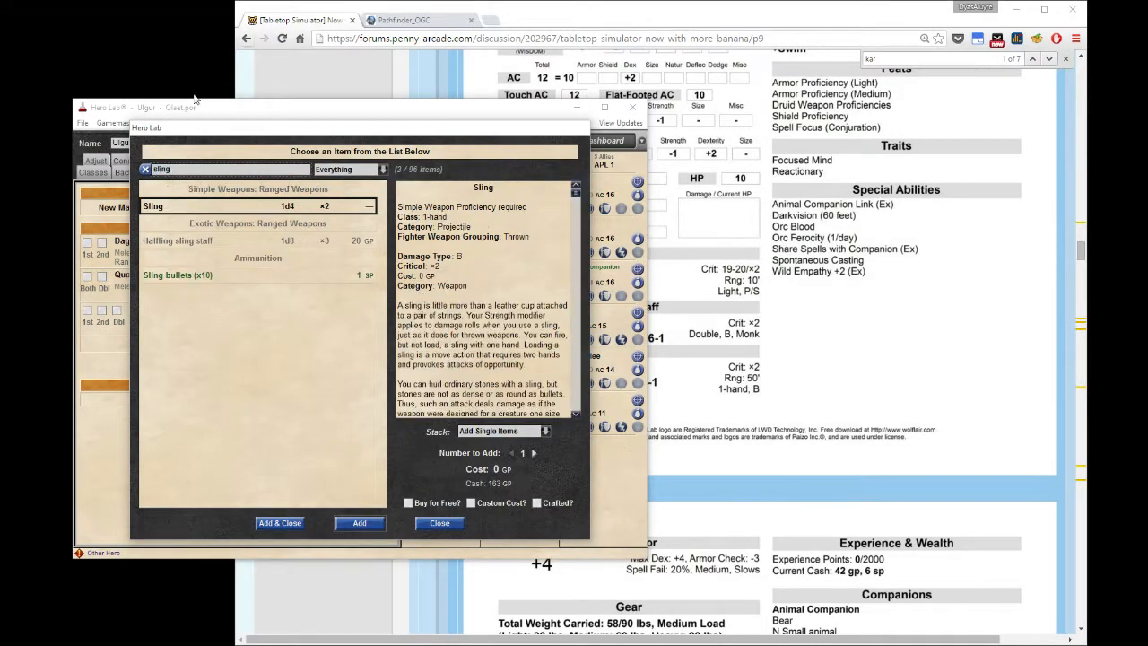
left_click(439, 523)
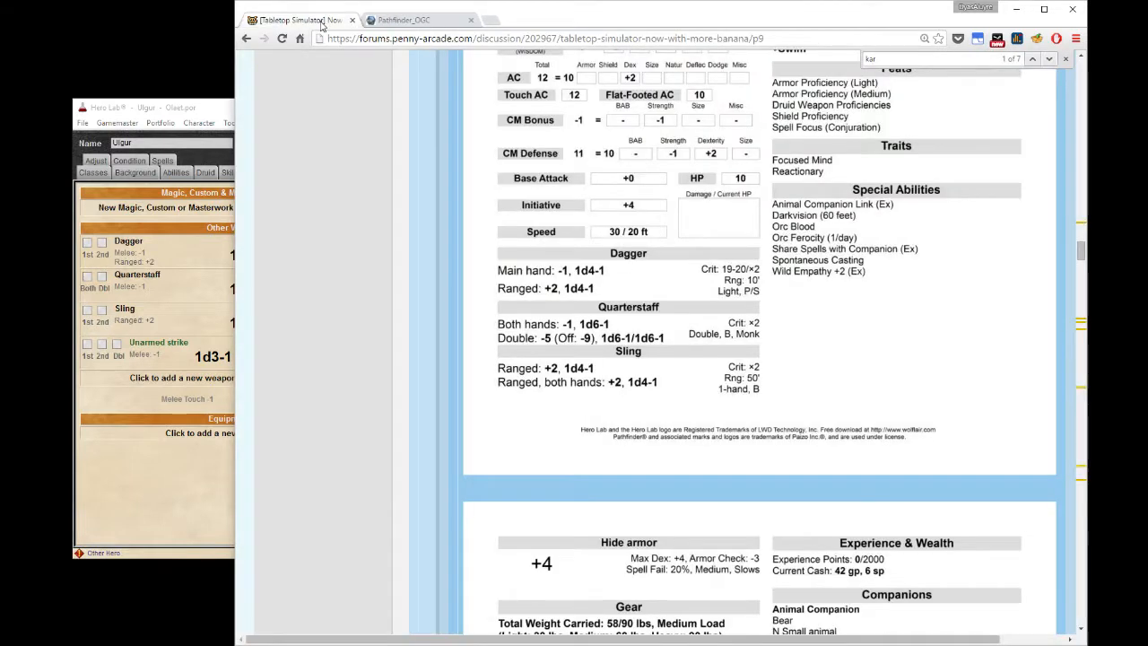
mouse_move(609, 394)
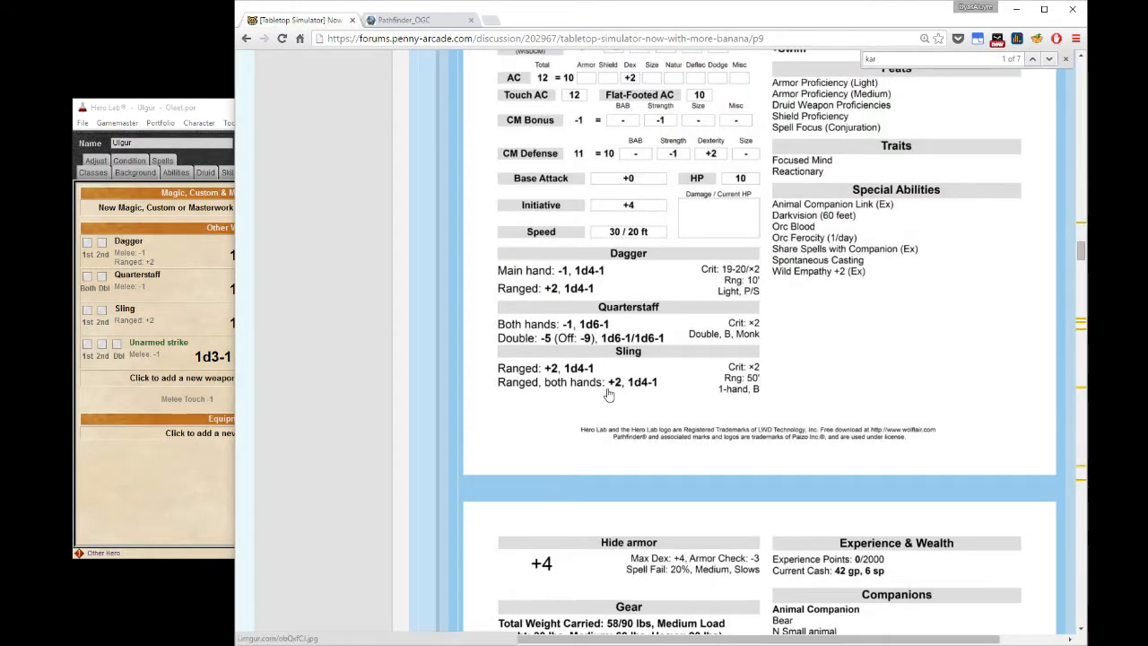
scroll("down", 3)
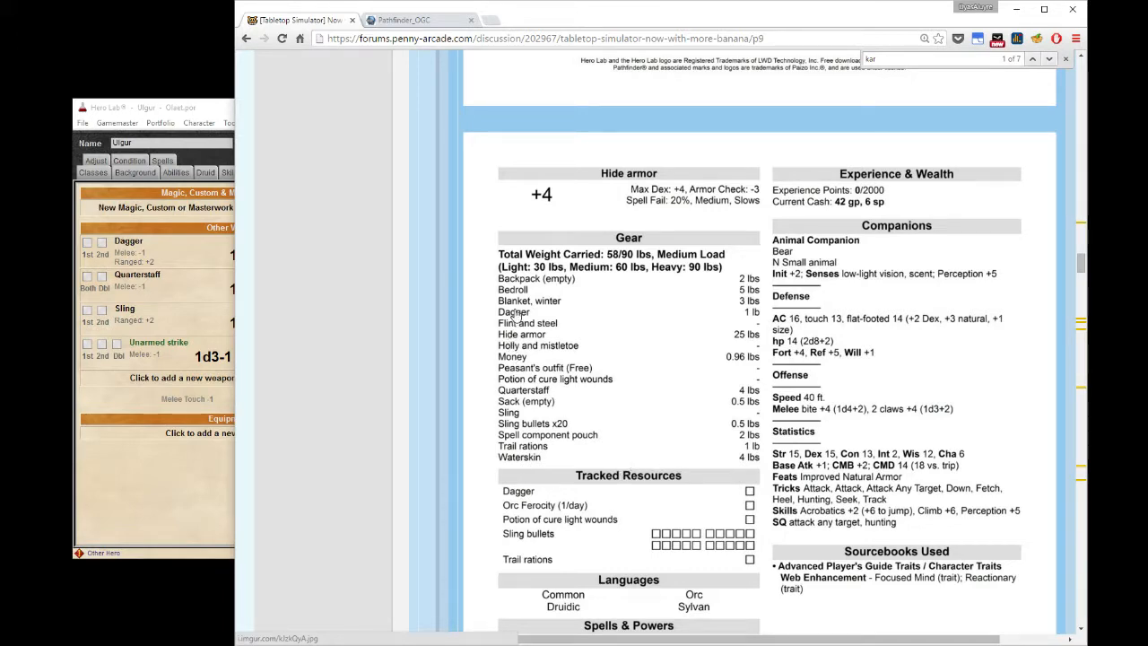
scroll("up", 3)
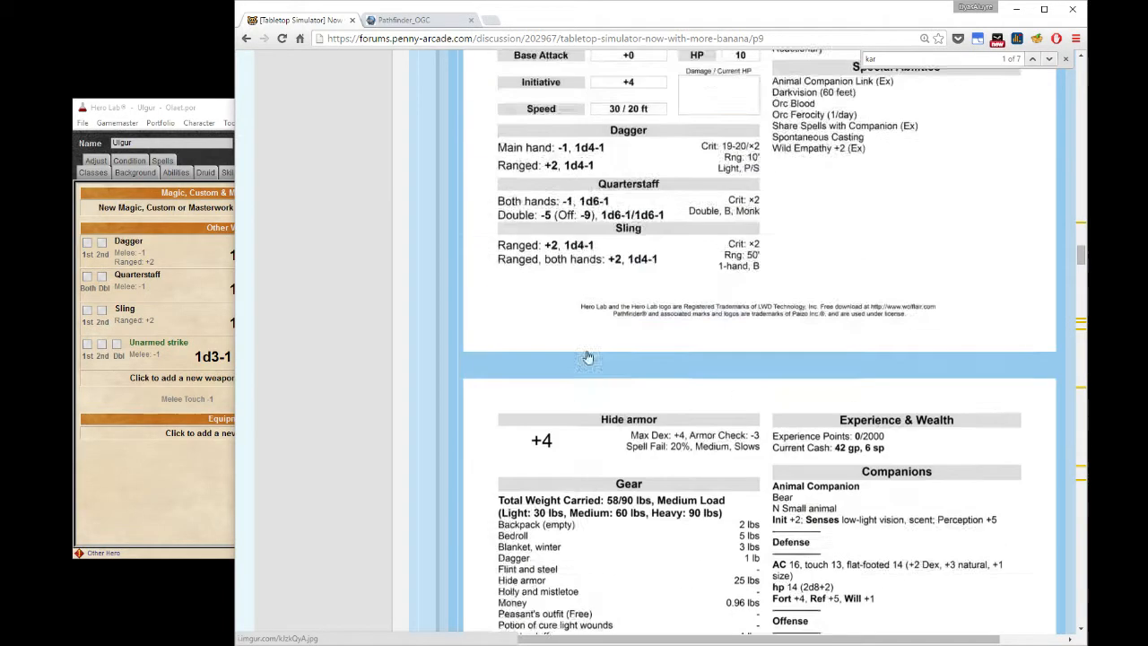
scroll("up", 3)
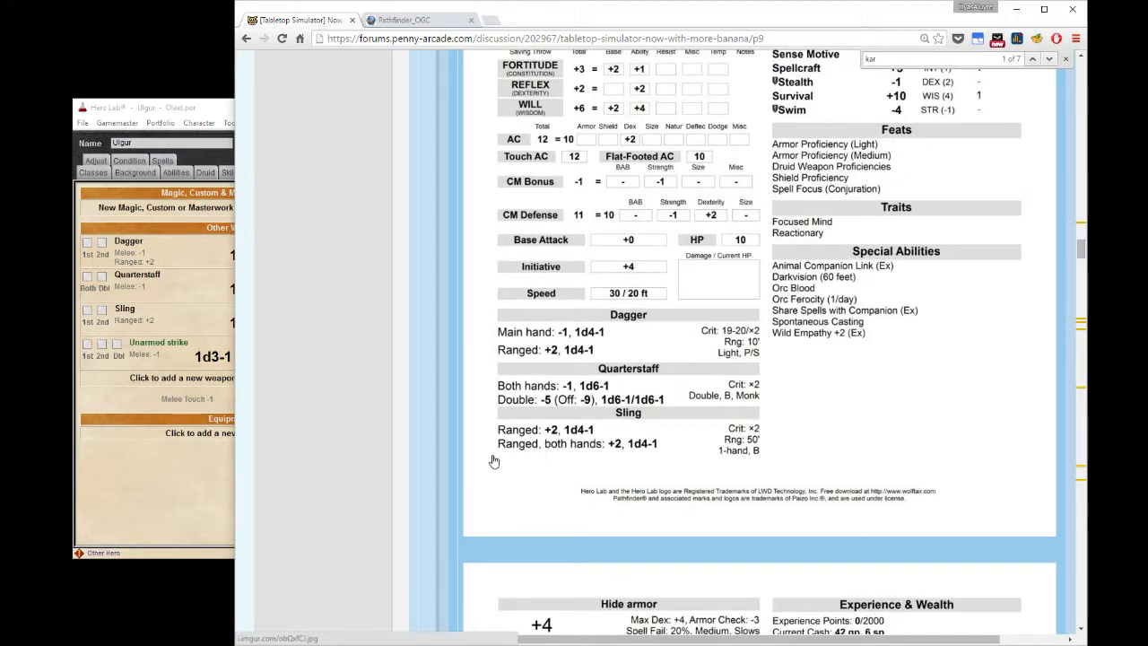
mouse_move(174, 492)
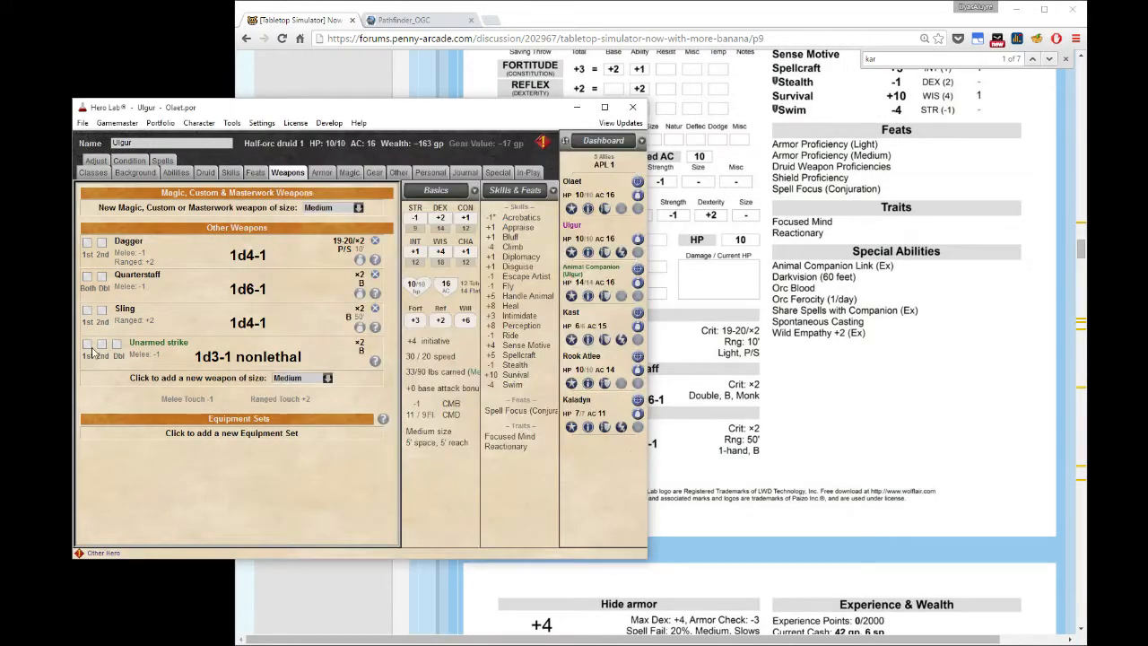
Equip the quarterstaff in both hands, then check Magic and Gear showing 163 gp.
left_click(88, 275)
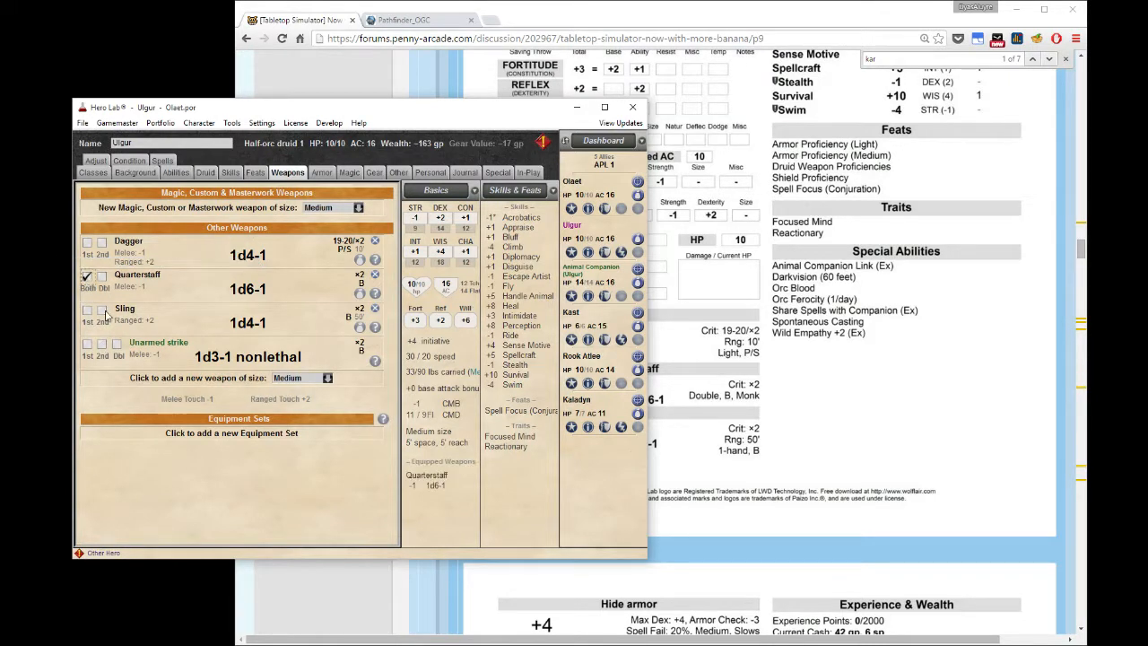
left_click(87, 275)
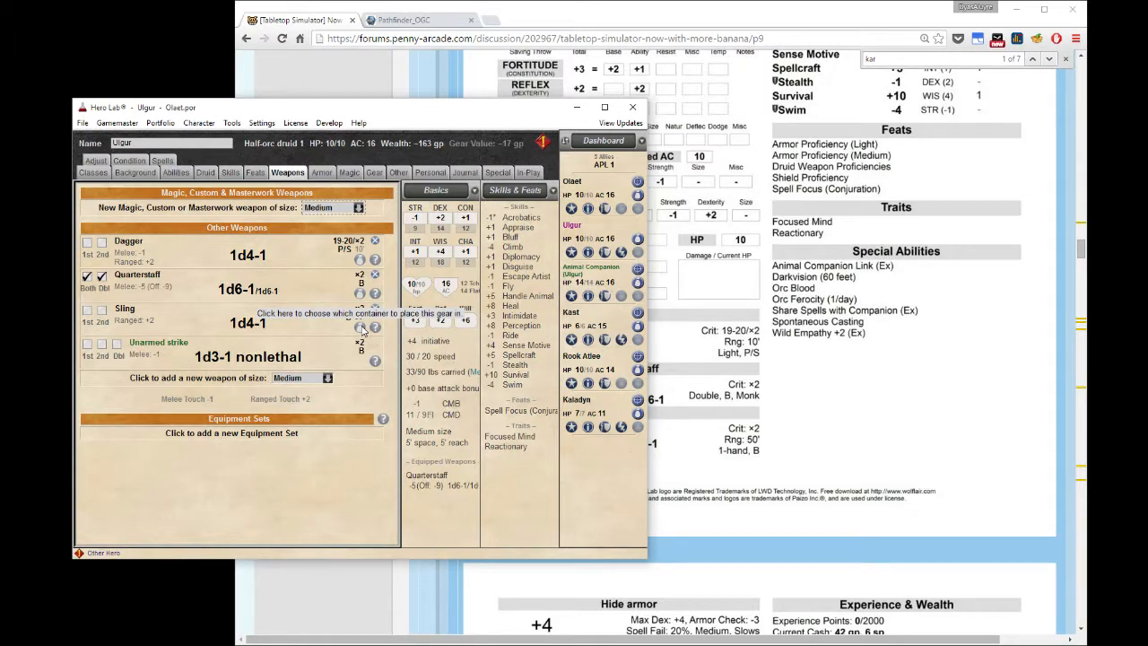
left_click(350, 172)
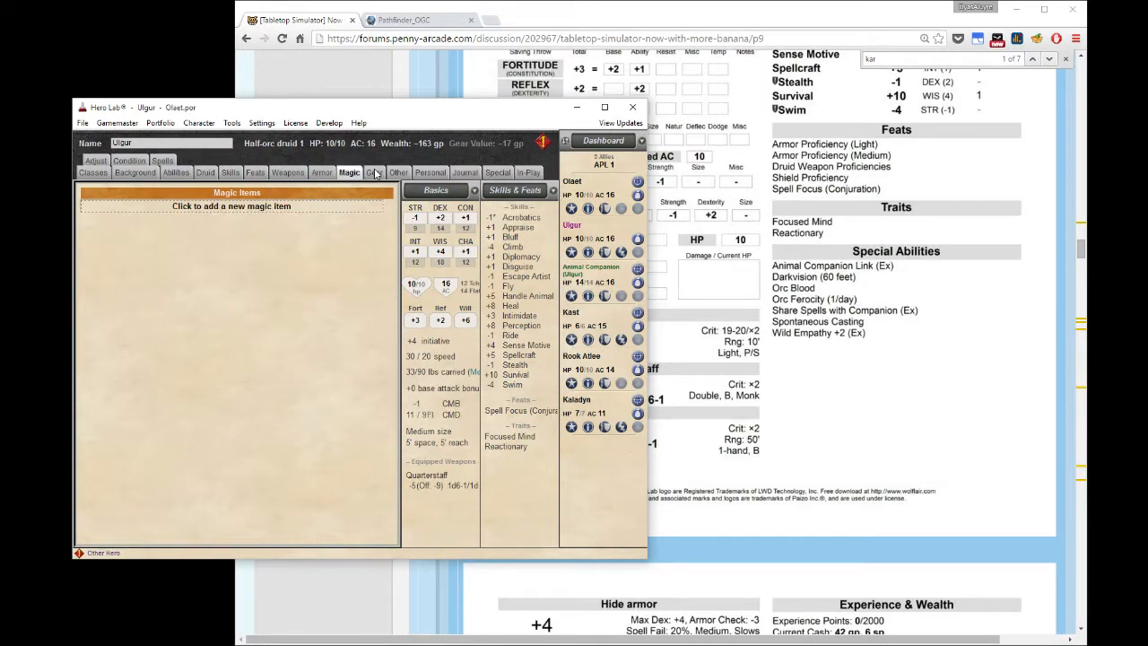
left_click(374, 172)
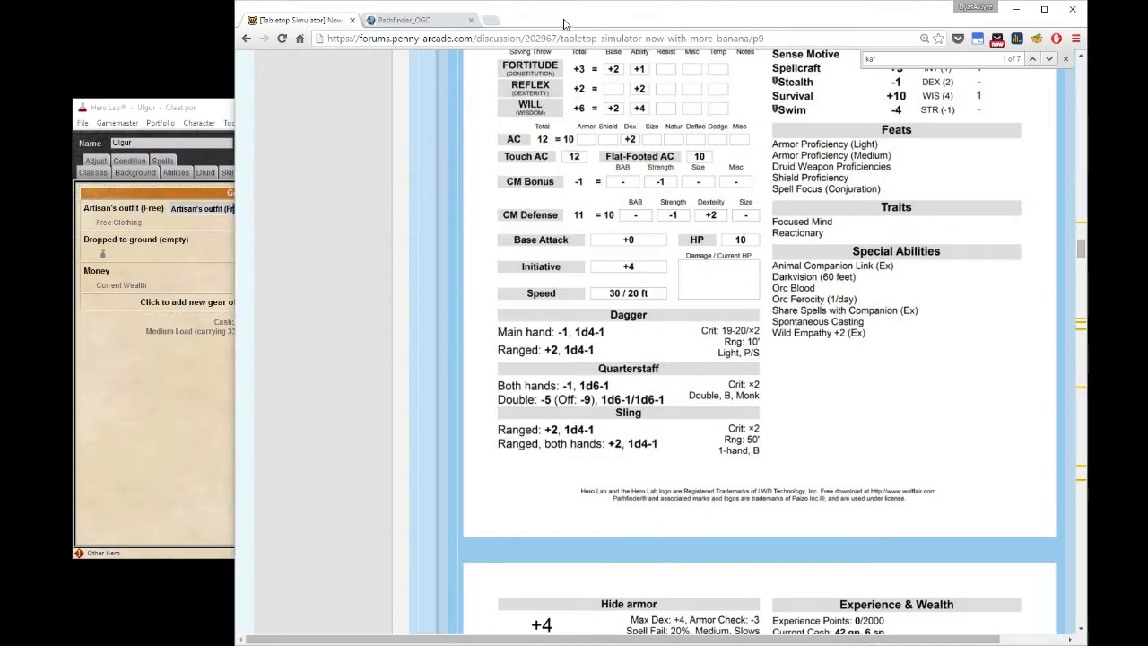
scroll("down", 3)
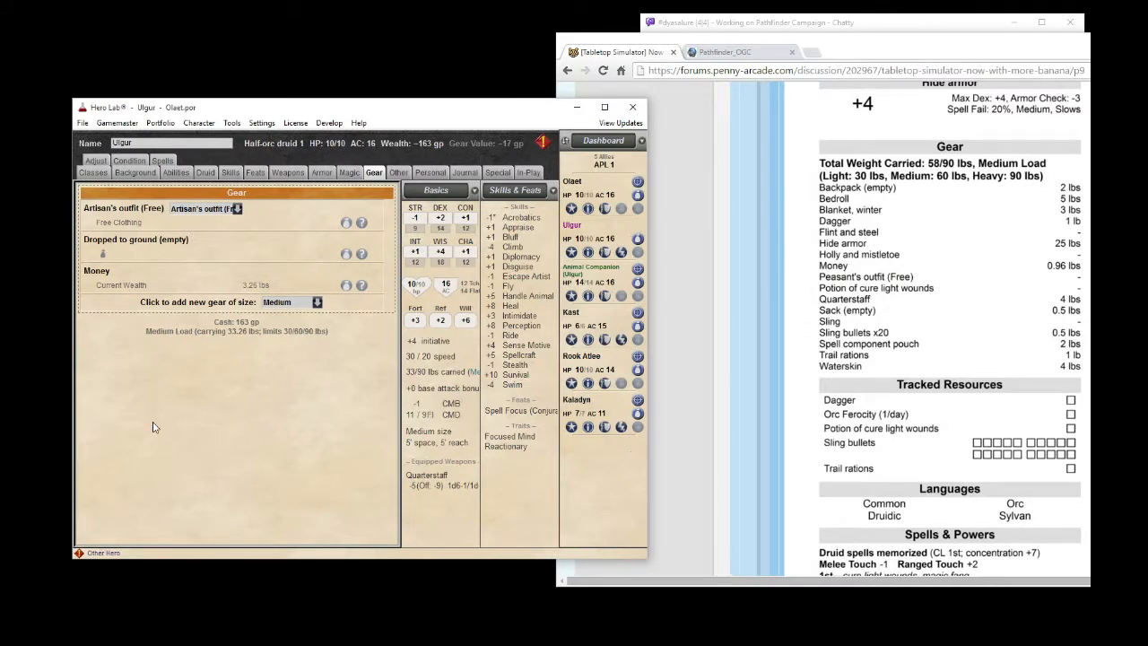
mouse_move(389, 207)
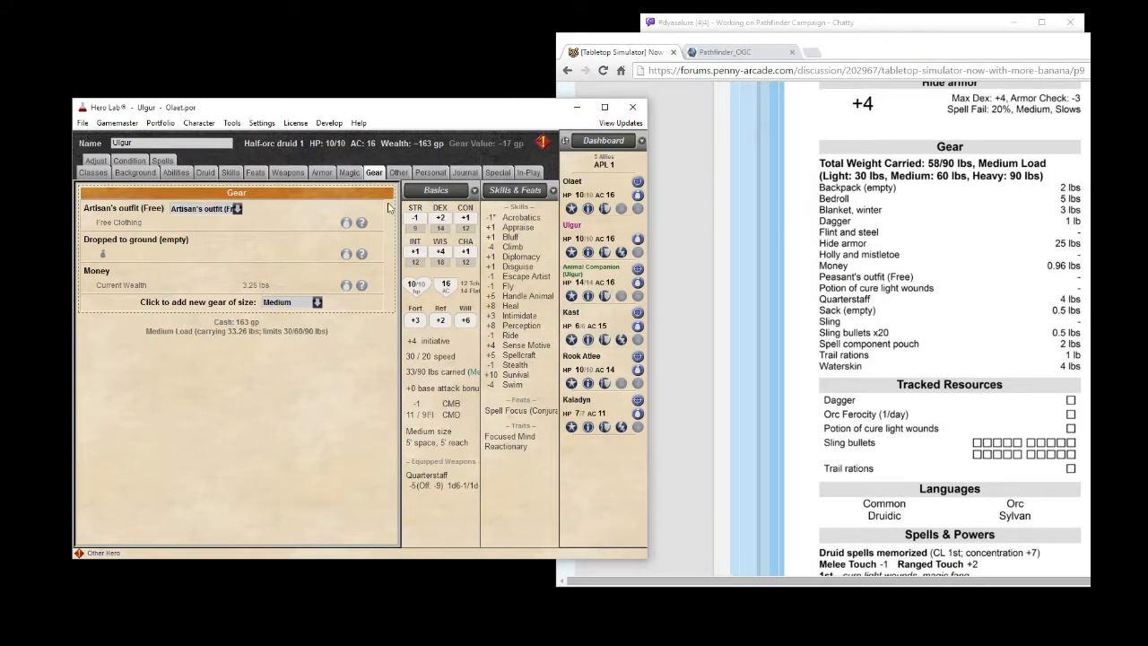
Buy a potion of cure light wounds, dropping Ulgur's cash to 113 gp.
left_click(316, 301)
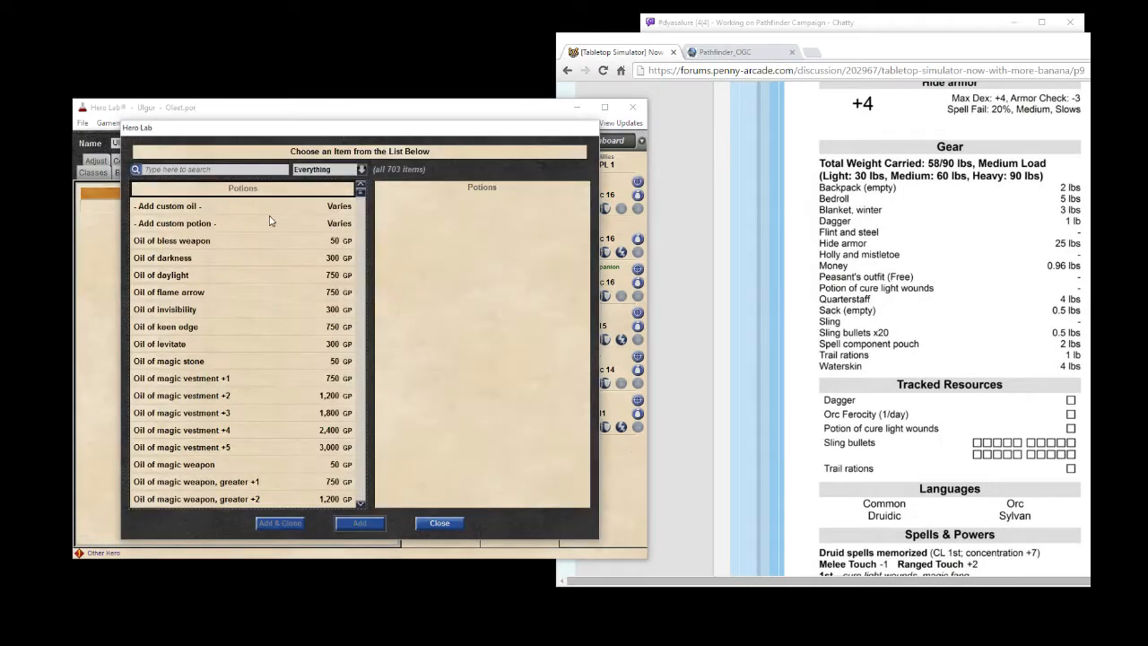
type("cure")
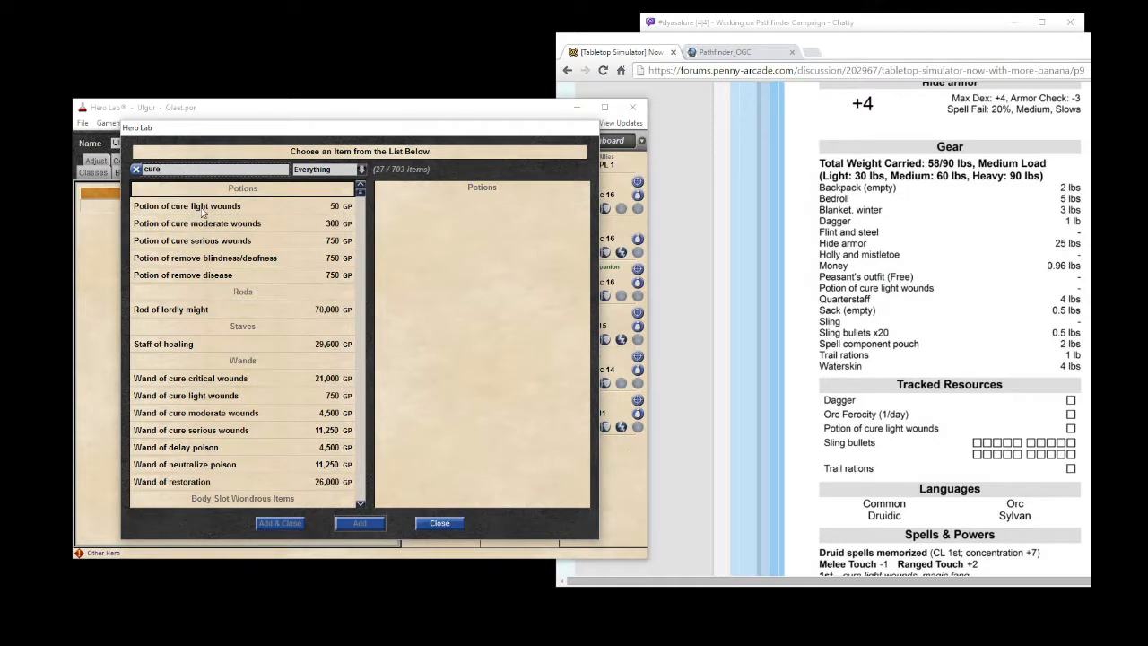
left_click(187, 206)
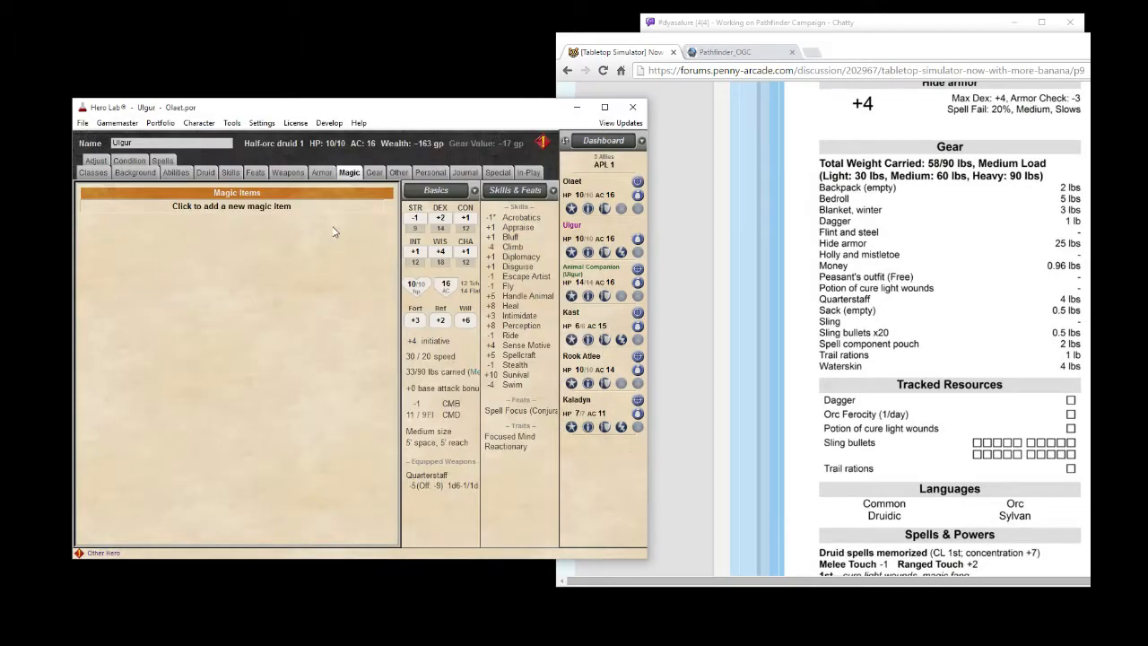
left_click(374, 172)
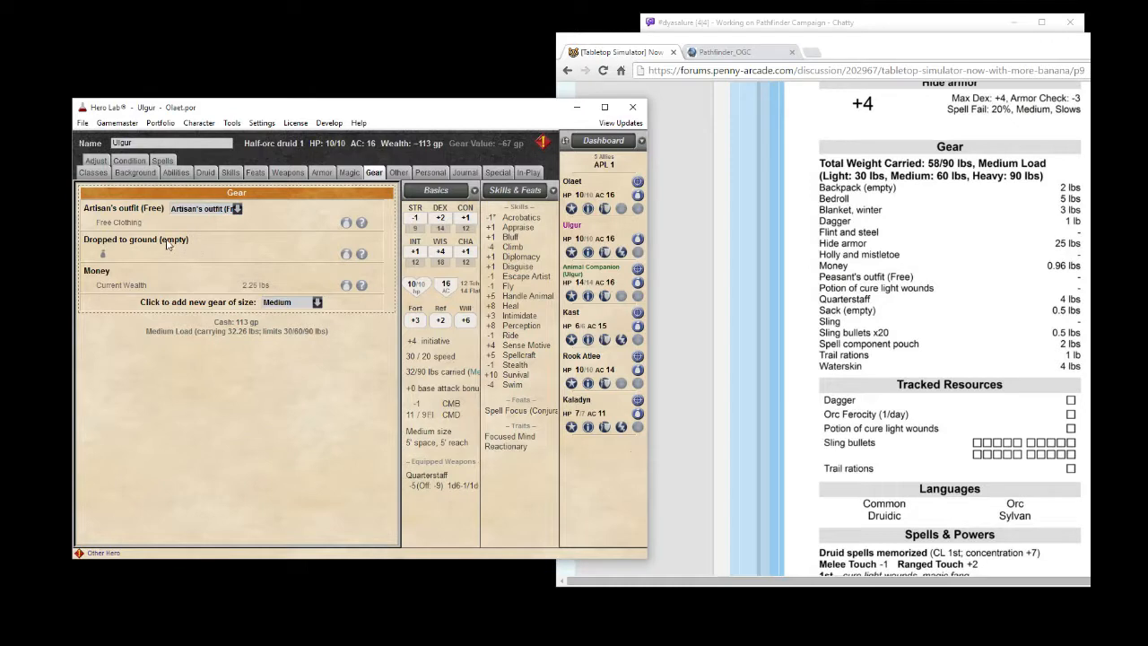
mouse_move(134, 308)
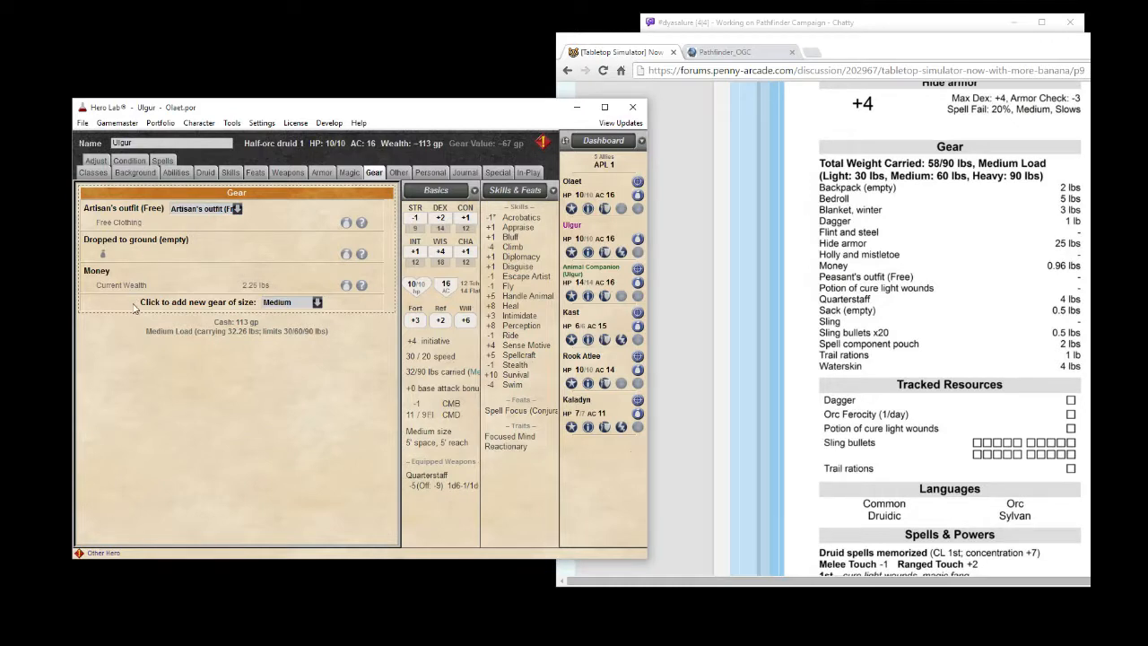
mouse_move(158, 312)
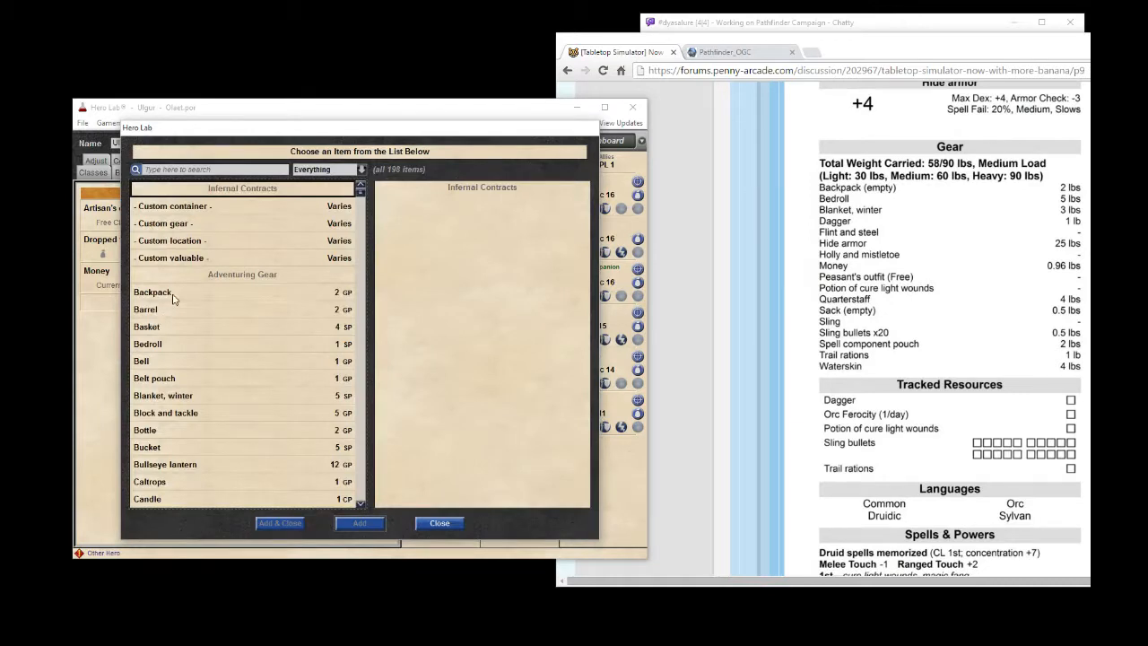
mouse_move(211, 170)
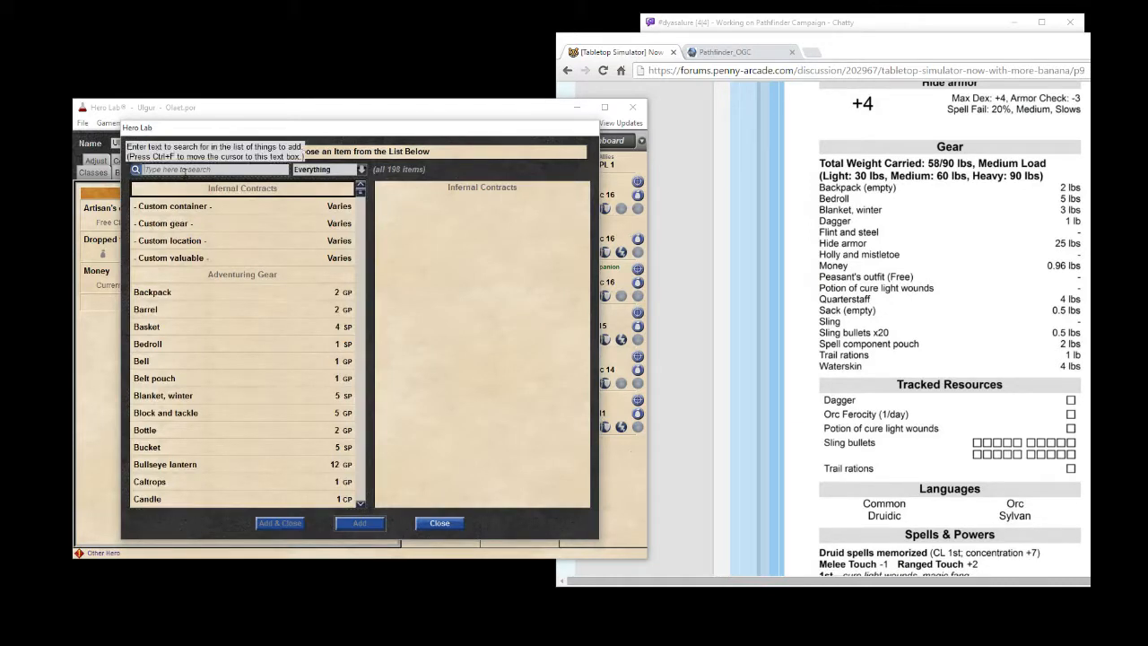
Add a bedroll, winter blanket and flint and steel to the gear.
type("back")
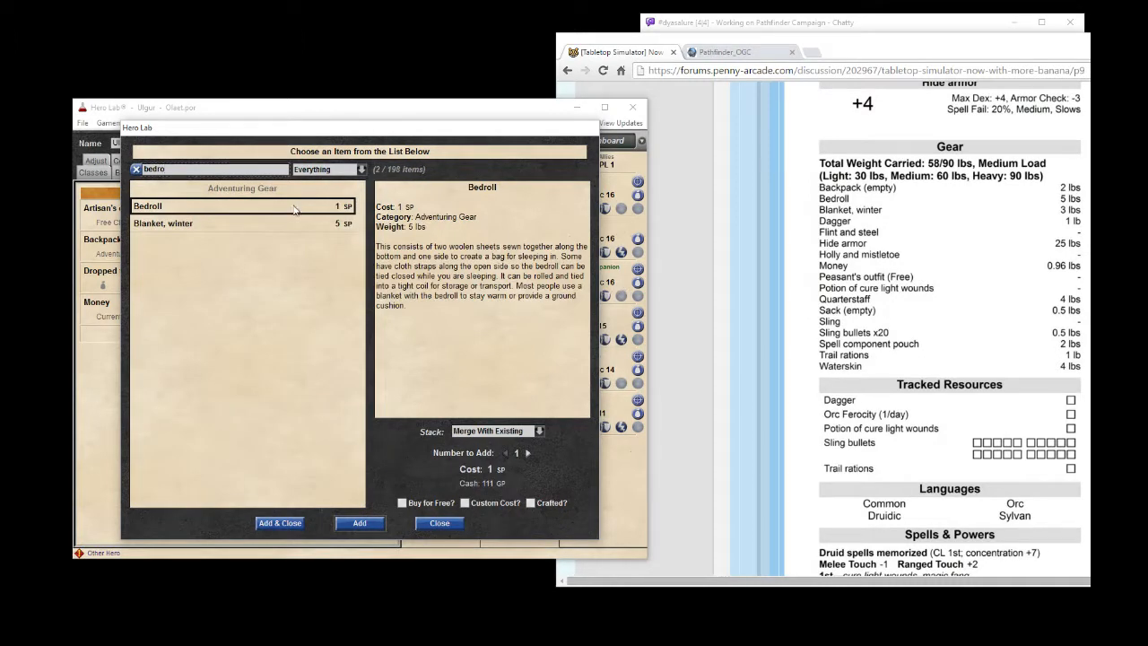
left_click(359, 523)
type("blan")
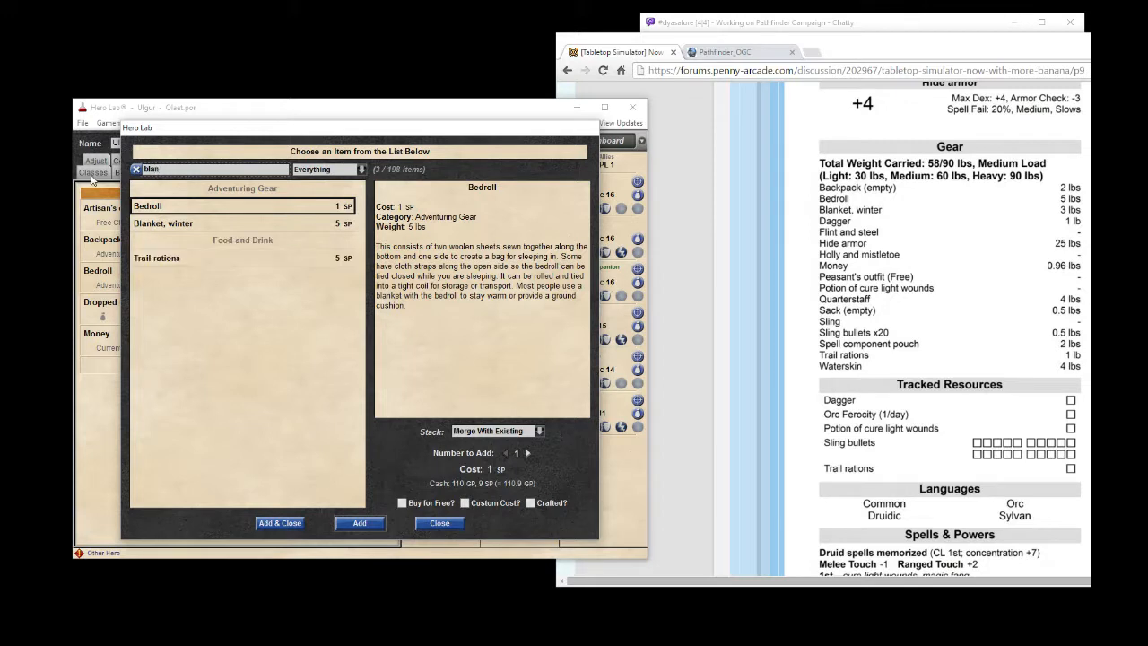
mouse_move(155, 231)
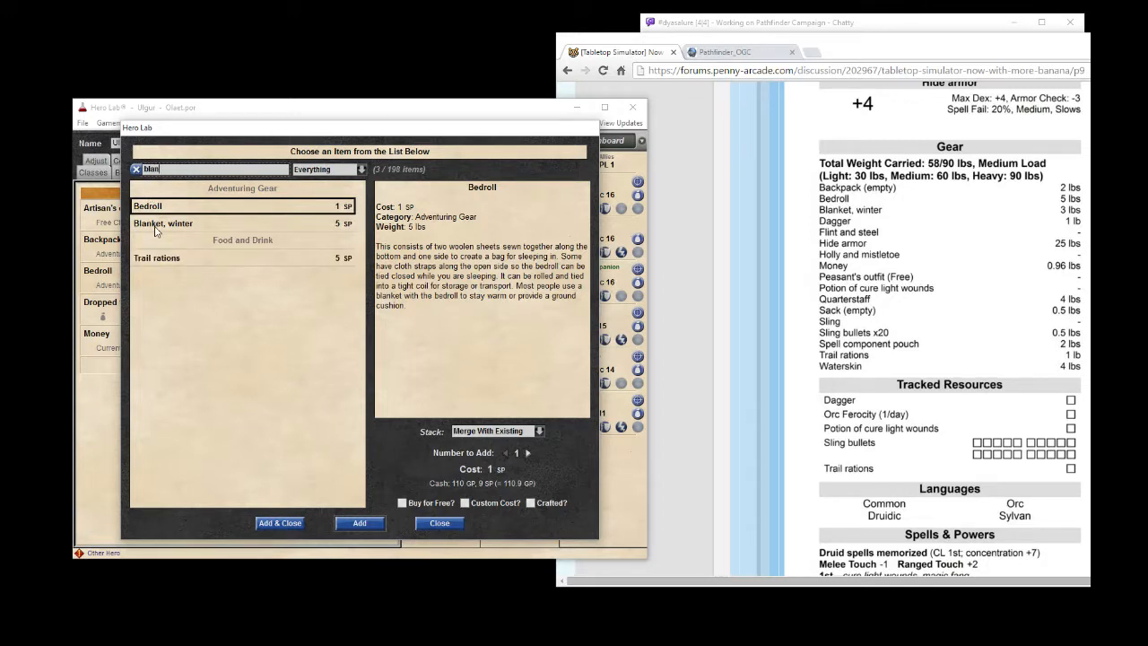
left_click(163, 223)
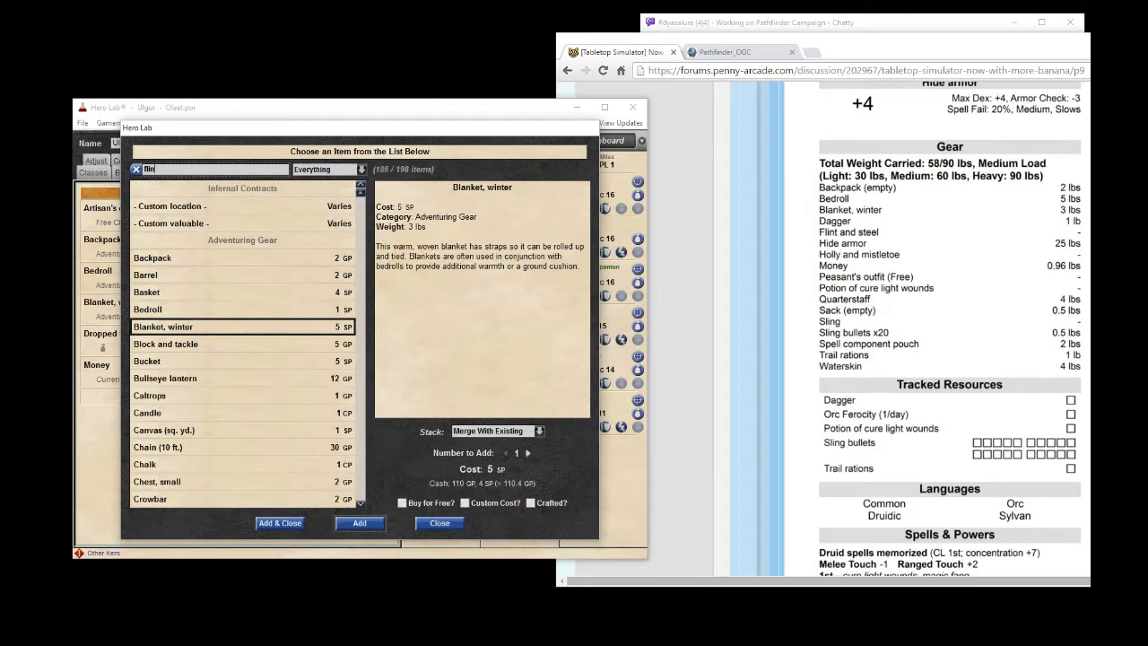
type("flin")
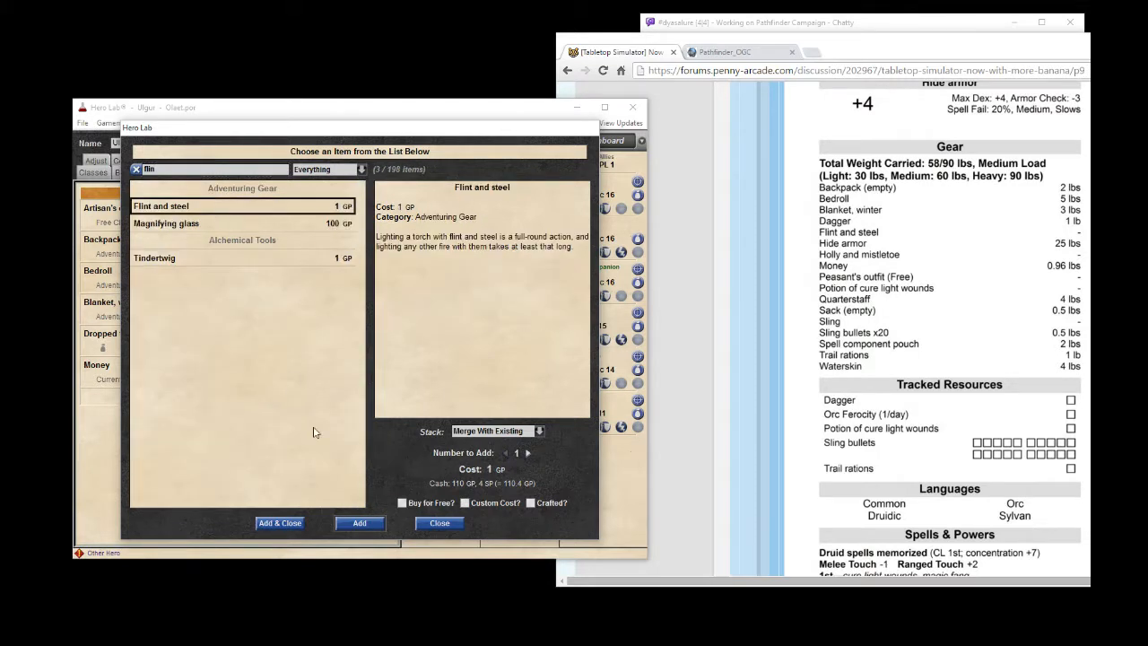
left_click(359, 523)
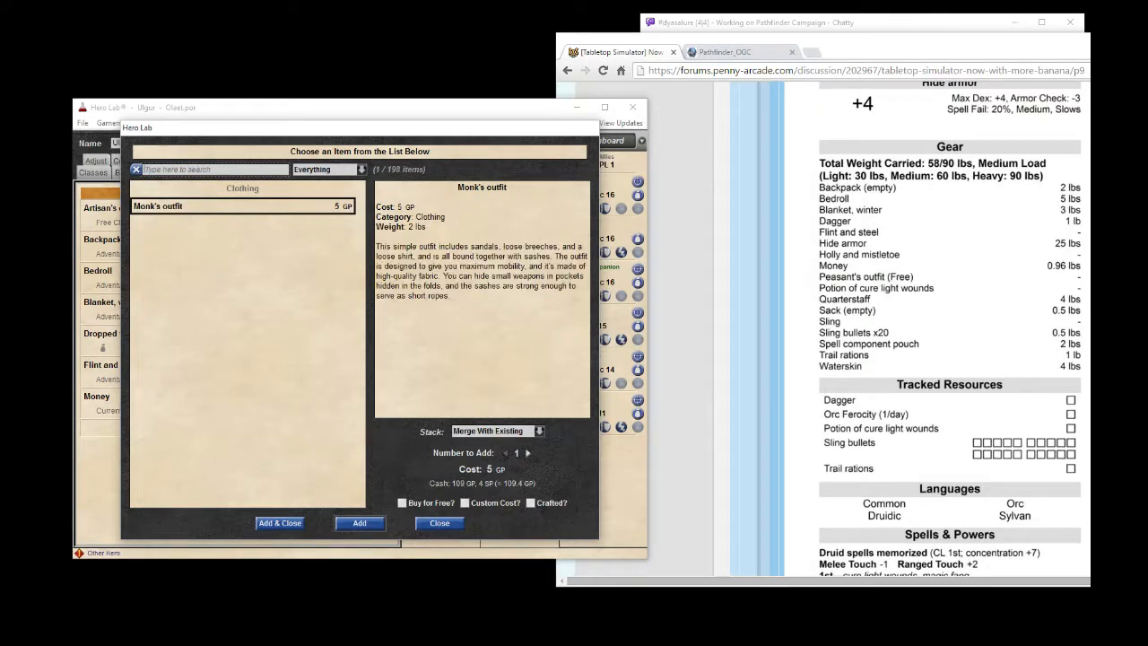
Add holly and mistletoe and a sack to the druid's gear.
left_click(137, 169)
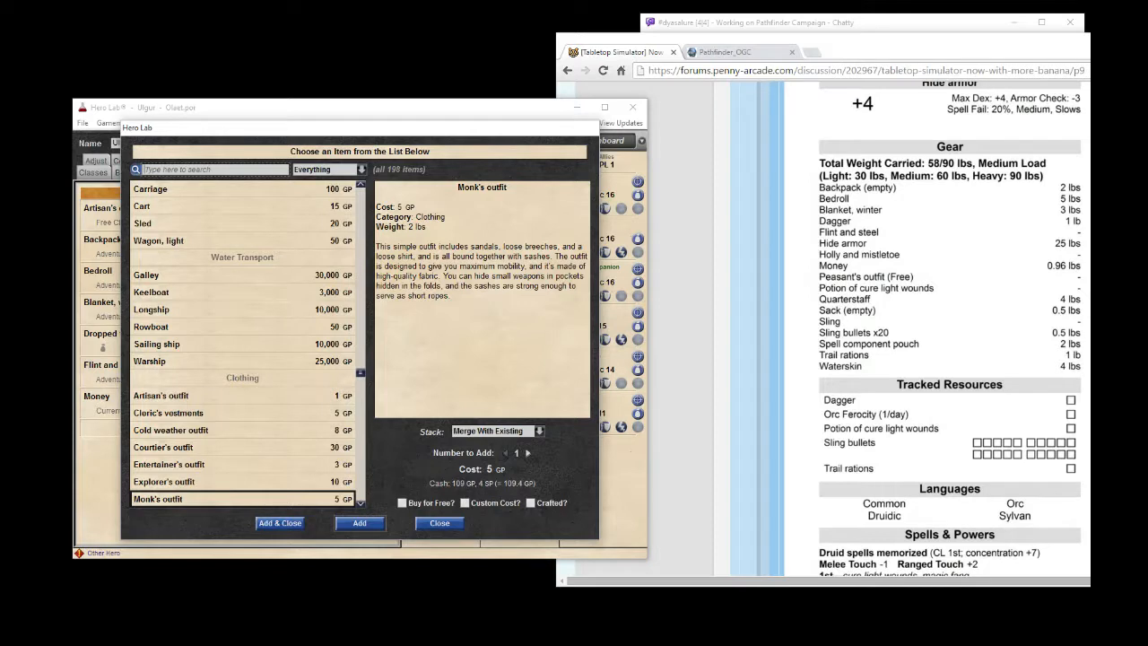
type("holl")
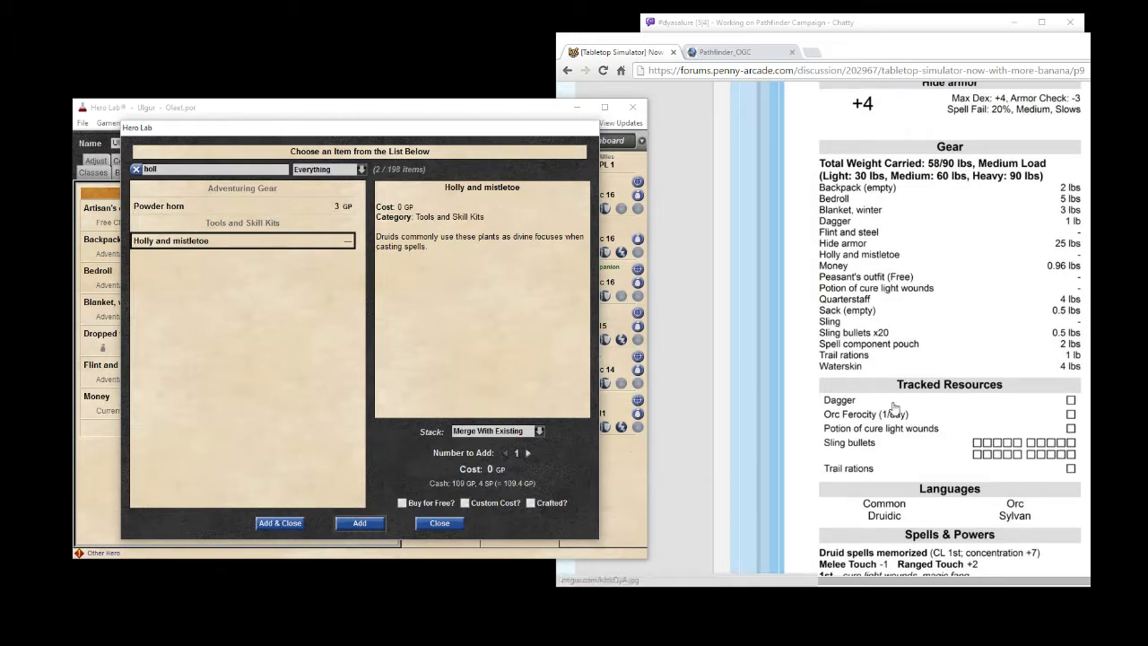
mouse_move(870, 377)
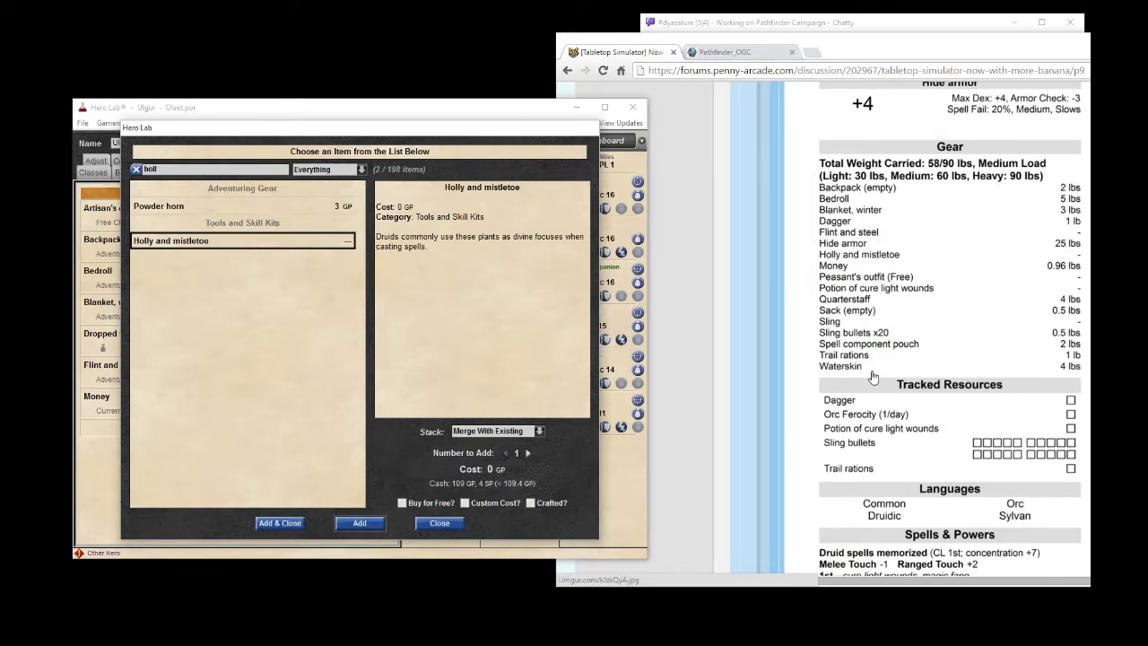
mouse_move(874, 453)
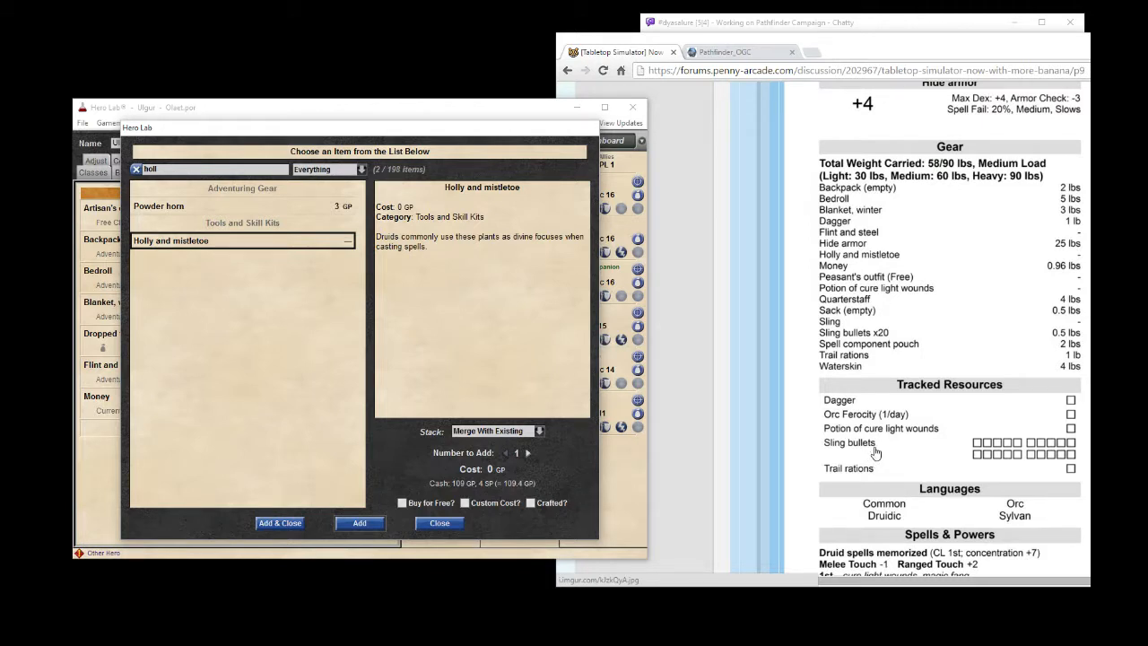
mouse_move(1067, 465)
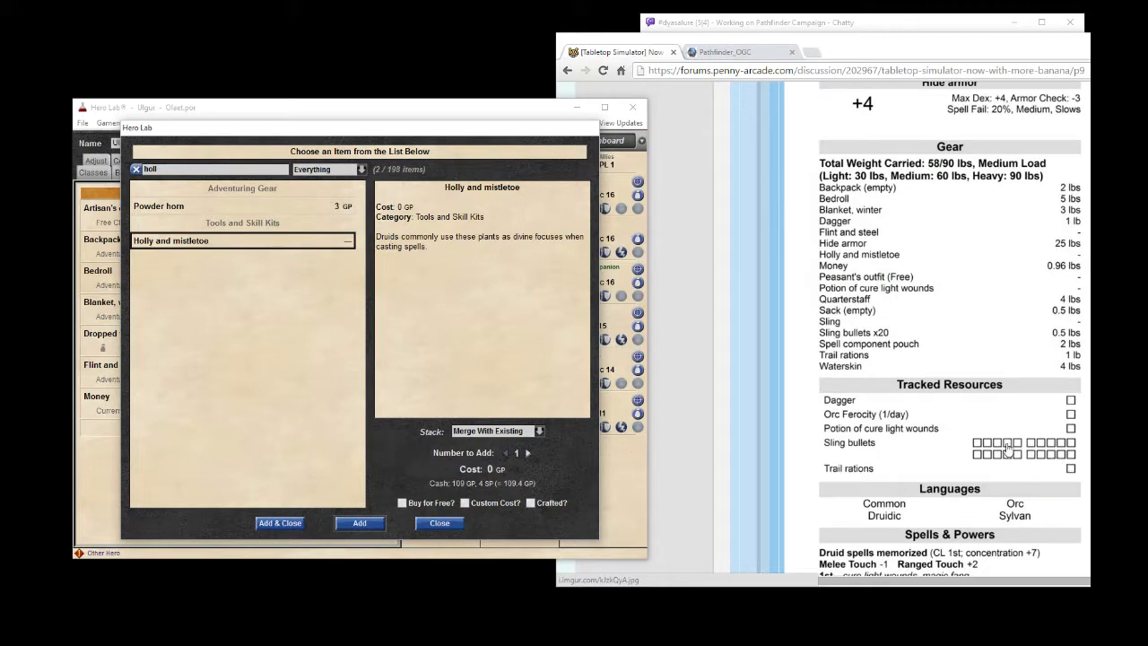
mouse_move(842, 473)
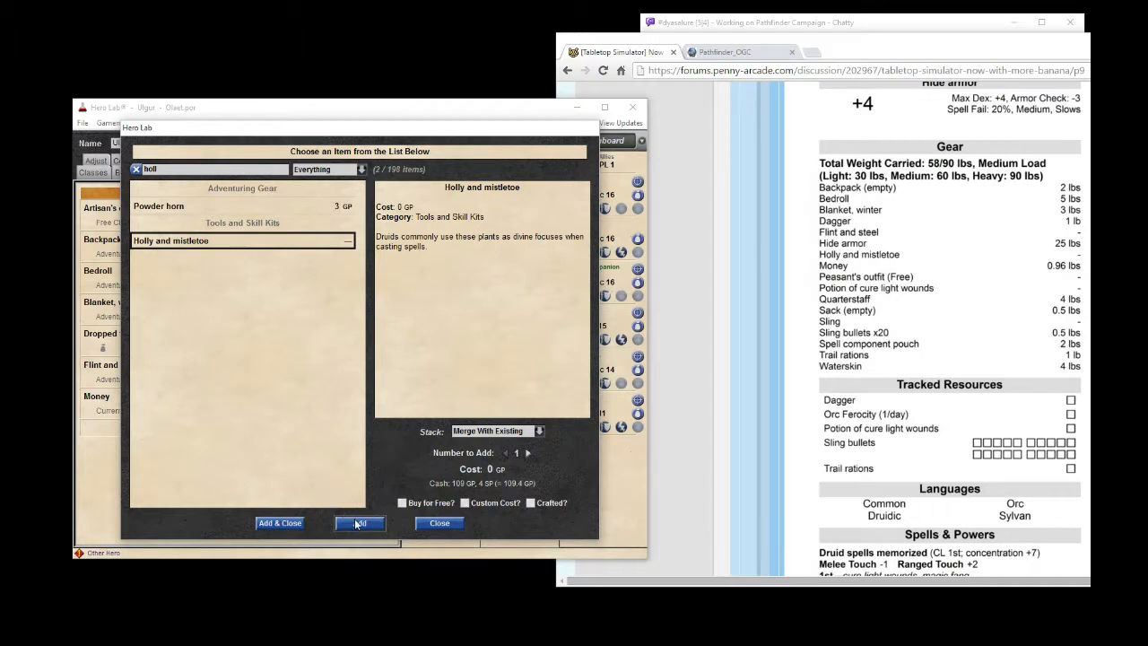
left_click(360, 523)
type("sack")
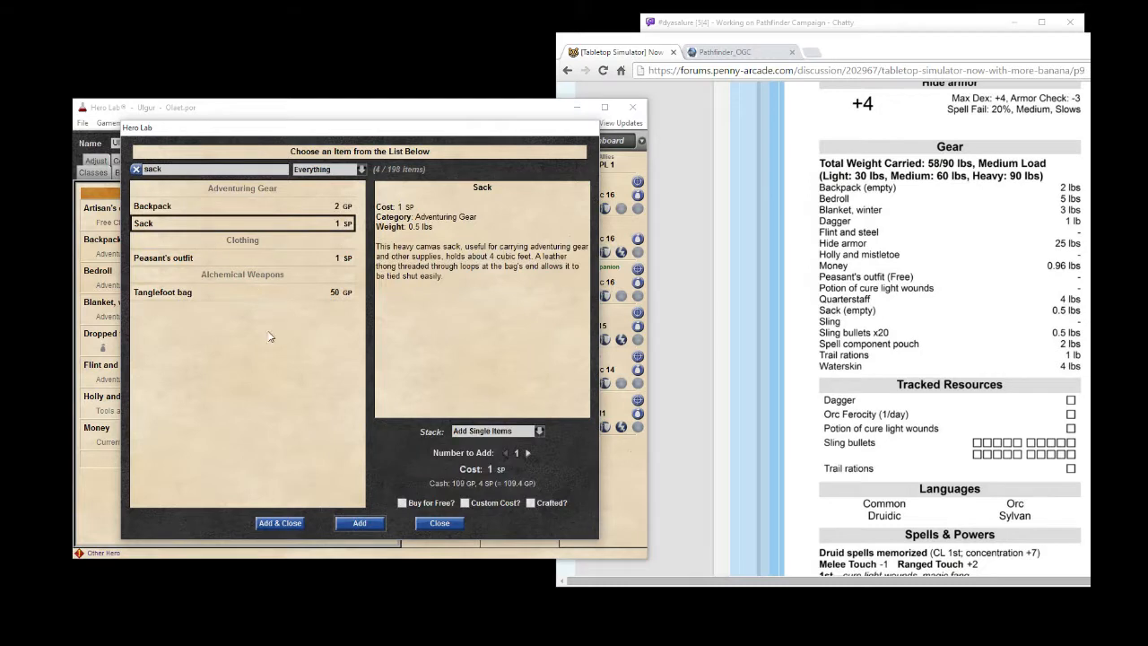
left_click(359, 523)
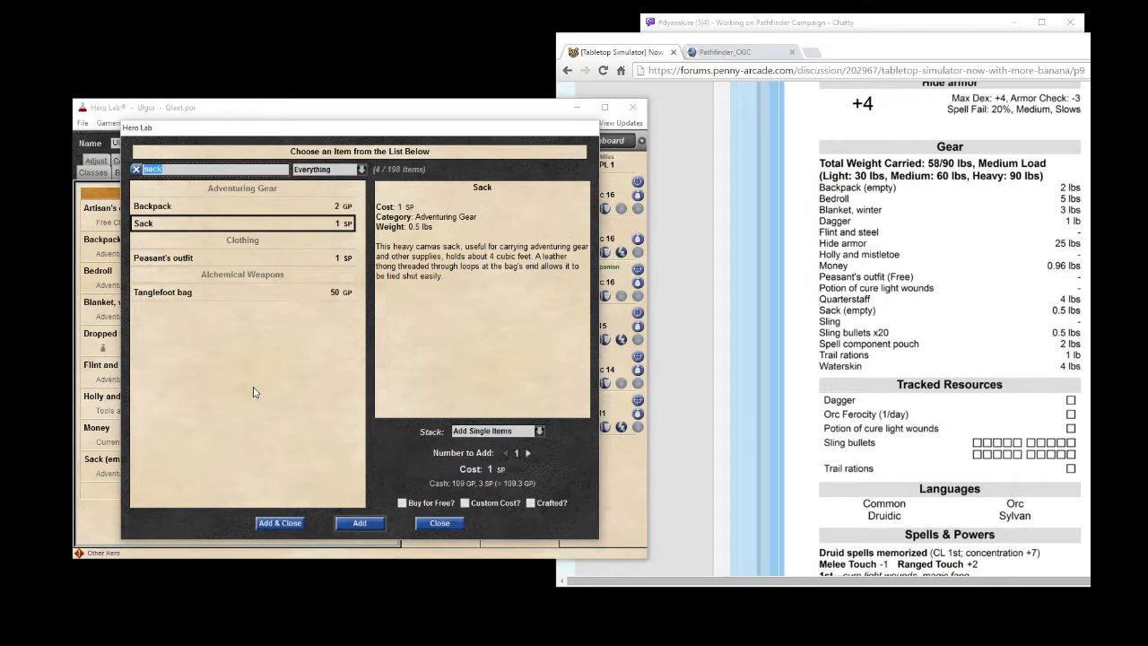
Look up sling items, then find and select the Spell component pouch.
type("slin")
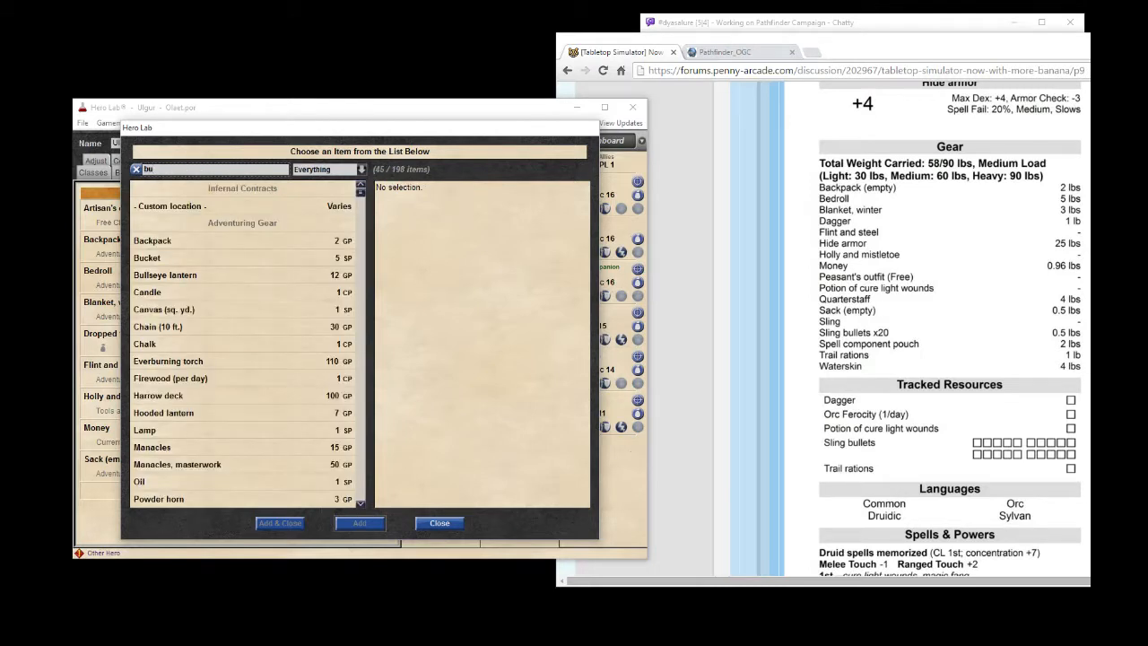
type("l")
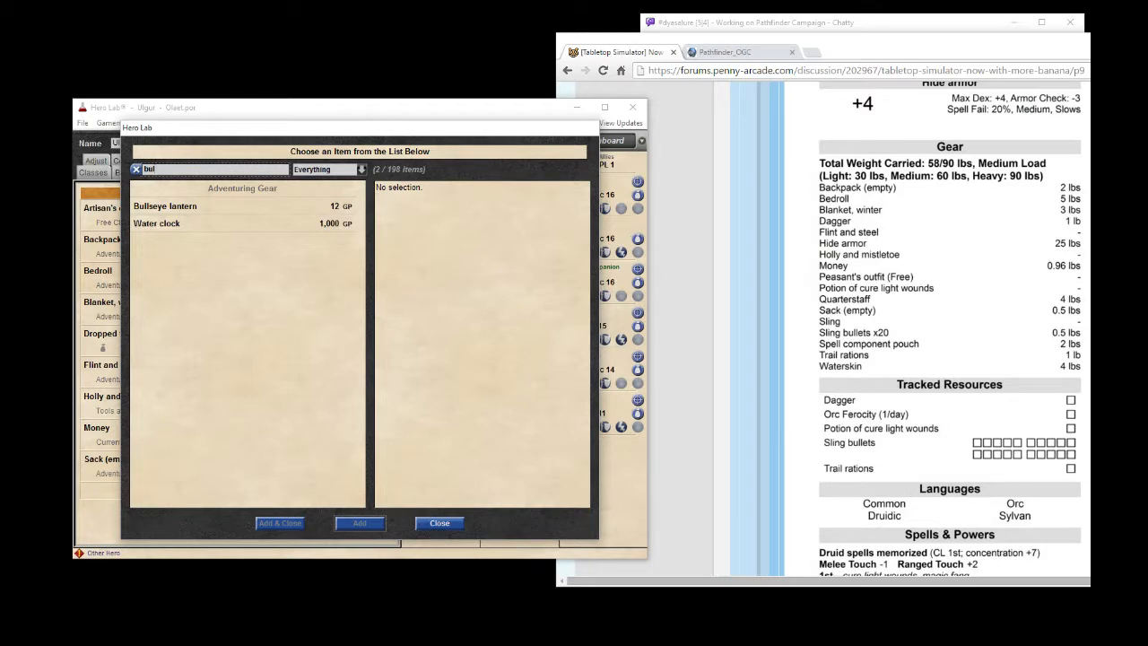
left_click(138, 168)
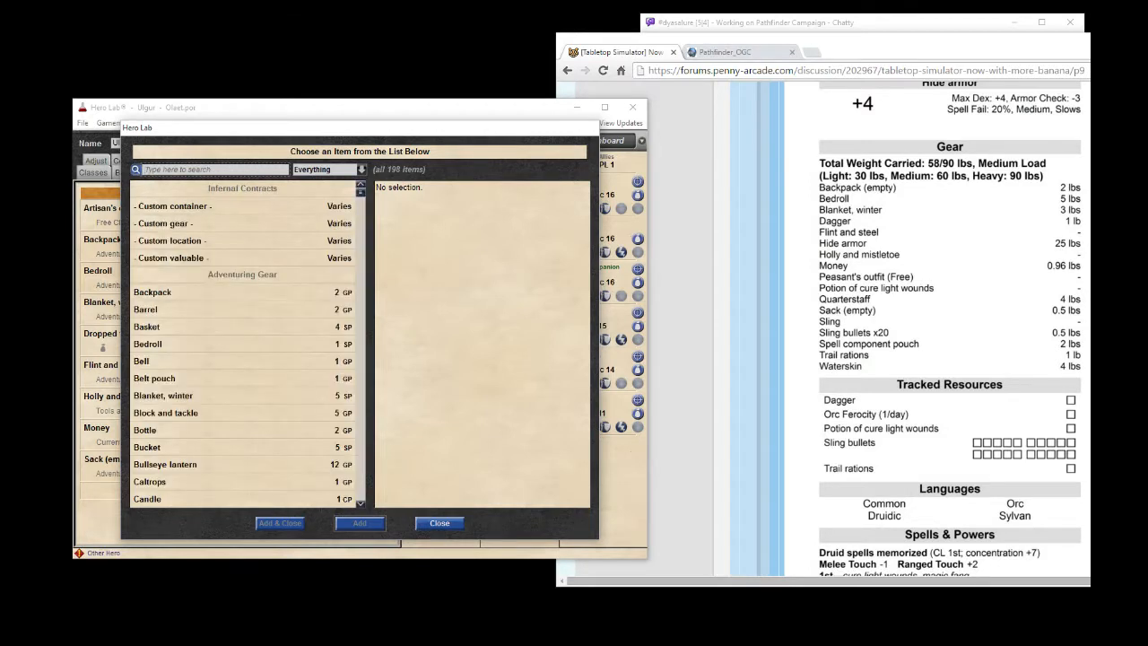
type("spell")
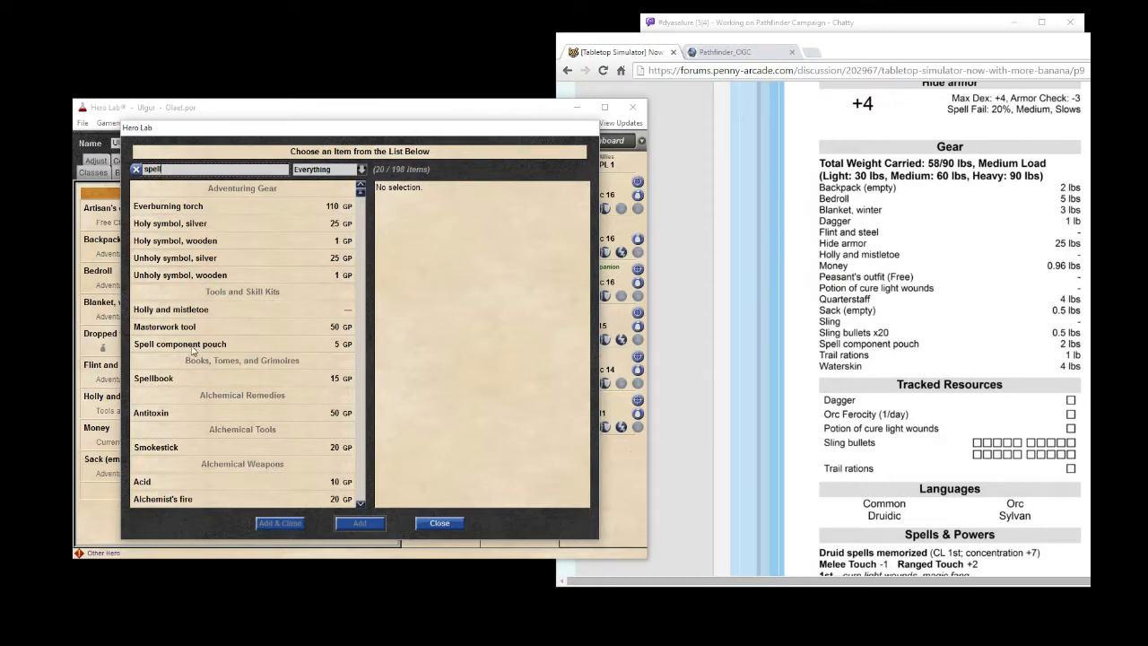
left_click(179, 343)
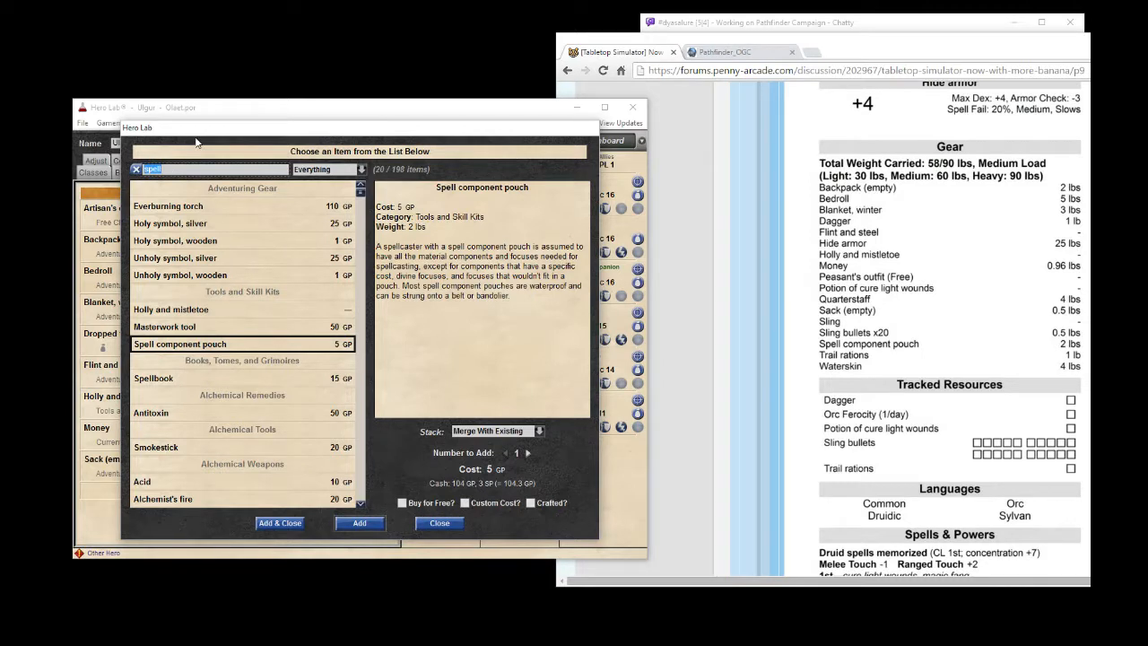
Add Trail rations and a Waterskin, then close the item chooser.
type("trail")
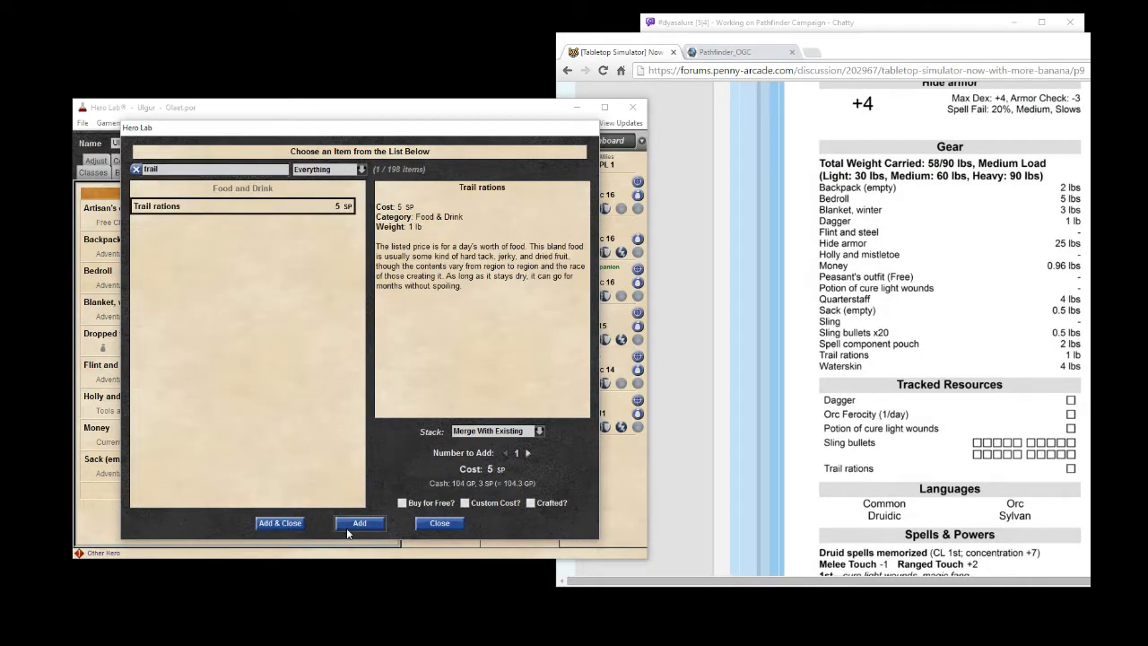
left_click(359, 523)
type("water")
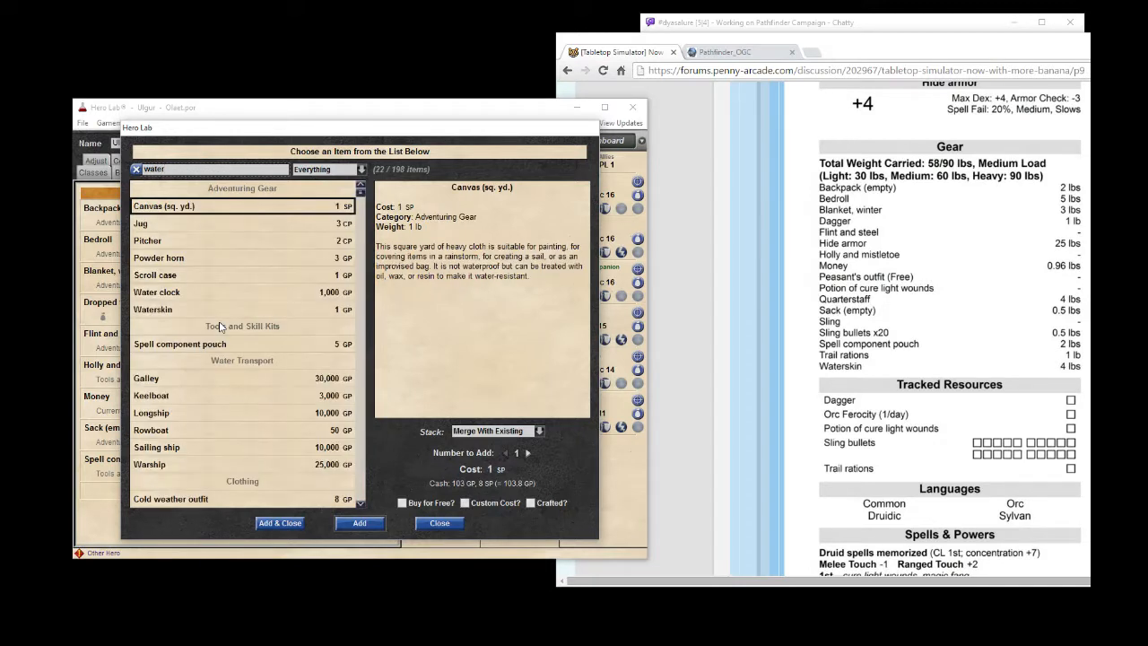
left_click(152, 308)
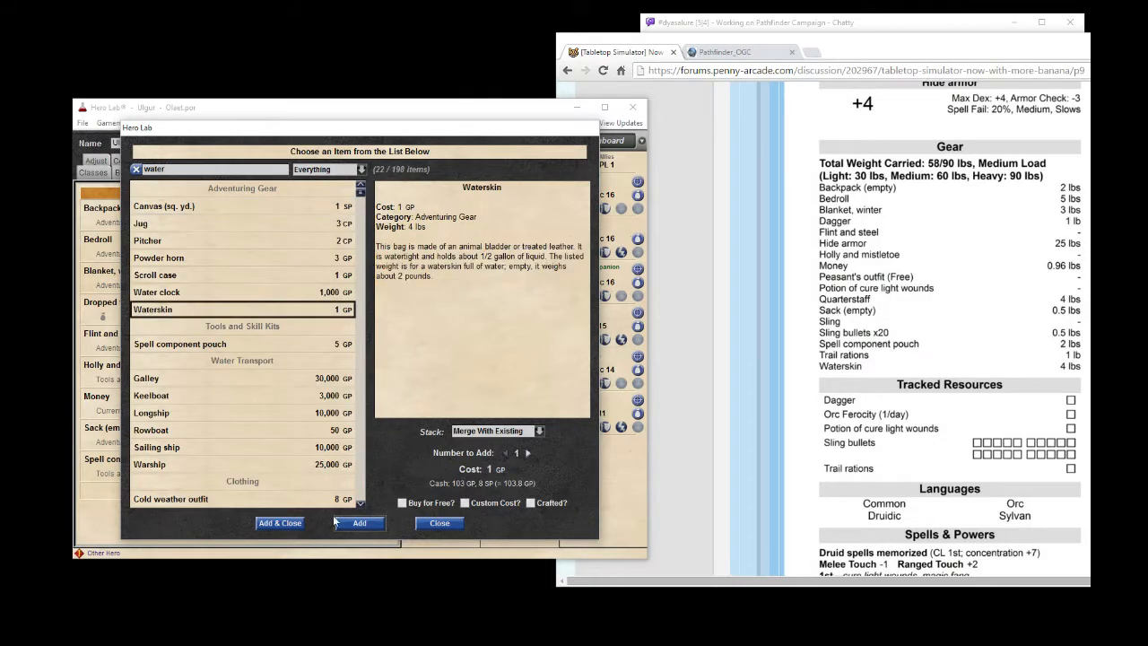
left_click(359, 523)
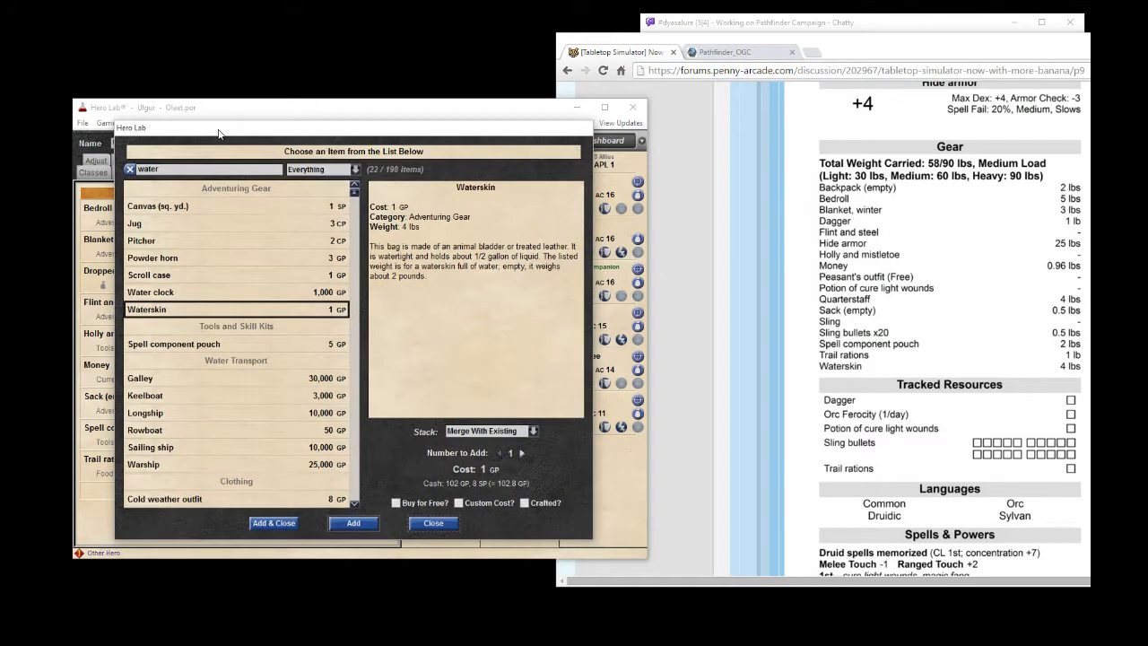
mouse_move(433, 523)
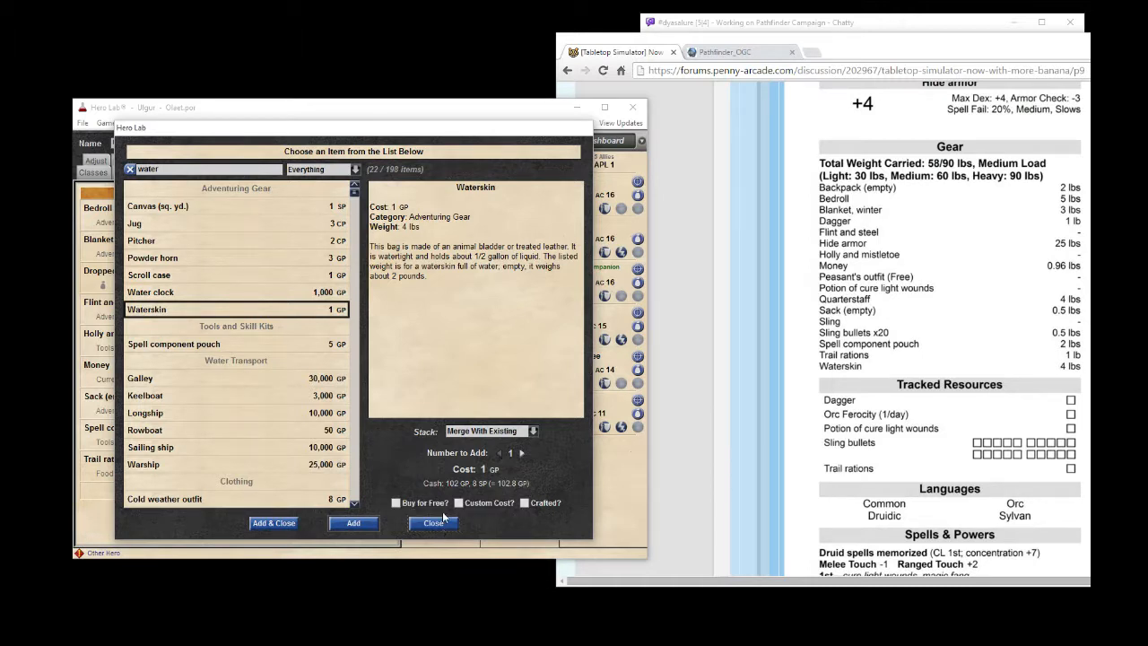
left_click(433, 523)
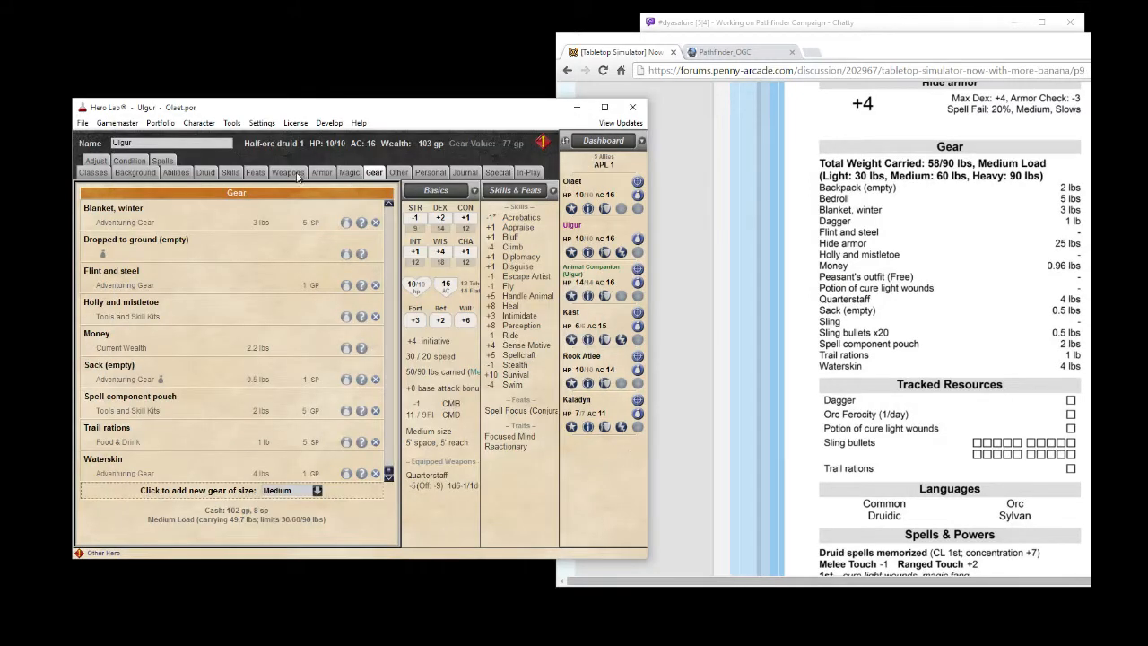
On the Weapons tab, add Sling bullets with the number to add set to 20.
left_click(288, 172)
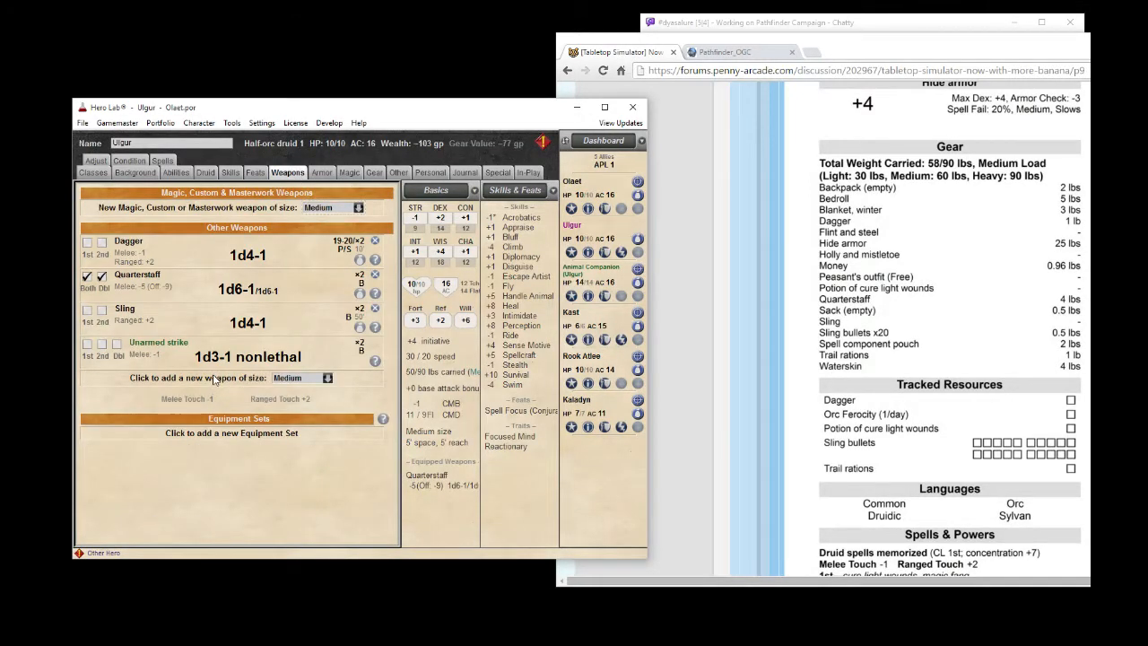
left_click(207, 377)
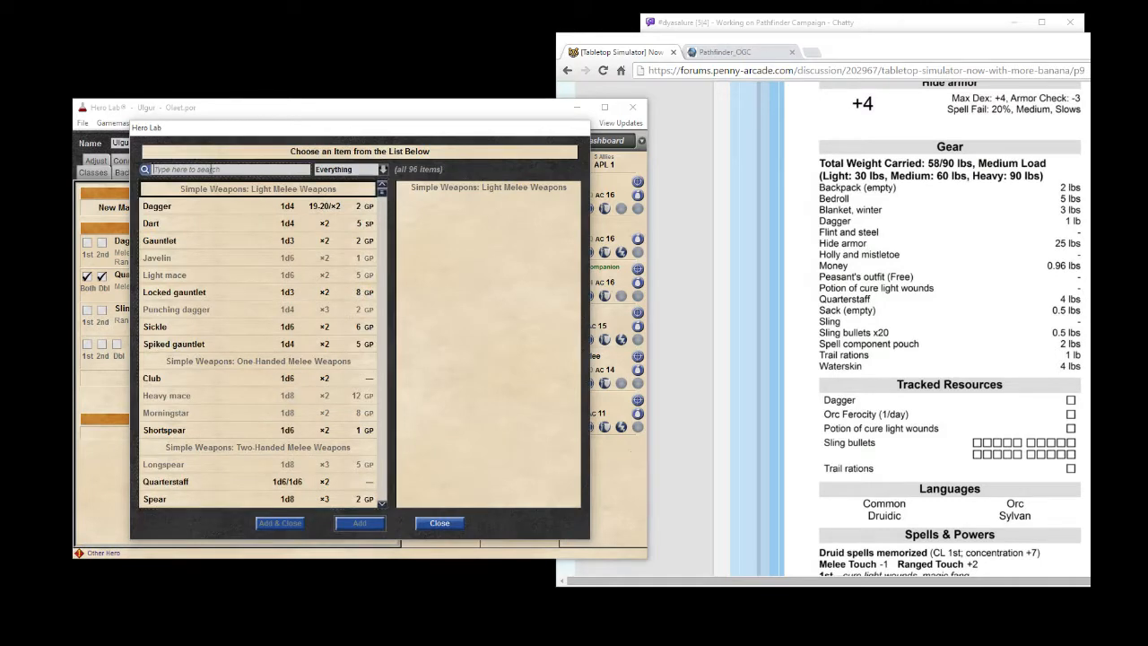
type("bull")
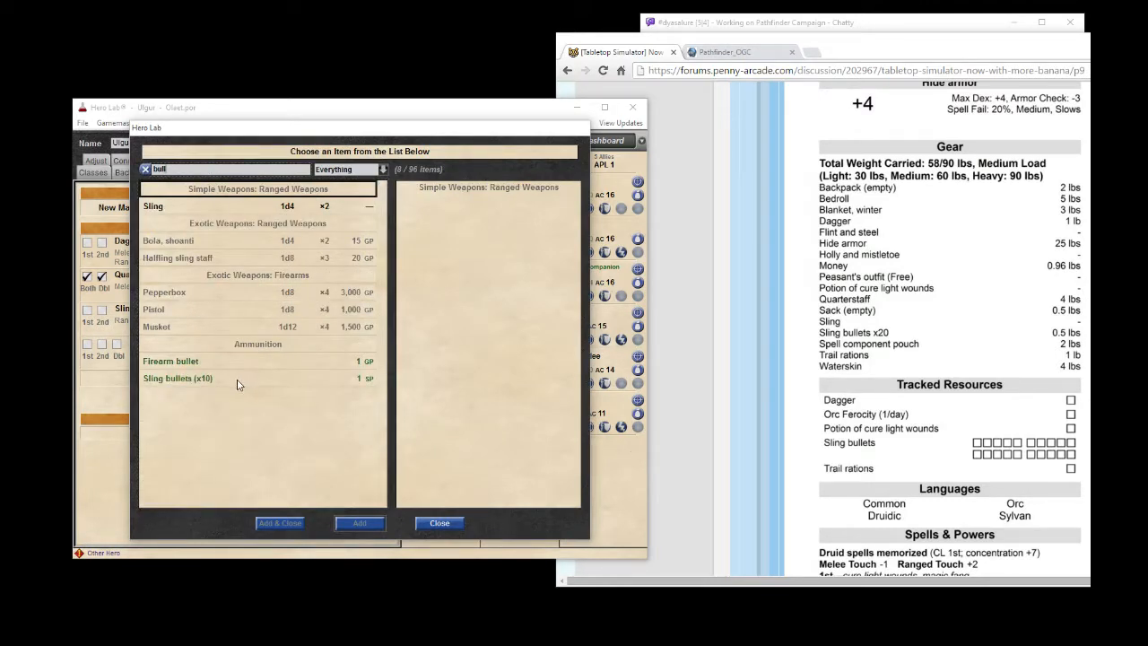
left_click(178, 377)
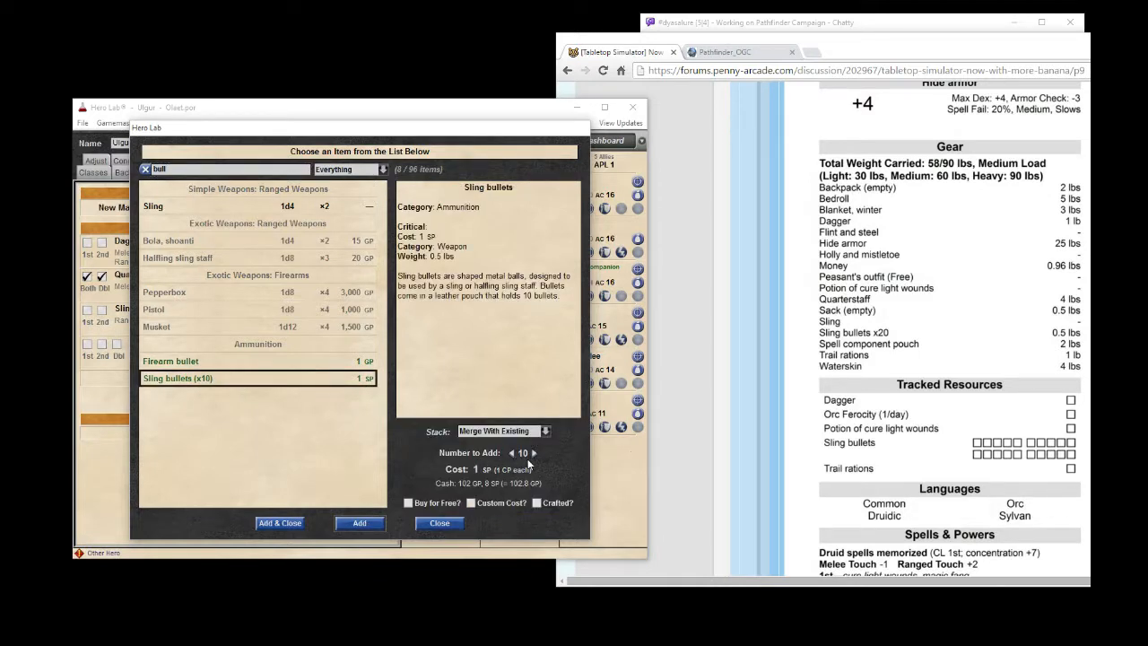
left_click(533, 453)
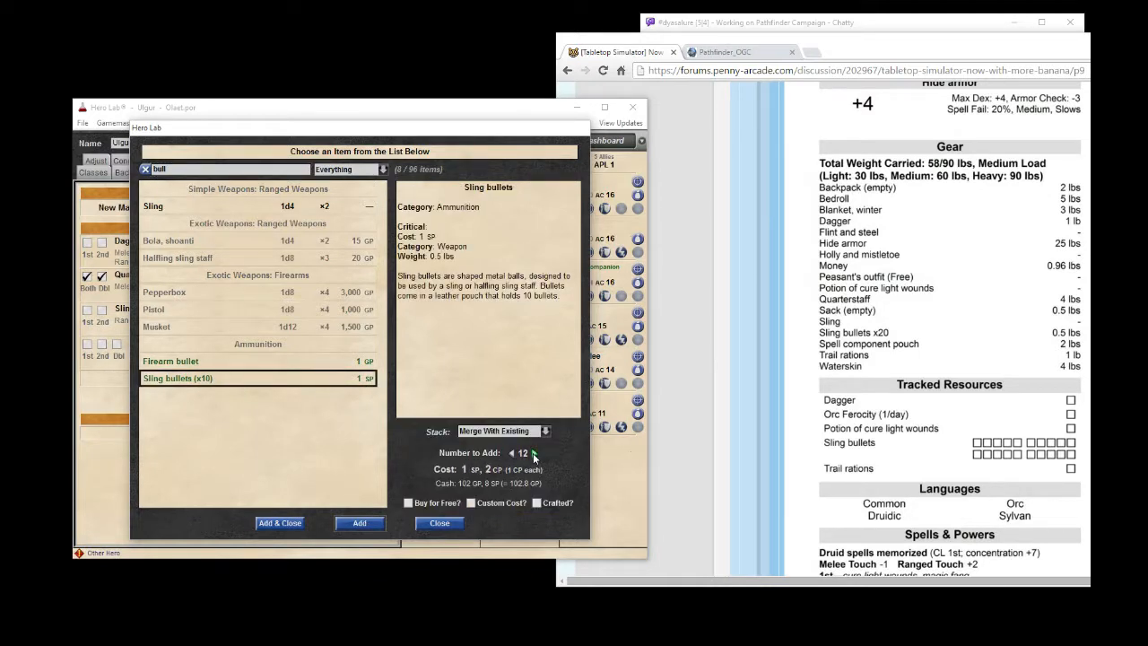
left_click(533, 450)
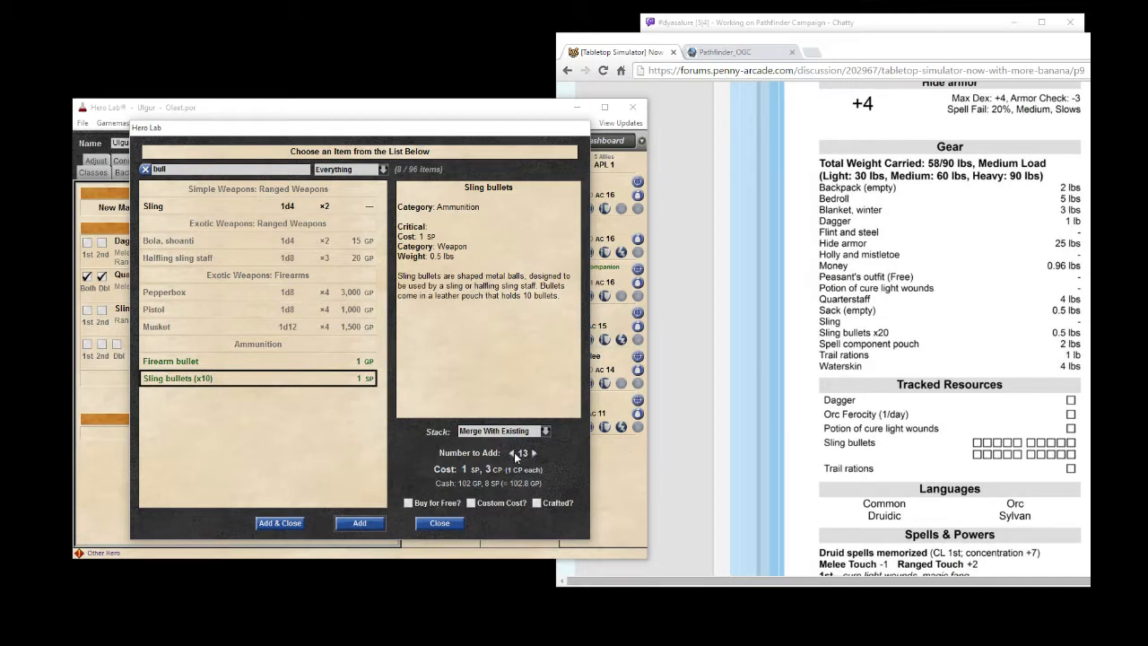
left_click(509, 453)
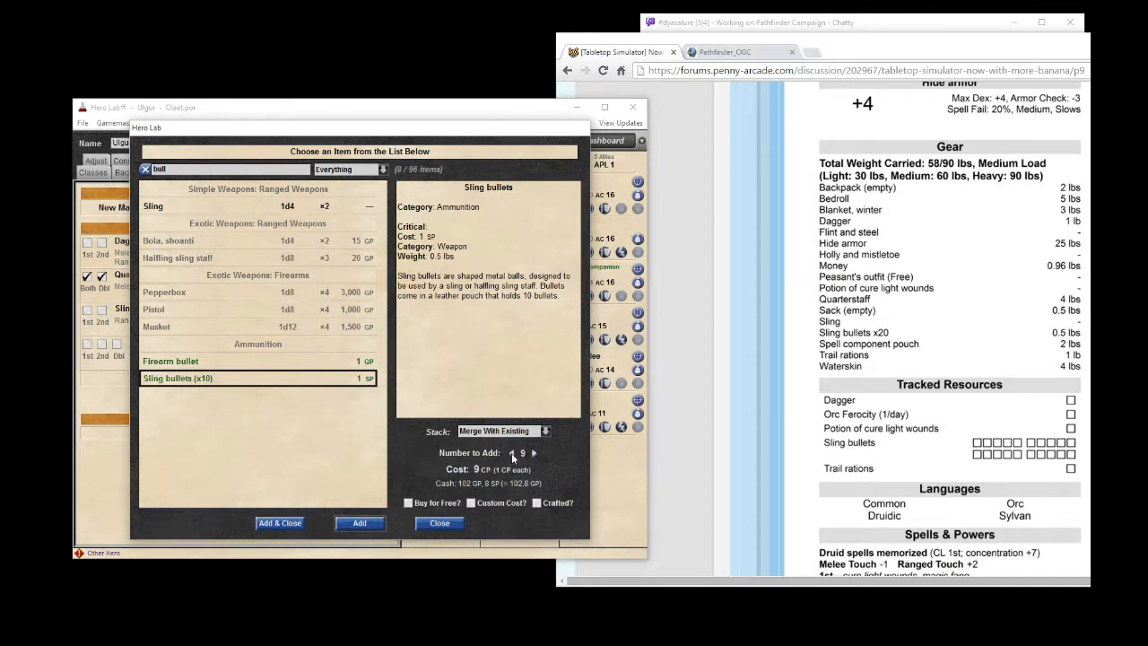
left_click(533, 453)
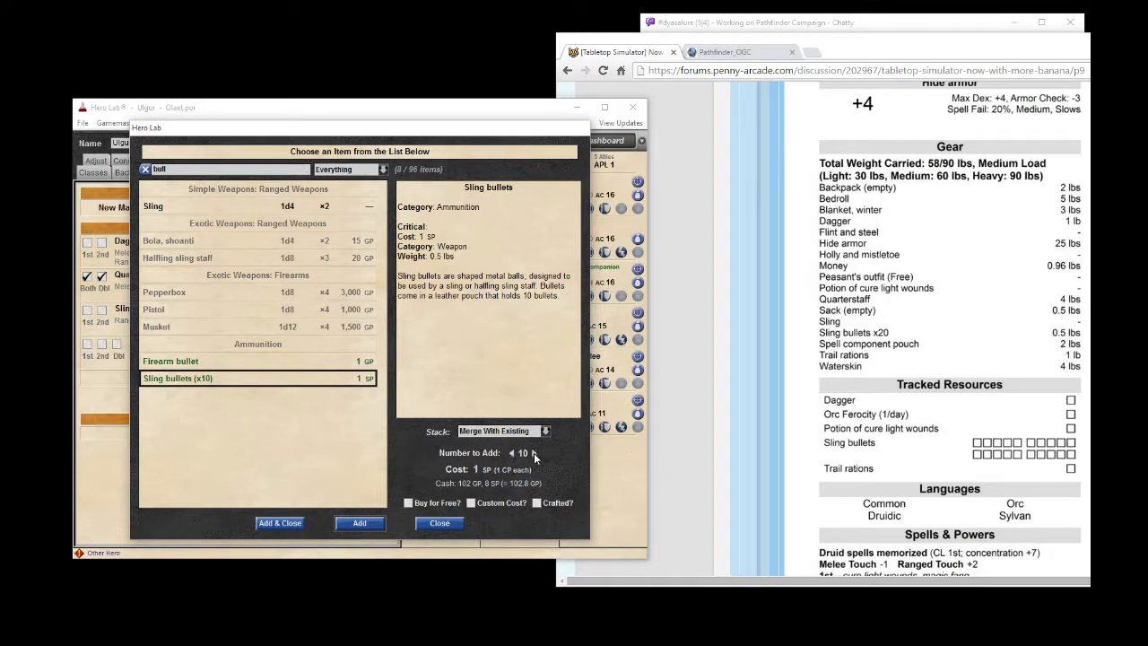
left_click(533, 453)
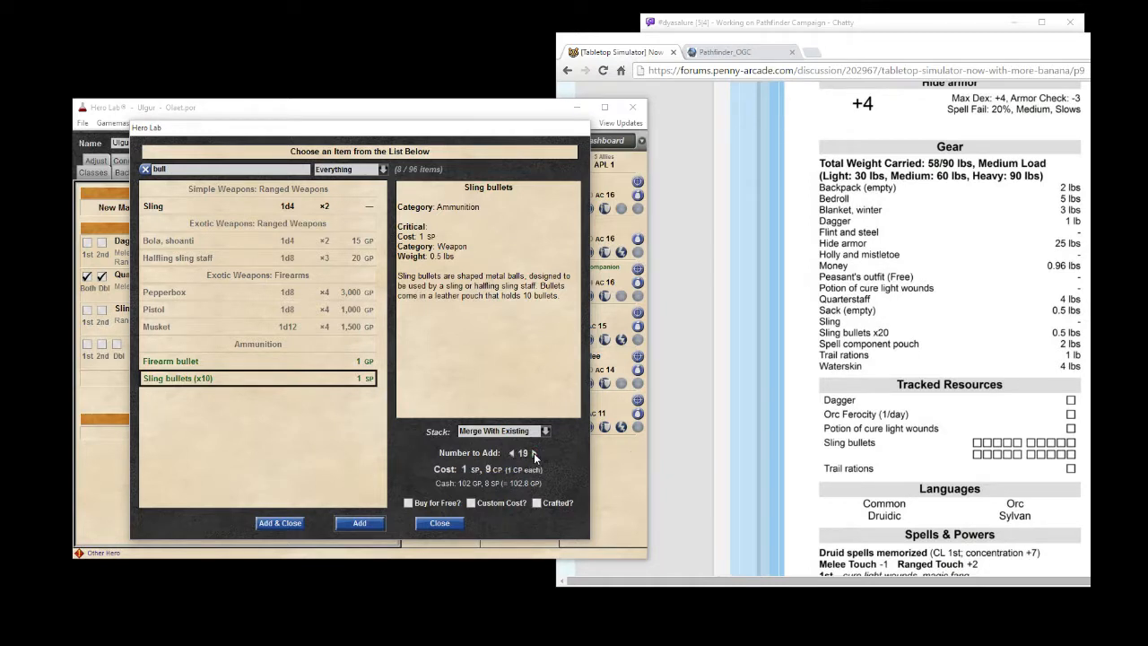
left_click(534, 453)
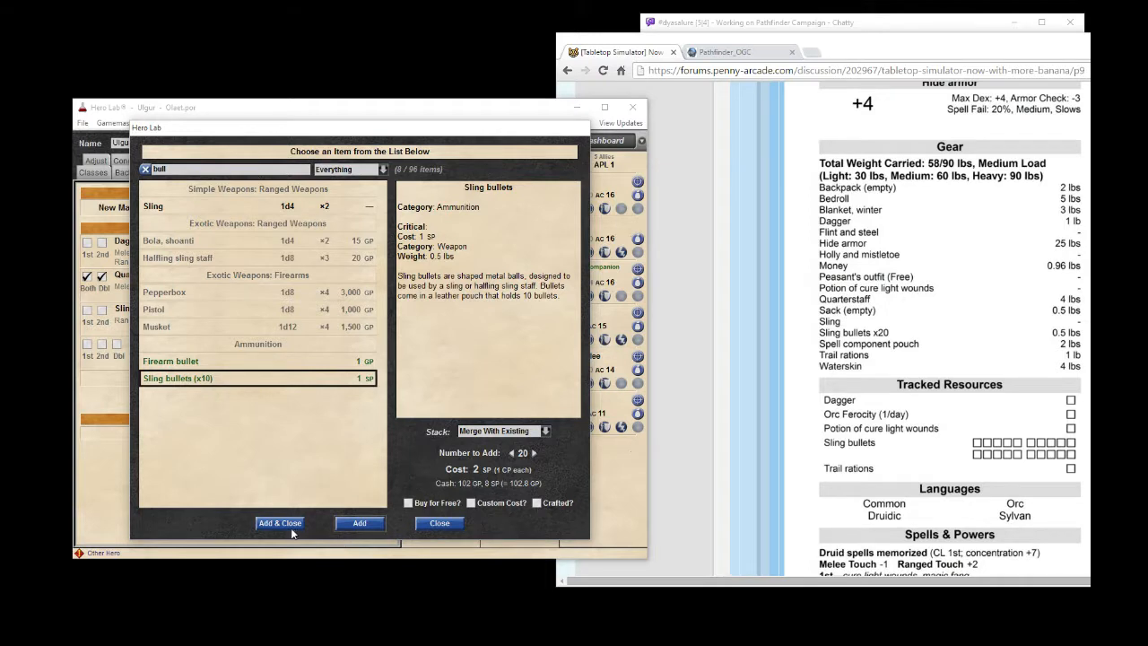
left_click(280, 522)
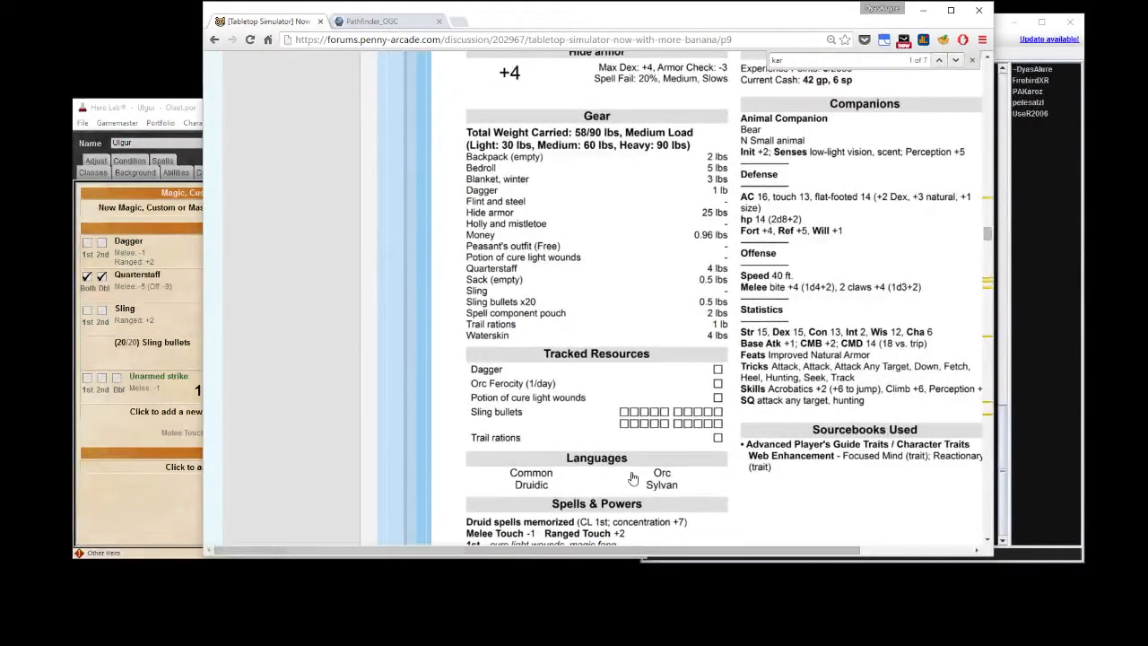
Browse the Magic and Gear tabs, then show Ulgur's Personal tab.
scroll("down", 3)
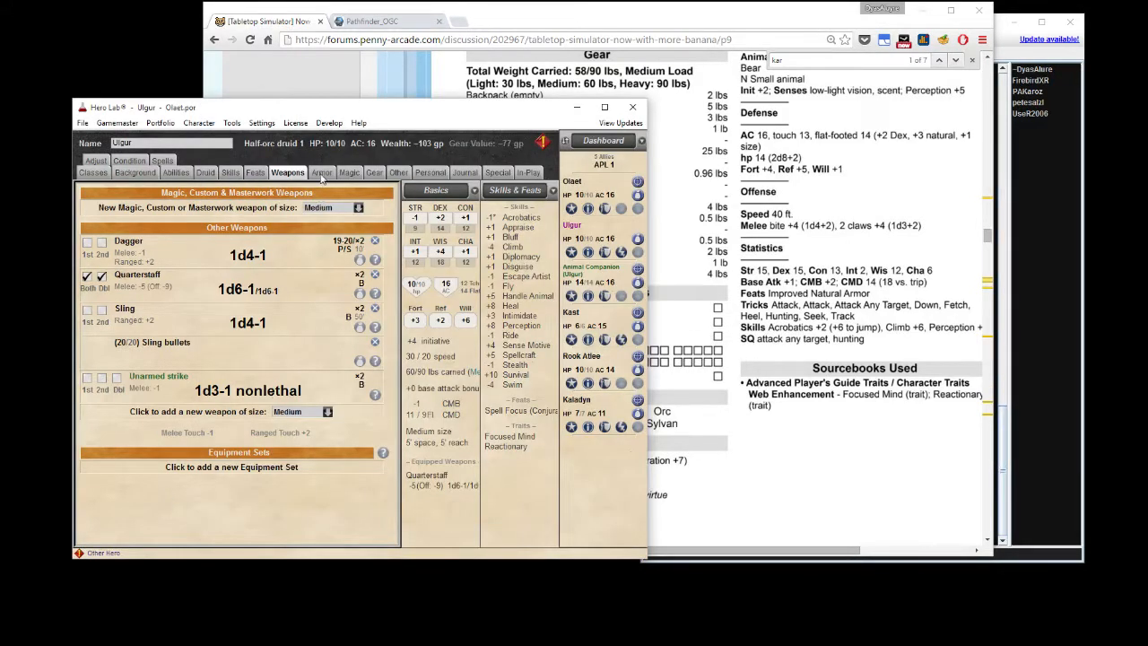
left_click(349, 173)
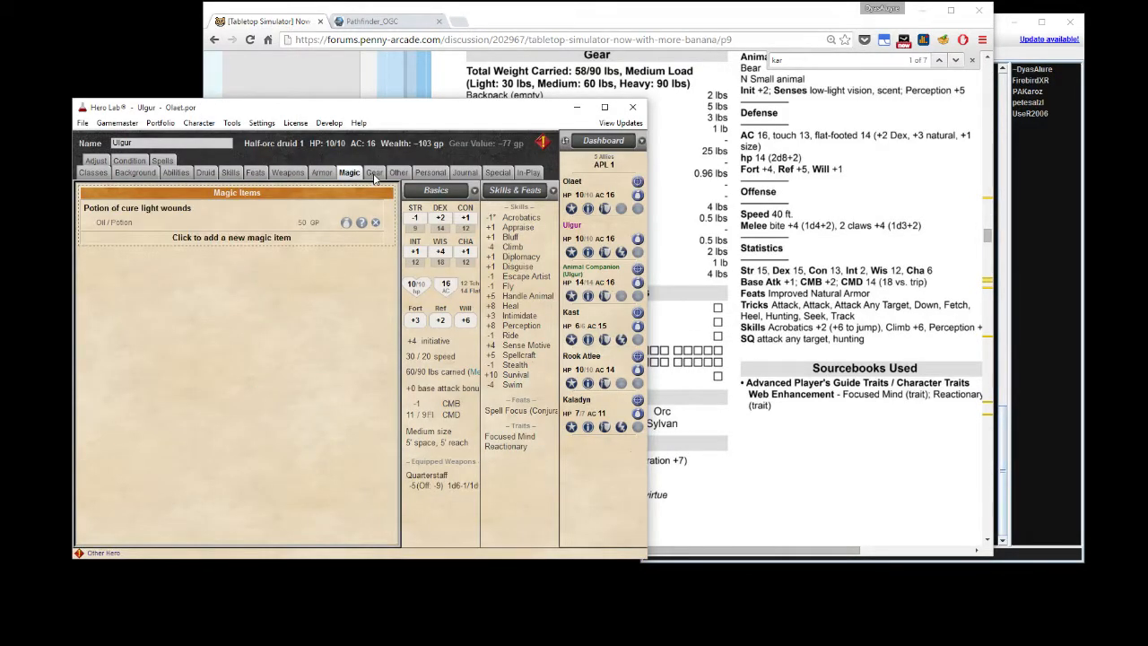
left_click(374, 172)
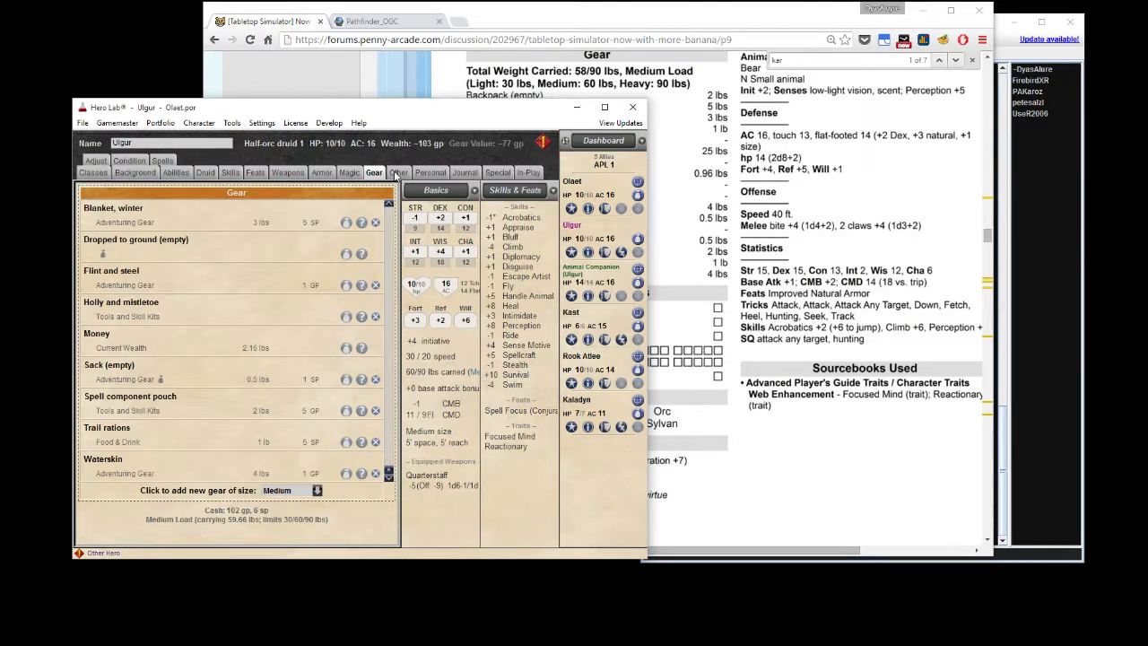
left_click(430, 172)
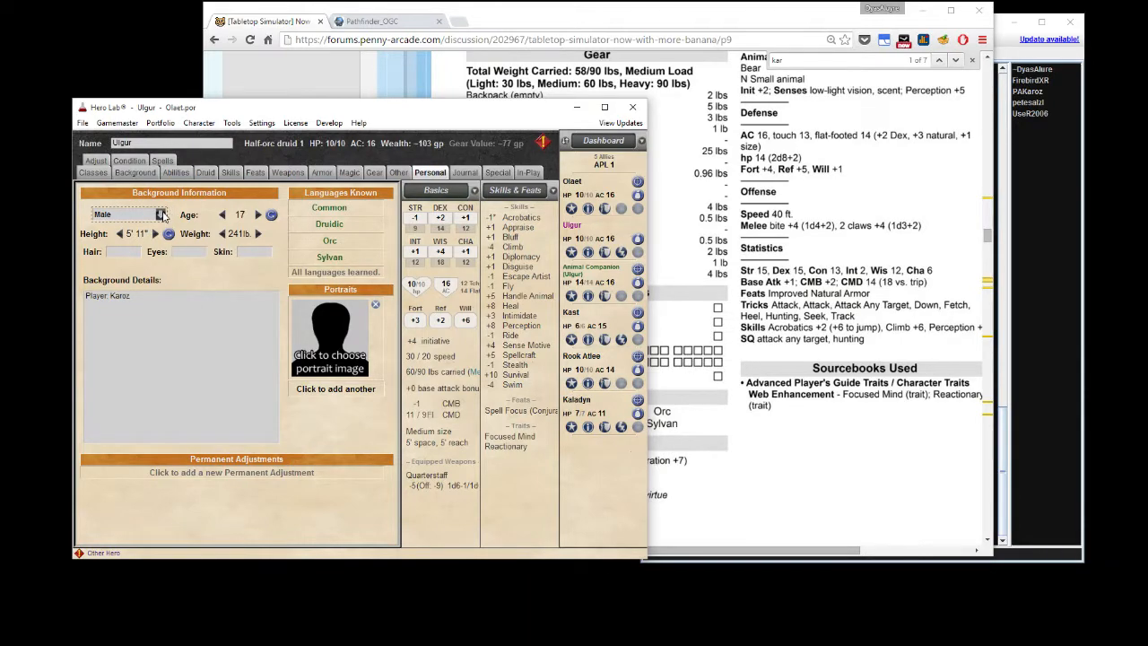
mouse_move(662, 20)
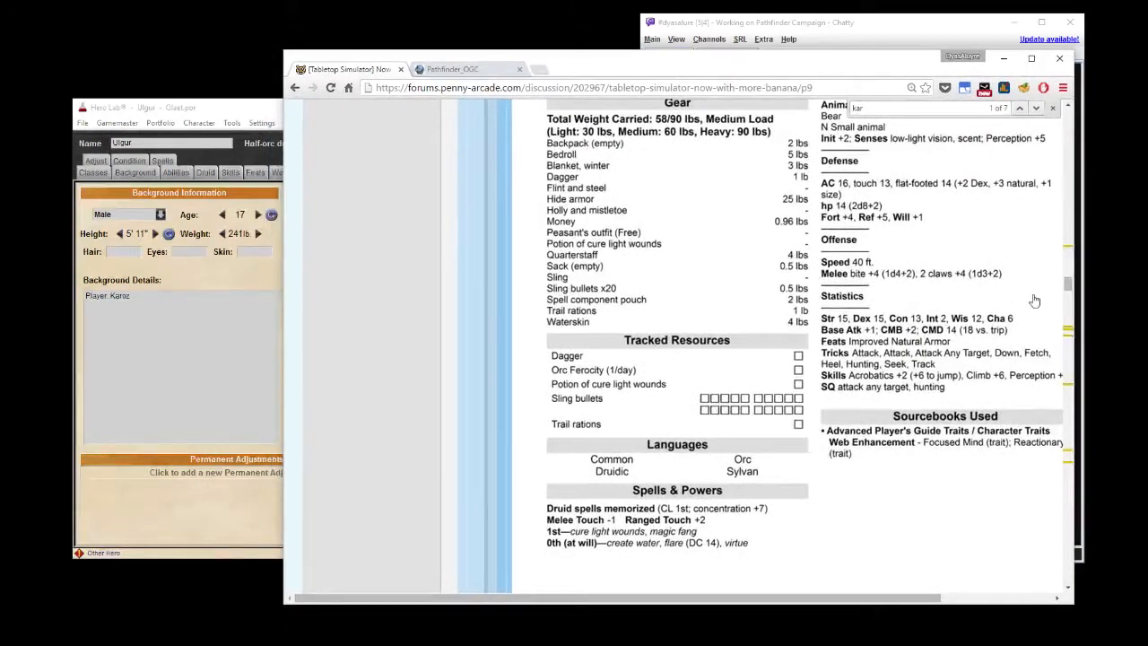
Scroll up the forum page to review Ulgur's posted stat block.
scroll("up", 3)
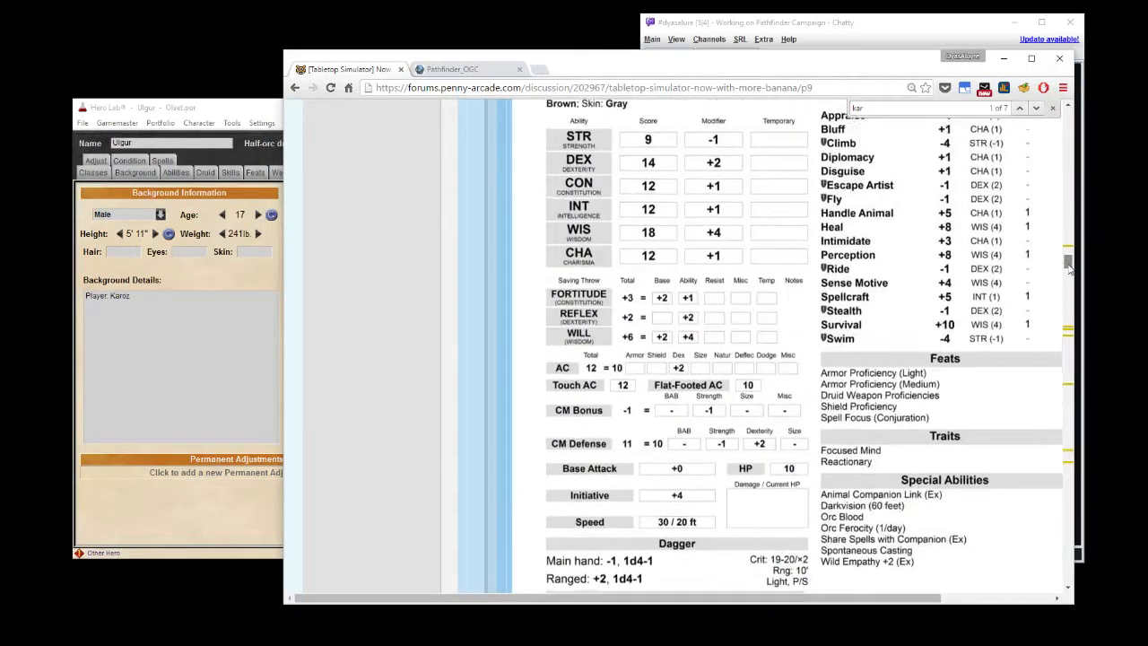
scroll("up", 3)
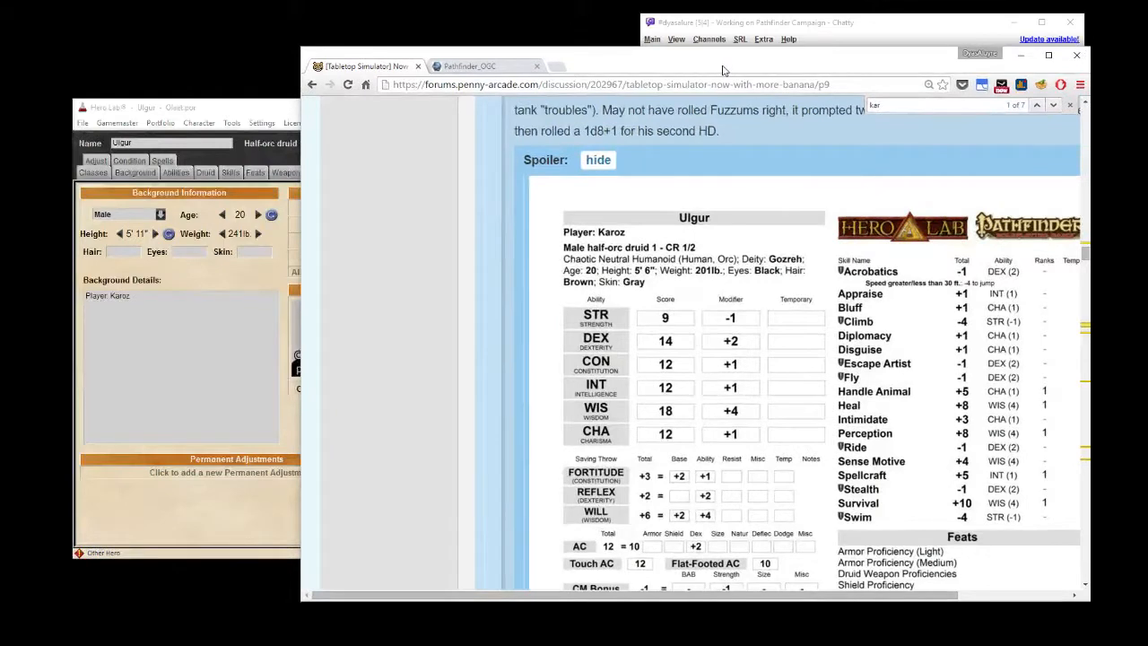
mouse_move(484, 291)
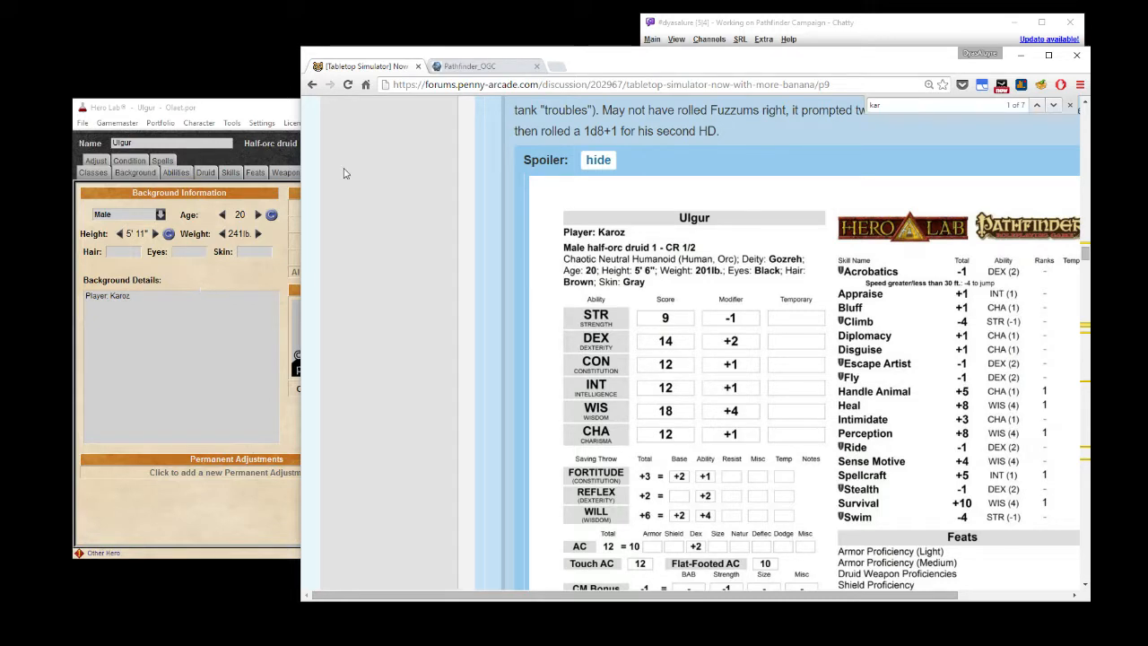
mouse_move(390, 352)
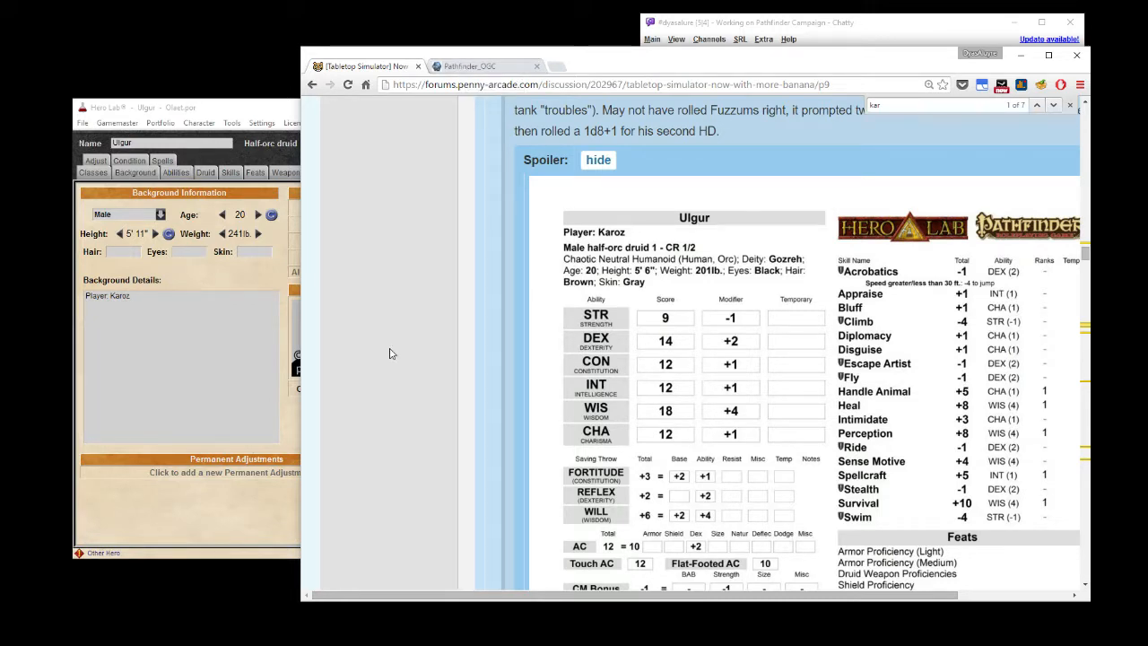
mouse_move(379, 362)
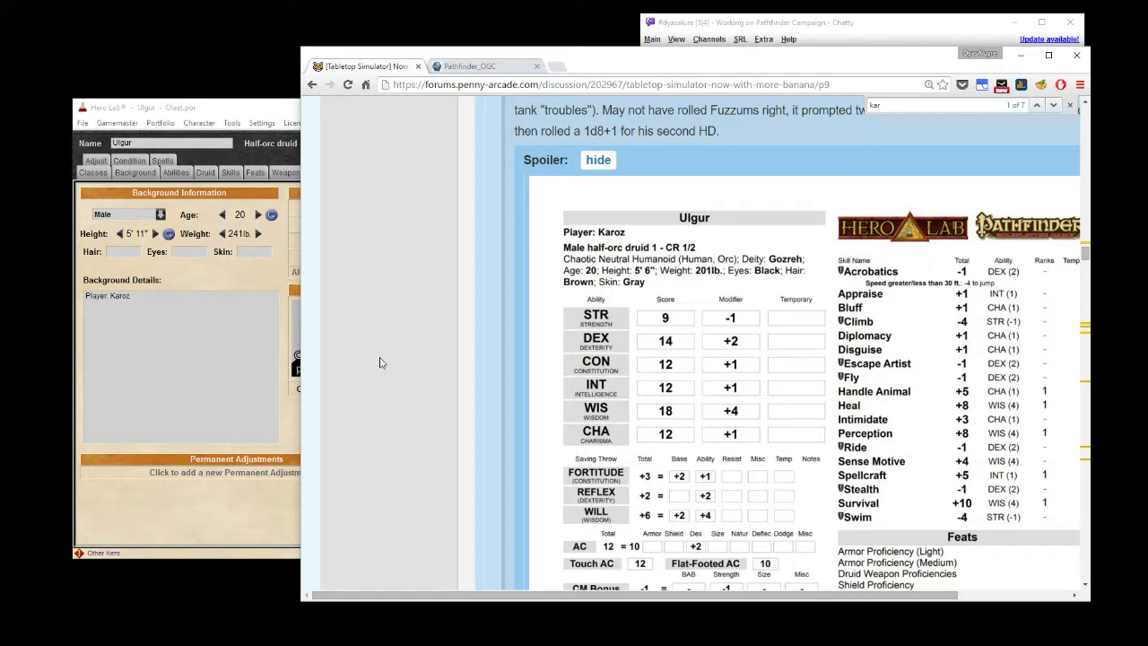
mouse_move(161, 237)
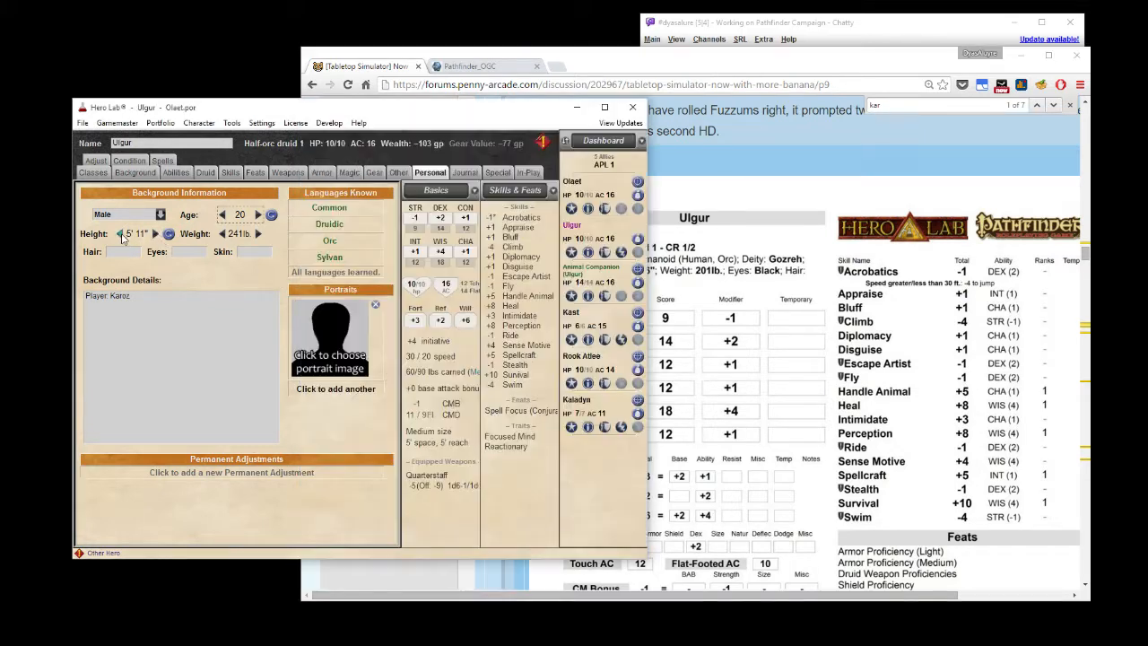
Lower Ulgur's height to 5' 8" and select his weight value to reduce it.
left_click(122, 234)
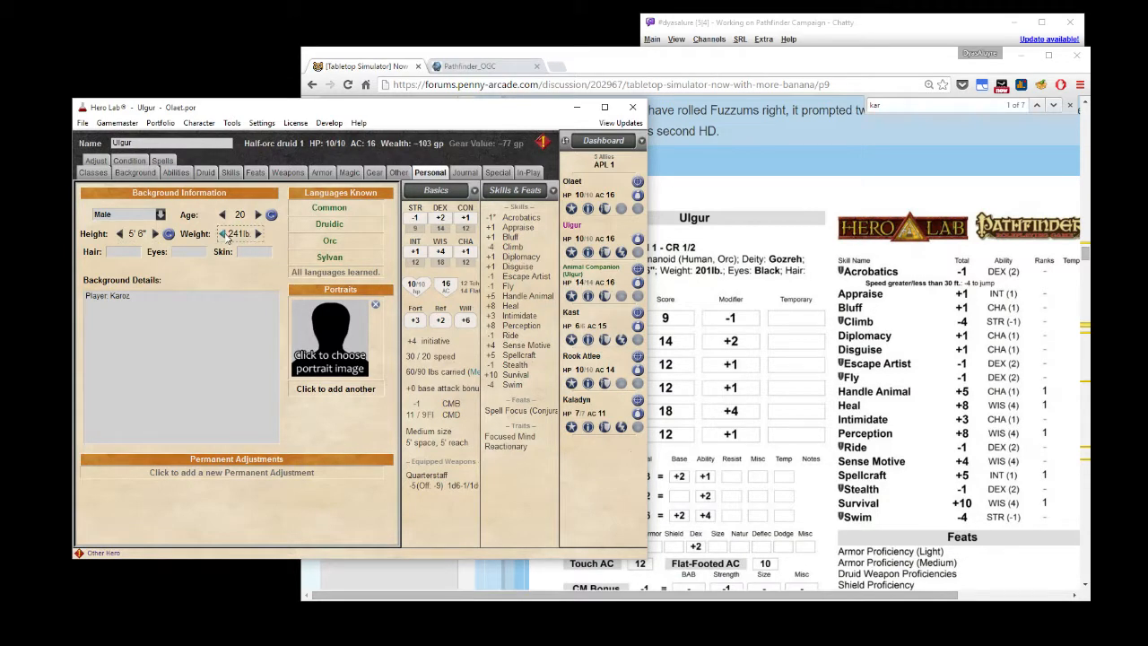
left_click(222, 233)
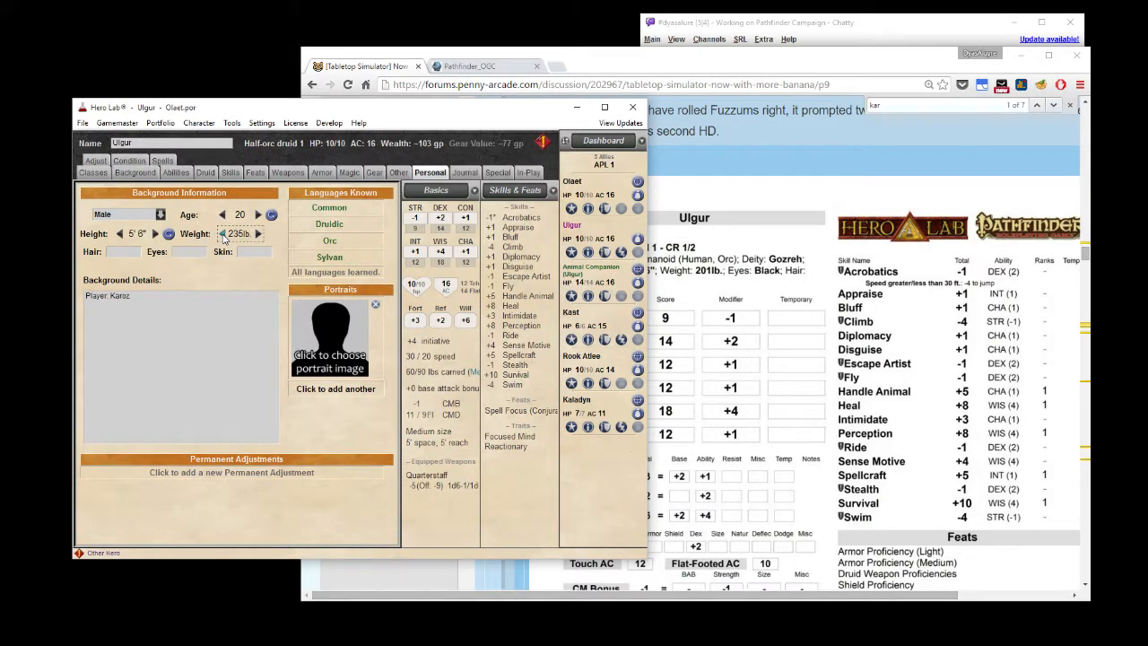
triple_click(239, 233)
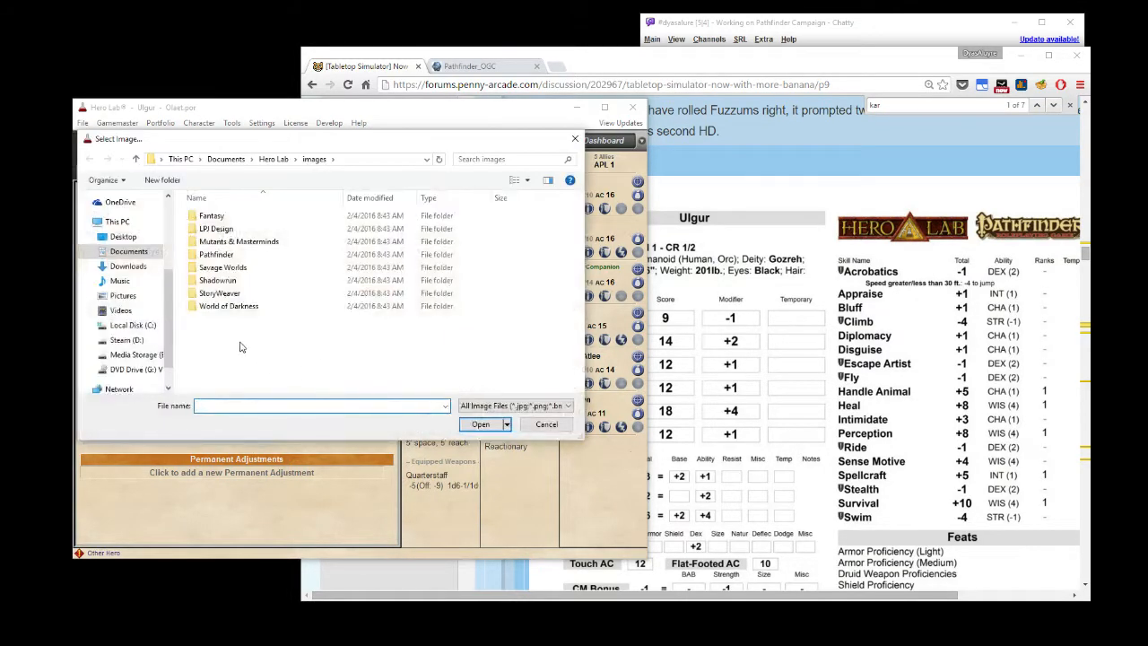
Open the Pathfinder portrait folder and browse to the druid images.
left_click(216, 254)
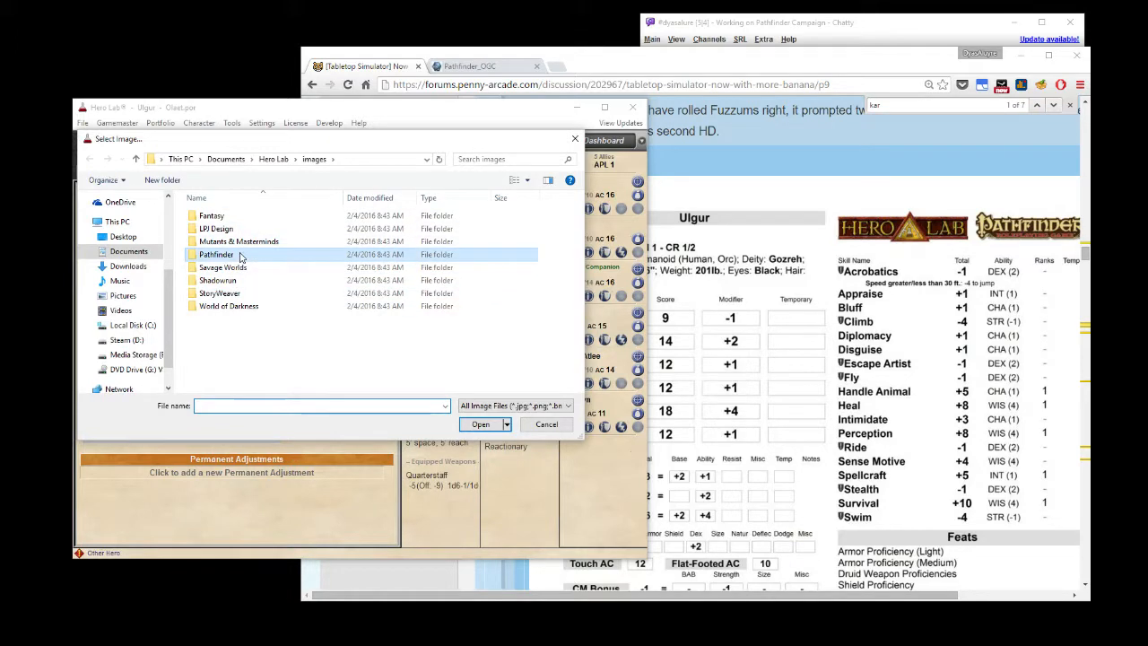
double_click(216, 254)
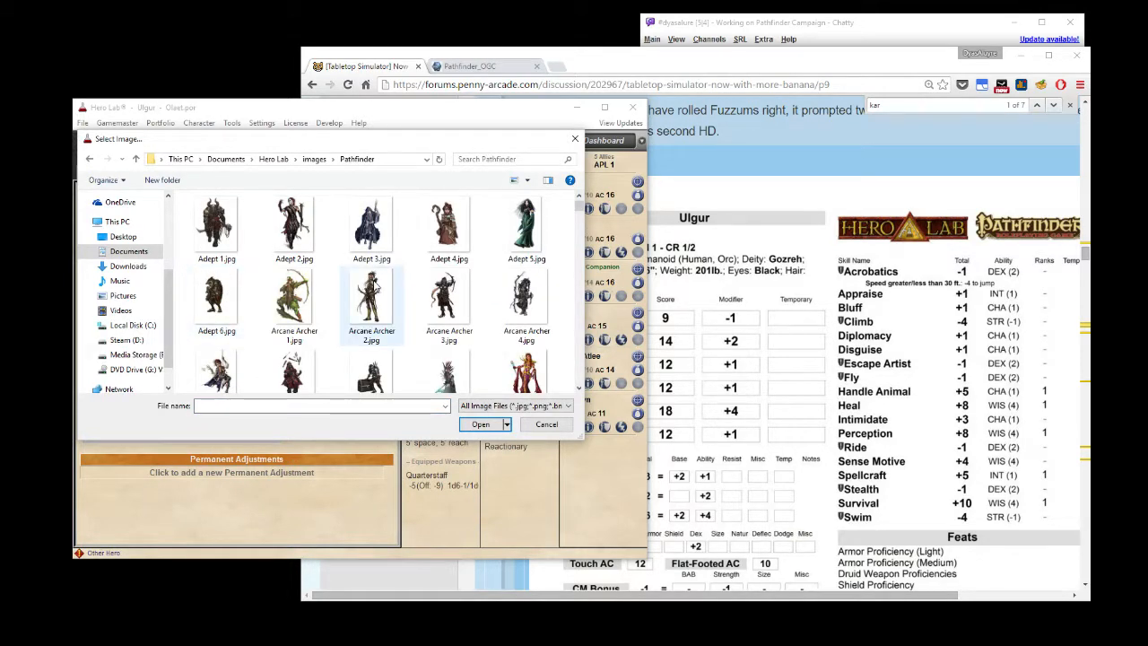
scroll("down", 3)
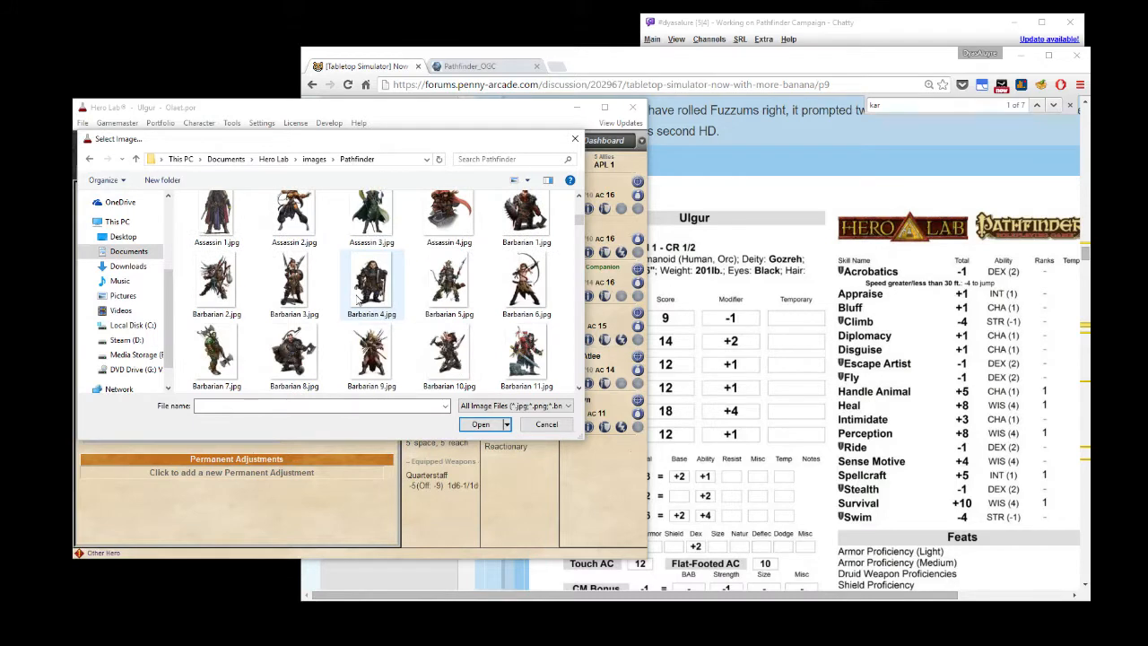
scroll("down", 3)
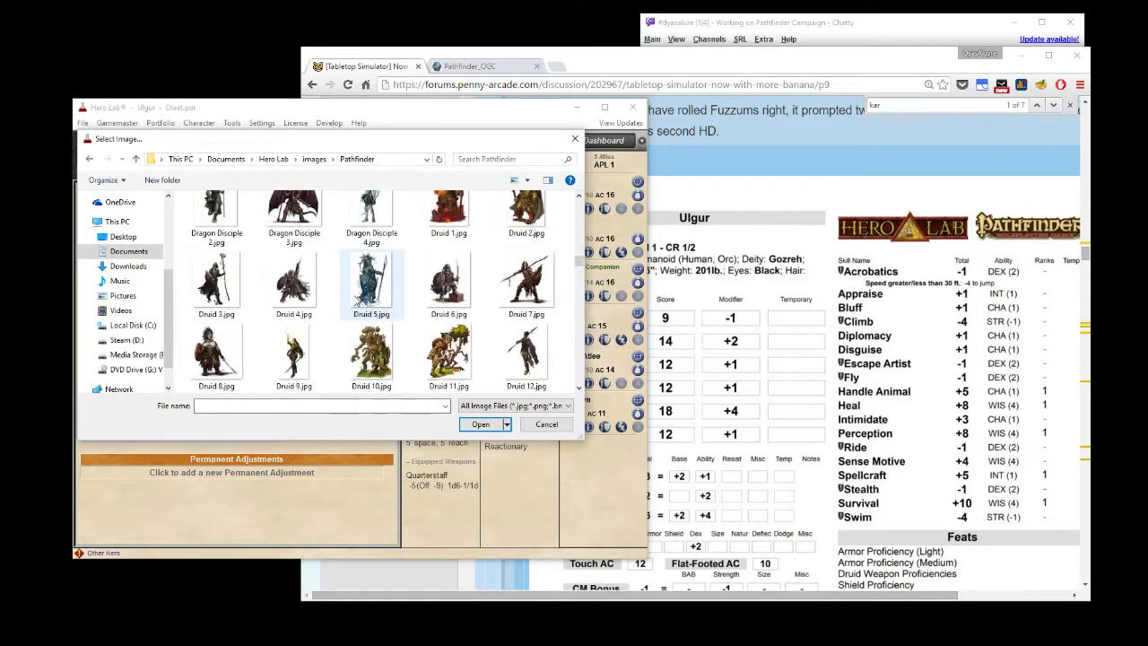
mouse_move(448, 283)
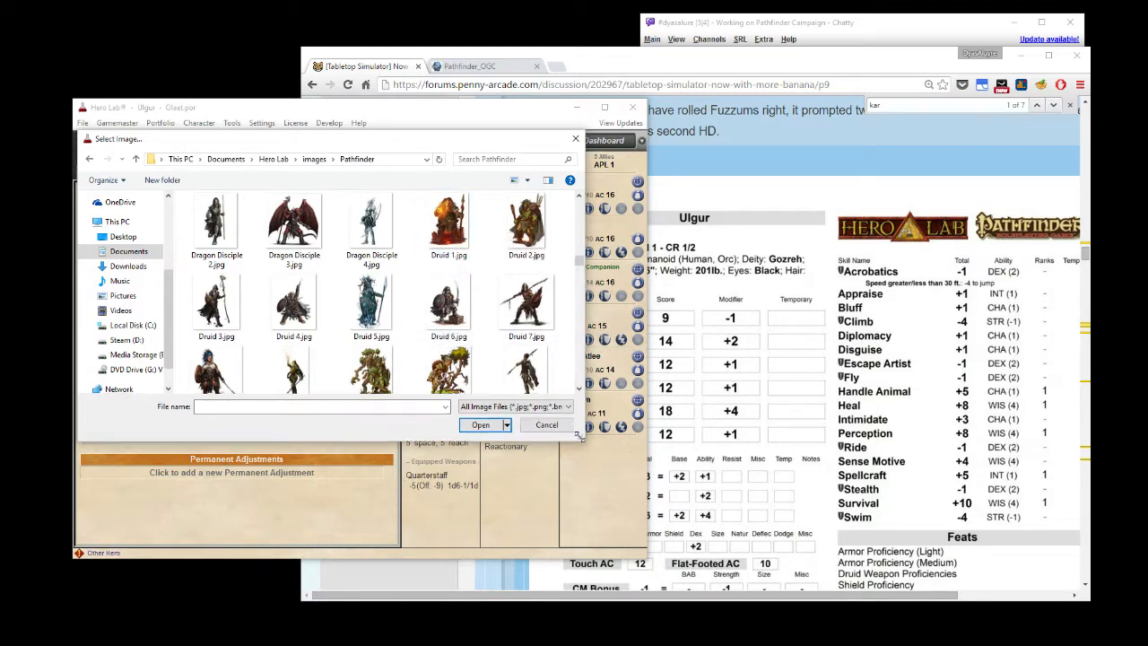
scroll("down", 3)
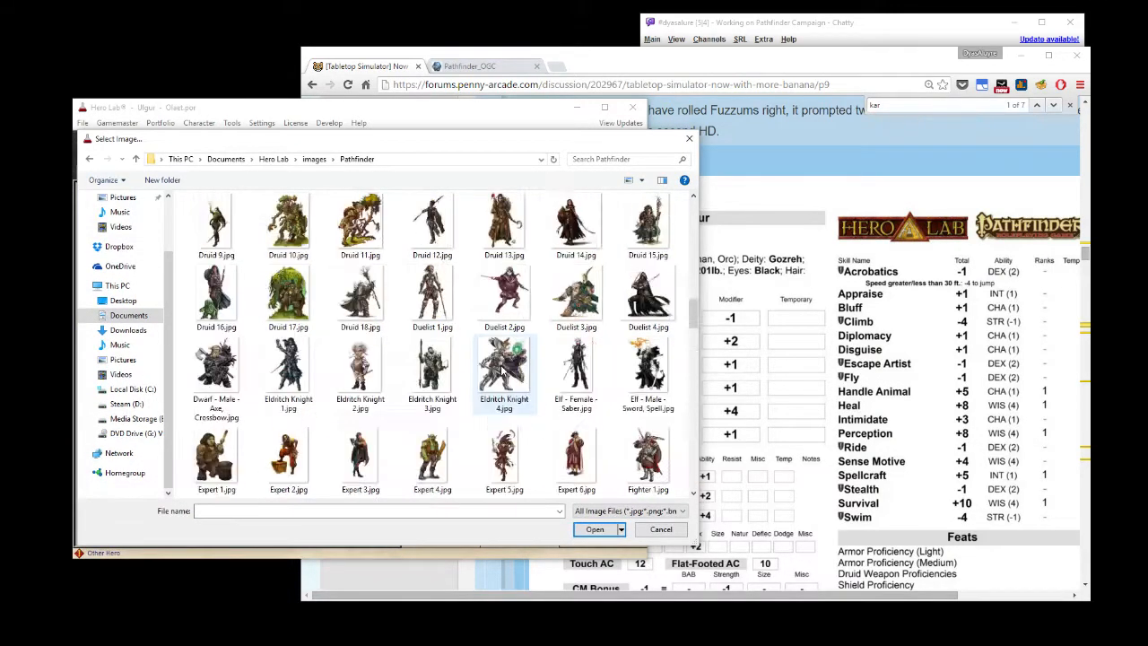
scroll("up", 3)
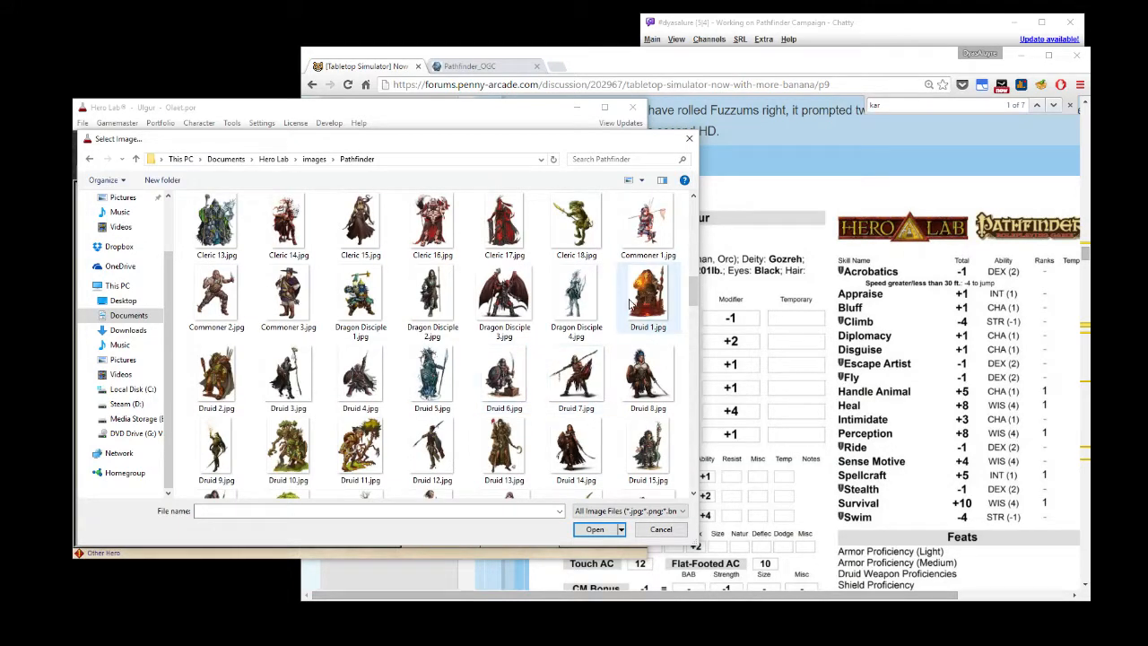
left_click(648, 296)
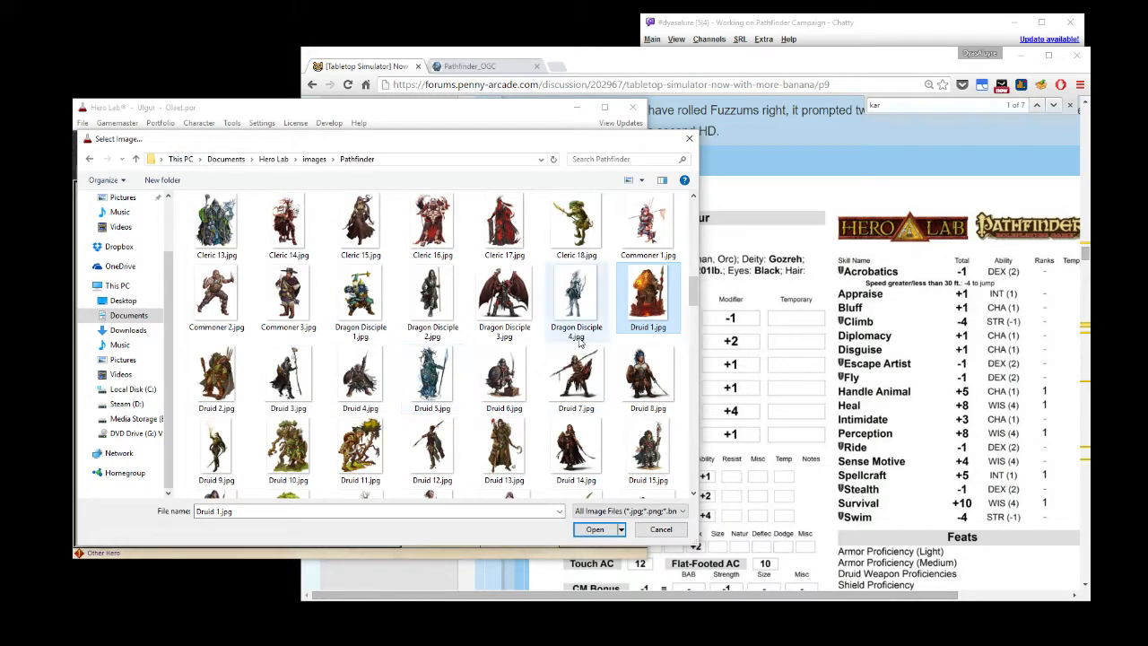
Select Druid 2.jpg and use it as Ulgur's portrait.
scroll("up", 3)
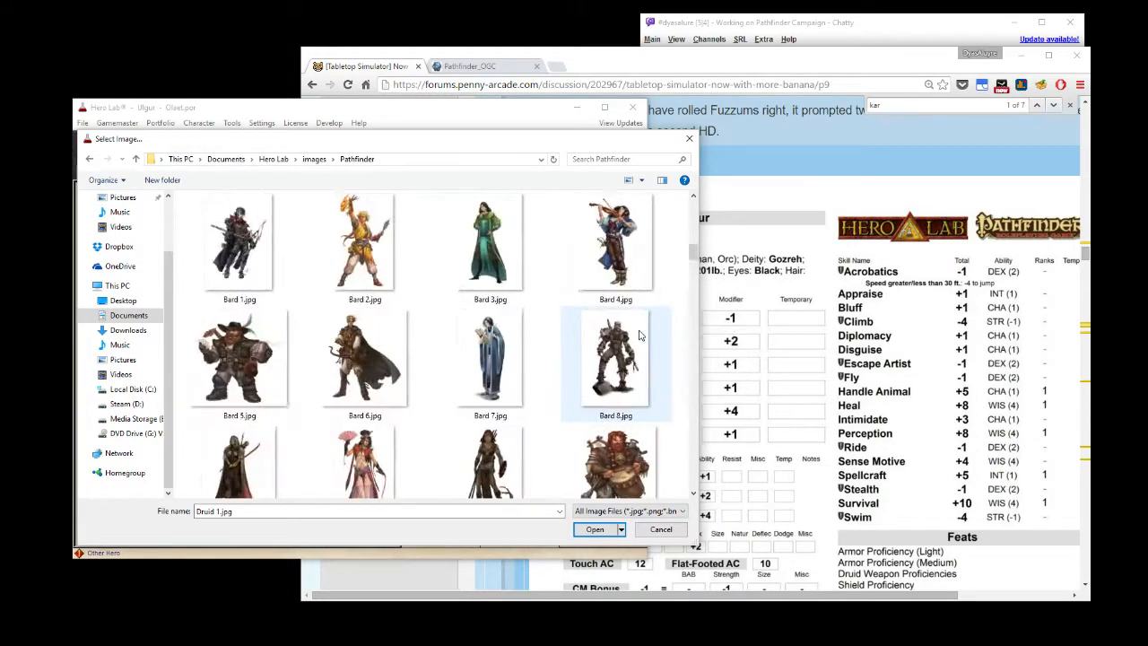
scroll("down", 3)
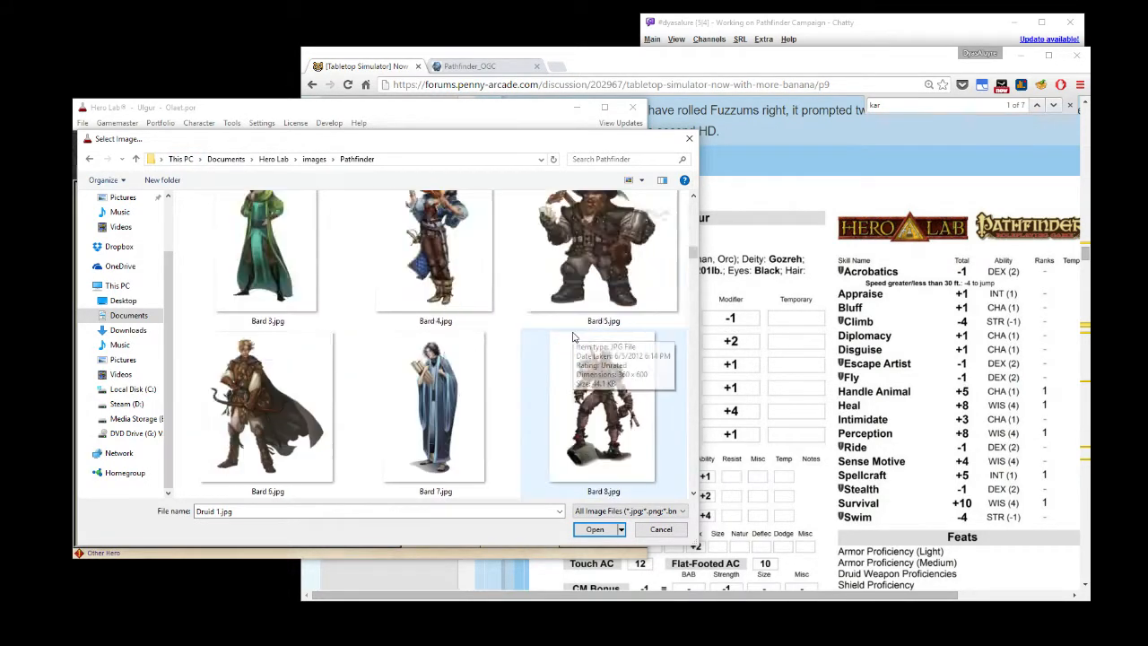
scroll("down", 3)
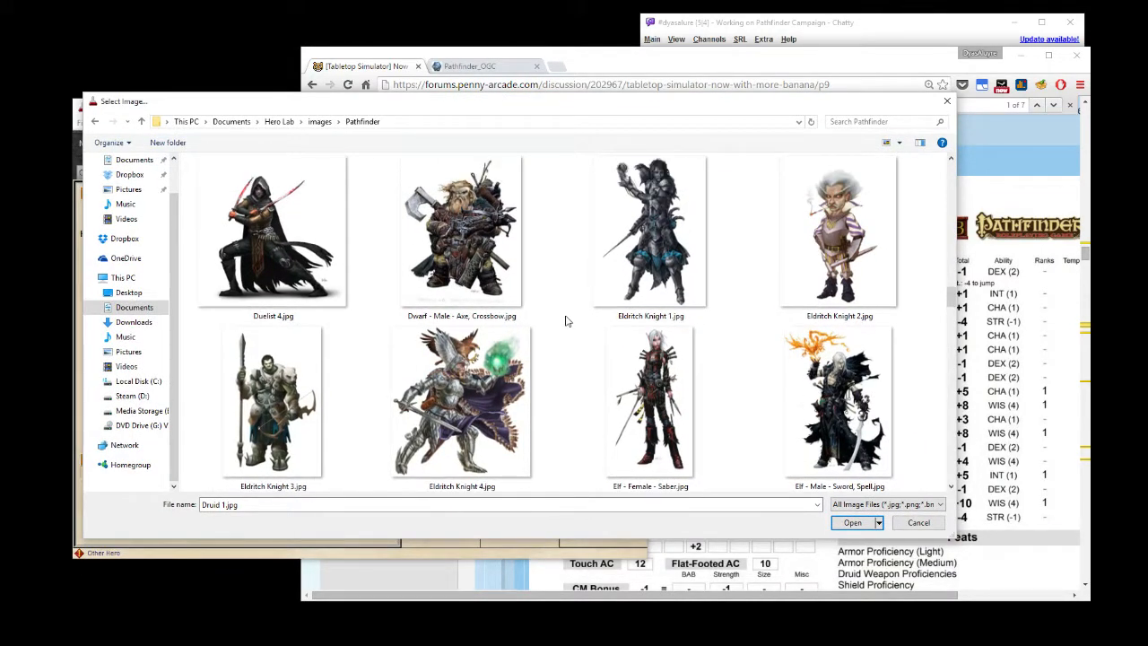
scroll("down", 3)
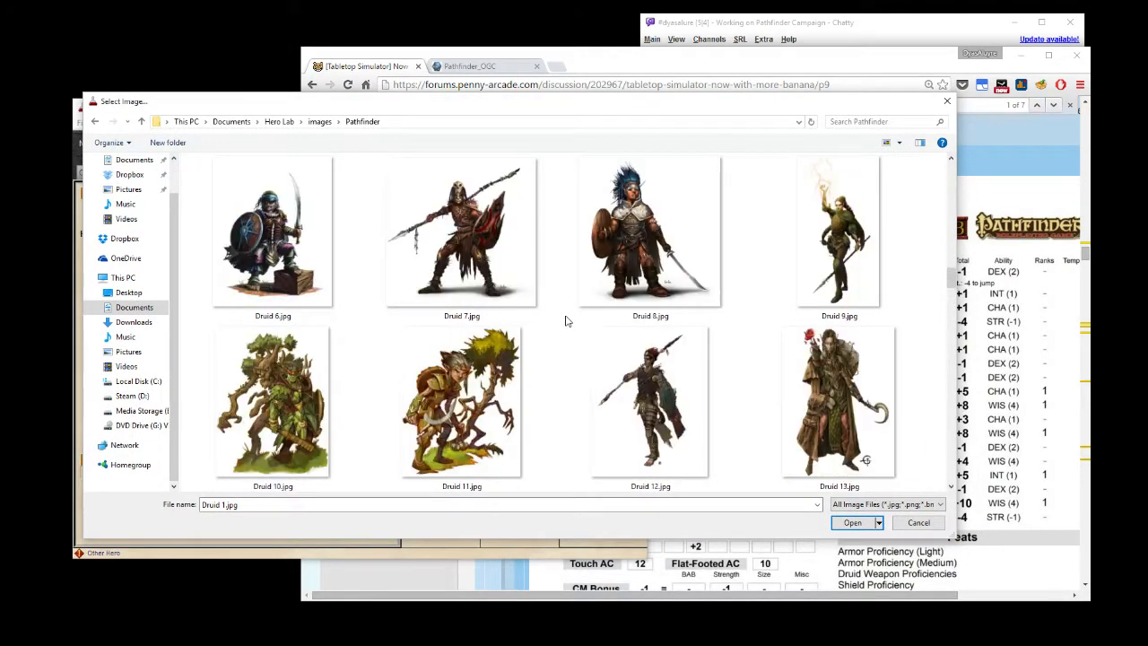
scroll("up", 3)
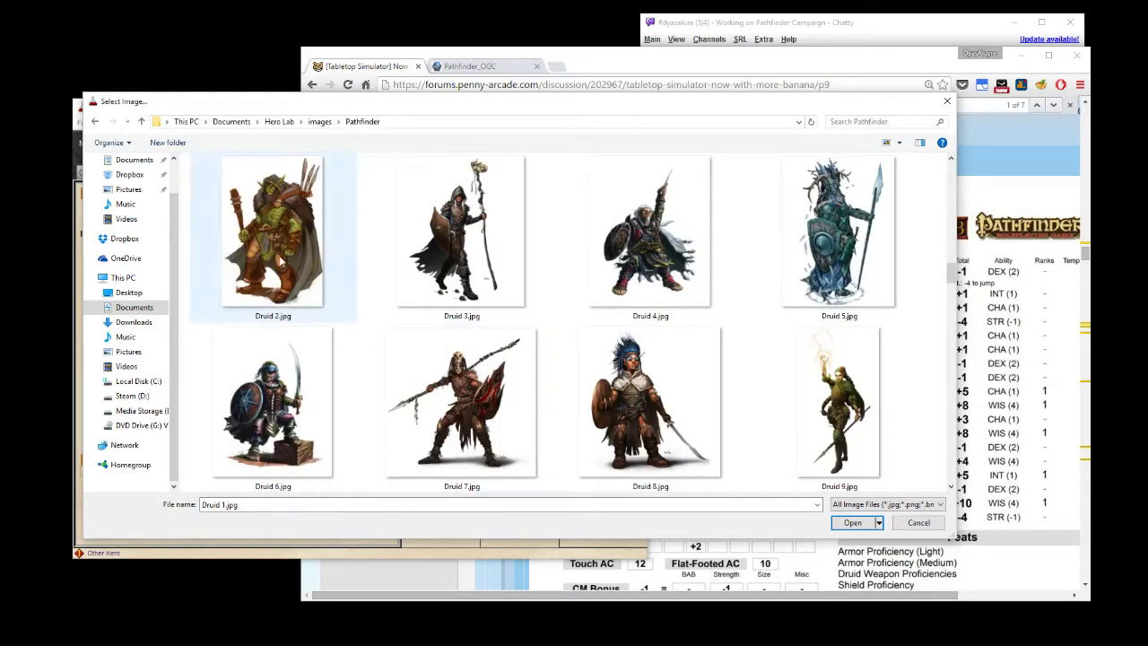
left_click(273, 233)
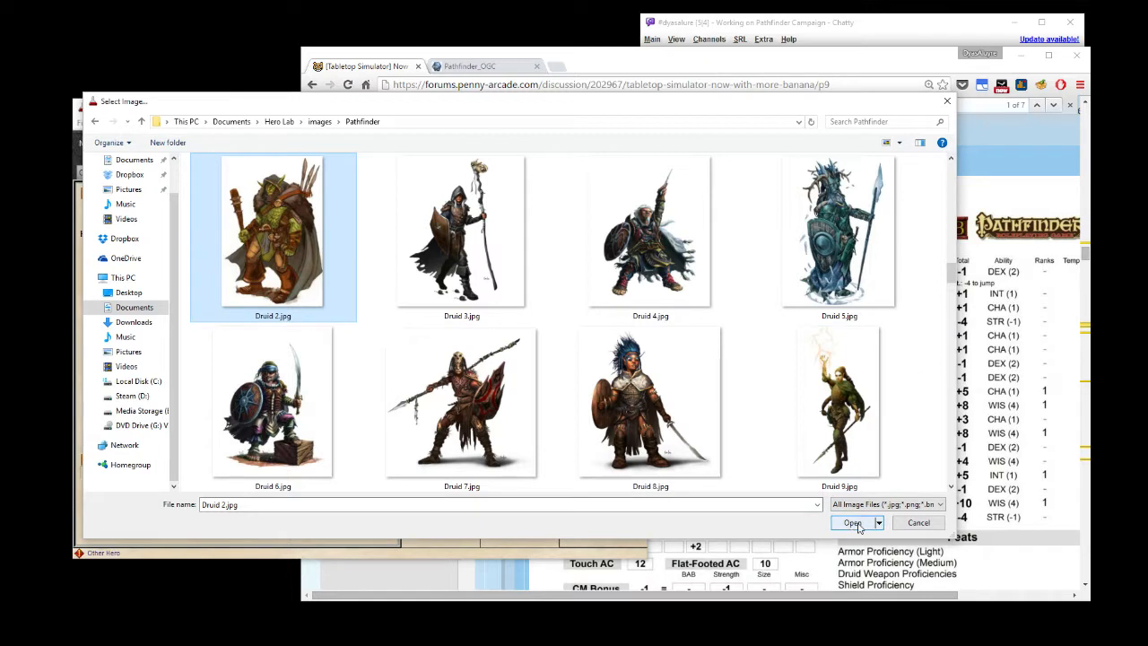
left_click(853, 523)
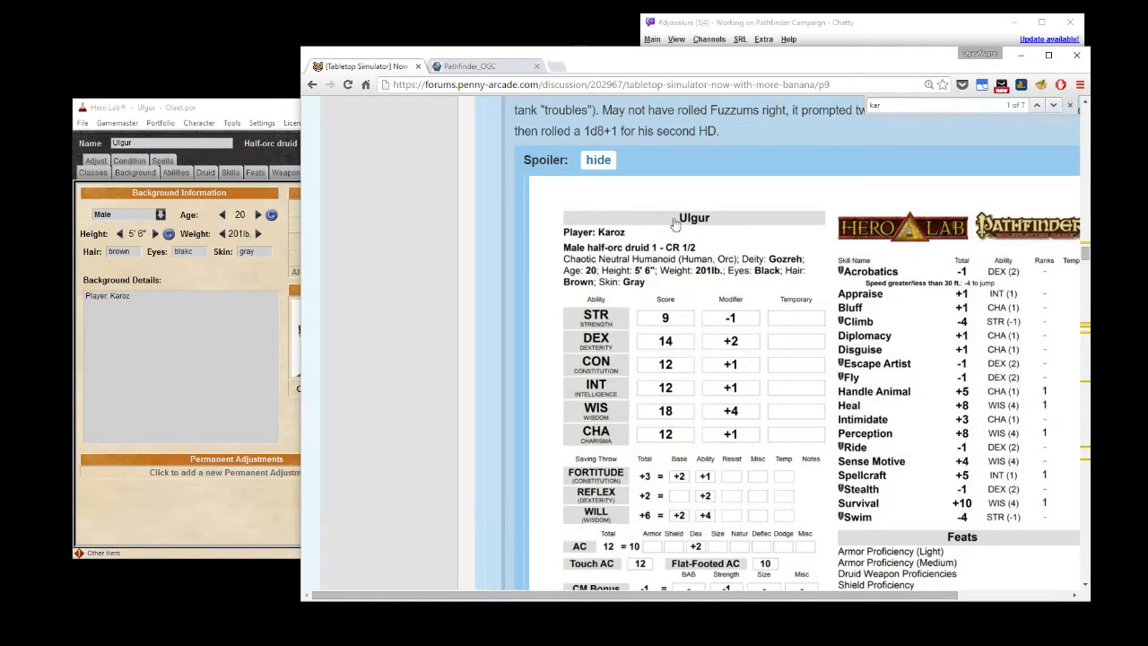
Scroll the forum stat block to compare brown hair, black eyes and gray skin.
scroll("down", 3)
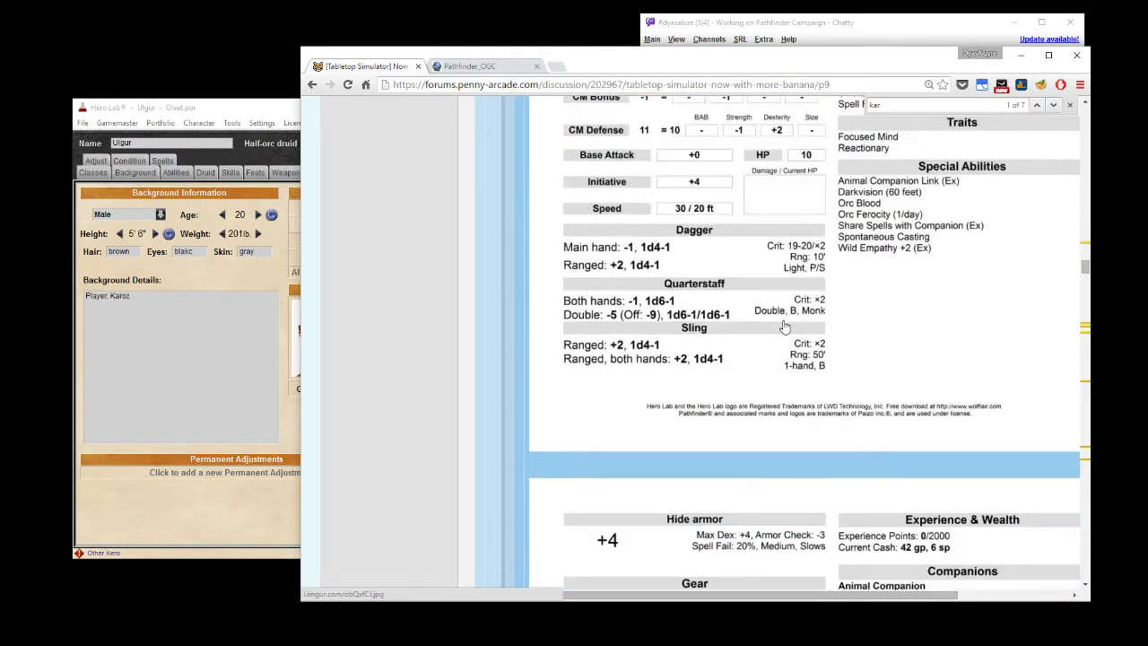
scroll("down", 3)
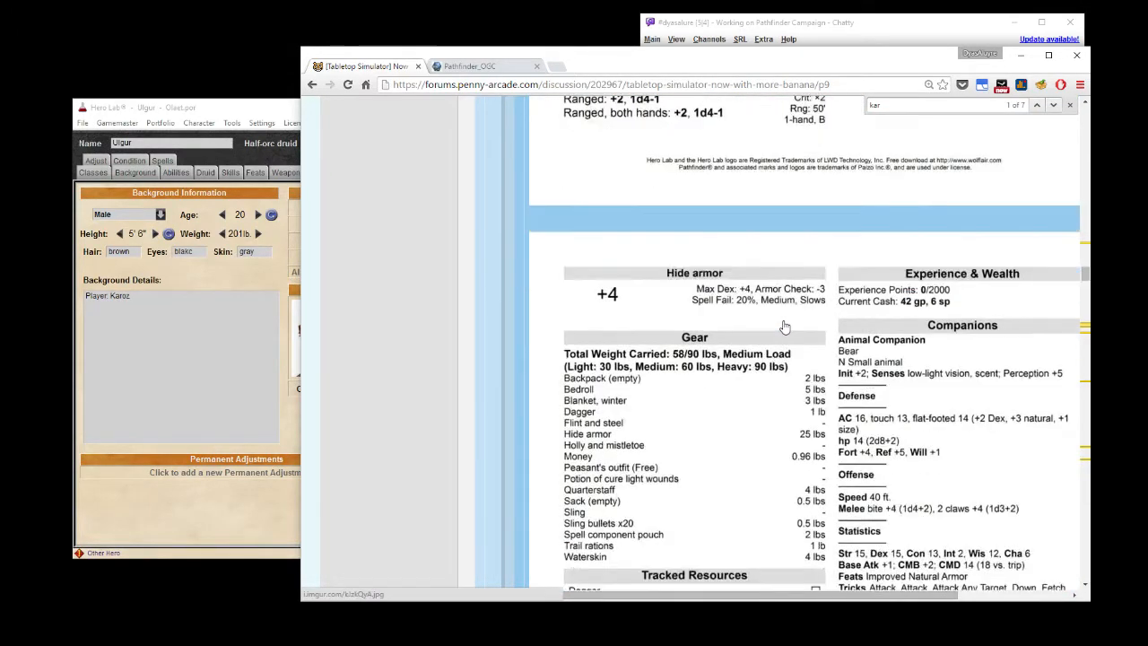
scroll("down", 3)
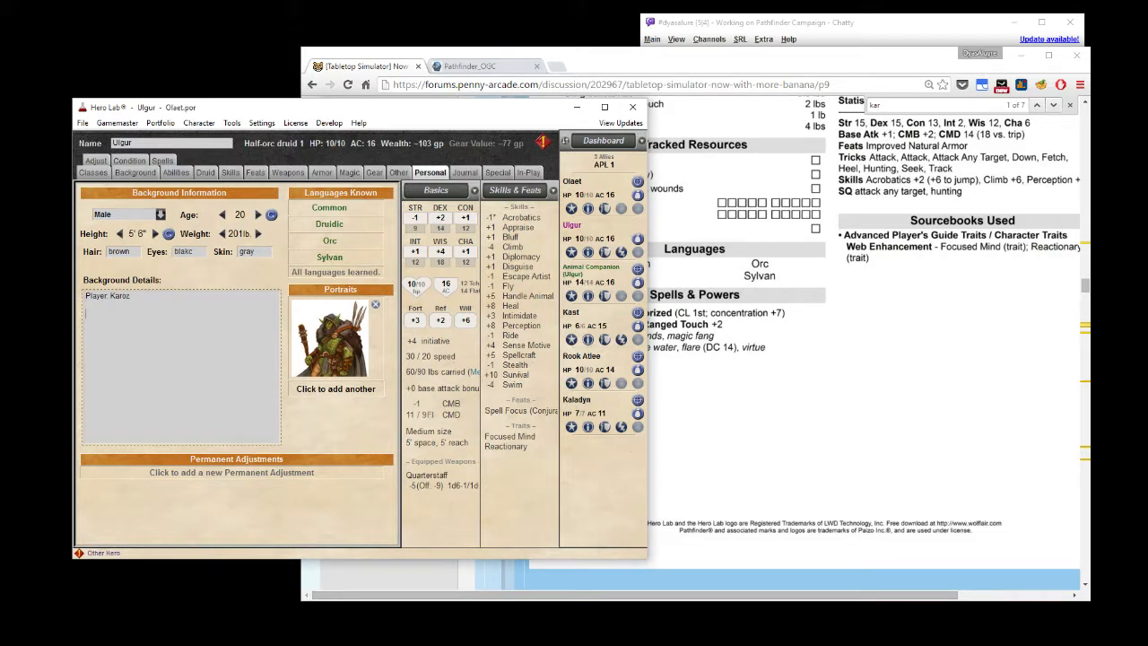
Type the note: avoiding his human father (with orc fetish), following Mr. Fuzzums.
type("Avol")
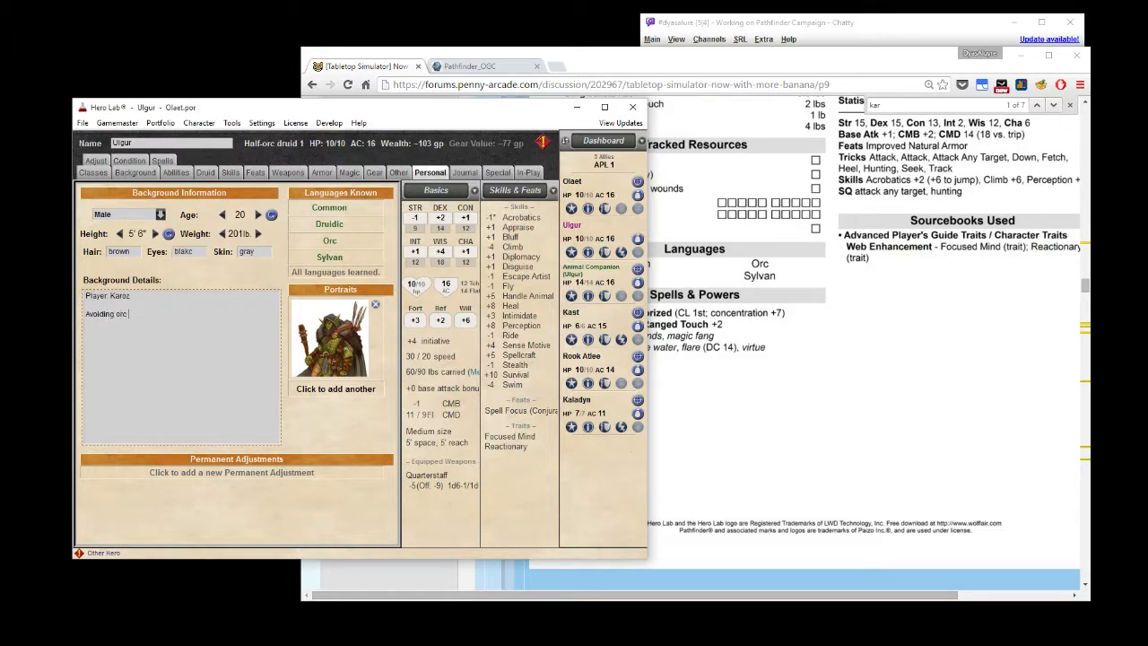
type("father and following Mr. Fu")
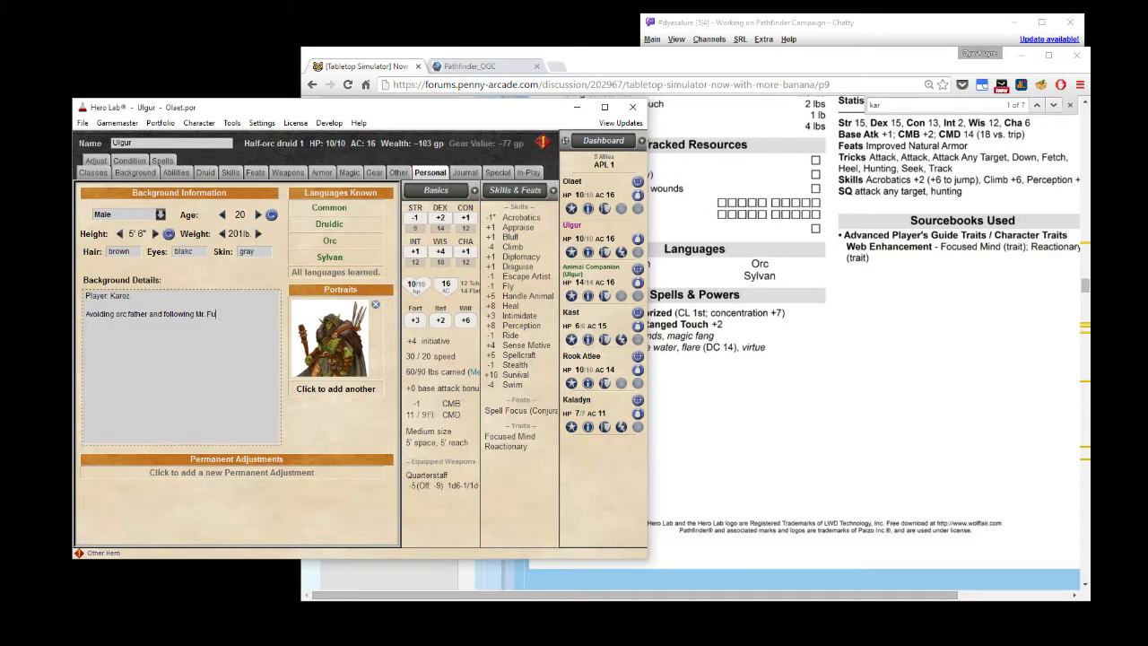
type("zzums.")
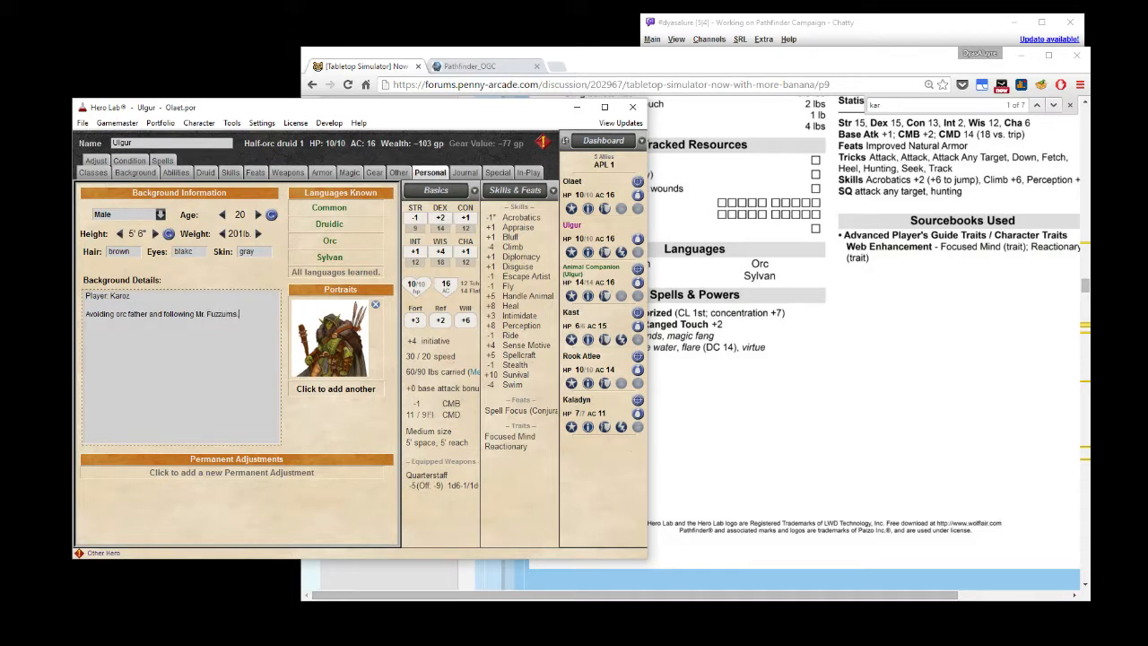
mouse_move(784, 158)
type("human")
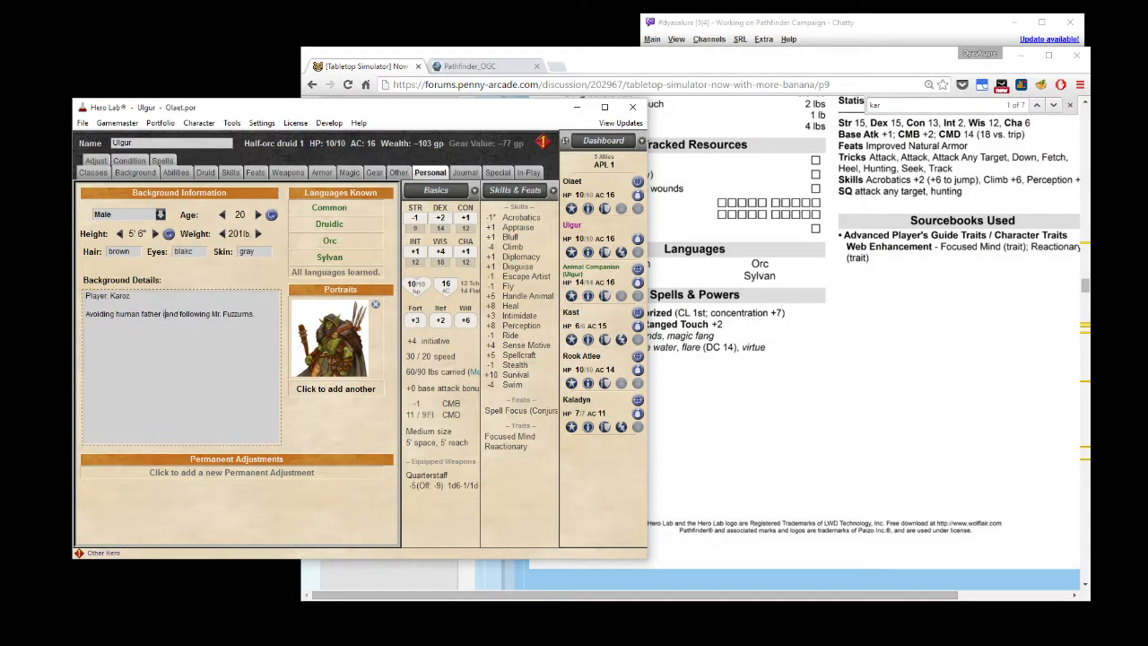
type("(with orc fetish)")
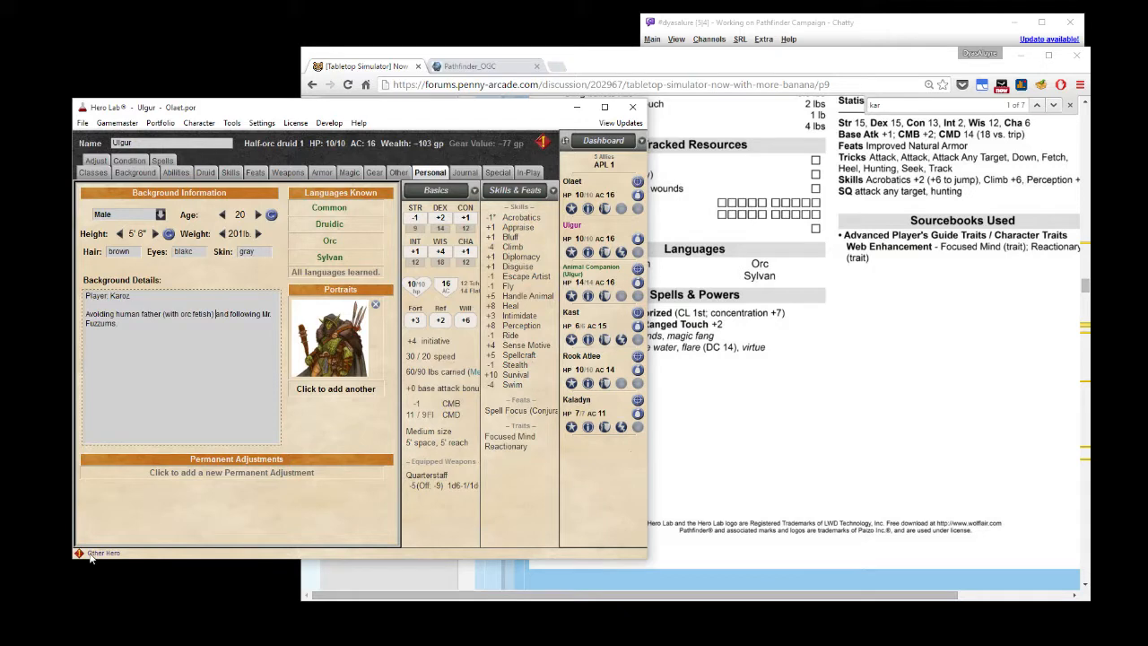
mouse_move(546, 144)
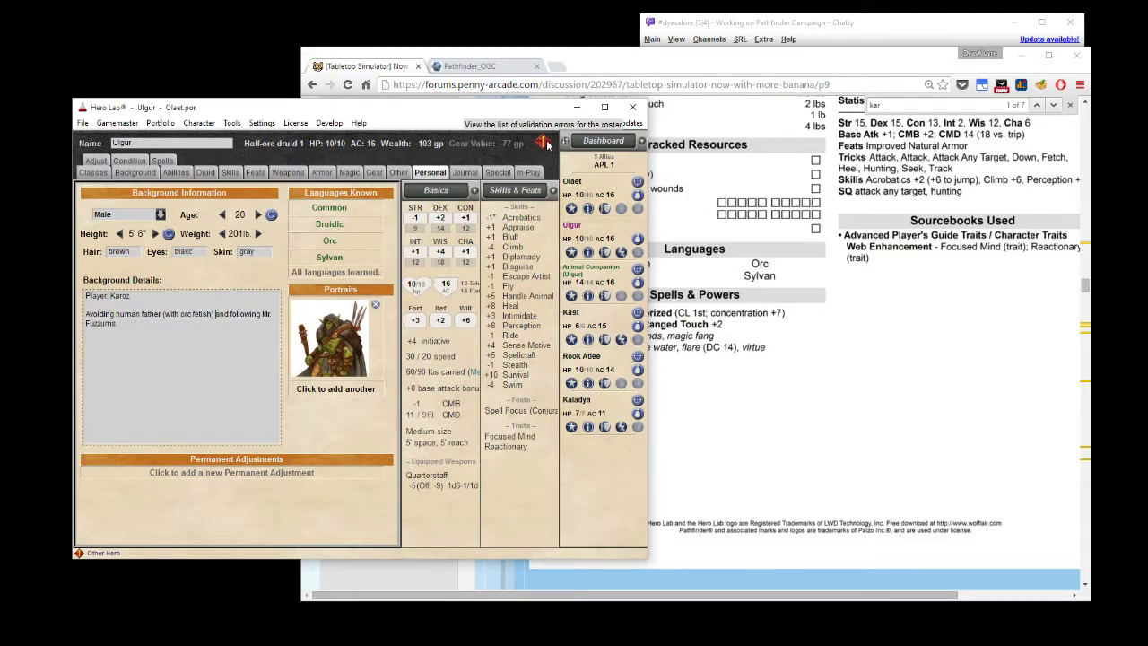
left_click(545, 141)
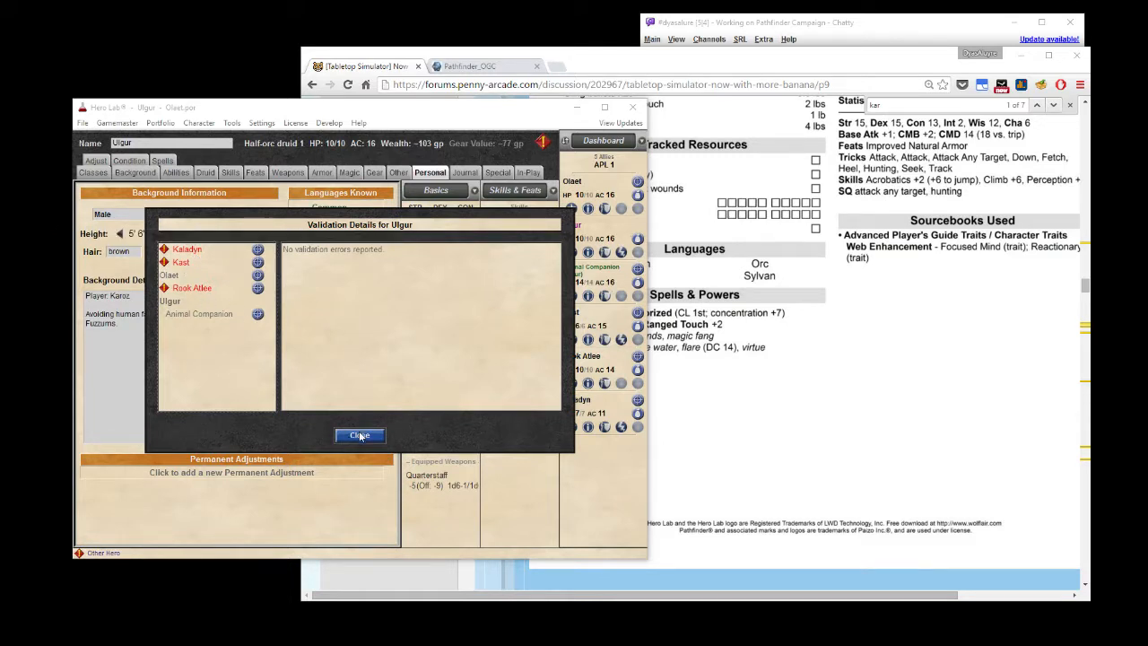
left_click(359, 435)
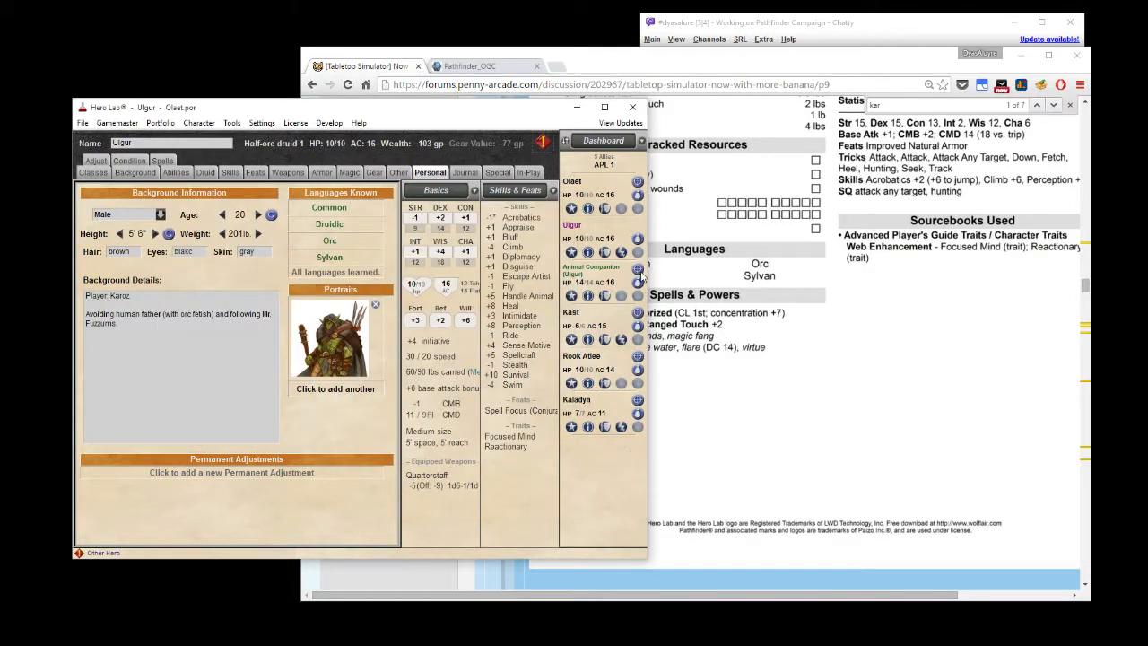
Set the bear's second Additional HD to 8 HP, check Ulgur, then return.
left_click(590, 269)
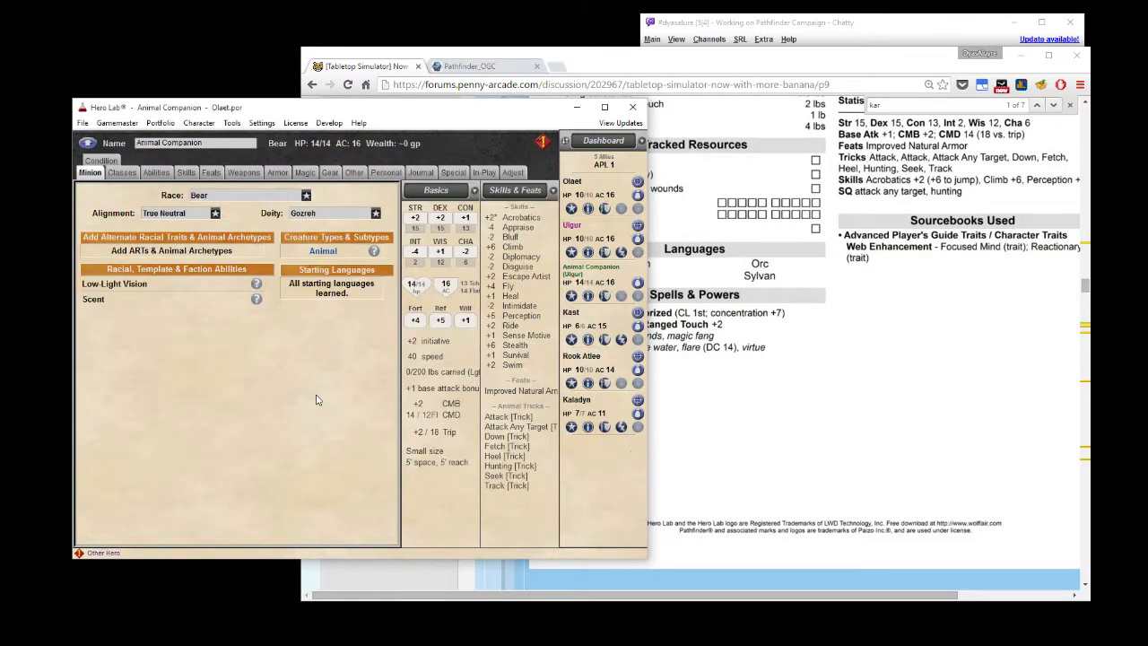
mouse_move(339, 420)
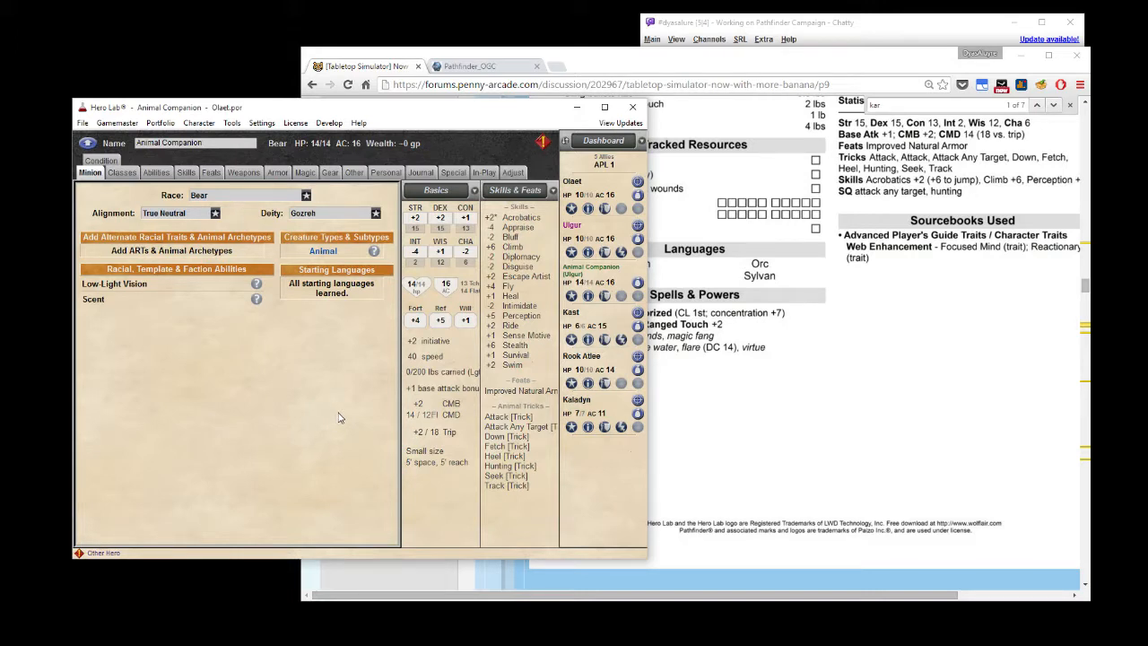
mouse_move(338, 419)
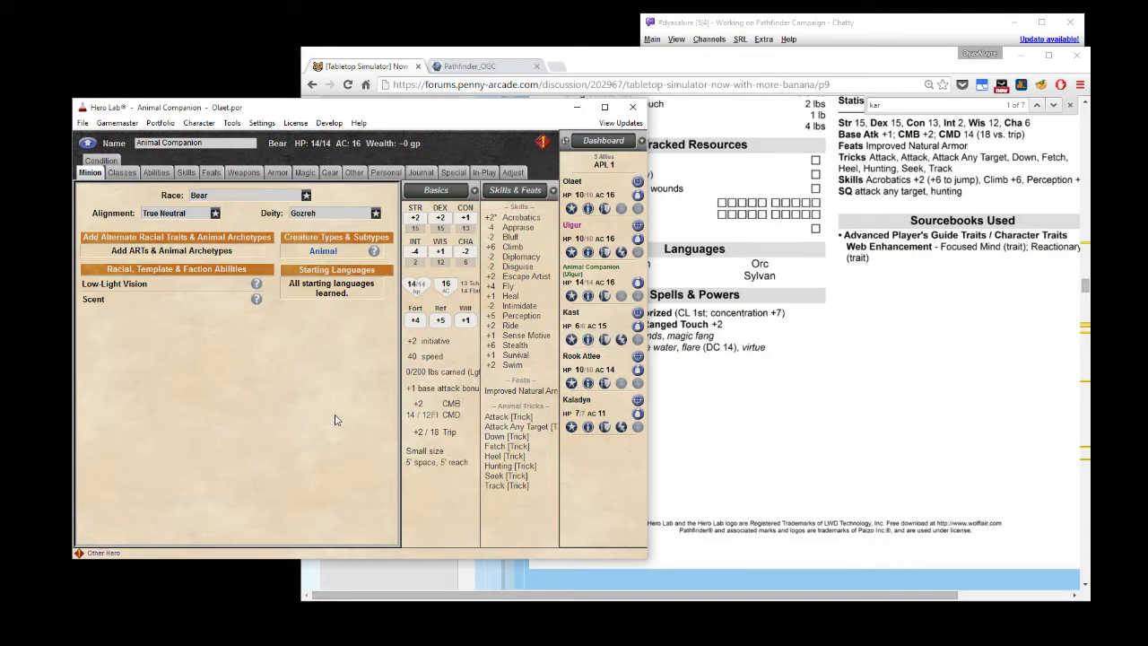
mouse_move(287, 424)
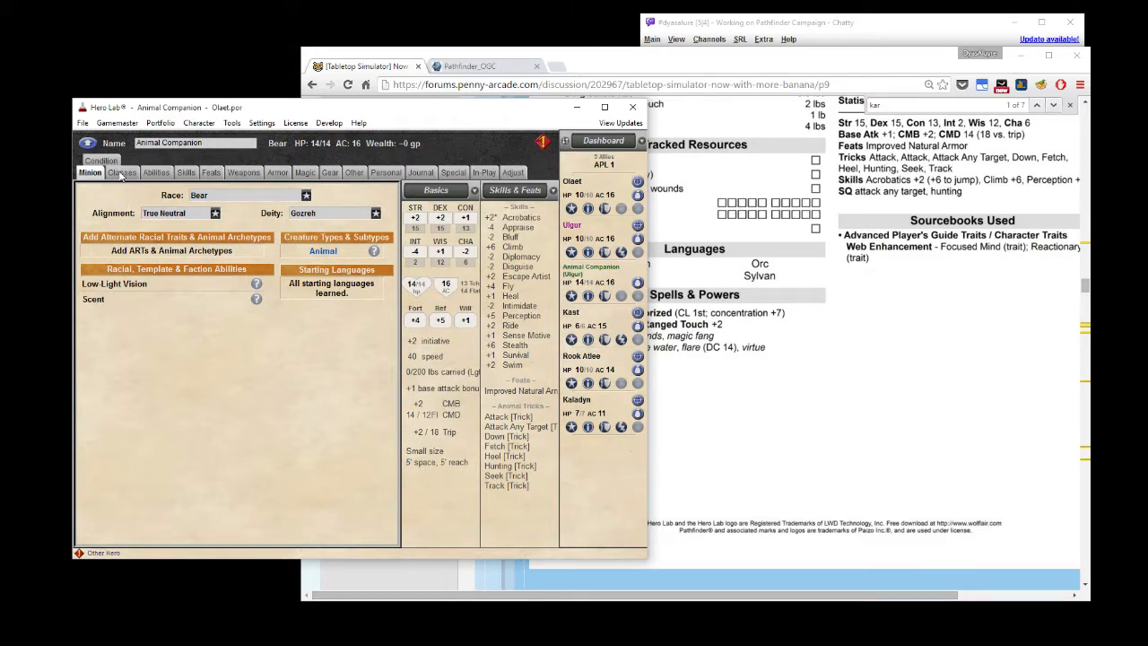
left_click(122, 172)
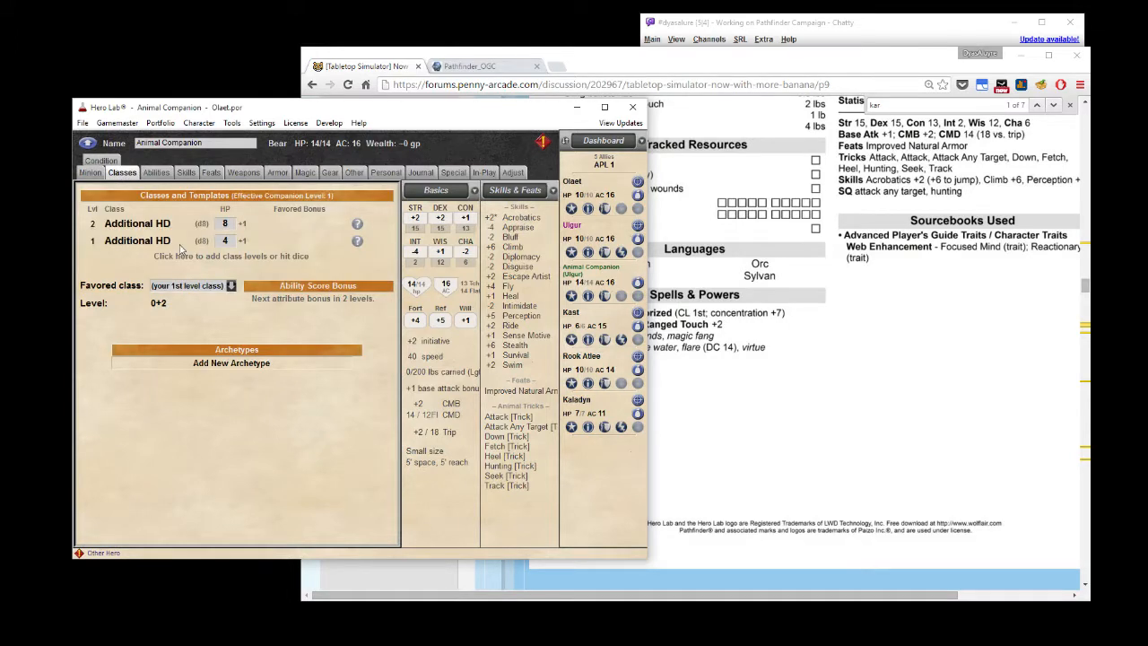
mouse_move(215, 267)
type("8")
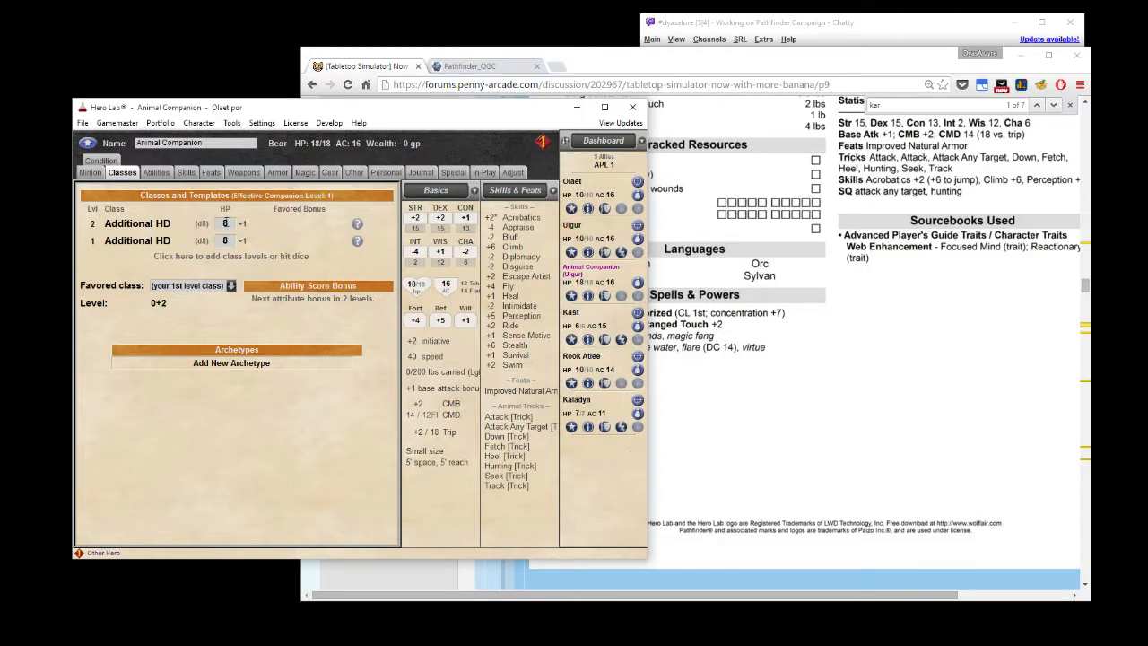
left_click(572, 225)
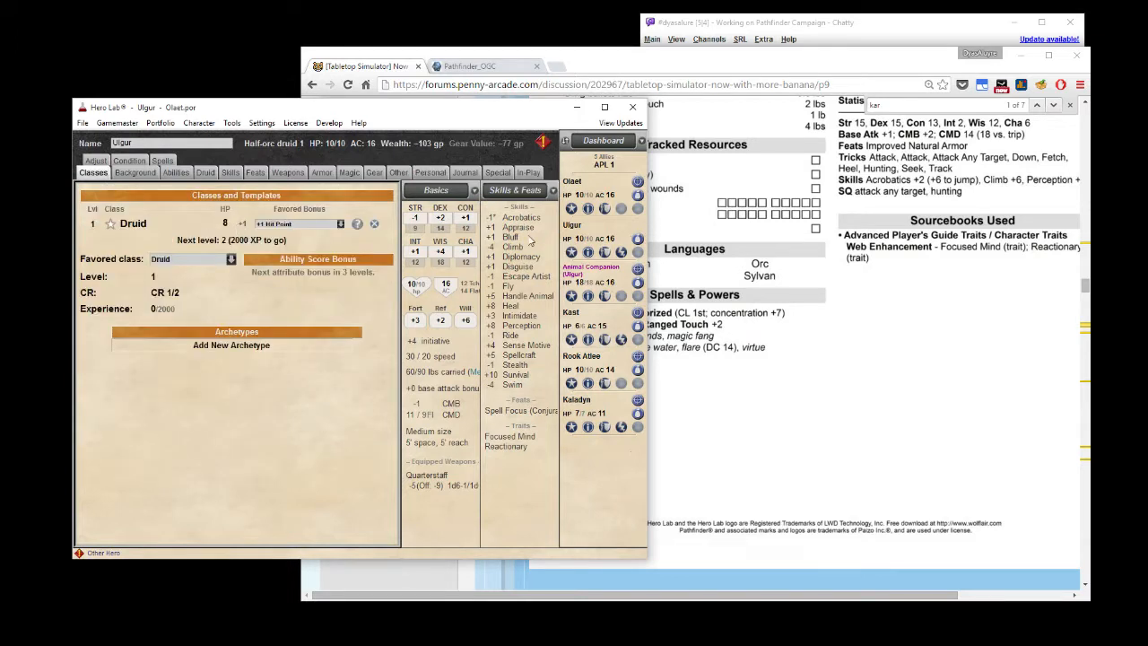
left_click(591, 269)
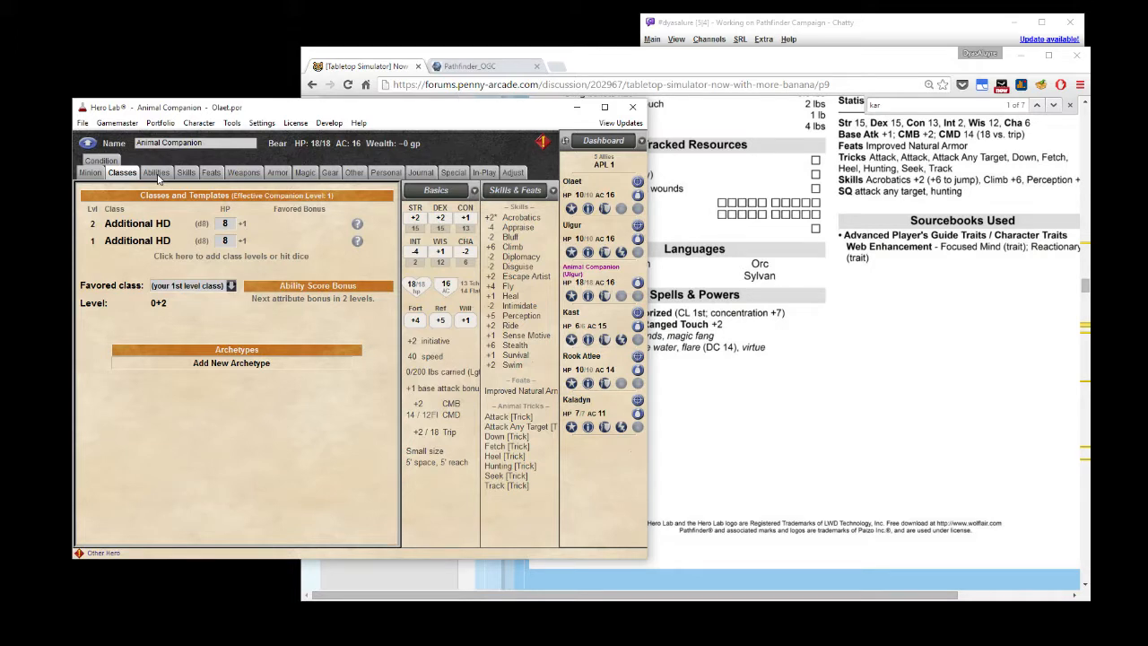
Review the bear's ability scores, race, hit dice and skill totals.
left_click(156, 173)
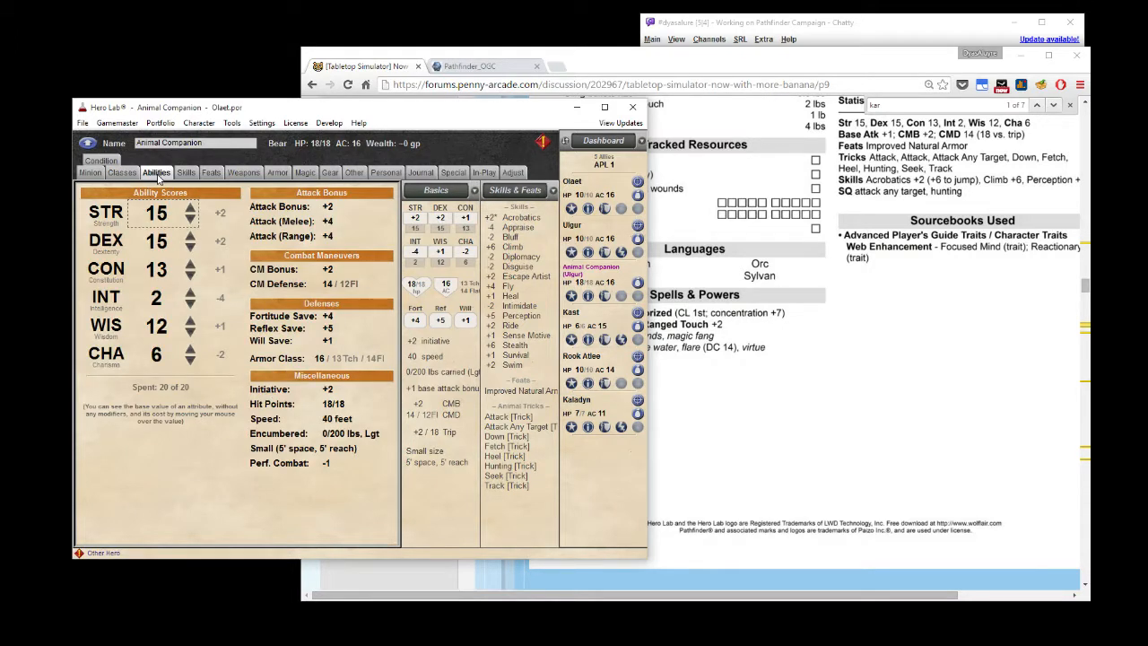
mouse_move(160, 375)
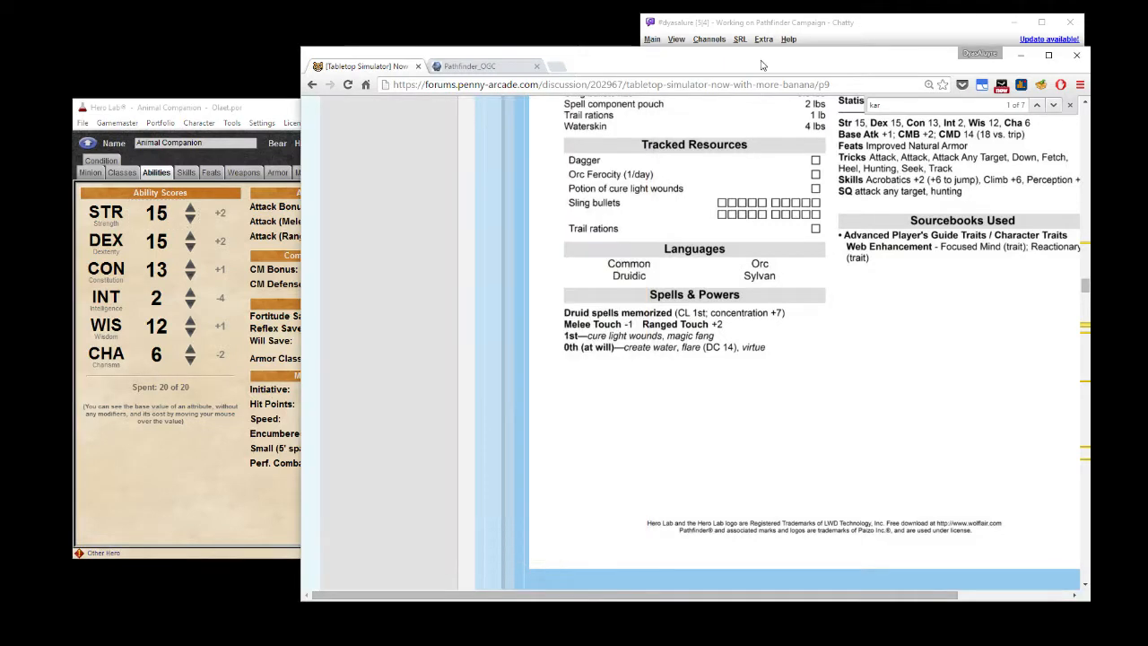
scroll("down", 3)
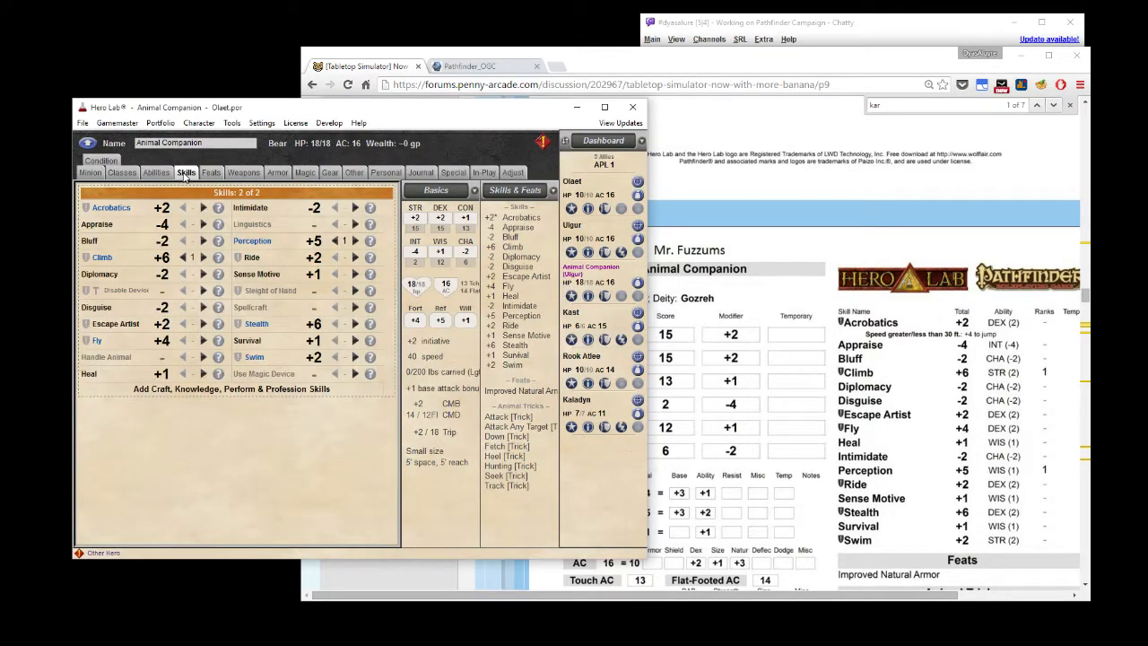
mouse_move(691, 61)
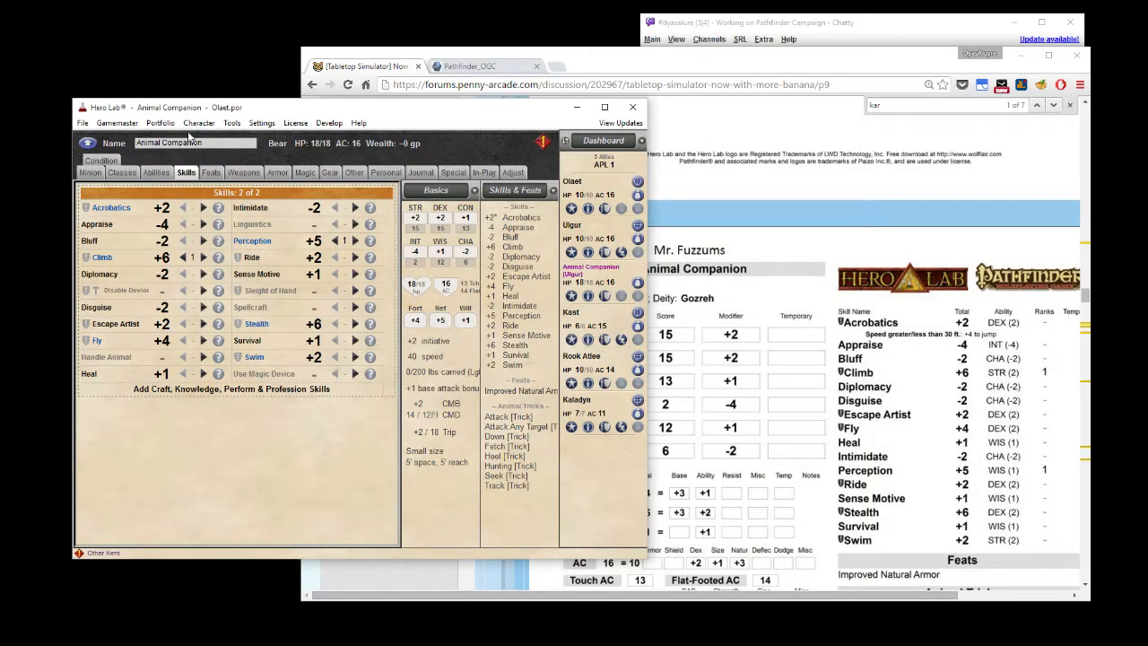
left_click(89, 172)
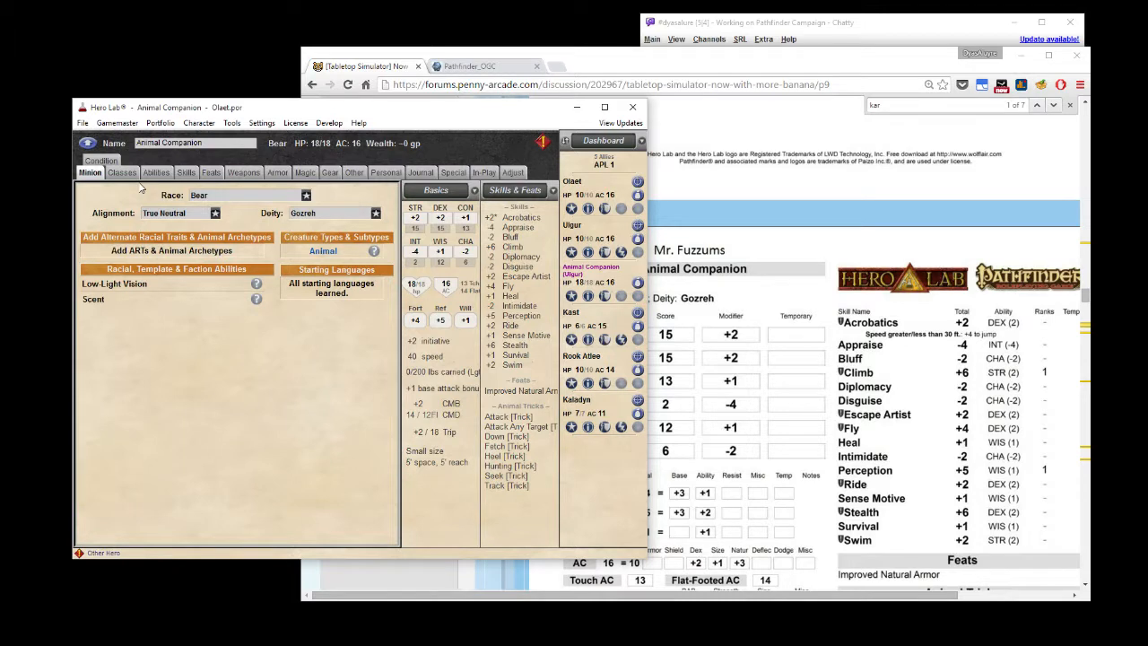
left_click(122, 173)
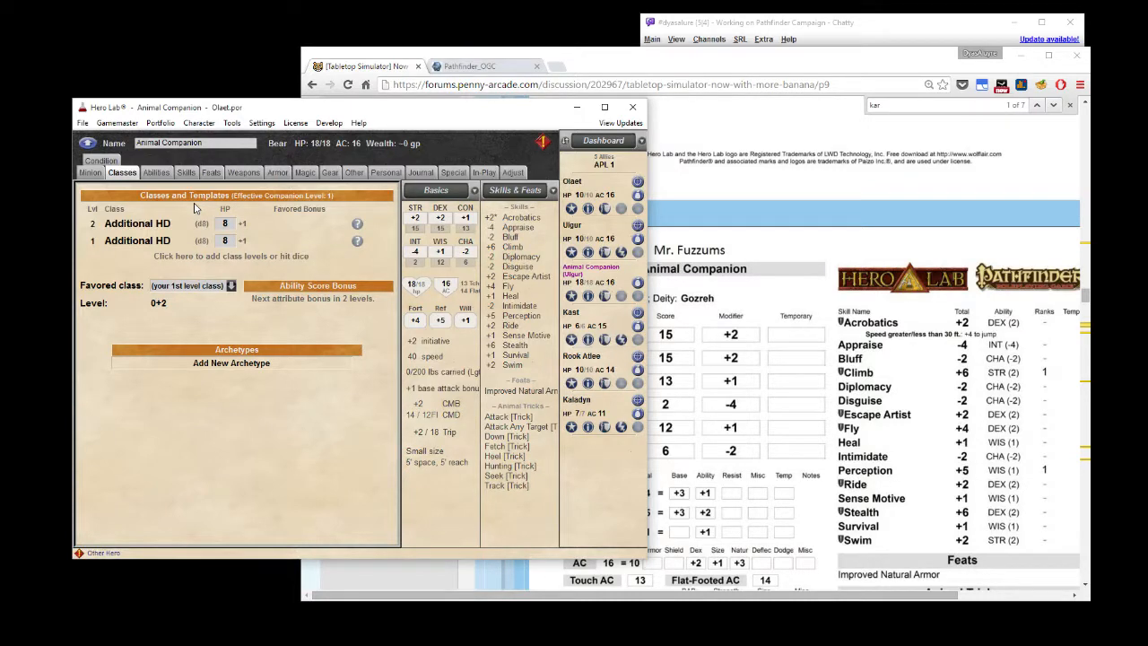
mouse_move(321, 42)
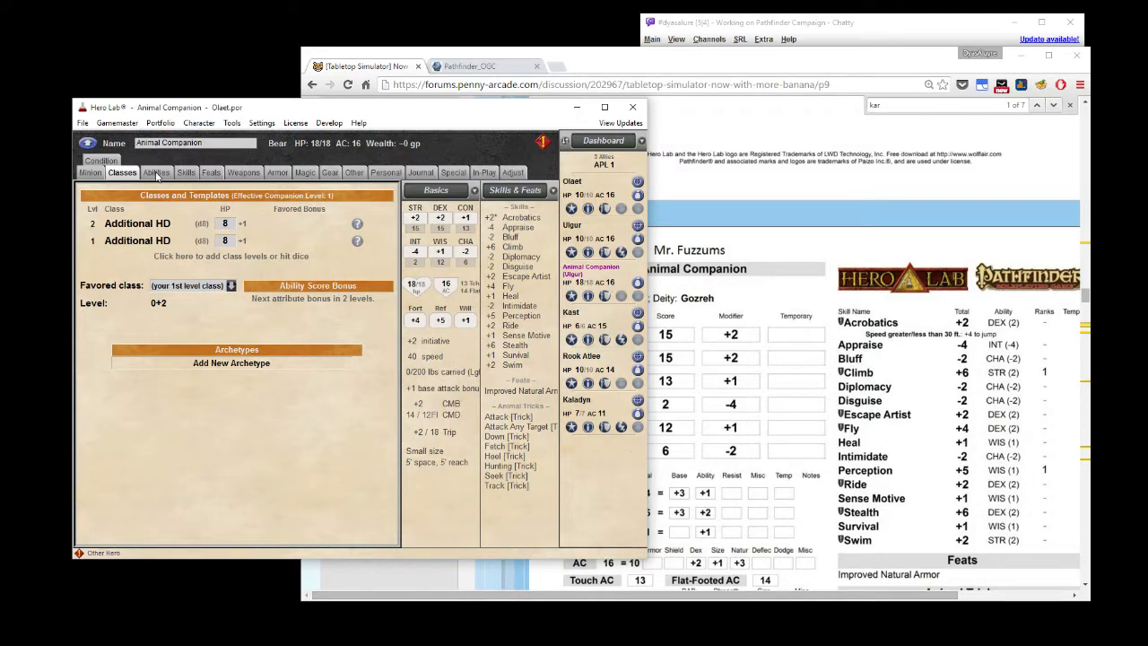
left_click(156, 172)
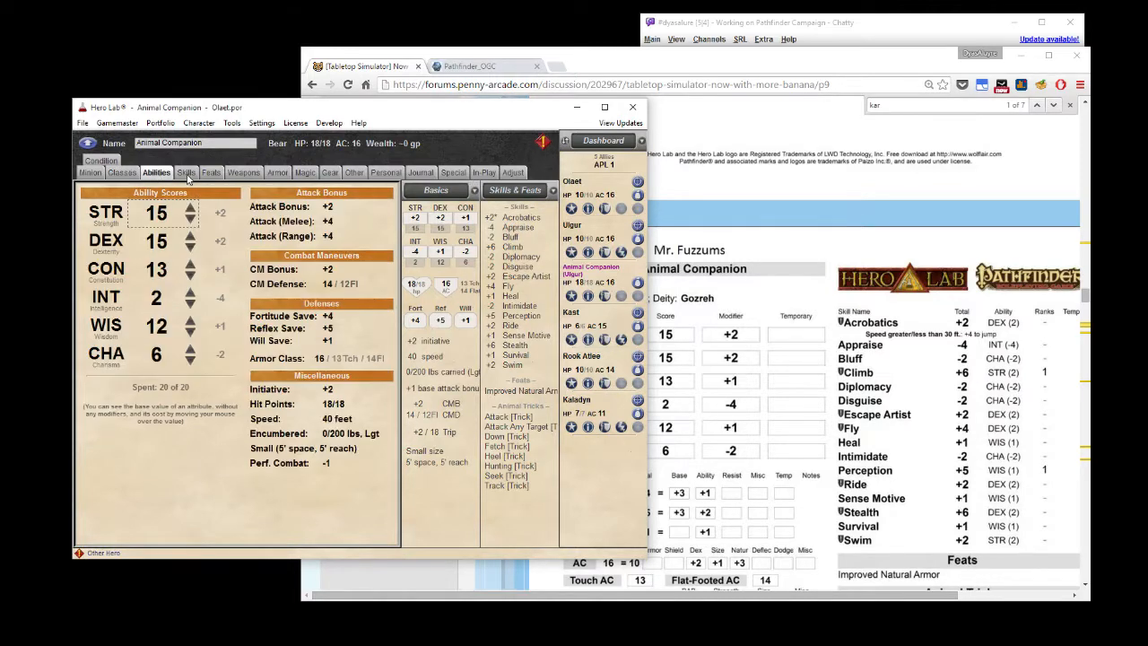
left_click(186, 172)
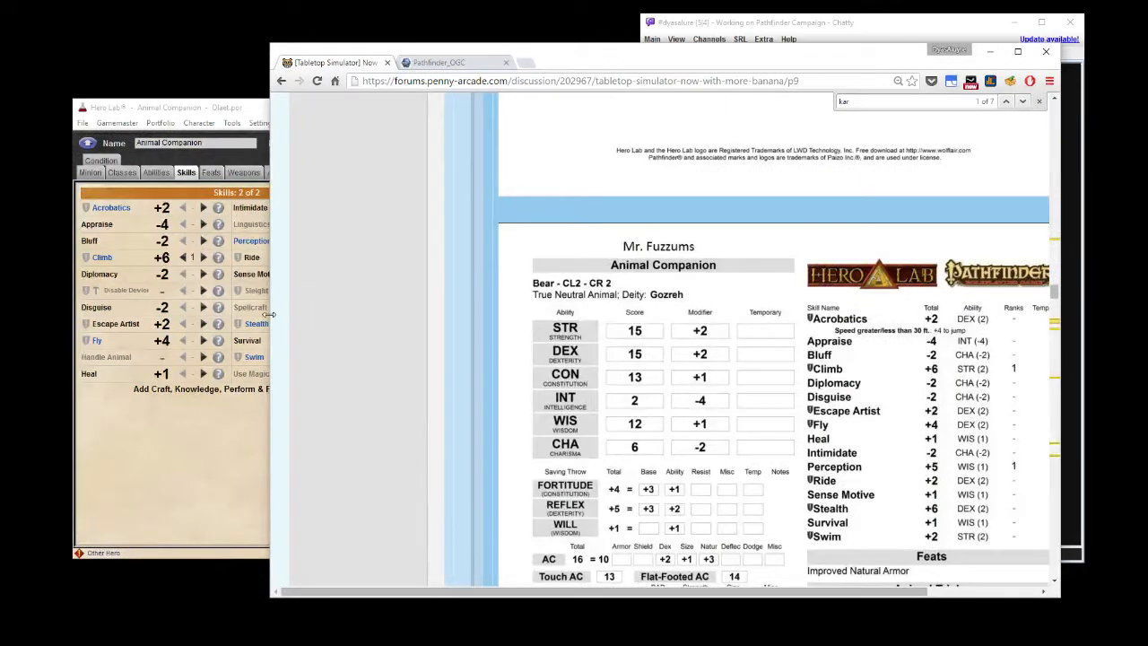
Review the bear companion's hit dice, race and senses, ability scores and skill totals.
left_click(122, 172)
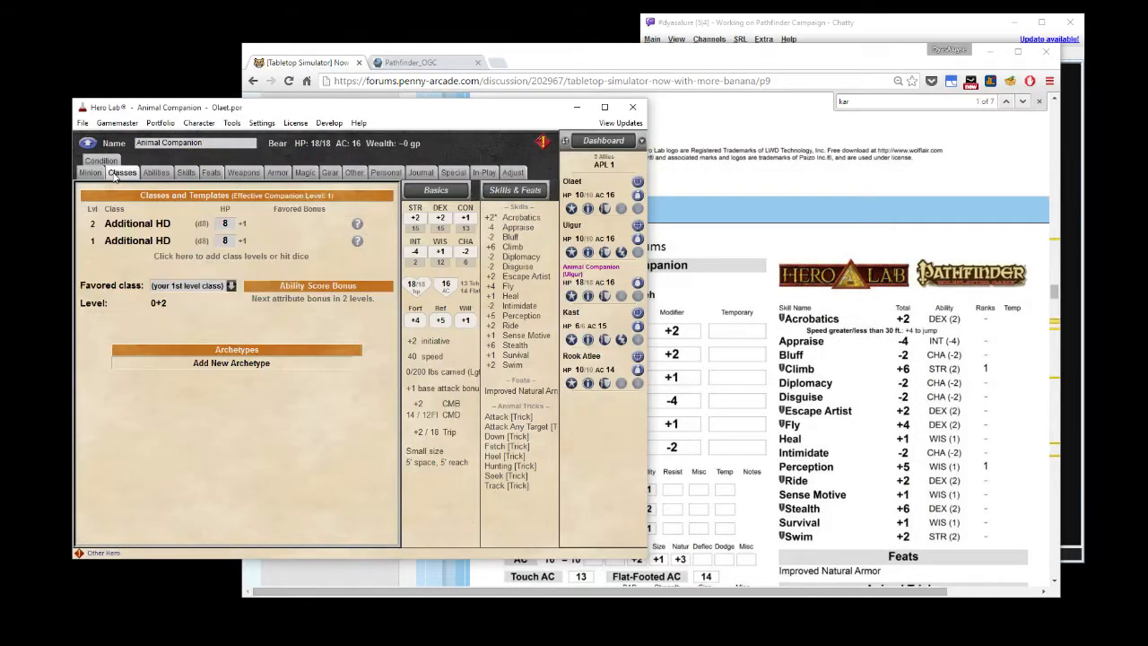
left_click(89, 172)
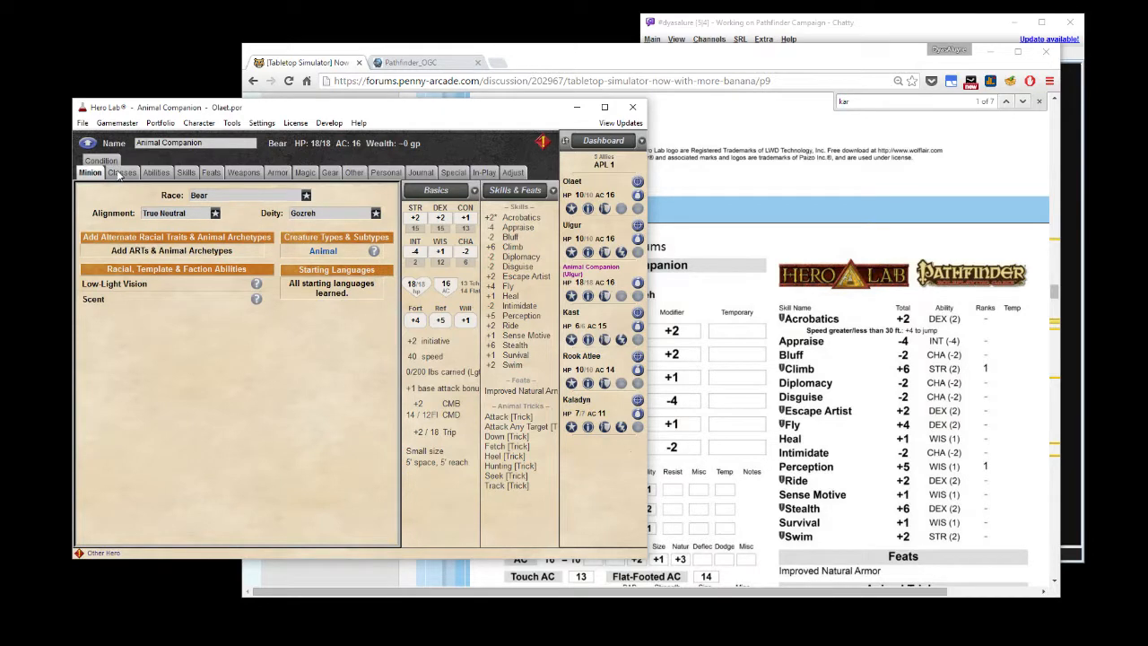
left_click(122, 171)
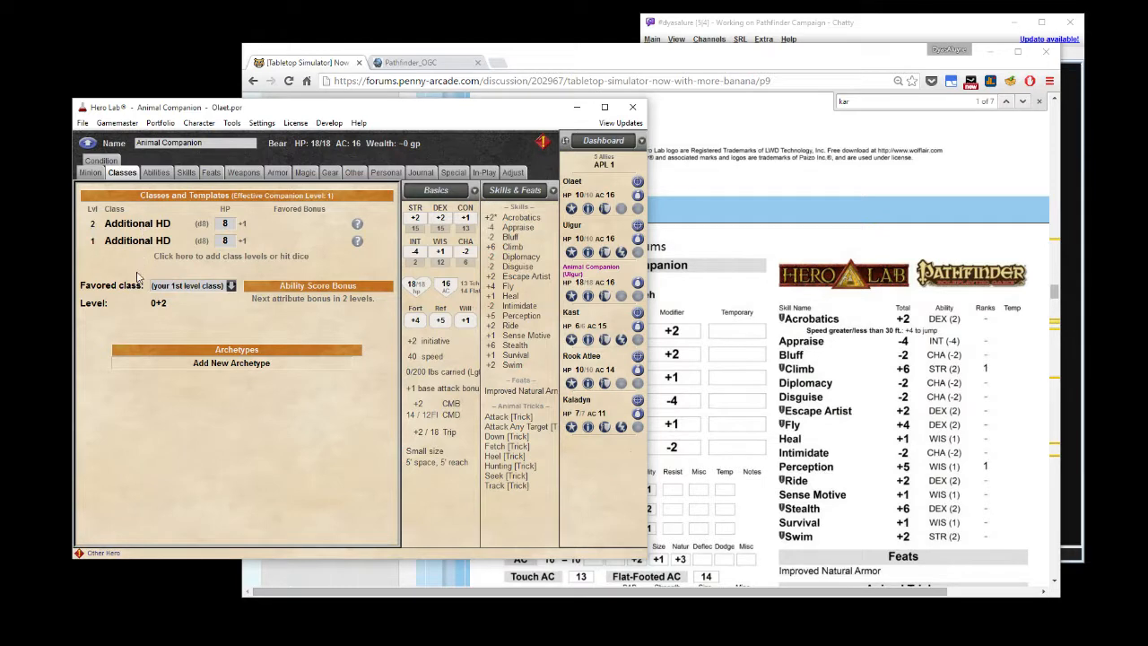
mouse_move(131, 321)
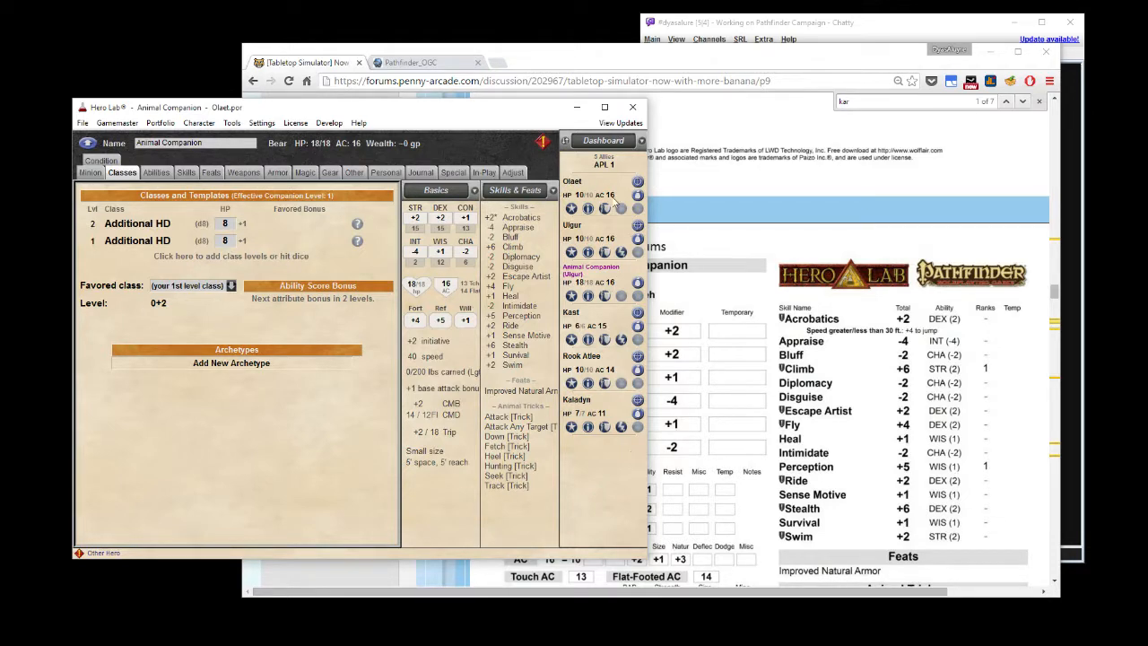
mouse_move(318, 248)
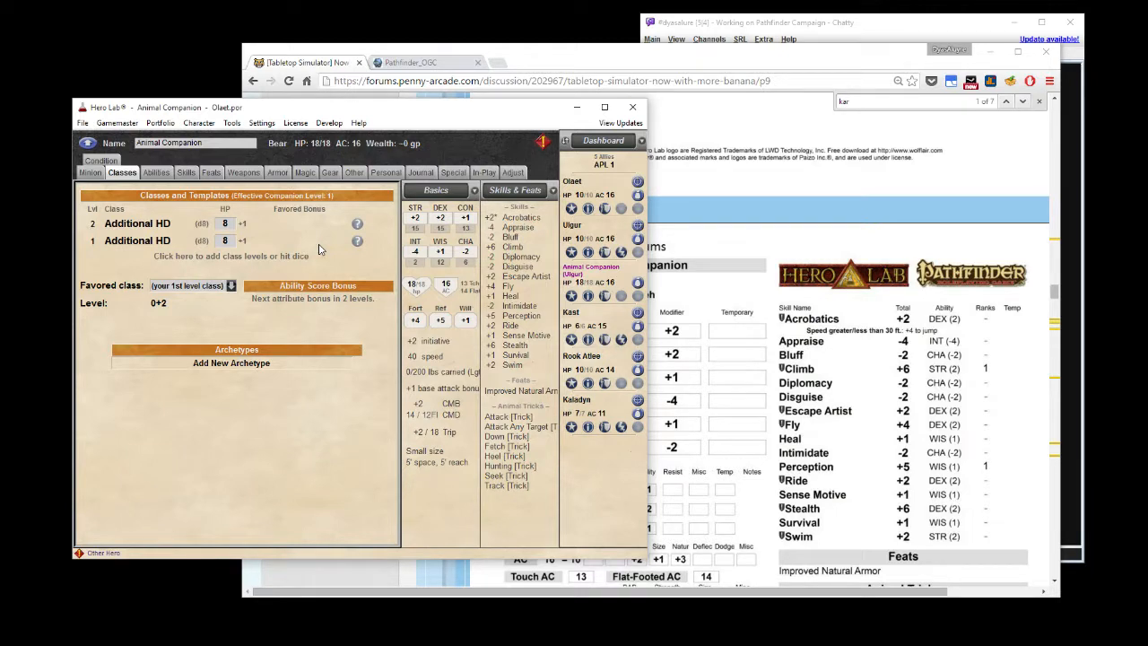
mouse_move(157, 177)
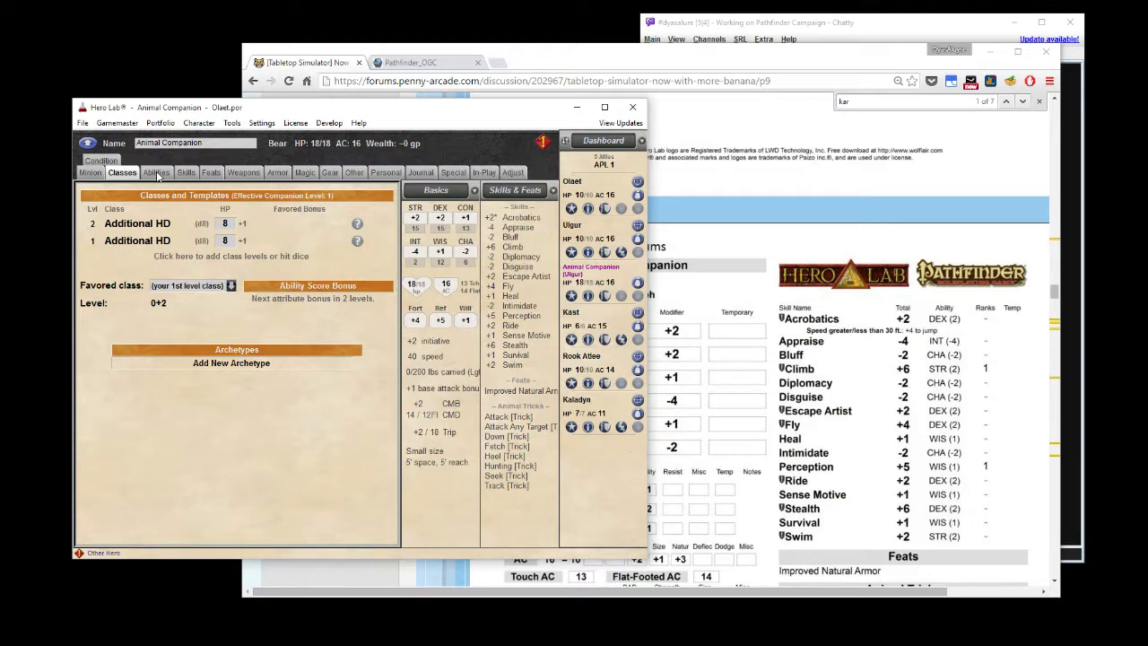
left_click(156, 172)
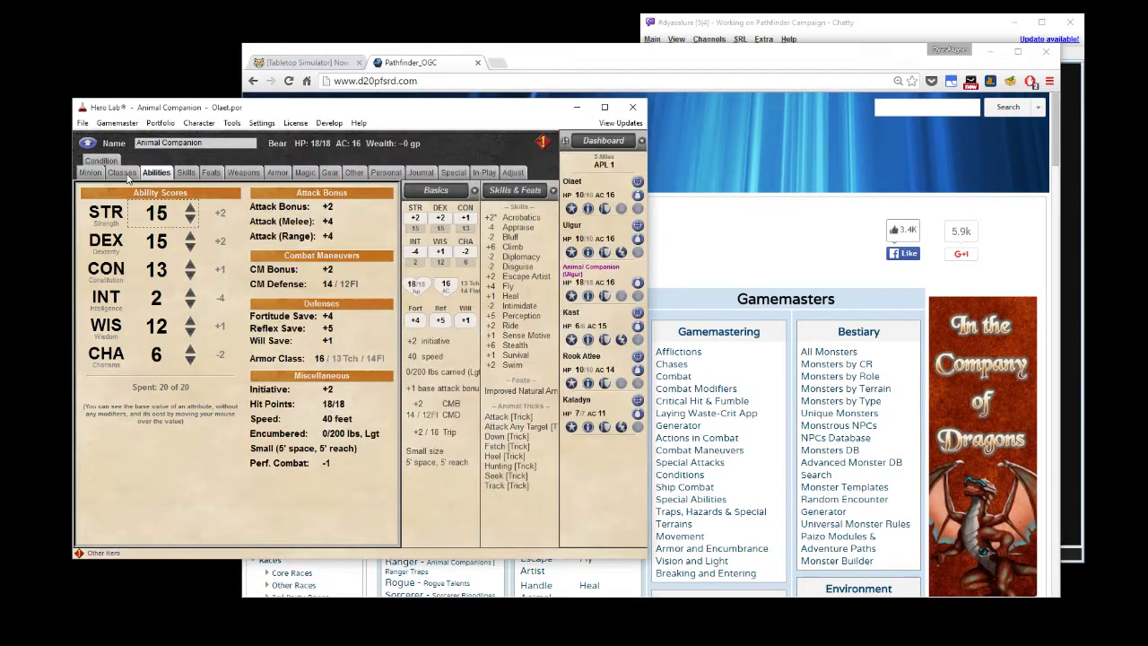
left_click(121, 172)
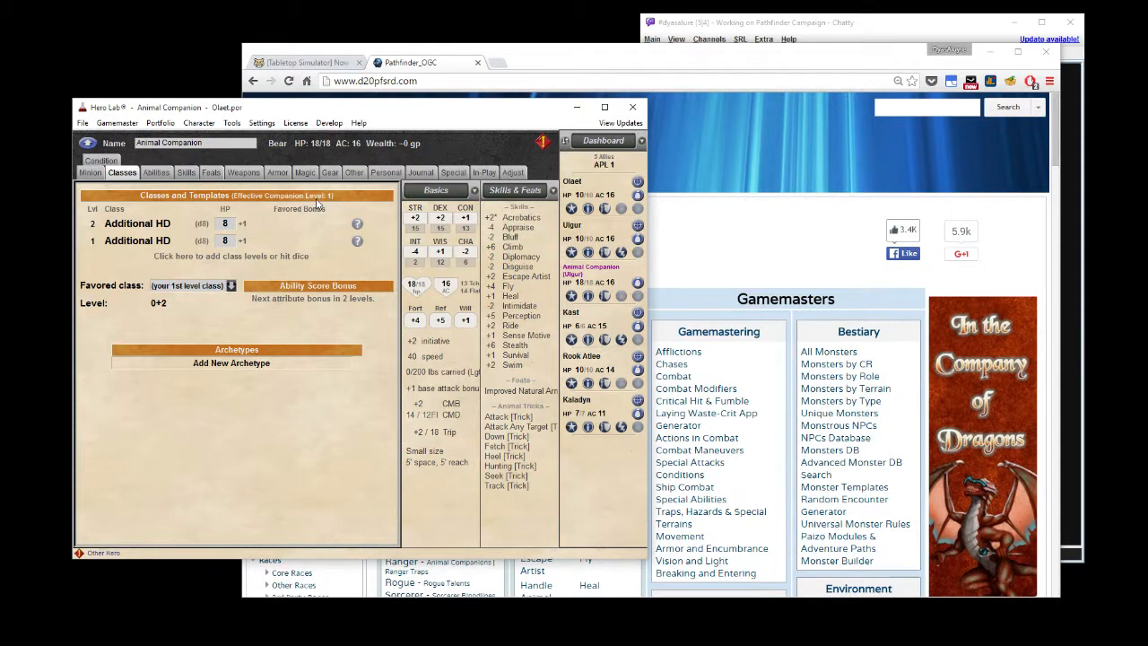
left_click(186, 173)
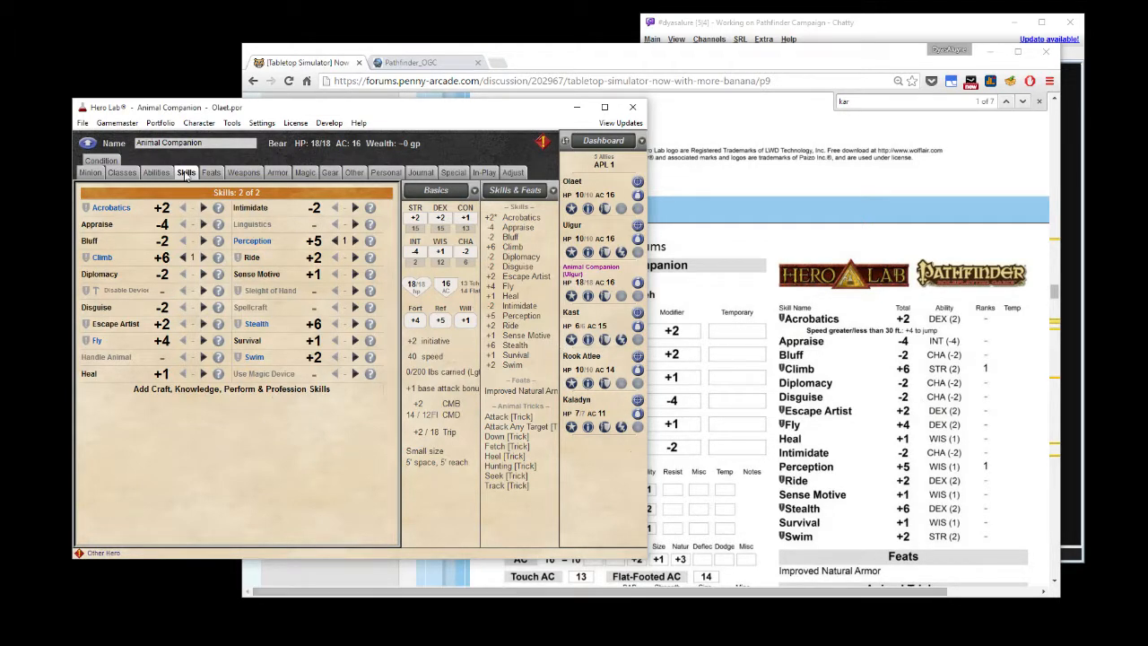
Check the companion's feats, tricks and natural attacks, scrolling through the posted stat block.
left_click(211, 172)
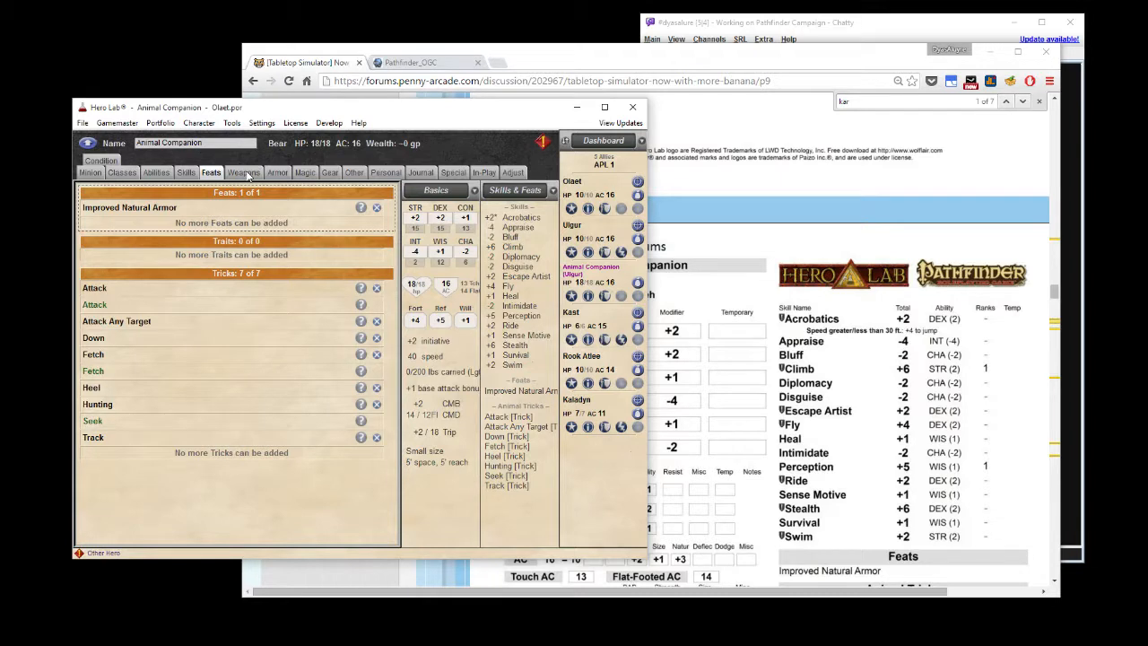
mouse_move(148, 284)
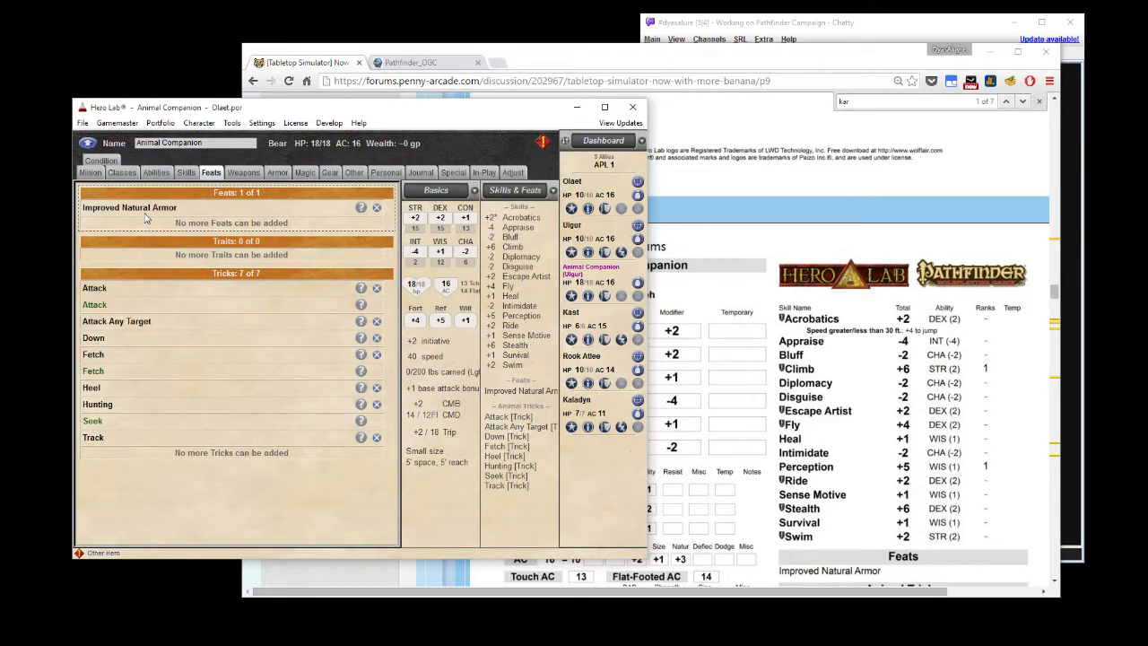
mouse_move(236, 222)
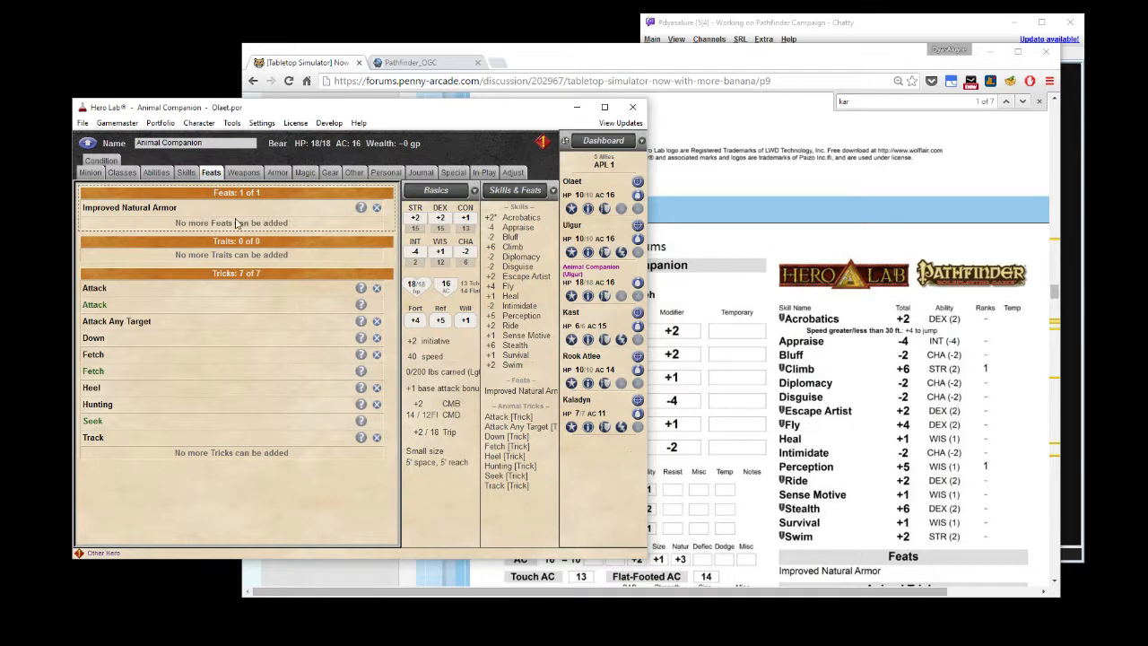
left_click(243, 172)
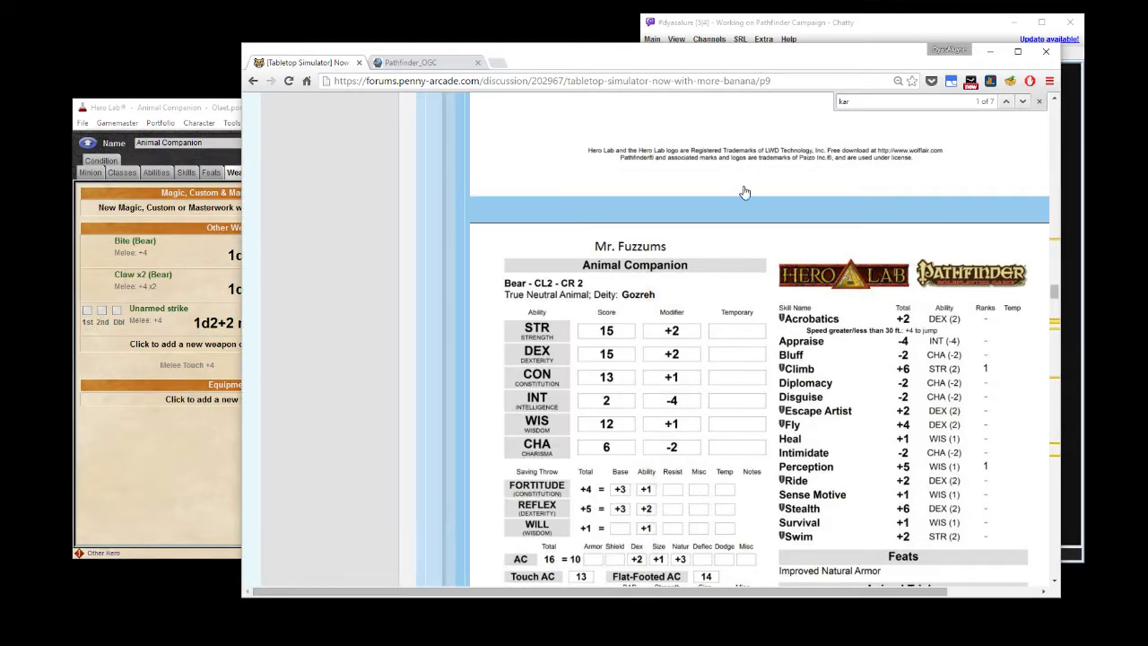
scroll("down", 3)
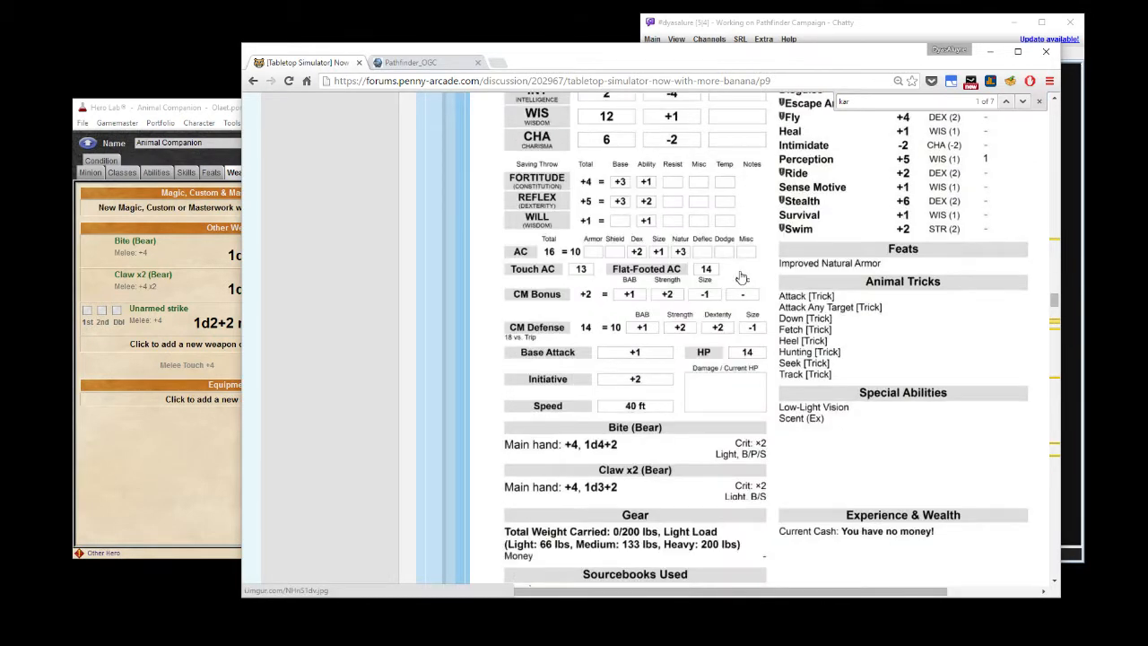
scroll("down", 3)
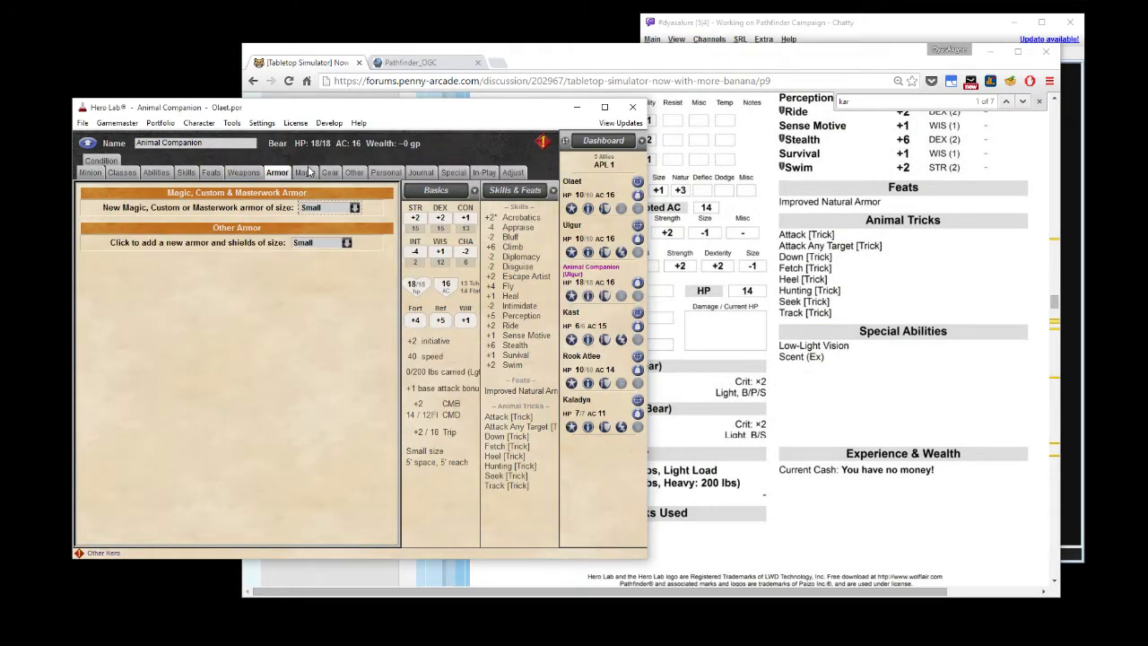
On the Personal tab, set the bear to No Gender and dismiss the height/weight warning.
left_click(353, 173)
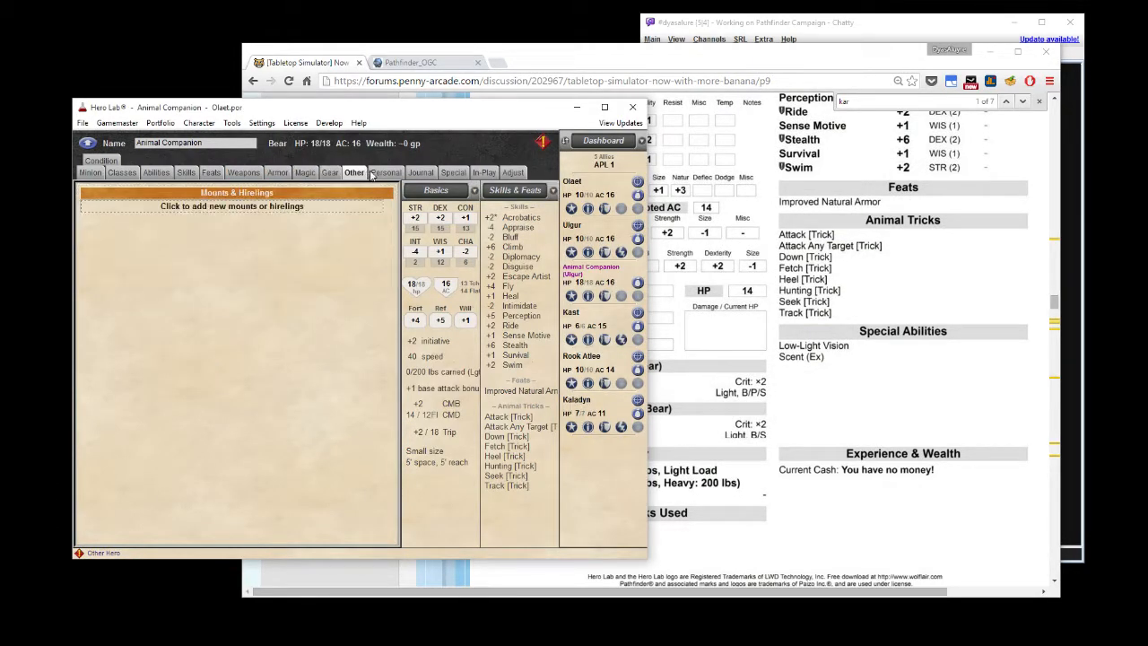
left_click(386, 172)
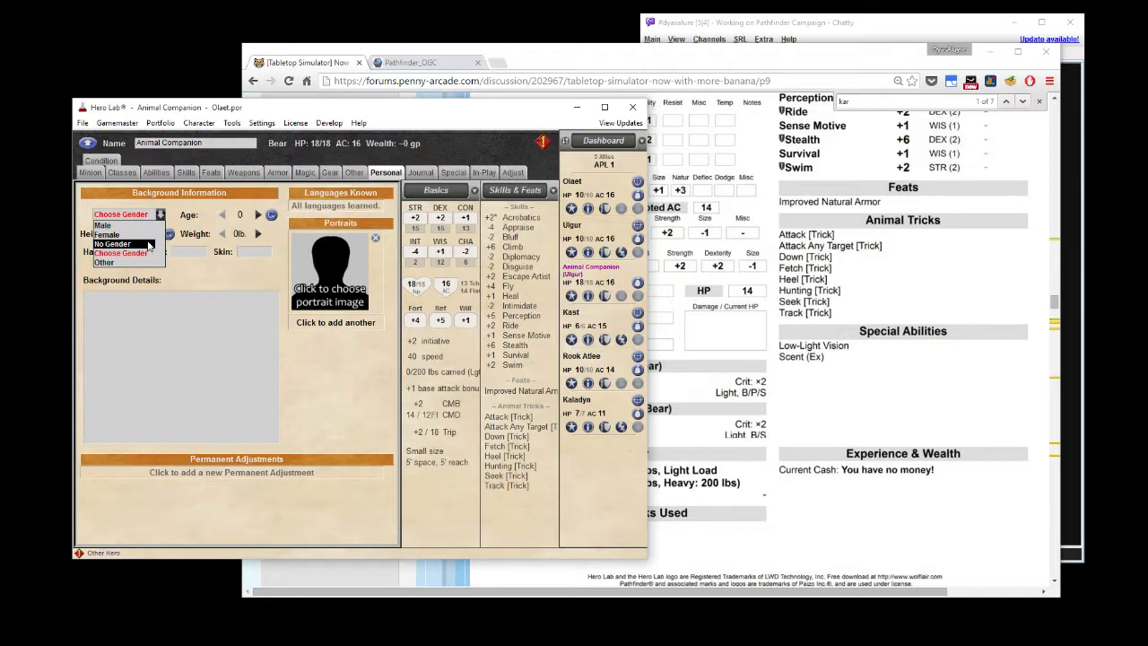
mouse_move(103, 226)
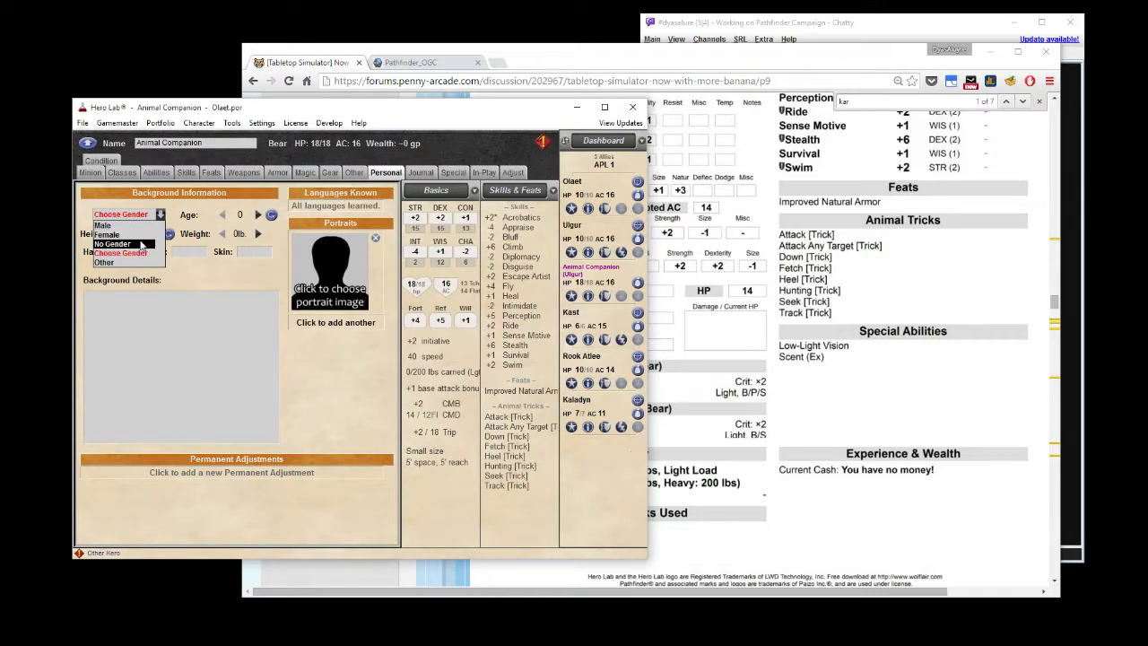
left_click(112, 243)
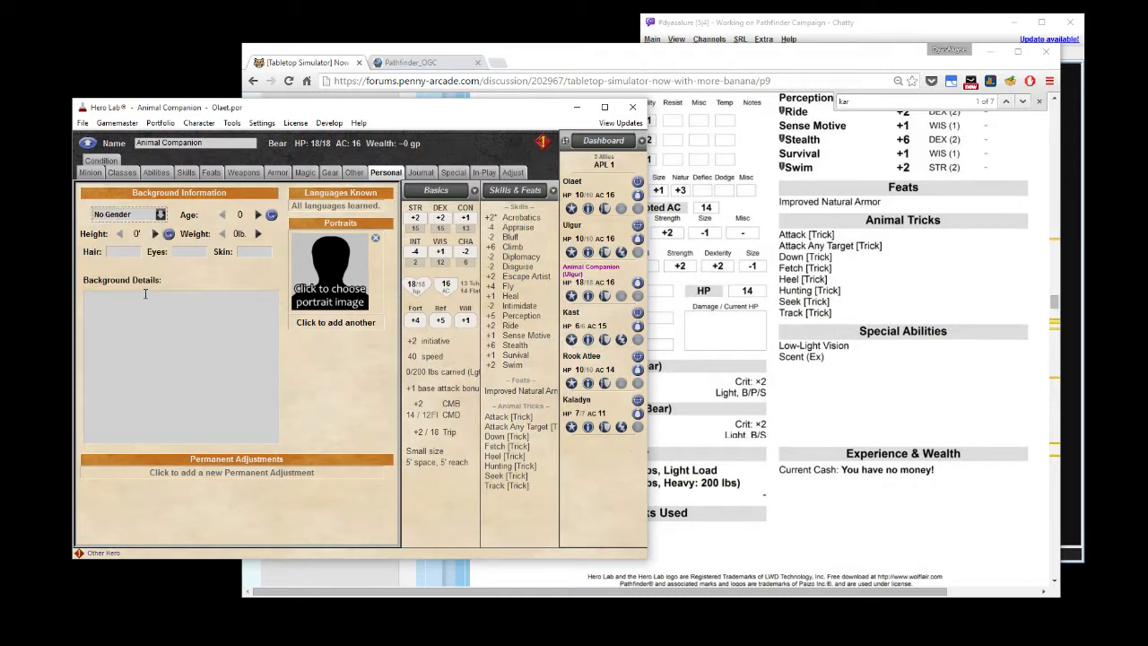
mouse_move(224, 273)
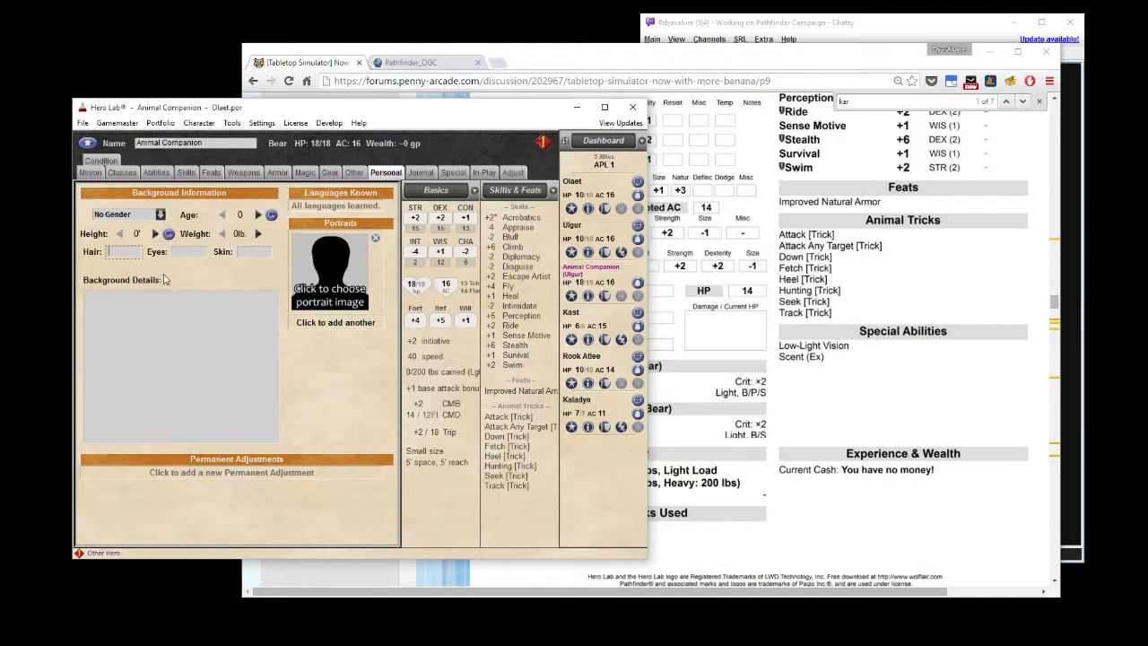
mouse_move(188, 284)
type("Bro")
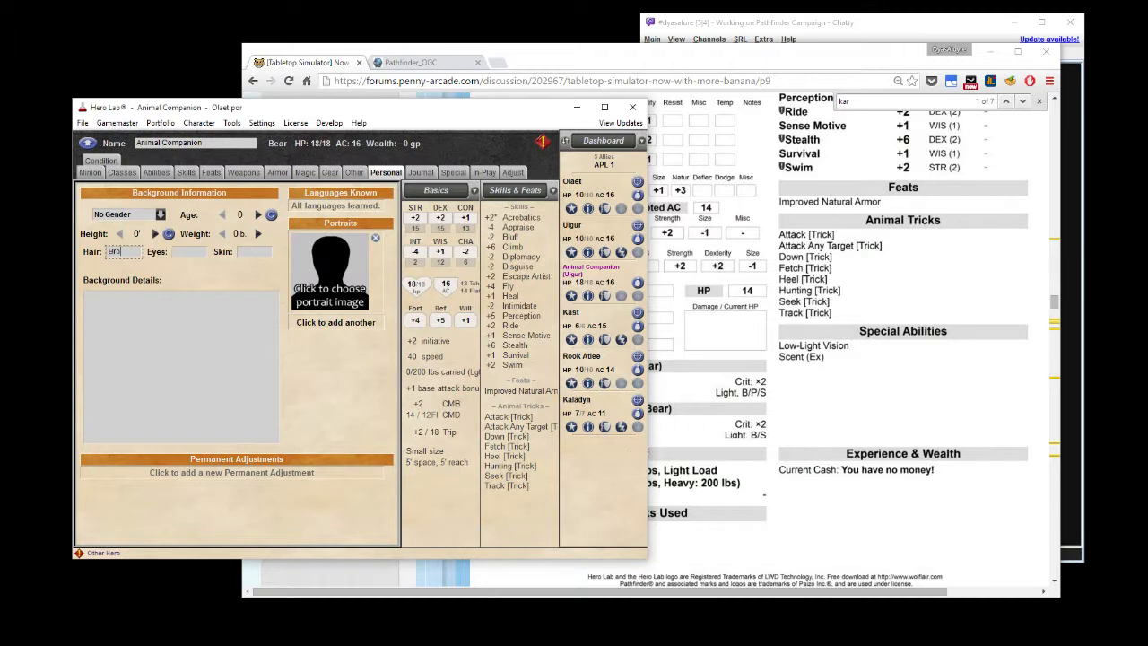
left_click(167, 234)
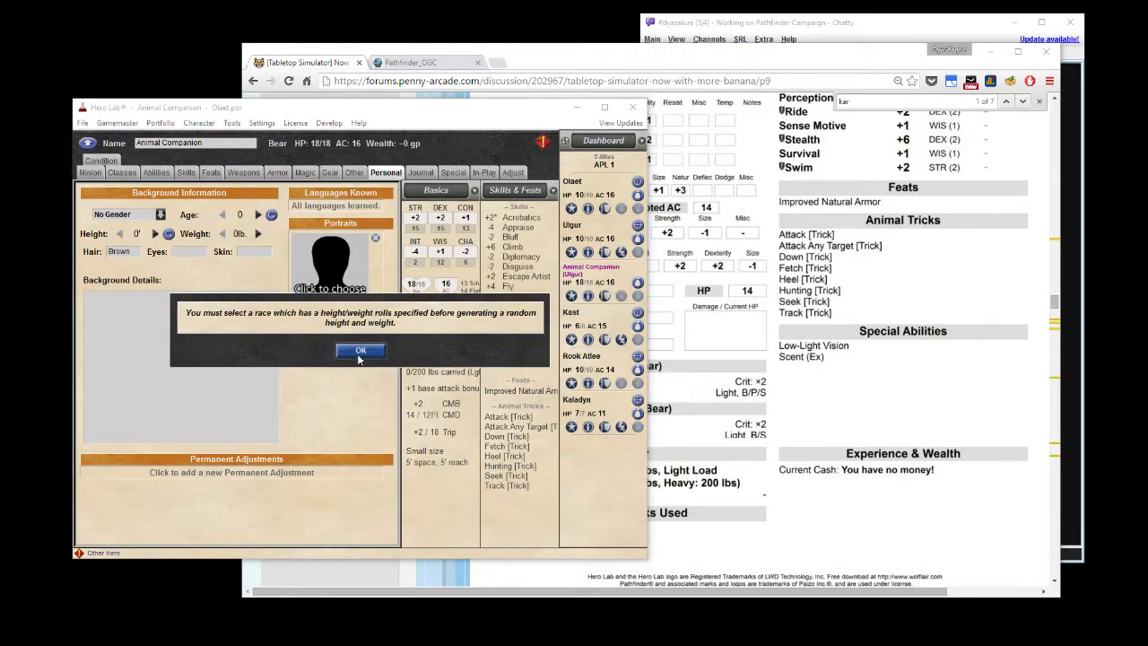
left_click(360, 350)
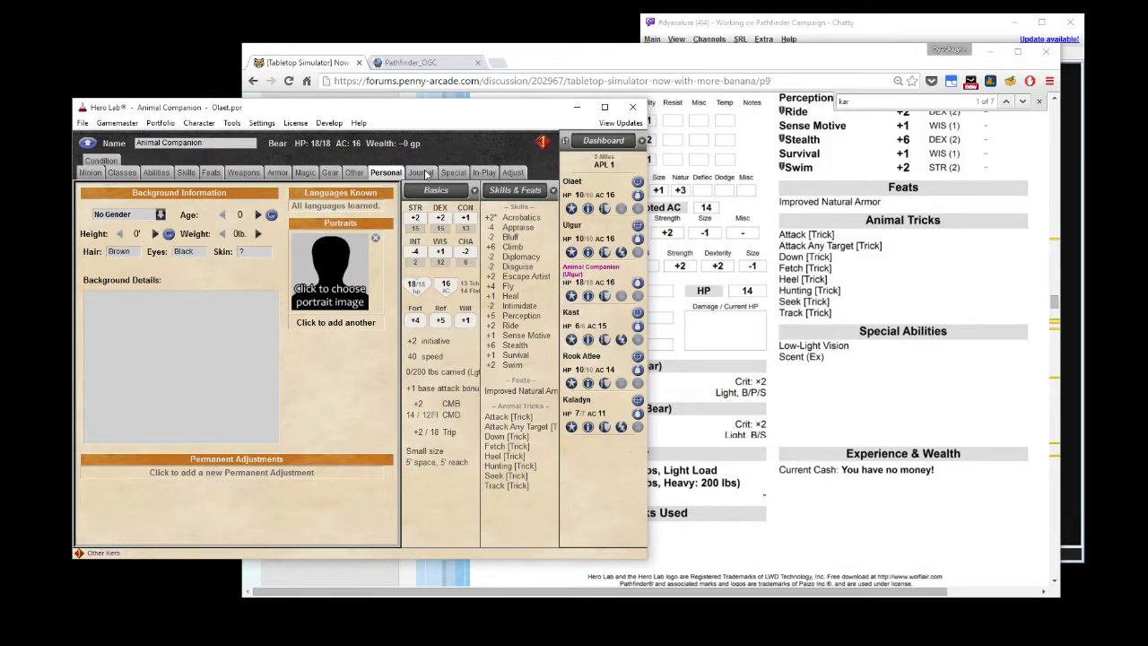
Switch to Kast and view his Sorcerer level 1 class details.
left_click(512, 172)
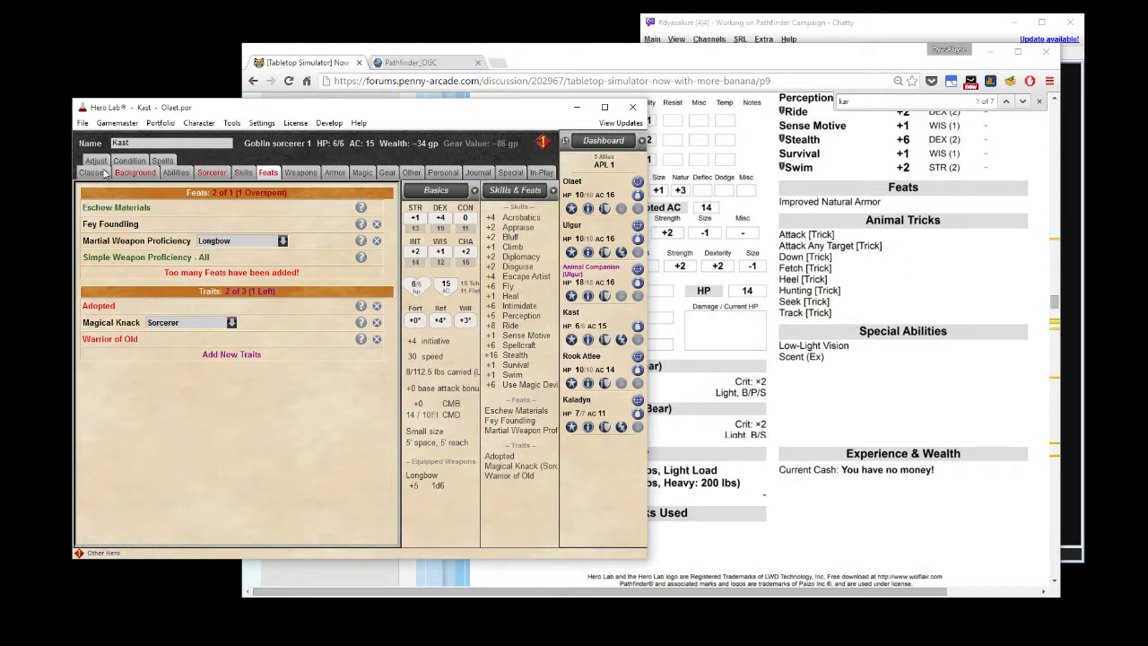
left_click(92, 172)
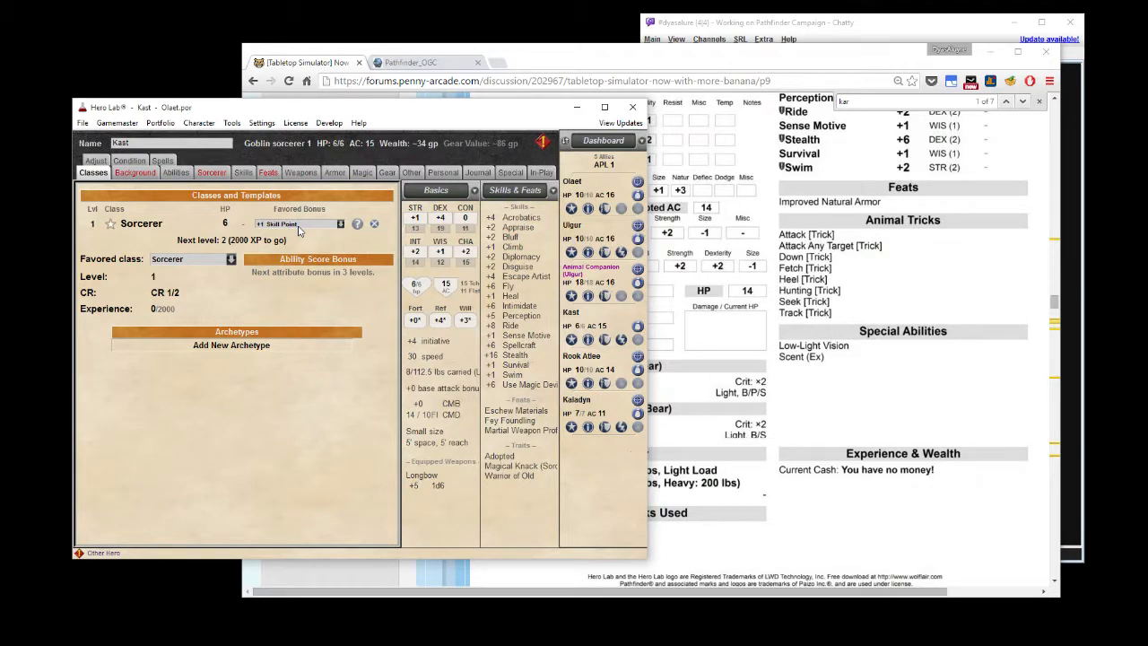
mouse_move(203, 261)
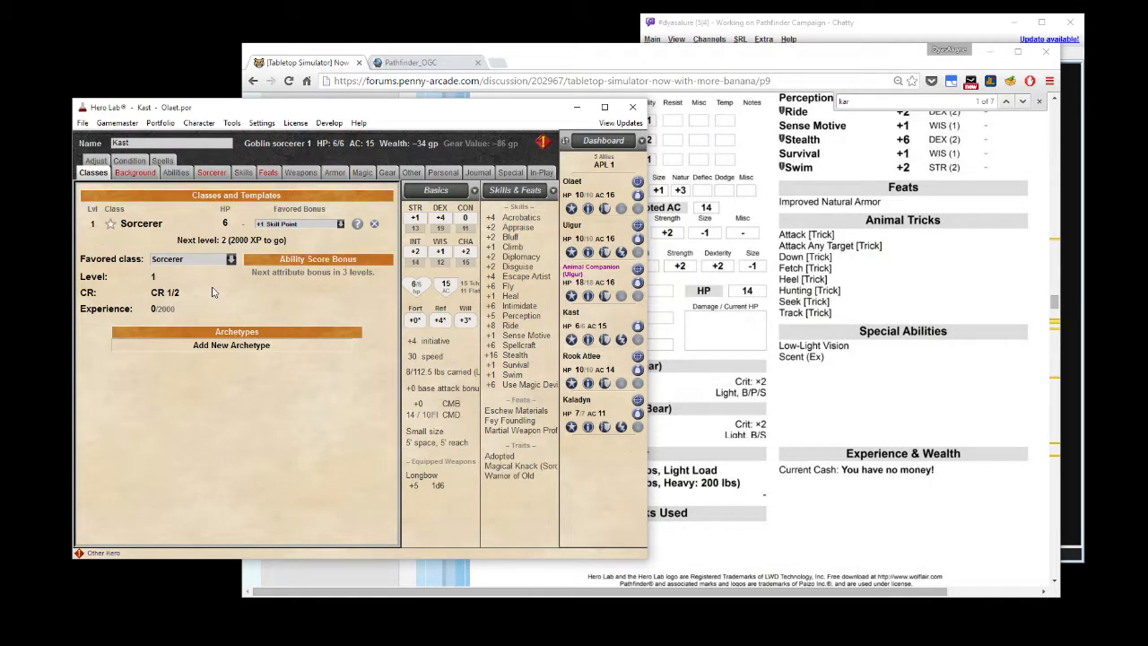
mouse_move(213, 260)
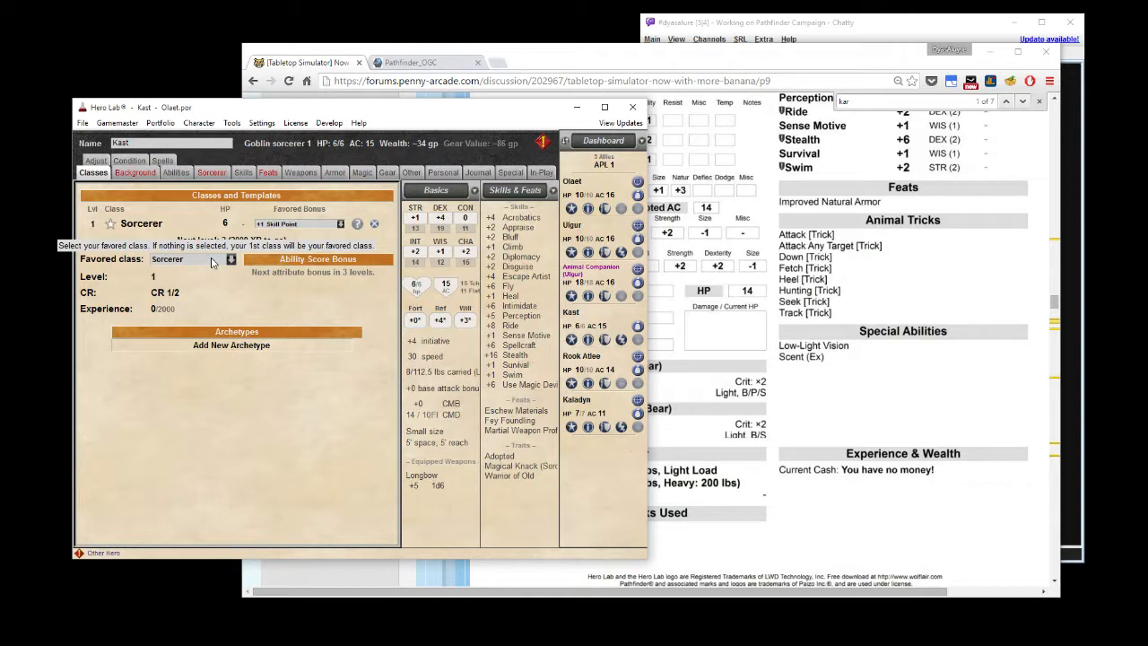
mouse_move(220, 299)
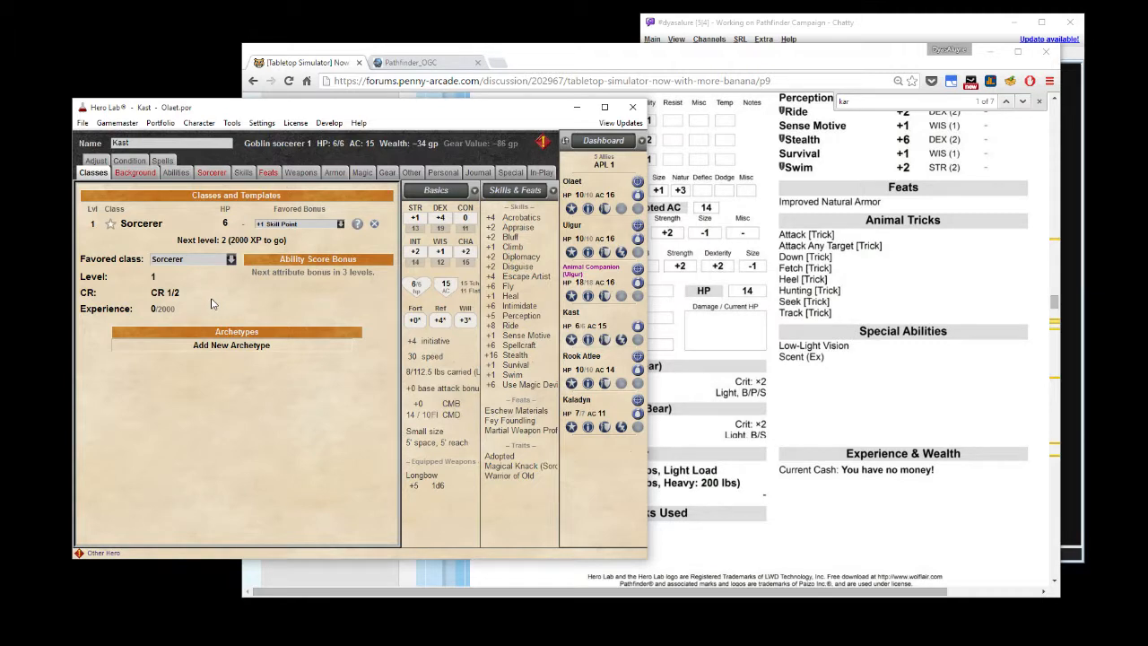
mouse_move(154, 220)
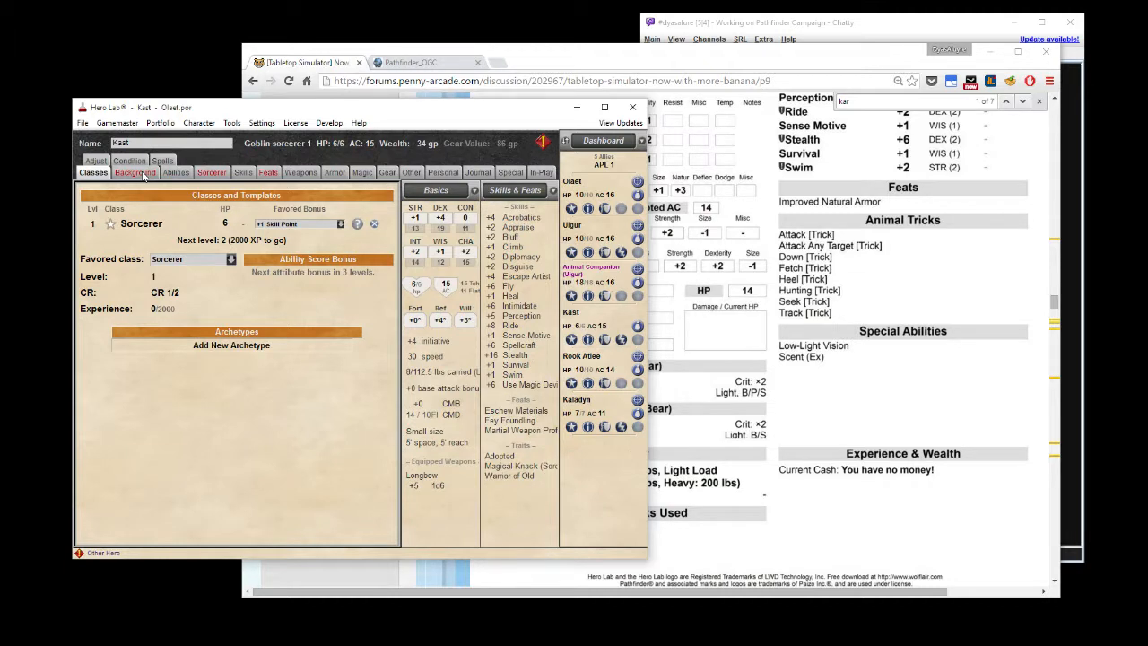
Show Kast's Goblin, Chaotic Good, Sarenrae background and dismiss the Configure Your Hero dialog.
left_click(134, 172)
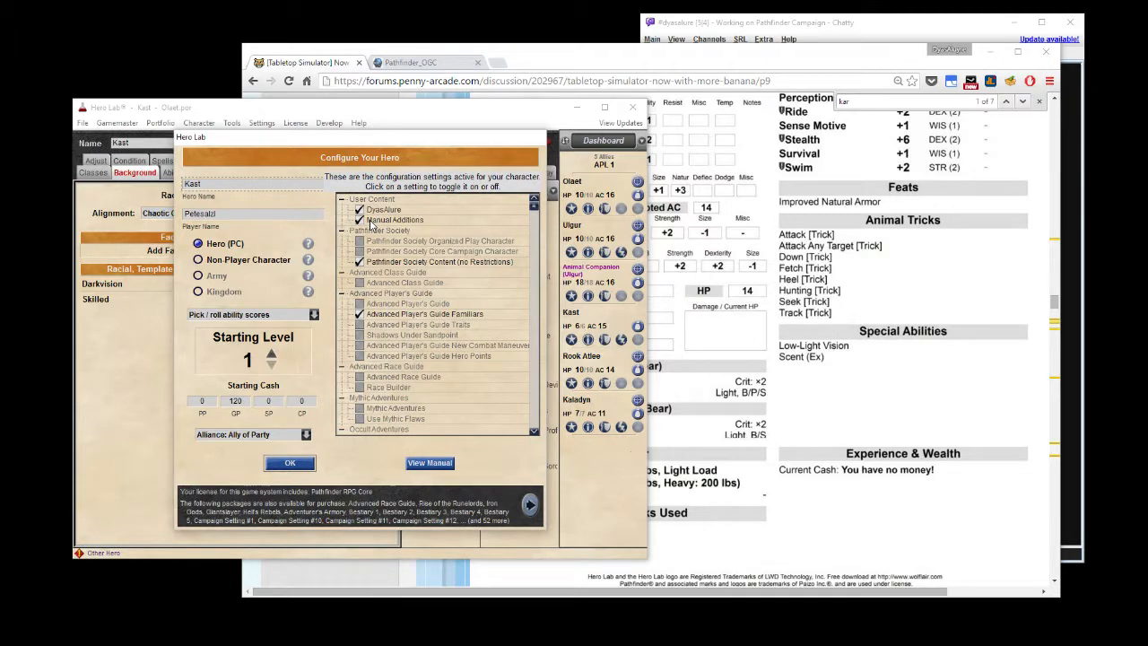
left_click(289, 463)
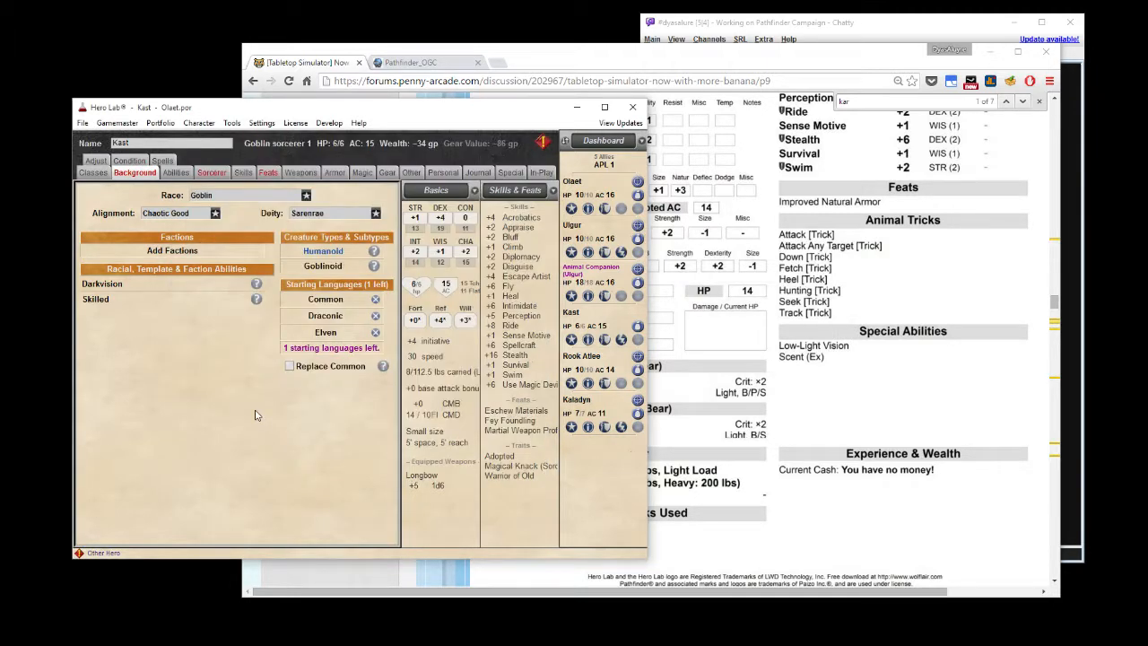
mouse_move(164, 355)
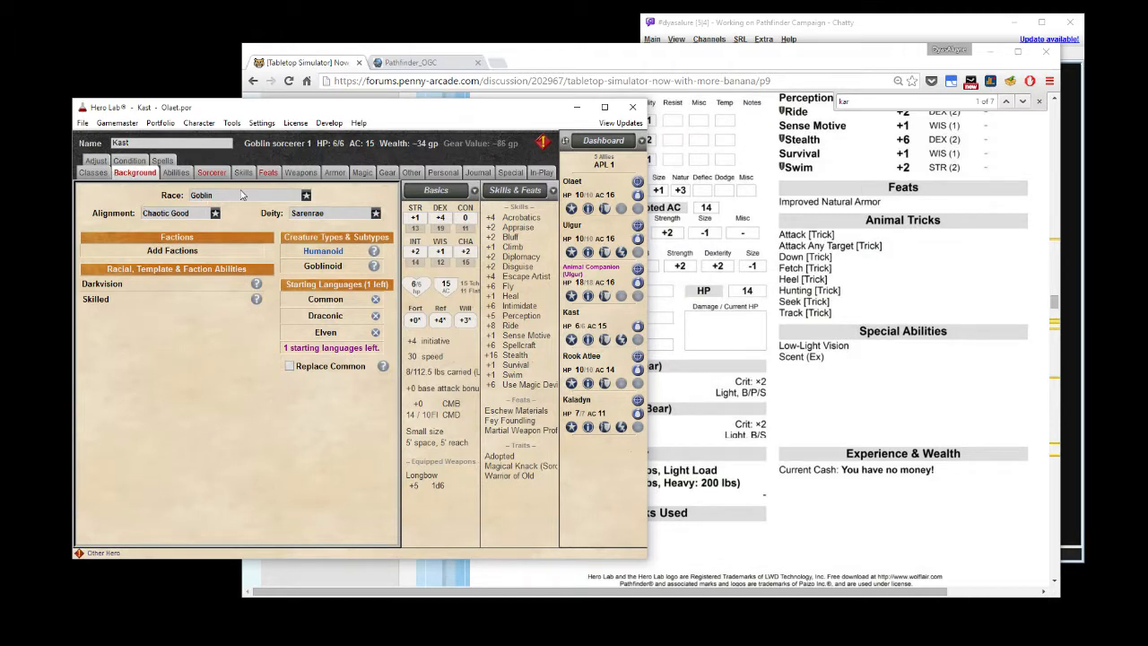
mouse_move(220, 221)
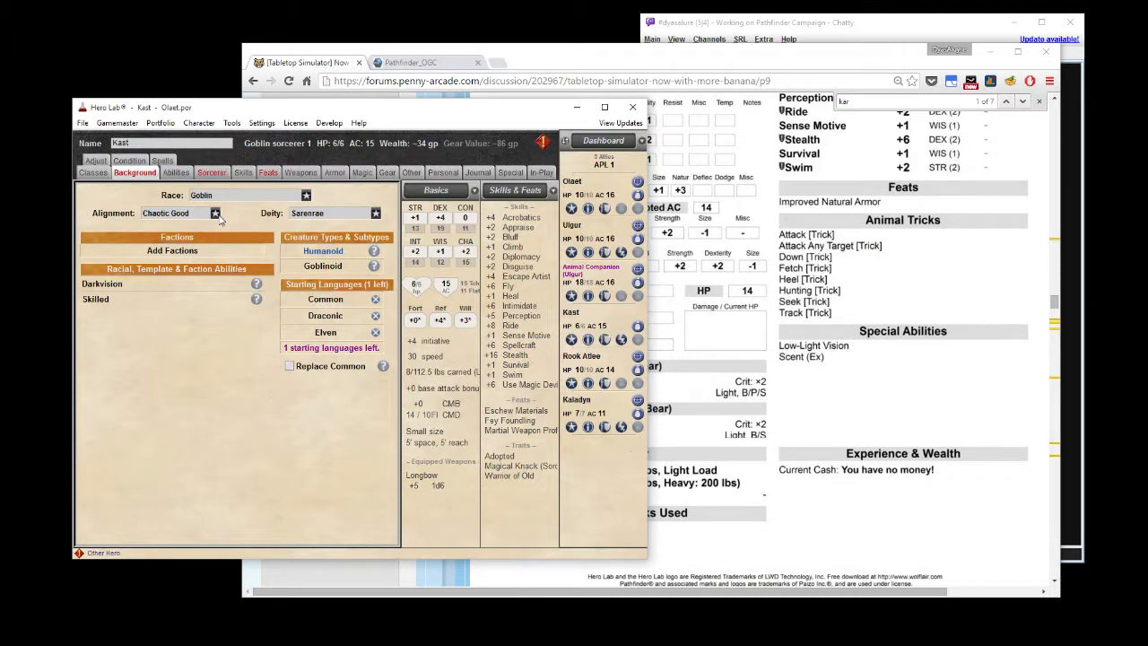
mouse_move(342, 220)
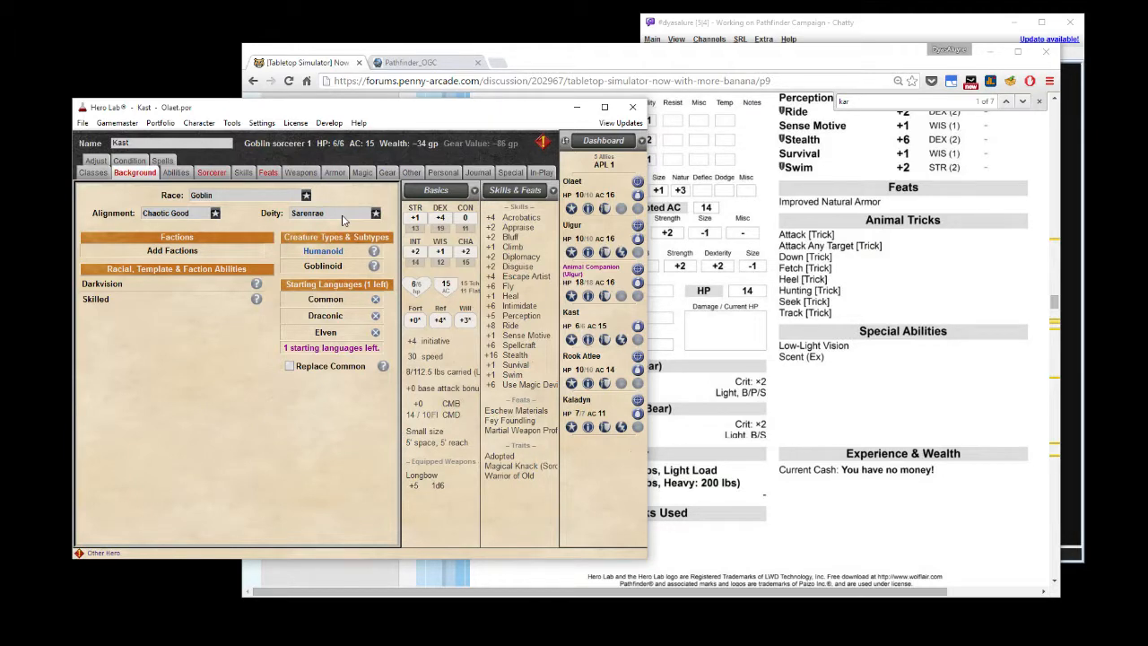
mouse_move(253, 365)
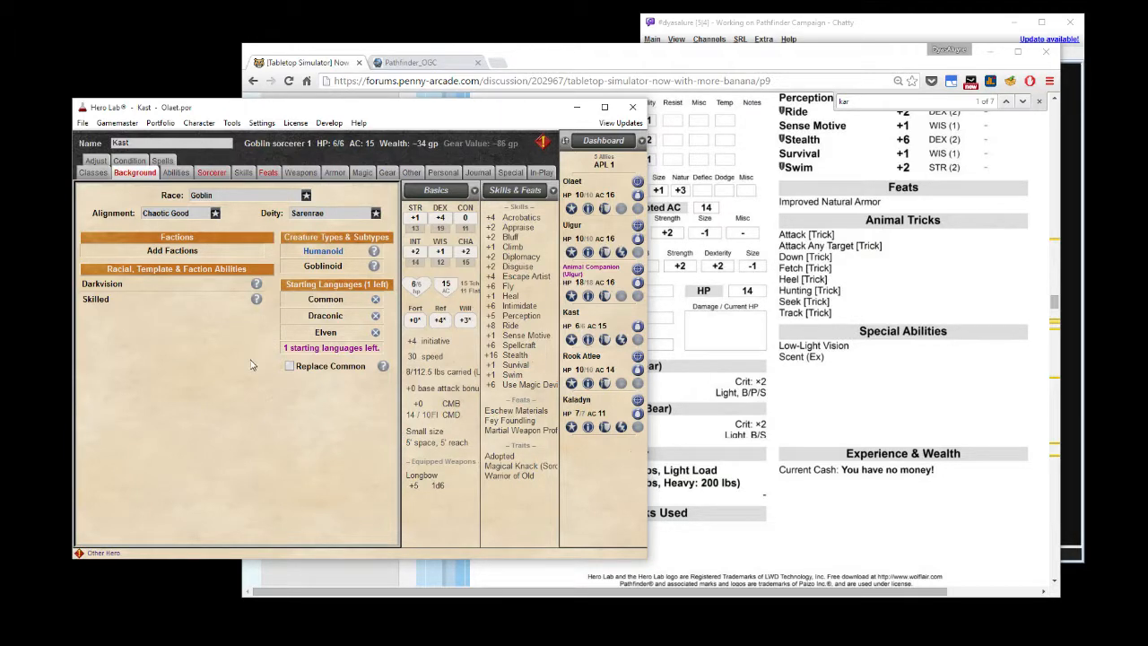
mouse_move(266, 353)
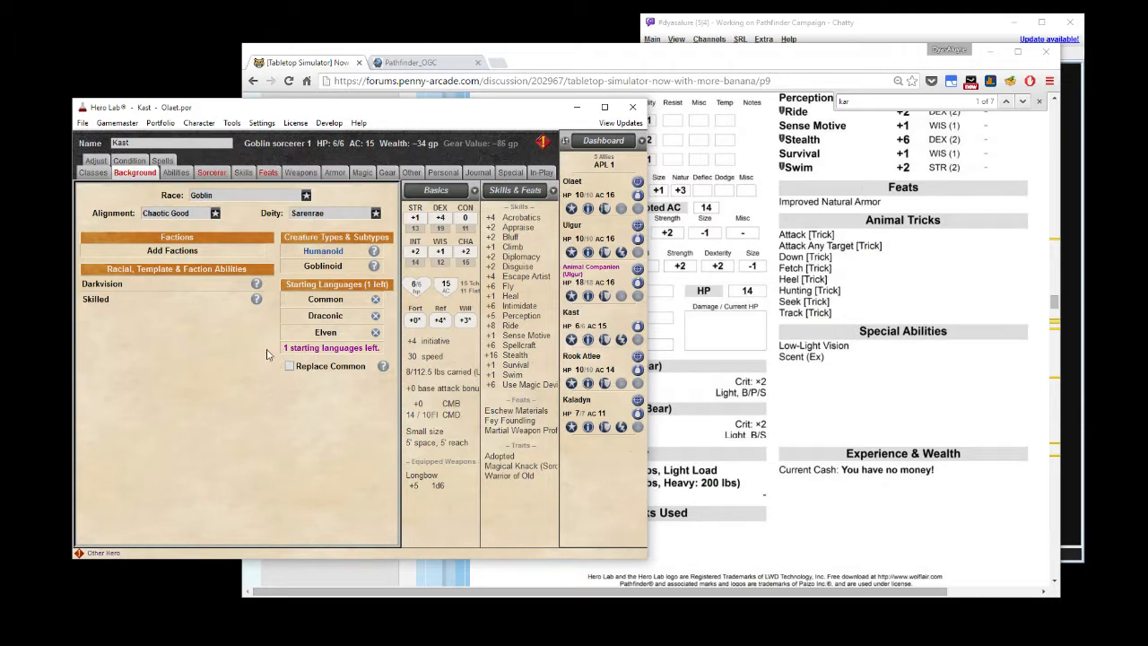
mouse_move(276, 389)
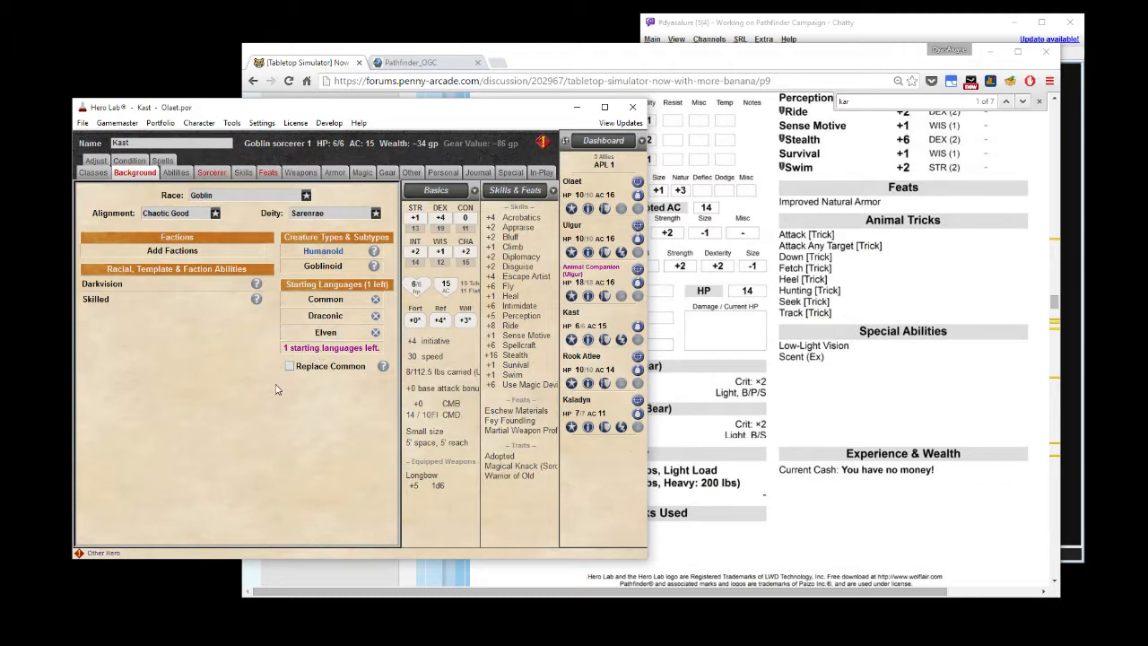
mouse_move(300, 398)
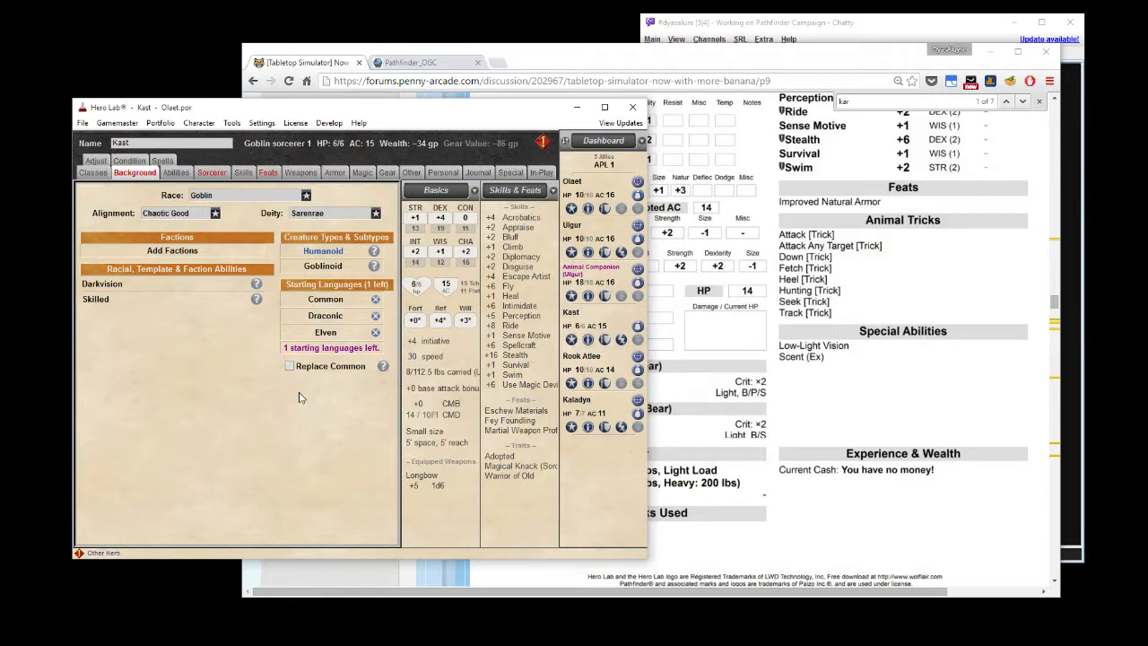
mouse_move(310, 402)
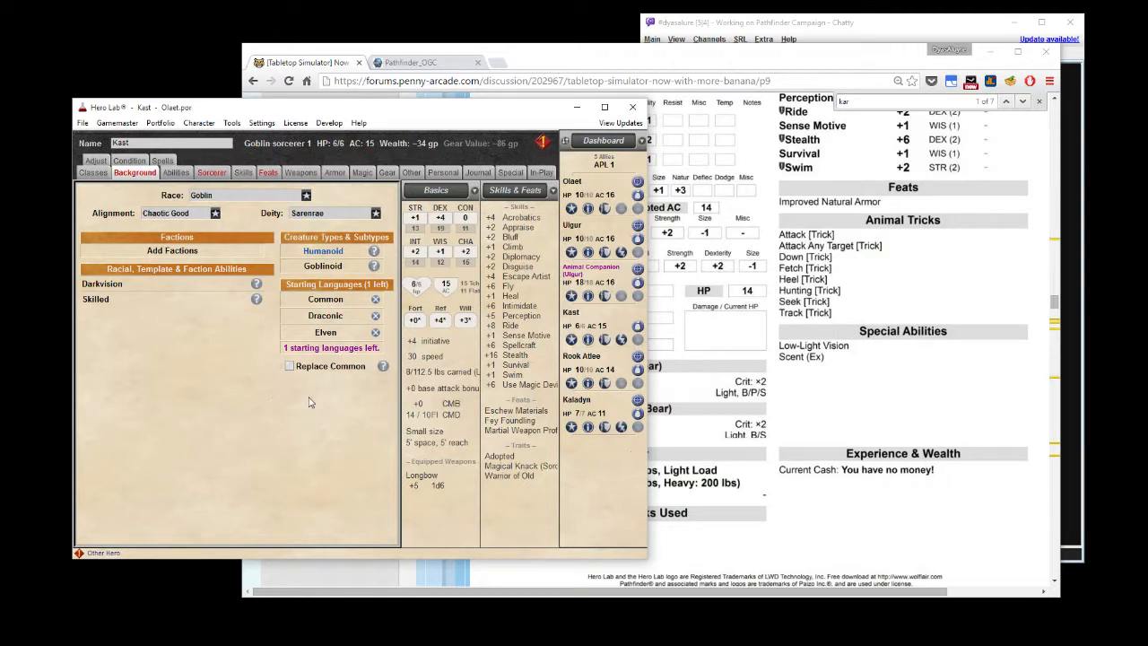
mouse_move(332, 353)
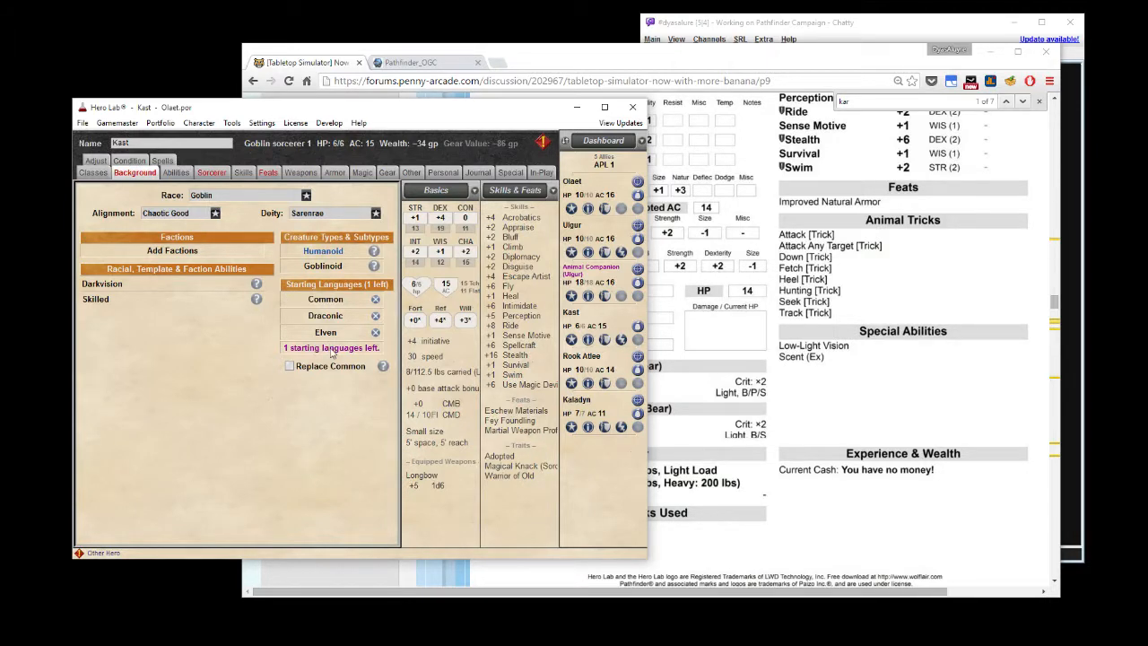
Add Kast's remaining starting language from the language list.
left_click(331, 348)
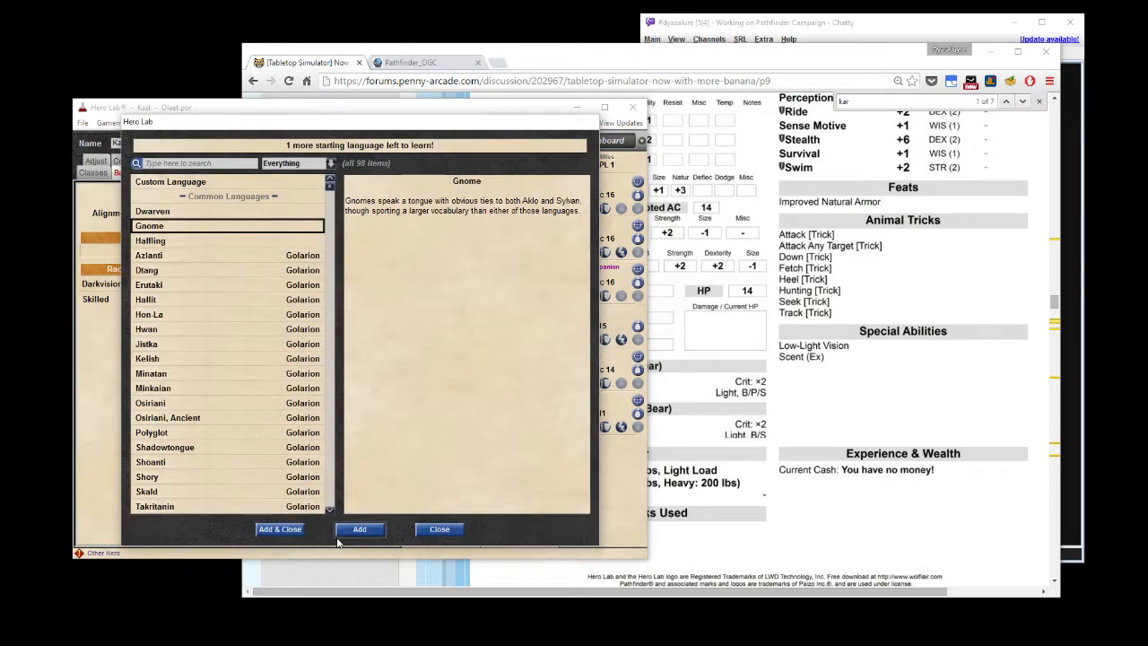
left_click(279, 528)
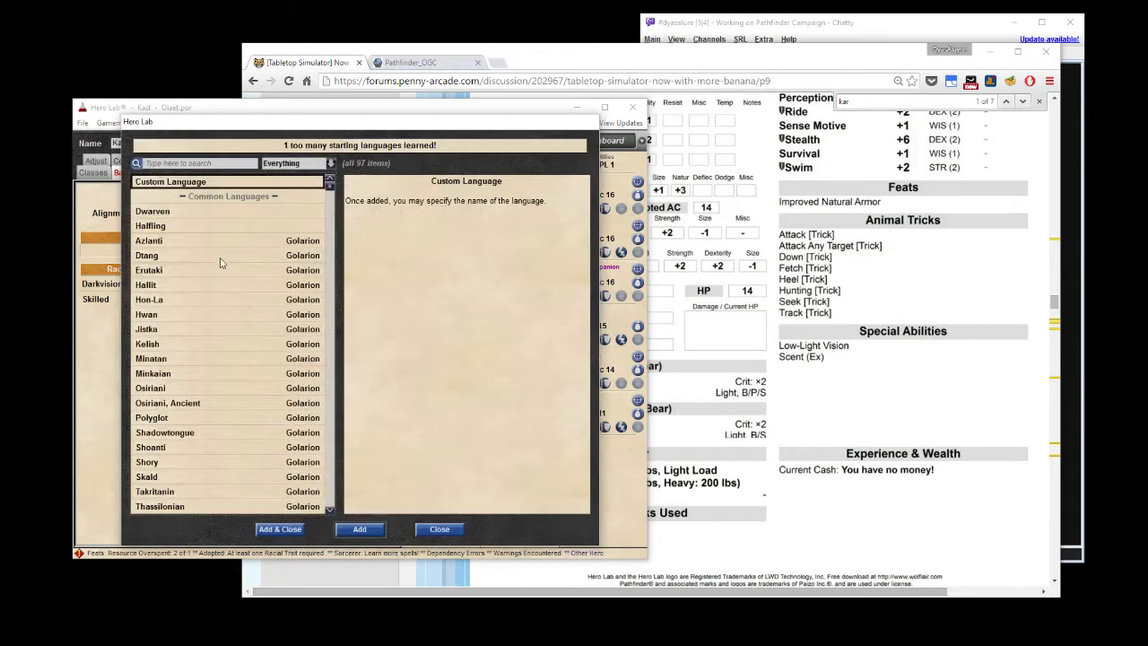
left_click(440, 529)
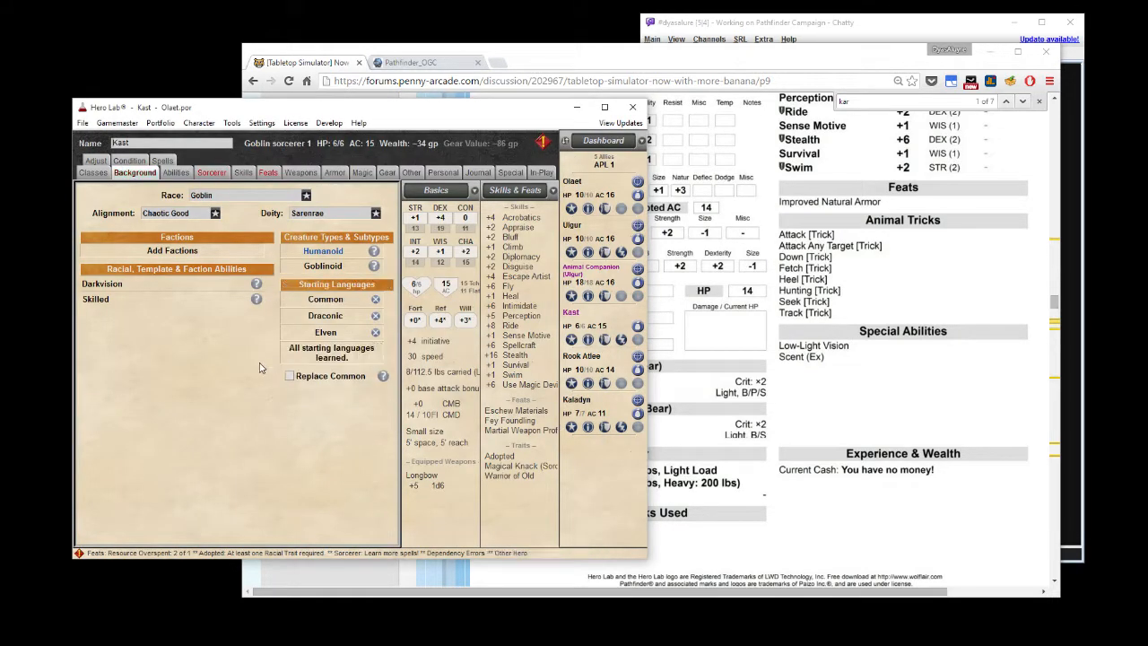
mouse_move(230, 374)
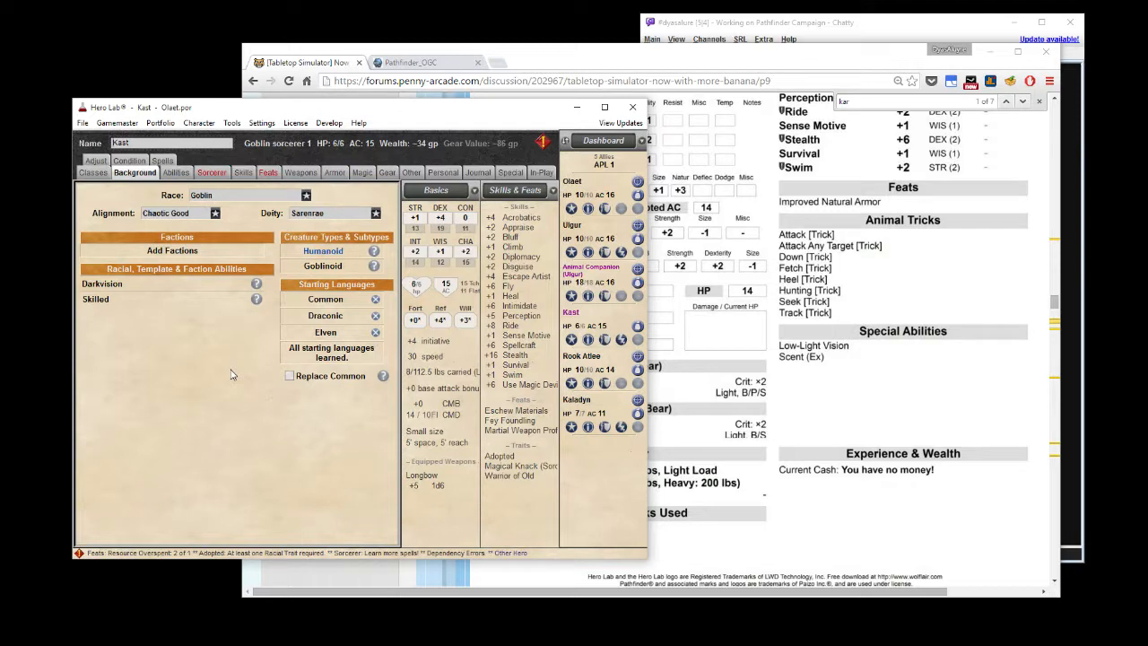
mouse_move(225, 372)
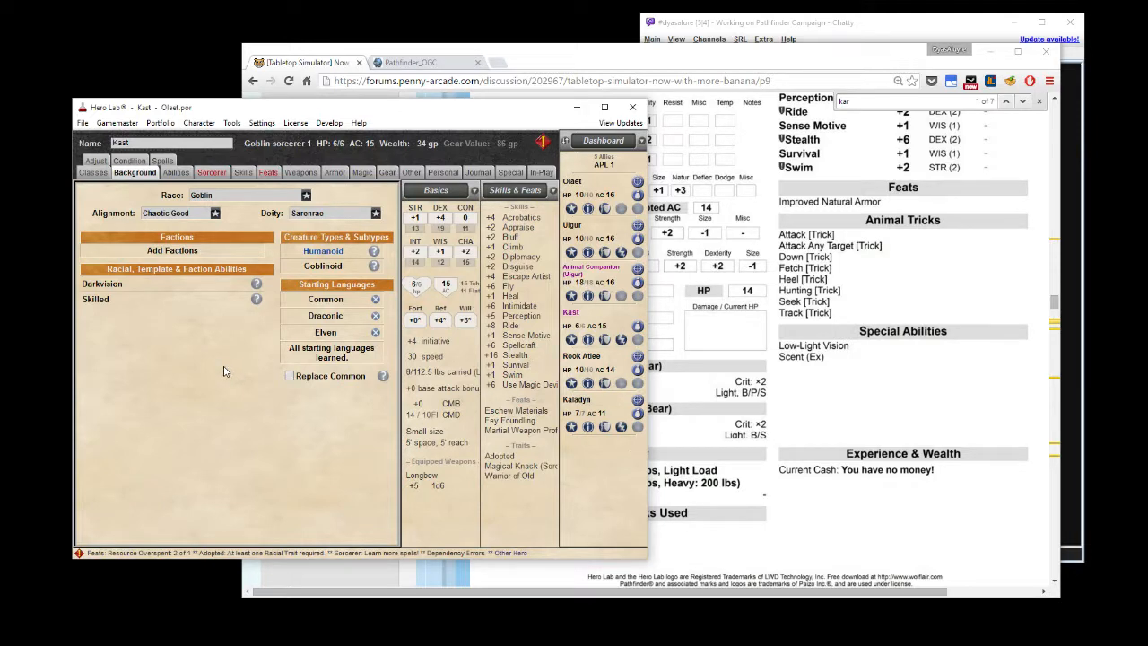
mouse_move(217, 366)
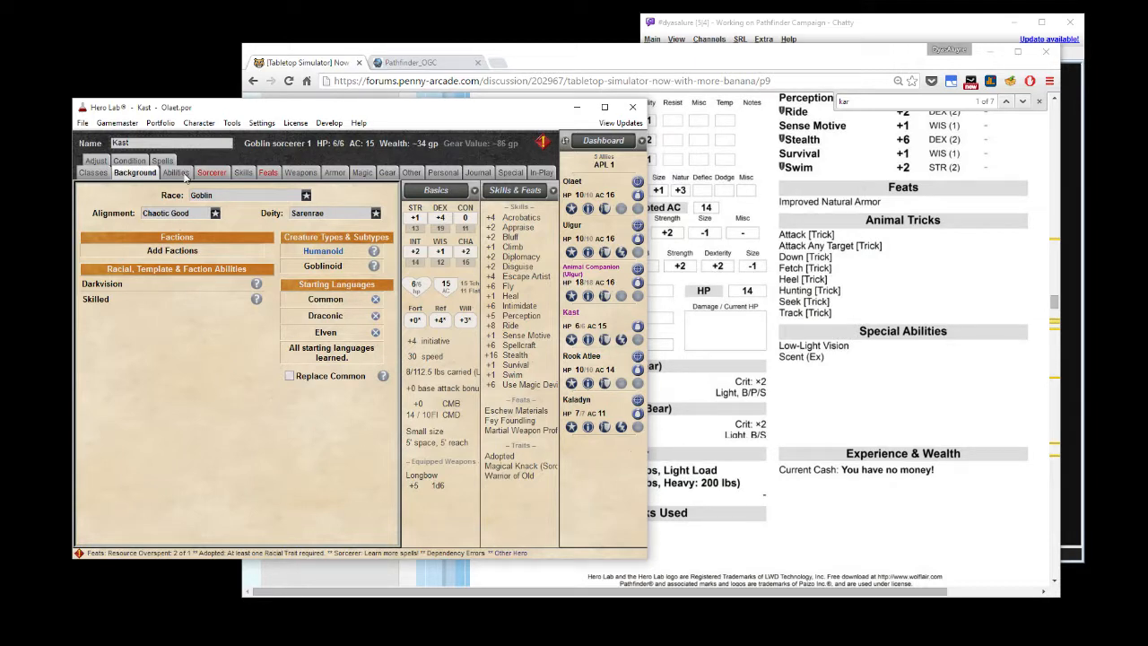
Bring up Kast's goblin sorcerer ability scores page.
left_click(176, 172)
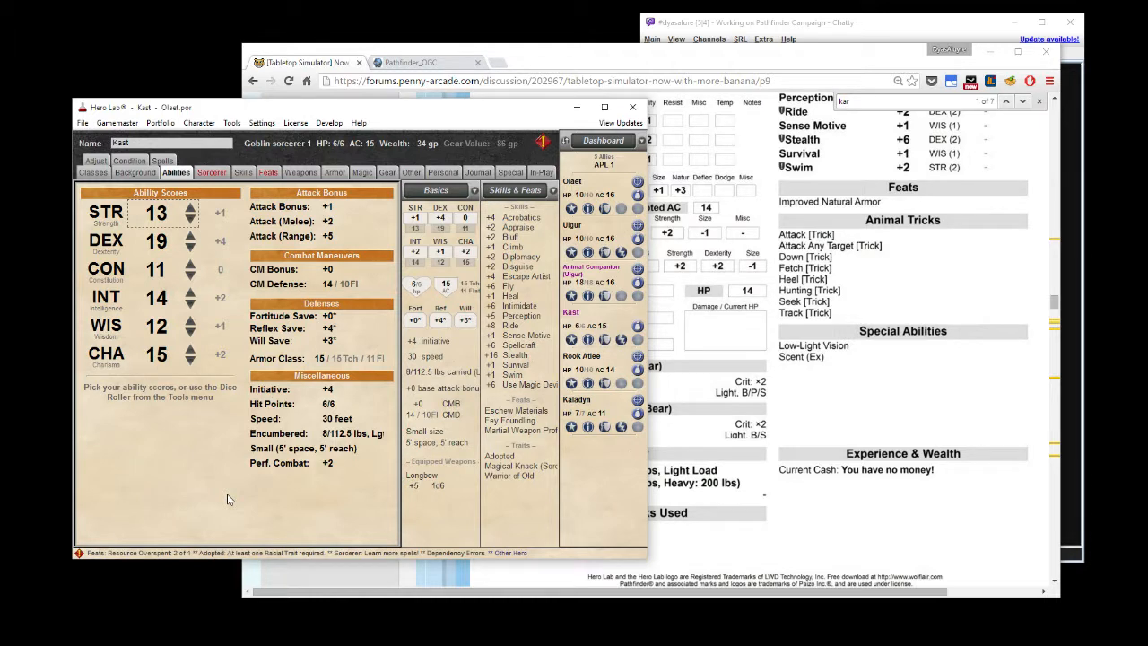
left_click(135, 172)
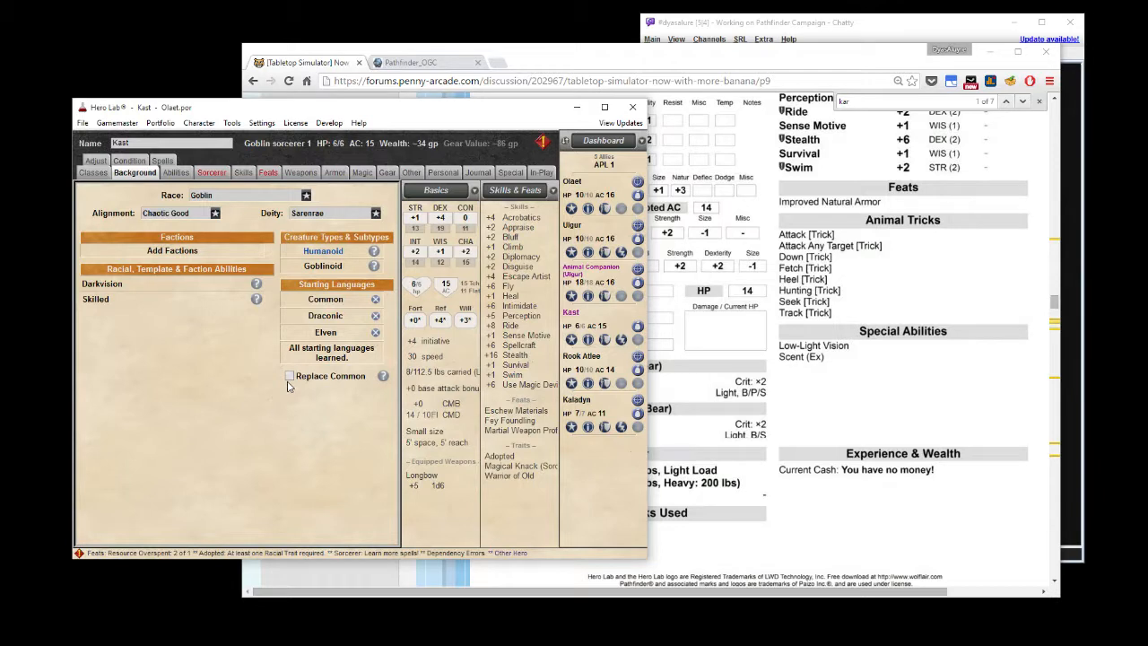
left_click(176, 172)
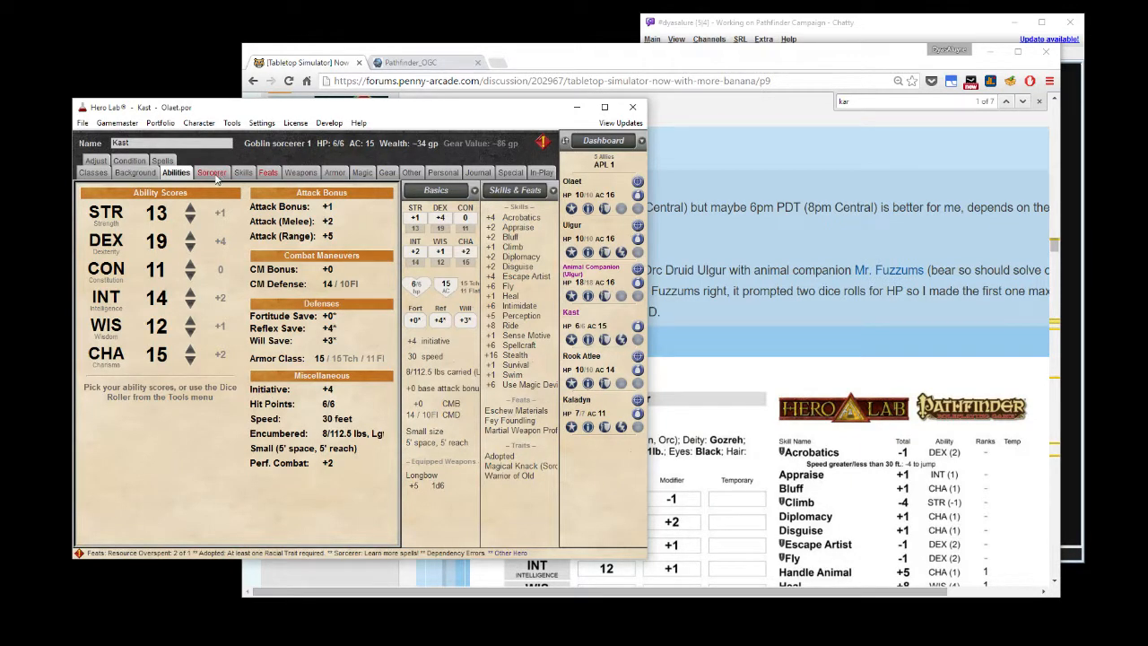
Glance at Kast's skills, then show his red dragon bloodline spell list with Burning Hands.
left_click(212, 172)
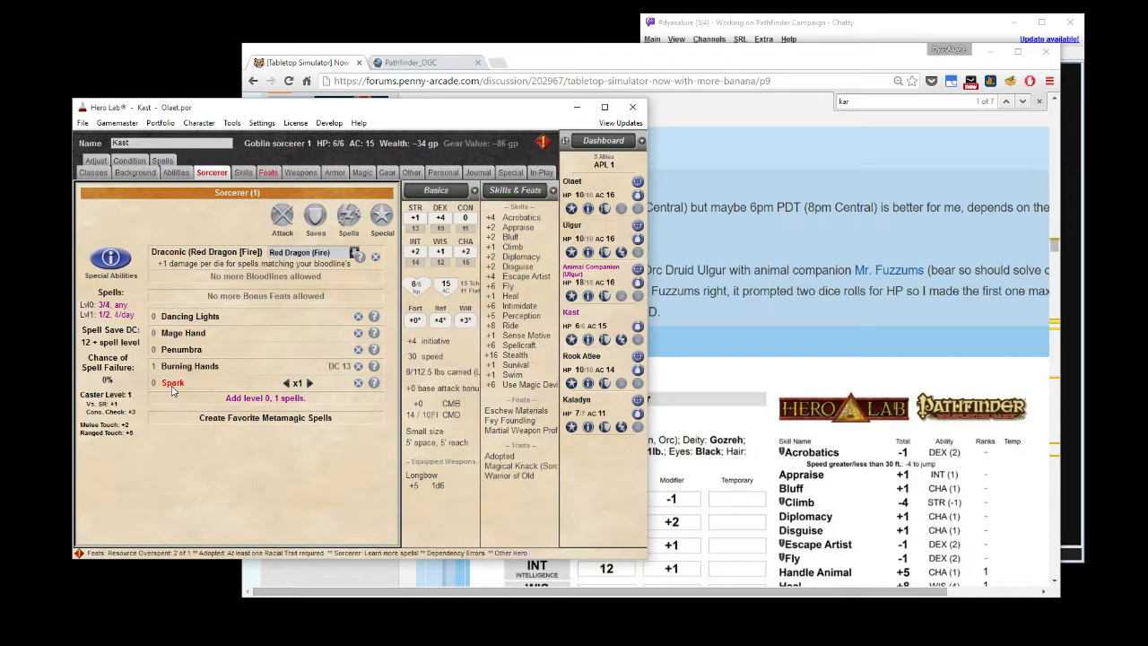
mouse_move(238, 320)
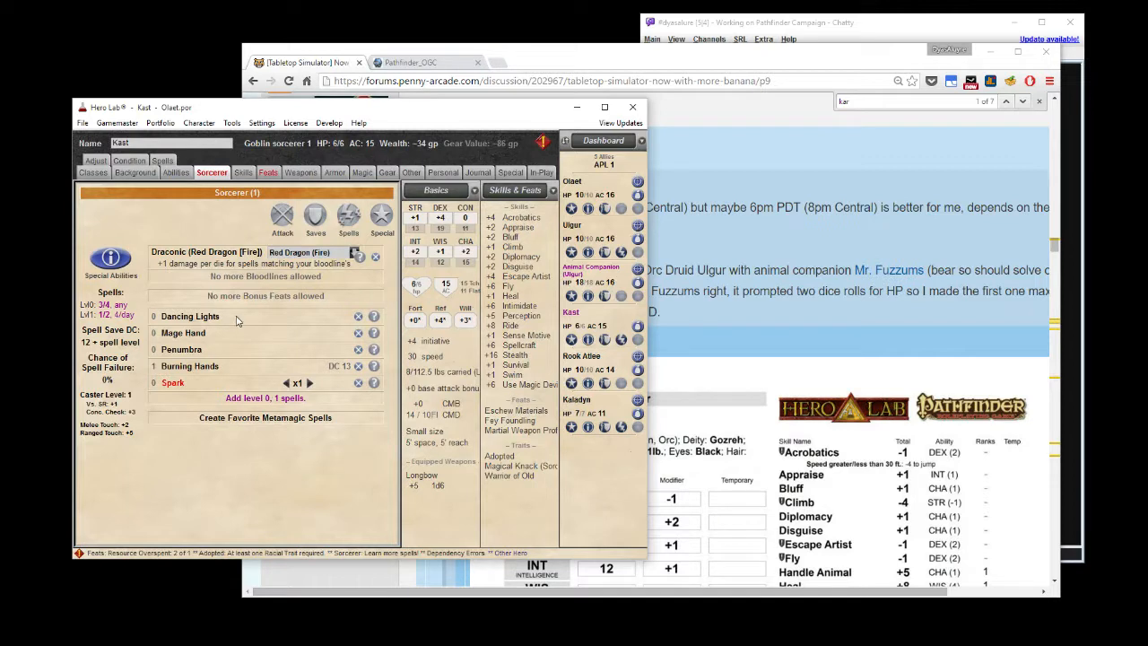
left_click(243, 172)
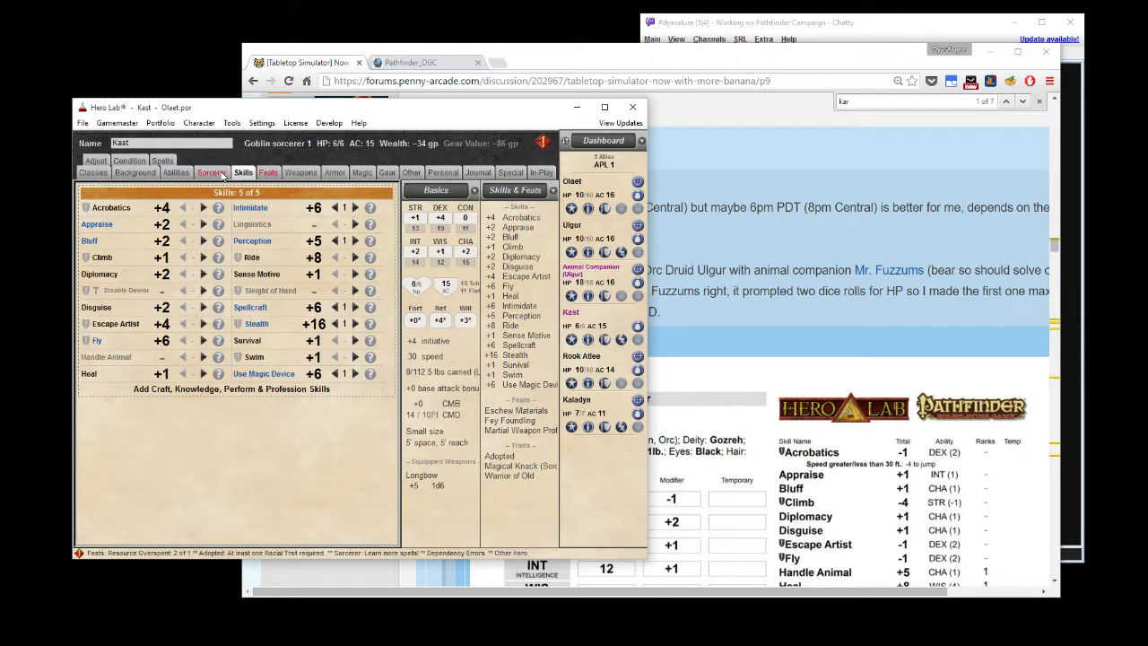
left_click(212, 172)
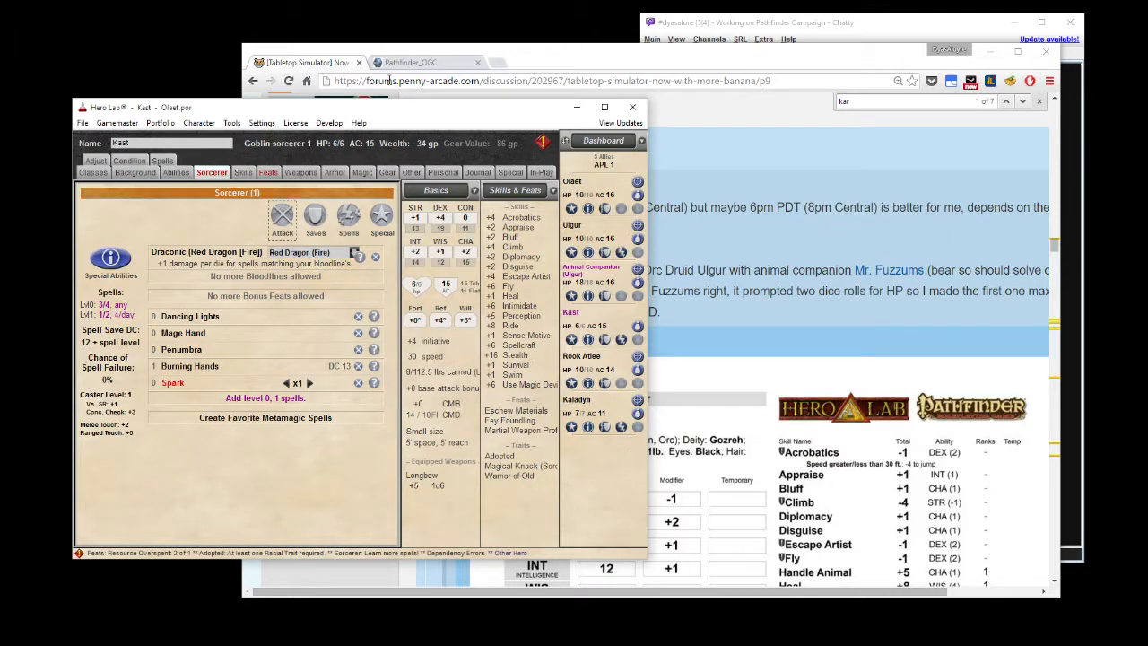
Search d20PFSRD for 'spark' and open the Spark - Pathfinder_OGC spell page.
left_click(410, 62)
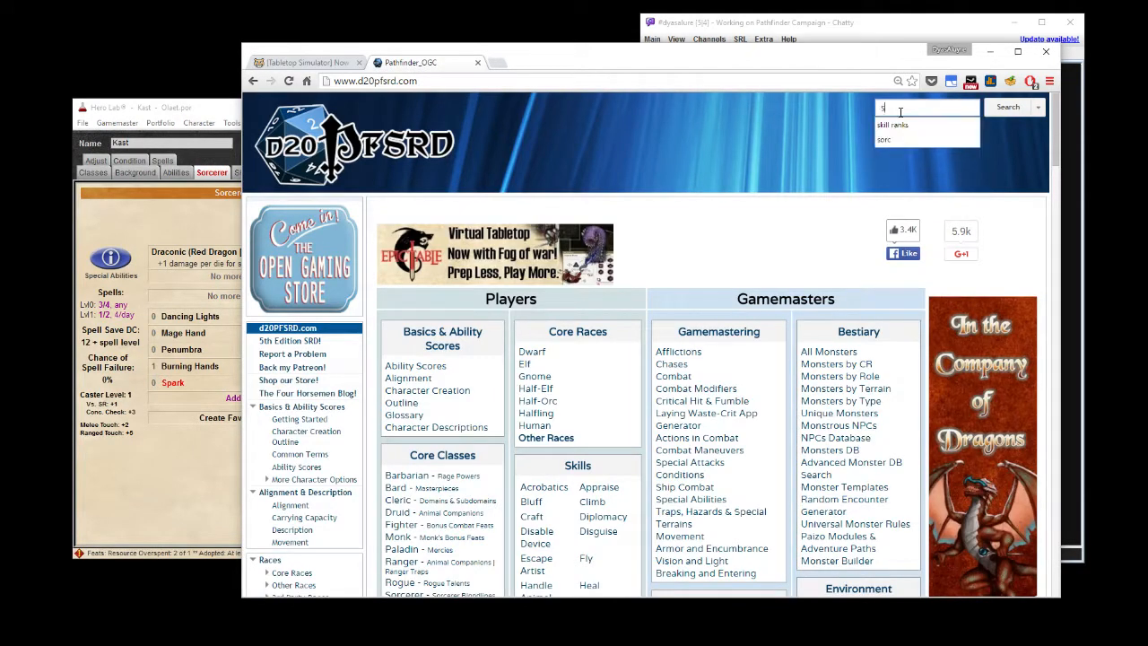
left_click(1007, 106)
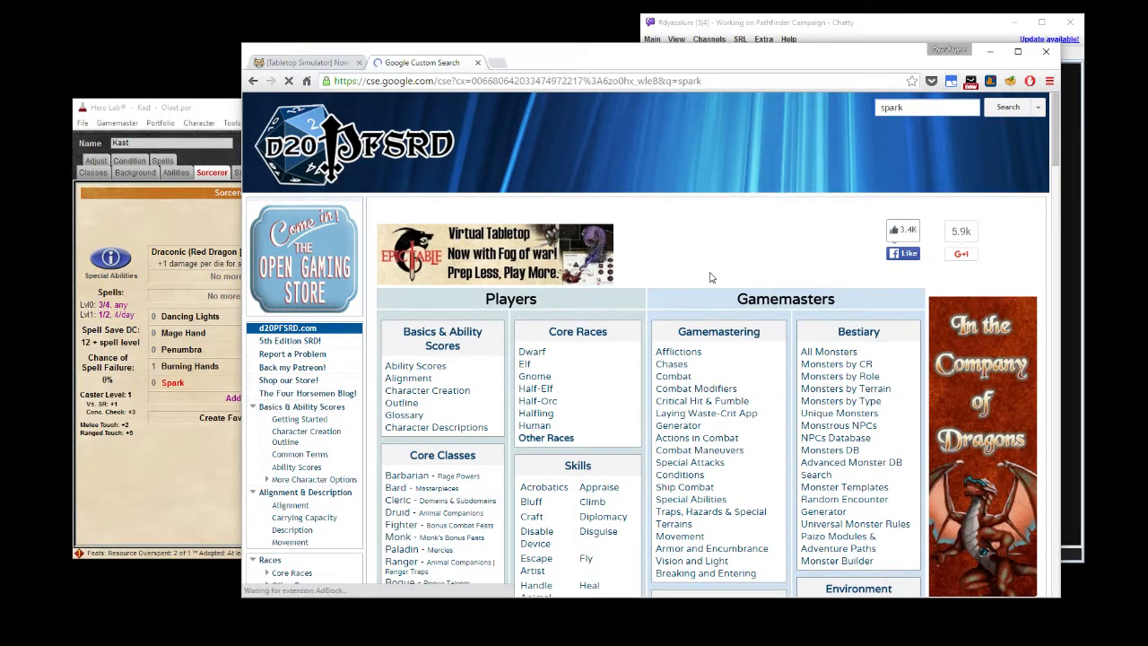
left_click(1007, 106)
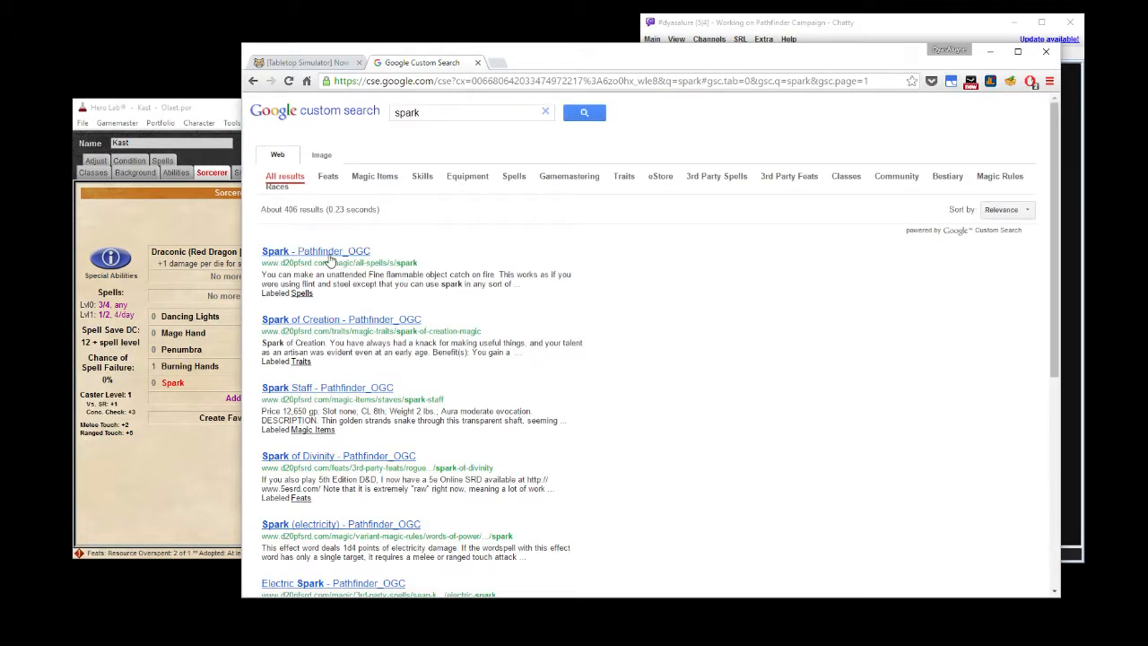
left_click(300, 251)
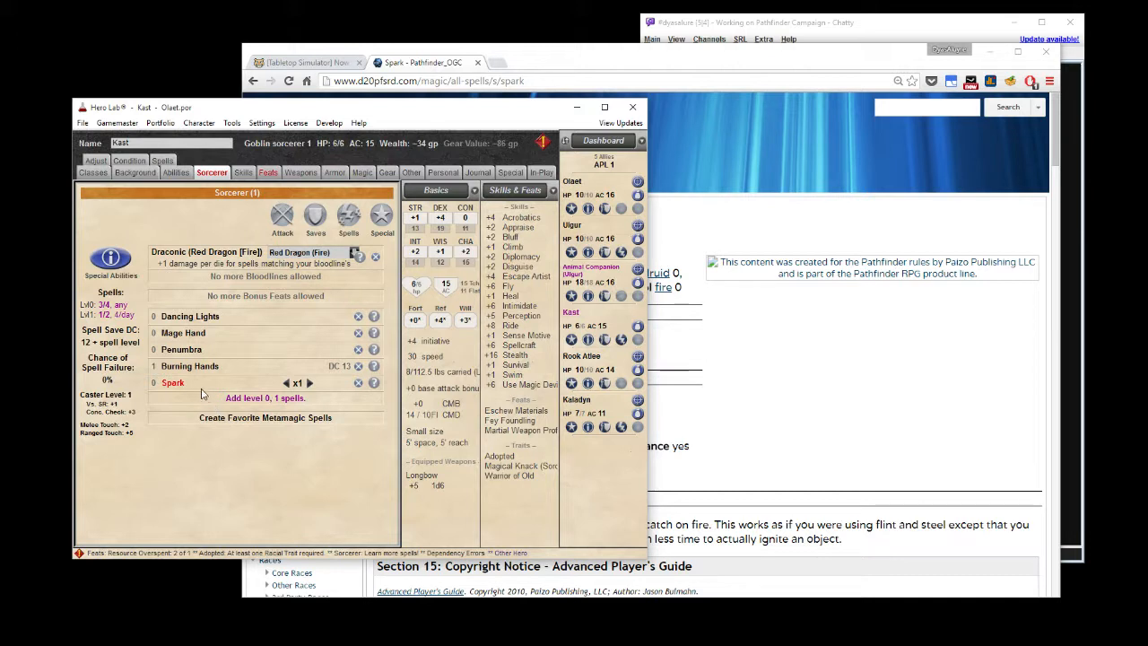
mouse_move(188, 388)
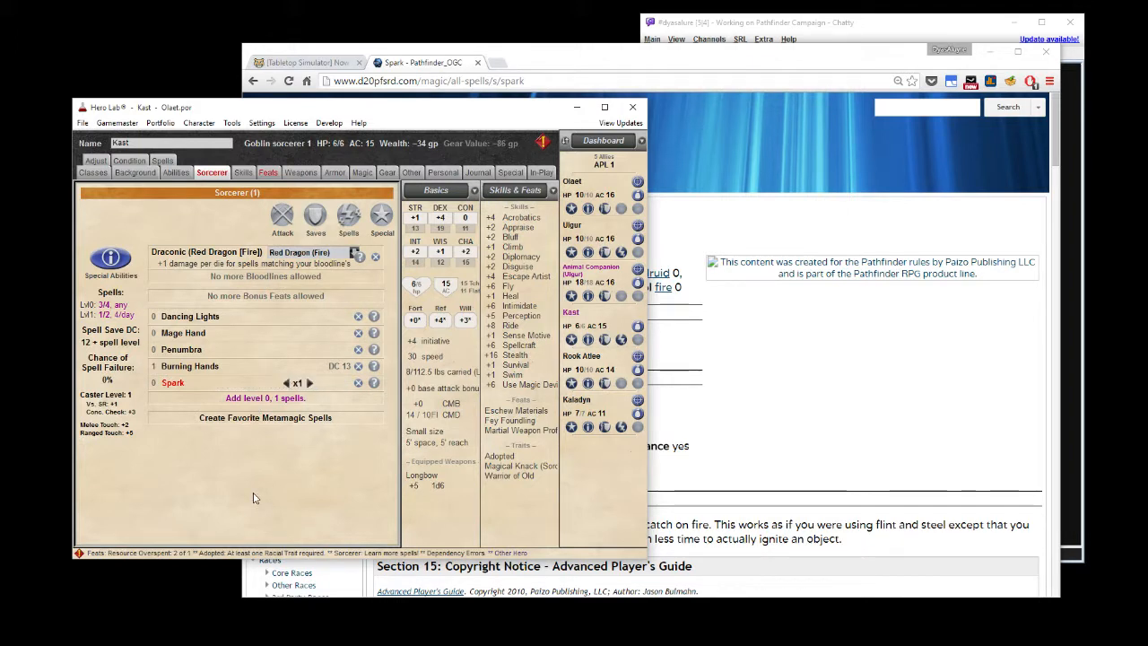
mouse_move(189, 415)
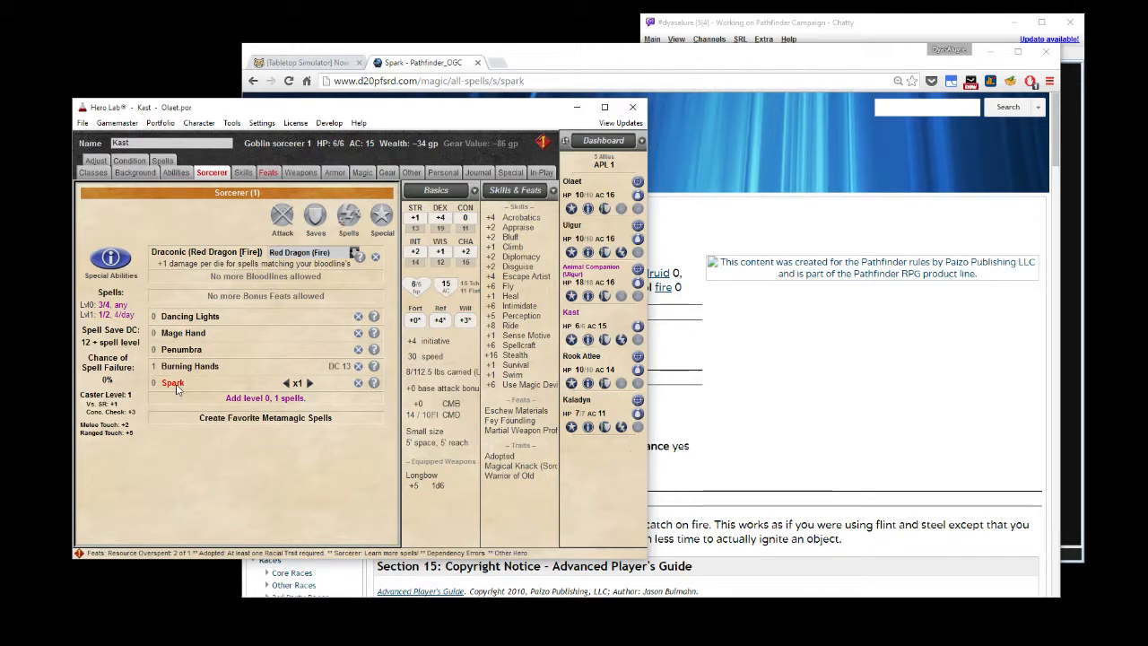
mouse_move(309, 389)
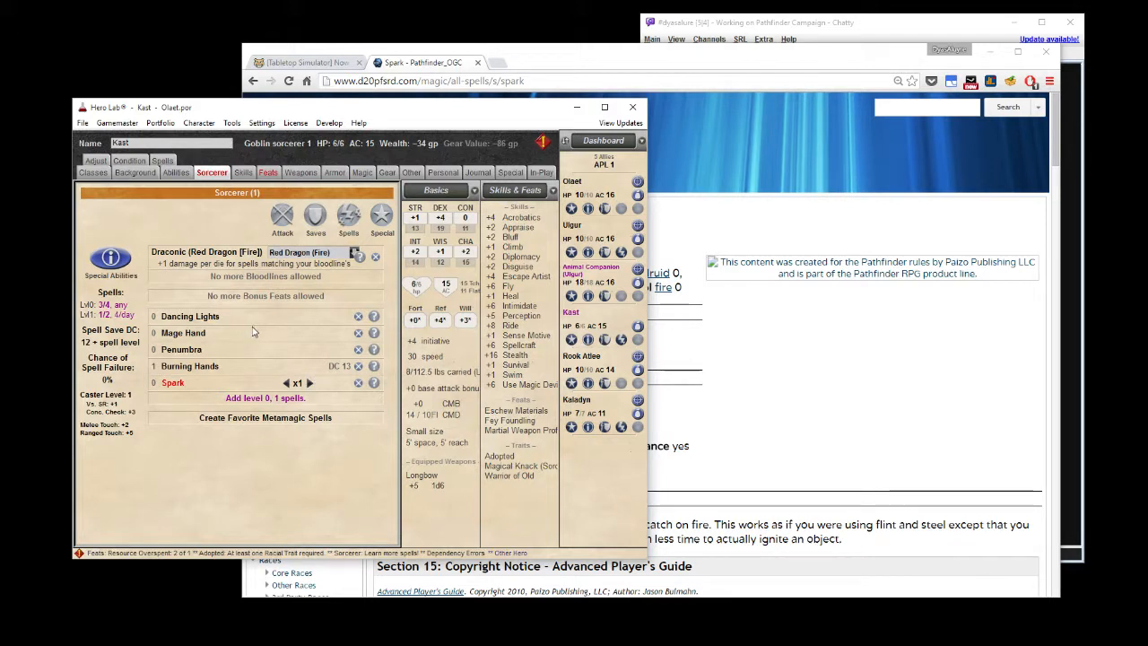
mouse_move(223, 359)
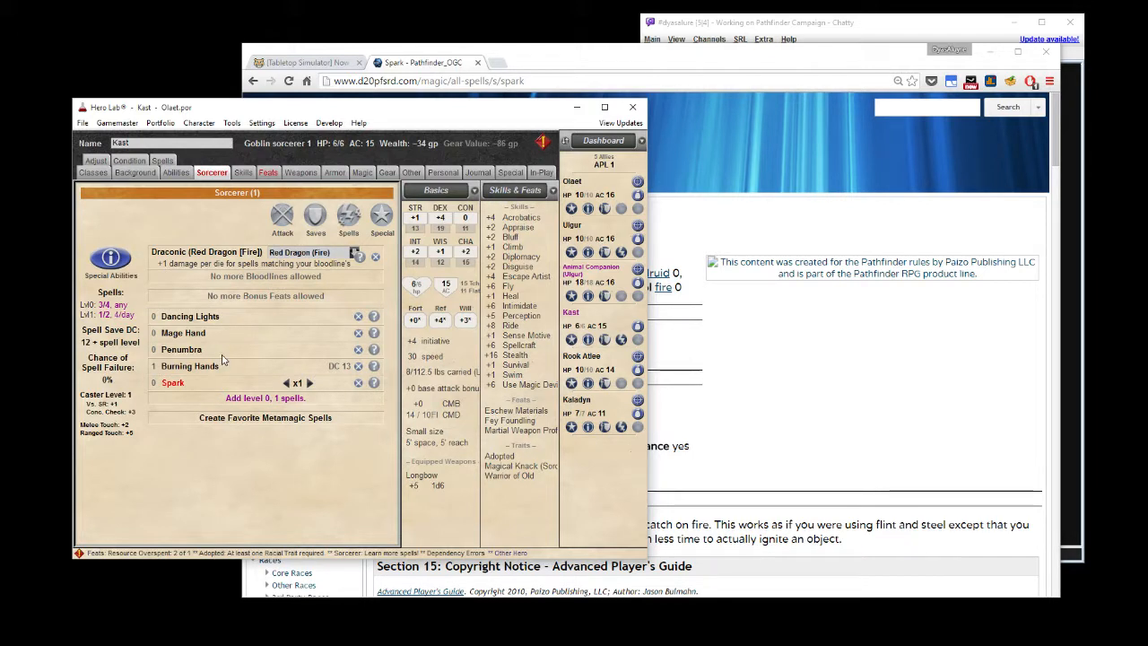
mouse_move(226, 350)
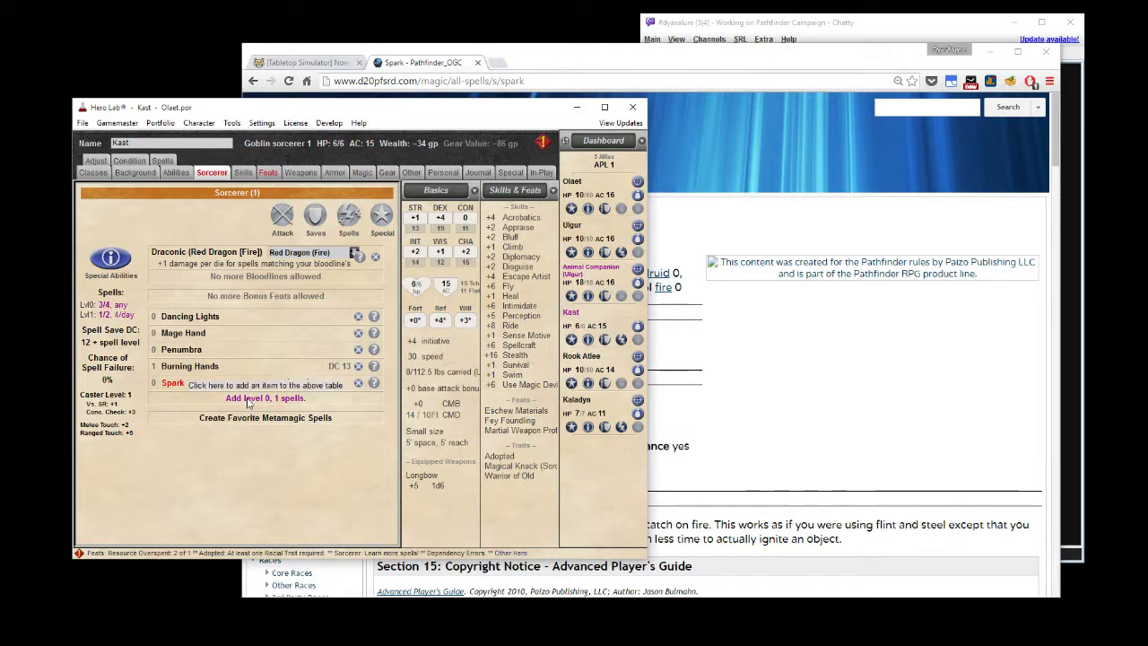
Search the level 1 spell chooser for 'abu' and add Abundant Ammunition.
left_click(266, 398)
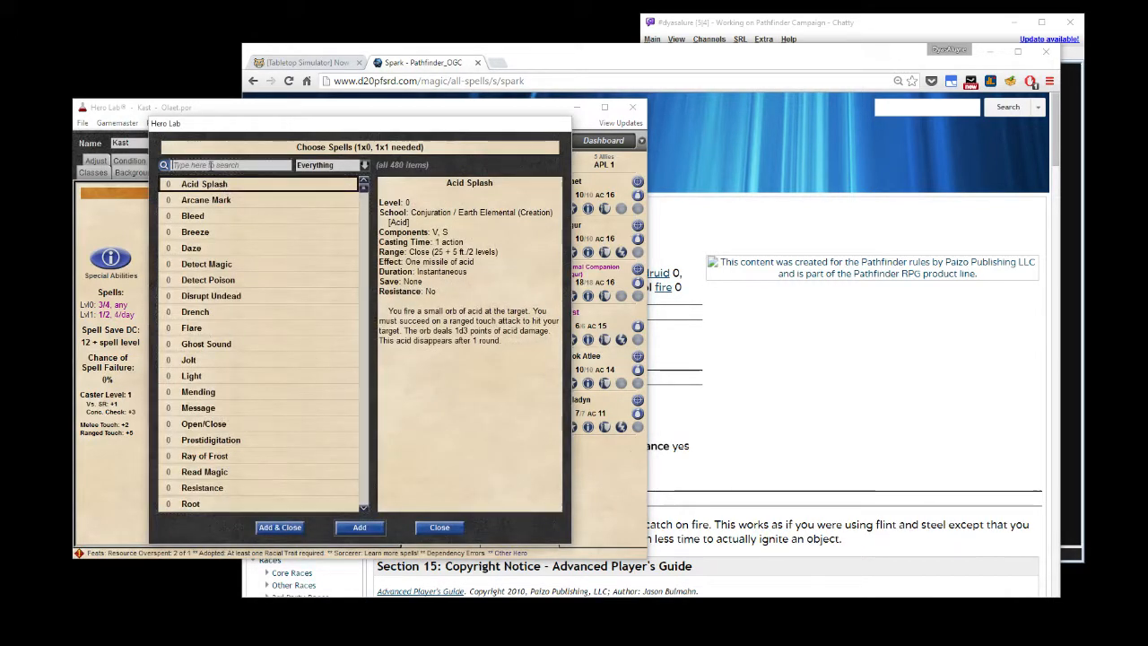
type("ab")
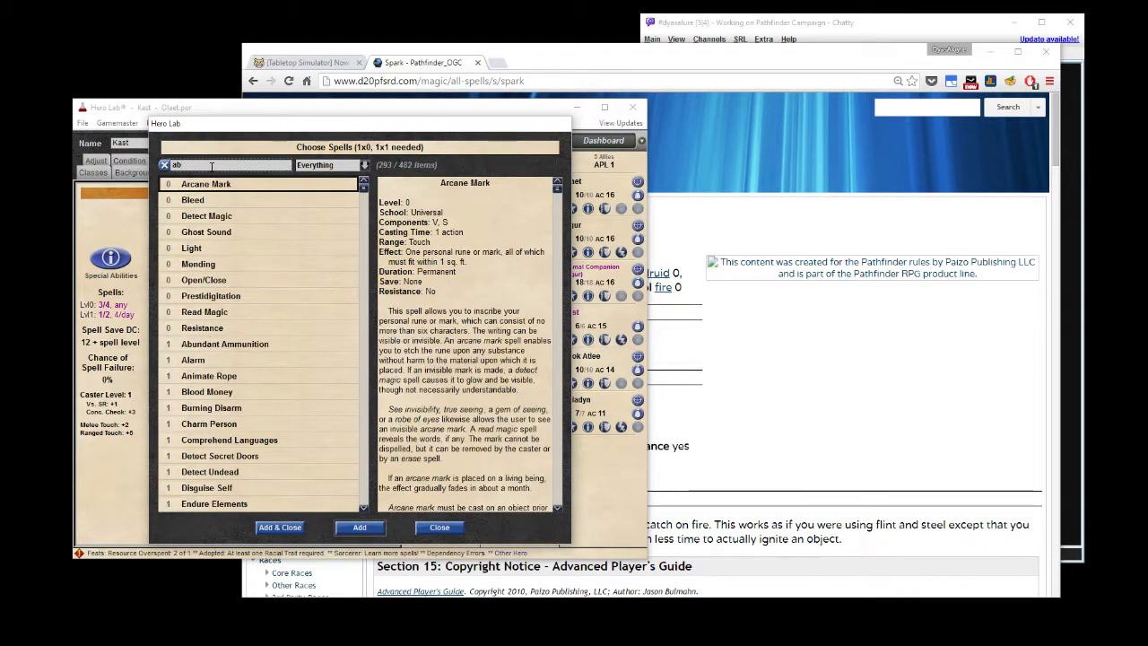
type("u")
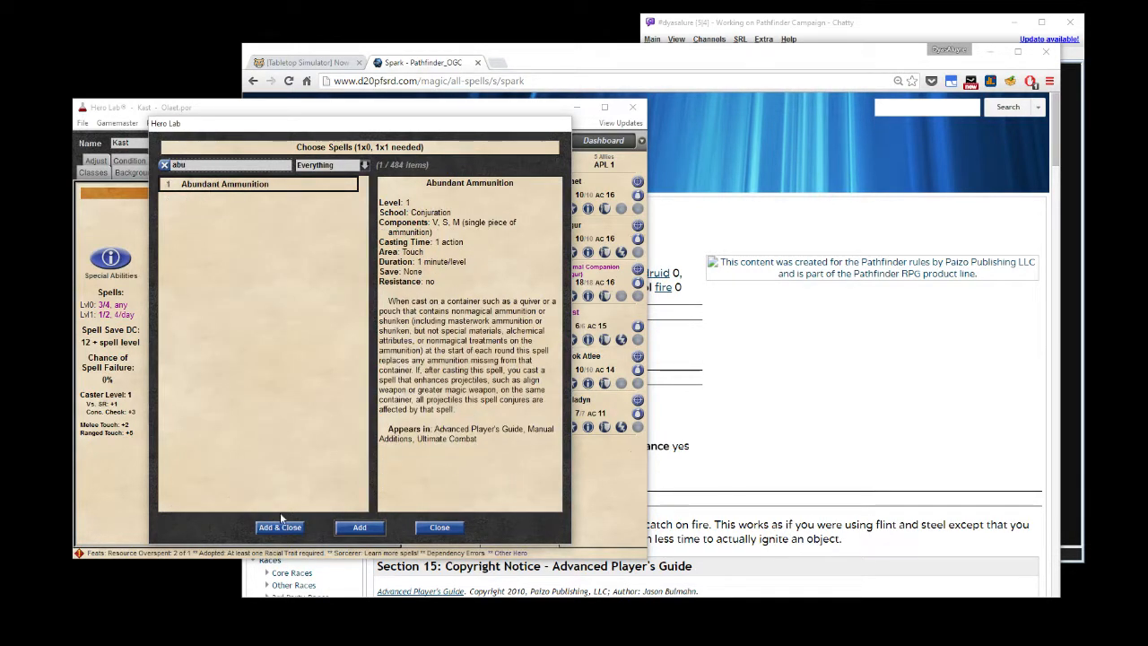
left_click(280, 527)
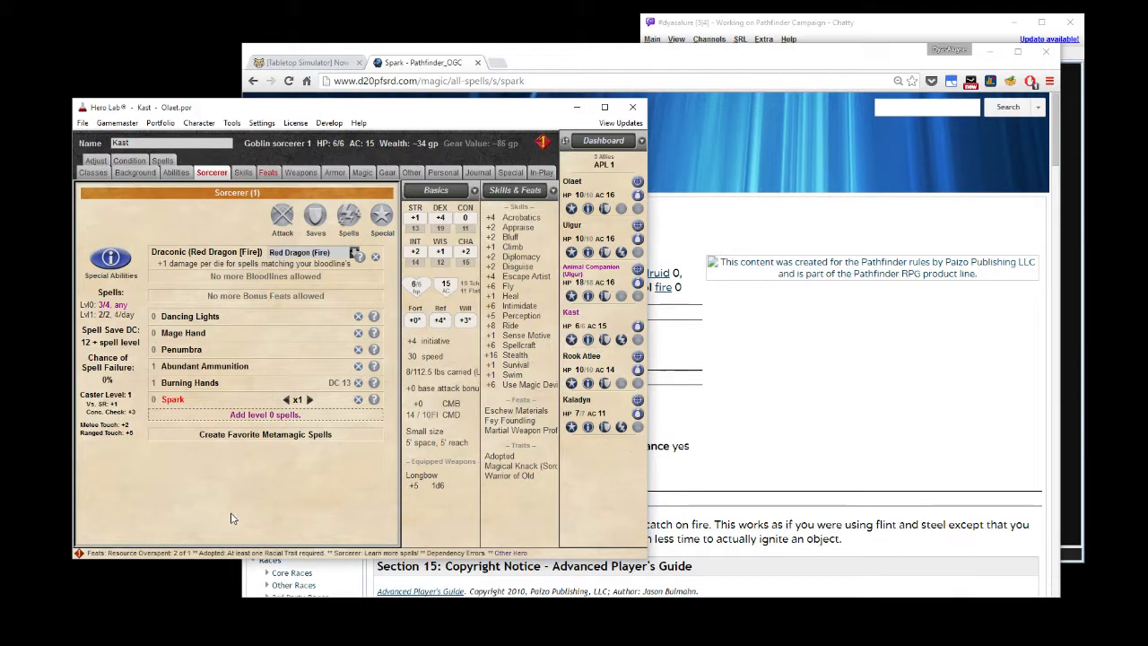
mouse_move(166, 404)
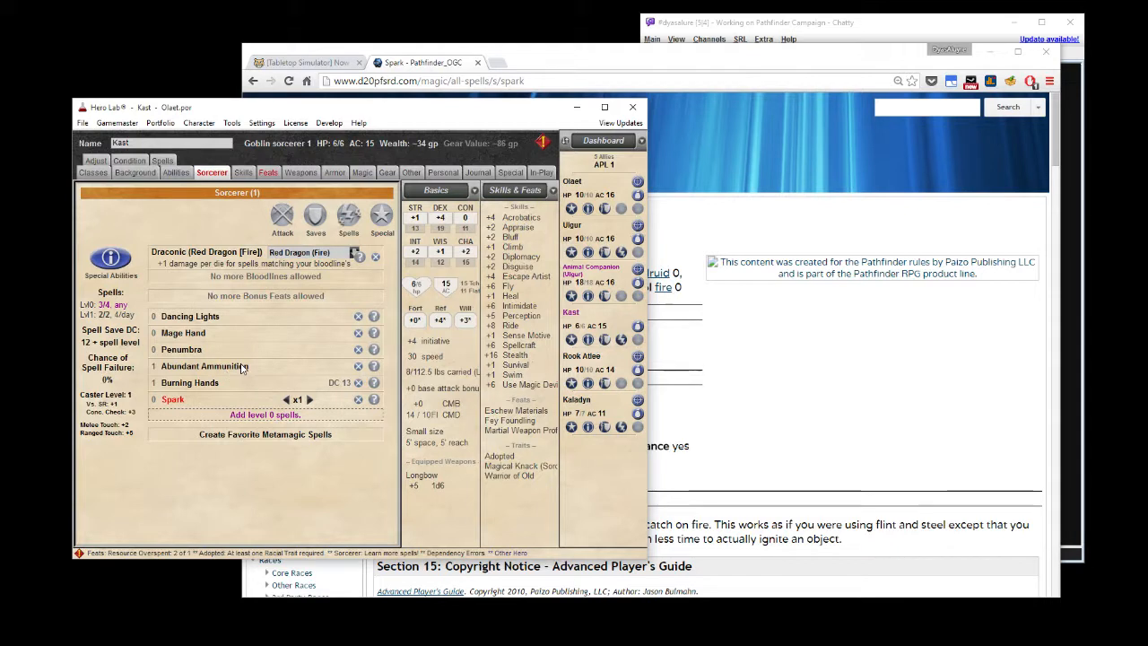
mouse_move(247, 348)
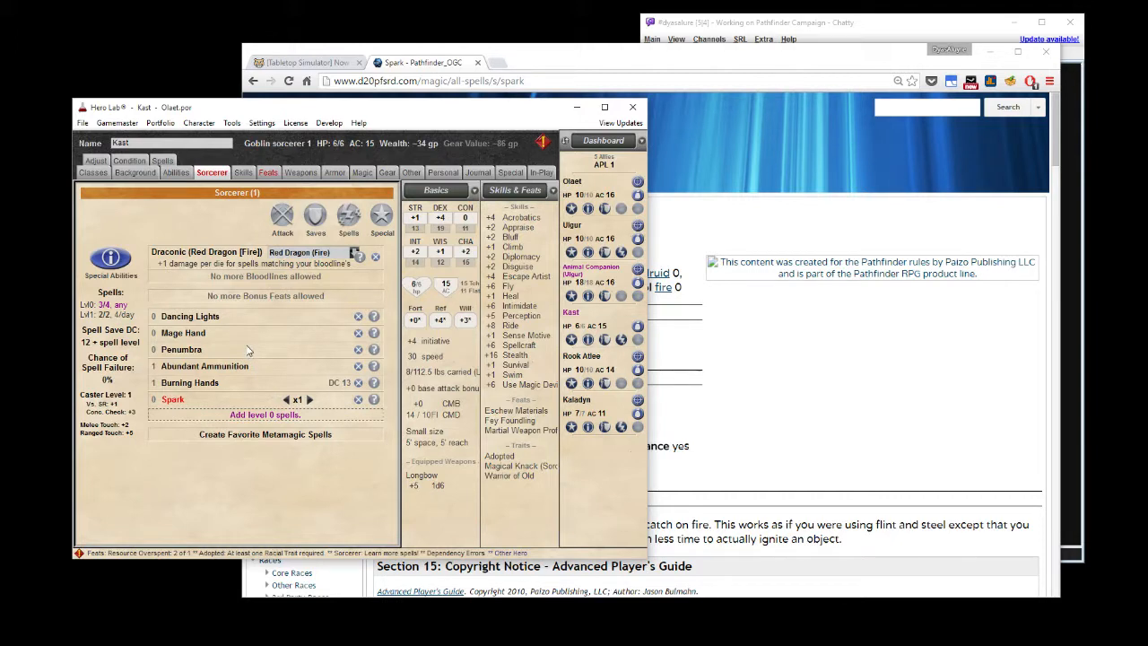
mouse_move(185, 208)
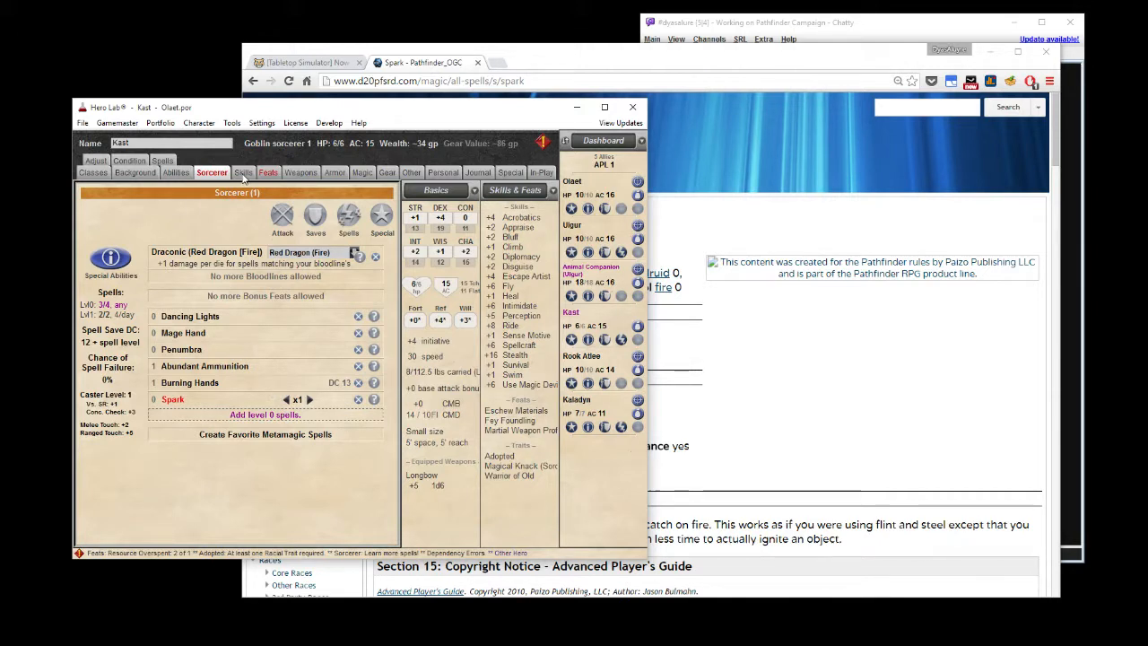
View Kast's skills page showing 5 of 5 ranks spent and Stealth +16.
left_click(242, 172)
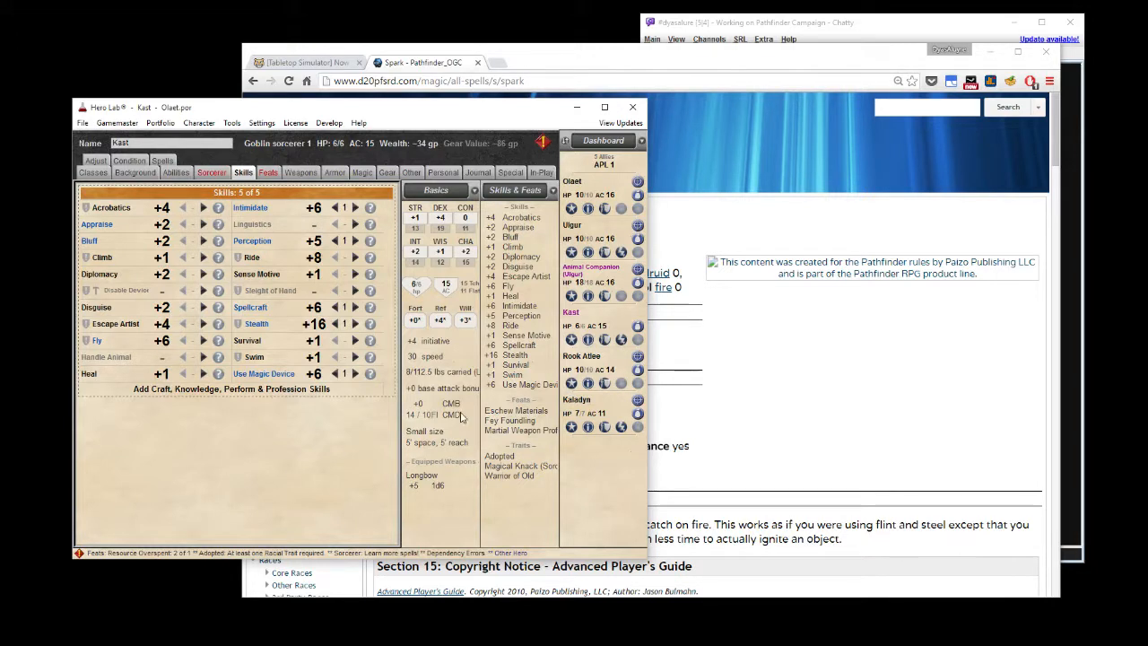
left_click(308, 61)
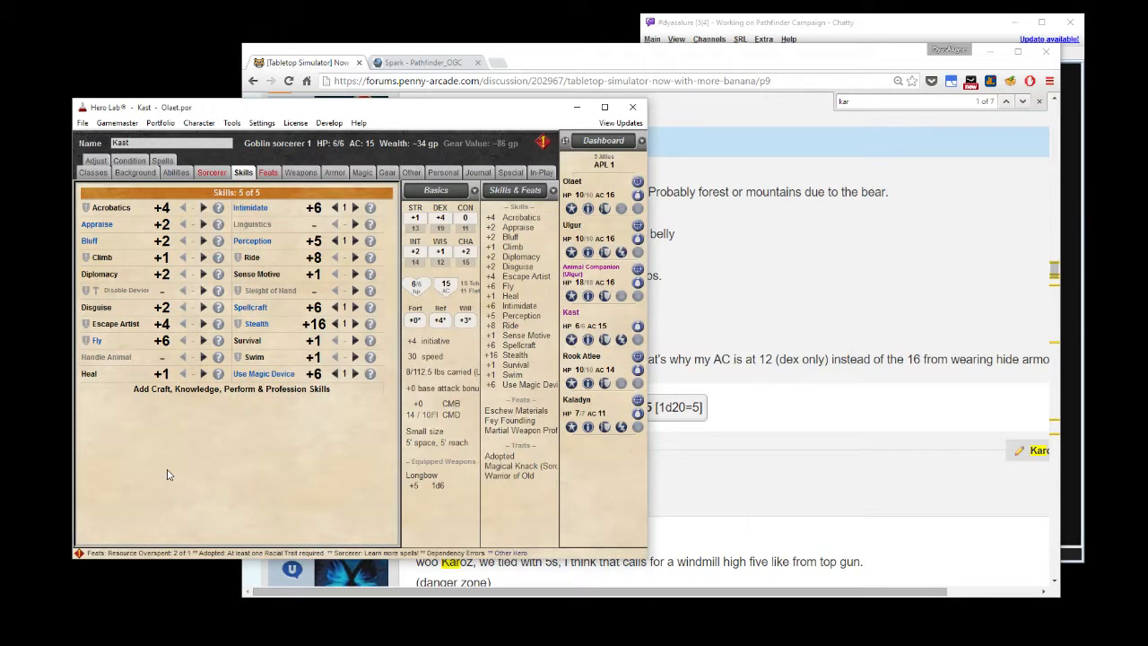
left_click(266, 172)
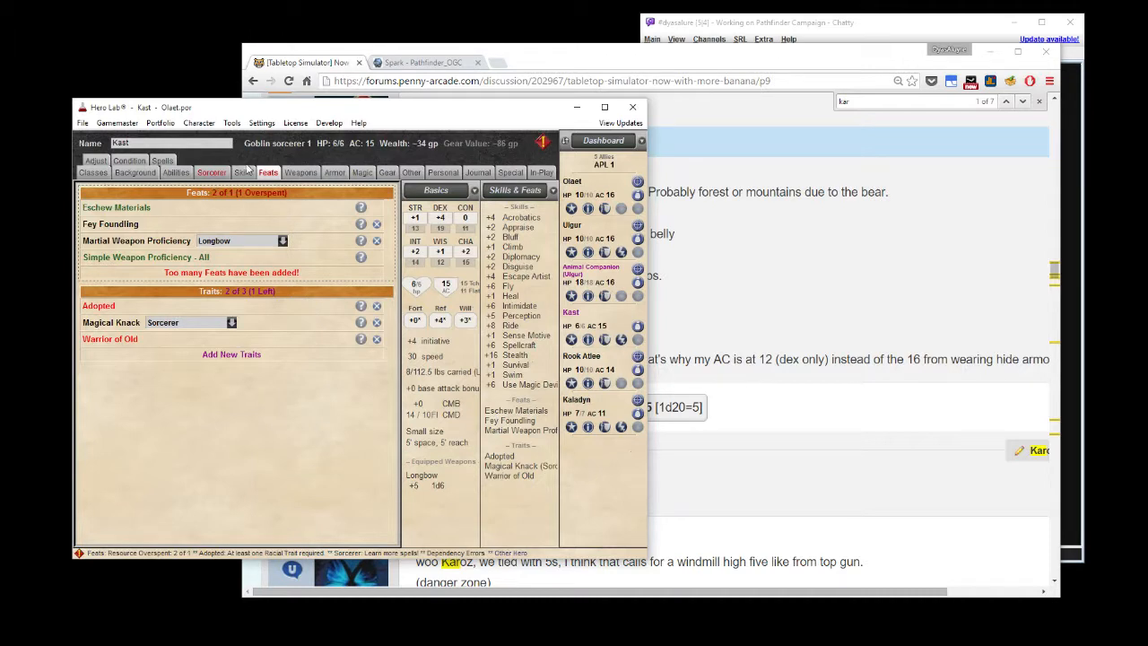
left_click(243, 172)
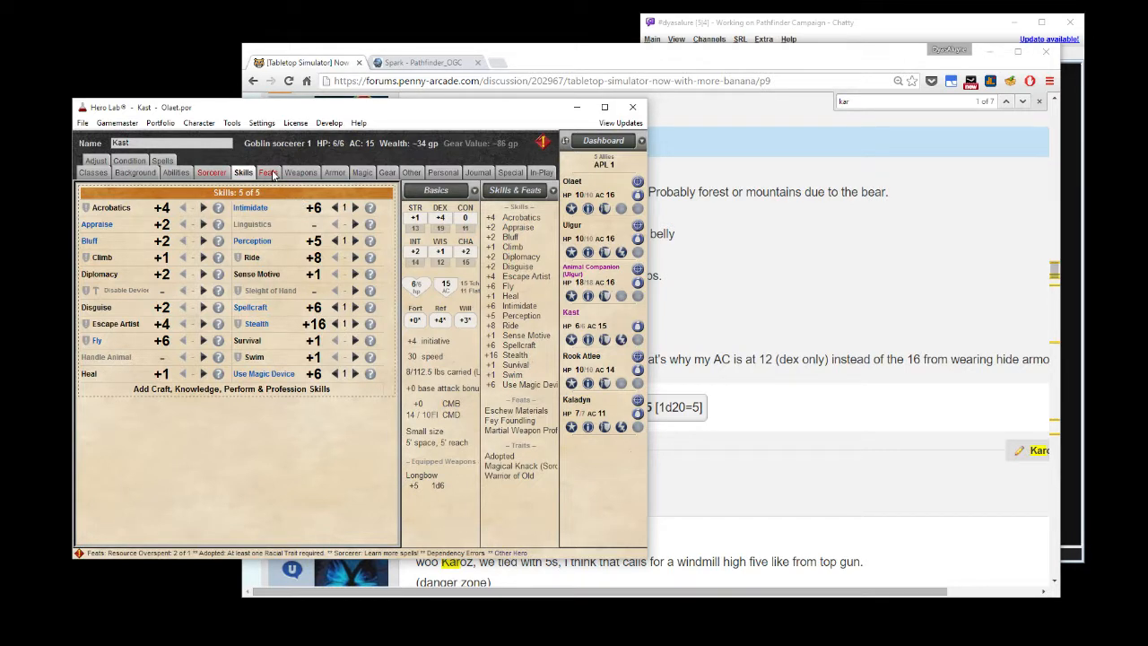
left_click(268, 172)
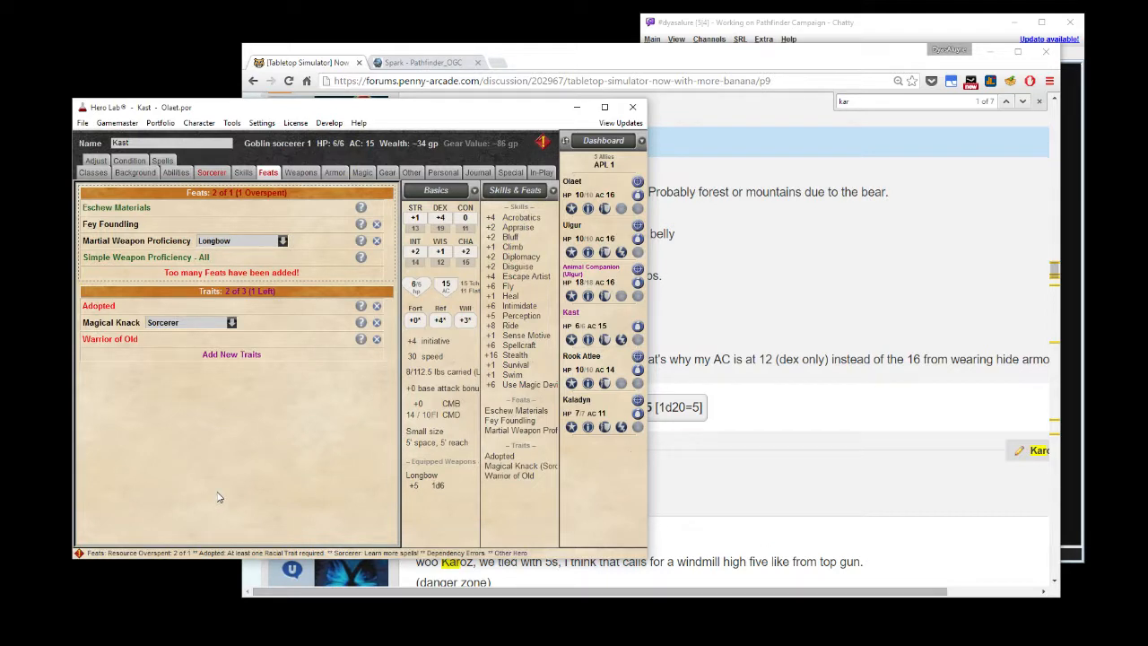
mouse_move(247, 395)
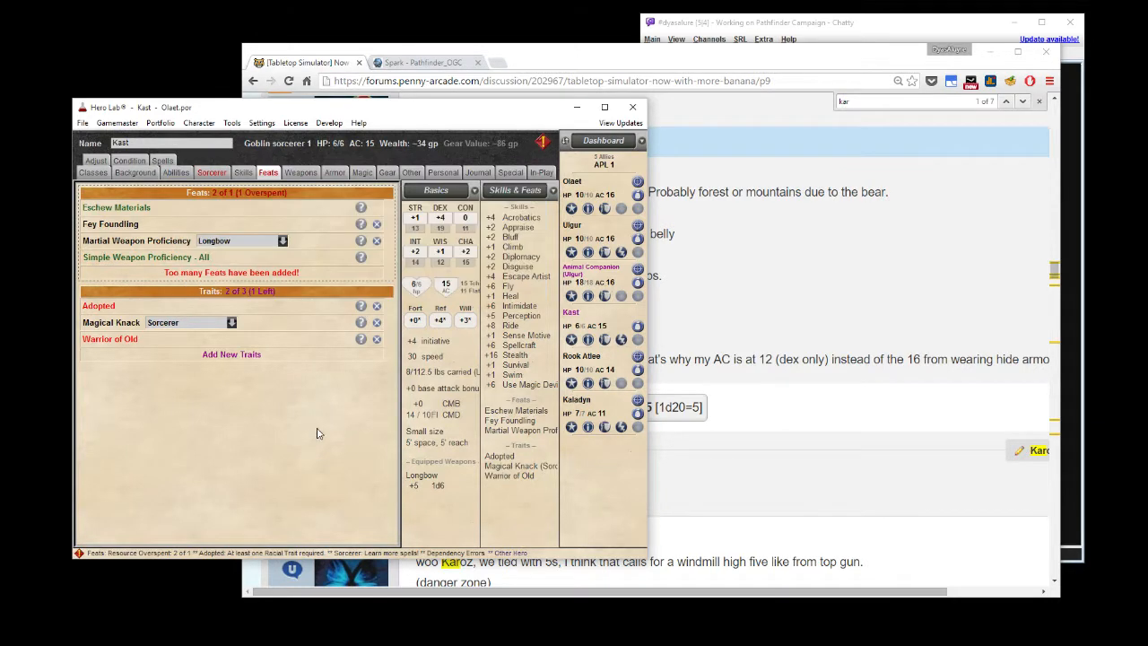
mouse_move(302, 386)
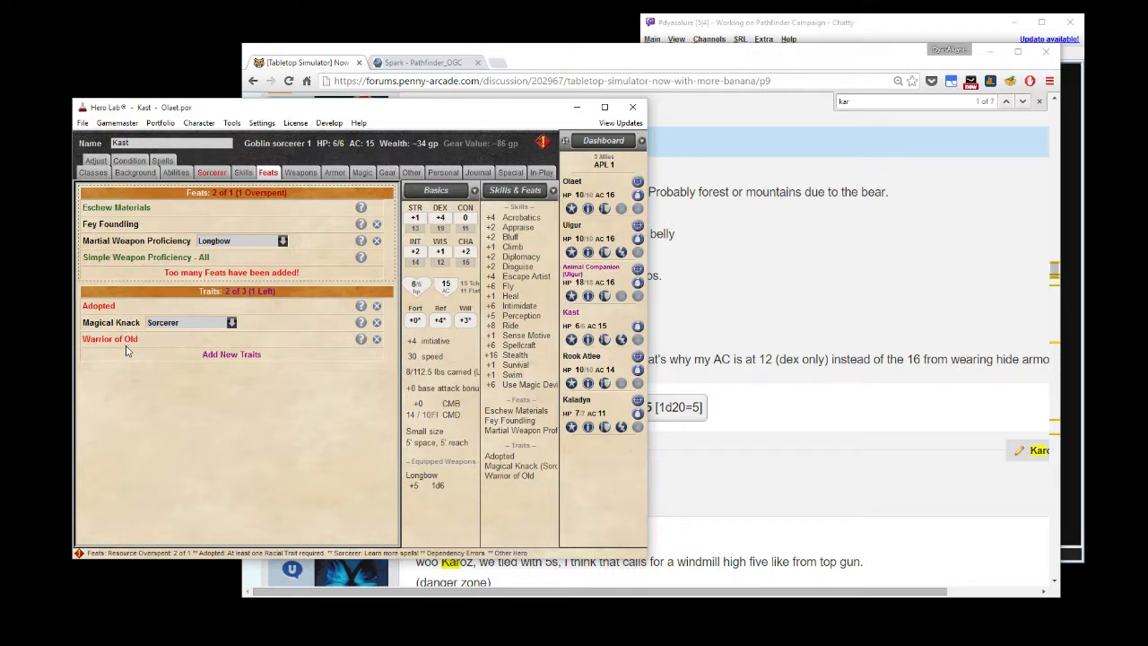
mouse_move(129, 350)
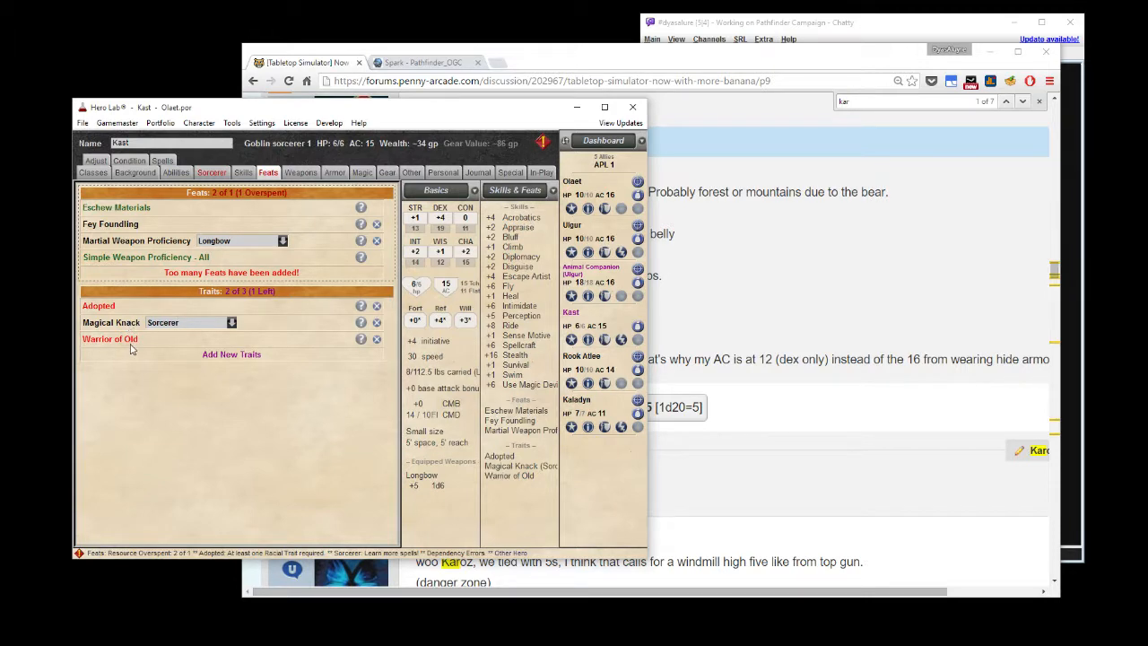
mouse_move(185, 316)
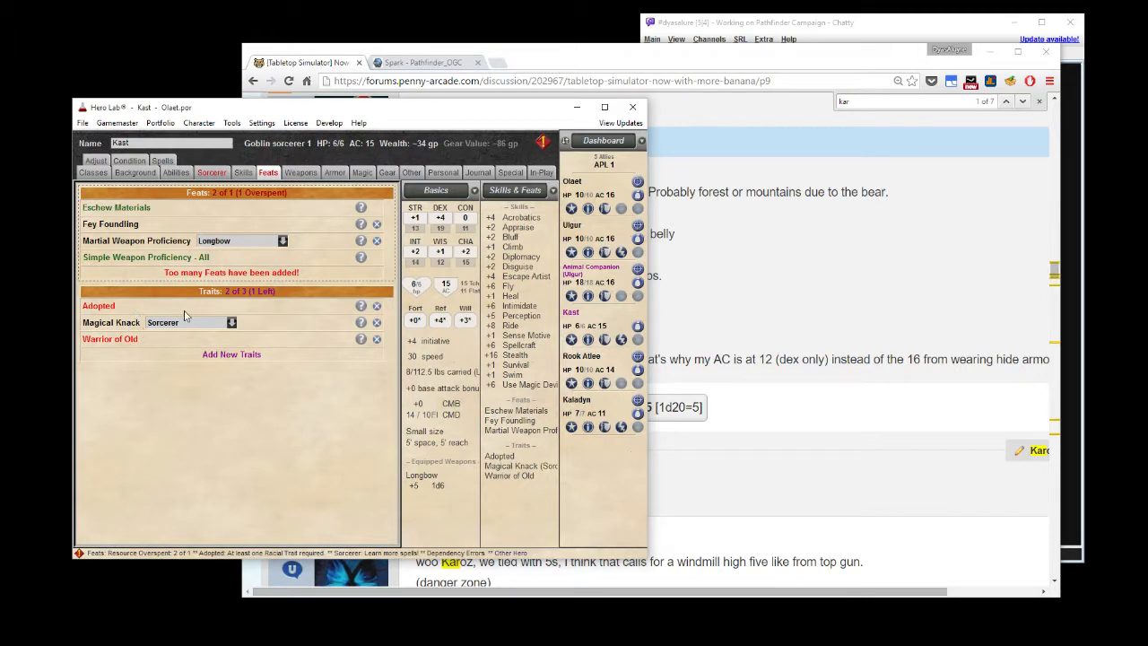
mouse_move(283, 300)
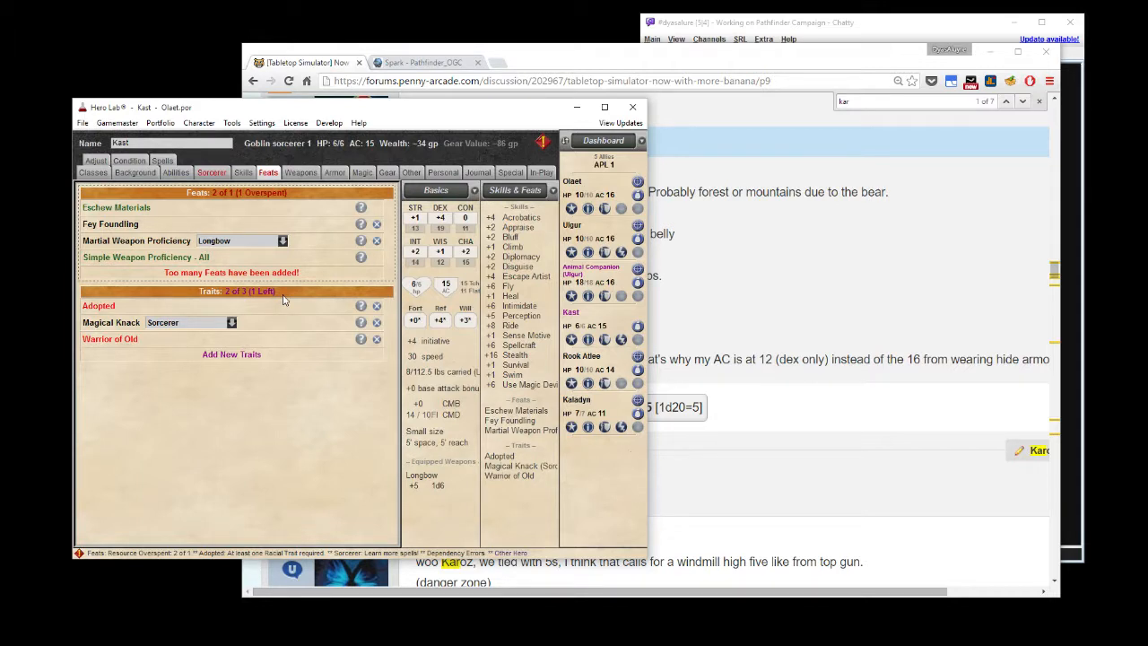
mouse_move(239, 203)
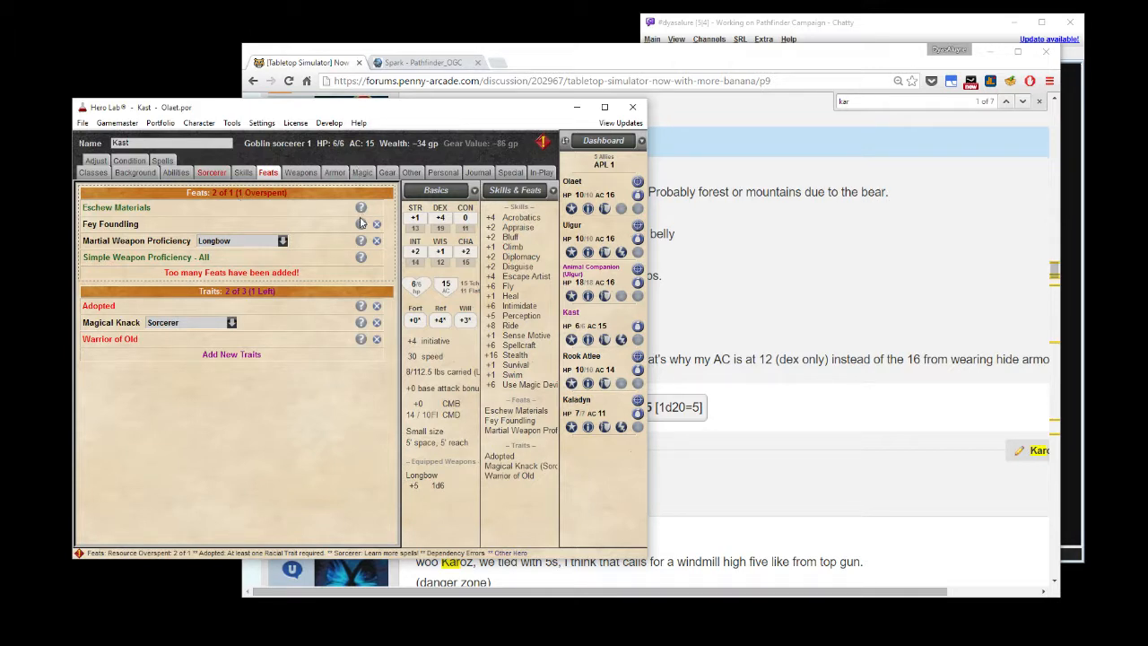
mouse_move(350, 221)
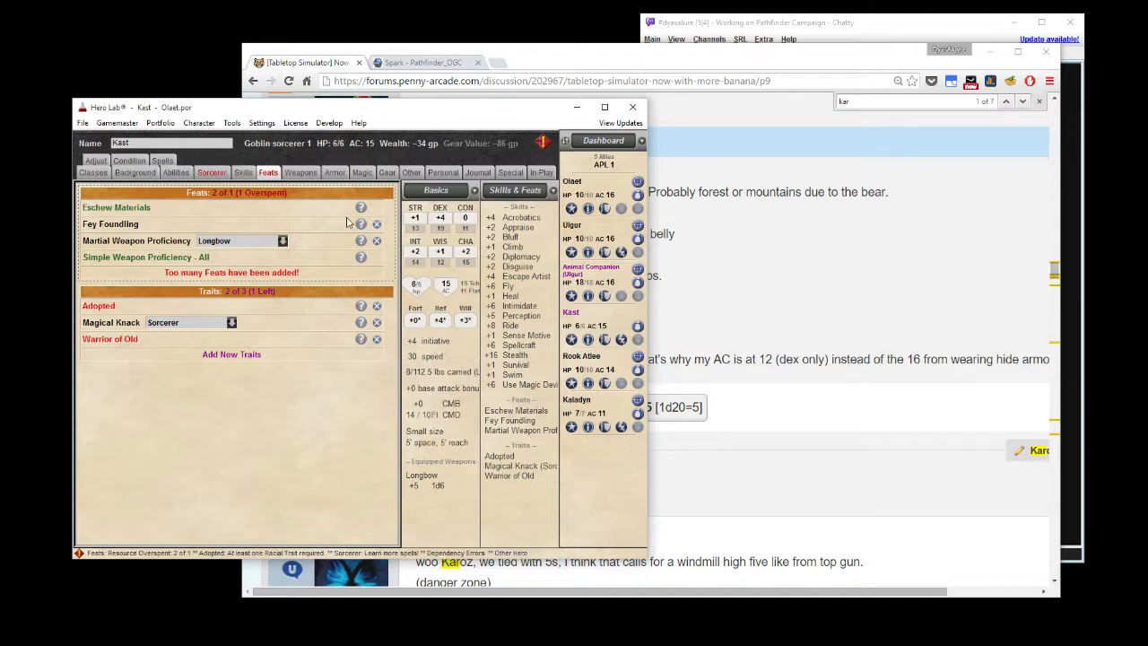
mouse_move(323, 252)
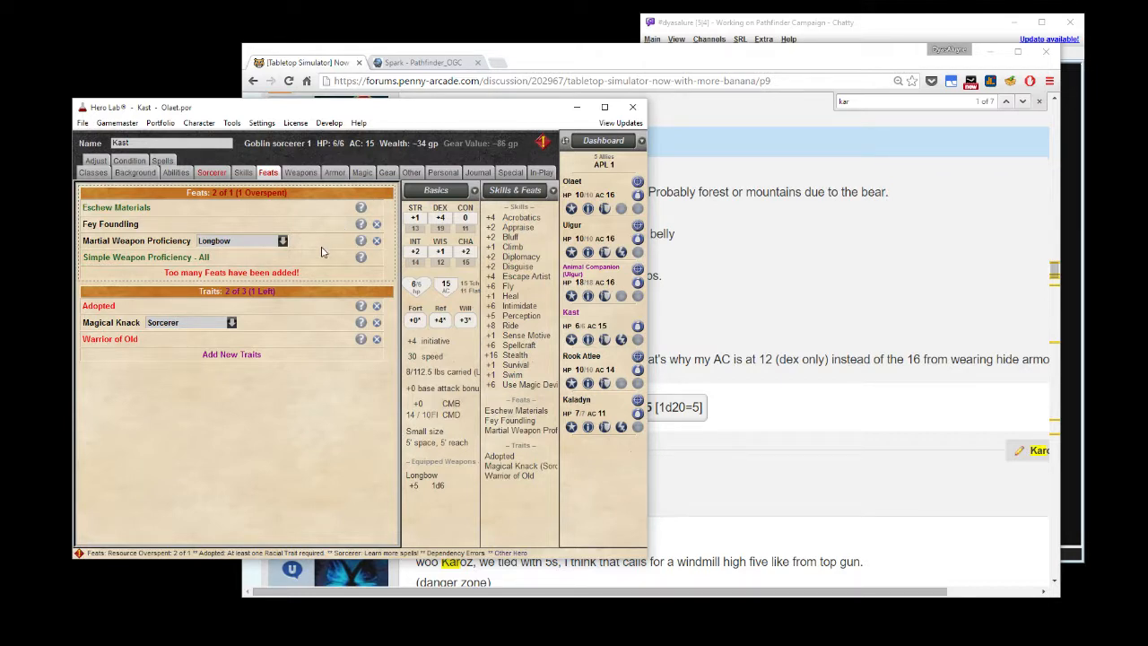
left_click(421, 62)
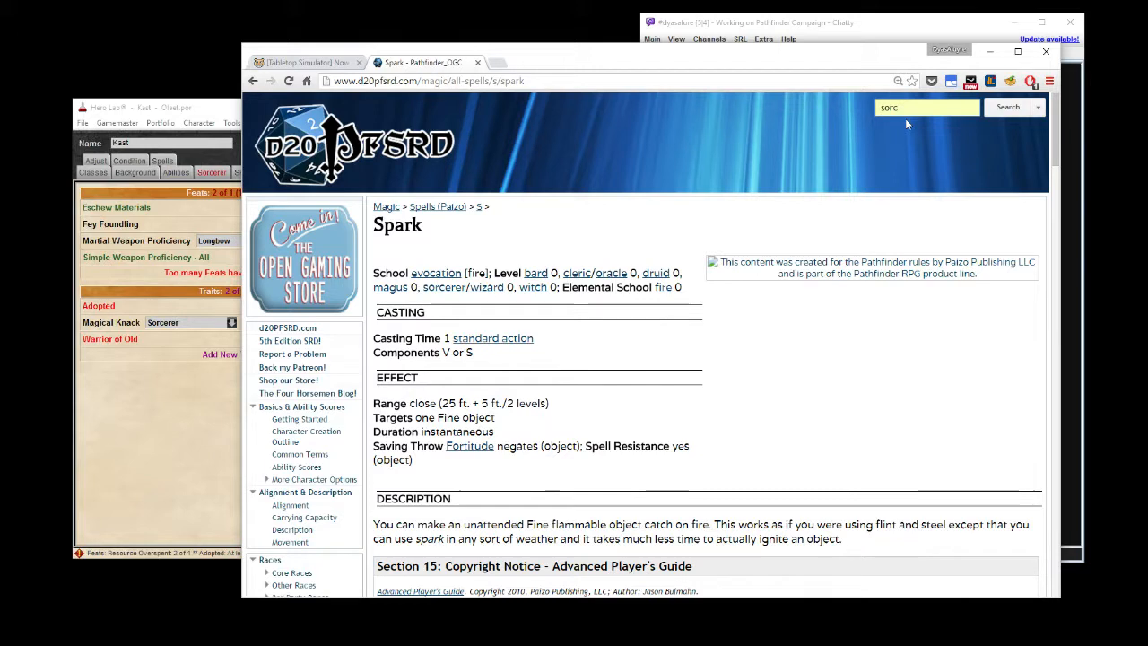
Search d20PFSRD for 'sorc' and open the Sorcerer - Pathfinder_OGC class page.
left_click(1007, 107)
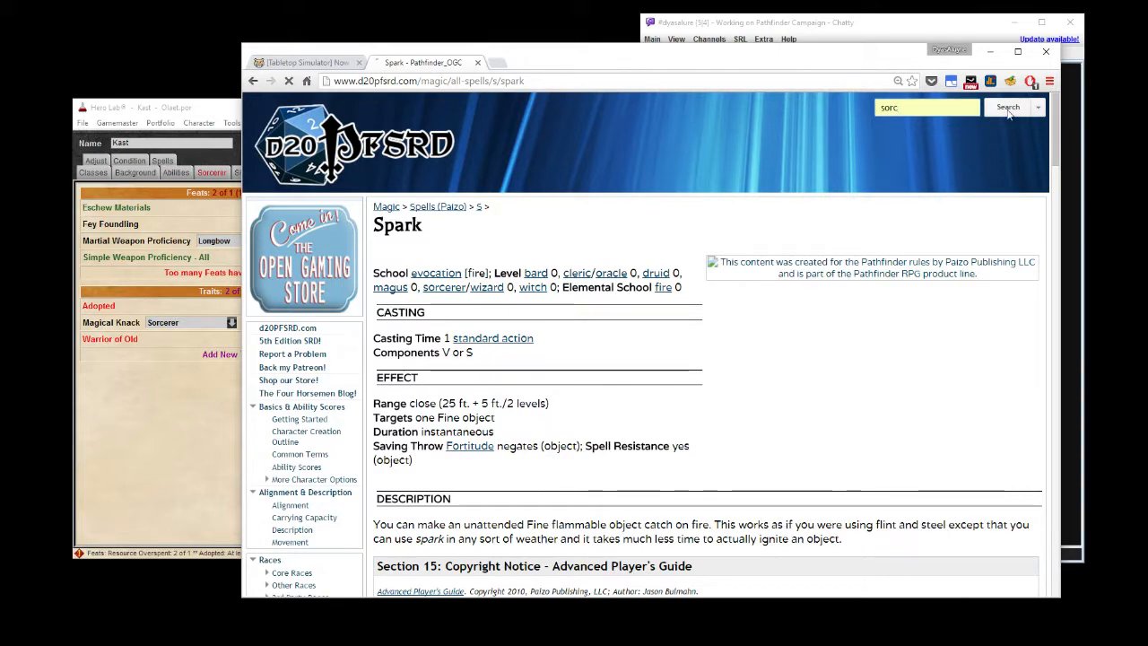
left_click(1007, 107)
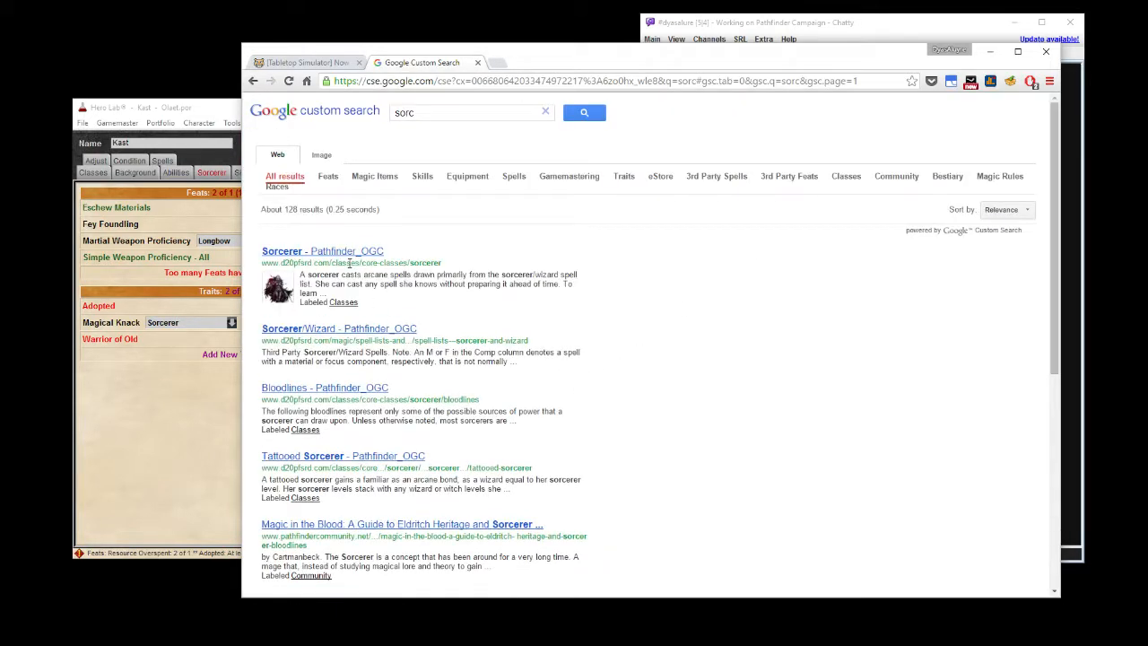
left_click(322, 251)
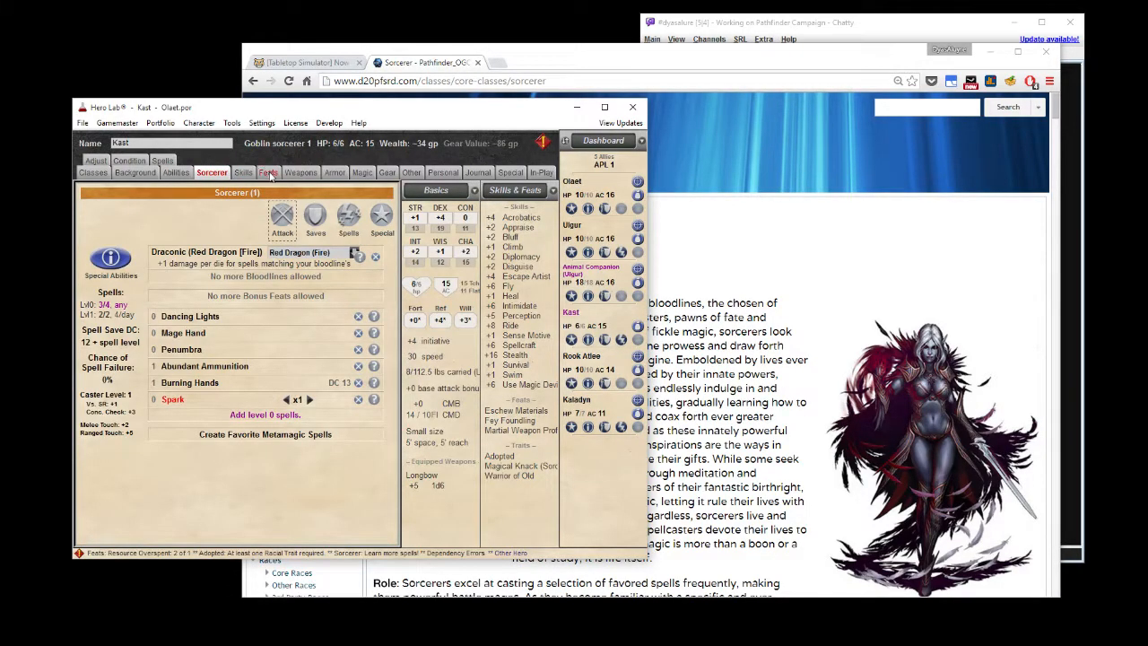
Page through Kast's Weapons, Armor, Gear, Personal, Special and In-Play pages, ending on Feats.
left_click(267, 172)
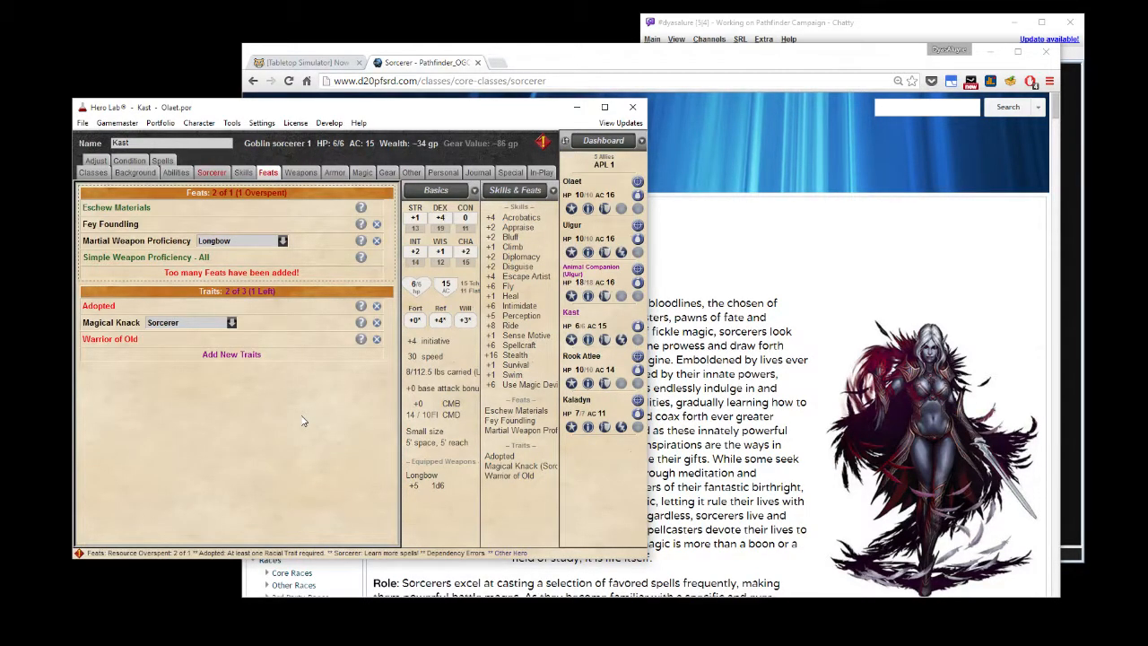
mouse_move(316, 415)
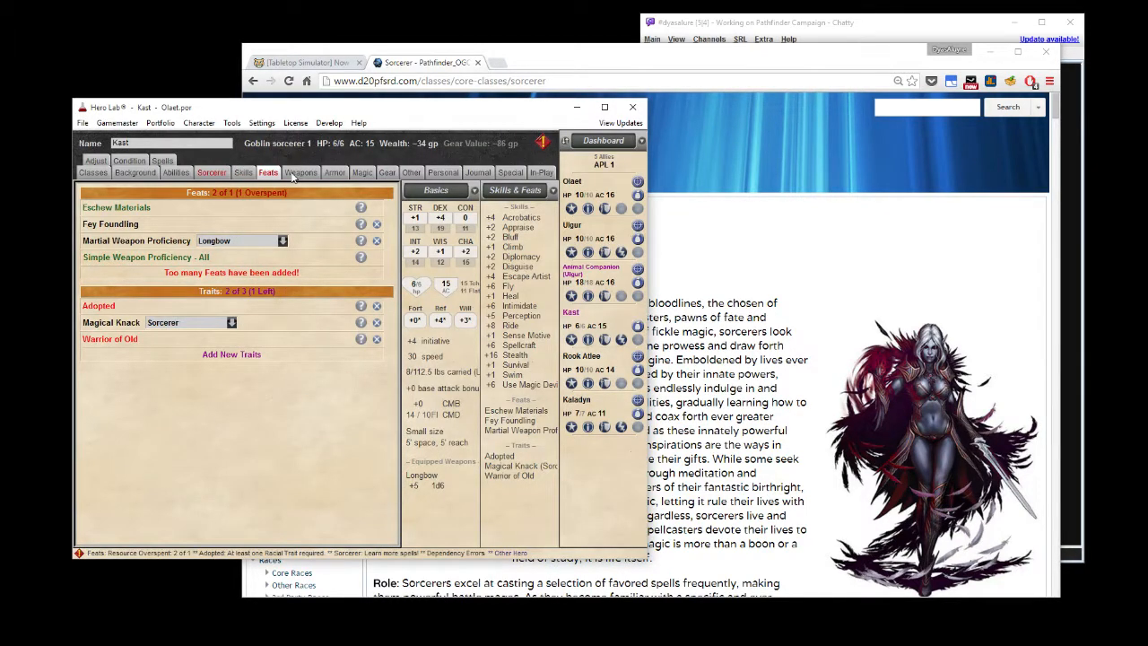
left_click(300, 172)
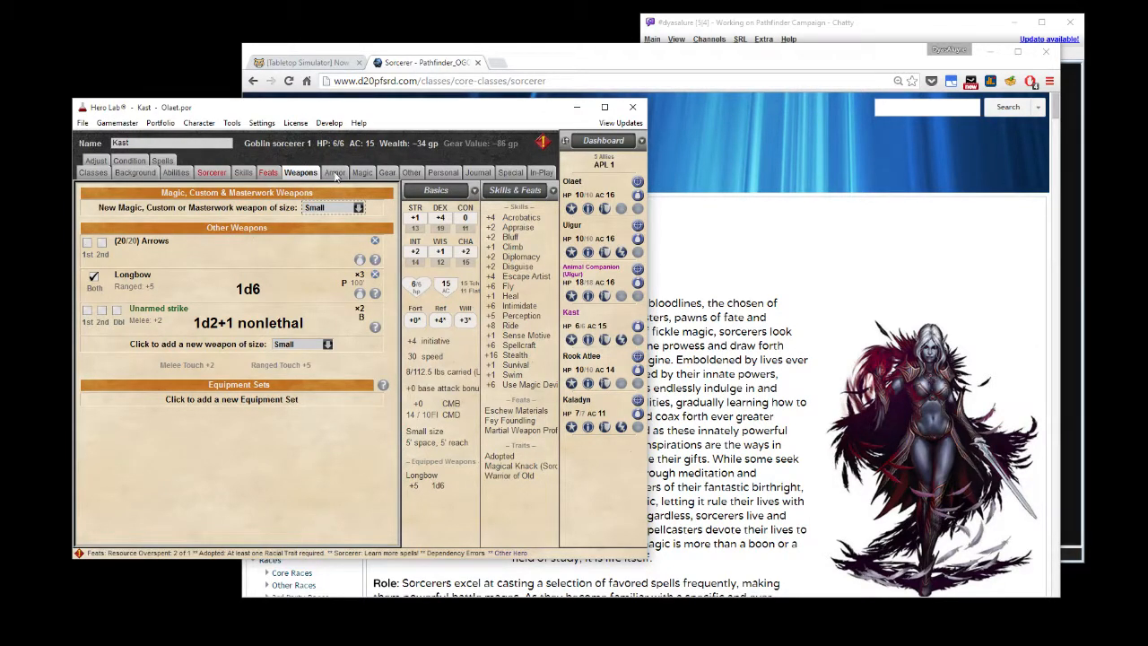
left_click(334, 172)
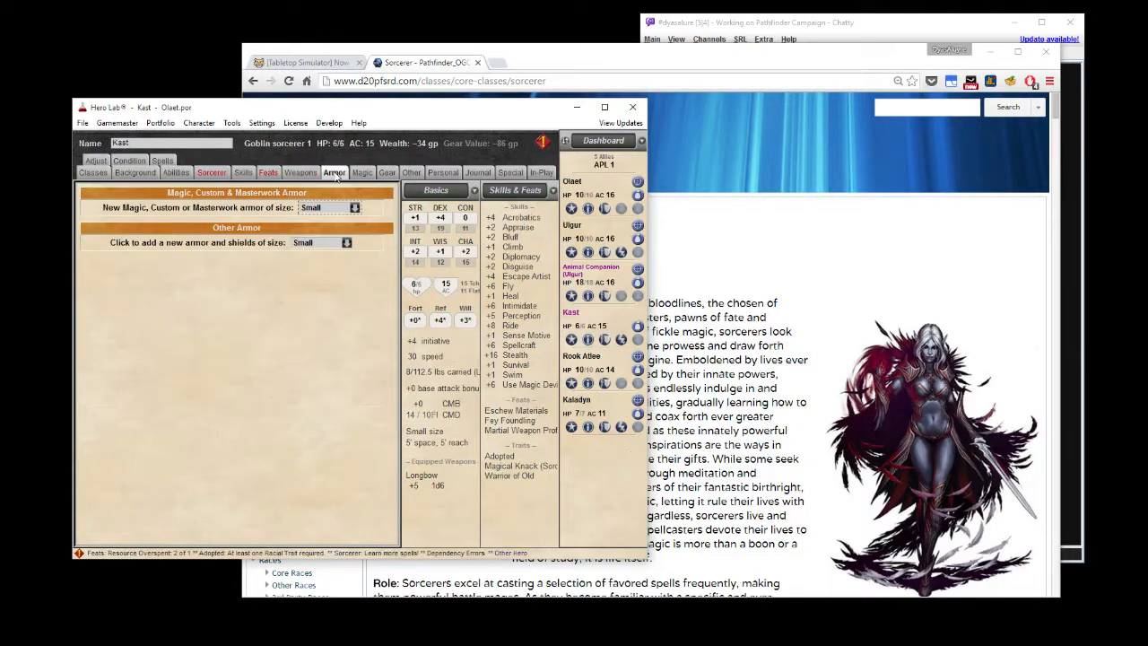
left_click(387, 173)
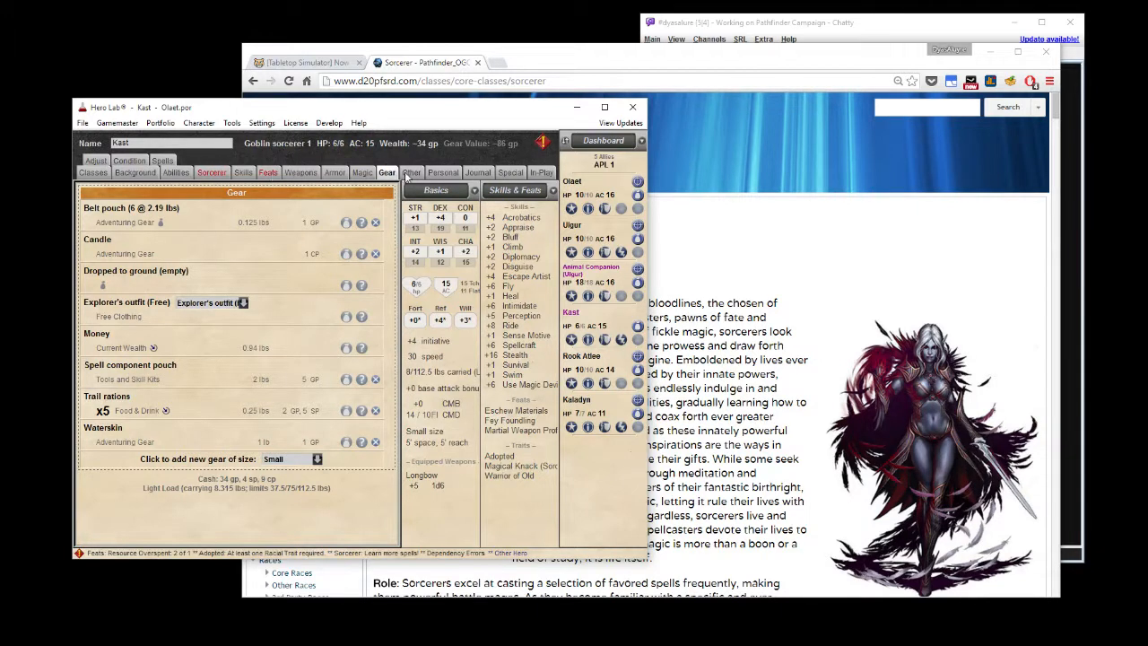
left_click(442, 172)
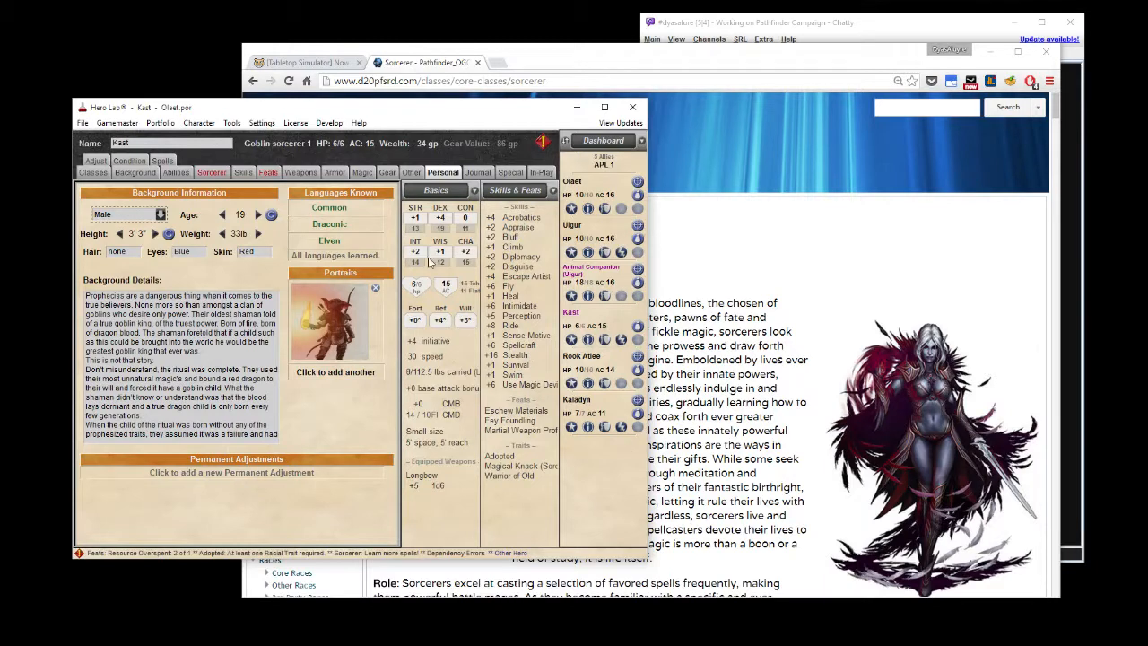
left_click(511, 172)
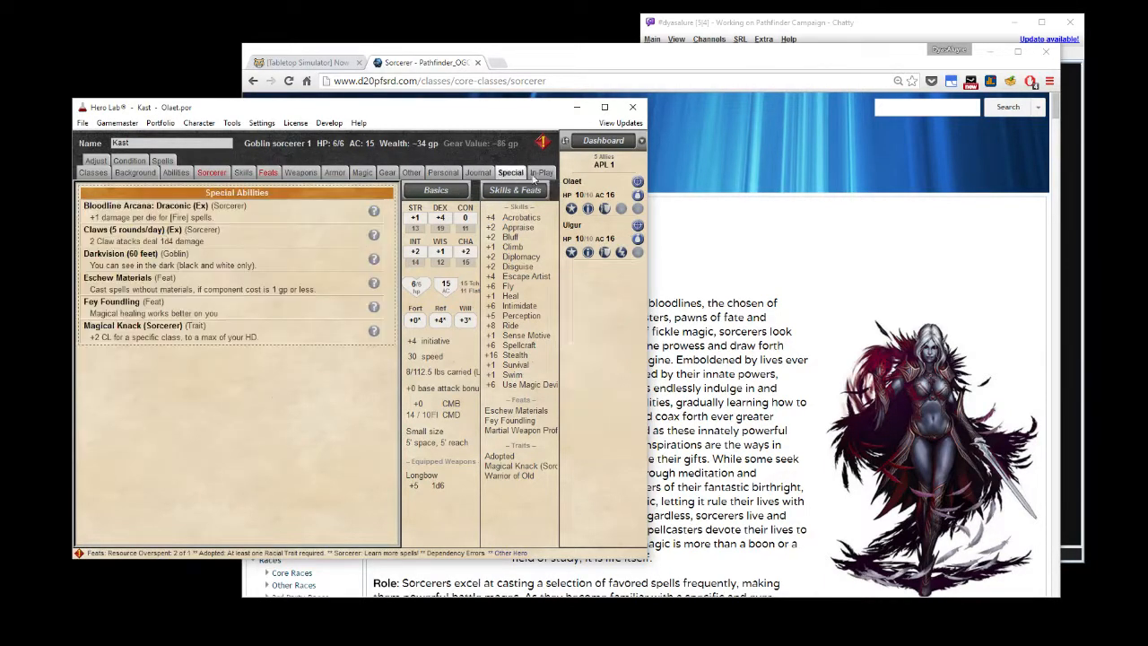
left_click(542, 172)
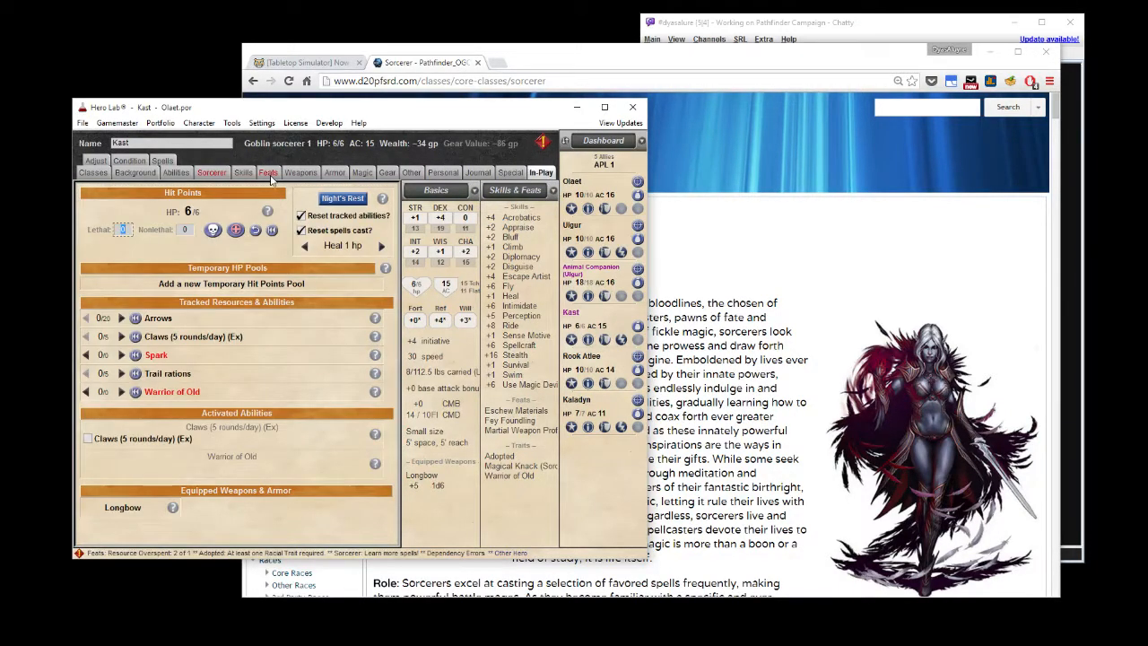
left_click(267, 172)
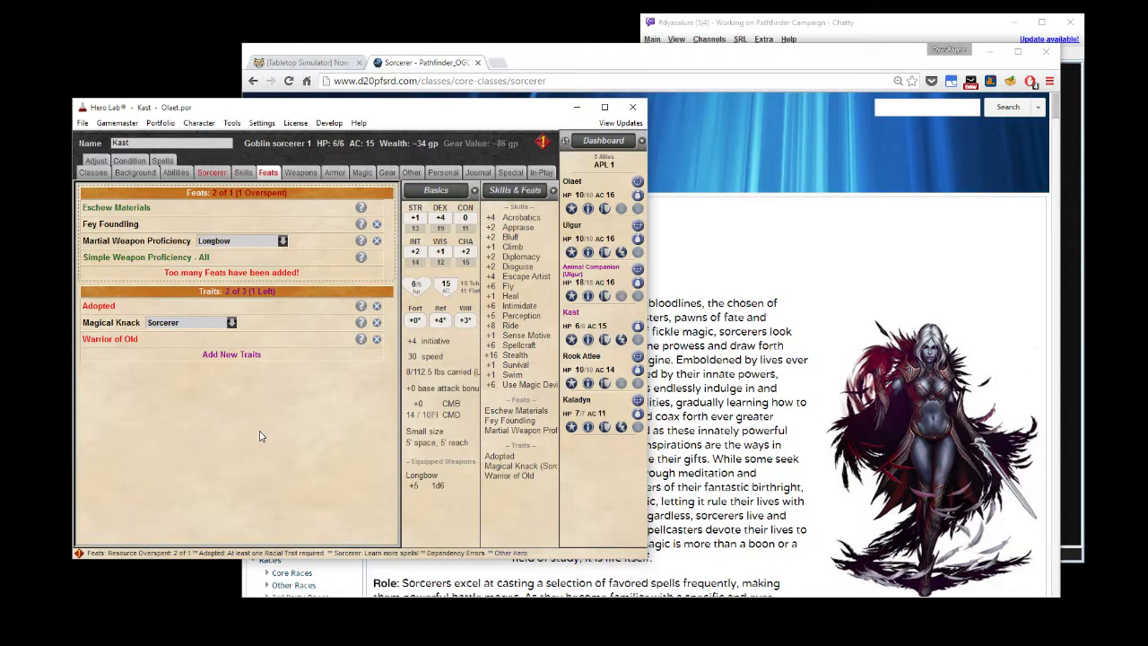
mouse_move(273, 406)
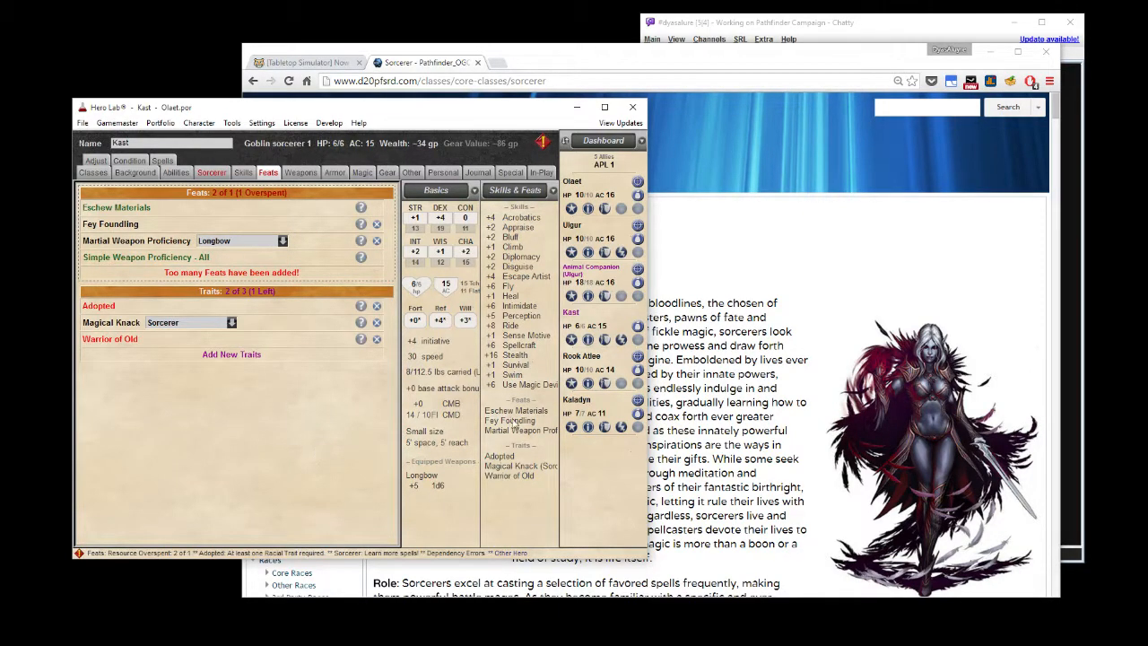
Open Rook Atlee's sheet, view Classes and Background, then Abilities at 21 of 20 points.
left_click(582, 356)
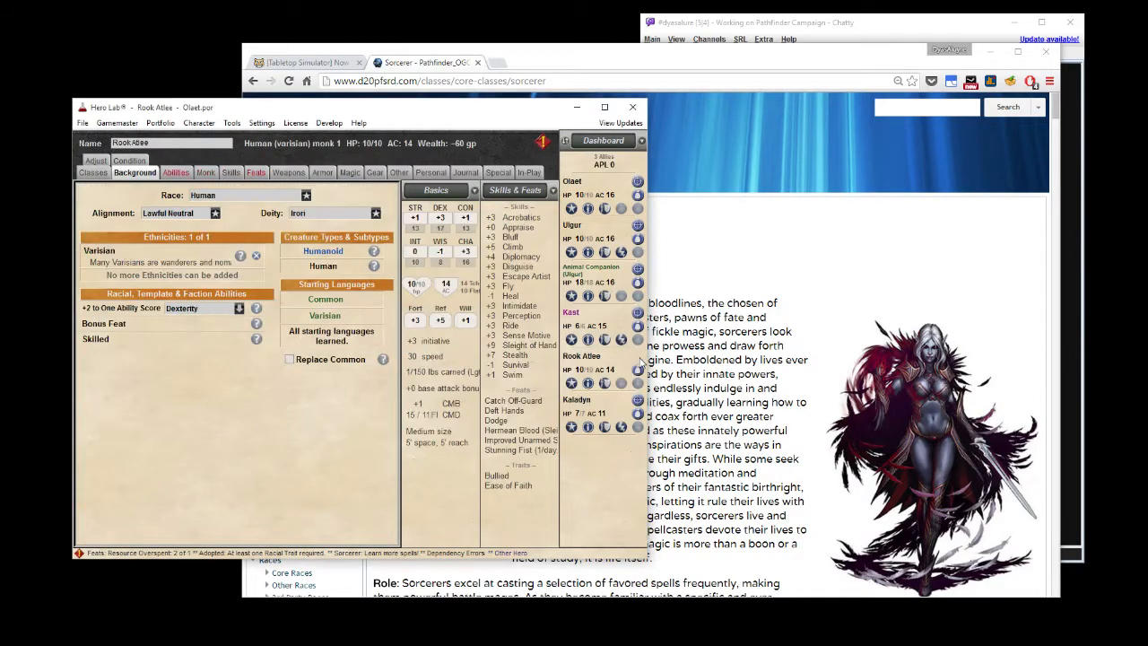
mouse_move(316, 417)
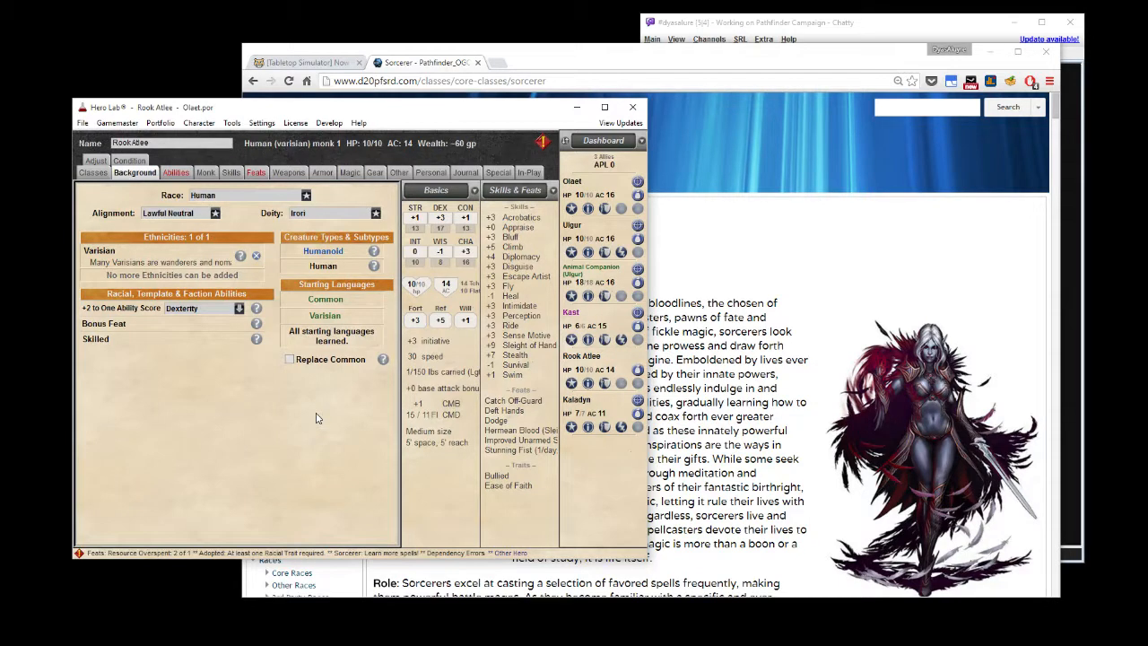
left_click(92, 172)
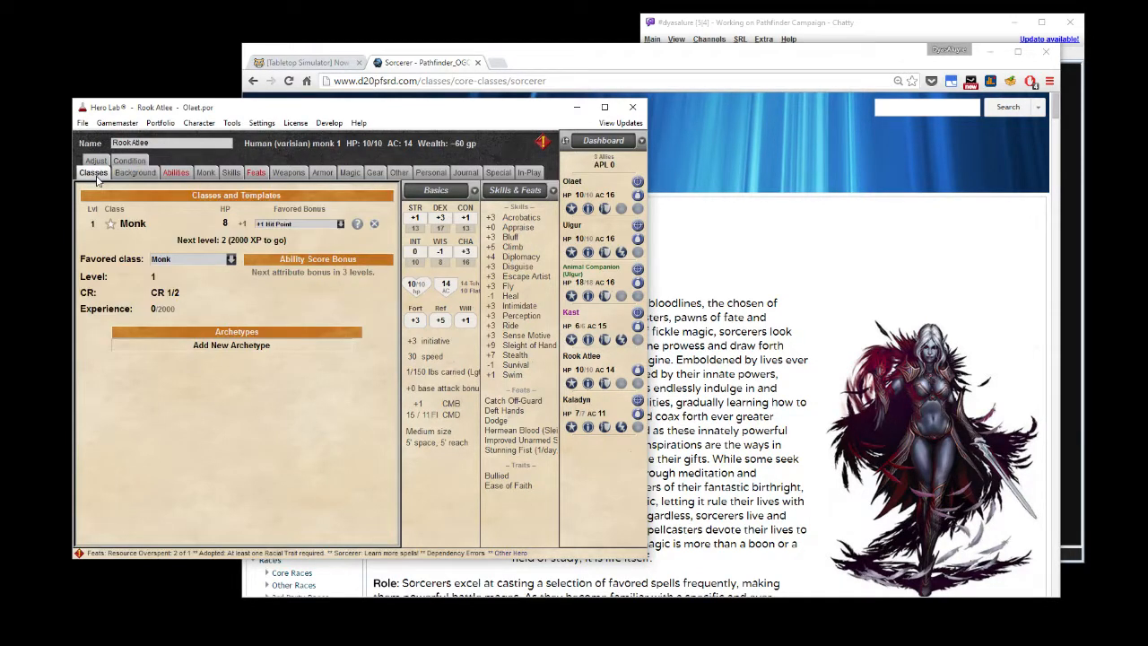
mouse_move(175, 480)
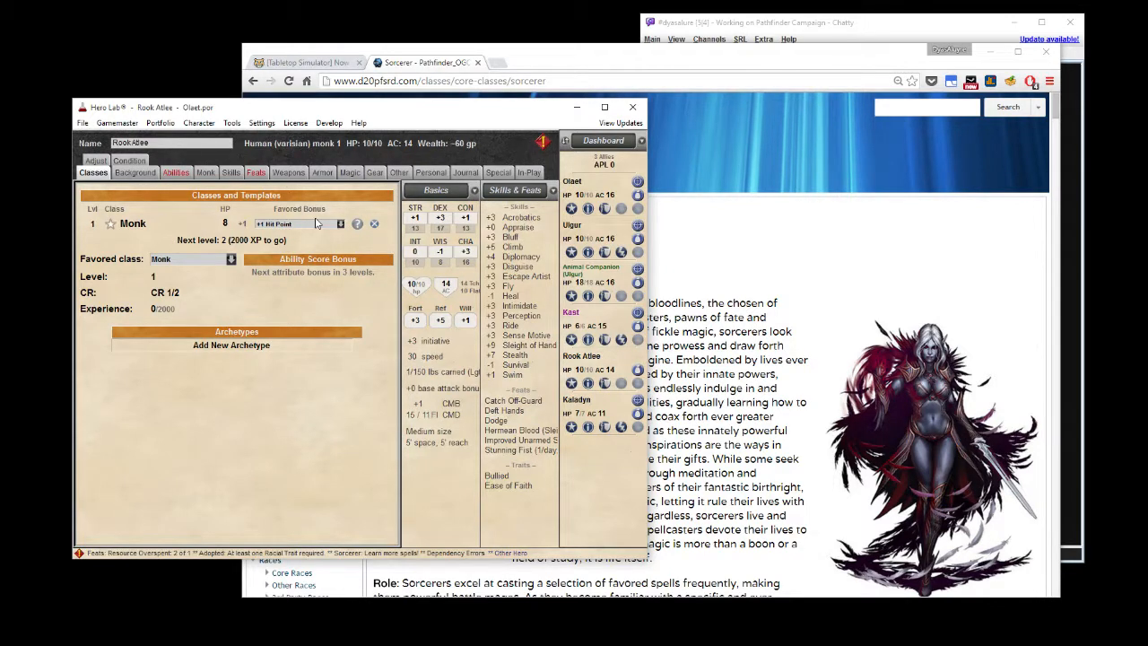
mouse_move(317, 228)
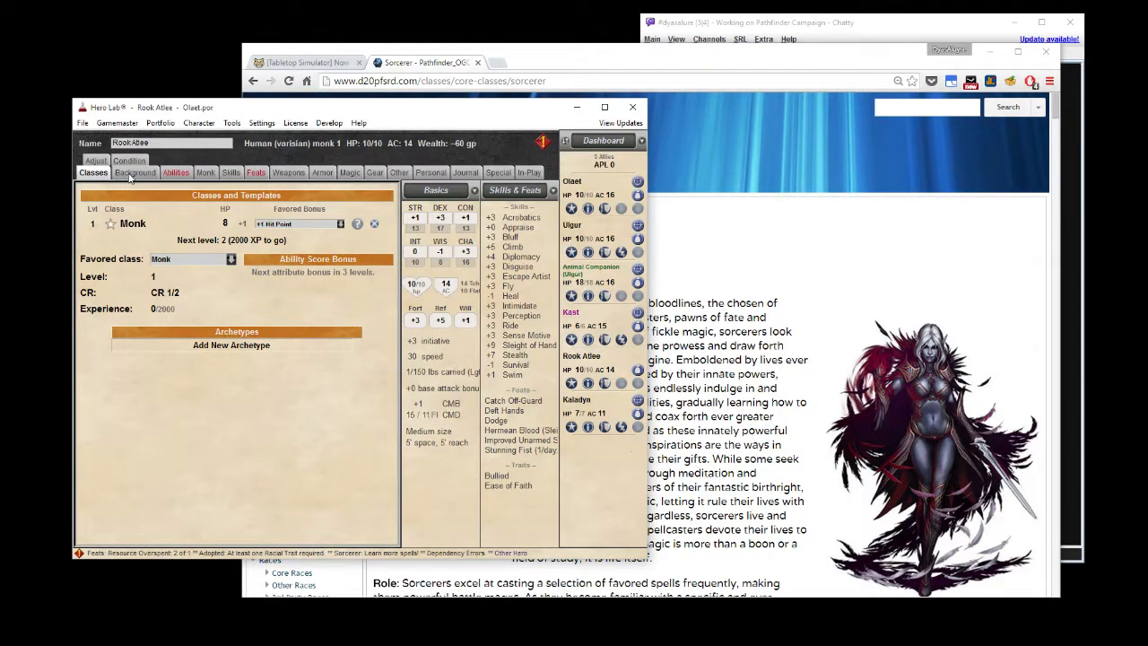
left_click(135, 172)
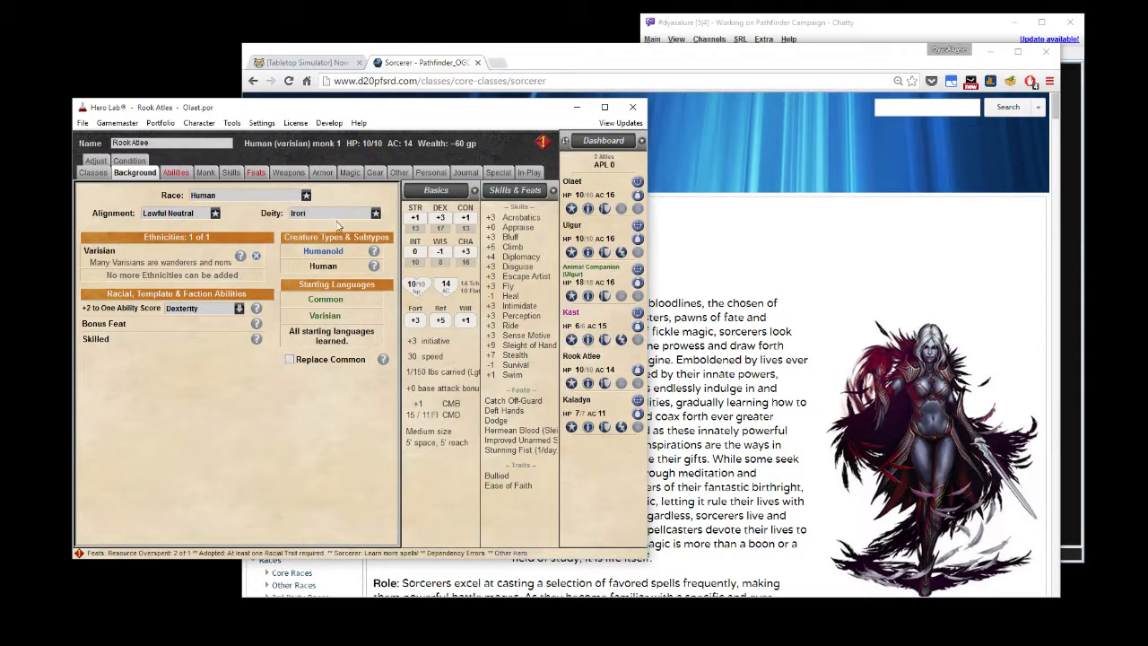
mouse_move(212, 374)
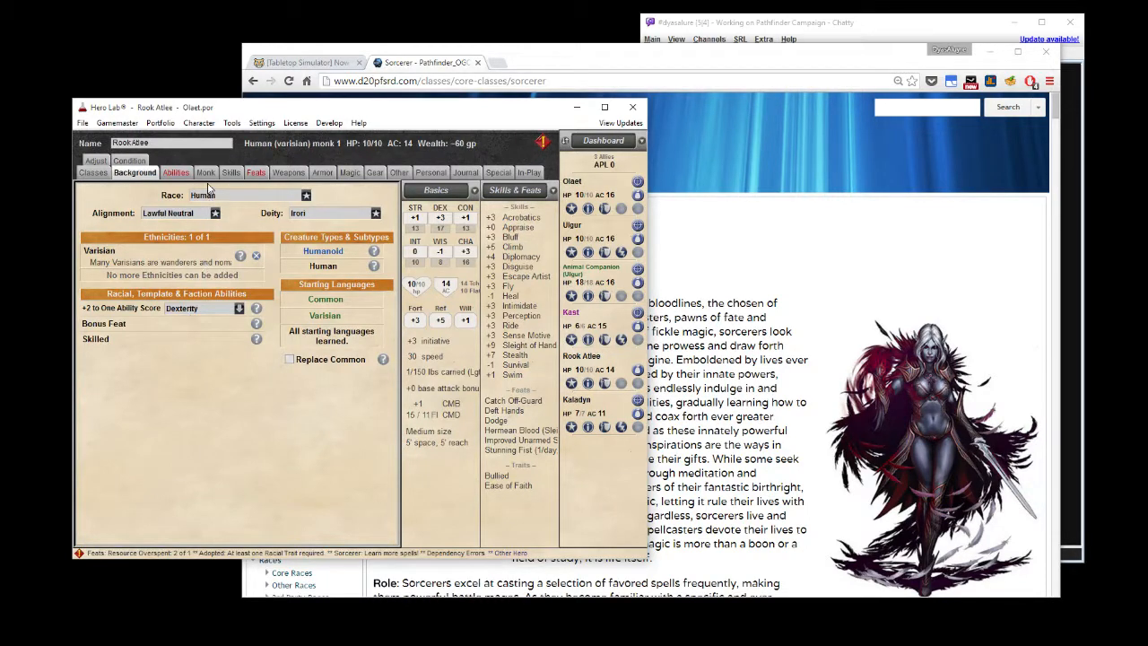
left_click(175, 173)
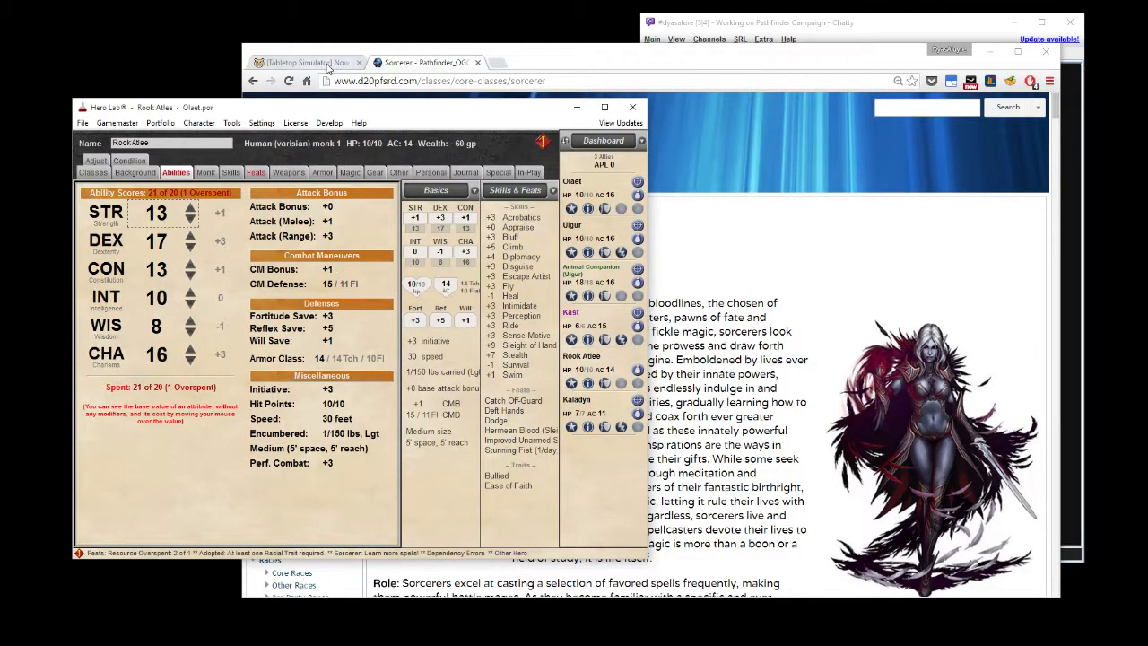
Bring the Penny Arcade Tabletop Simulator forum tab to the front in Chrome.
left_click(305, 62)
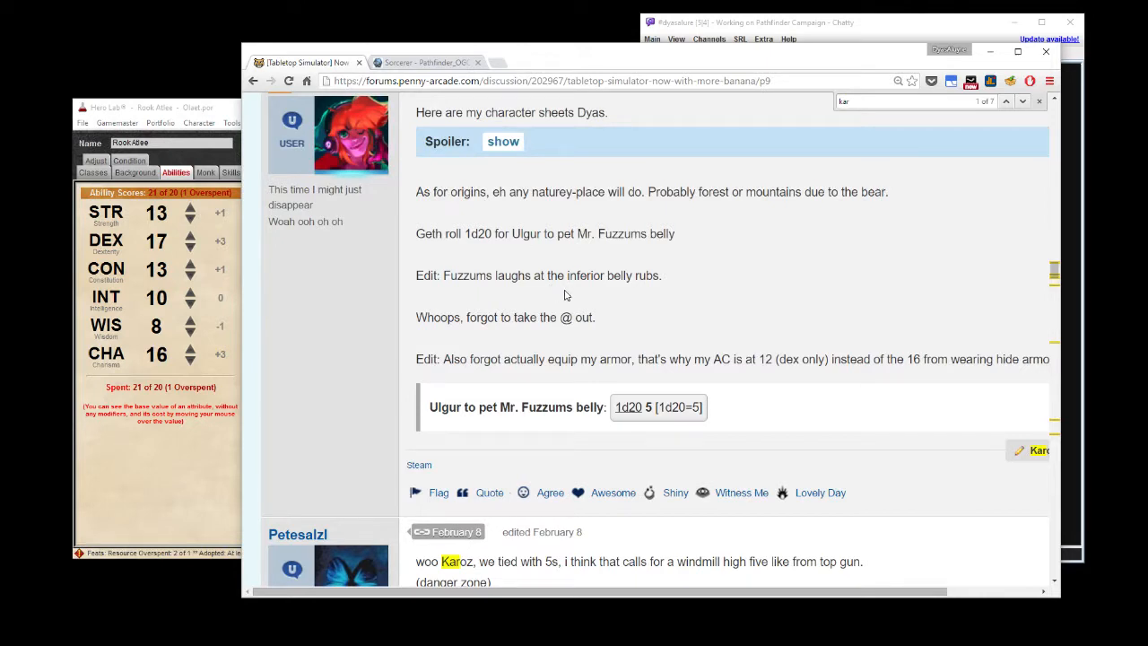
mouse_move(731, 278)
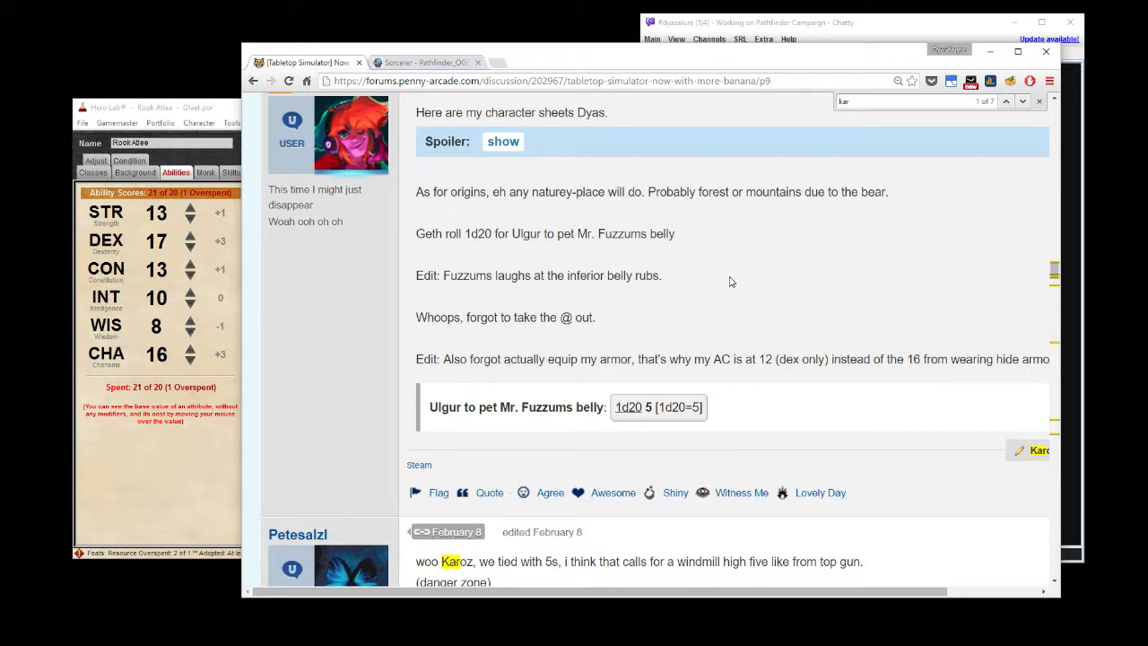
mouse_move(717, 287)
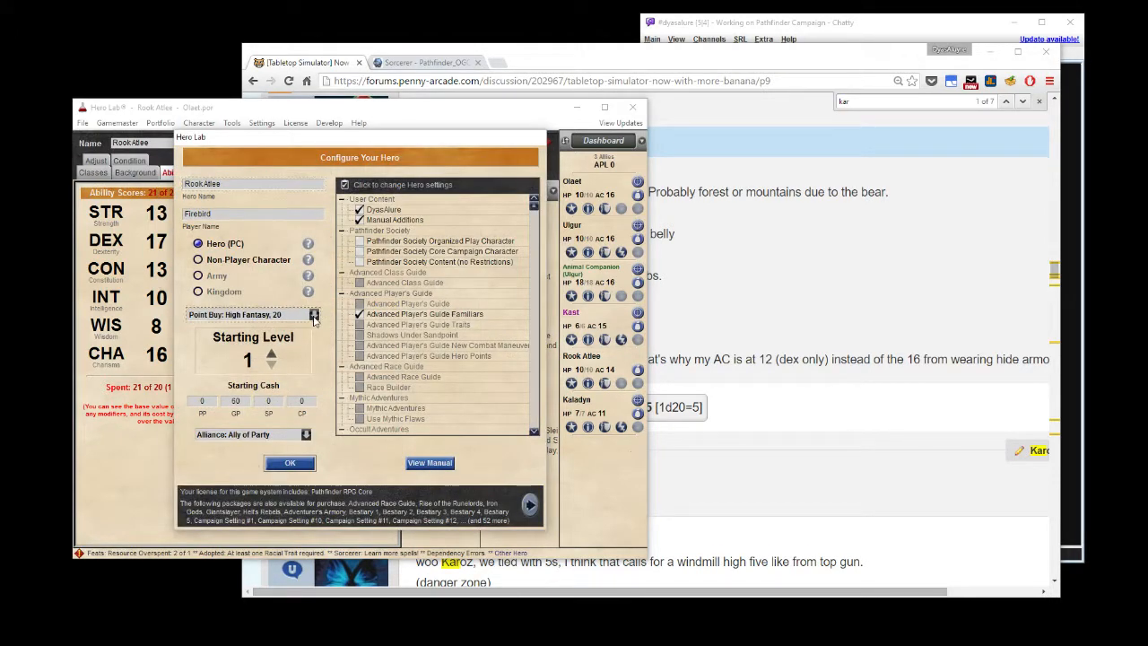
left_click(313, 314)
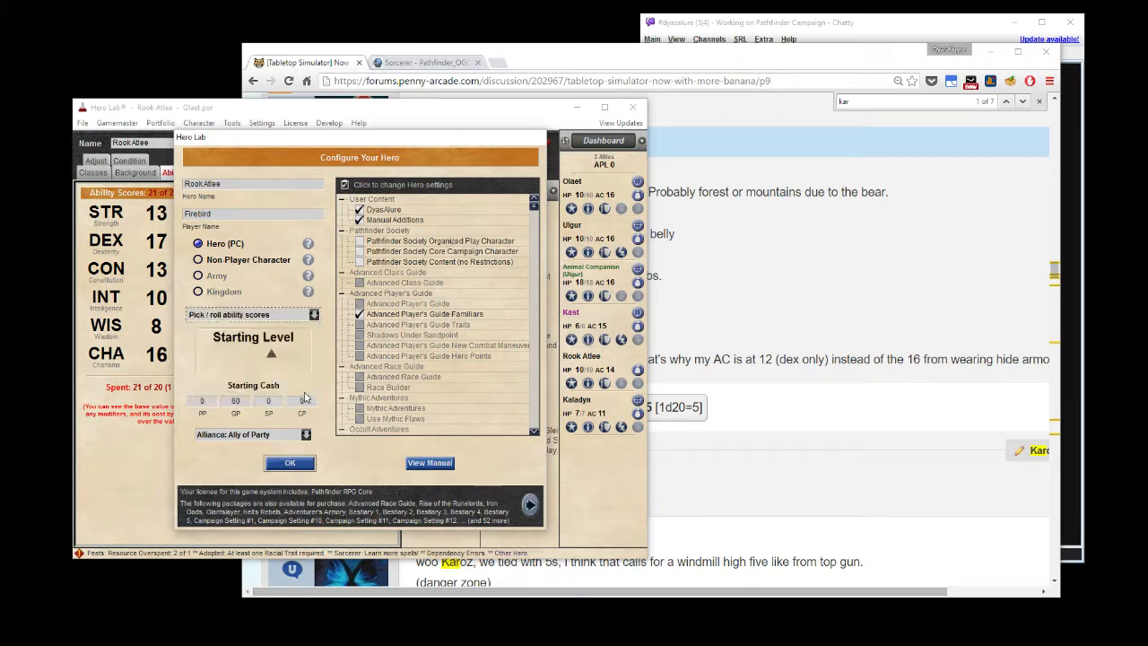
left_click(271, 356)
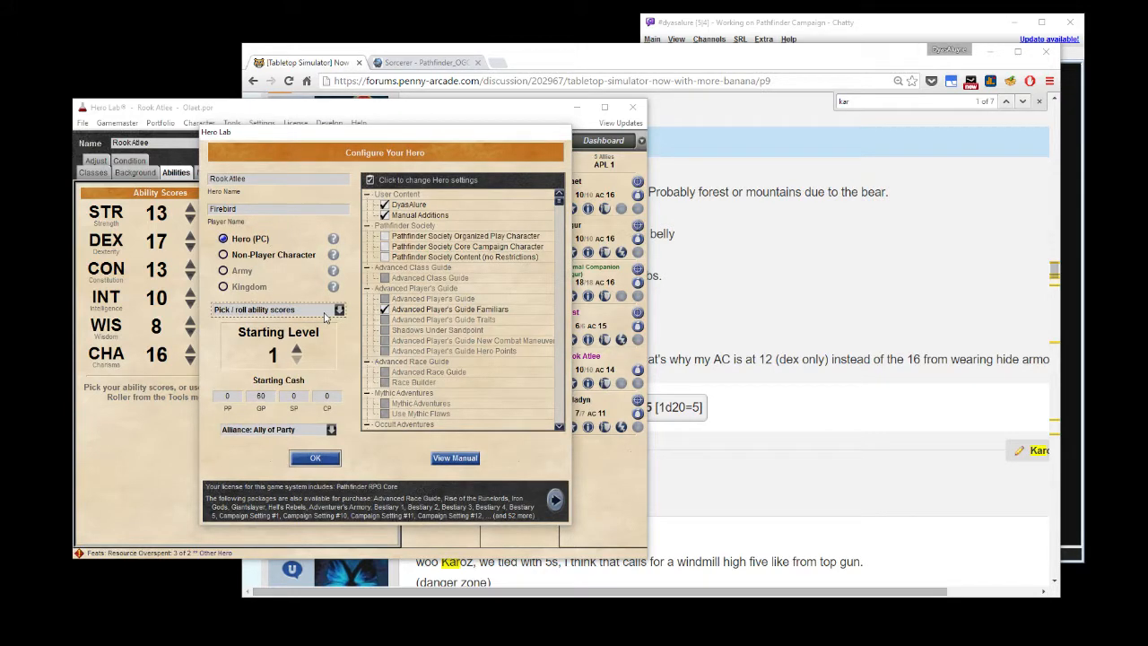
left_click(315, 457)
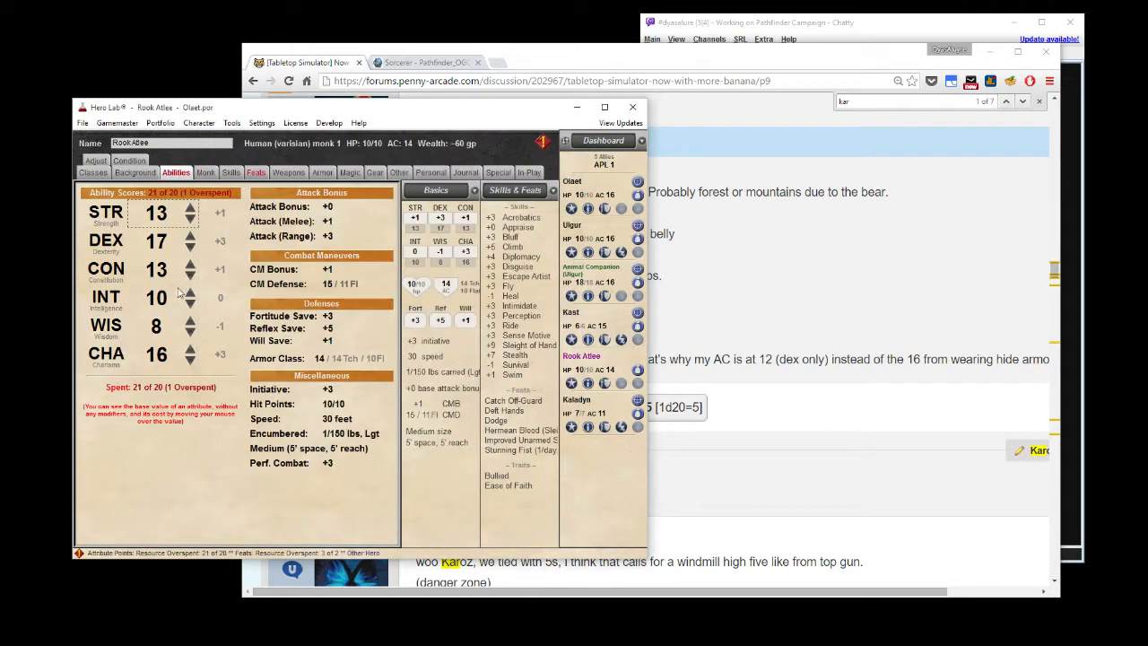
left_click(135, 172)
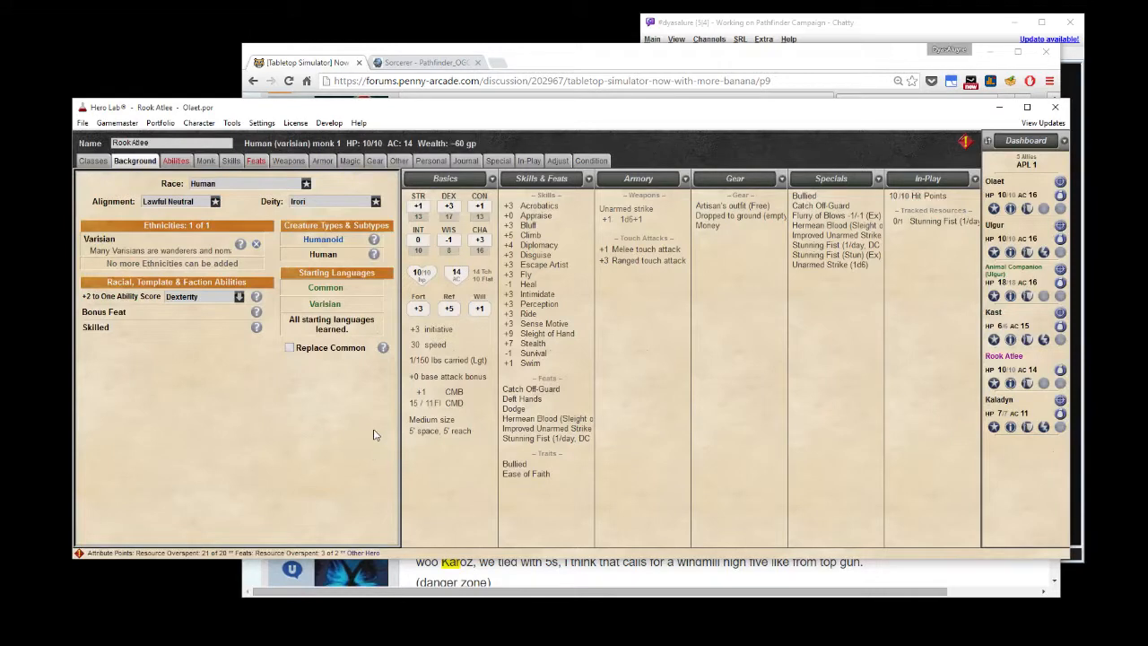
mouse_move(301, 429)
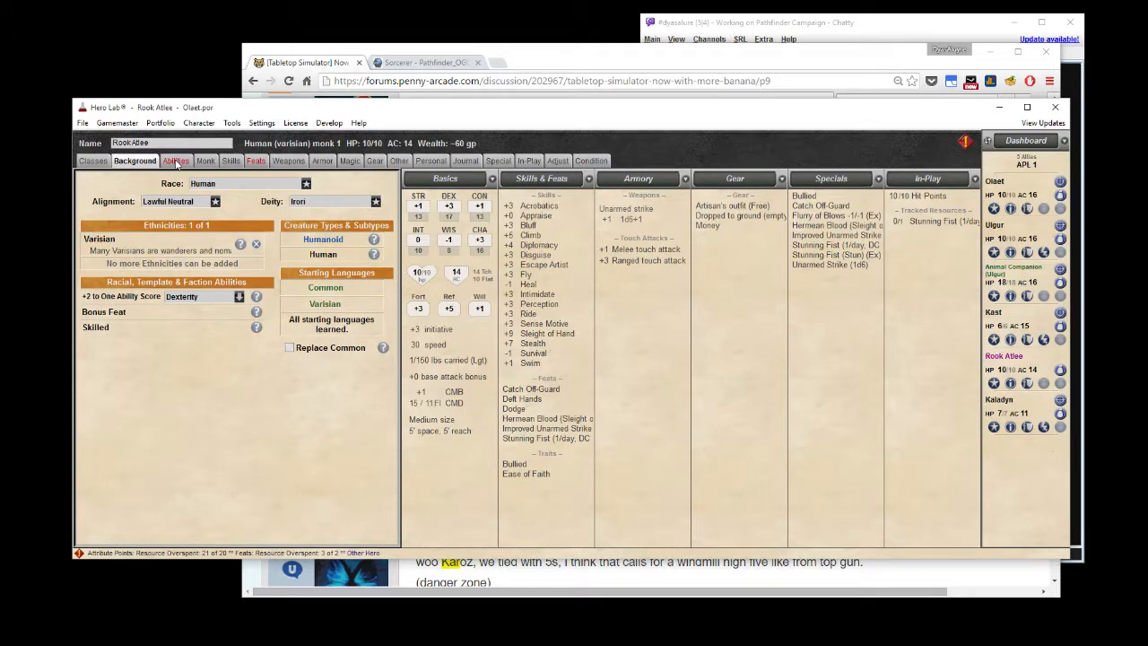
Open Rook Atlee's Configure Hero and browse the Point Buy ability score generation choices.
left_click(198, 122)
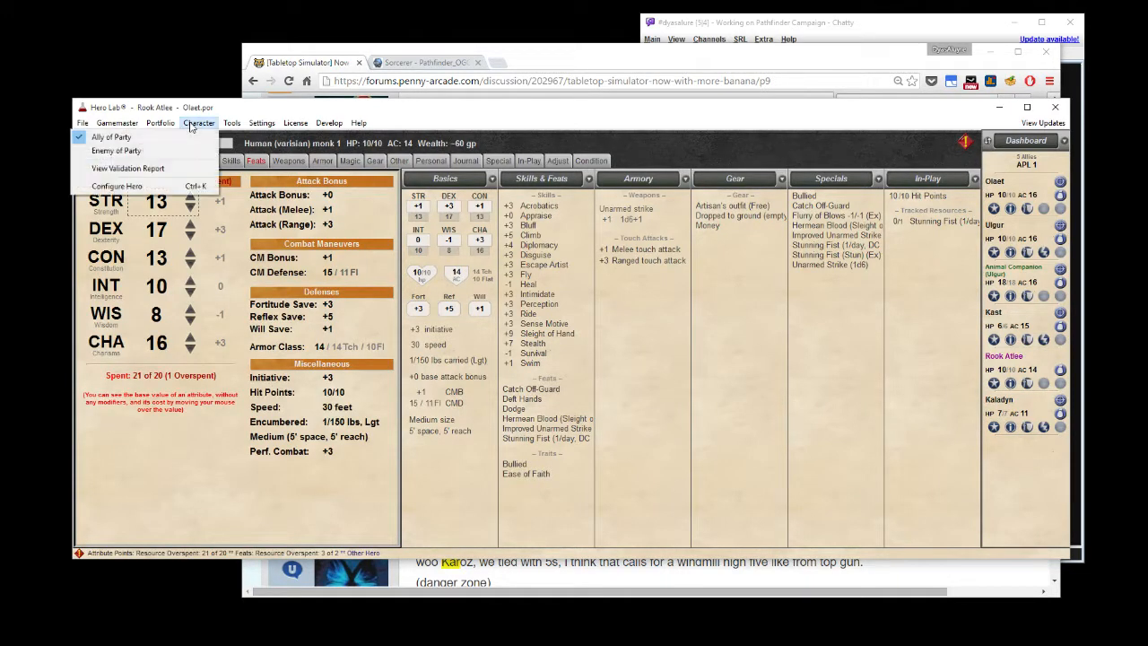
left_click(117, 186)
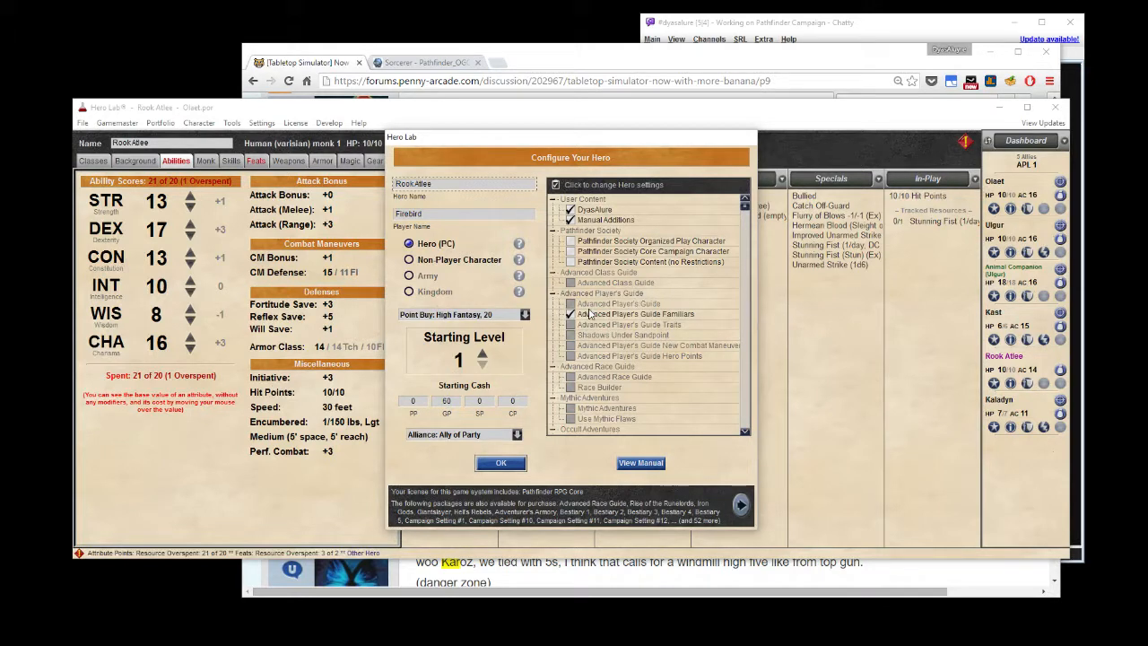
mouse_move(538, 346)
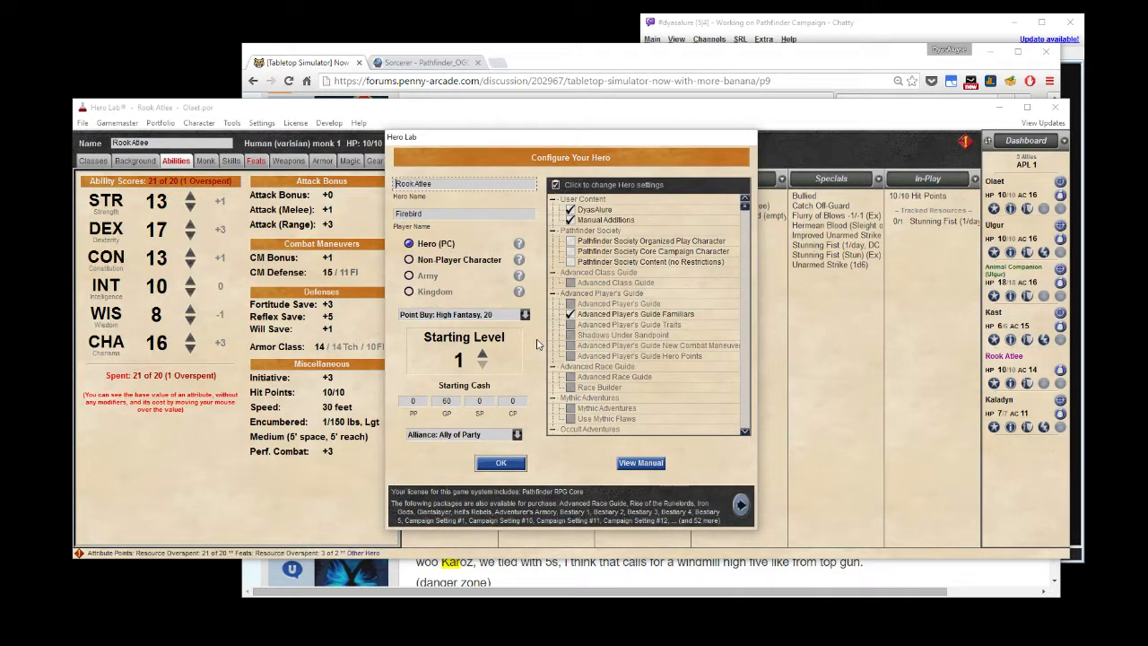
left_click(524, 314)
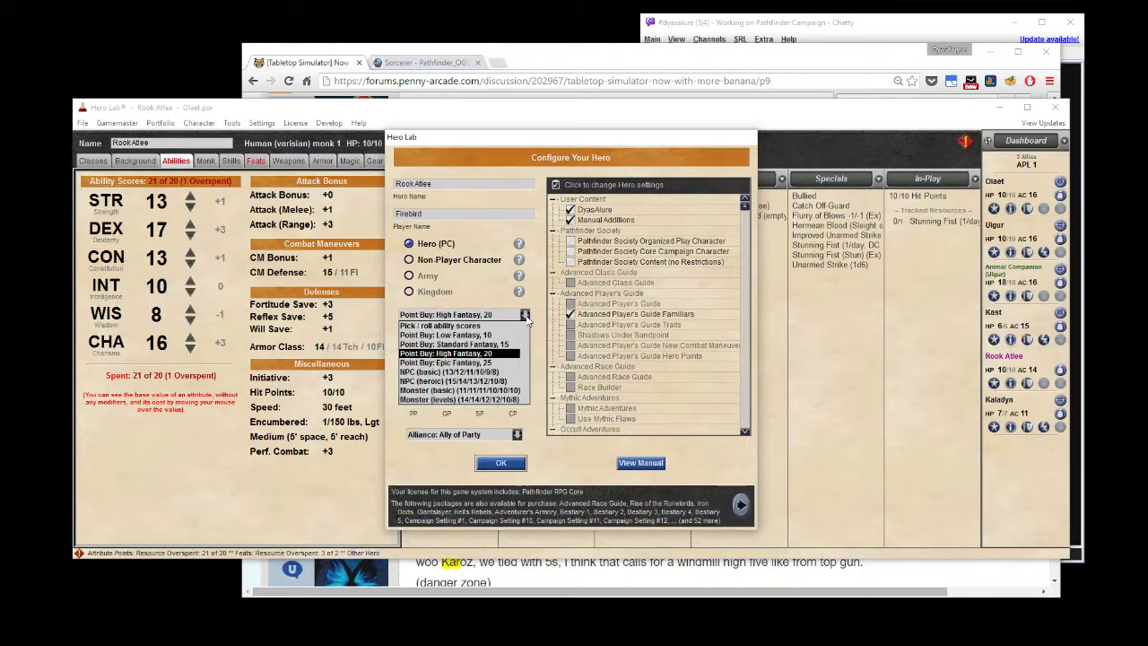
left_click(460, 352)
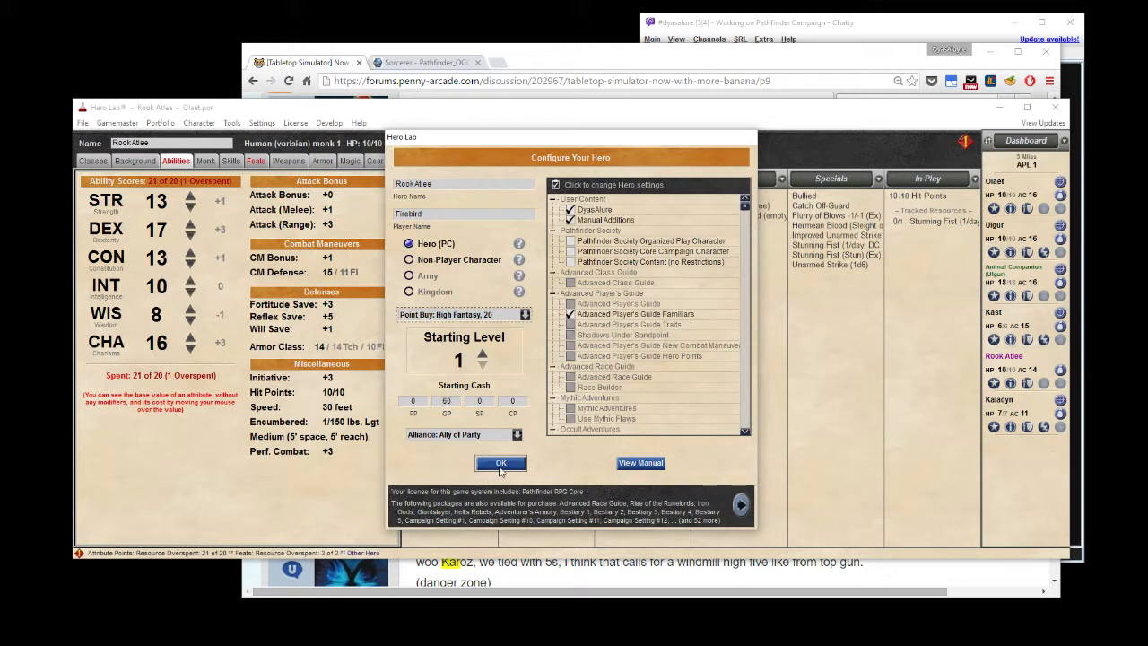
left_click(500, 463)
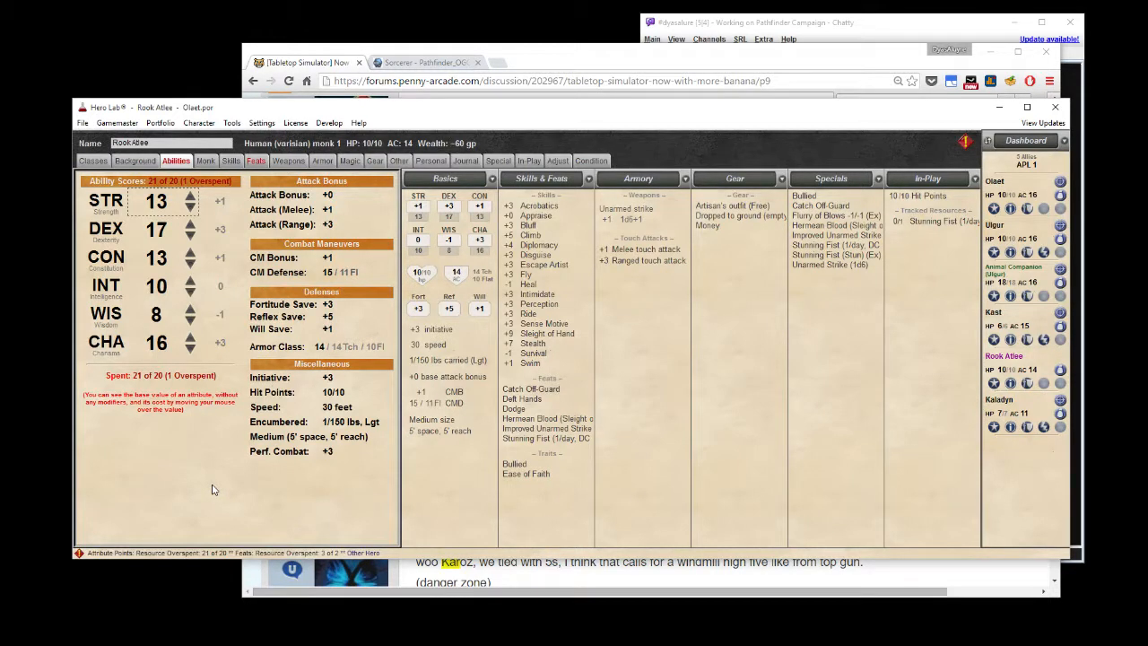
Try Pick / roll ability scores, then reopen Configure Hero to keep the original point buy.
left_click(198, 122)
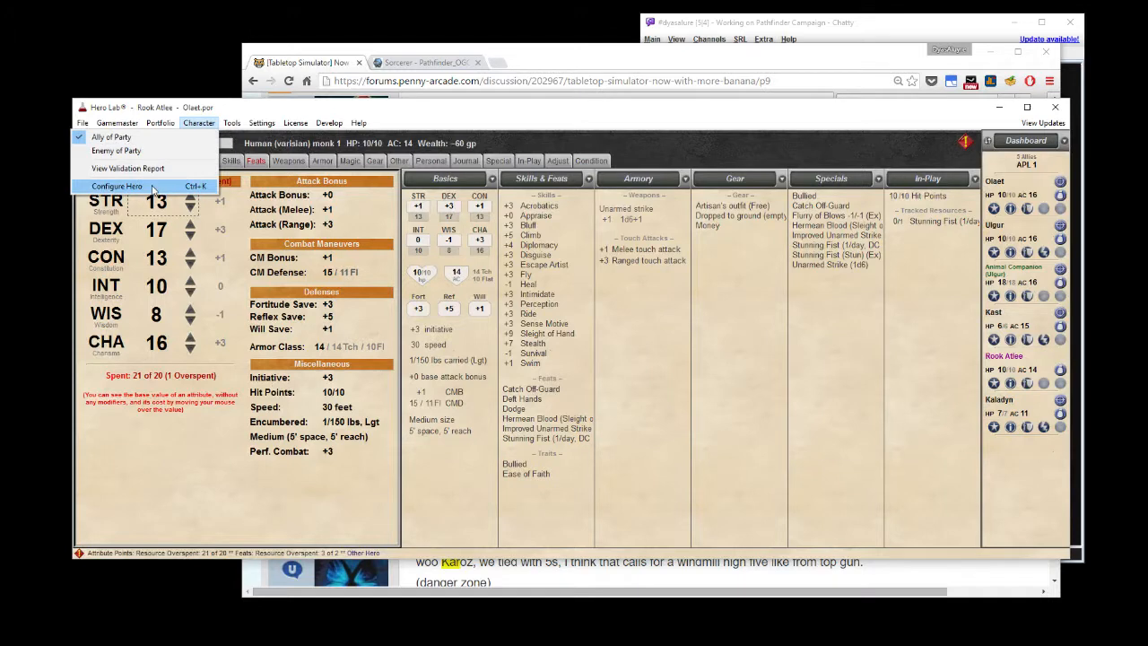
left_click(116, 185)
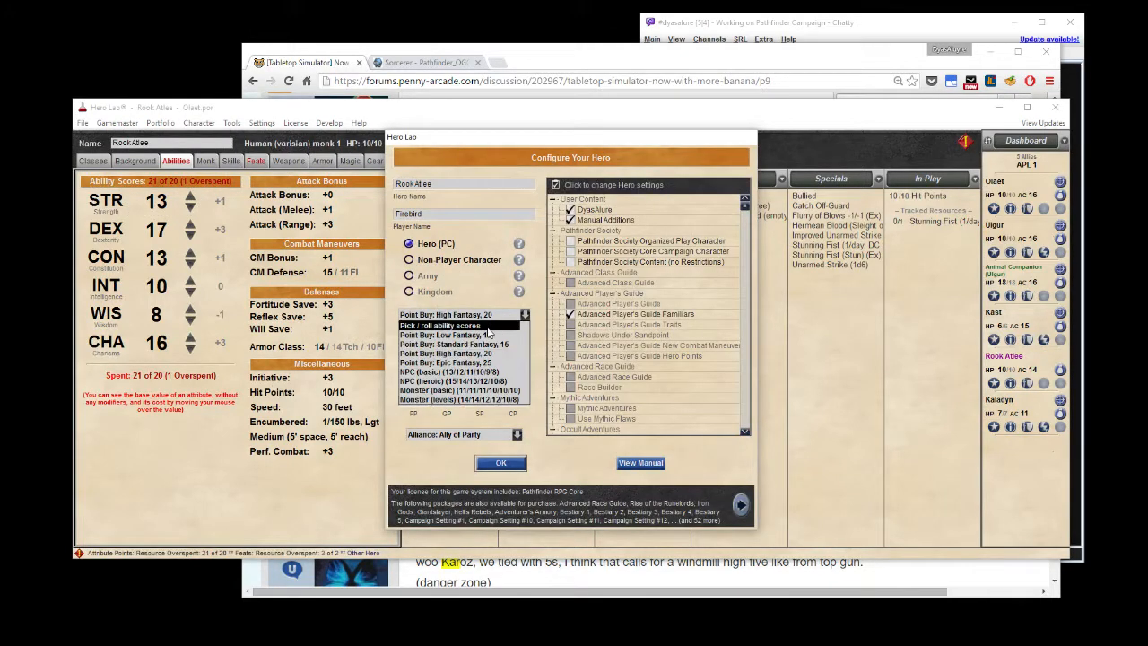
left_click(500, 463)
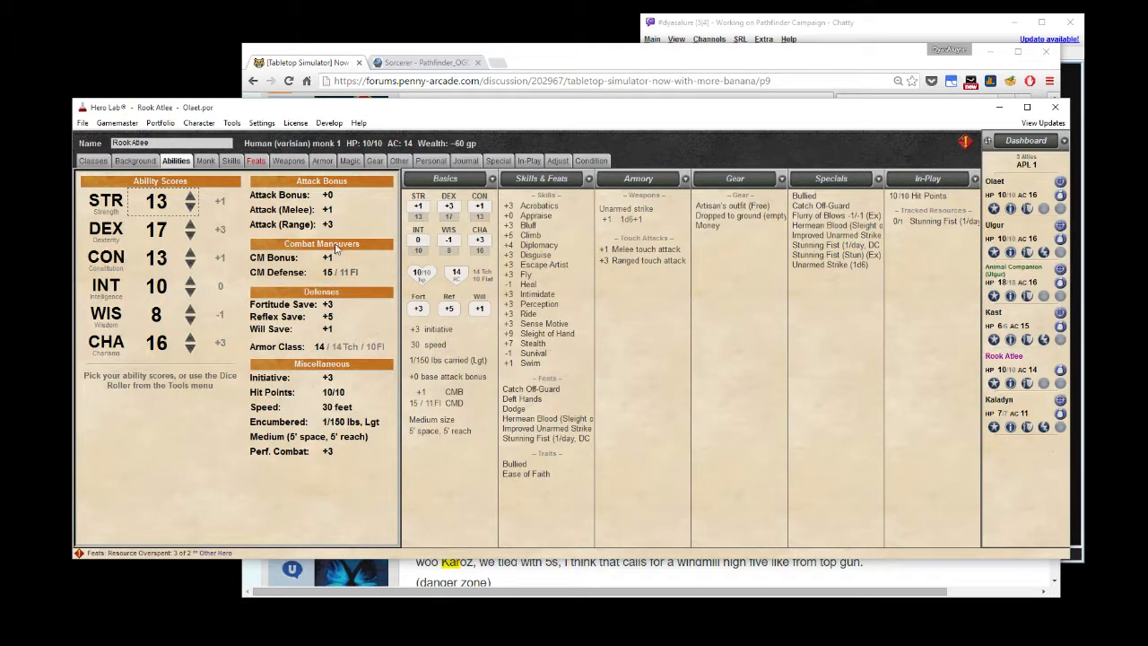
mouse_move(713, 430)
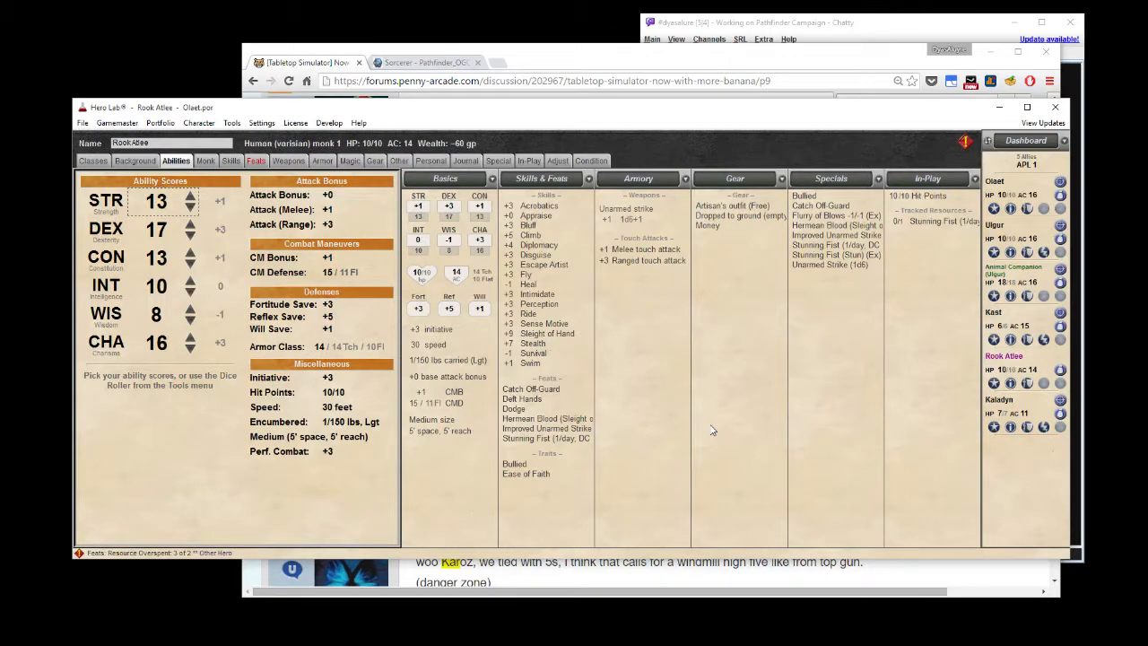
left_click(198, 122)
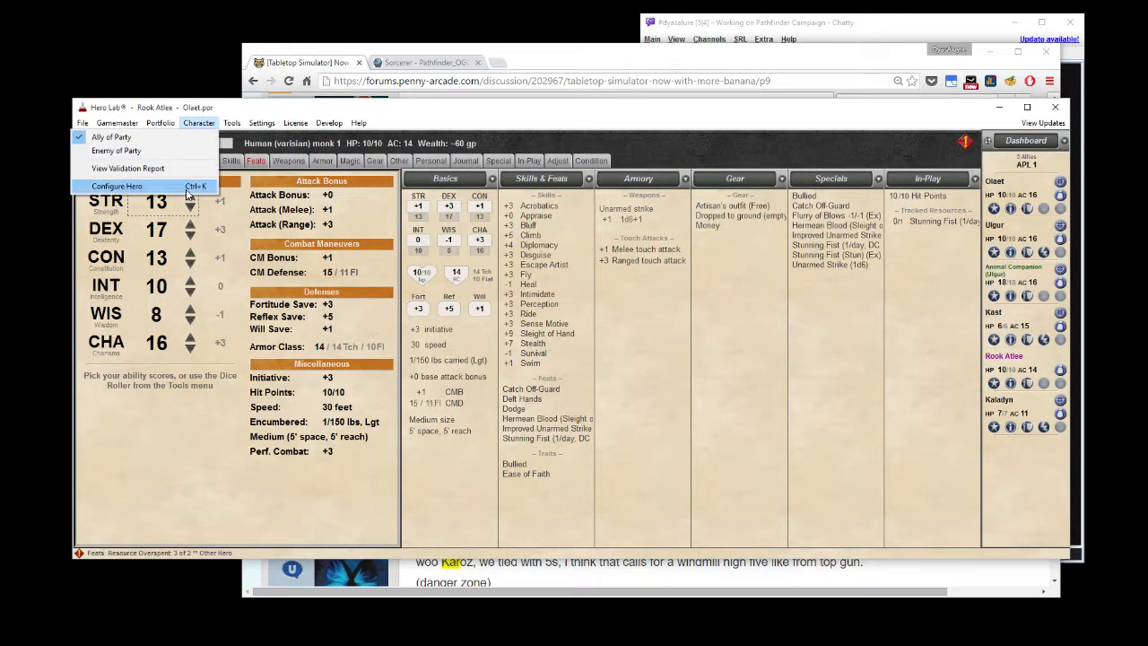
left_click(115, 185)
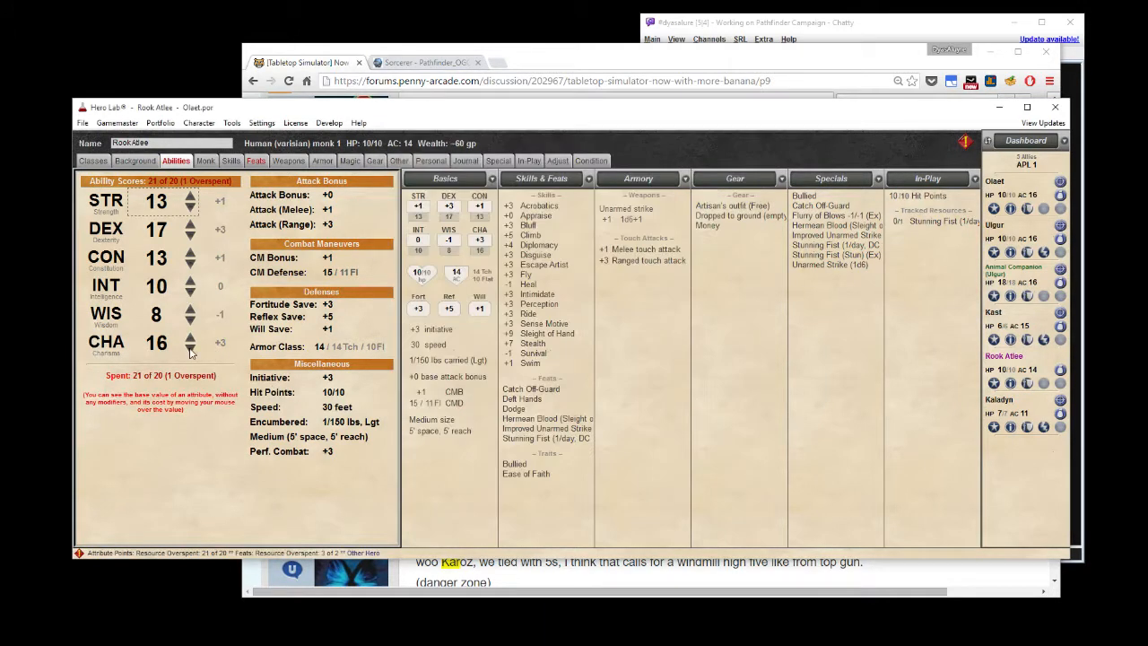
left_click(190, 347)
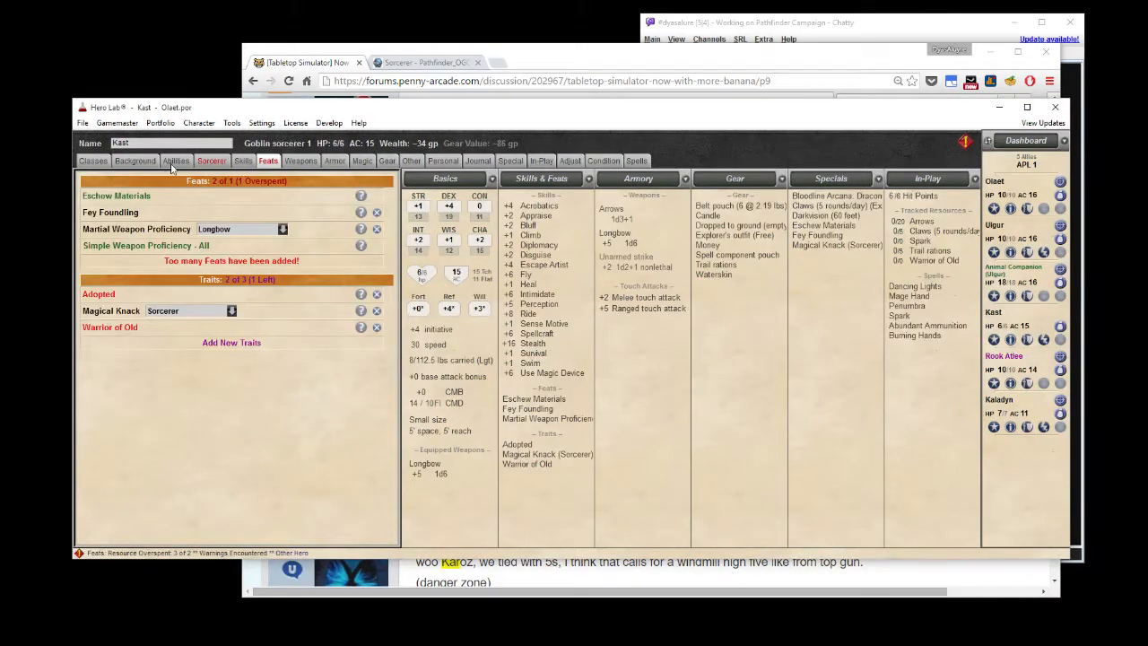
After checking Kast's abilities, set Rook Atlee to Pick / roll ability scores.
left_click(175, 160)
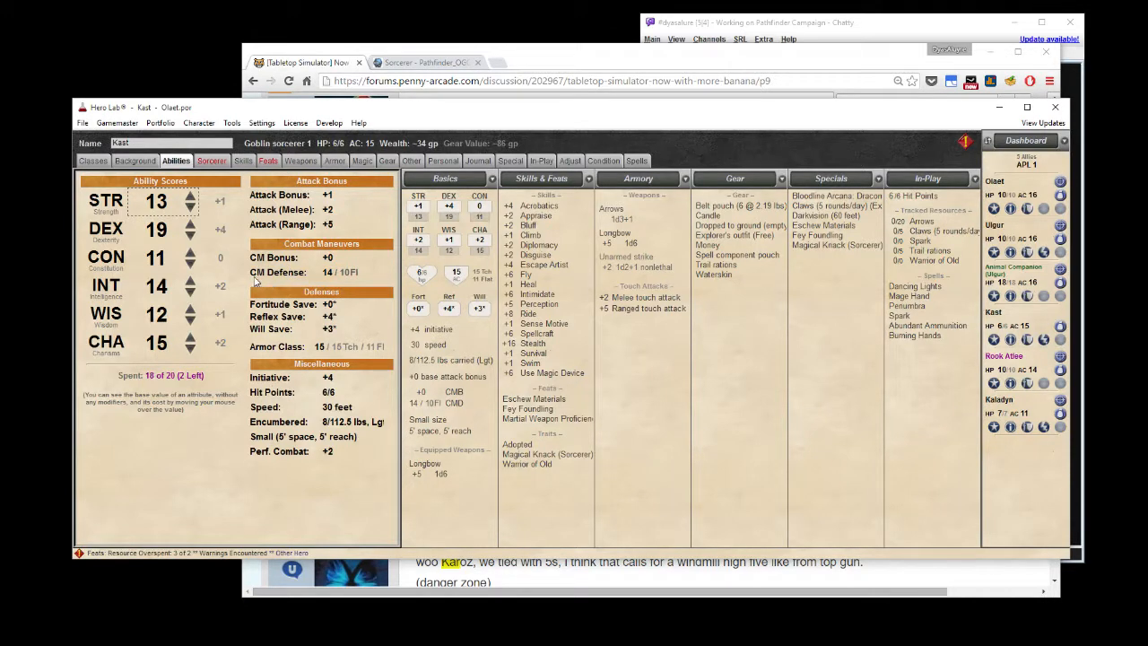
mouse_move(240, 281)
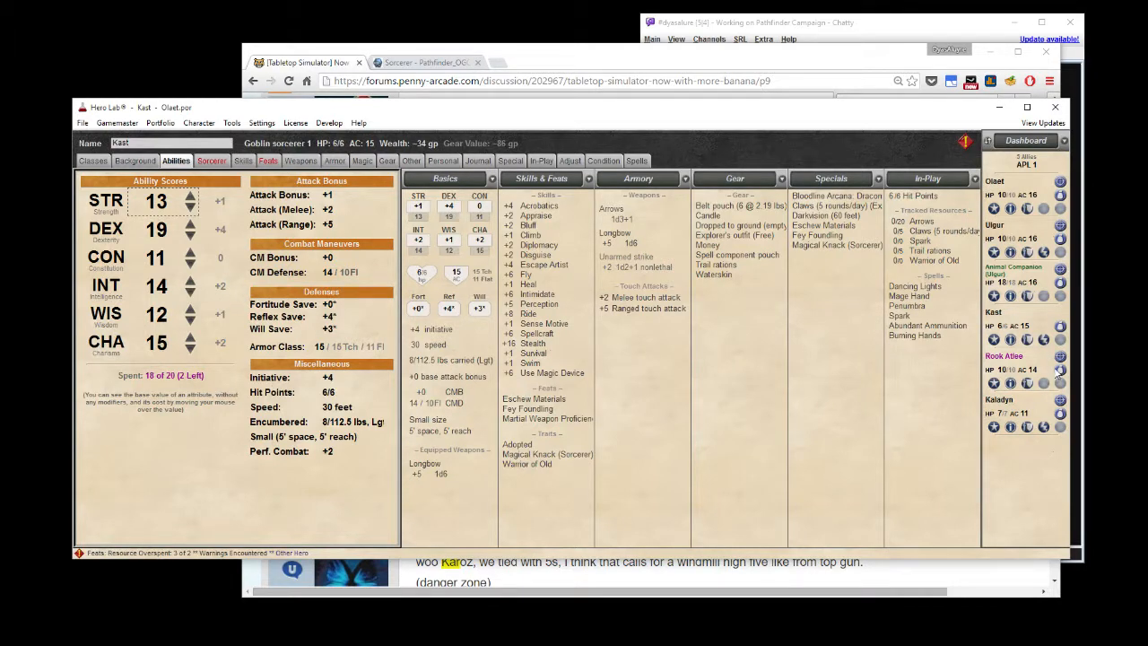
left_click(1004, 355)
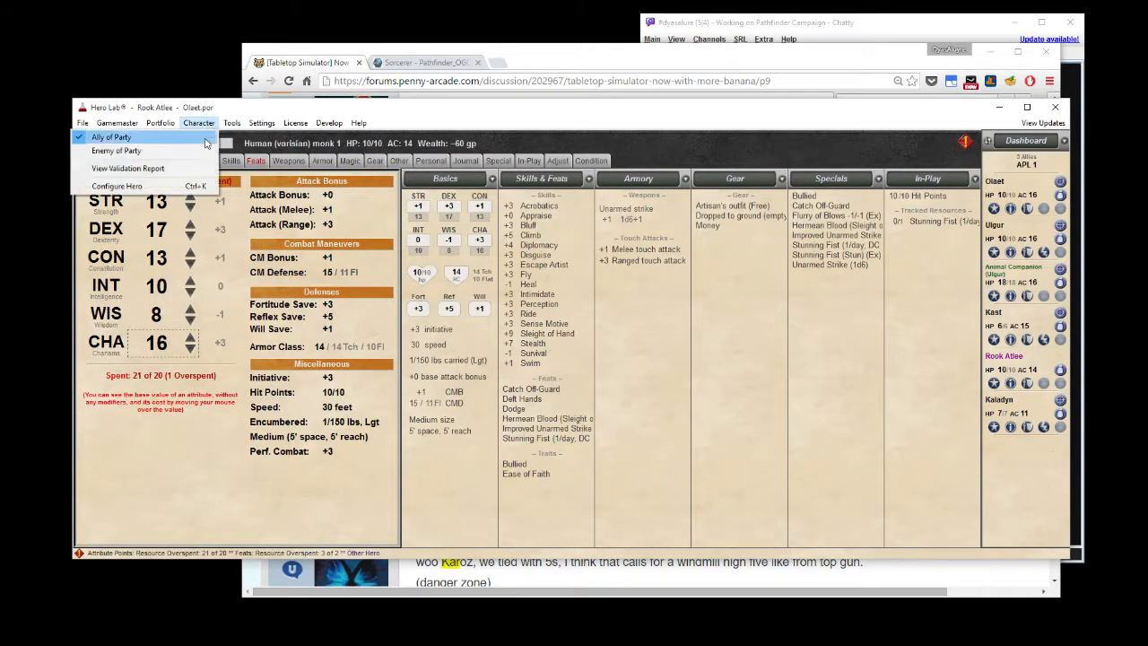
left_click(117, 185)
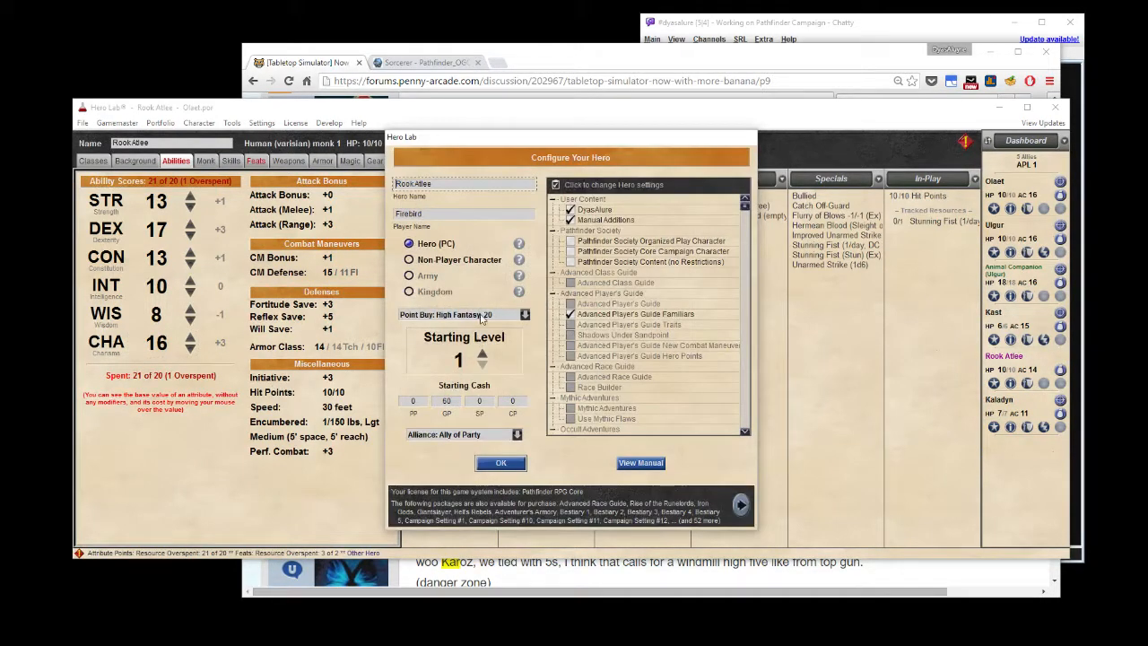
left_click(500, 462)
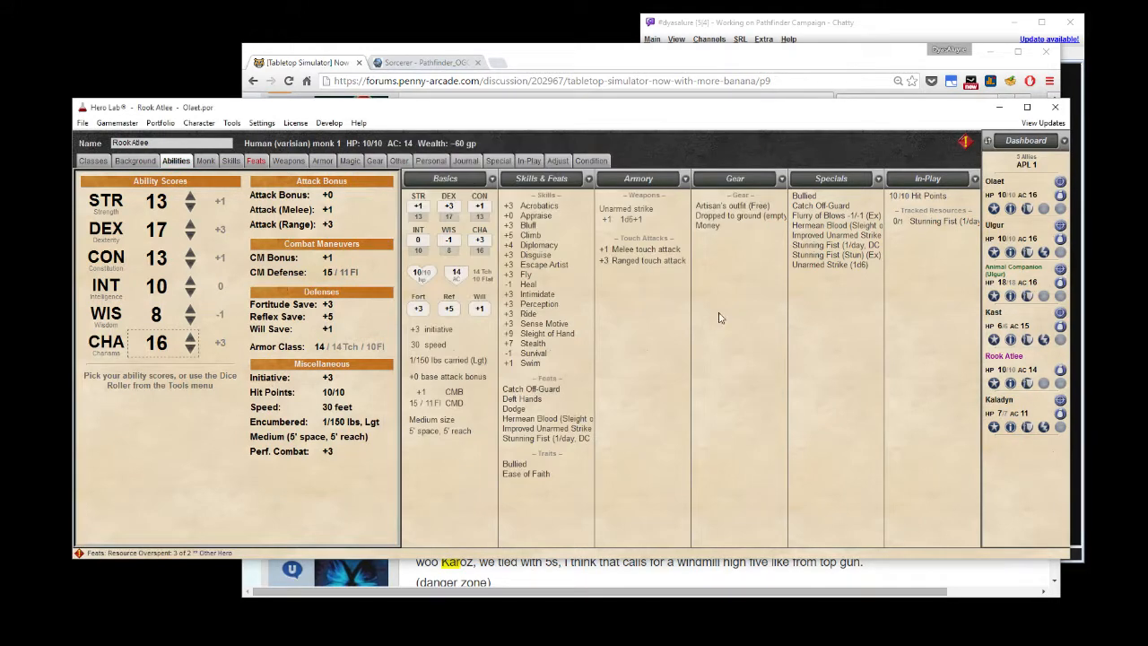
Cycle the active hero through Kast, Kaladyn and back to Rook Atlee.
left_click(1061, 314)
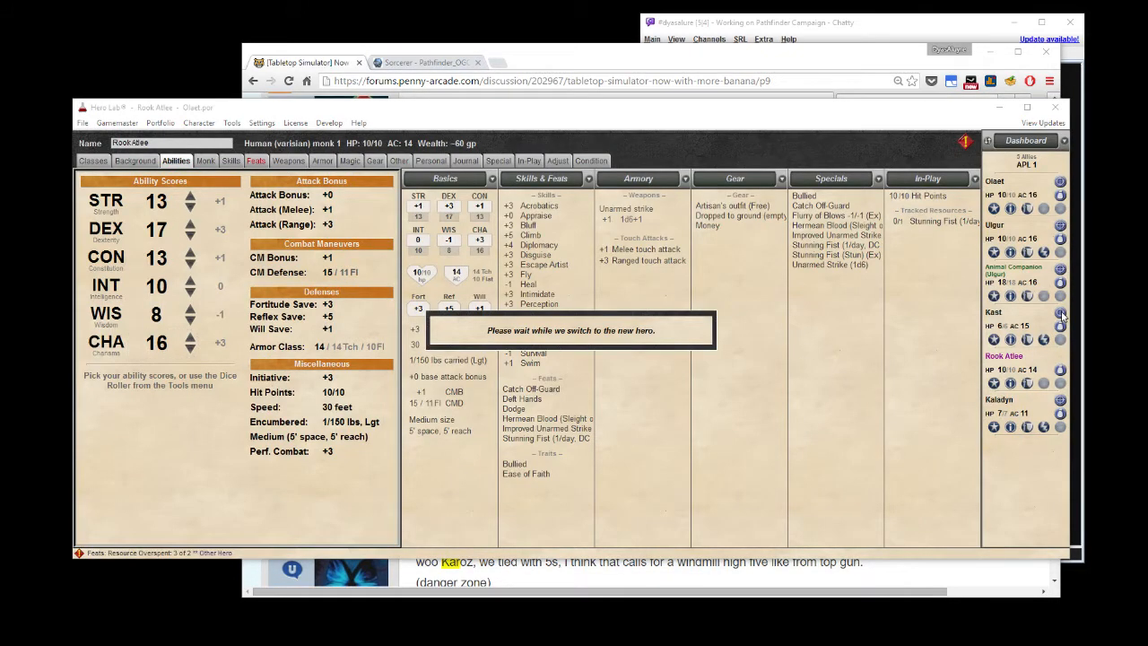
left_click(1061, 313)
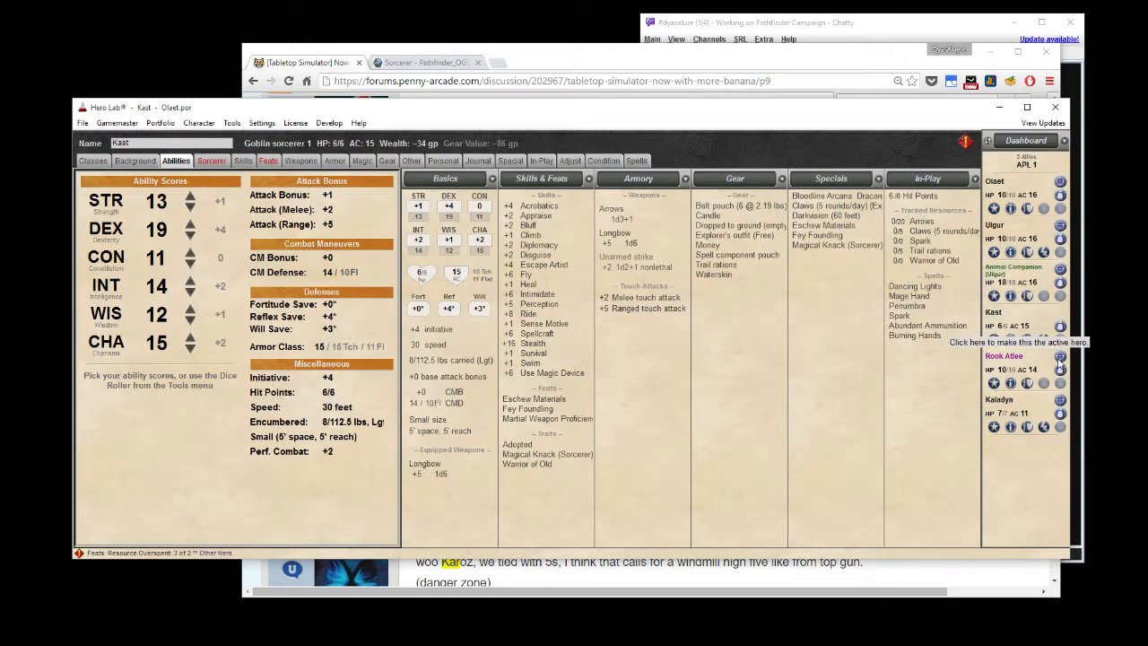
left_click(1059, 367)
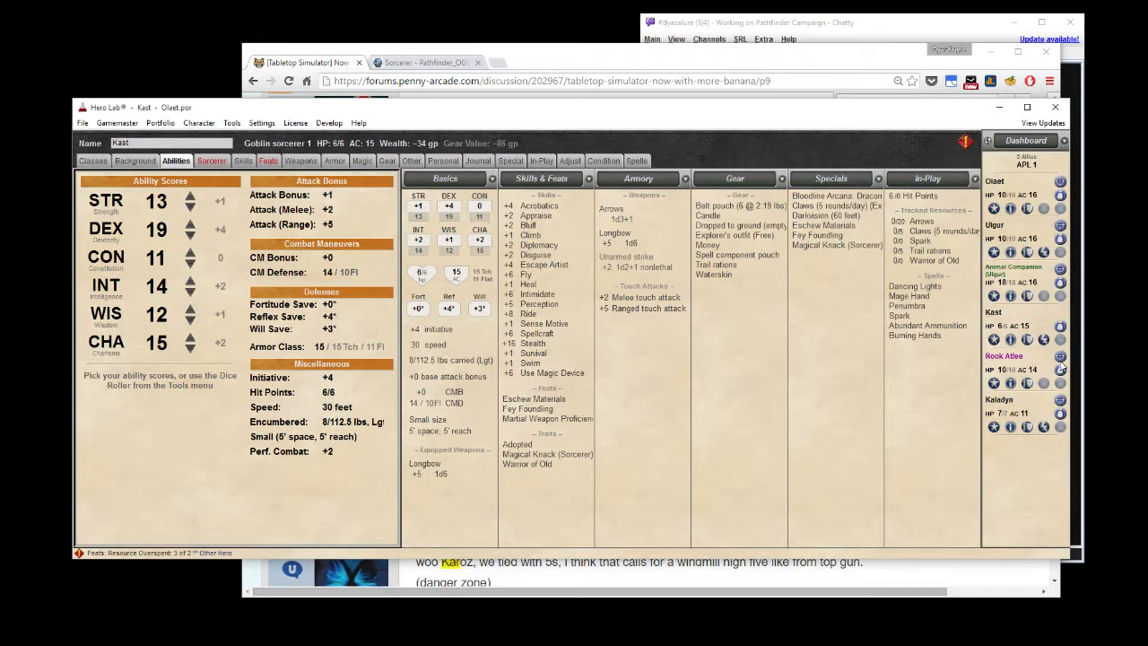
left_click(999, 399)
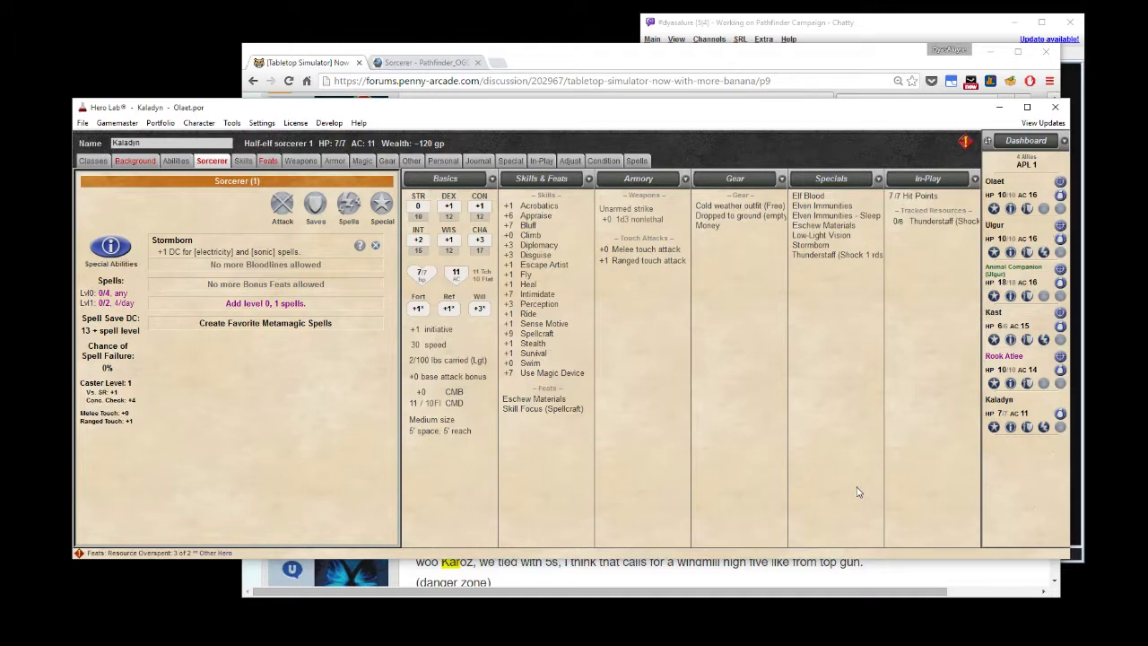
left_click(1004, 357)
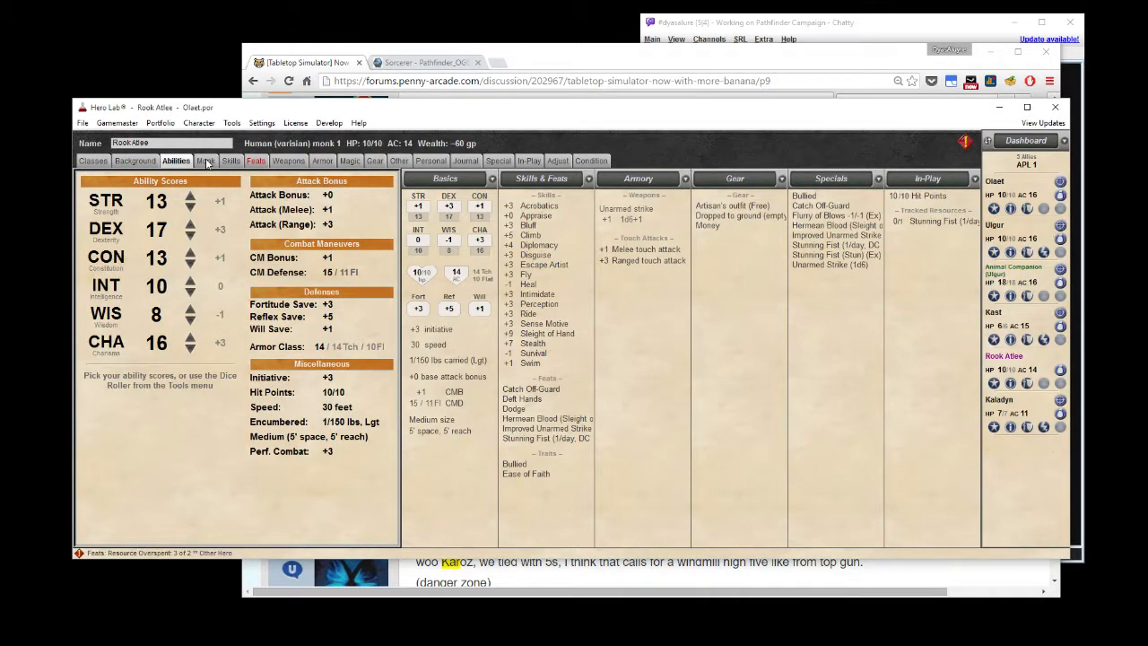
Scroll Rook Atlee's monk class features, check Skills and Feats (3 of 2), return to Monk.
left_click(207, 161)
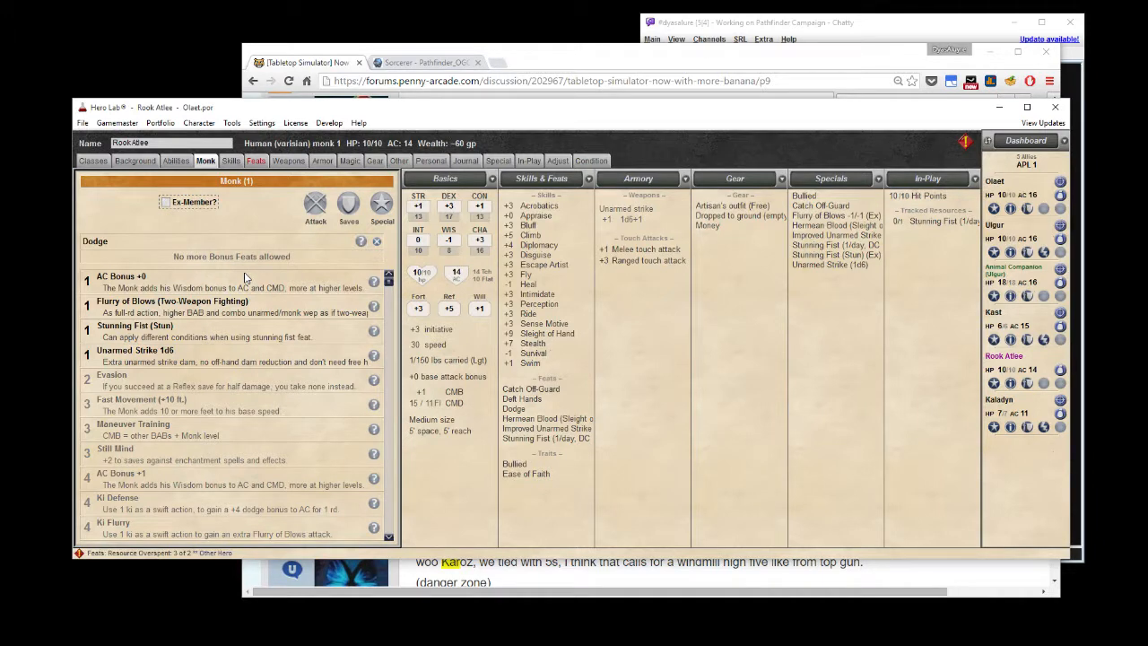
mouse_move(250, 281)
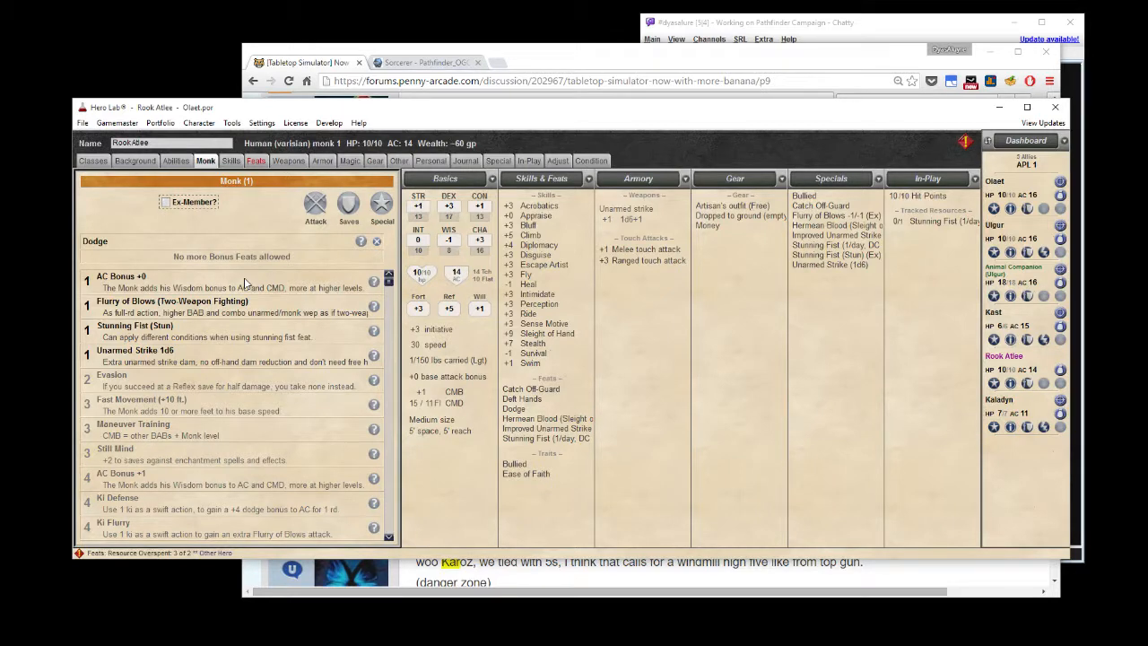
mouse_move(252, 280)
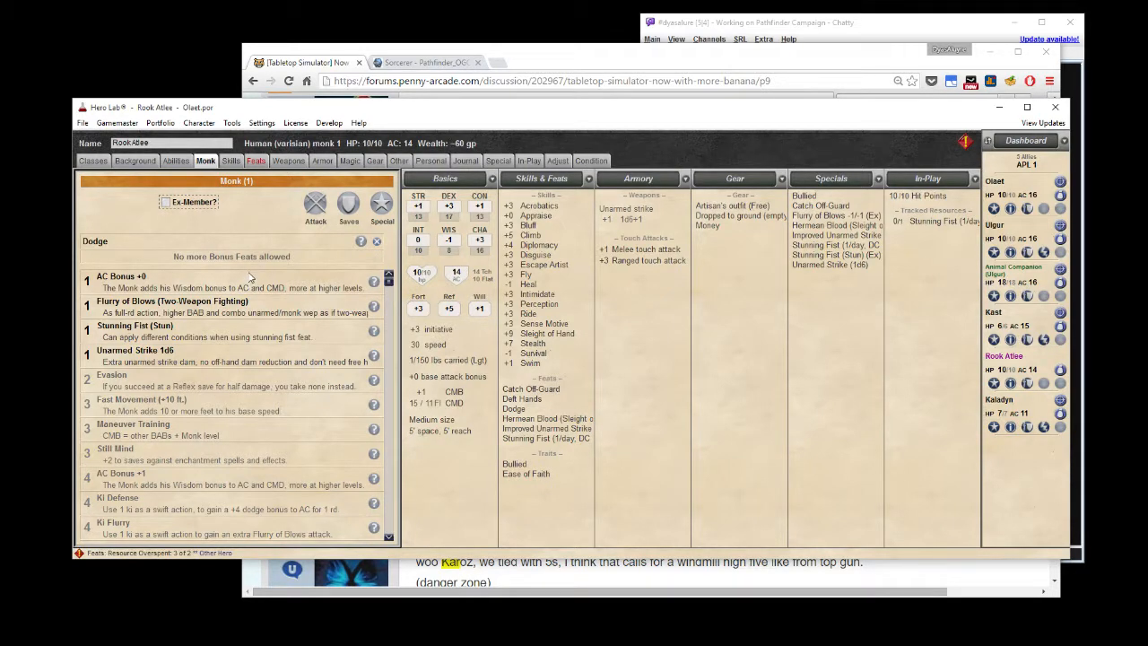
scroll("down", 3)
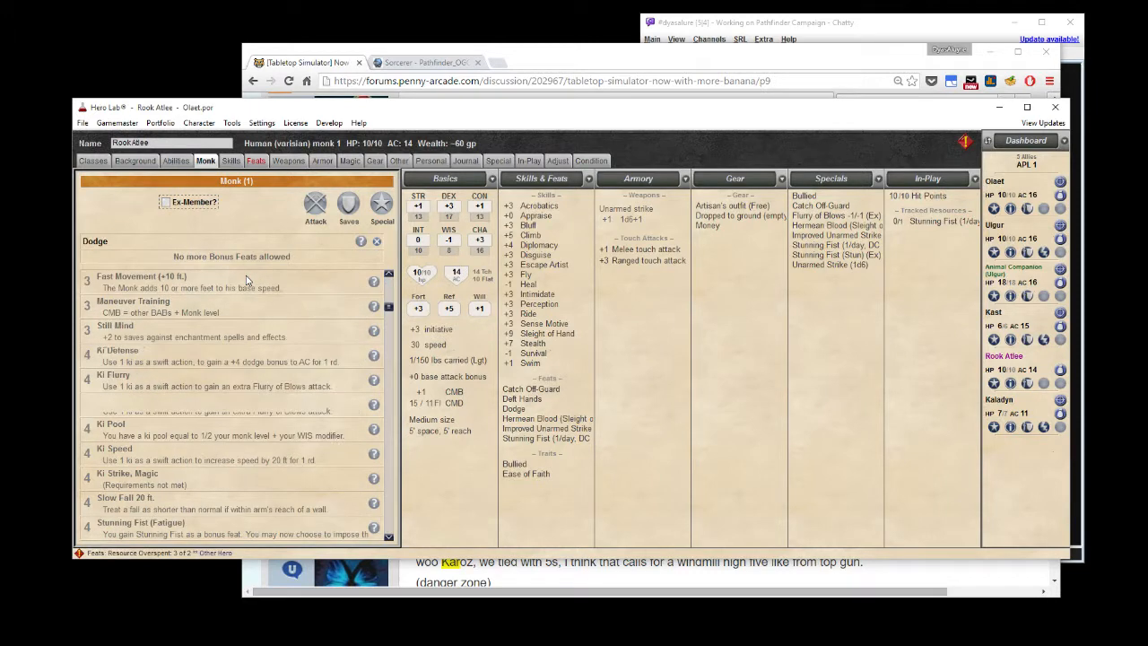
scroll("down", 3)
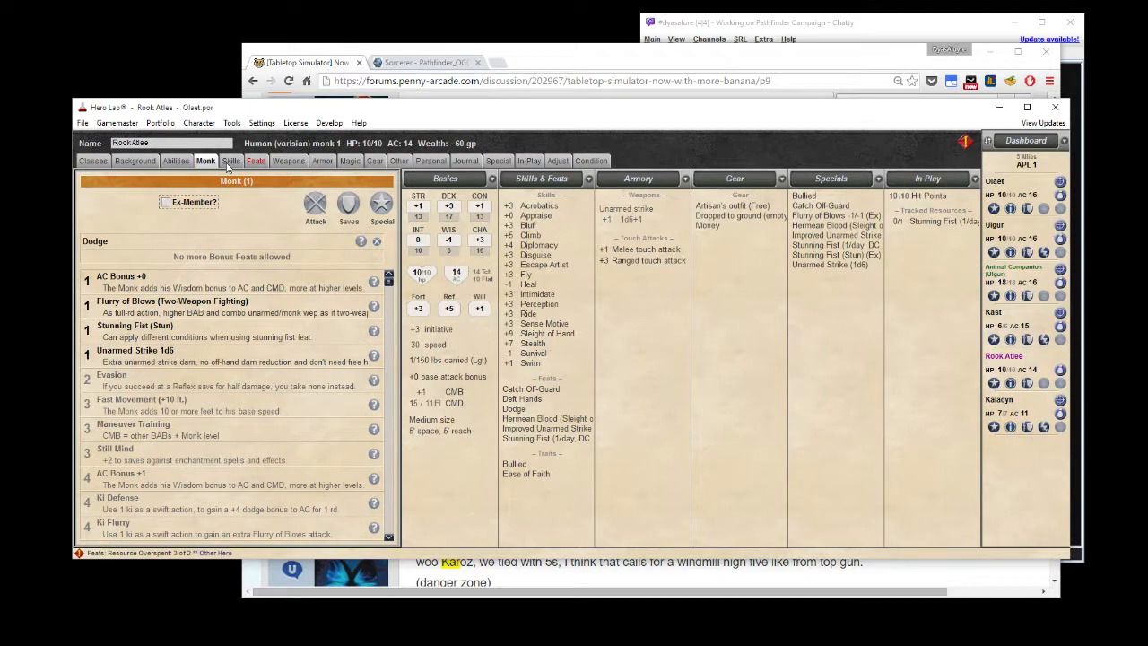
left_click(230, 160)
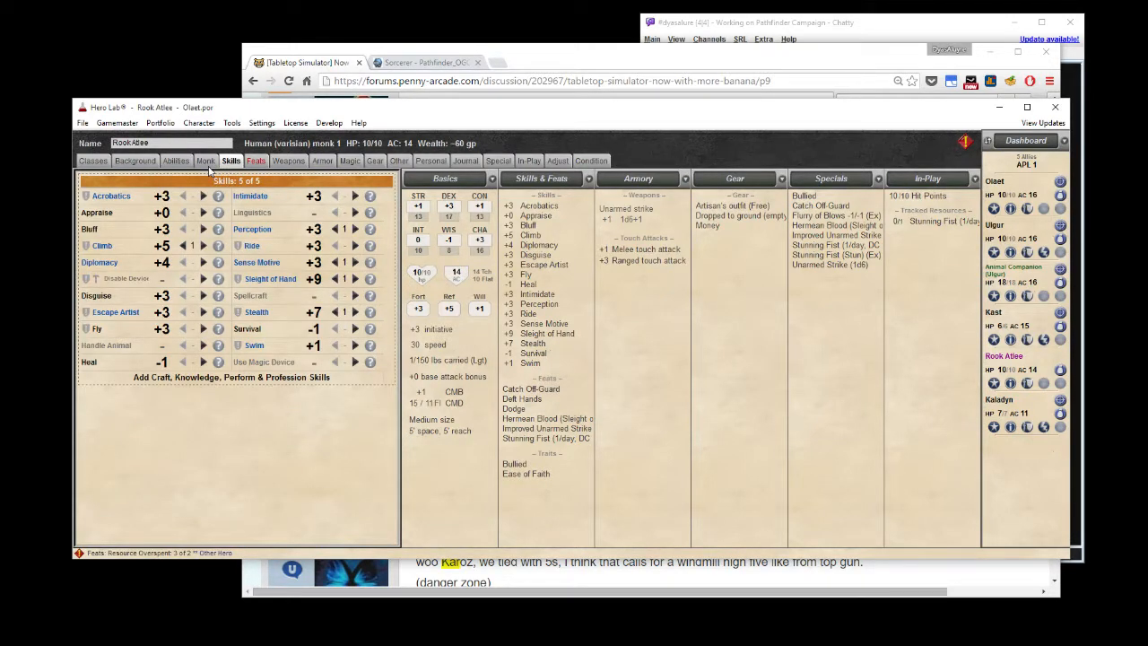
left_click(255, 160)
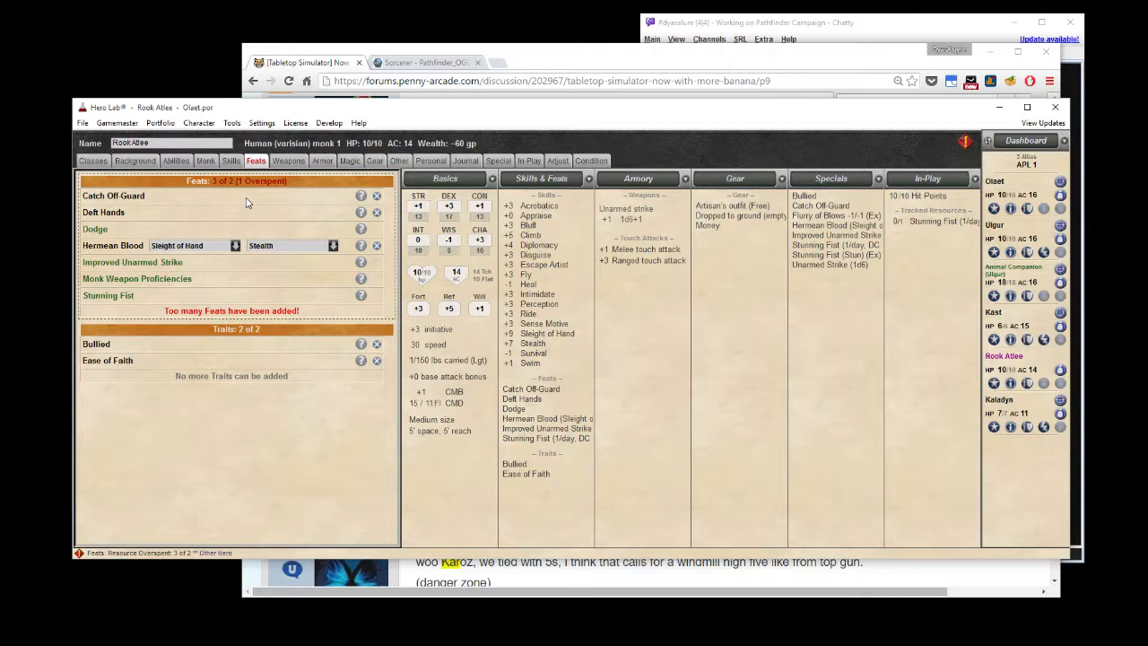
left_click(205, 161)
type("fireb")
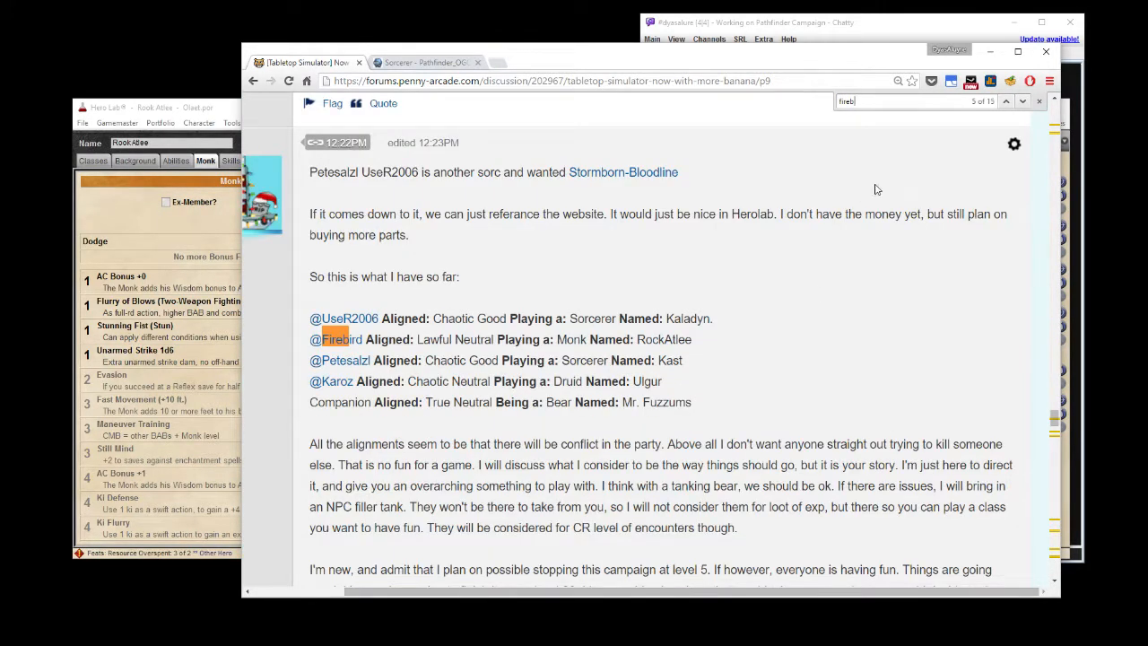
Step through the 'firebird' Find matches on the forum thread.
left_click(1022, 101)
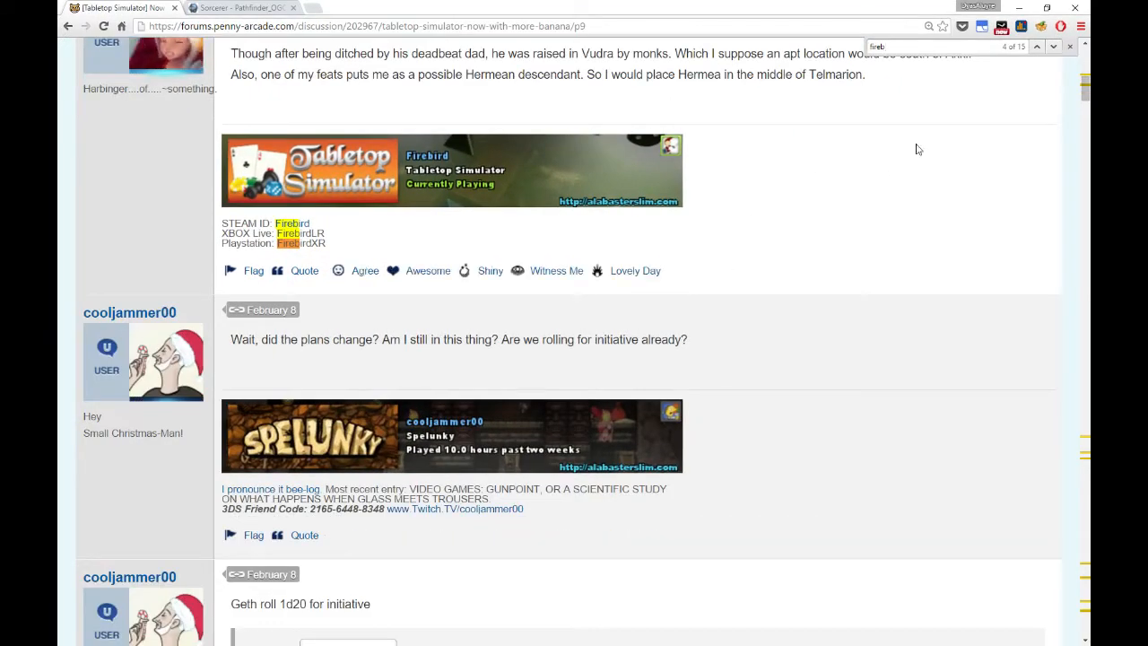
scroll("up", 3)
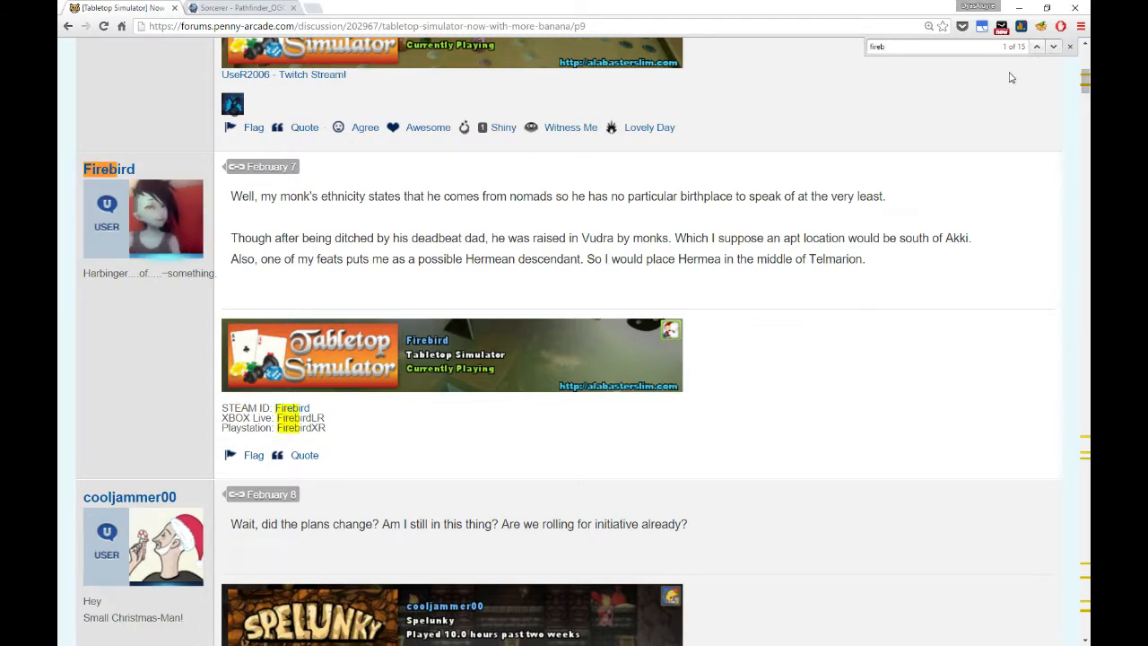
left_click(1054, 45)
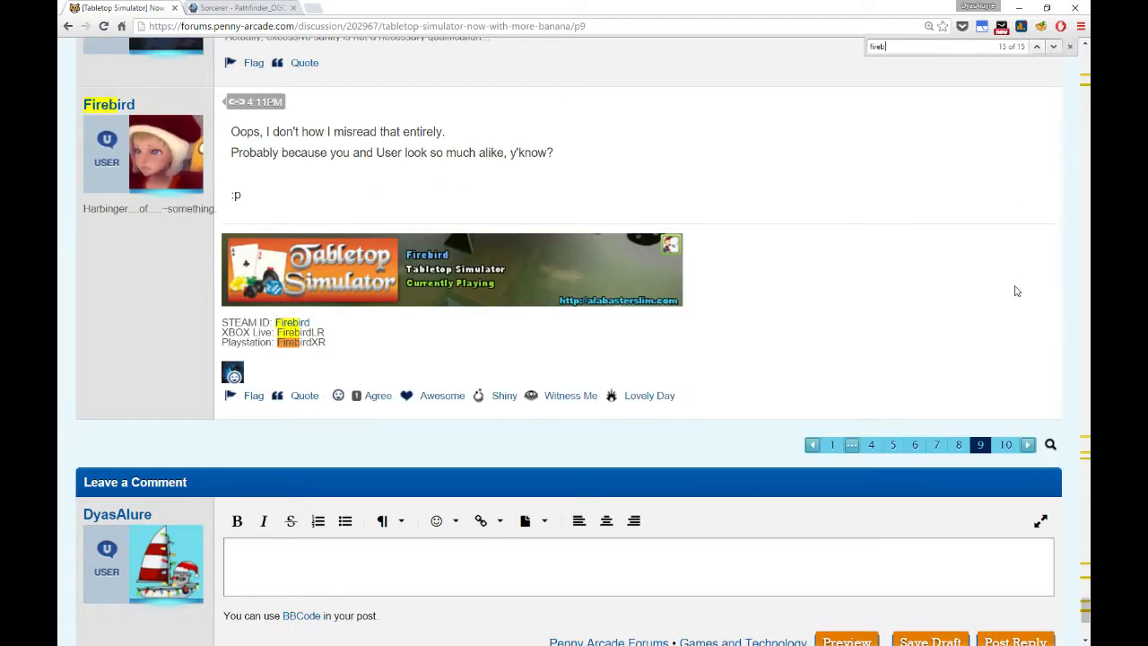
left_click(1037, 47)
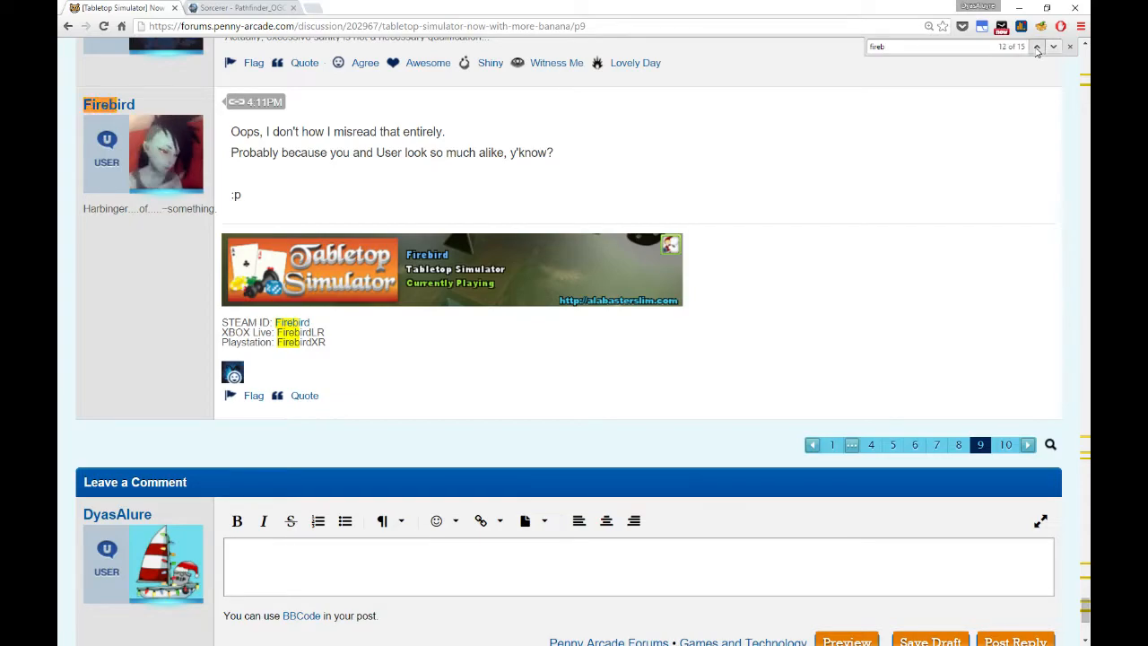
left_click(1037, 46)
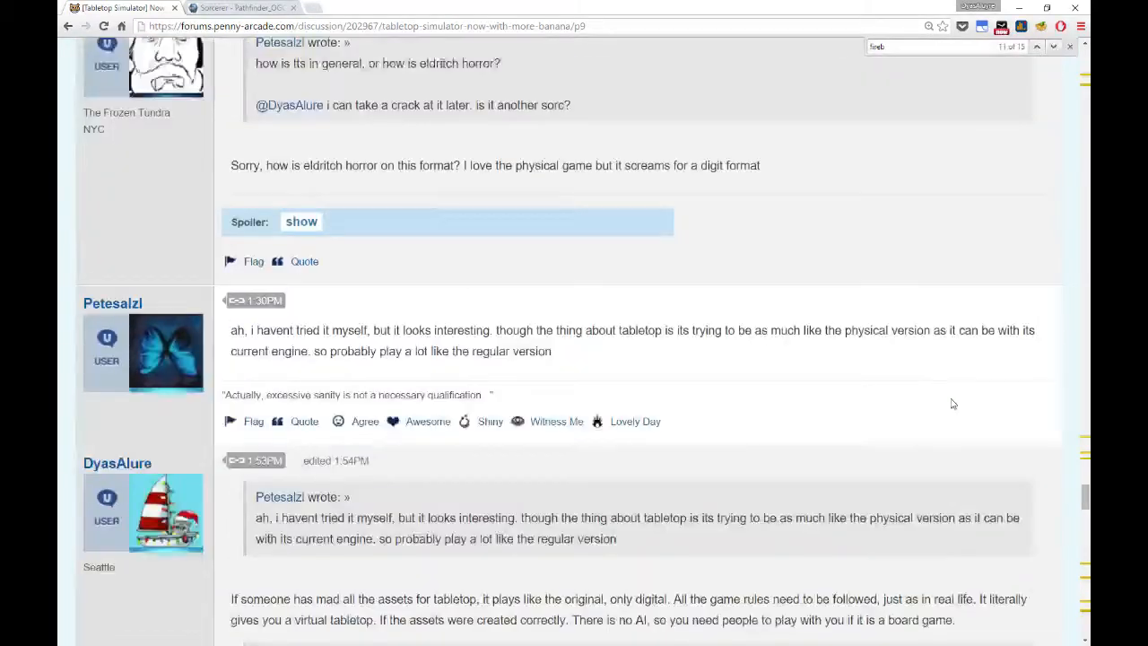
scroll("down", 3)
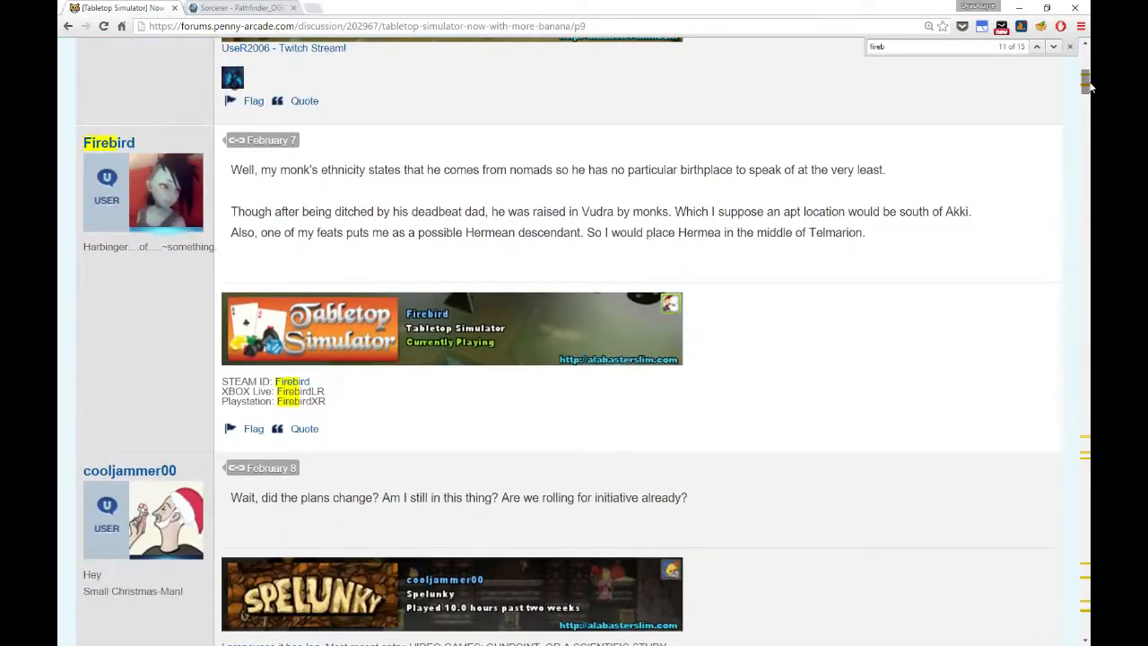
scroll("up", 3)
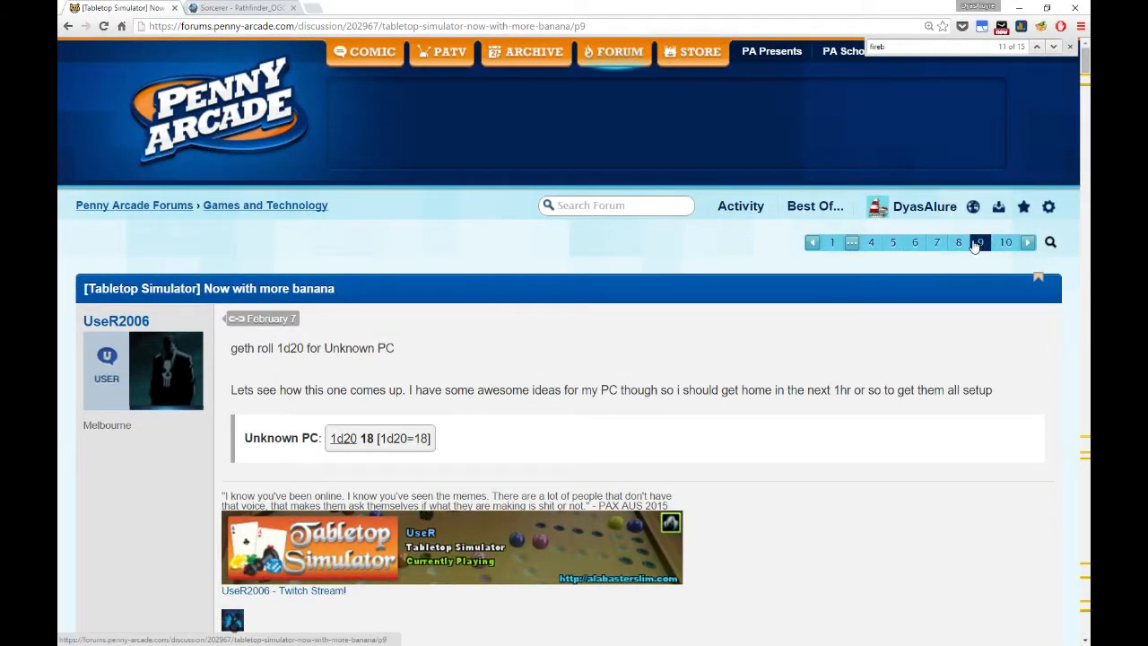
Go to thread page 8 and expand the spoiler showing Rook Atlee's character sheet.
left_click(958, 242)
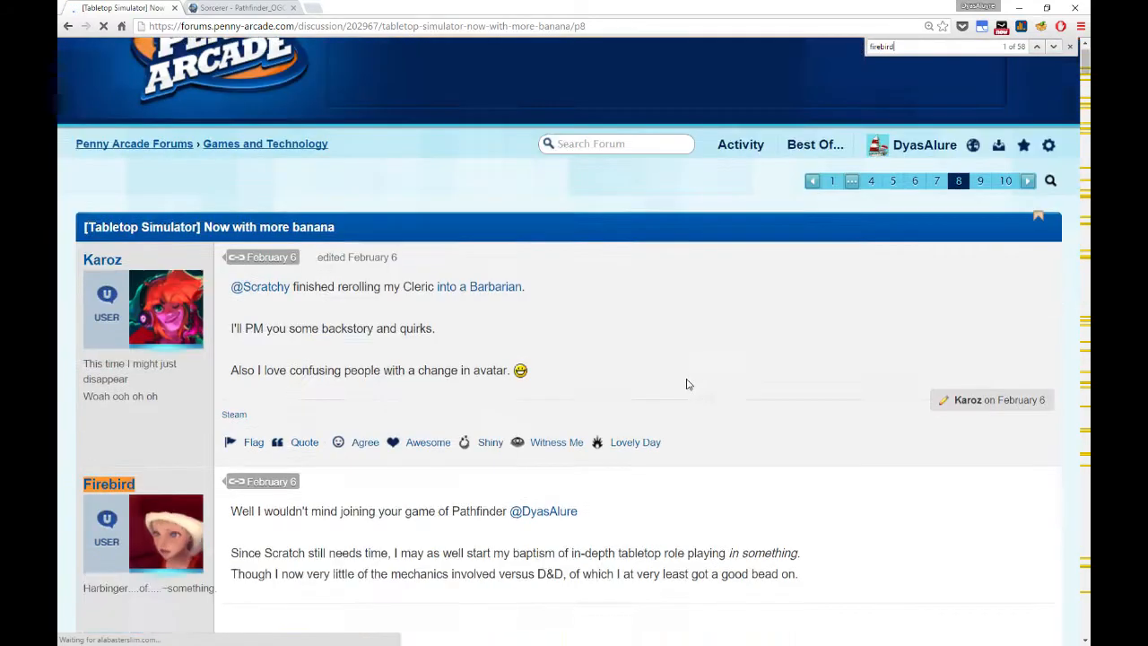
scroll("down", 3)
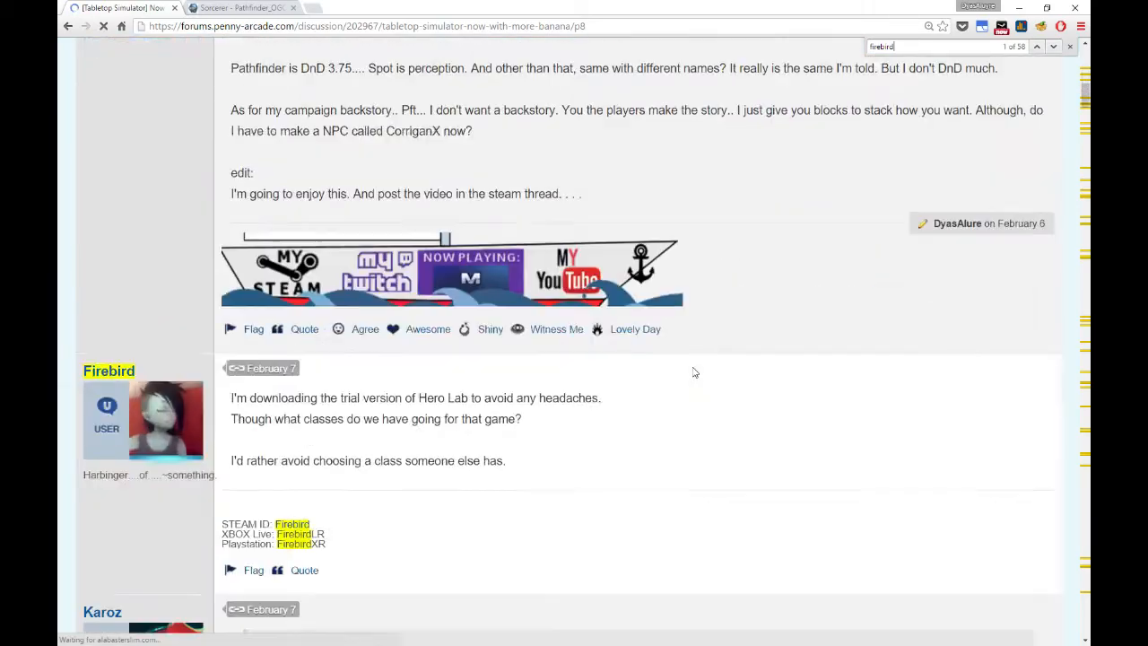
scroll("down", 3)
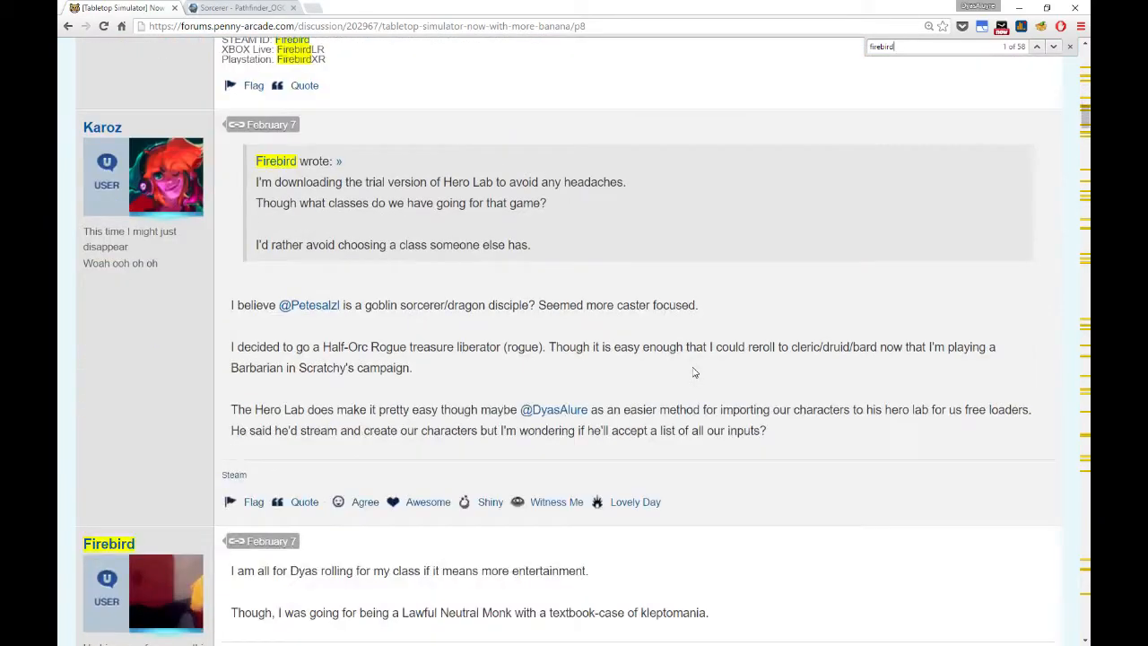
scroll("down", 3)
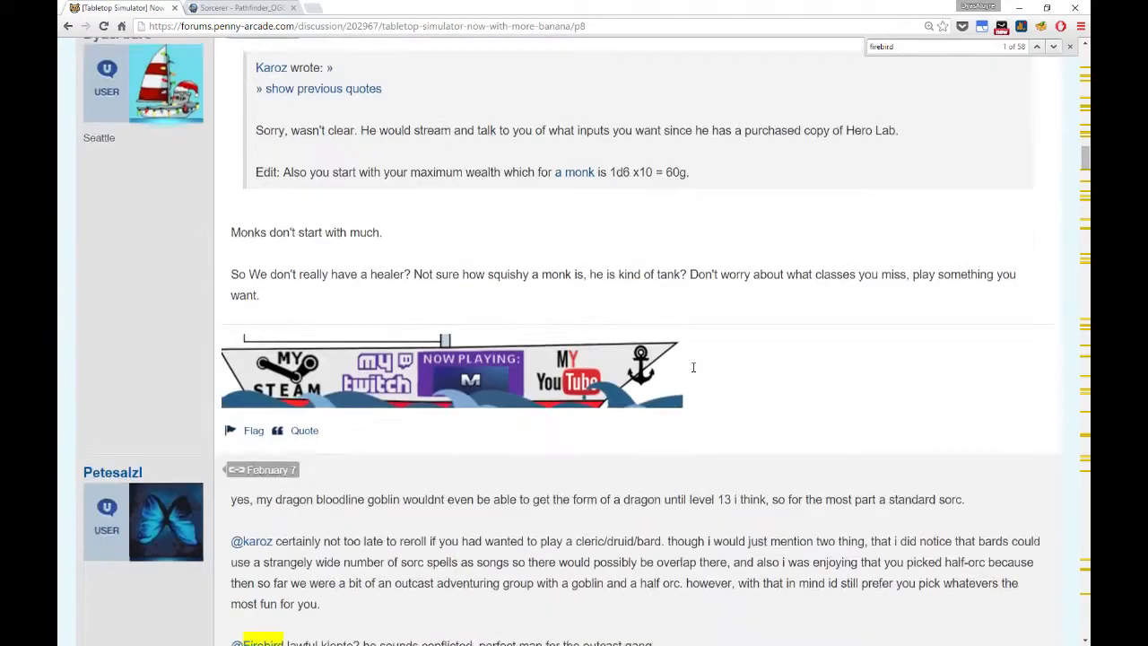
scroll("down", 3)
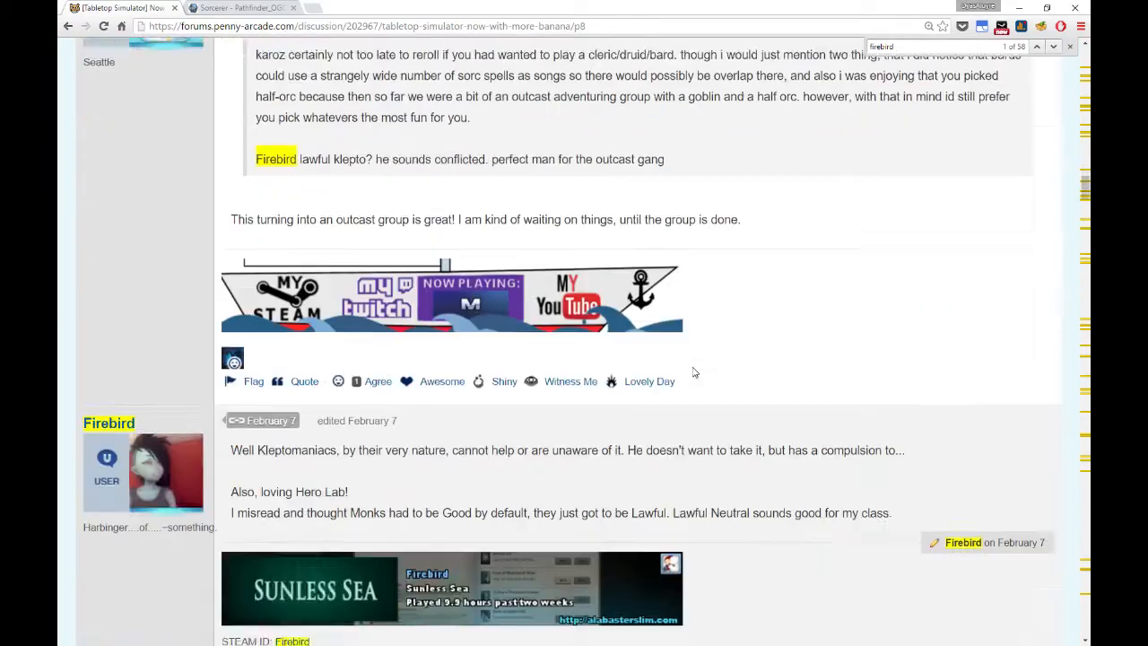
scroll("down", 3)
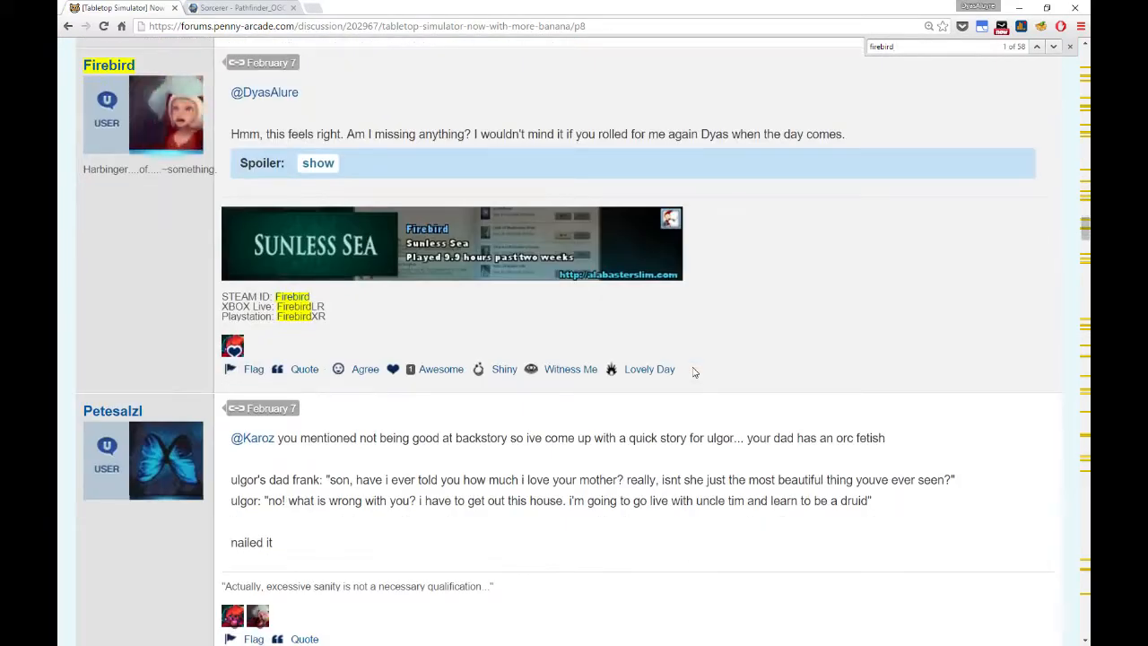
left_click(318, 162)
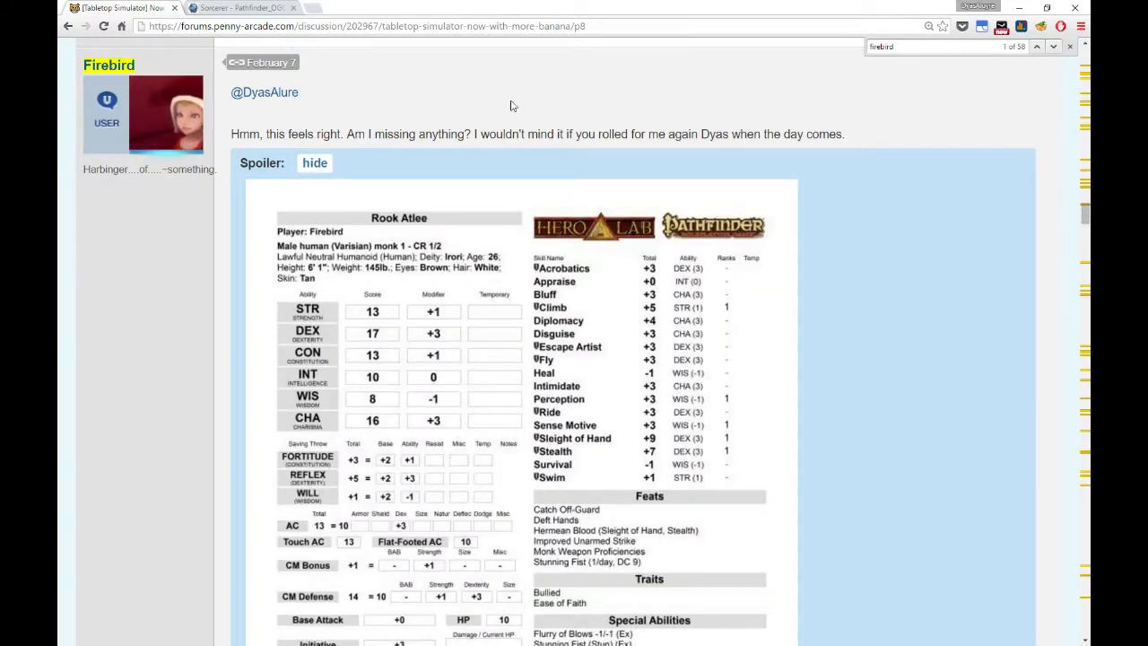
mouse_move(657, 286)
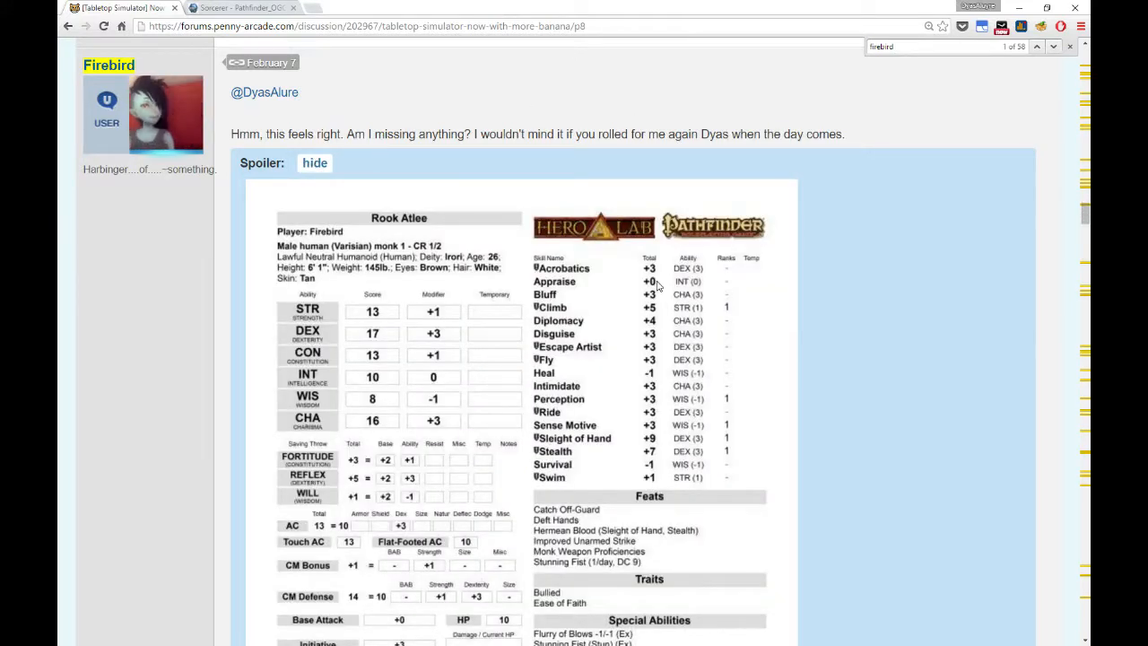
scroll("down", 3)
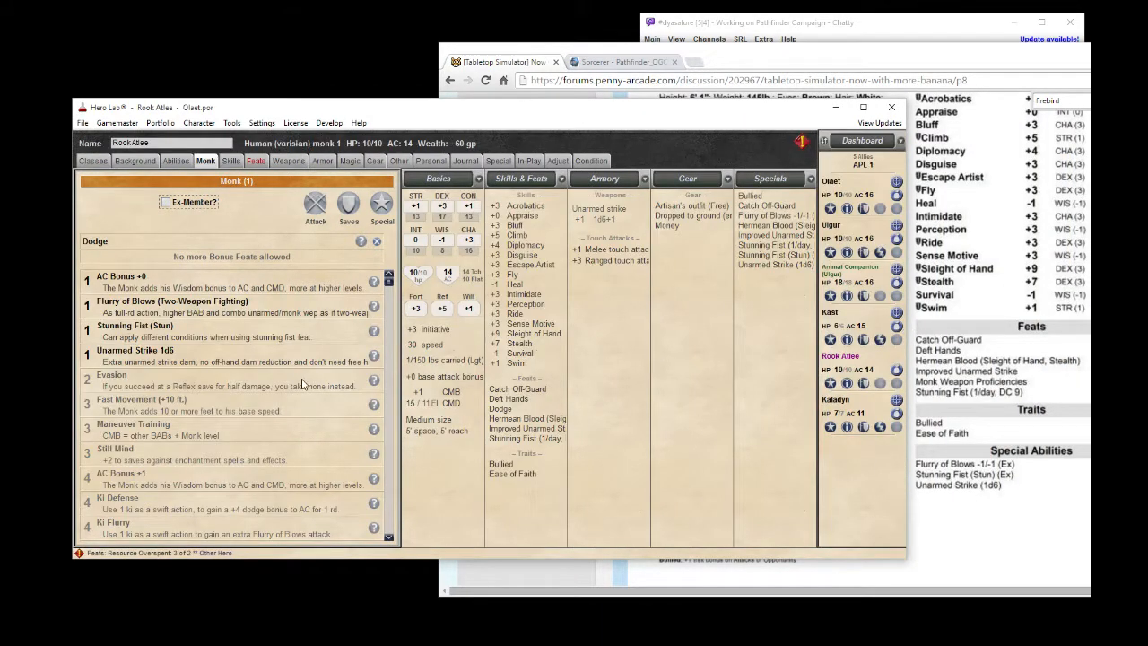
View Rook Atlee's feats and right-click the Dodge feat for more options.
left_click(255, 160)
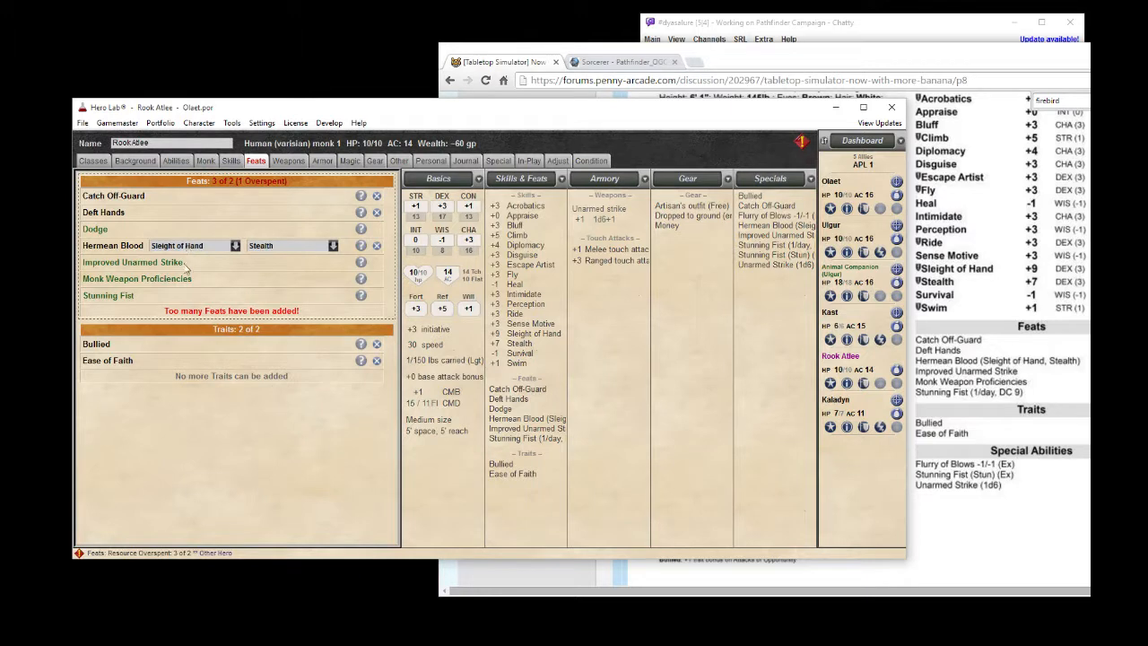
mouse_move(179, 308)
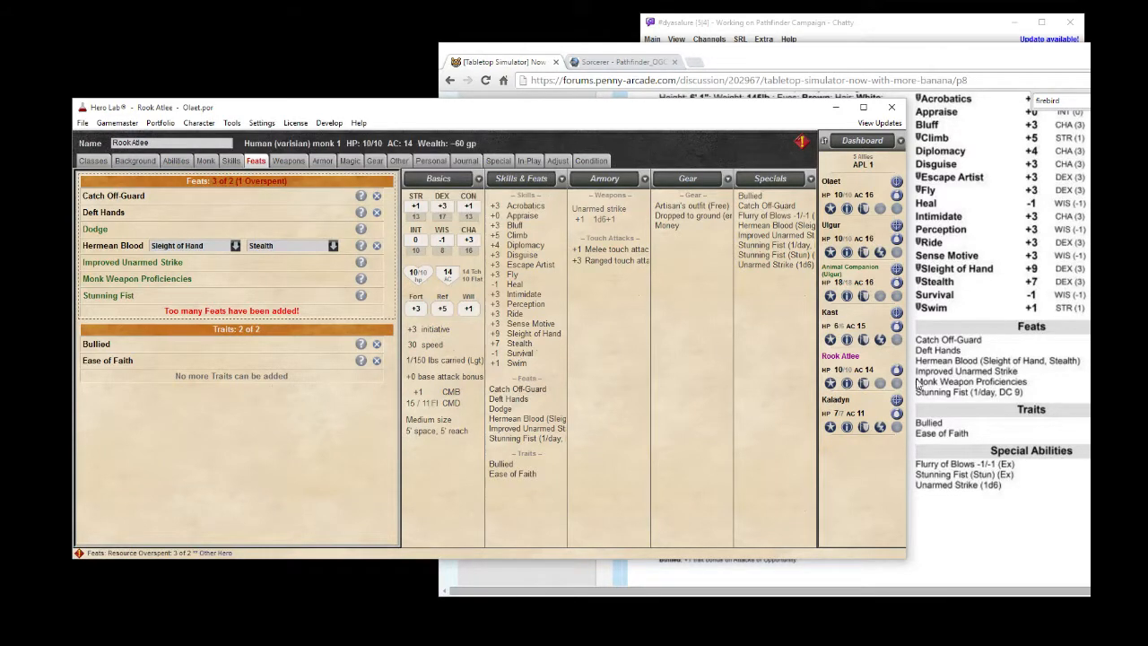
mouse_move(745, 373)
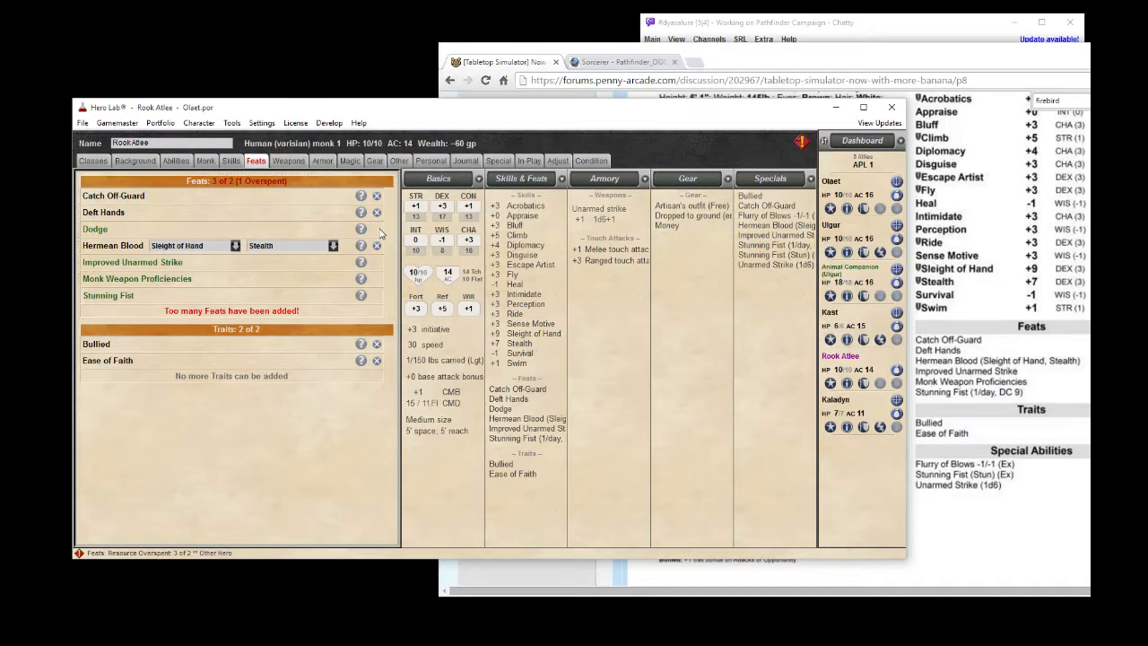
right_click(94, 228)
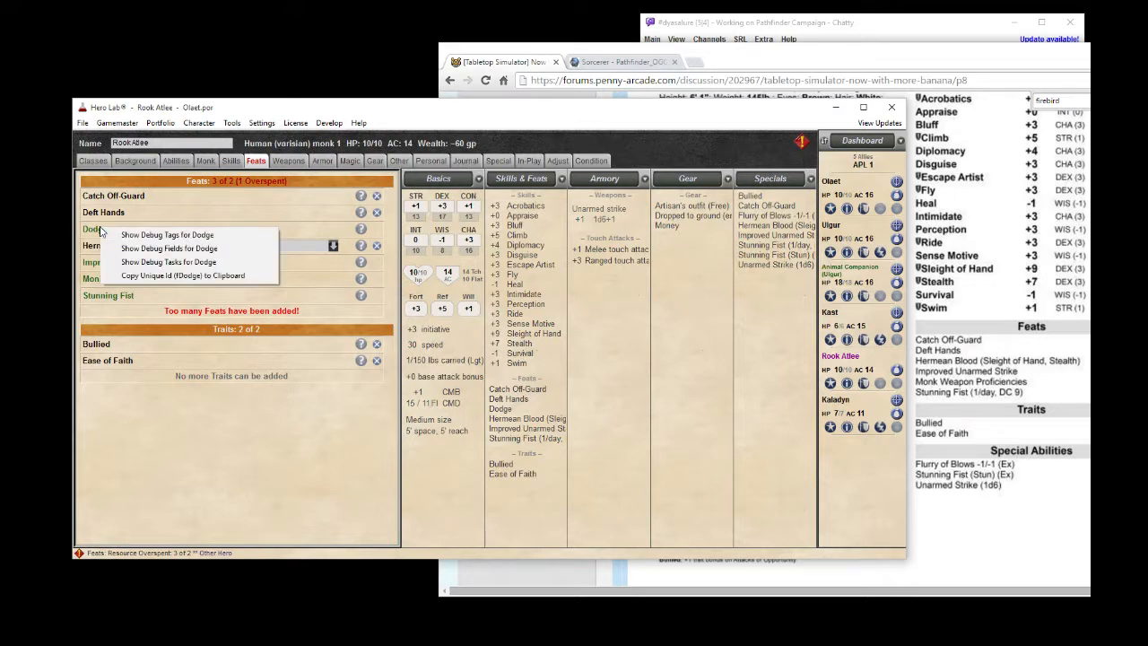
mouse_move(190, 208)
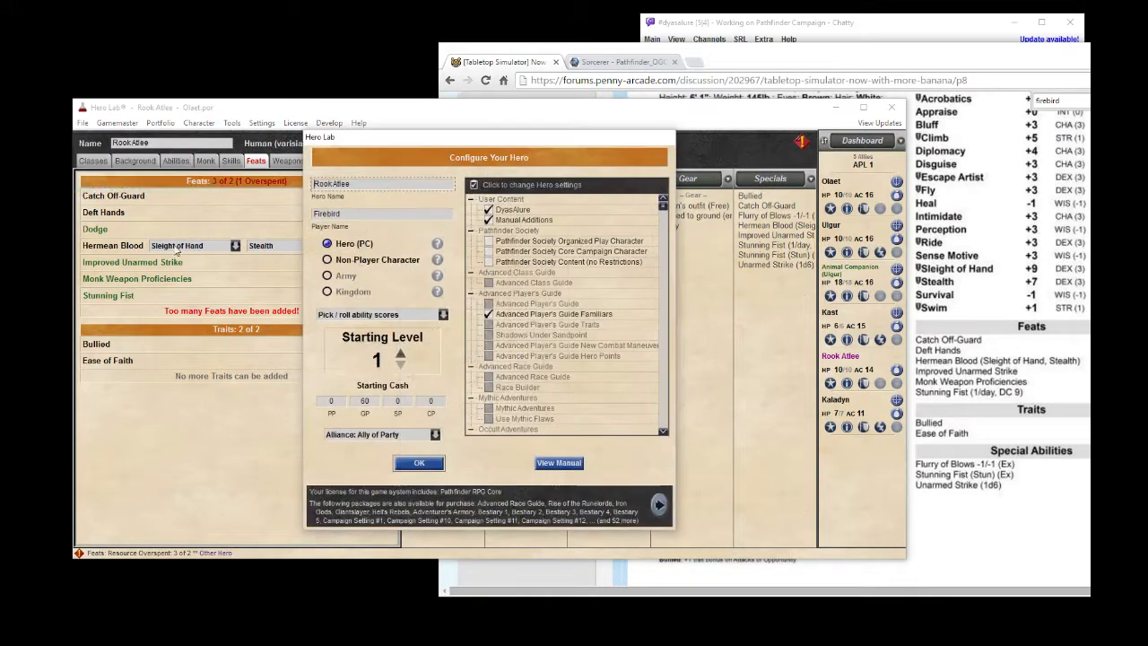
Set Rook Atlee to Non Player Character, then reopen Configure Hero and restore Hero (PC).
left_click(327, 259)
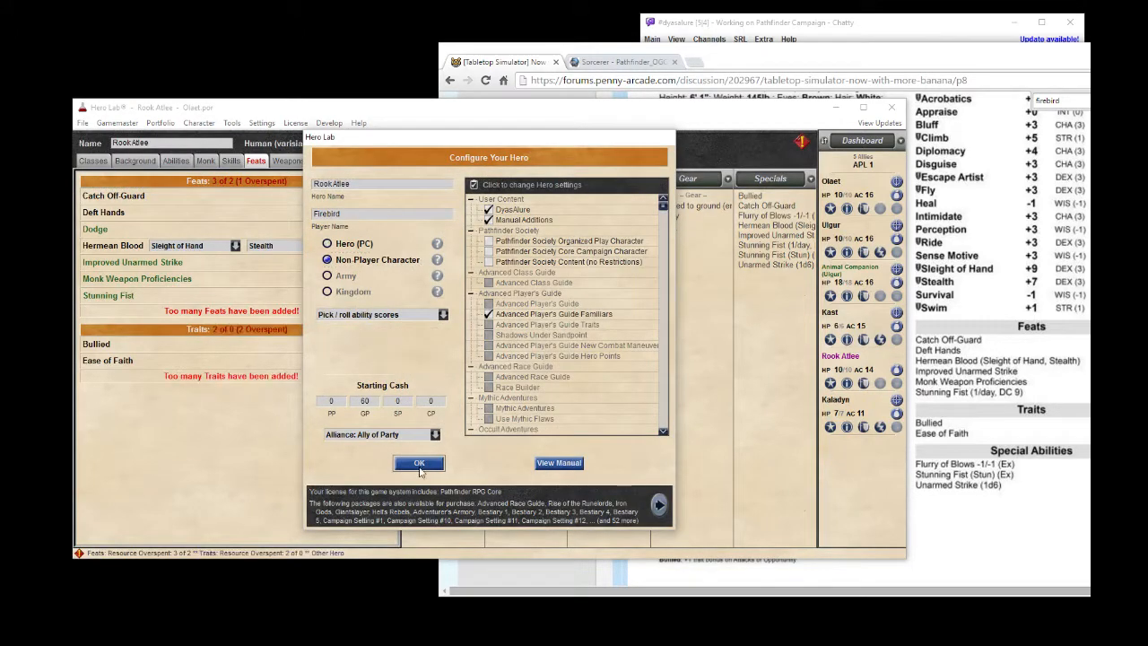
left_click(418, 462)
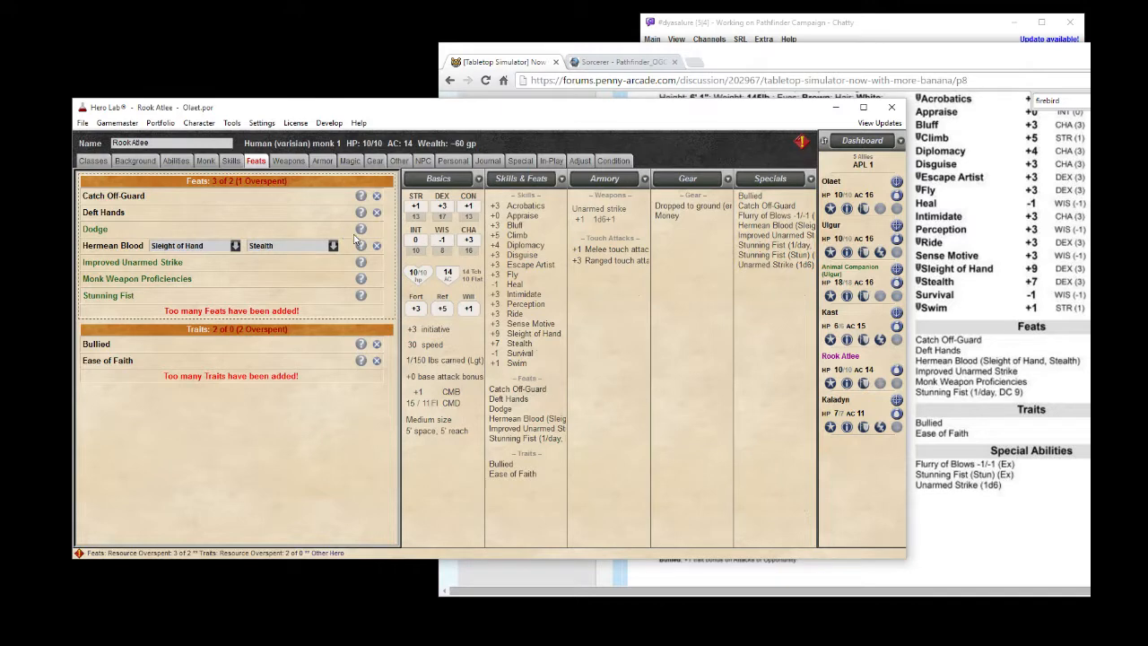
mouse_move(325, 229)
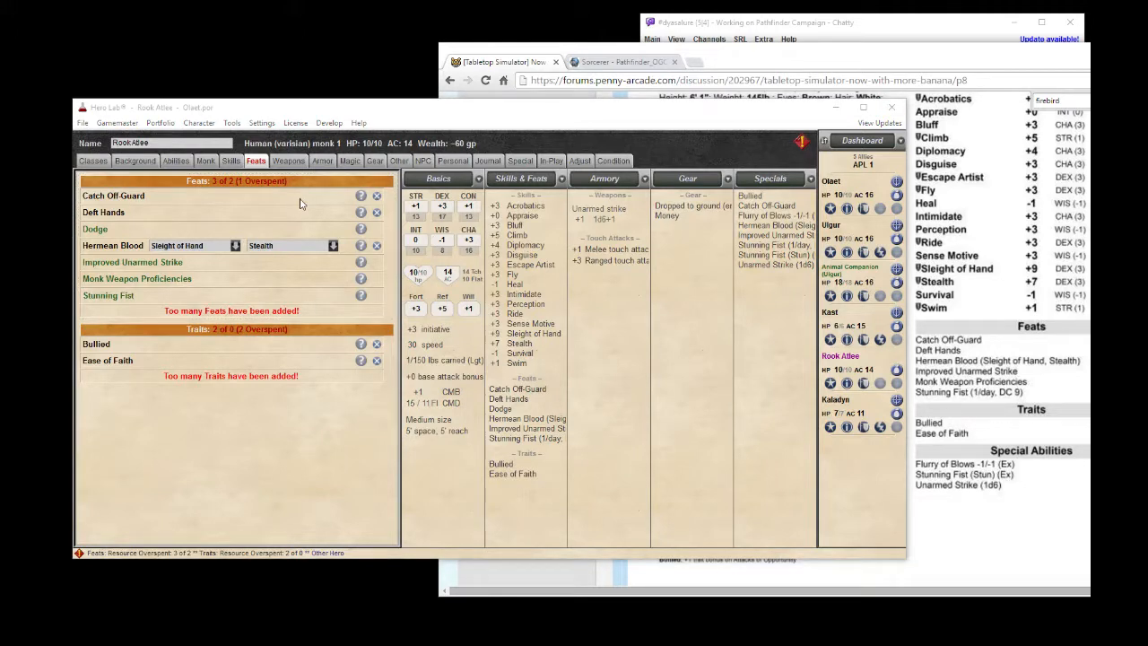
left_click(199, 122)
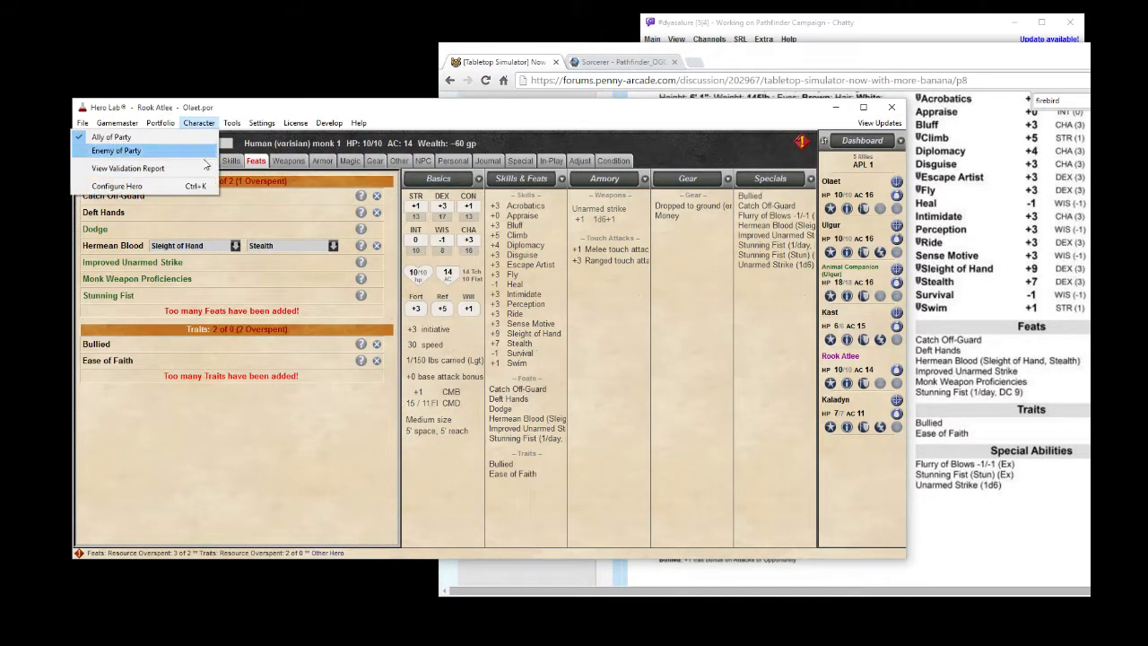
left_click(116, 185)
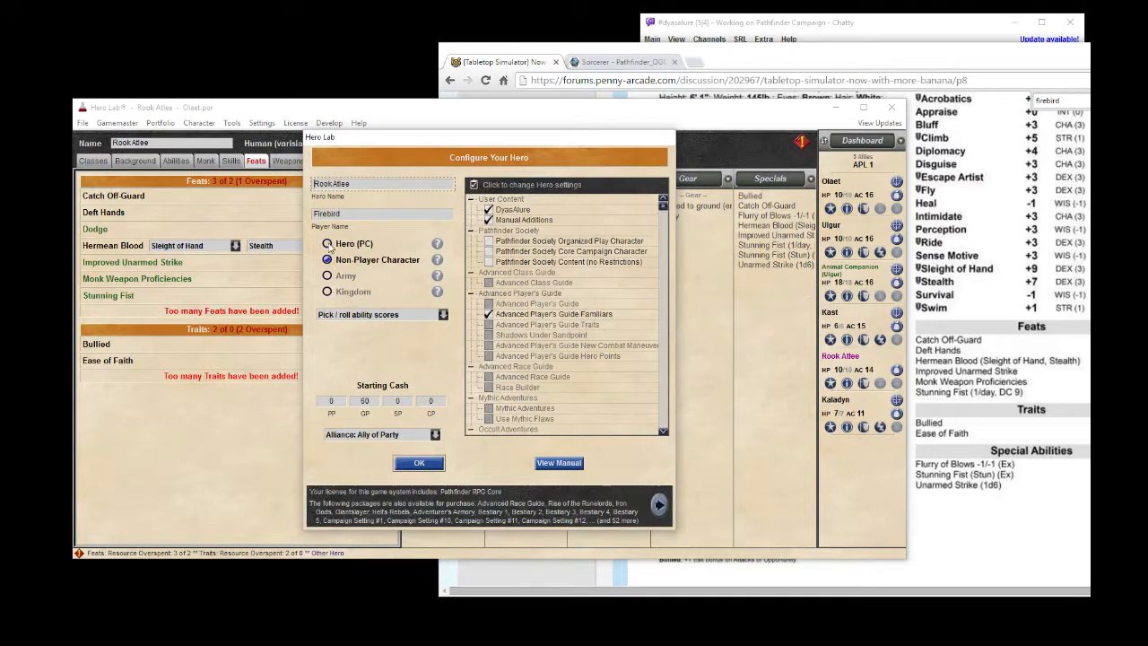
left_click(418, 463)
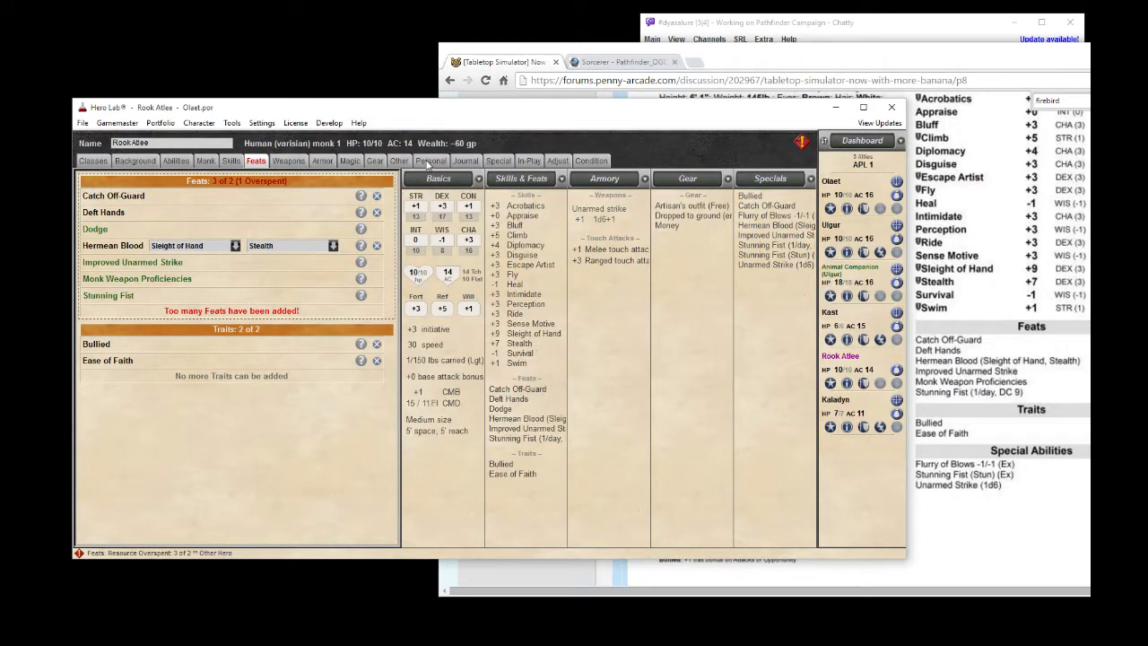
Search adjustments for 'dod', browse all, close without adding, then view feats (3 of 2).
left_click(430, 161)
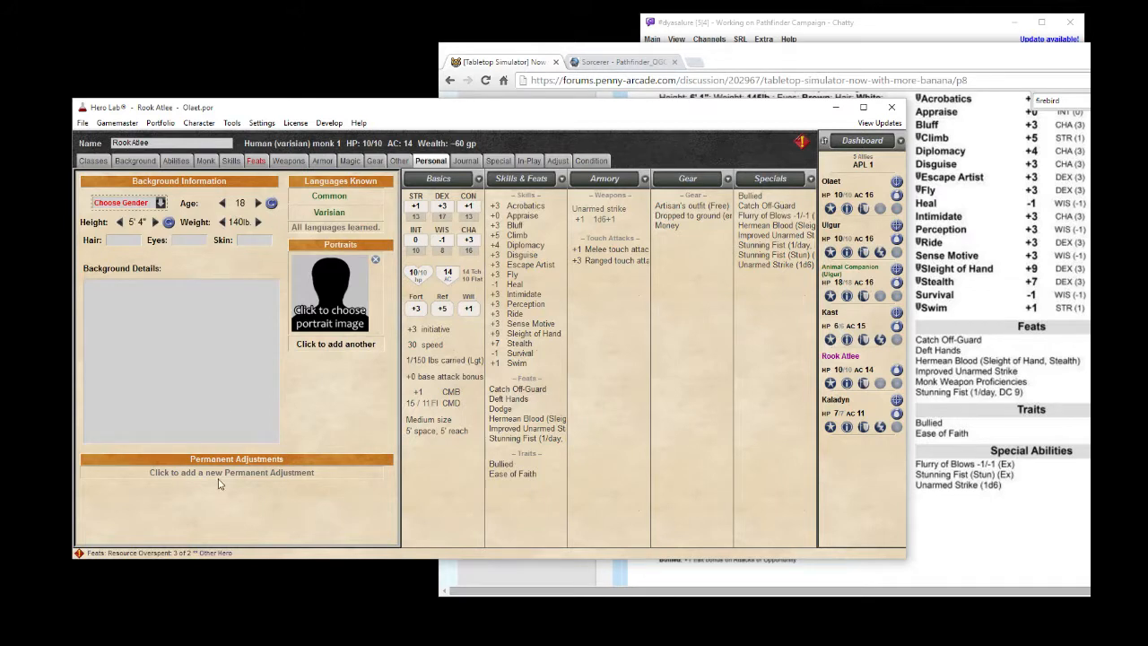
left_click(231, 473)
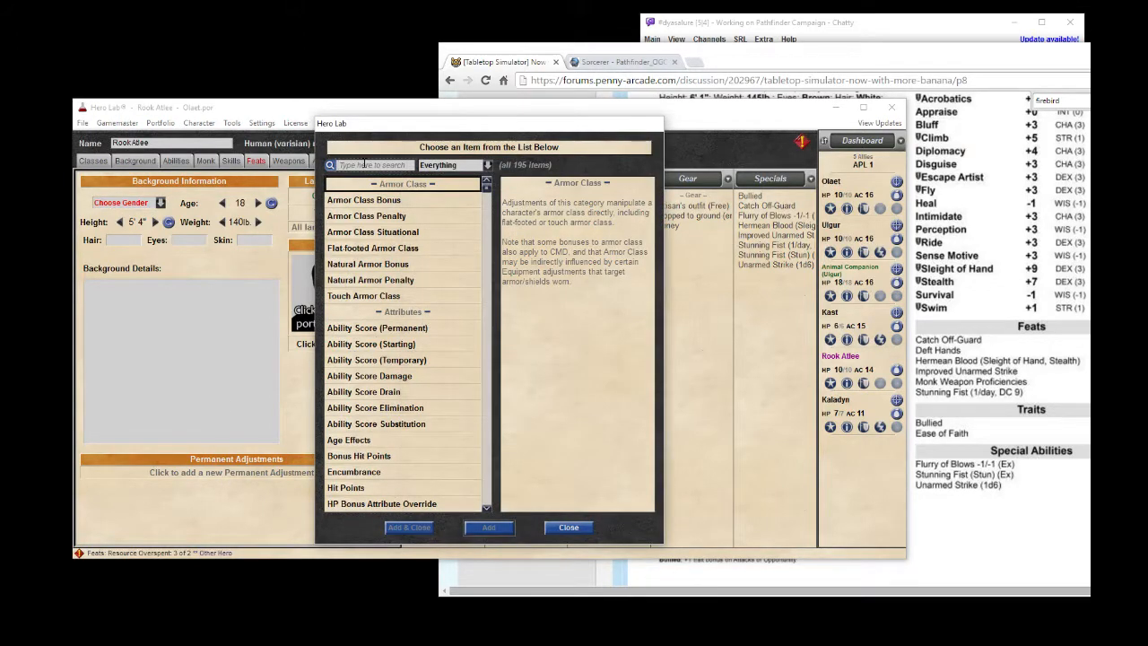
type("dod")
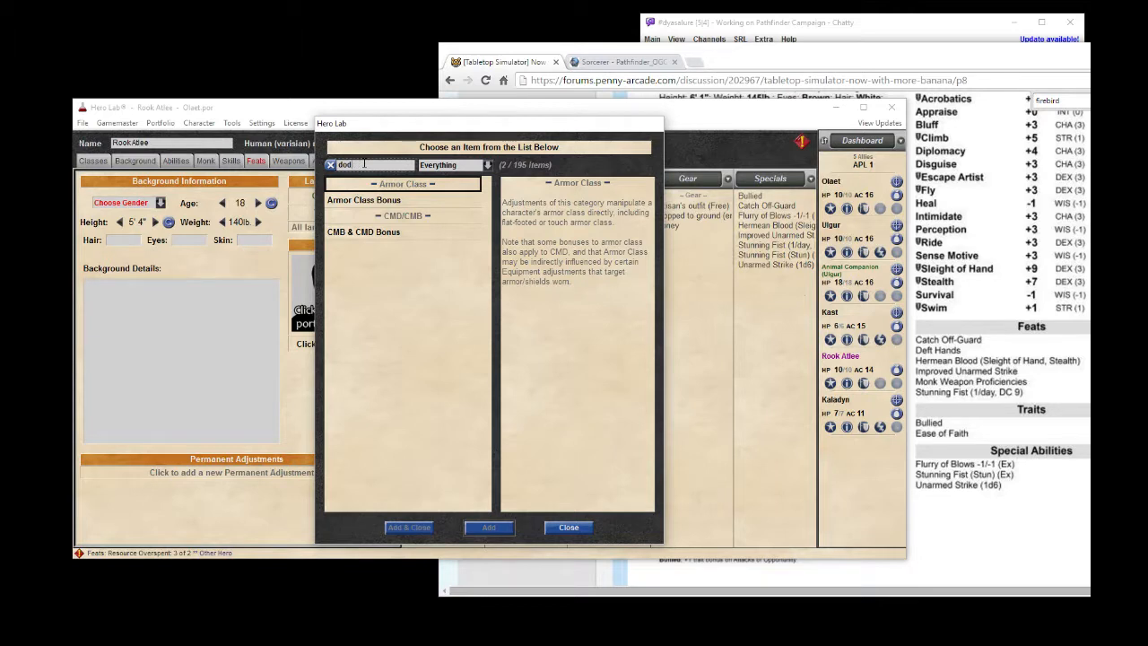
left_click(330, 164)
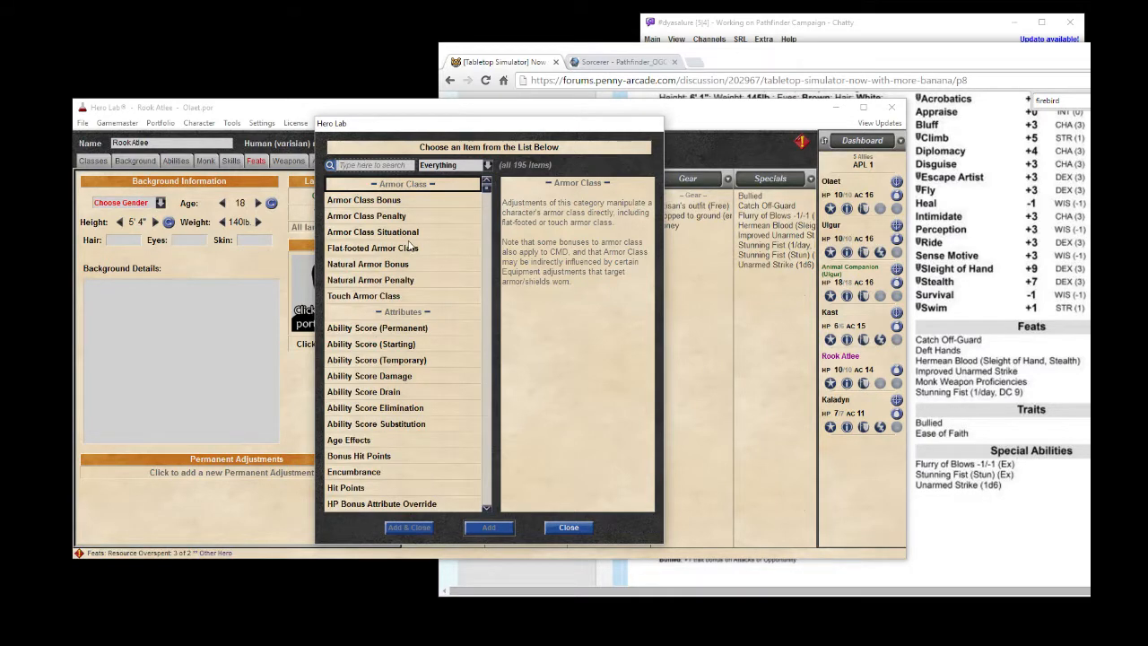
mouse_move(442, 269)
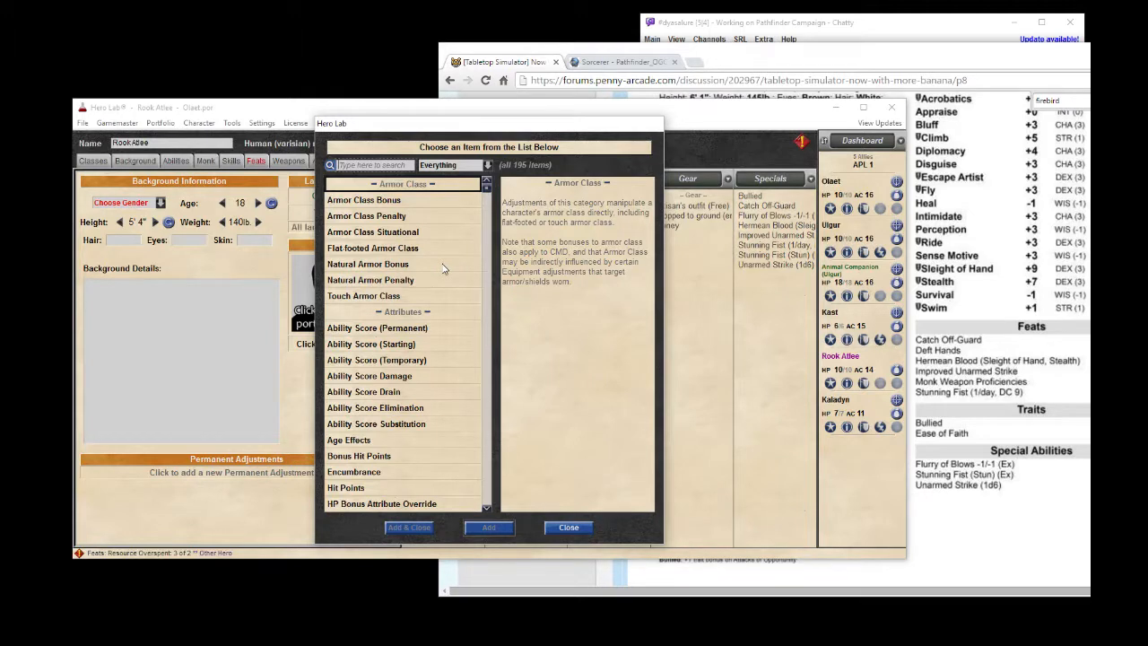
scroll("down", 3)
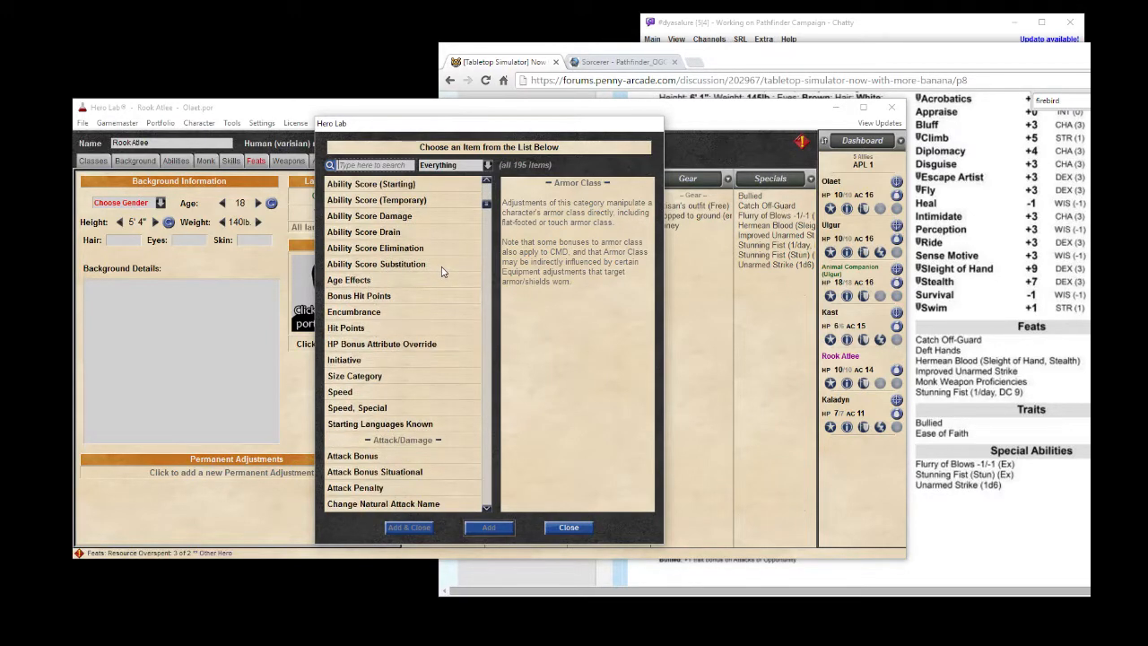
scroll("down", 3)
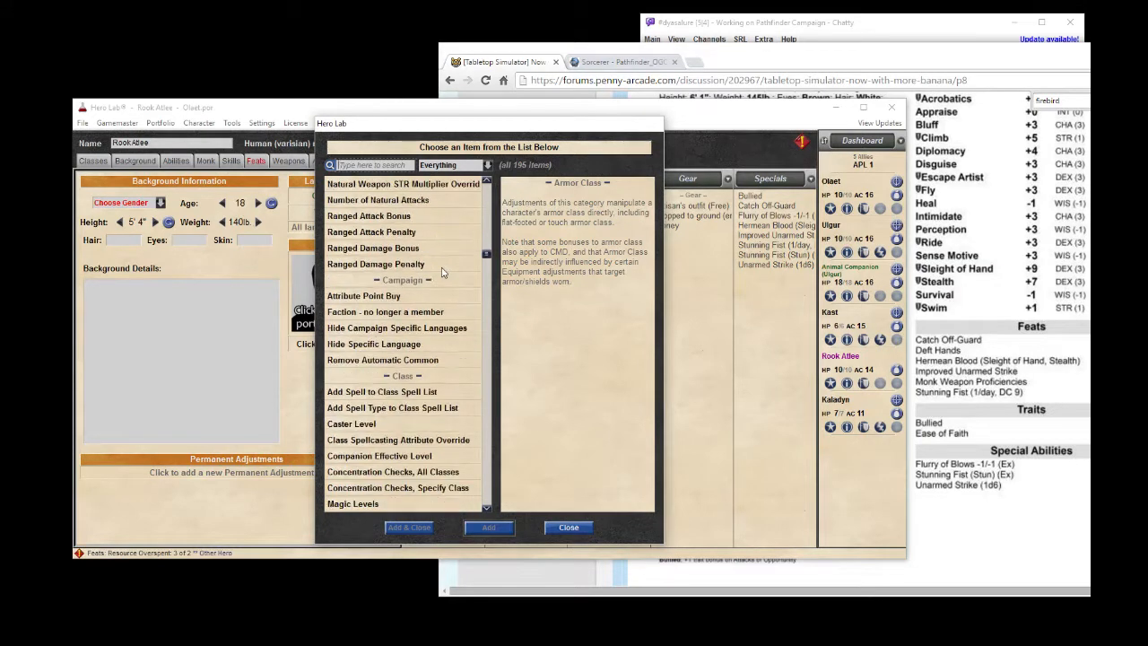
left_click(568, 527)
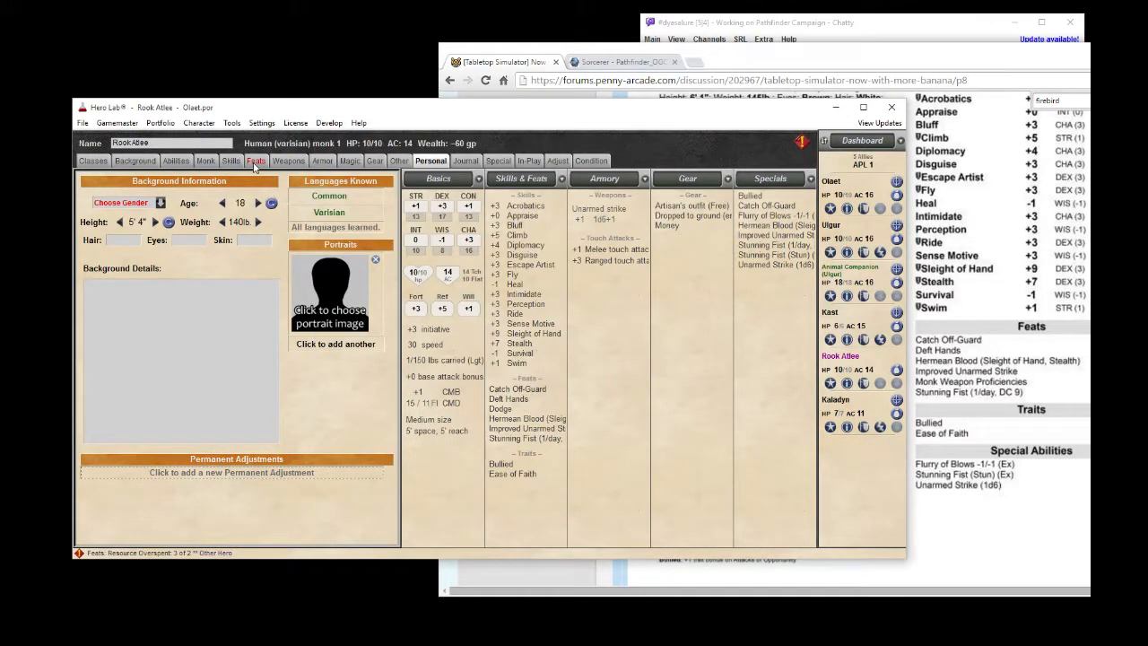
left_click(256, 160)
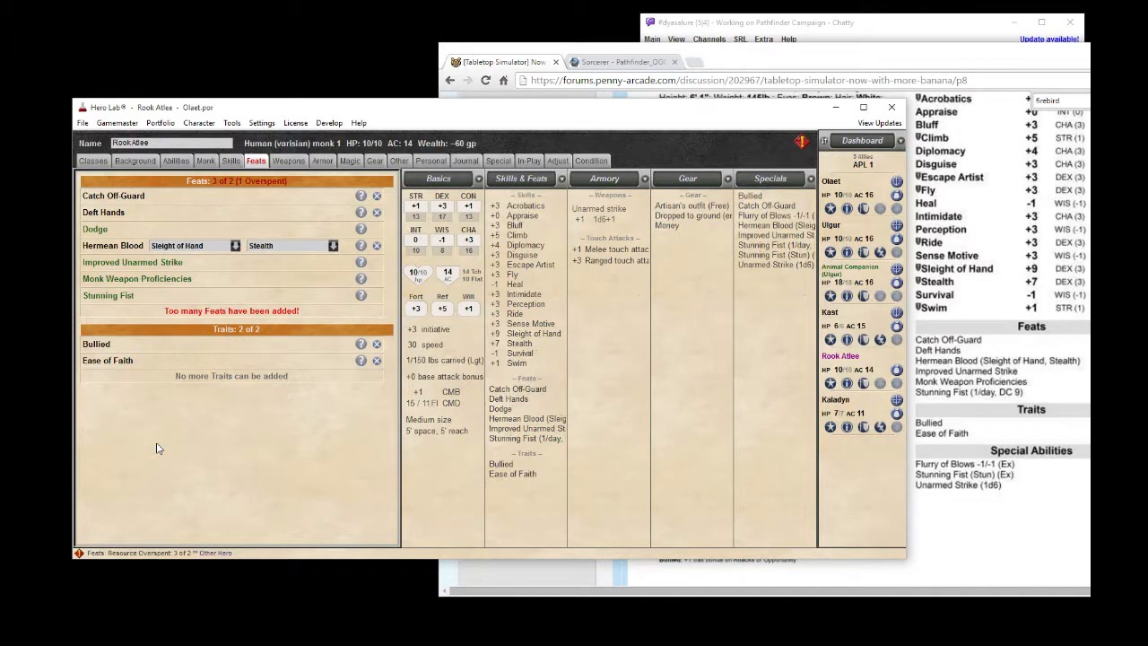
mouse_move(205, 422)
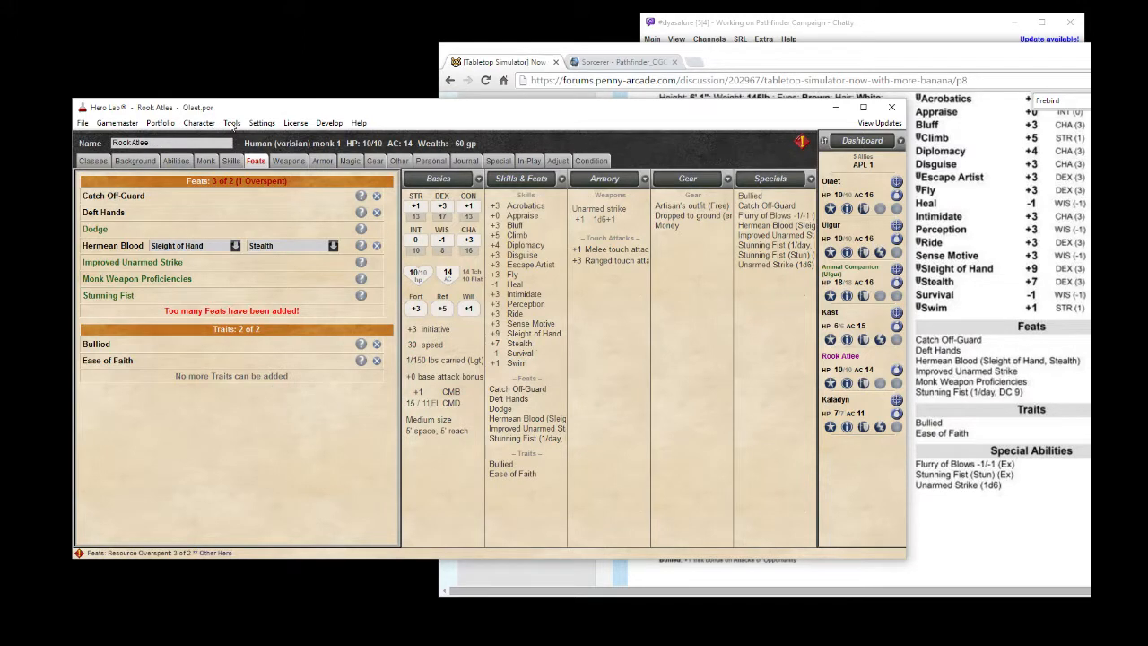
mouse_move(384, 167)
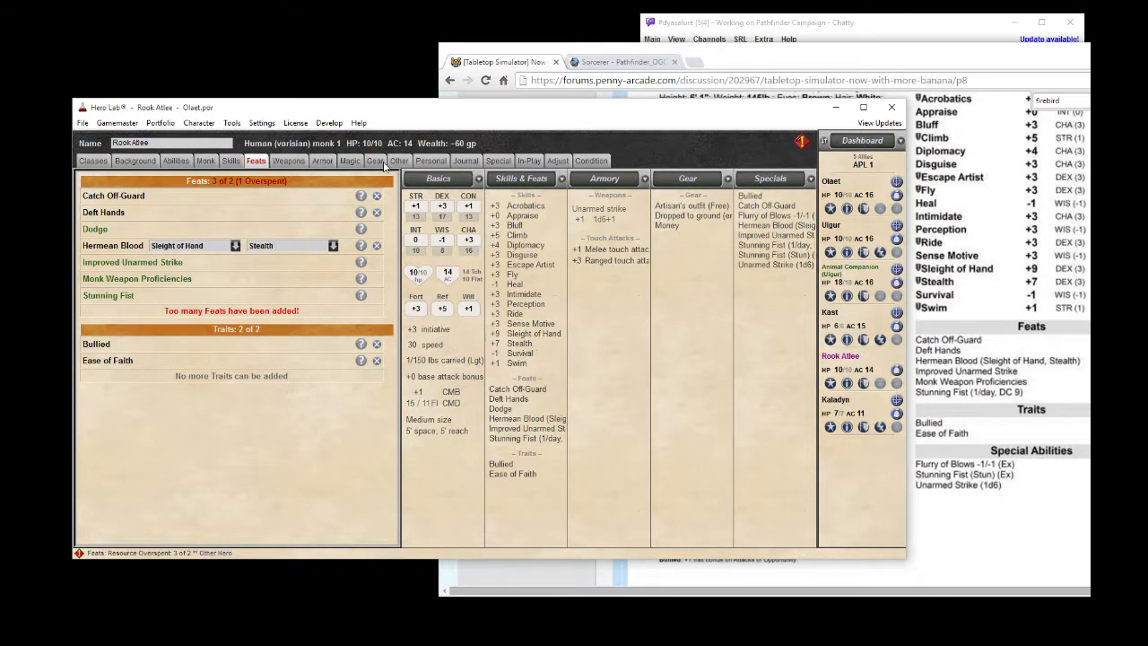
Add a permanent Feat/Trait Disable & Hide adjustment for Dodge, then check the feat list.
left_click(430, 160)
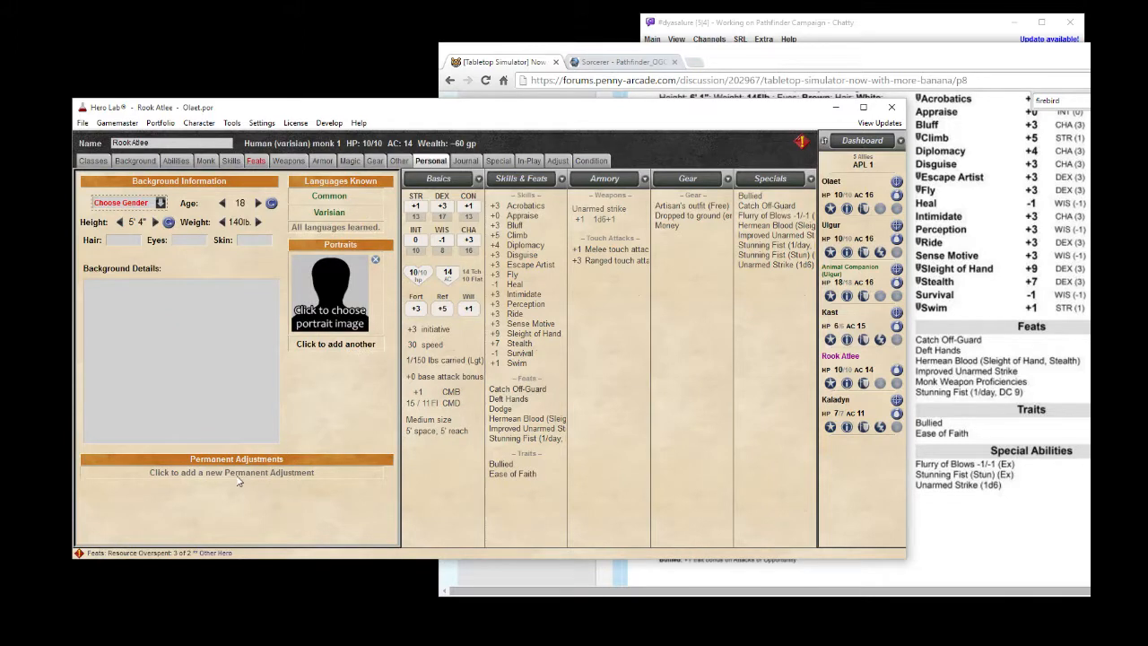
left_click(232, 472)
type("f")
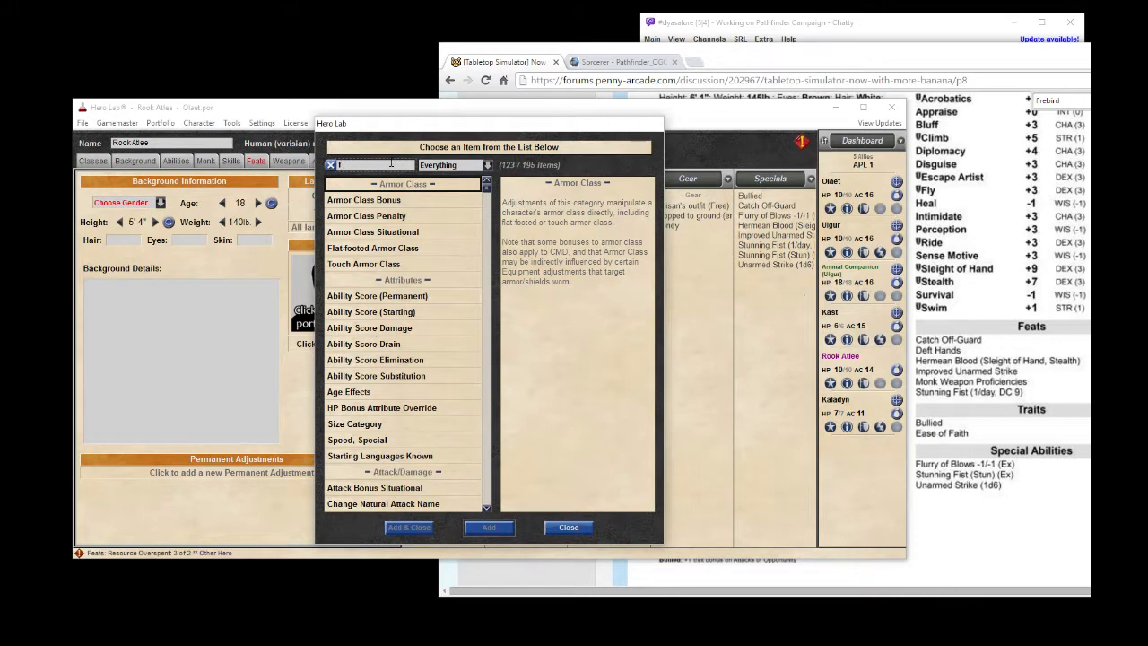
type("e")
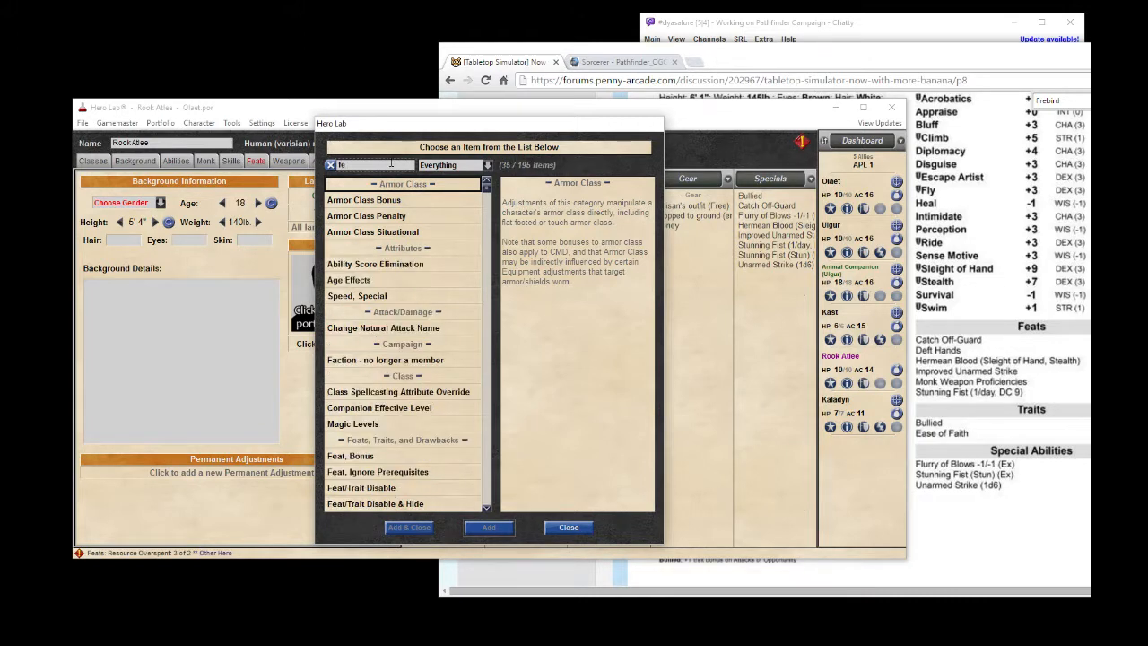
left_click(362, 487)
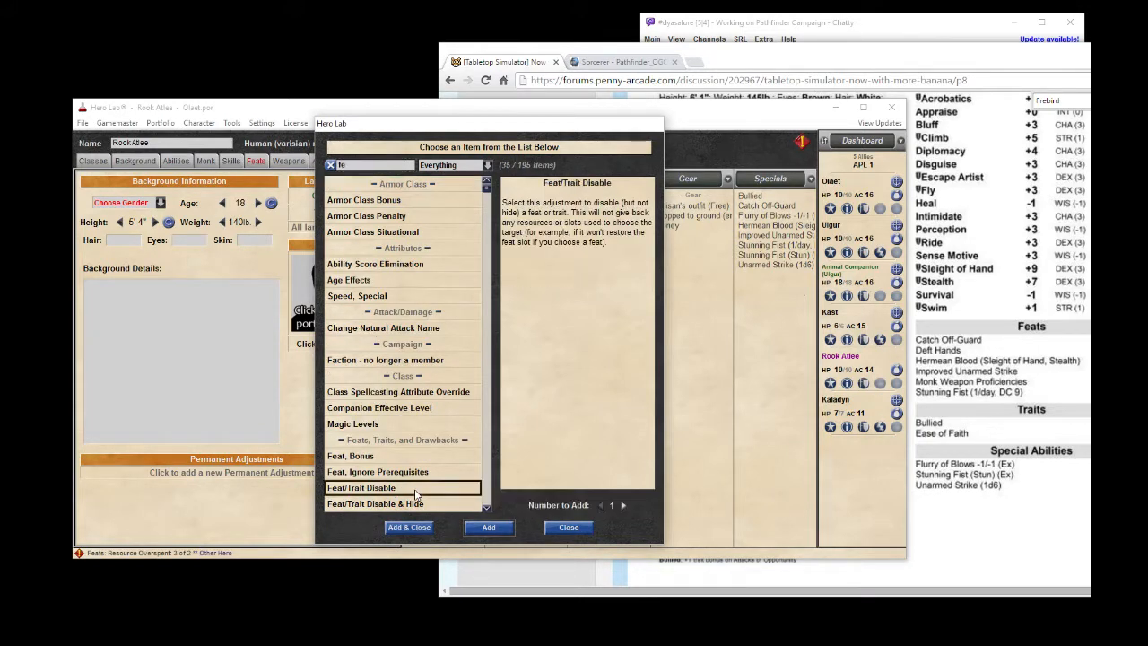
left_click(375, 503)
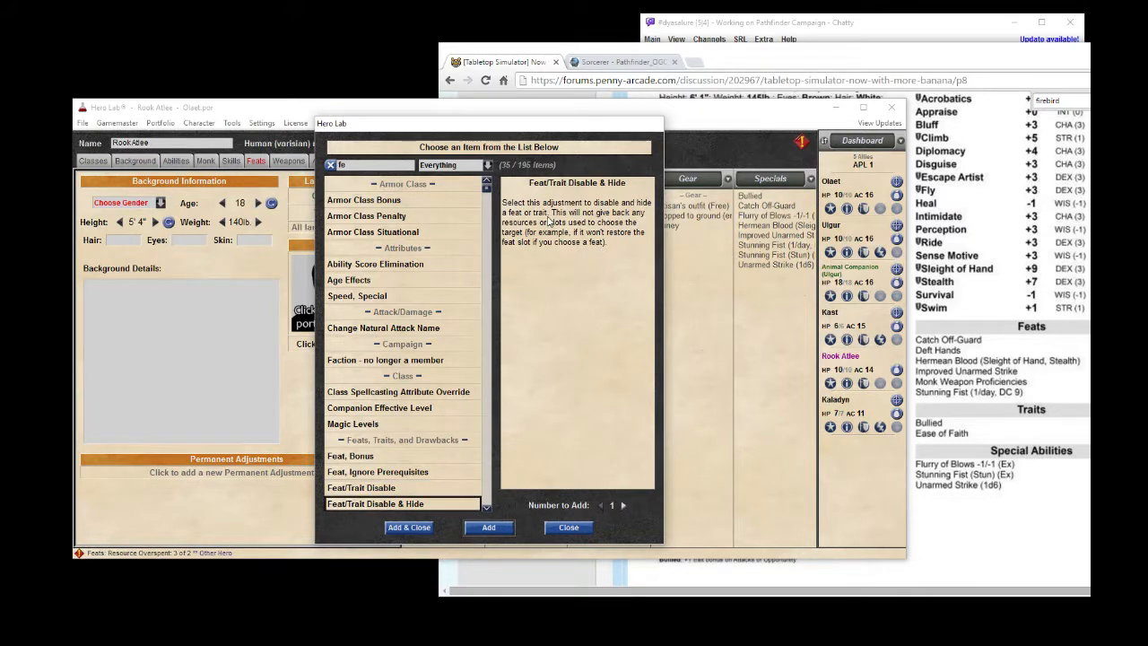
mouse_move(588, 338)
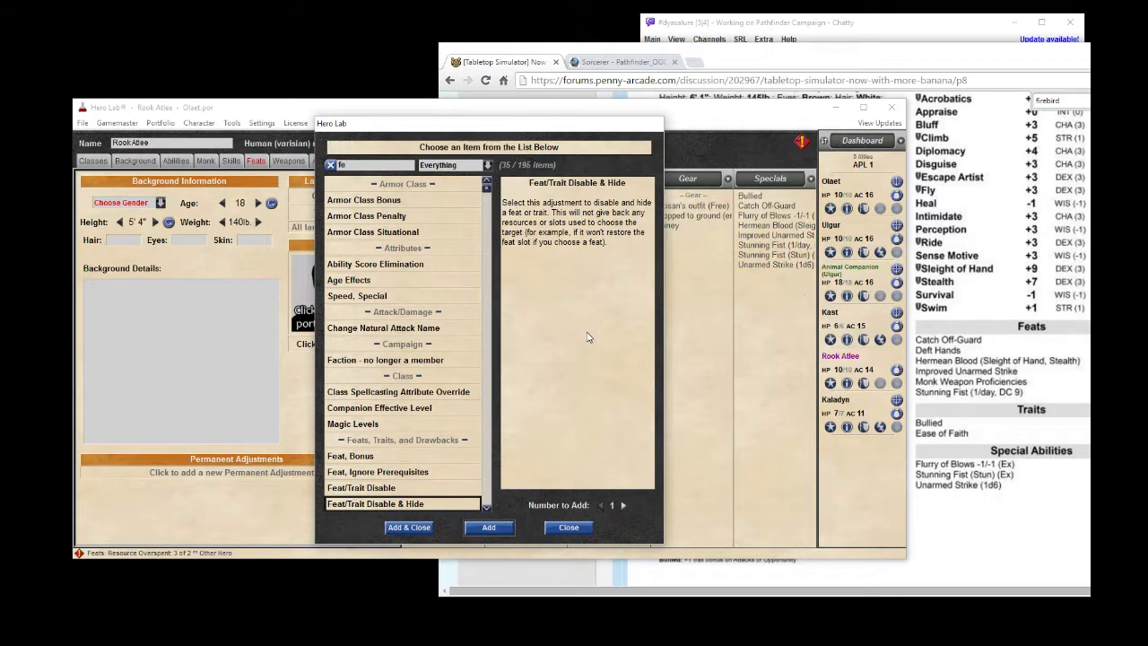
mouse_move(488, 528)
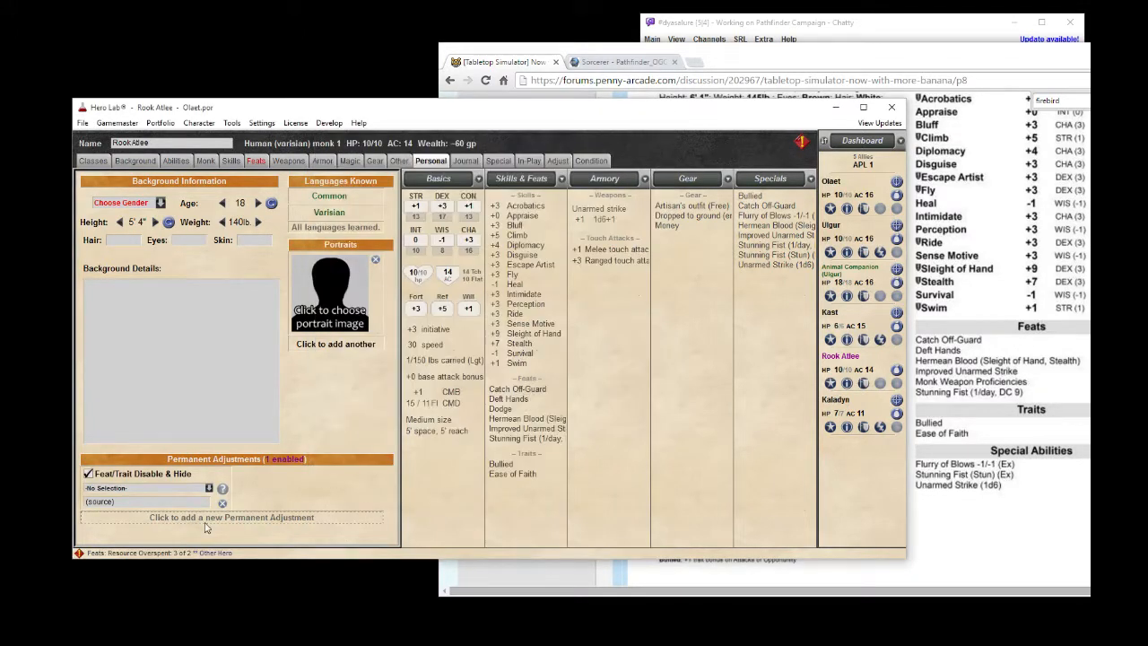
left_click(144, 487)
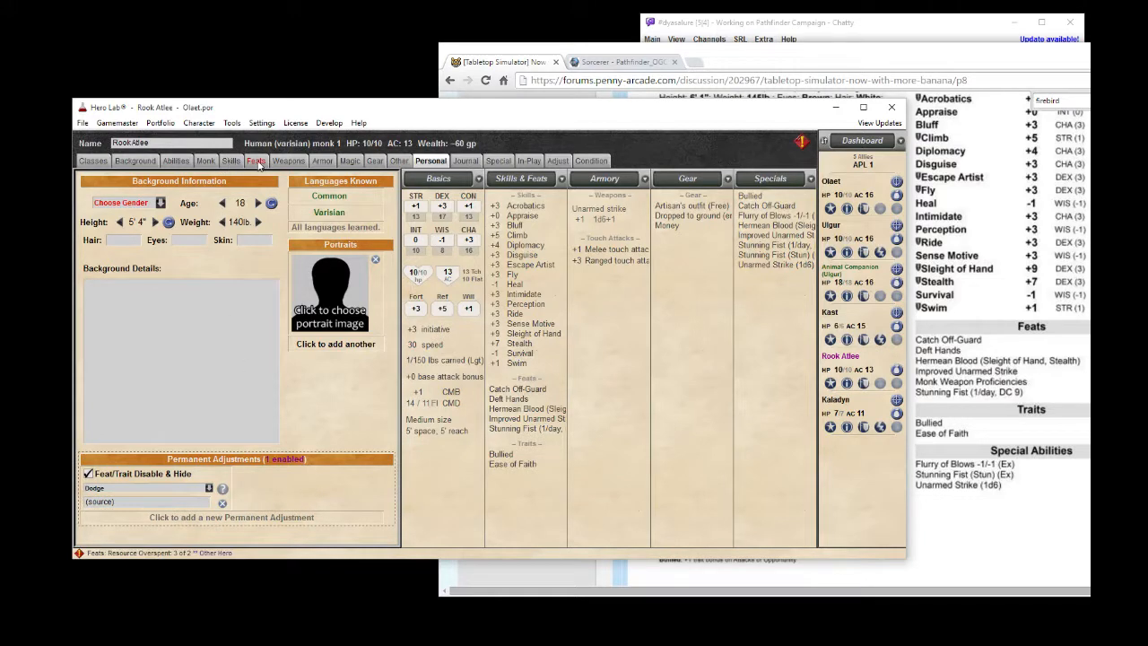
left_click(255, 161)
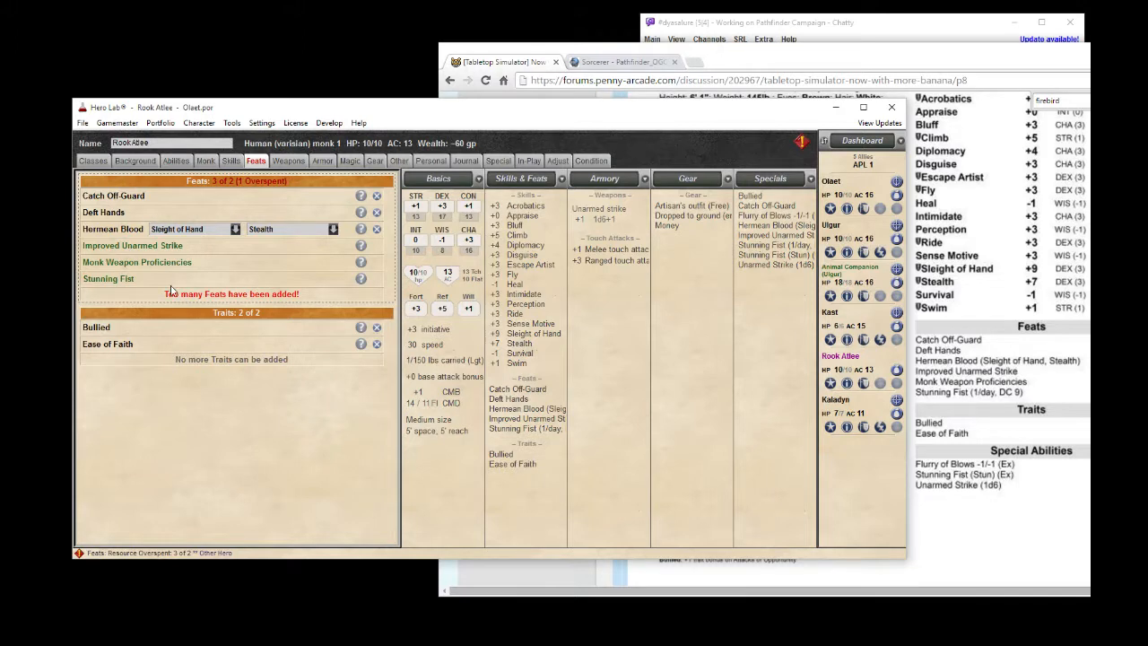
mouse_move(265, 285)
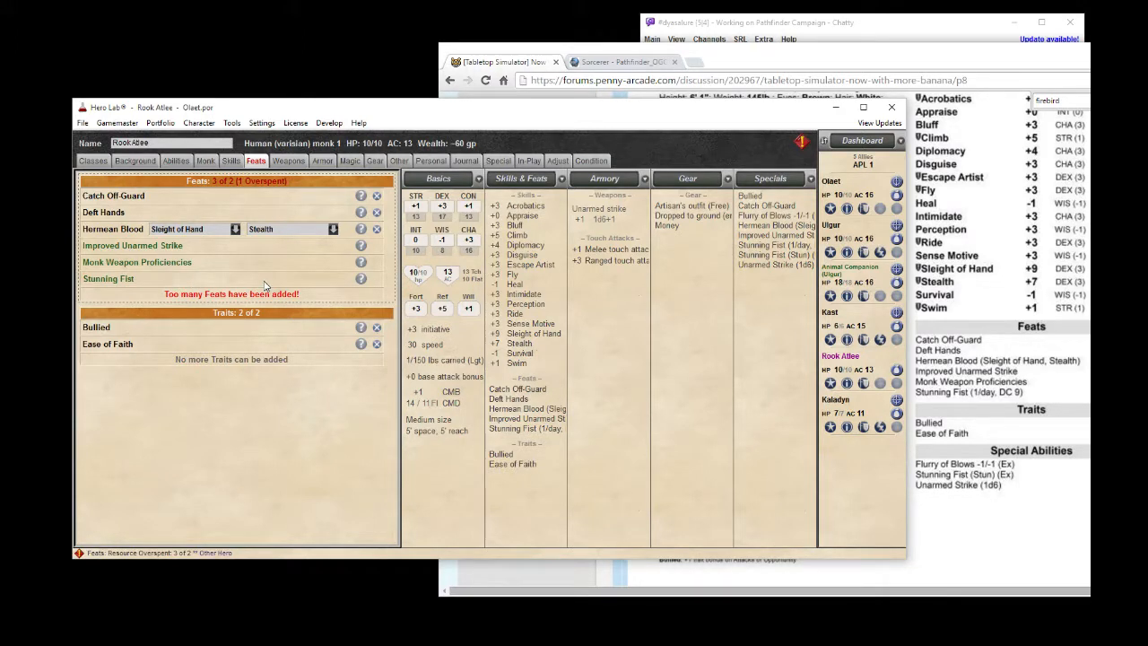
mouse_move(332, 202)
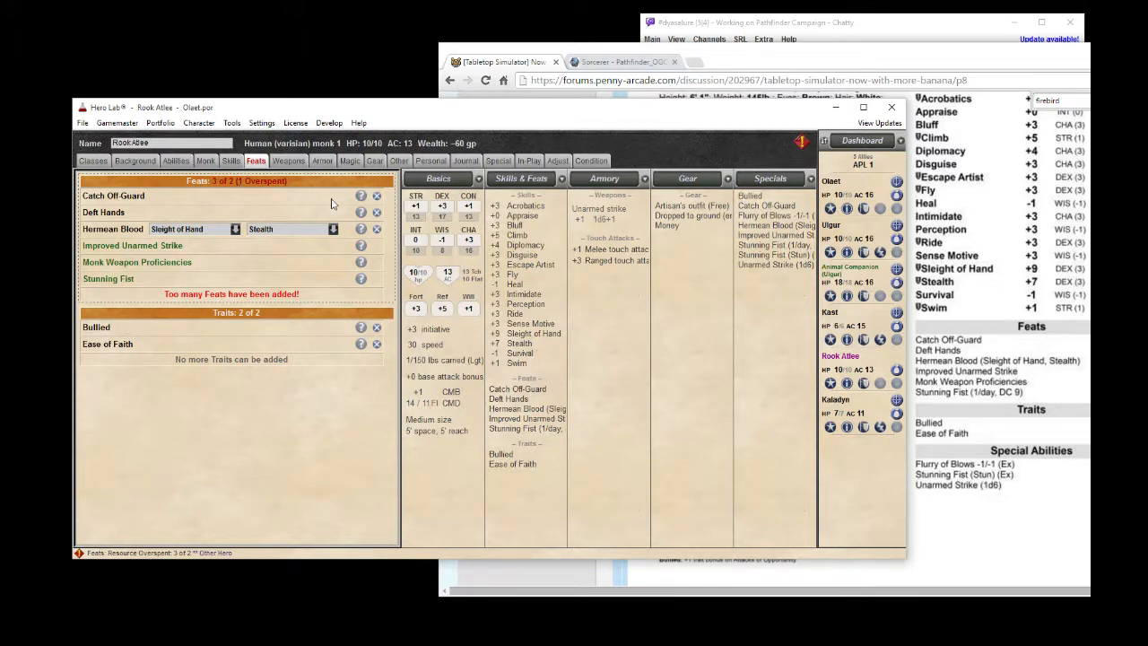
mouse_move(377, 213)
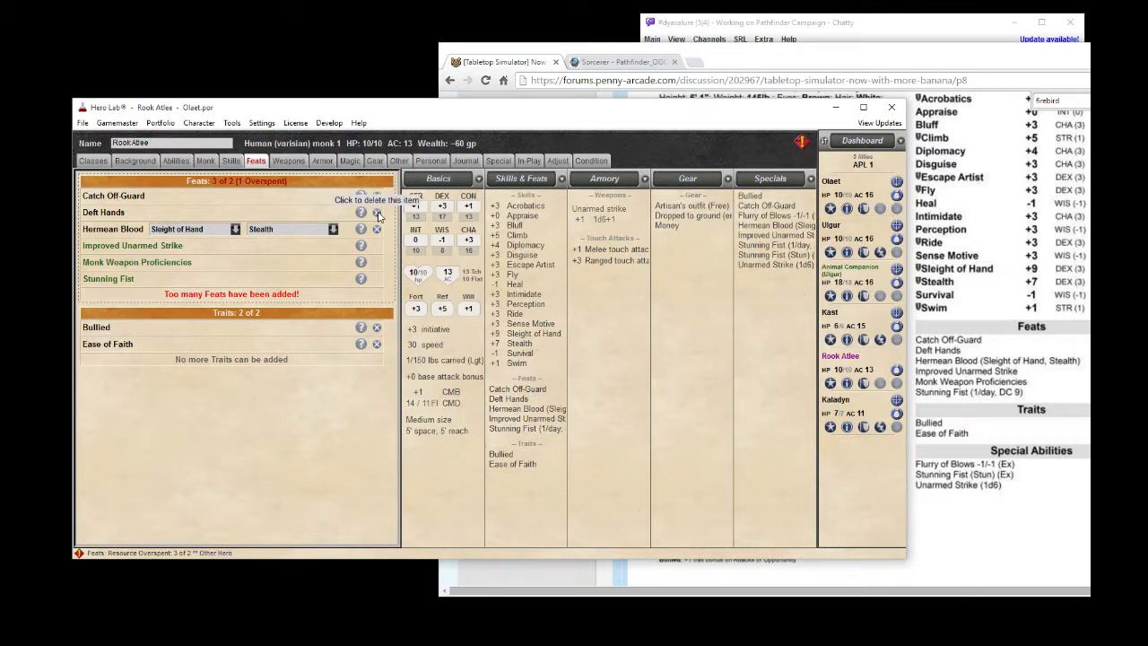
Delete the Deft Hands feat and re-add it through the Add a Feat dialog.
left_click(376, 212)
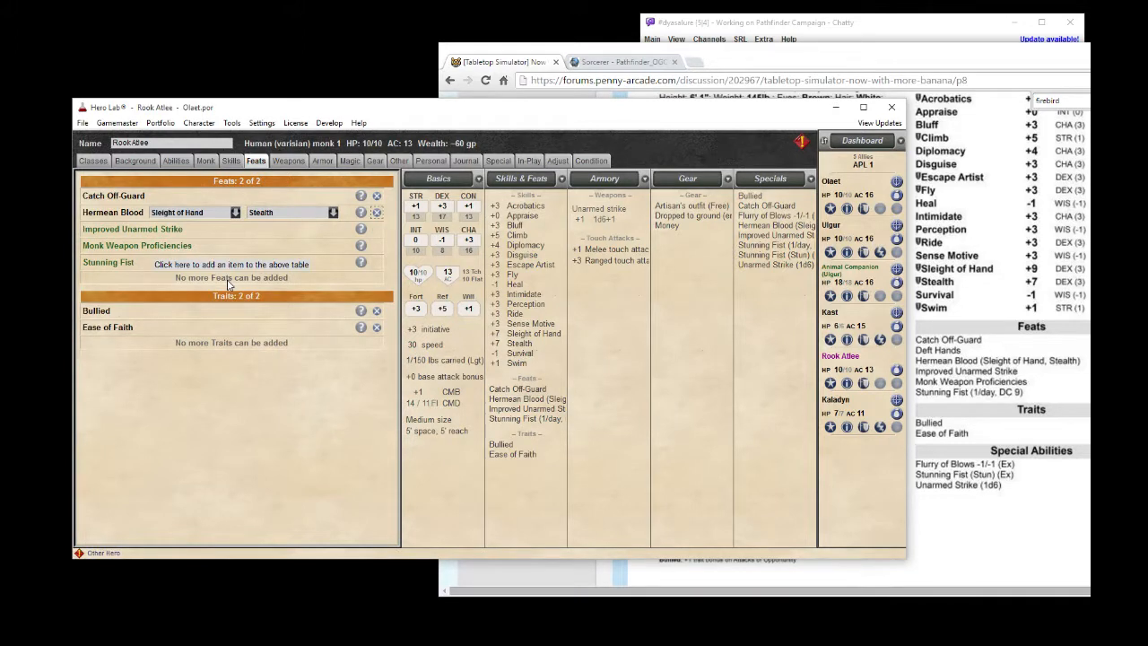
left_click(231, 263)
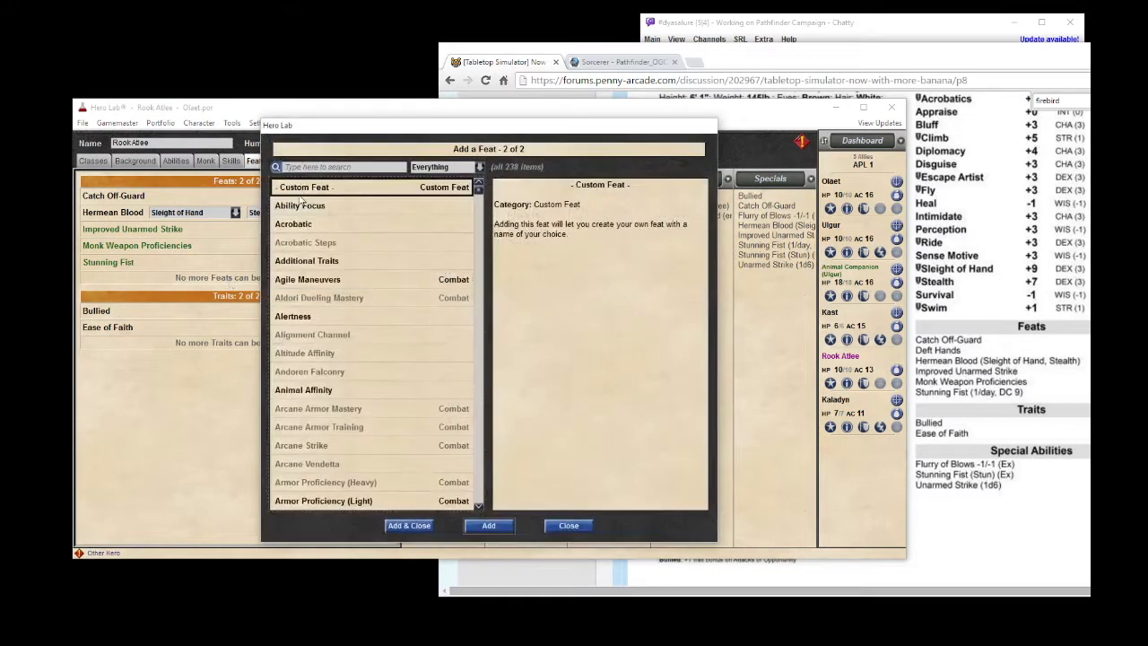
type("deft")
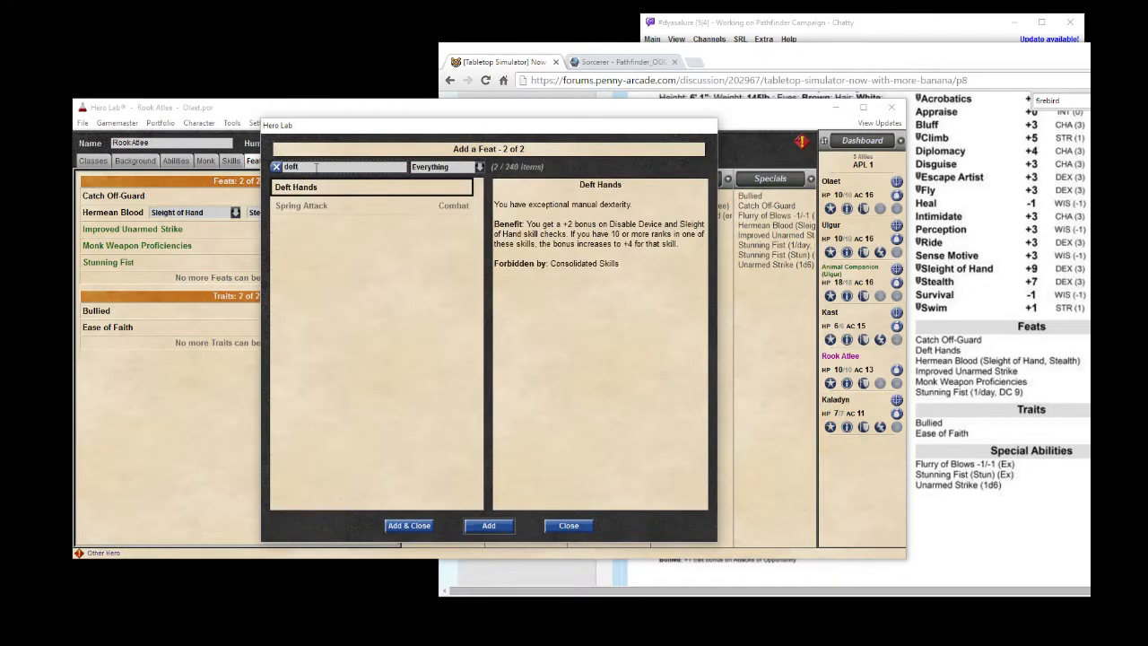
left_click(409, 526)
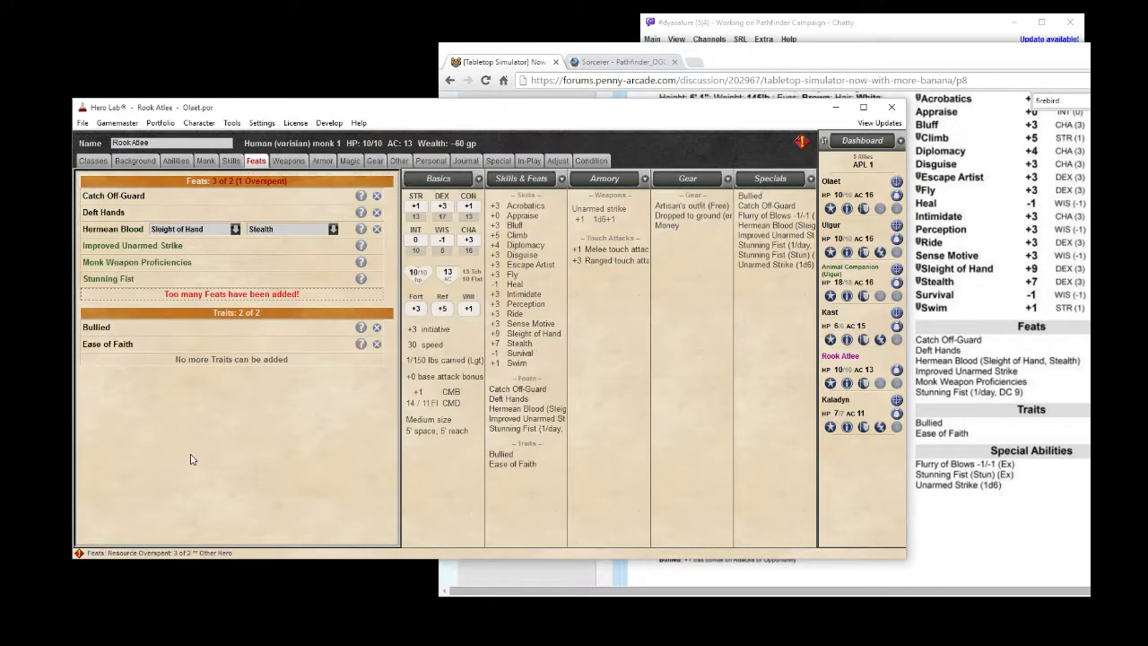
Check Skills and Feats, ending on Weapons with Unarmed strike listed.
left_click(232, 161)
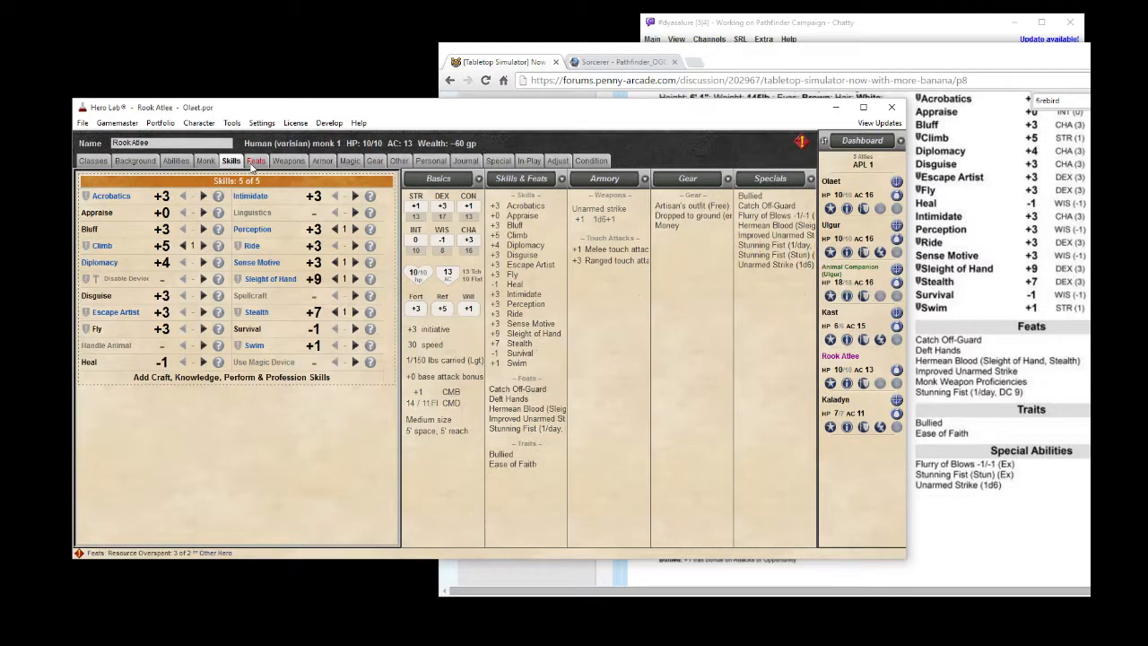
left_click(255, 161)
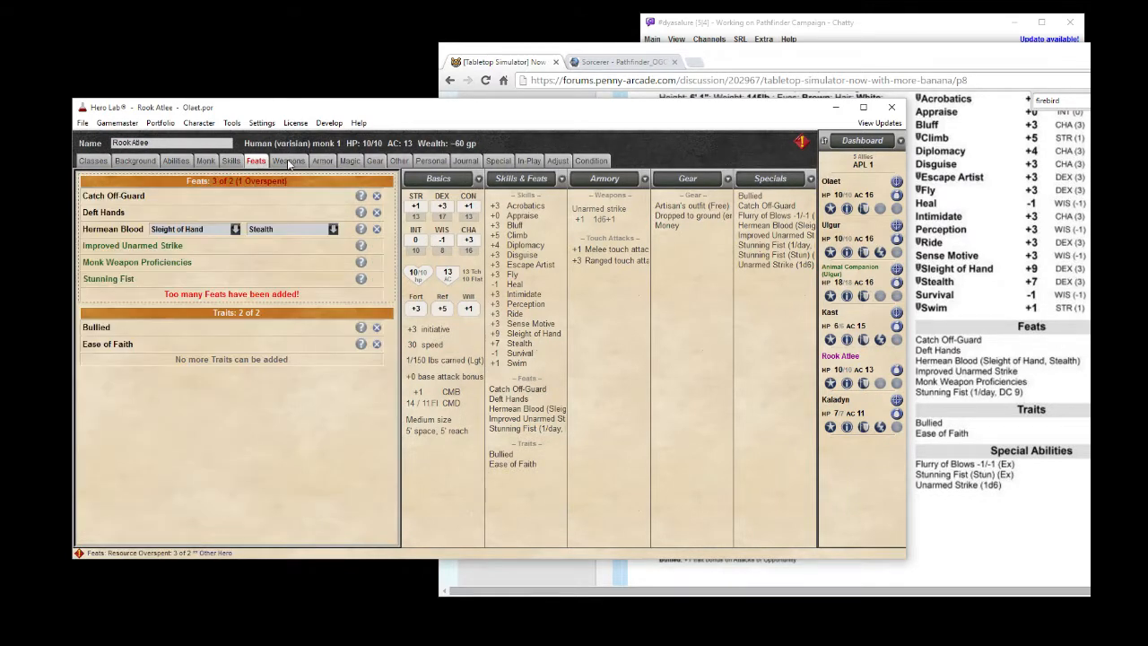
left_click(288, 161)
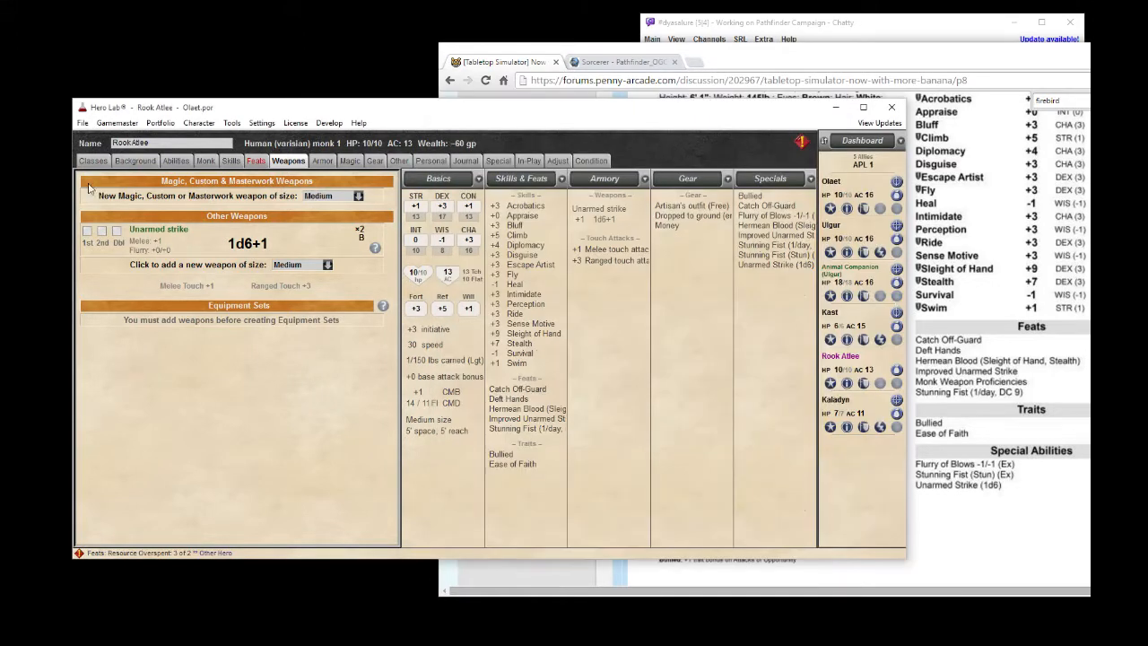
left_click(83, 122)
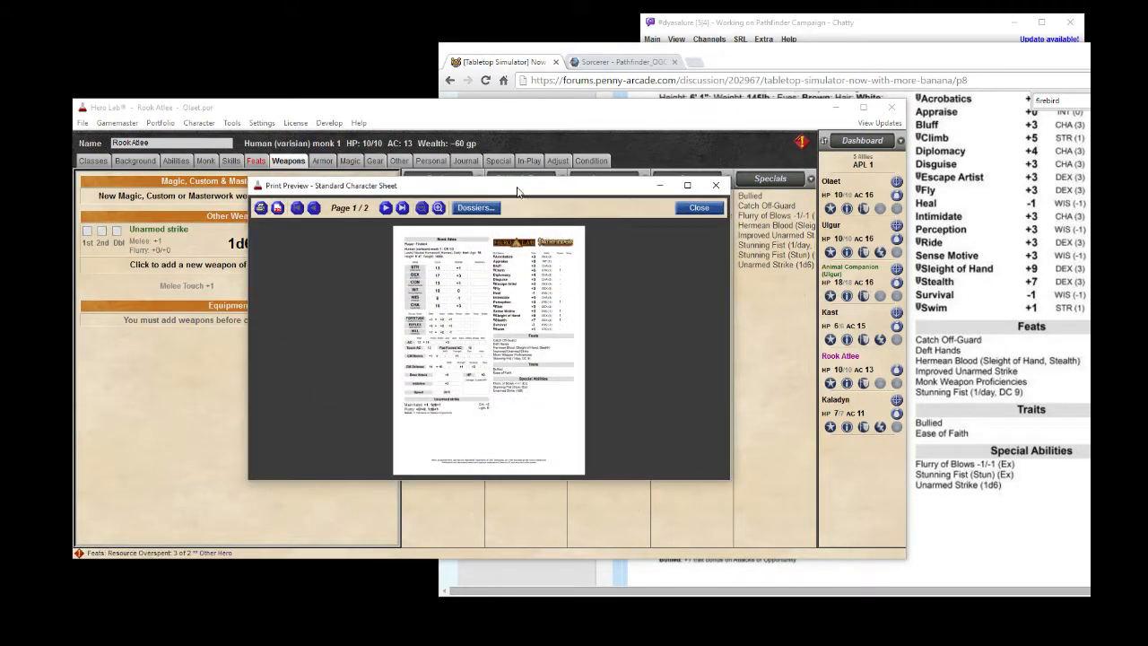
left_click(687, 184)
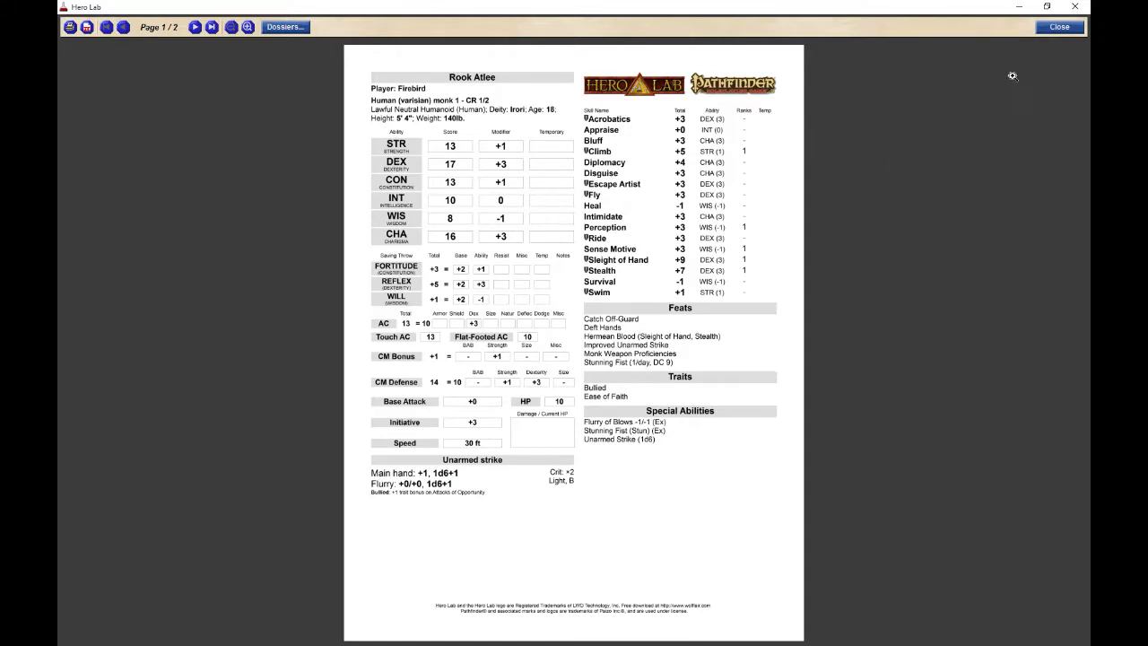
mouse_move(1059, 26)
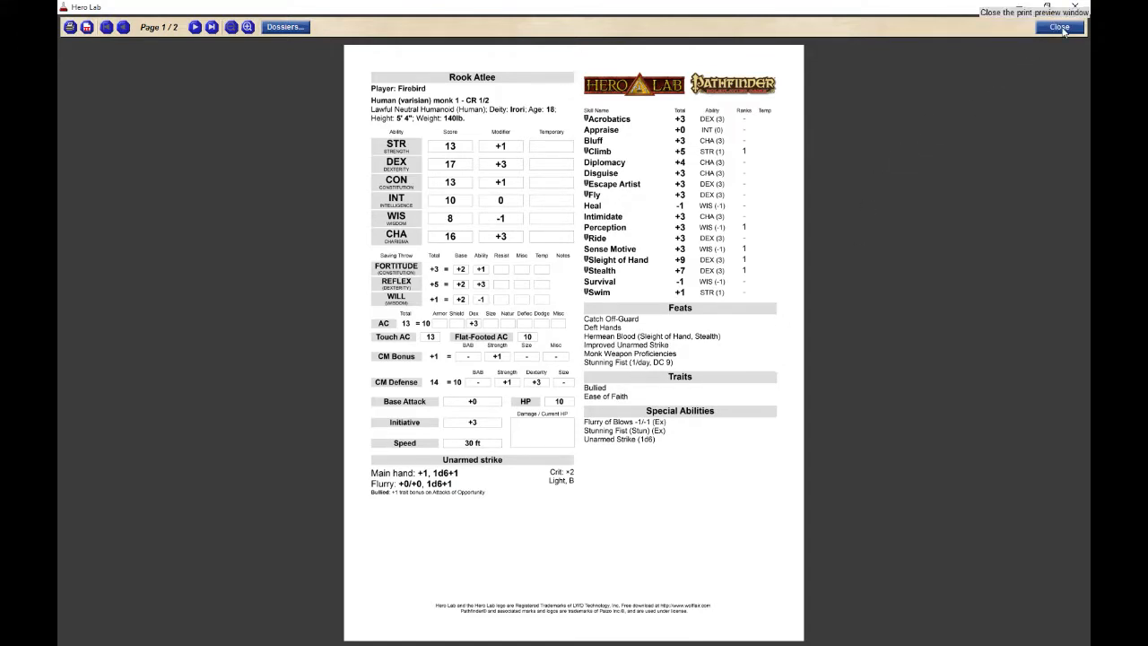
left_click(1059, 26)
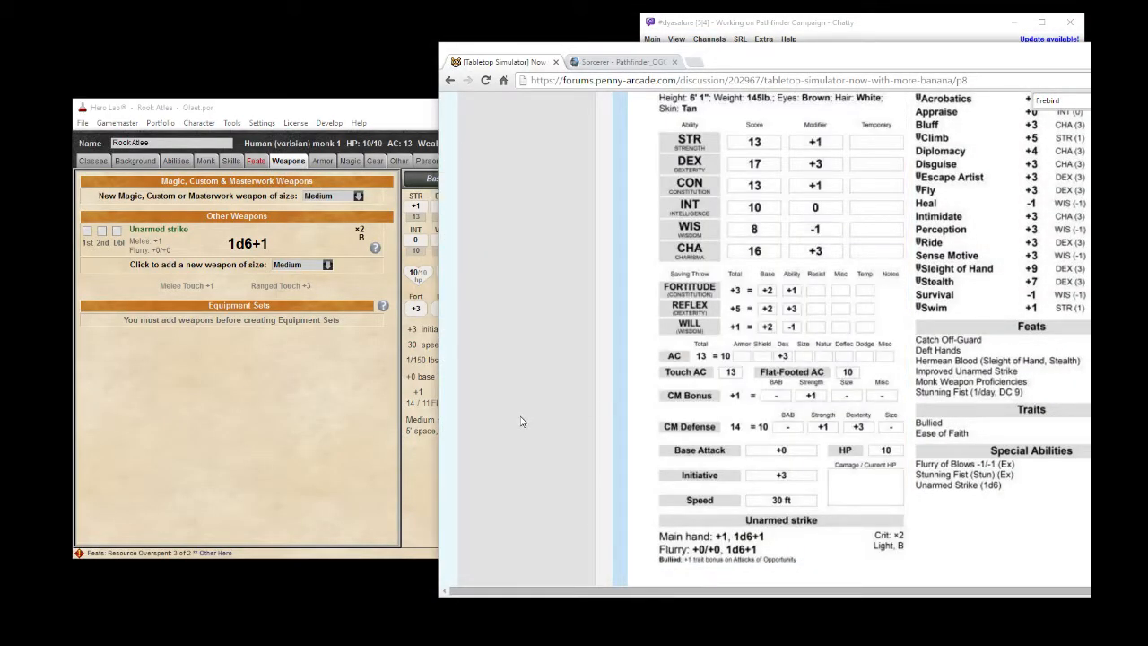
mouse_move(258, 466)
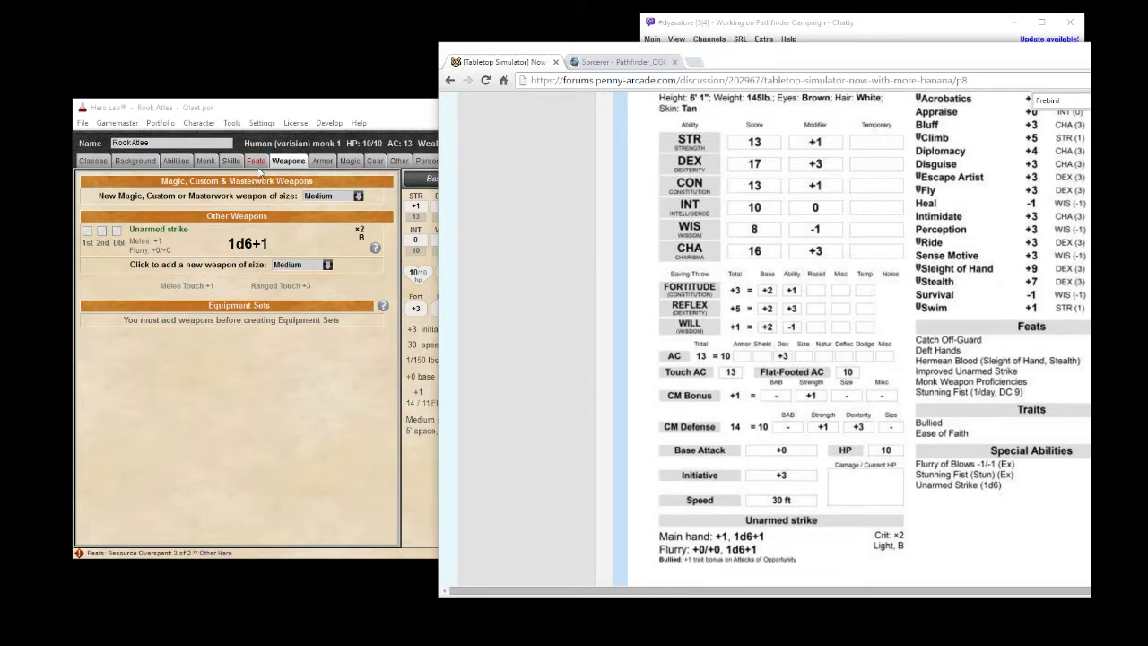
Tick the 1st, 2nd and Dbl boxes for Unarmed strike on the Weapons tab.
left_click(256, 161)
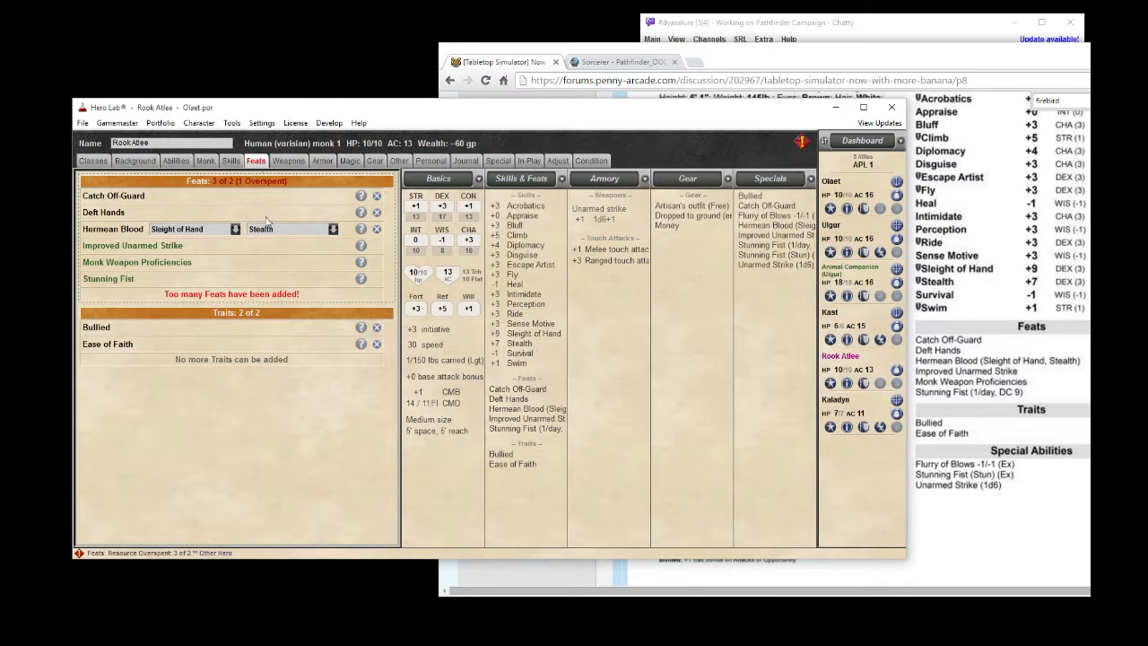
mouse_move(265, 455)
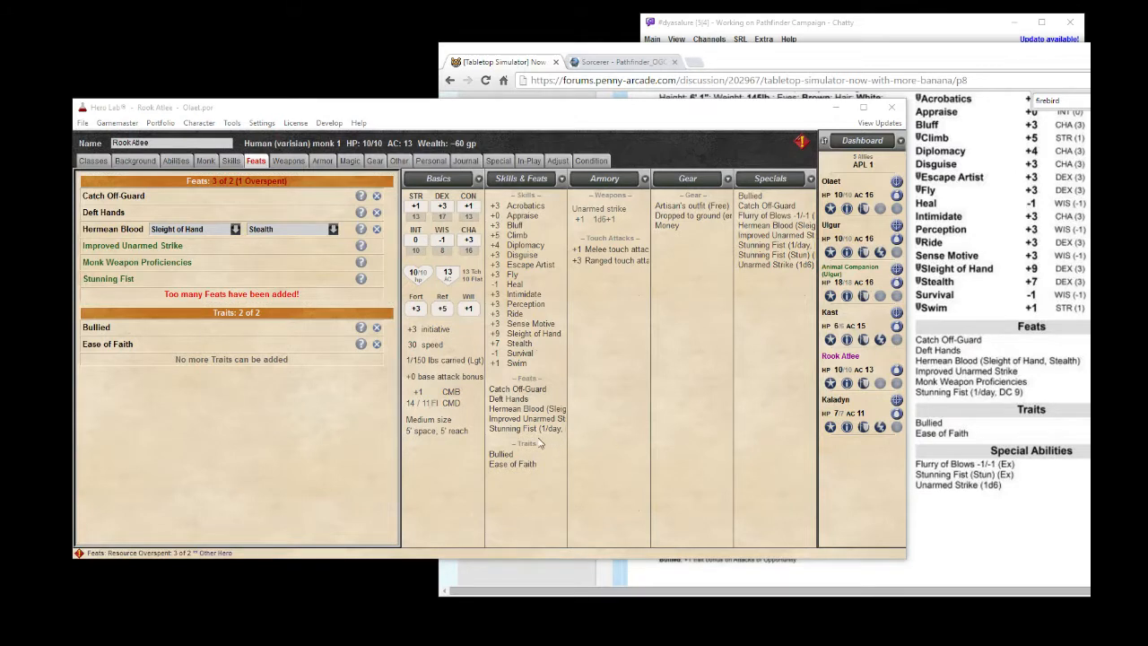
left_click(288, 160)
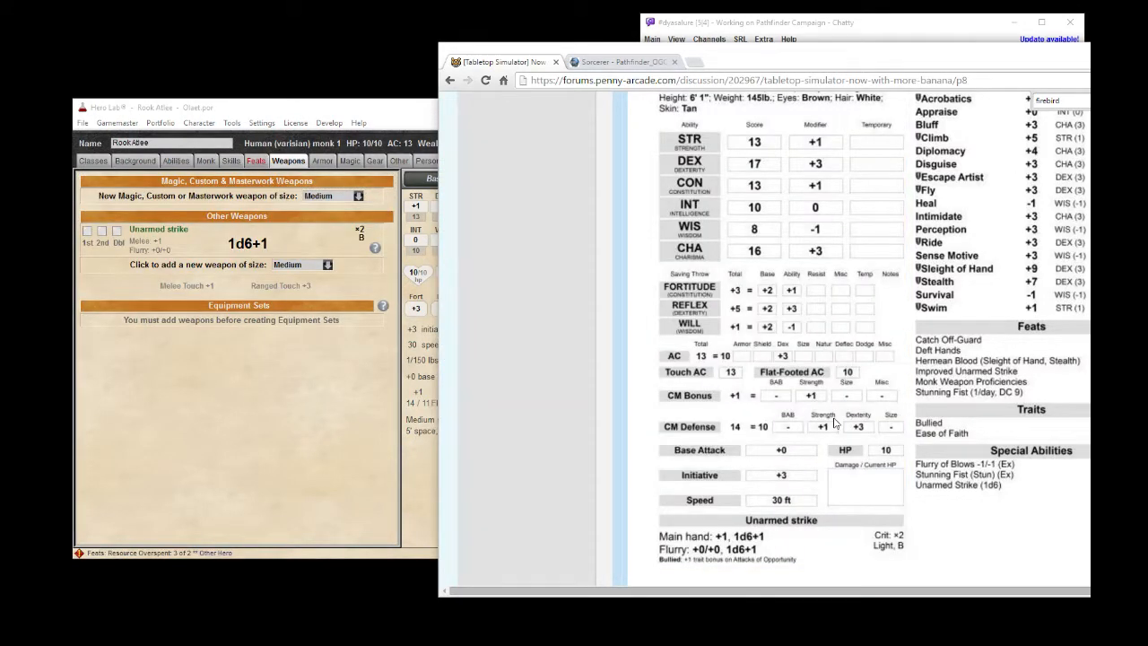
mouse_move(471, 314)
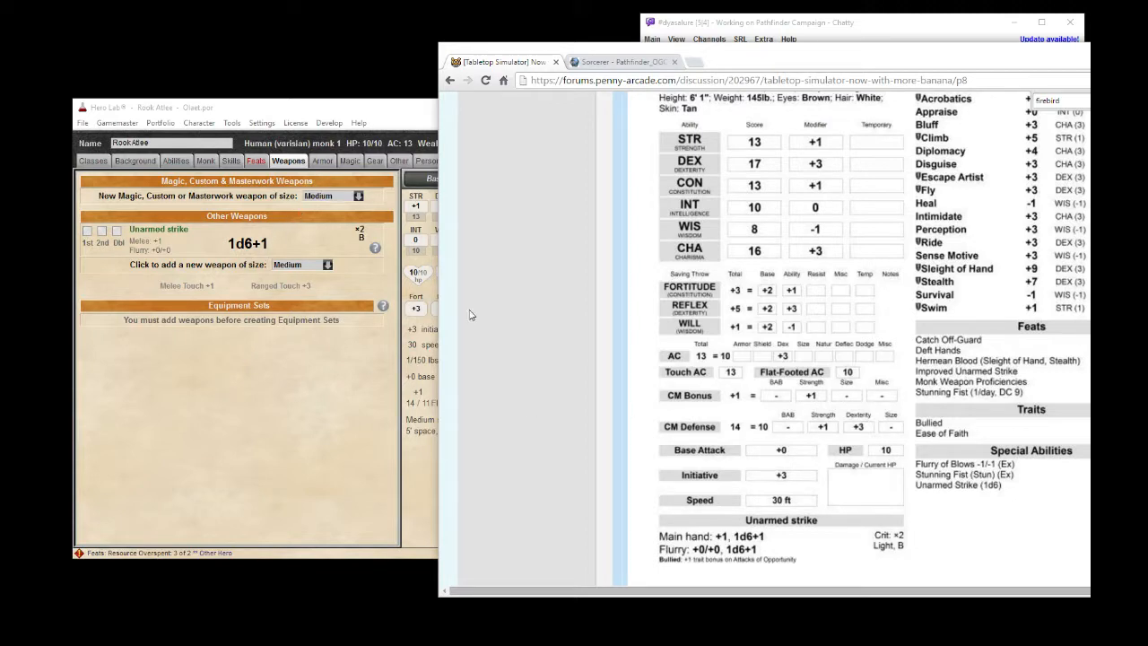
scroll("down", 3)
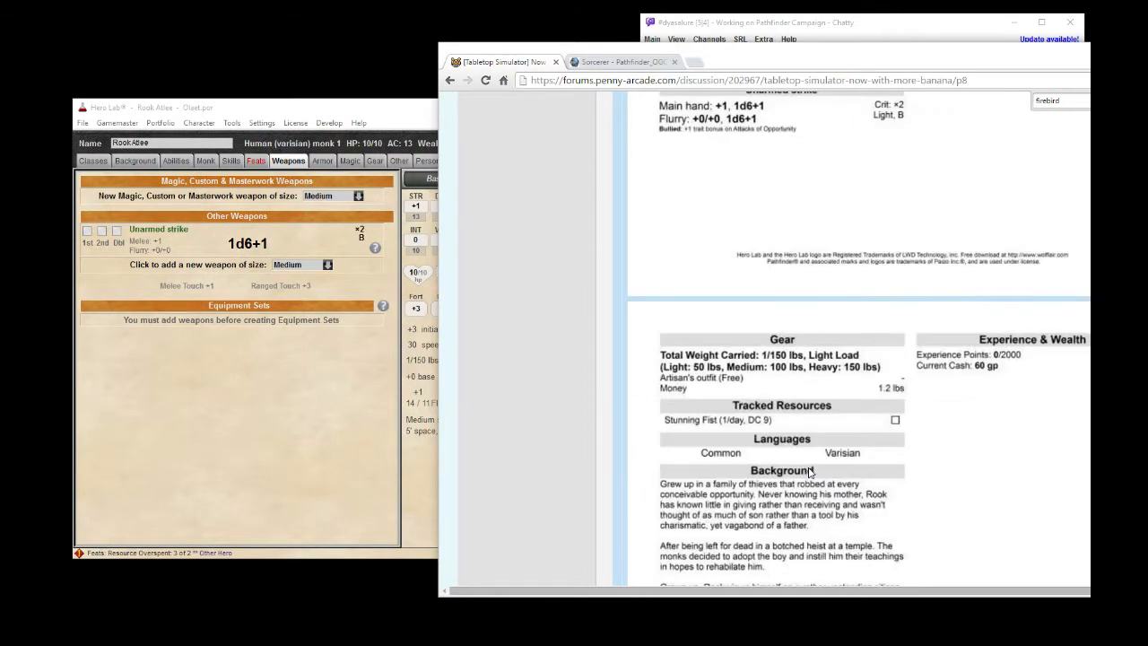
scroll("down", 3)
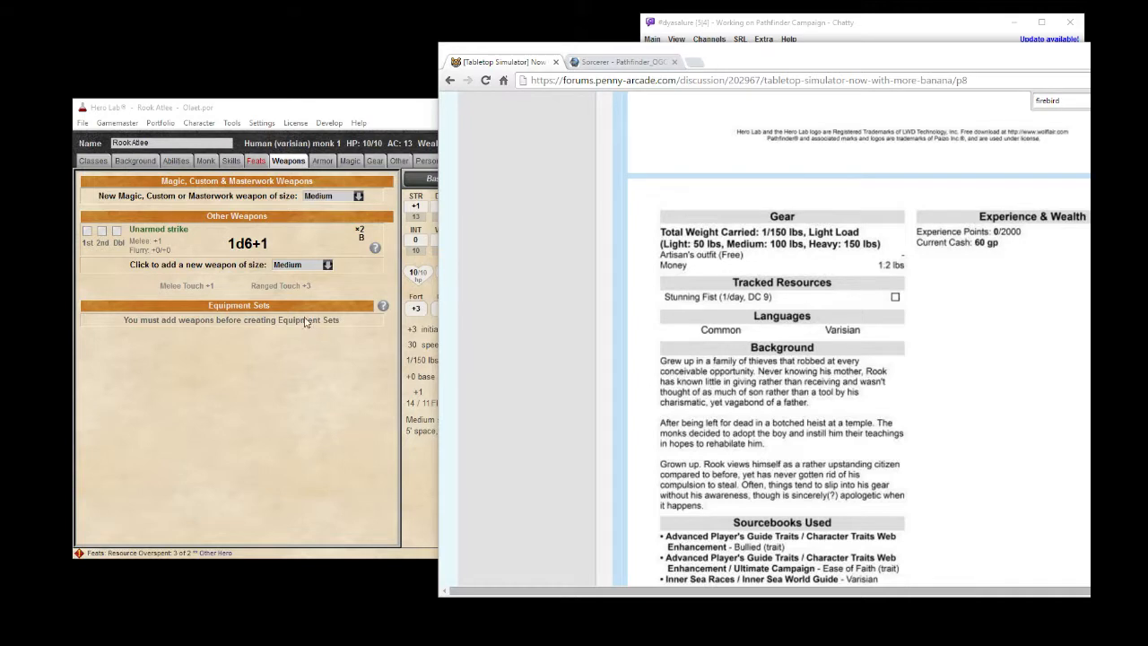
mouse_move(653, 469)
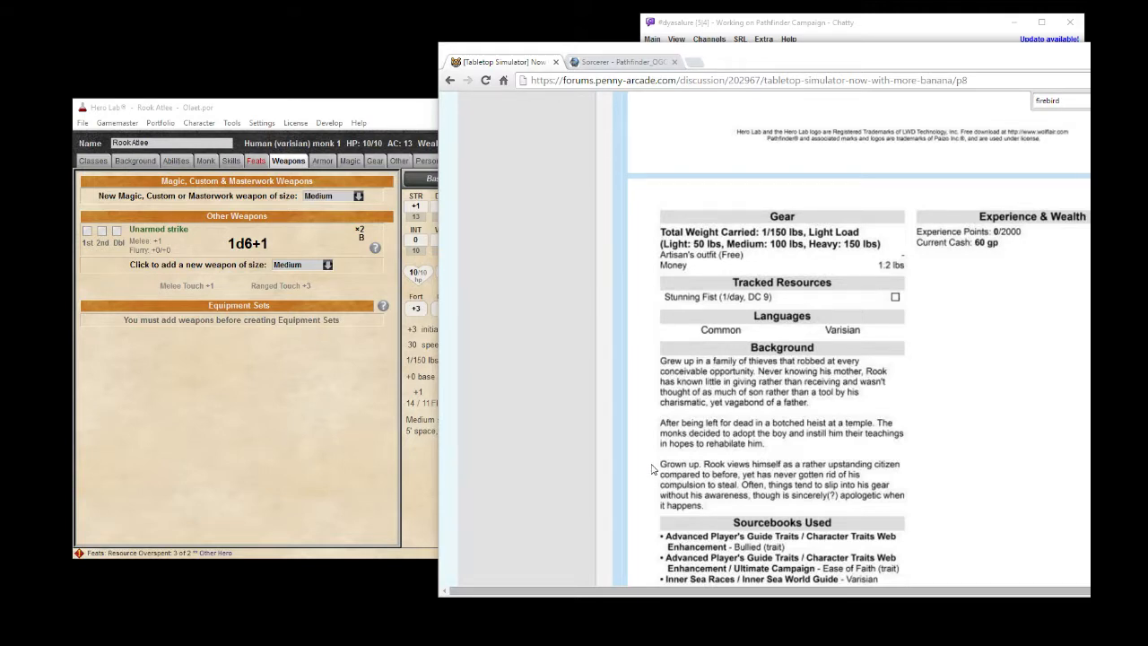
mouse_move(785, 458)
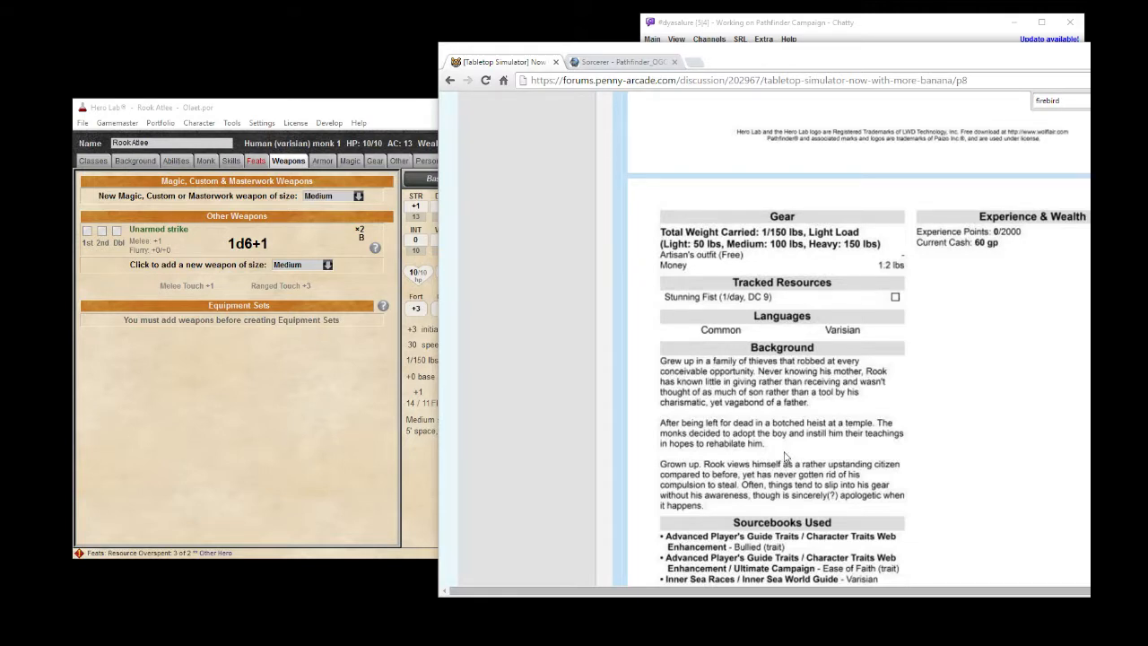
scroll("down", 3)
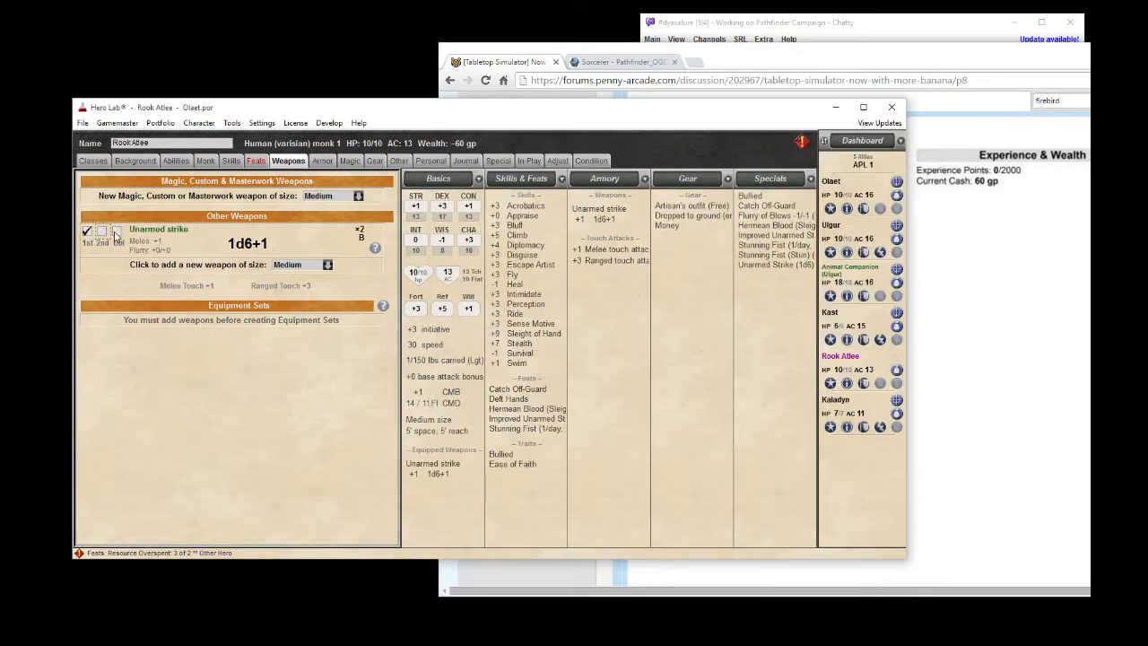
left_click(102, 231)
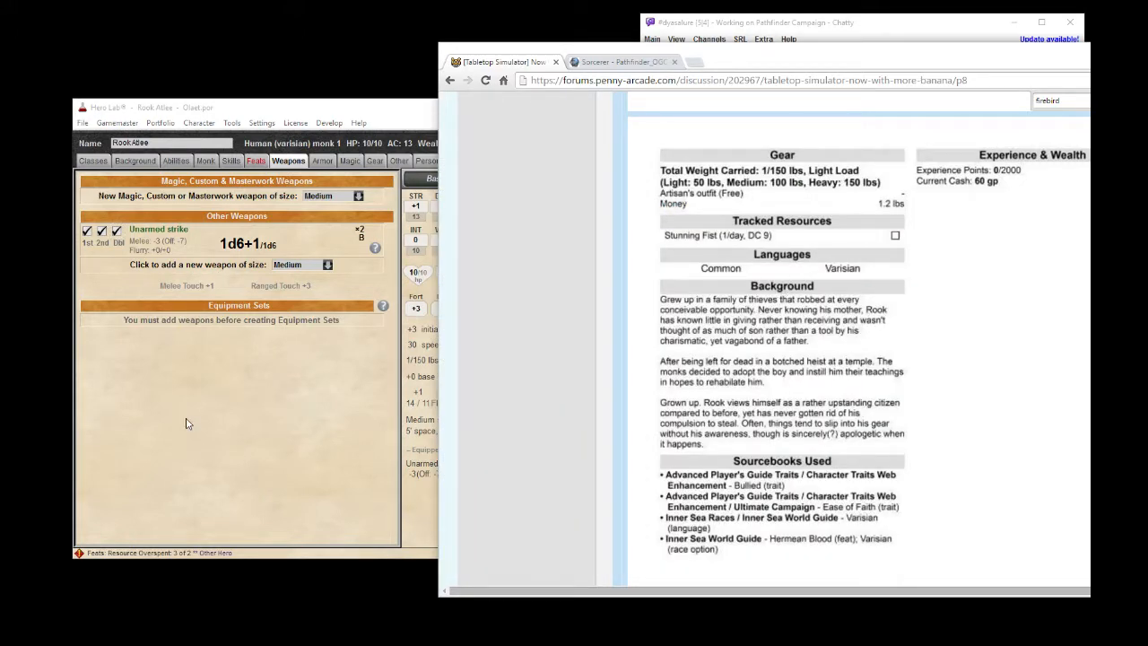
mouse_move(200, 424)
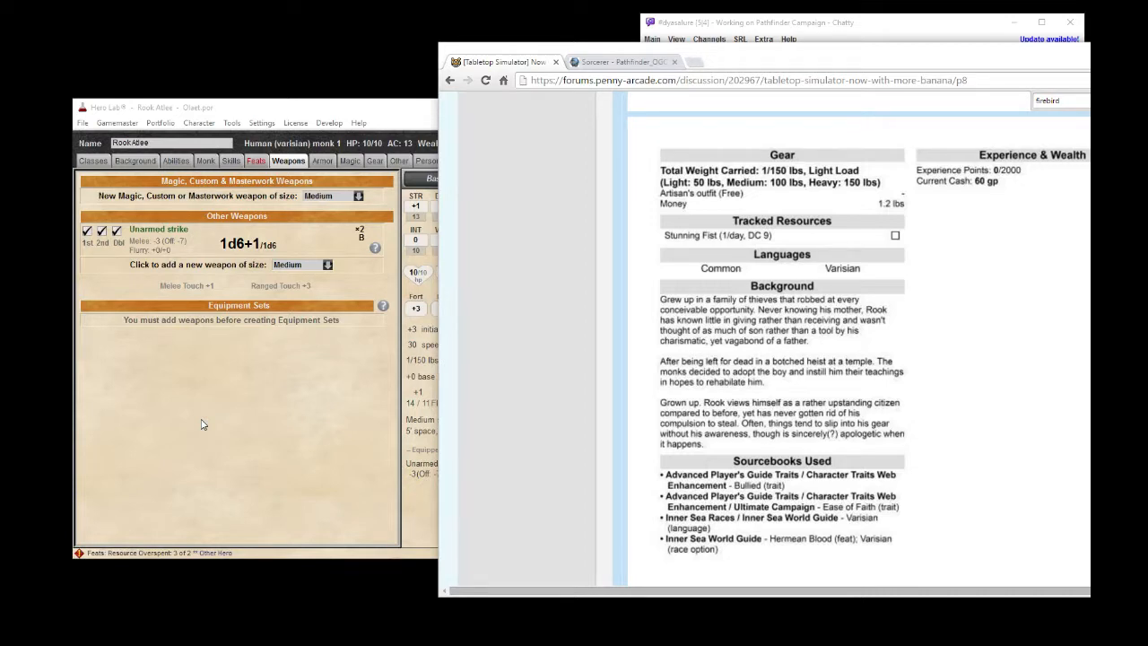
mouse_move(919, 55)
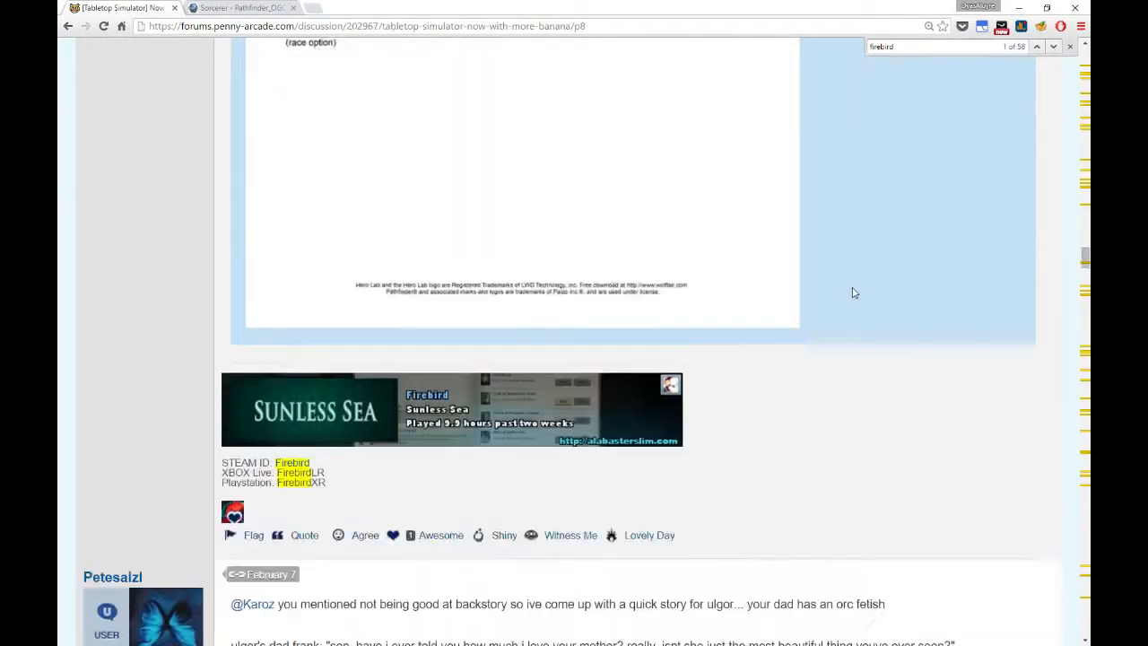
Scroll to the 'Here is my change in gear' post and show its spoiler.
scroll("up", 3)
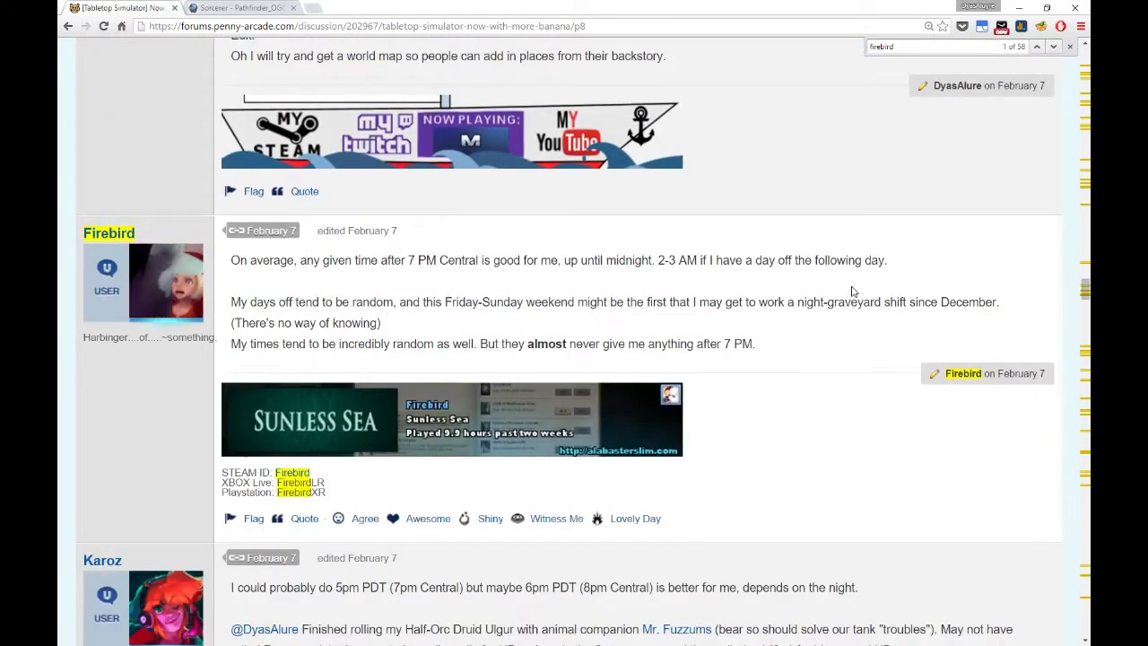
scroll("down", 3)
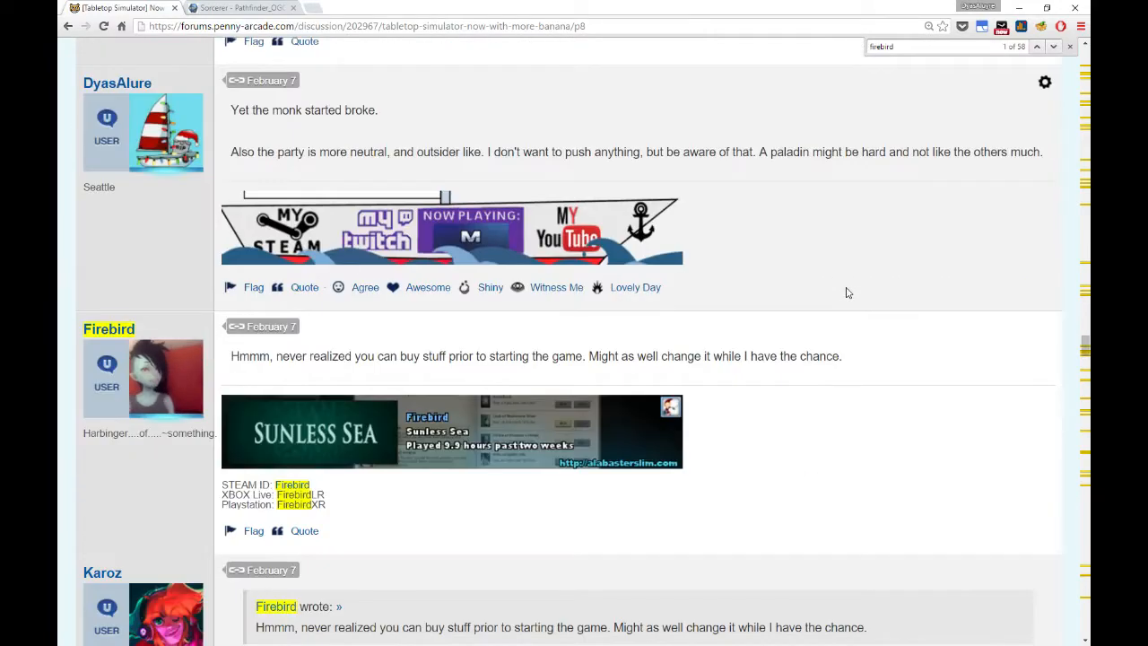
scroll("down", 3)
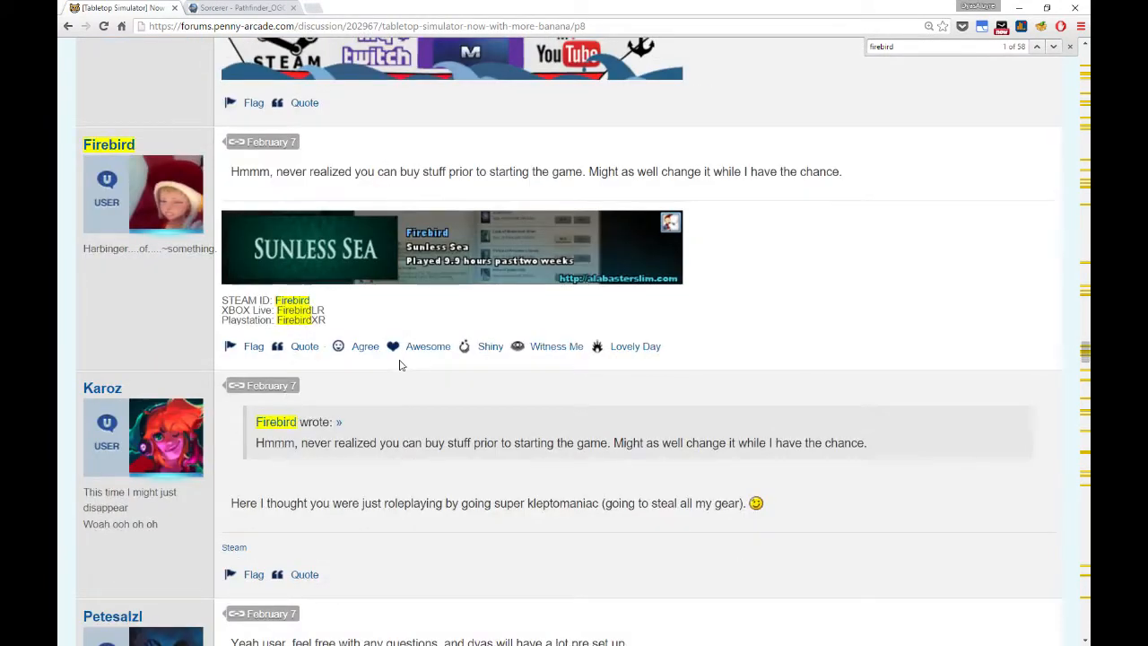
scroll("down", 3)
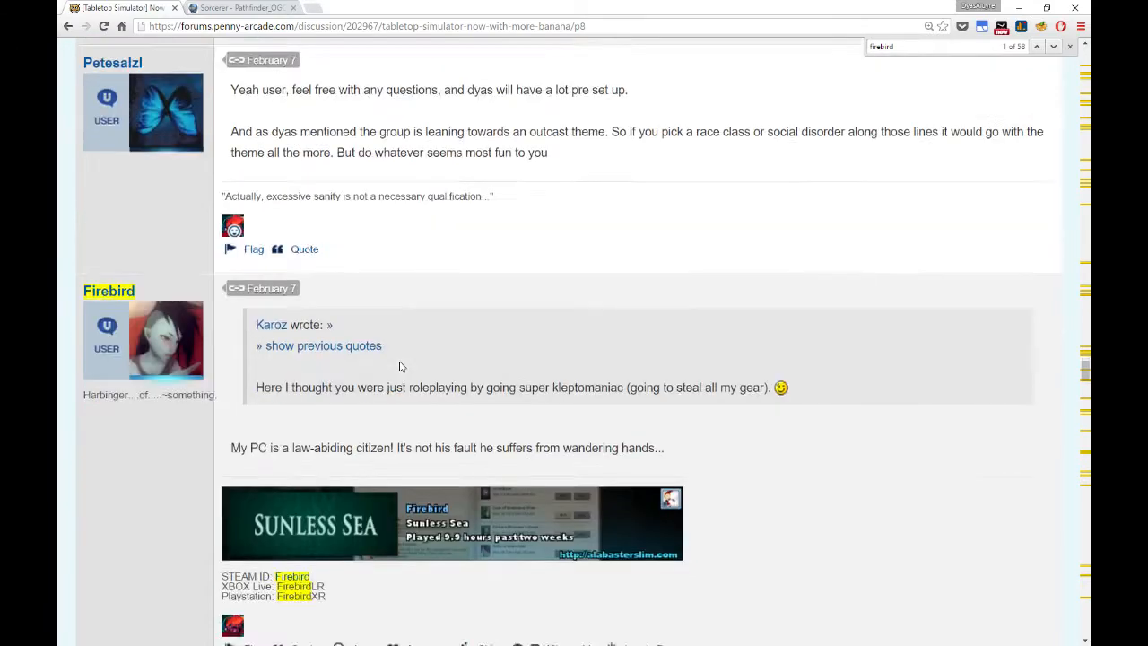
scroll("down", 3)
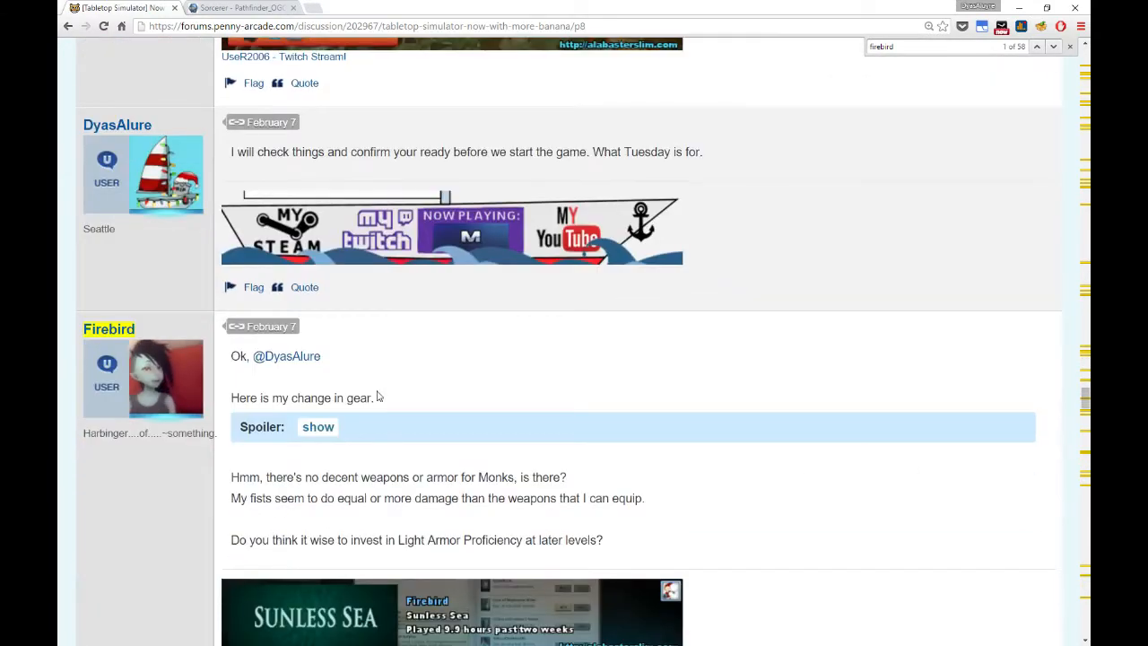
left_click(319, 426)
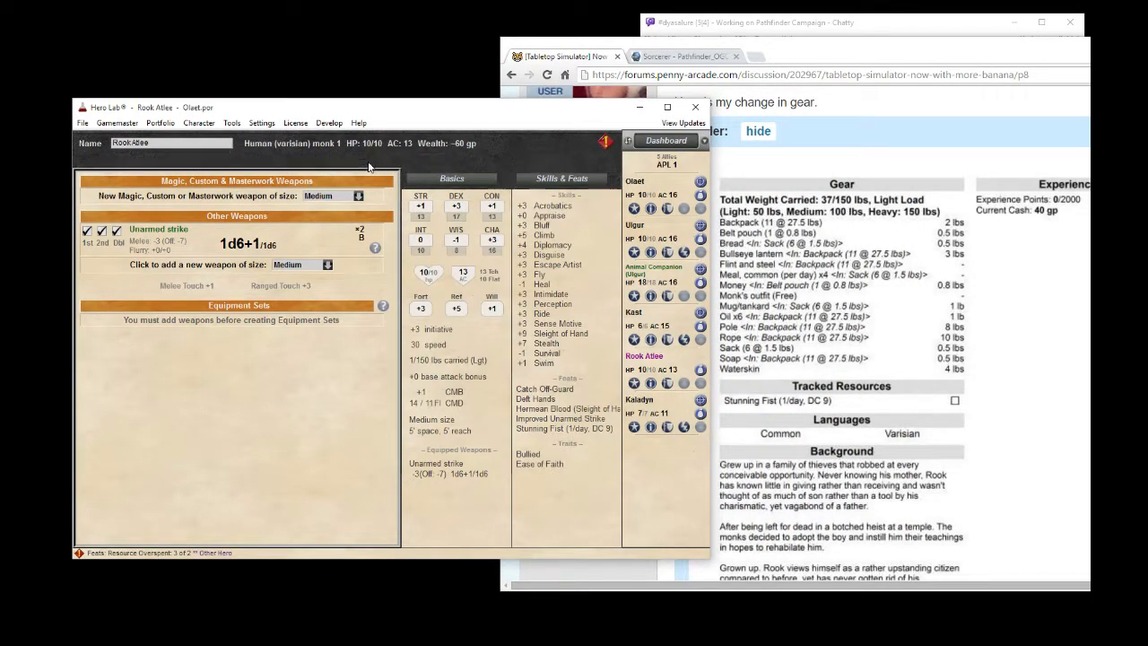
Add a Backpack from the Gear tab's item chooser.
left_click(374, 160)
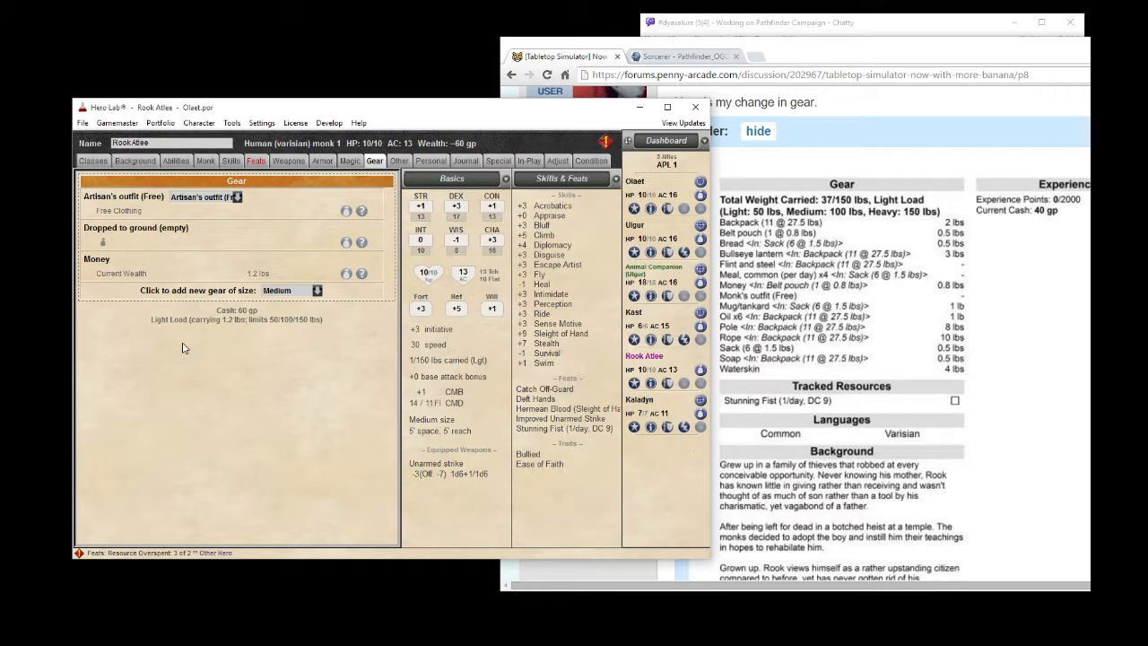
left_click(135, 289)
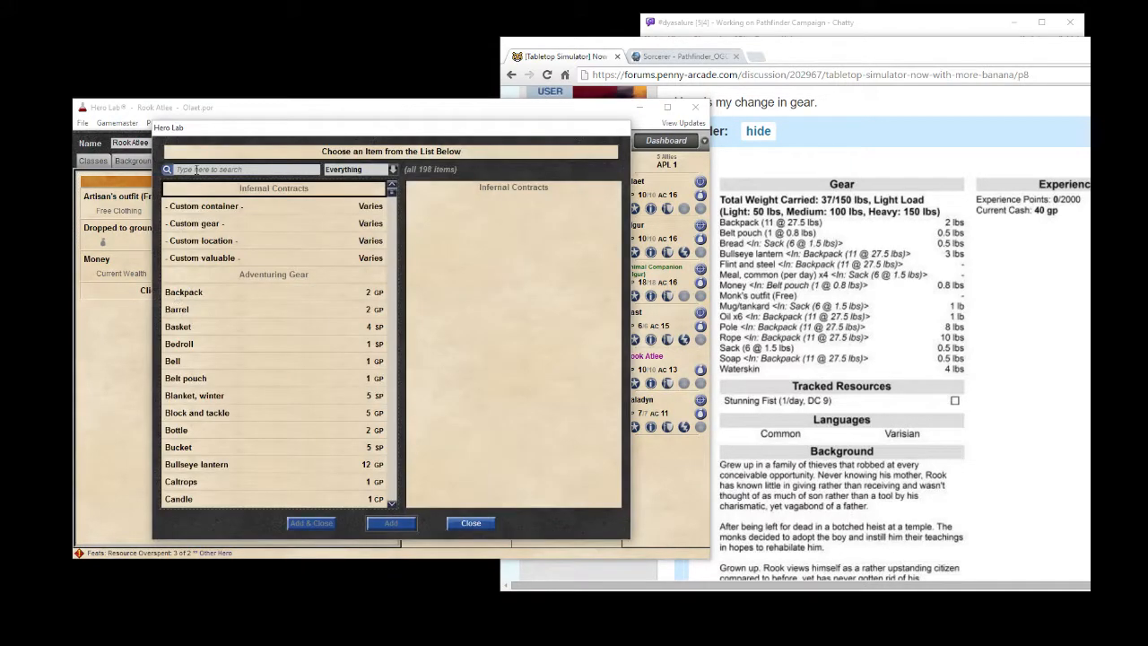
type("back")
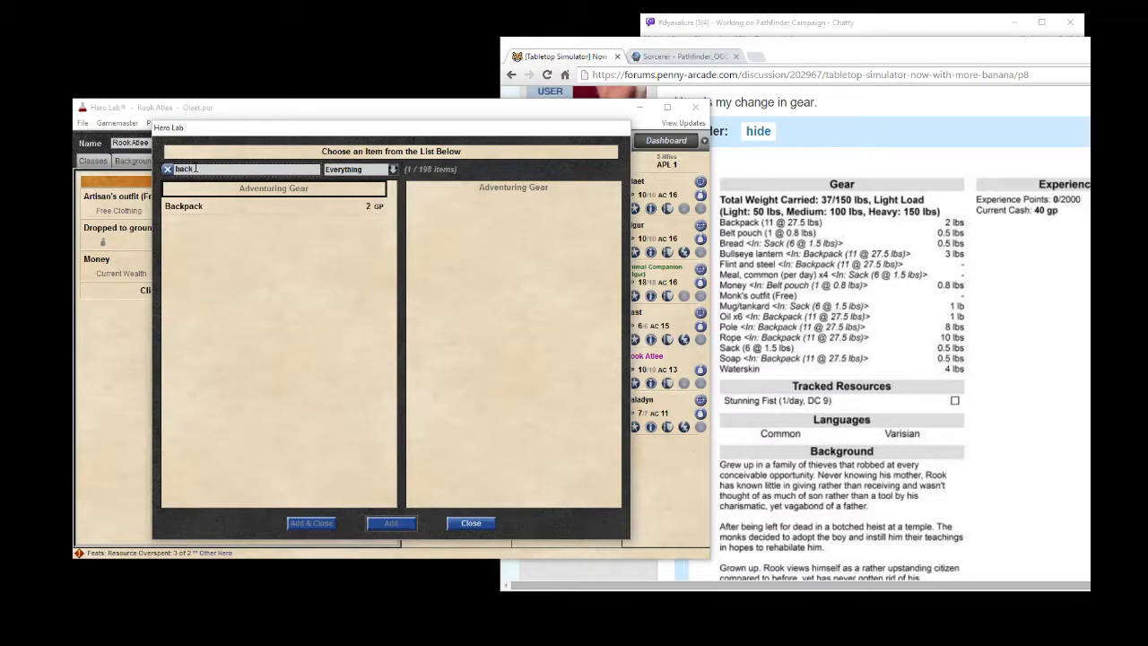
left_click(183, 205)
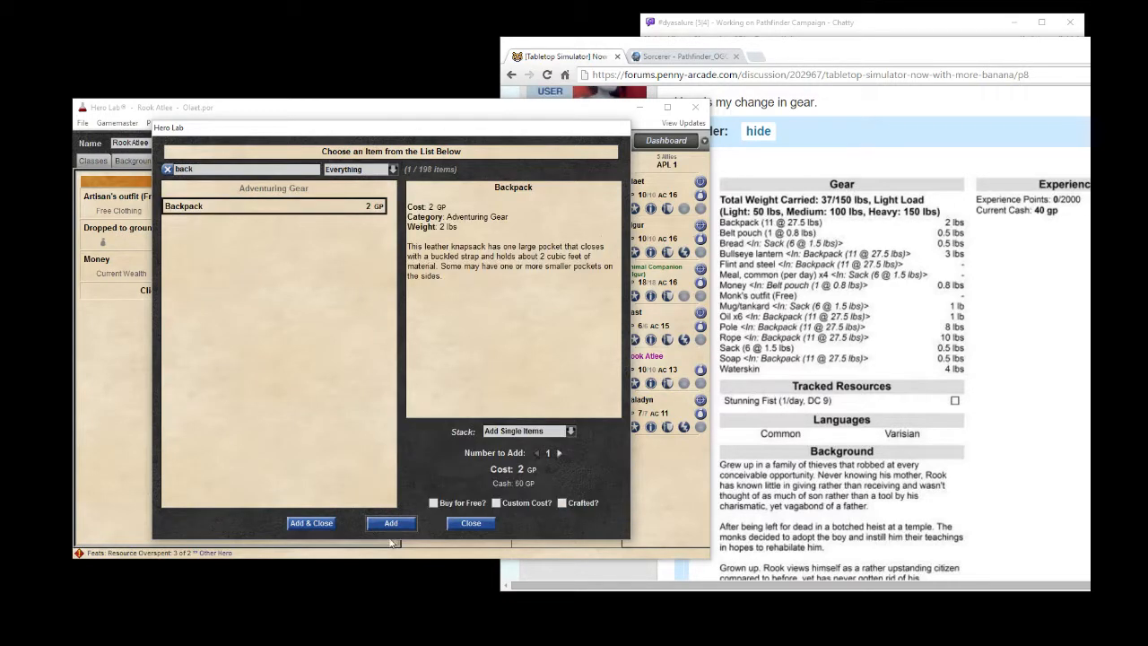
left_click(390, 523)
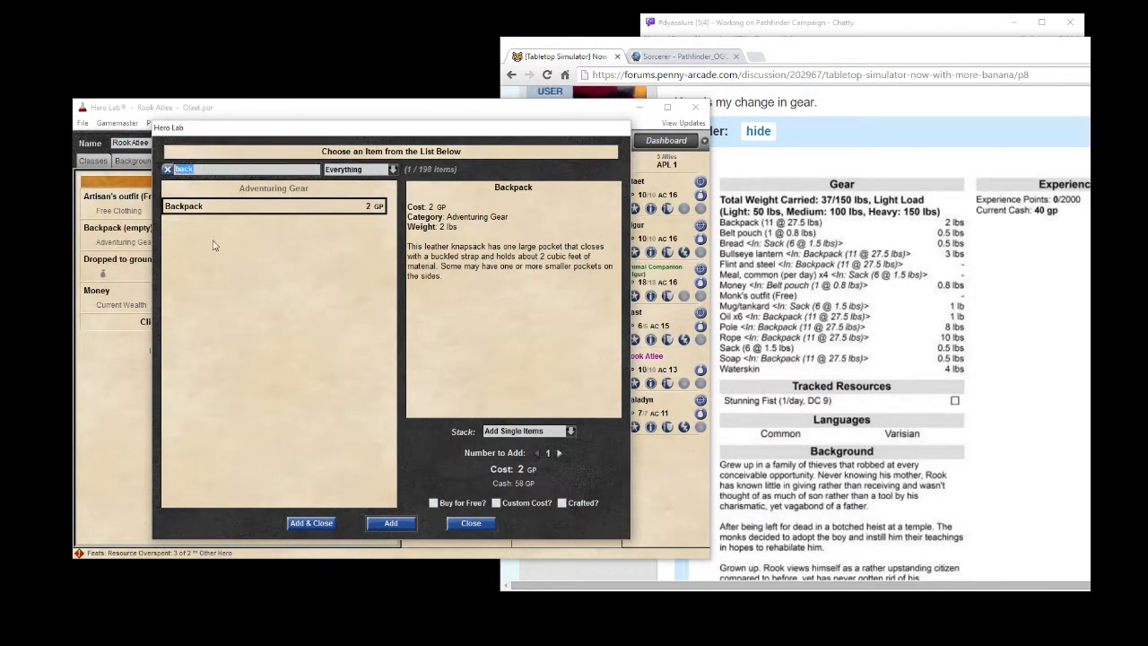
mouse_move(235, 267)
type("belt")
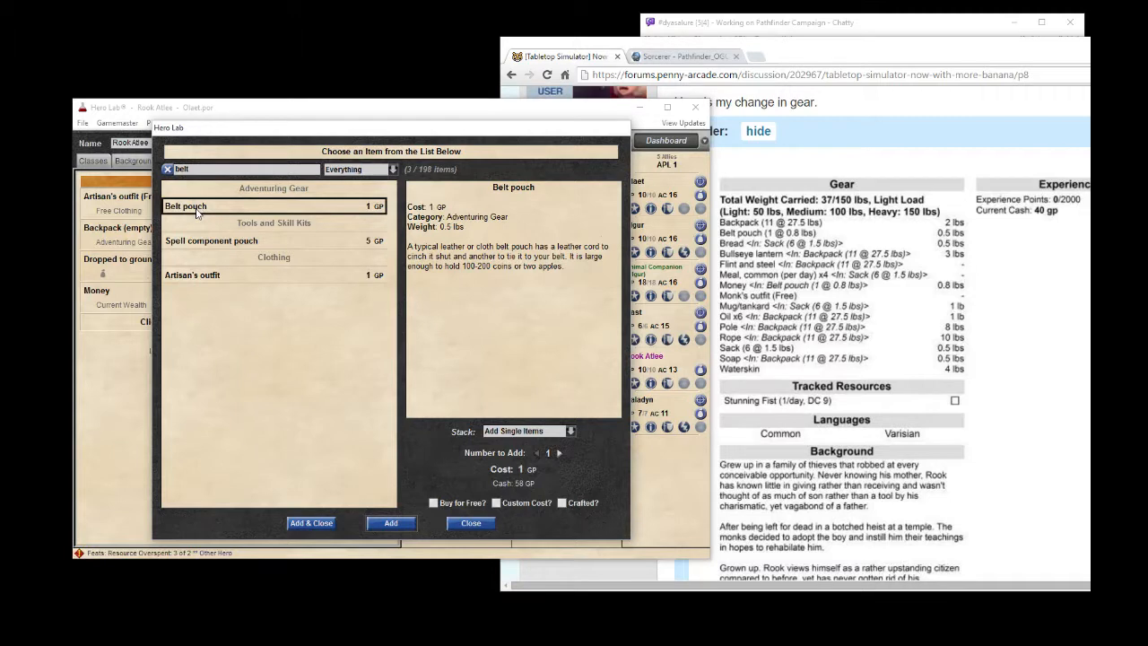
Add a belt pouch, bread, bullseye lantern, flint and steel, and four common meals.
left_click(390, 523)
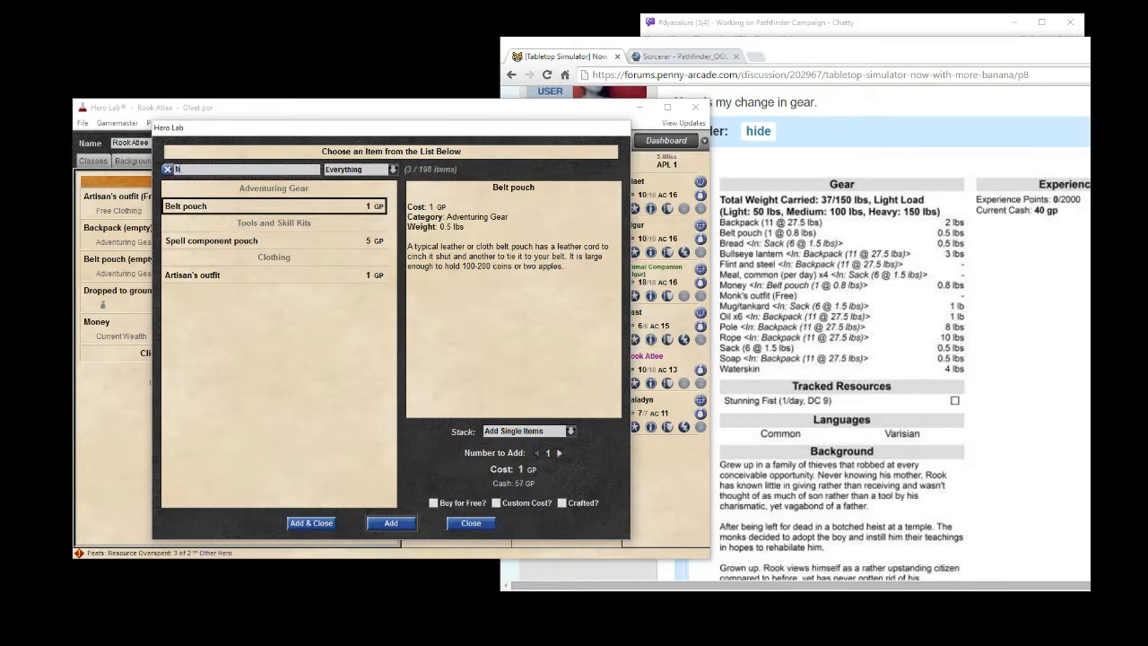
type("read")
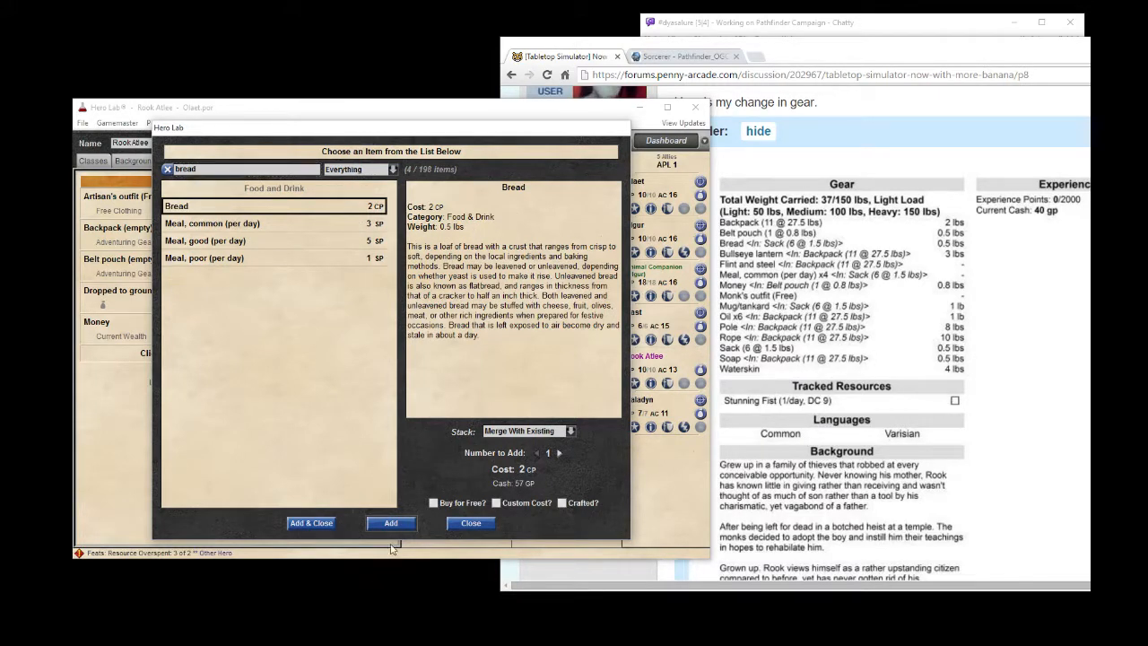
left_click(390, 523)
type("bull")
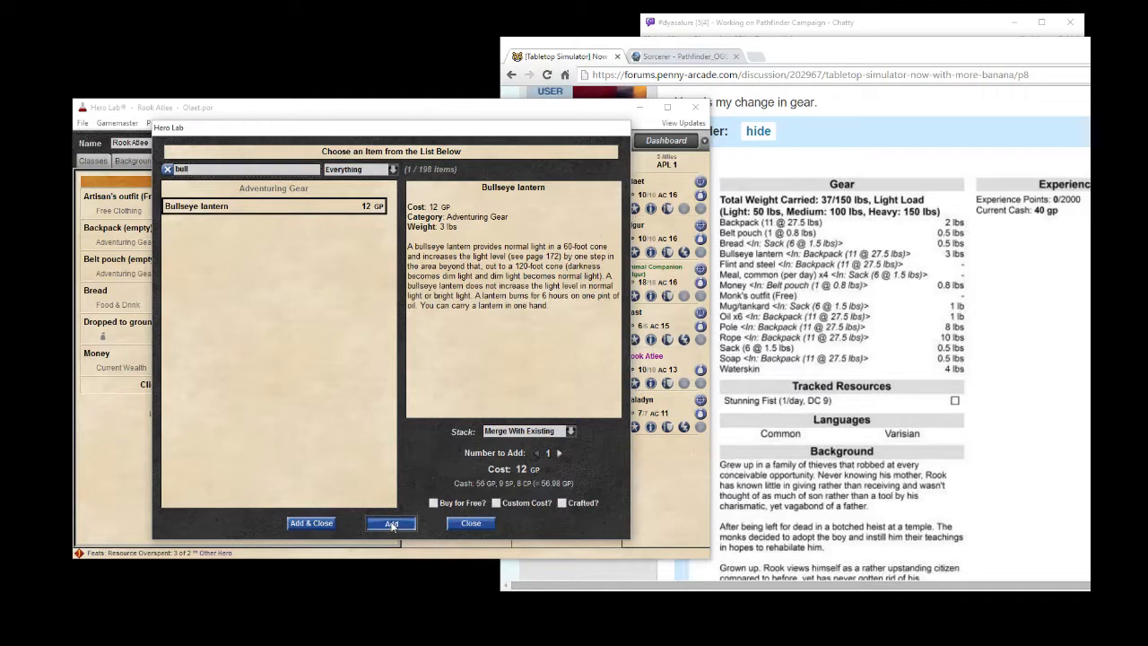
left_click(390, 522)
type("f")
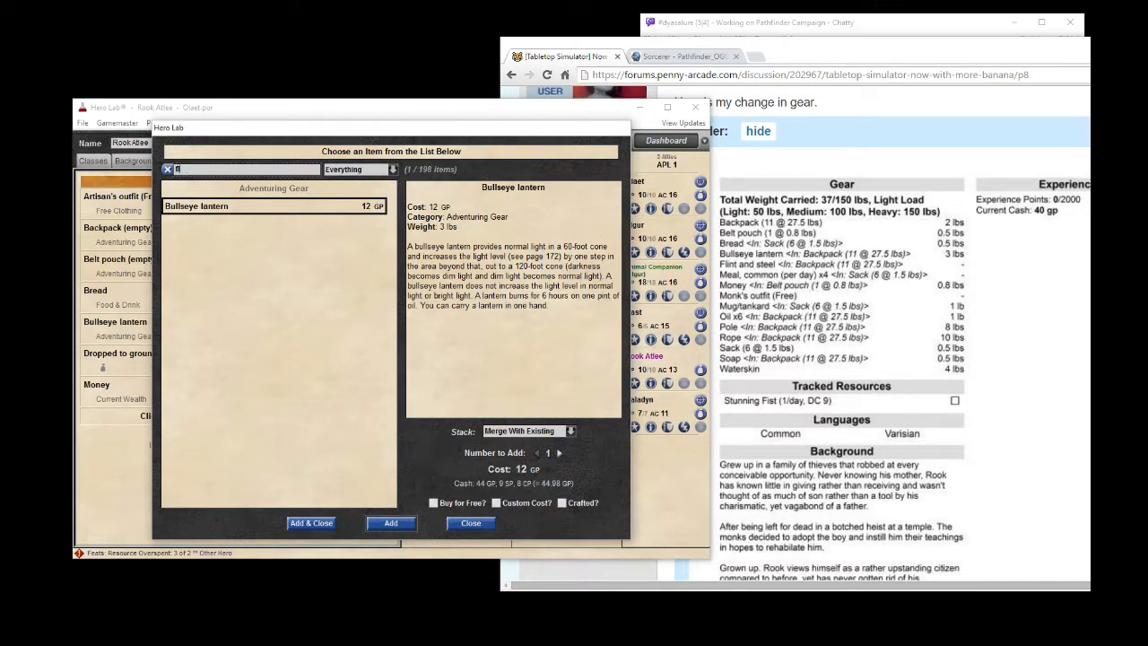
type("lint")
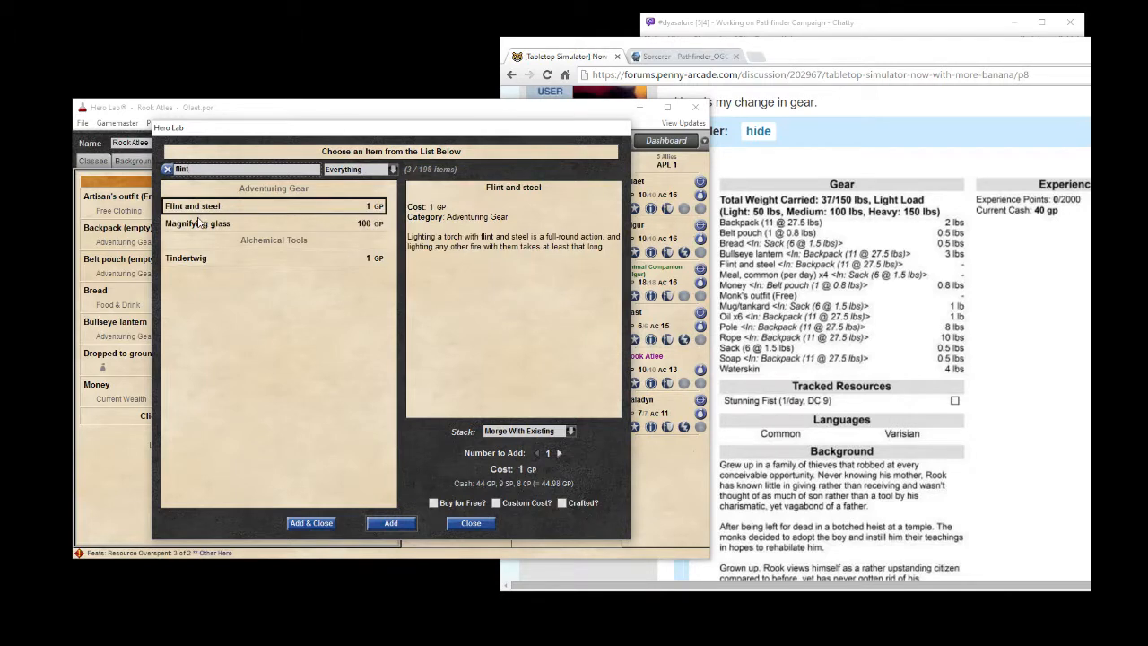
left_click(390, 523)
type("meal")
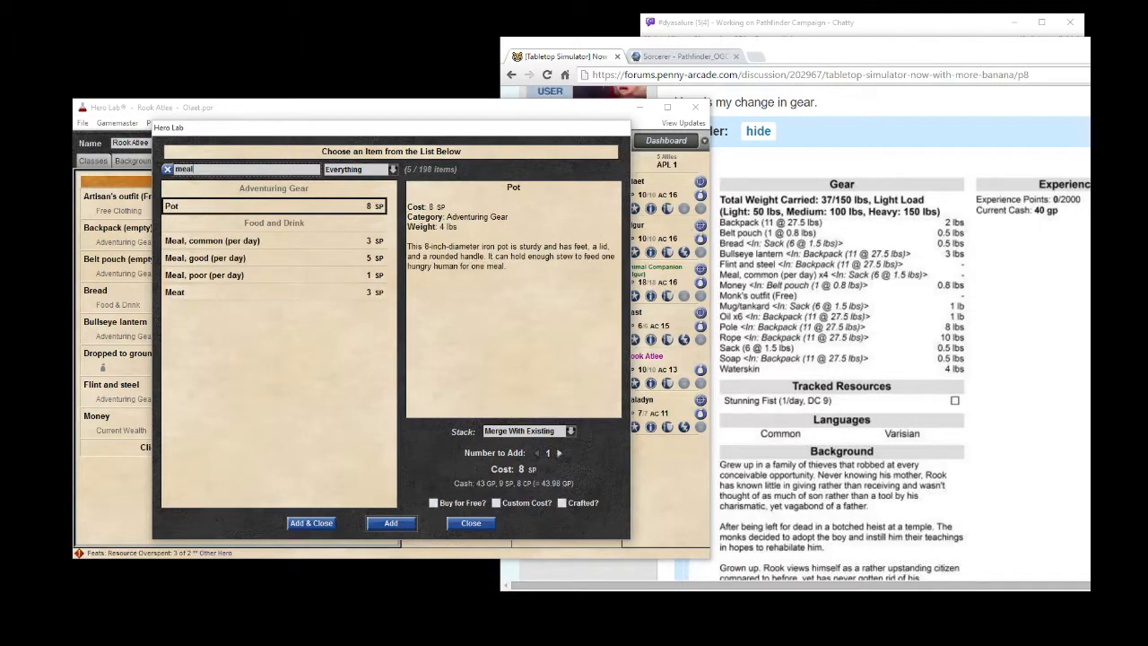
left_click(213, 240)
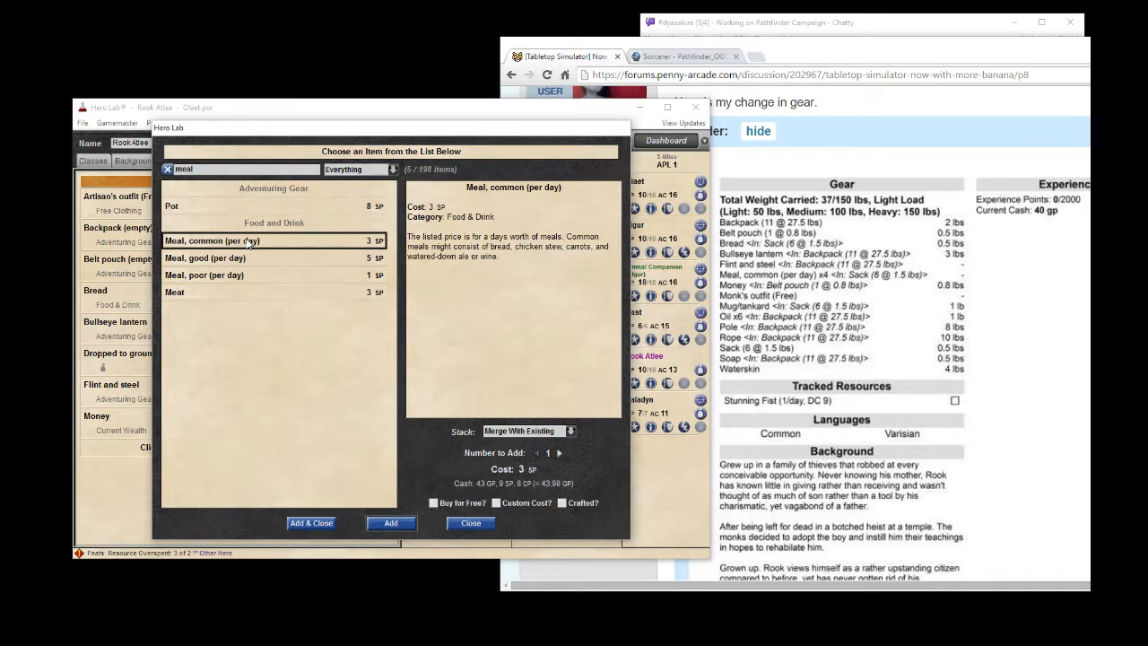
left_click(560, 453)
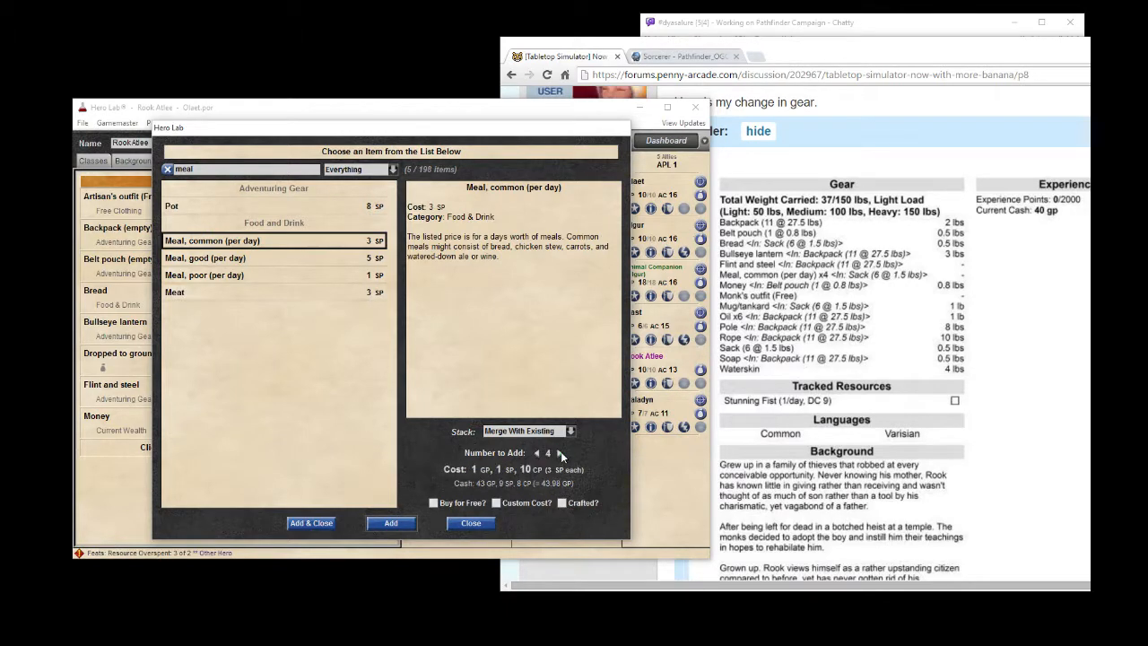
mouse_move(391, 523)
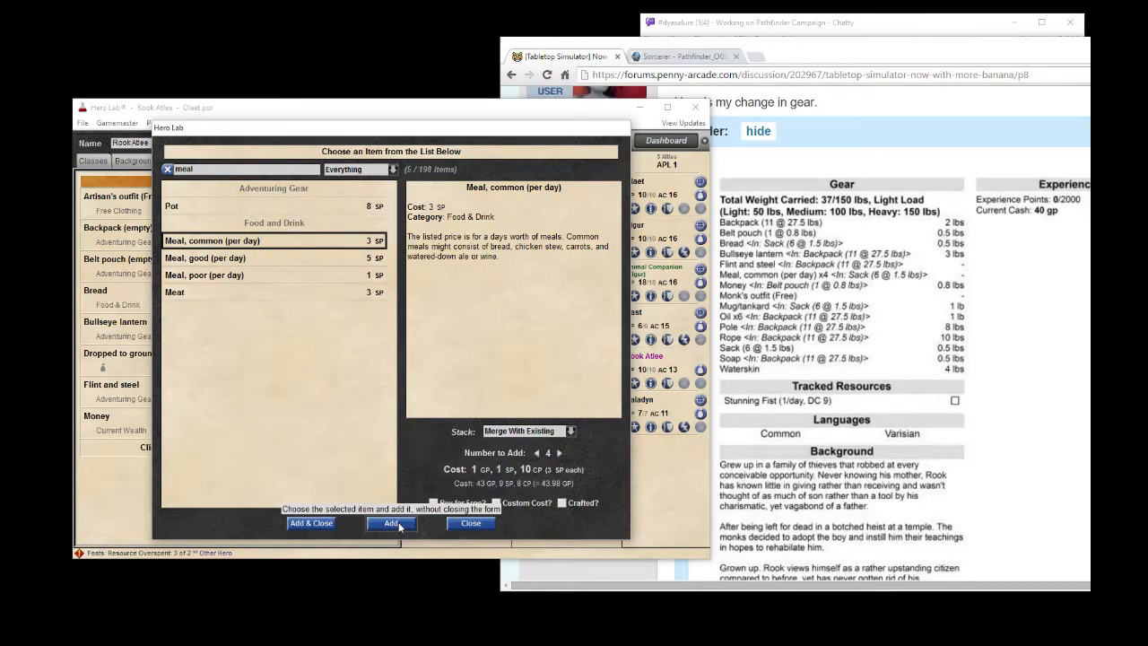
left_click(392, 523)
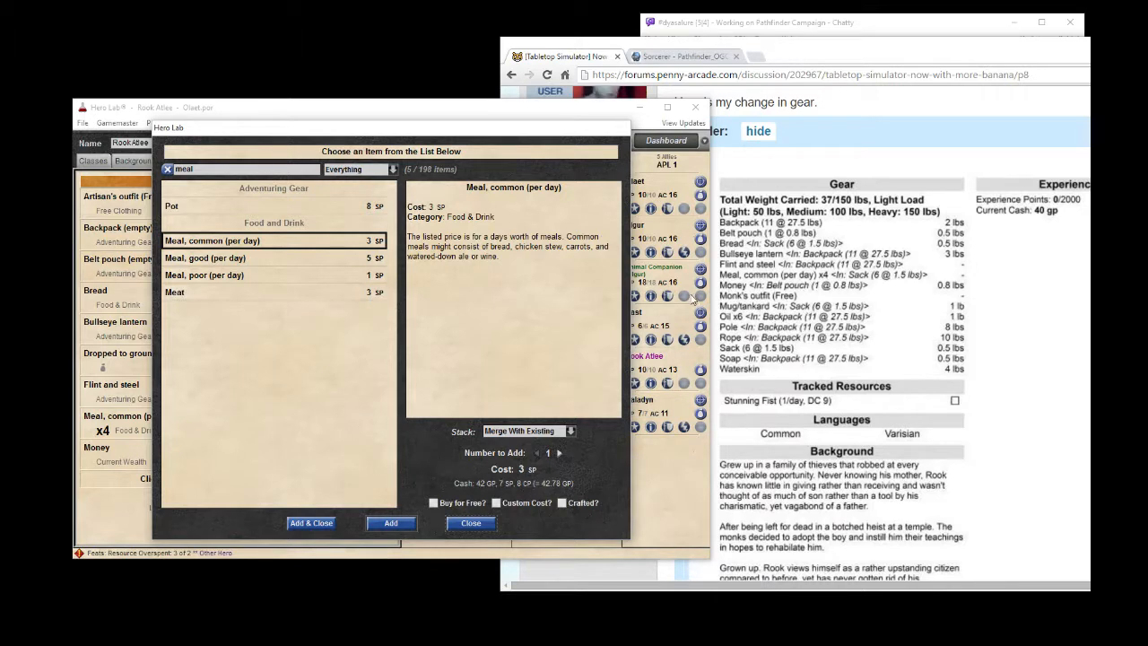
mouse_move(240, 182)
type("monk")
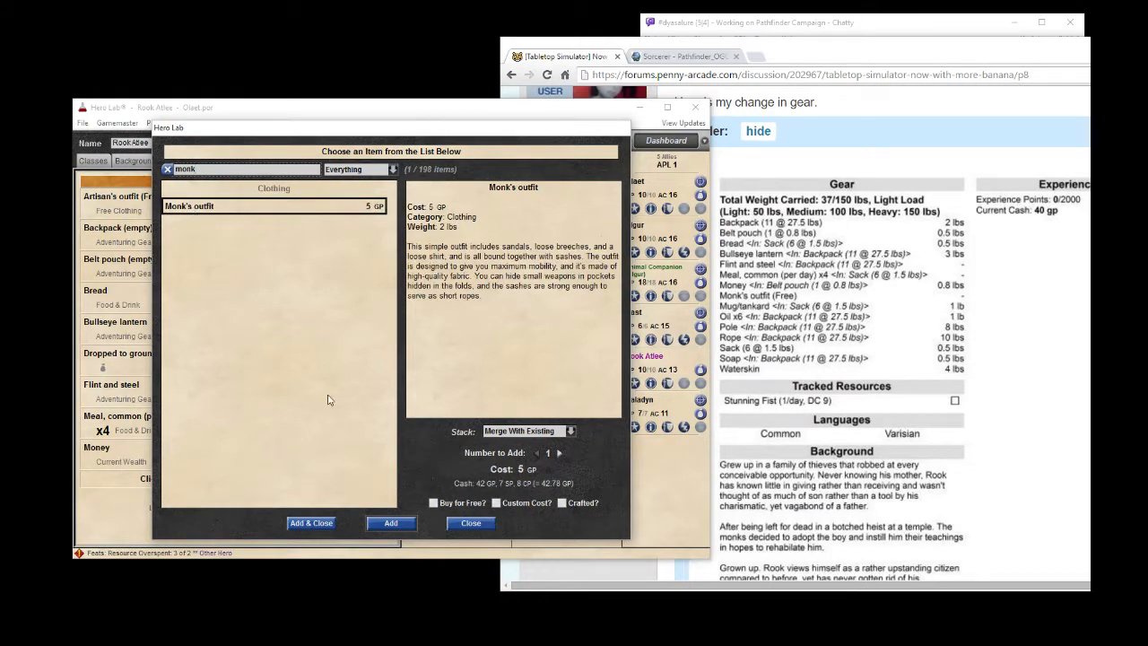
mouse_move(430, 536)
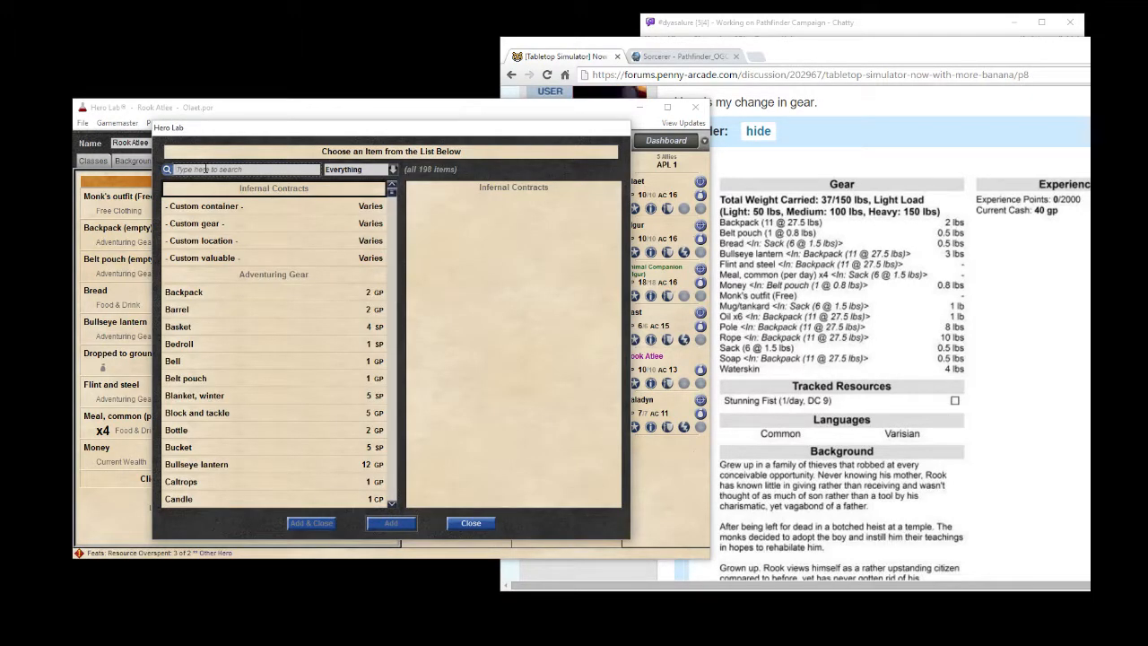
Add a mug/tankard and six flasks of oil.
type("mug")
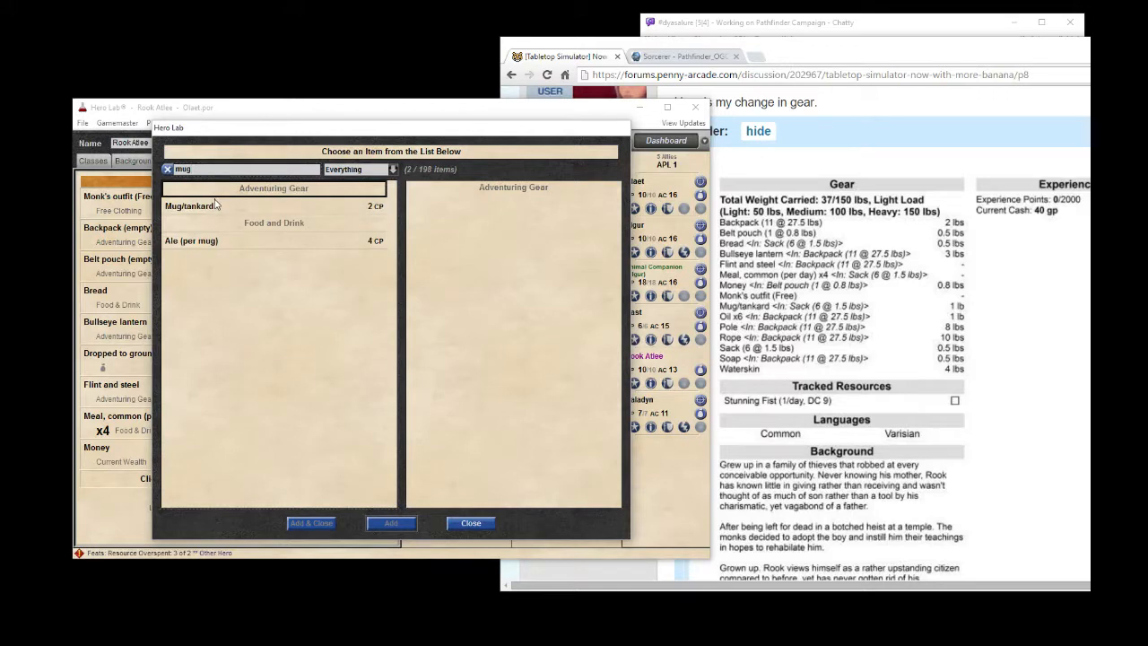
left_click(191, 205)
type("oil")
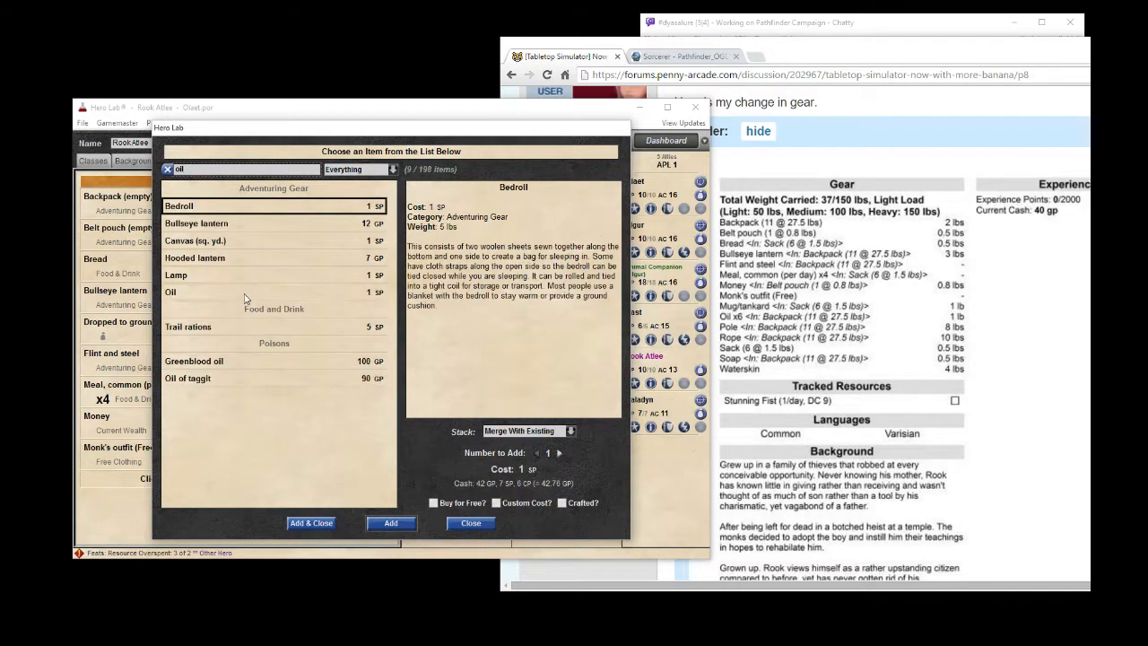
left_click(172, 291)
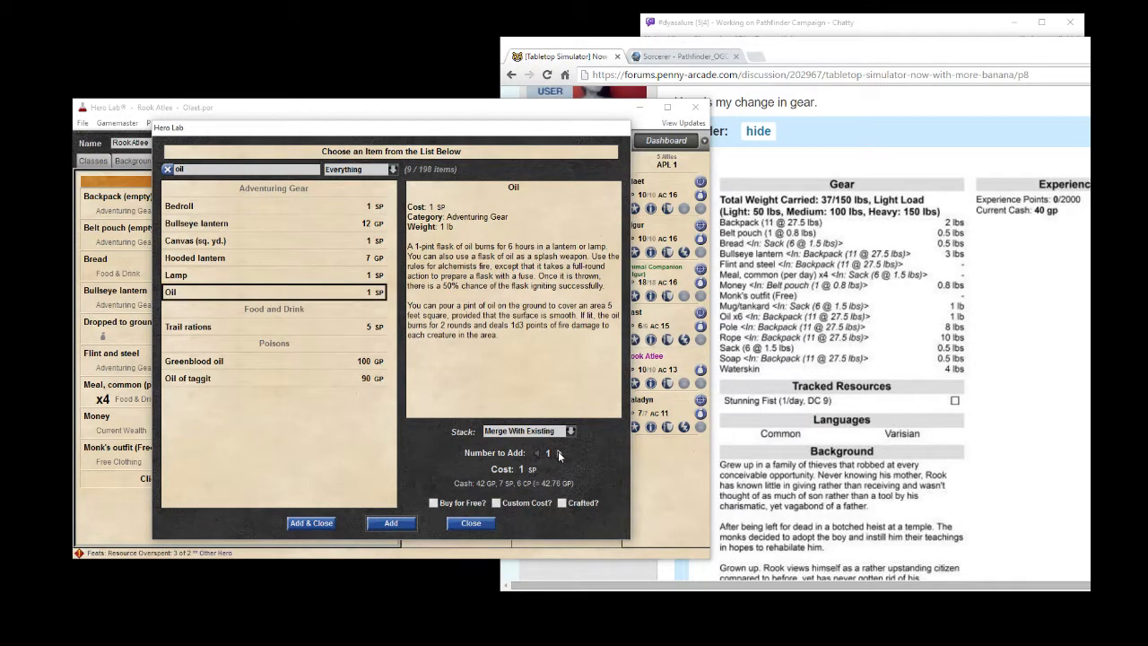
left_click(559, 453)
type("p")
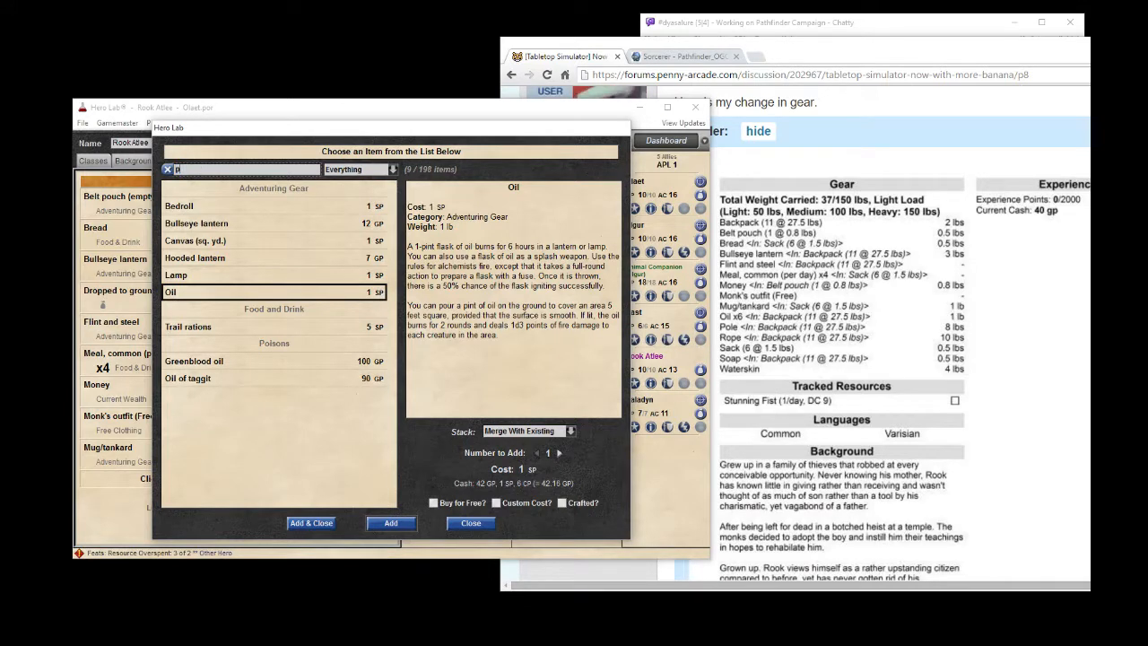
Add a pole, rope, sack and waterskin, then close the item chooser.
type("ole")
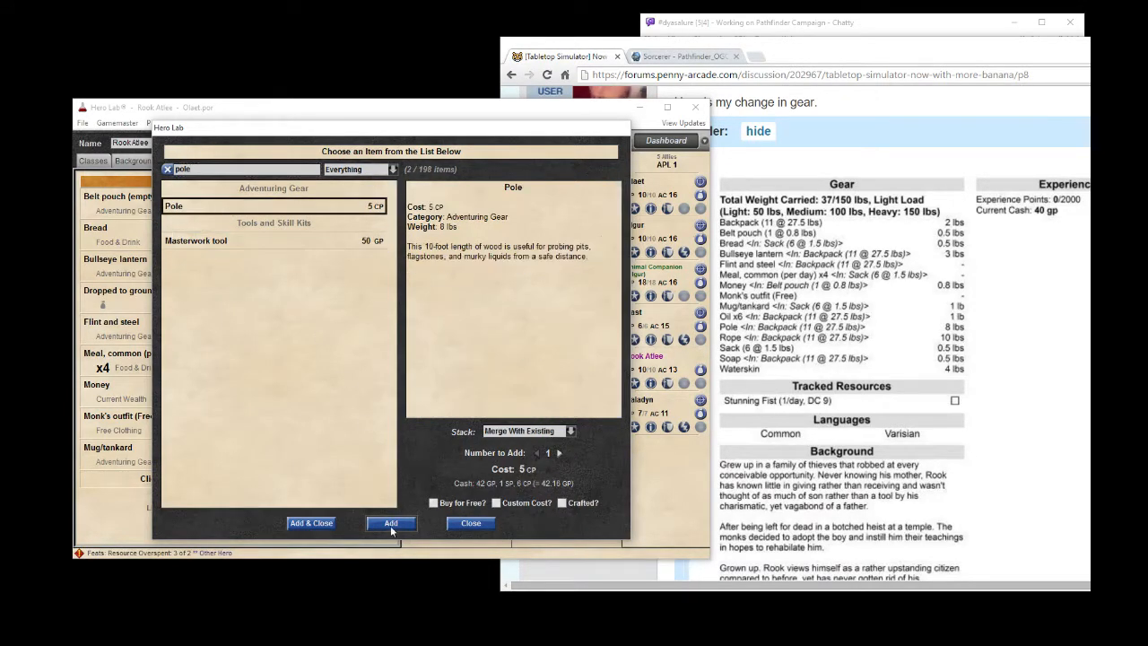
left_click(391, 523)
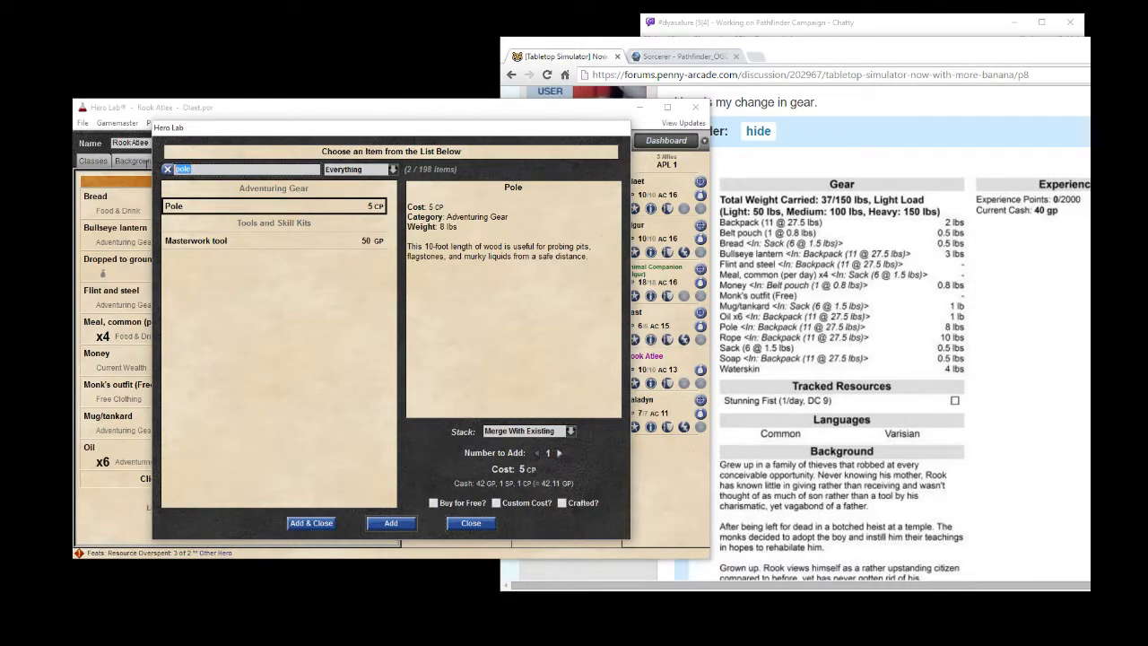
mouse_move(290, 395)
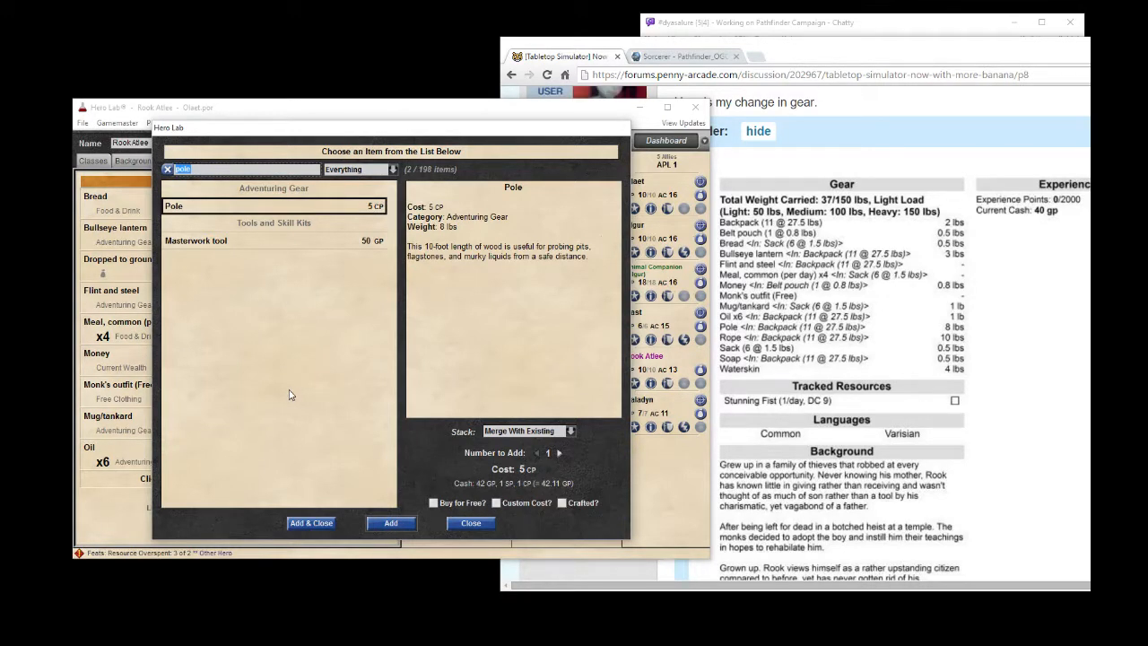
type("rope")
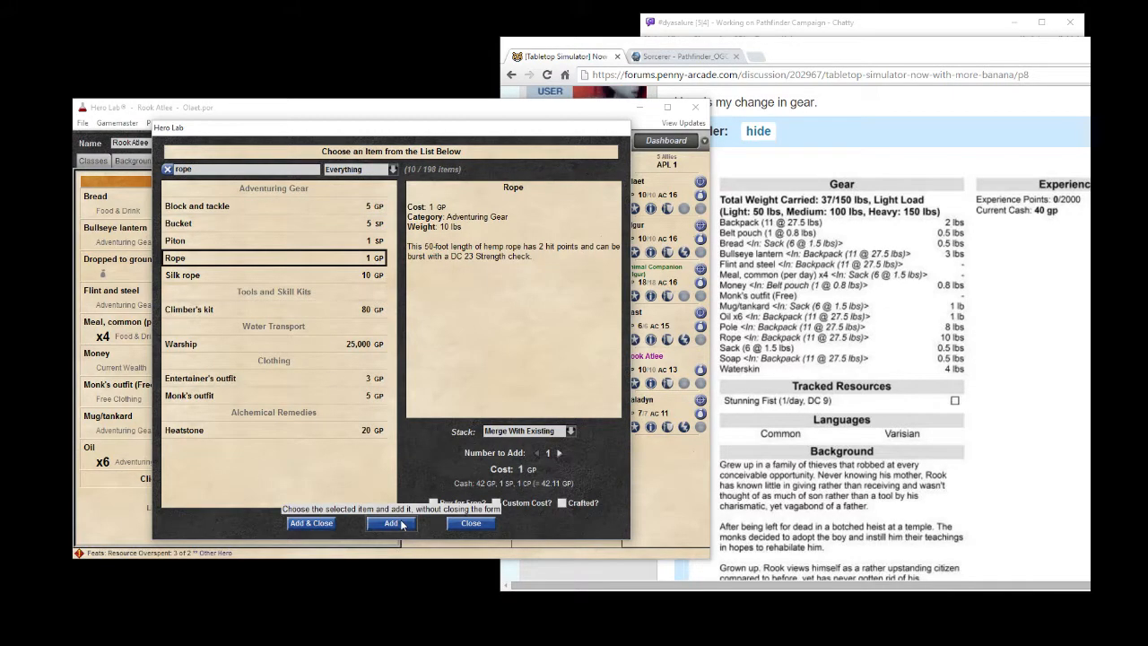
left_click(391, 523)
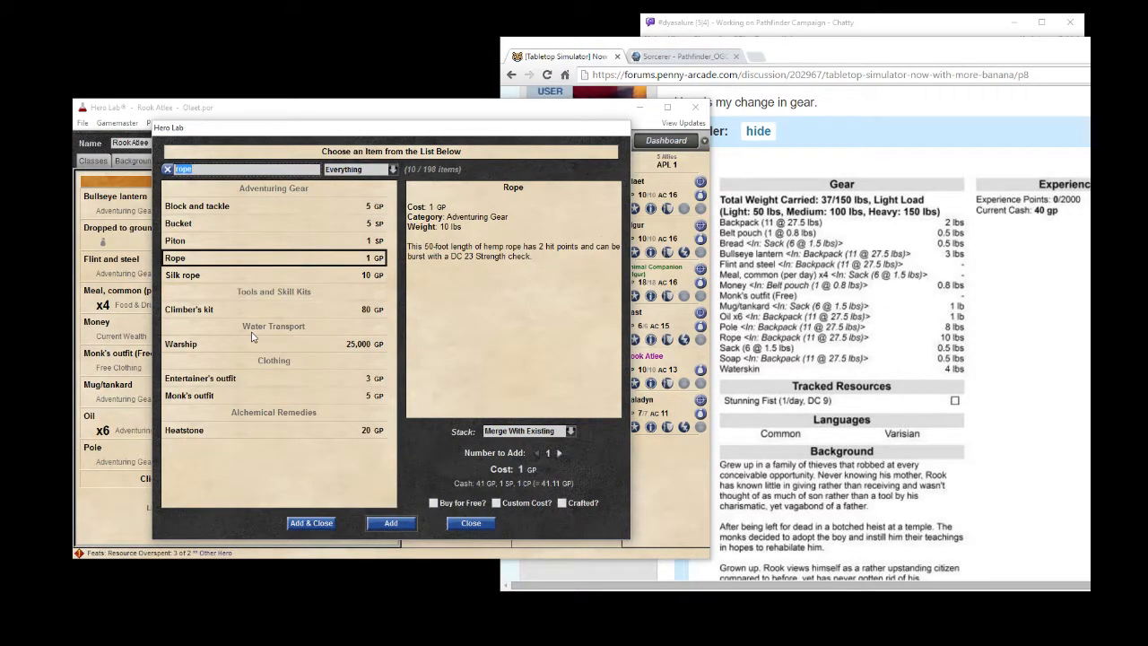
type("sack")
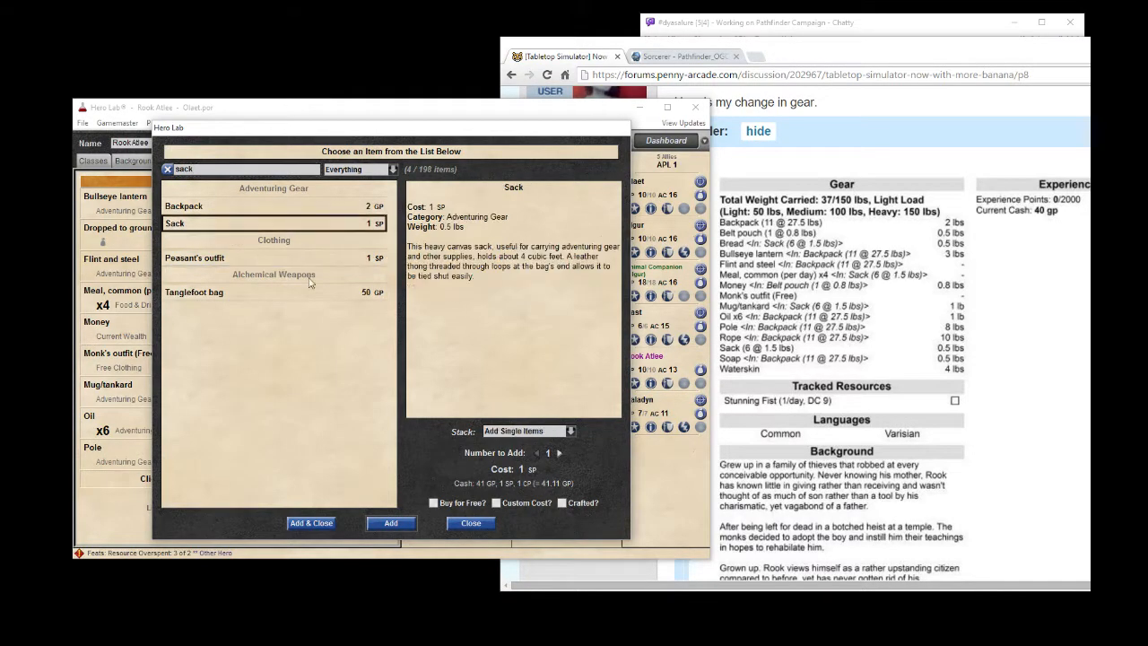
left_click(391, 523)
type("water")
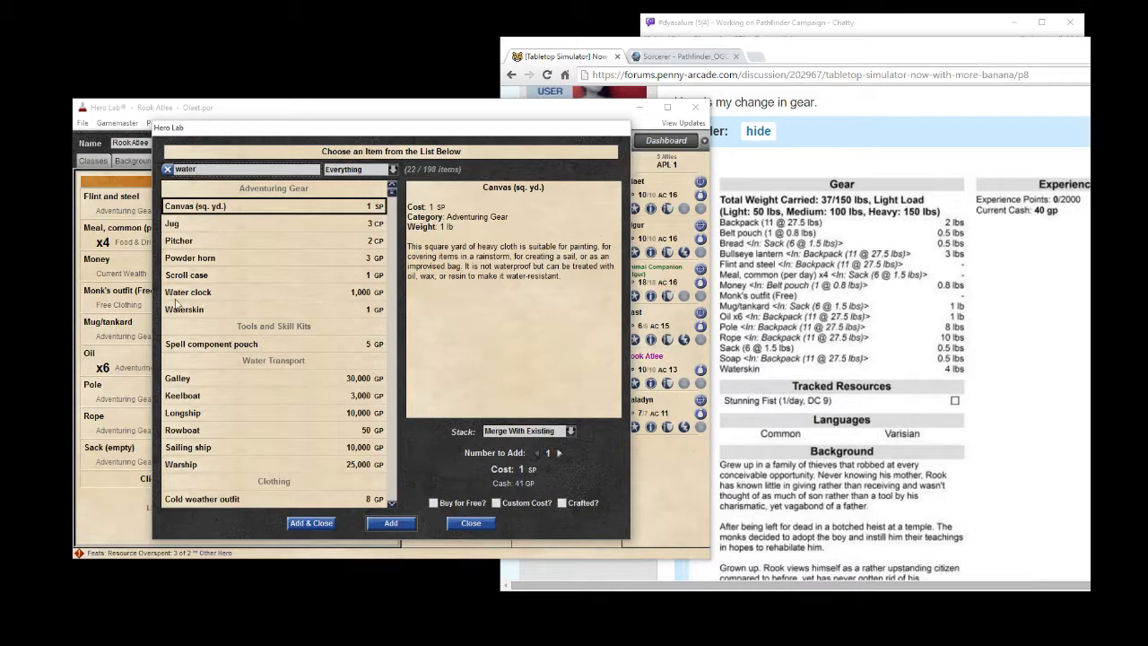
left_click(185, 308)
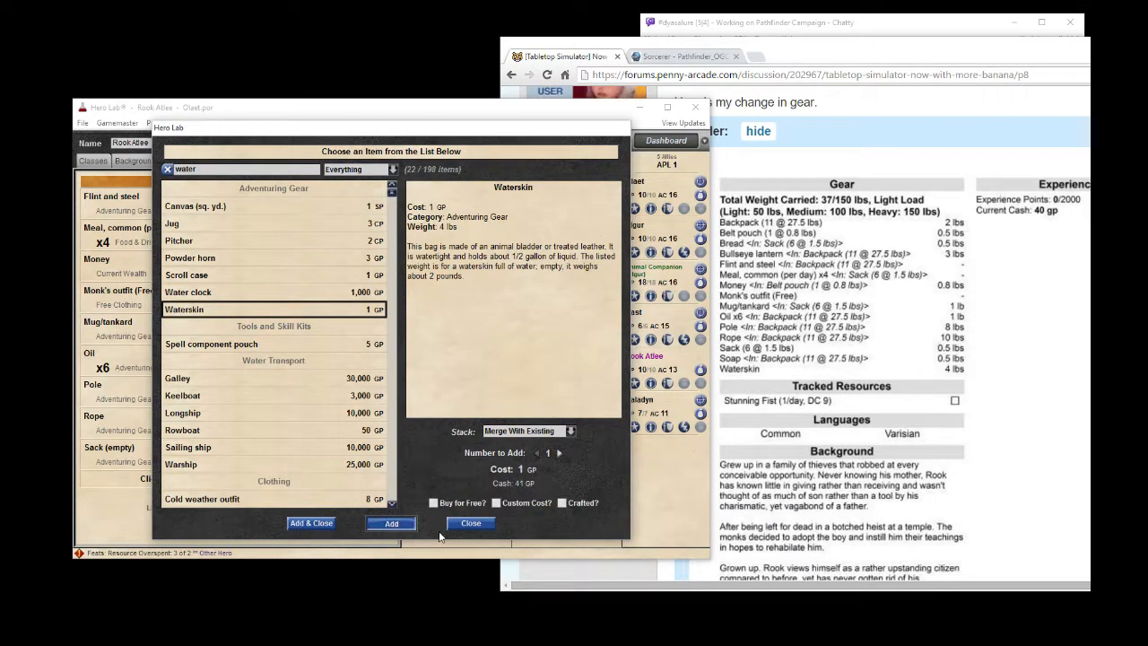
left_click(470, 523)
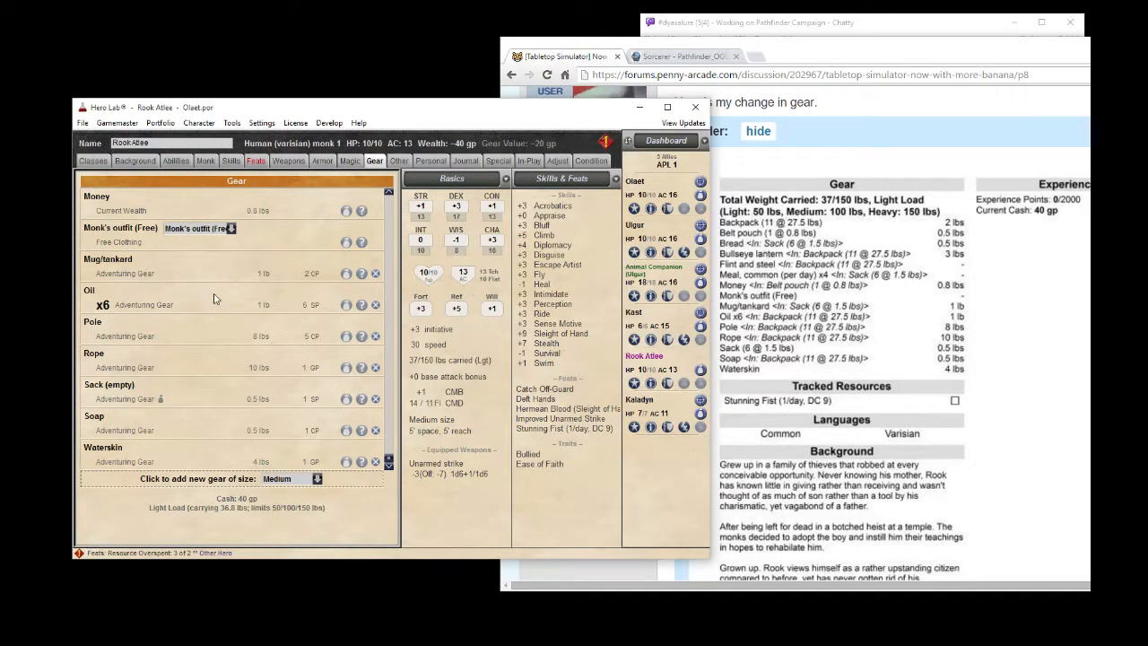
mouse_move(230, 409)
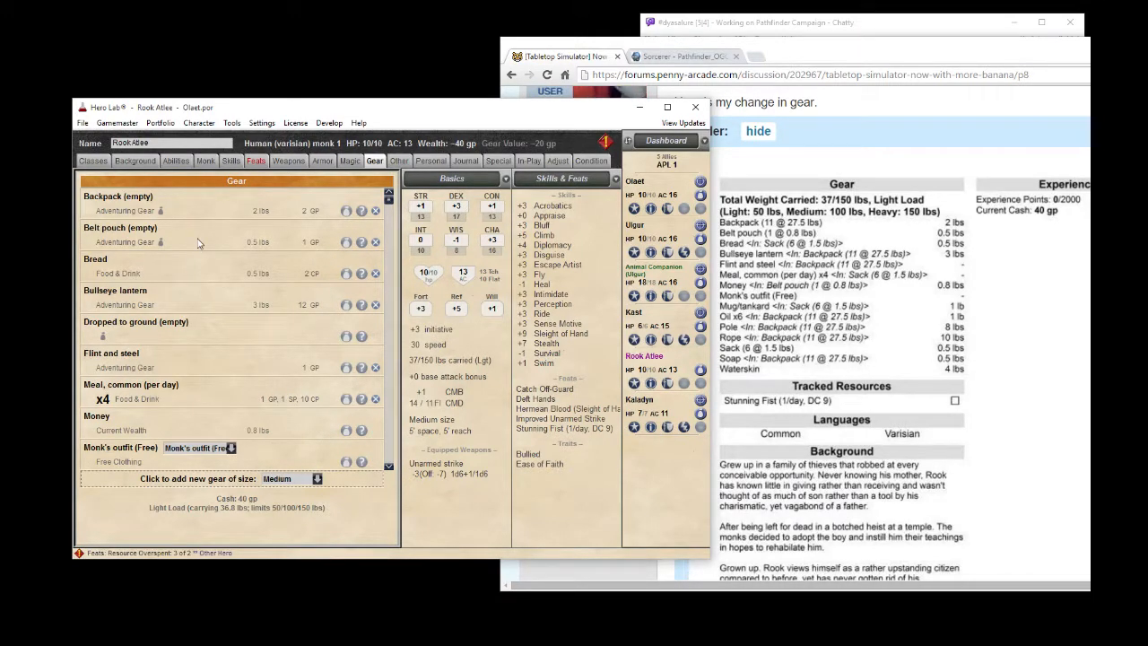
Stow the bullseye lantern, bread, and flint and steel in containers.
left_click(347, 305)
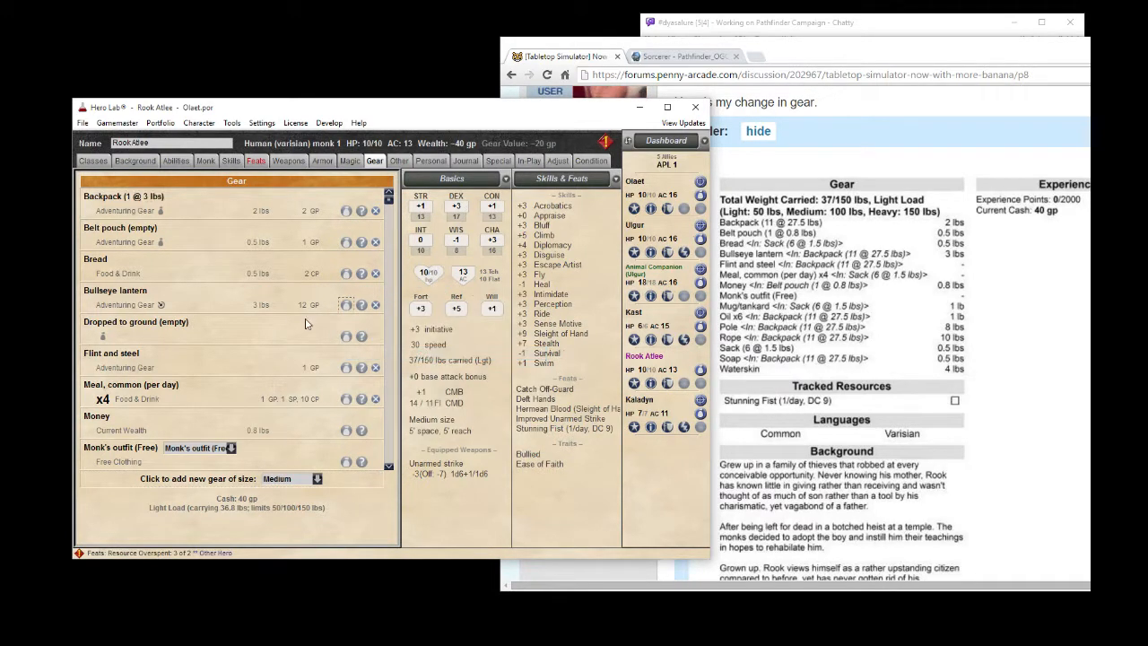
mouse_move(334, 274)
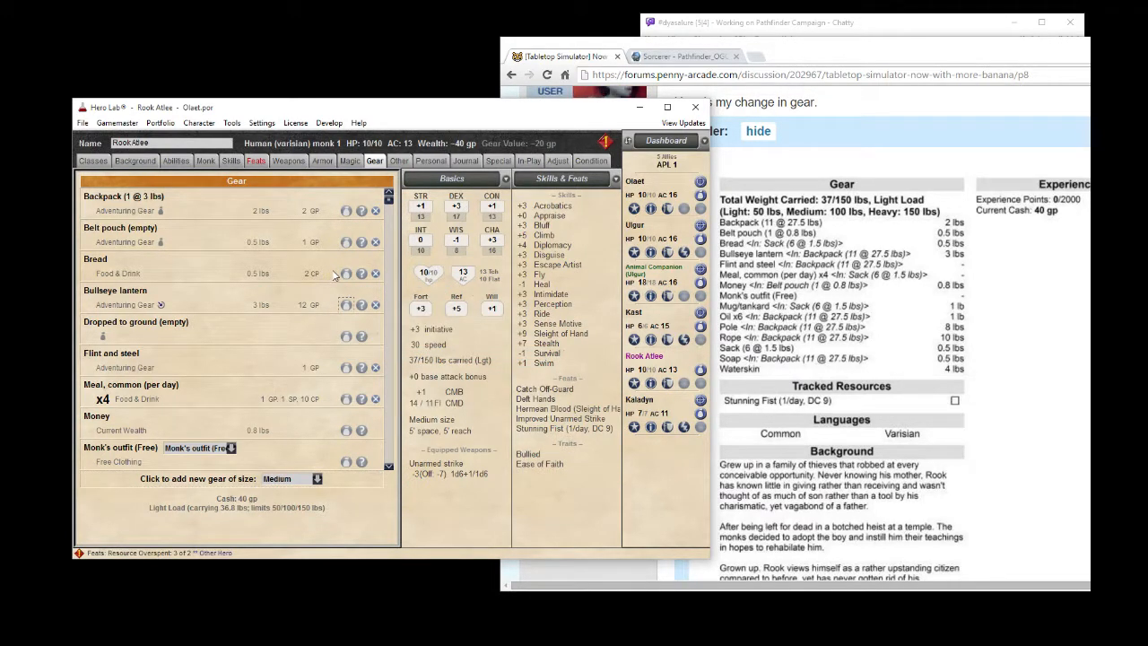
left_click(347, 274)
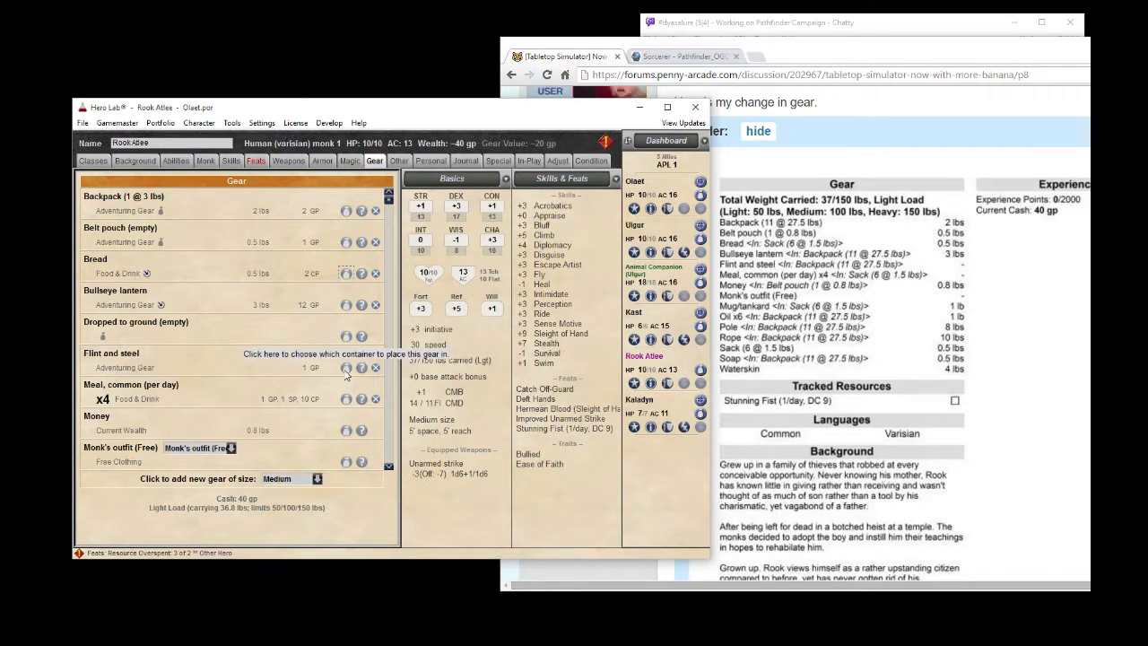
left_click(347, 367)
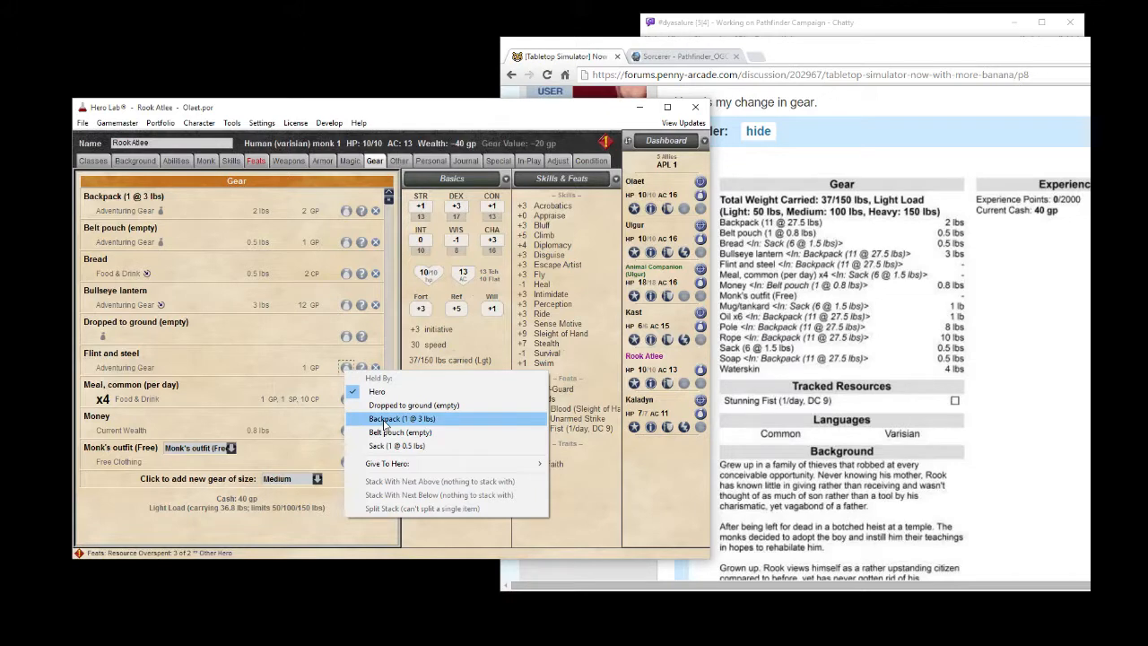
left_click(402, 419)
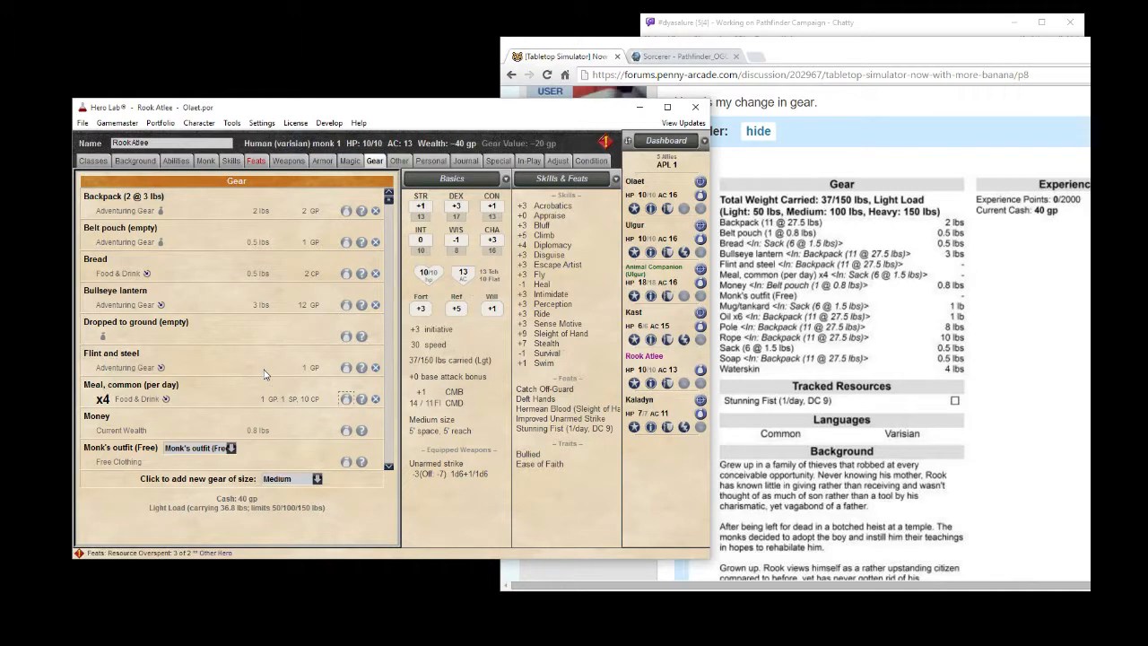
mouse_move(333, 437)
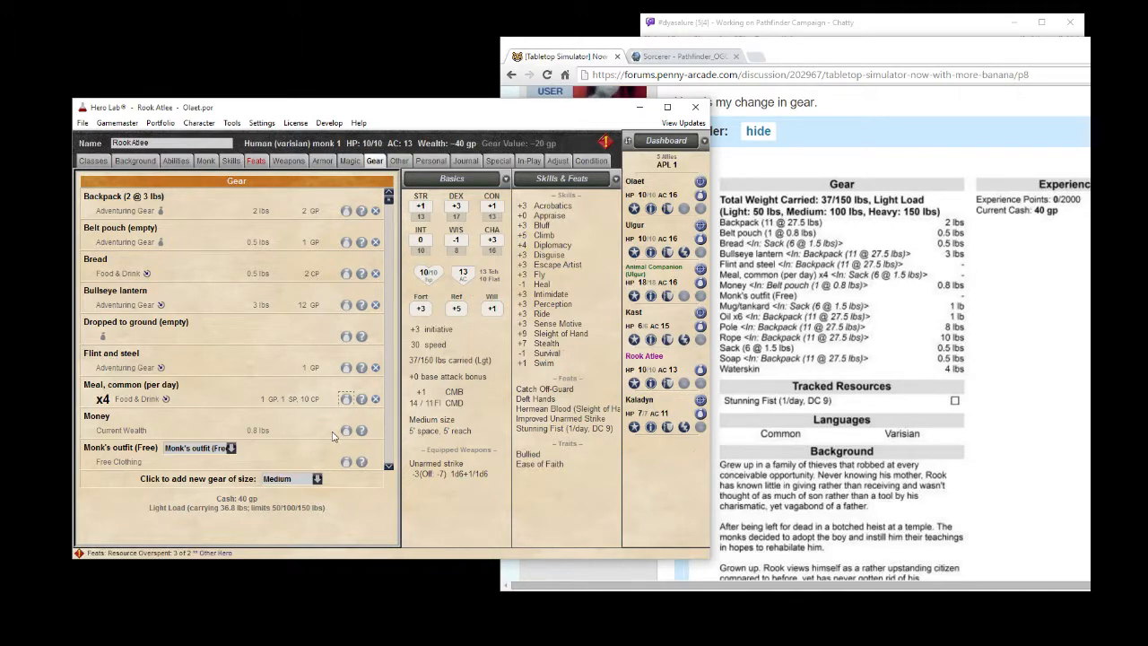
mouse_move(377, 493)
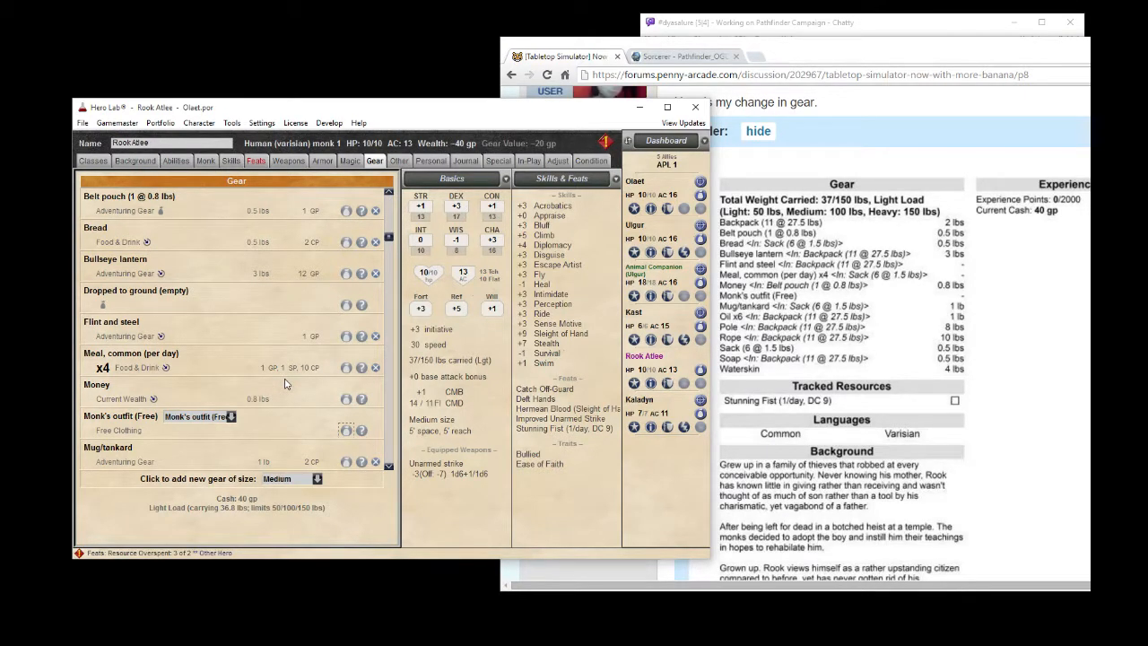
mouse_move(352, 470)
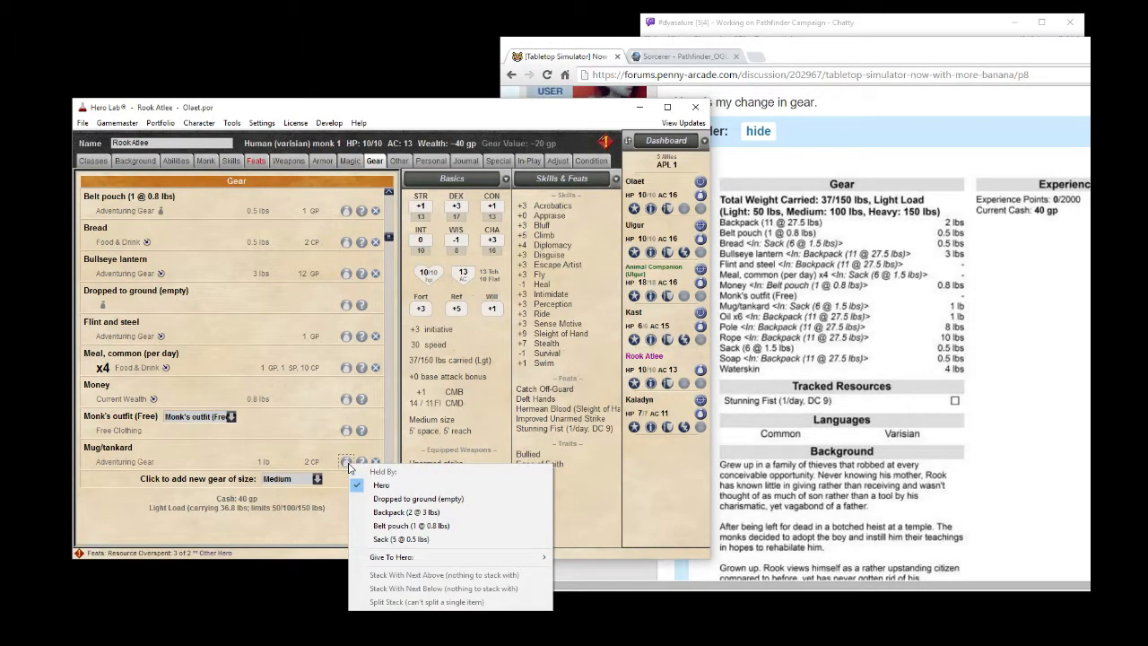
Stow the mug/tankard, oil and pole, then bring up the Personal details.
left_click(401, 539)
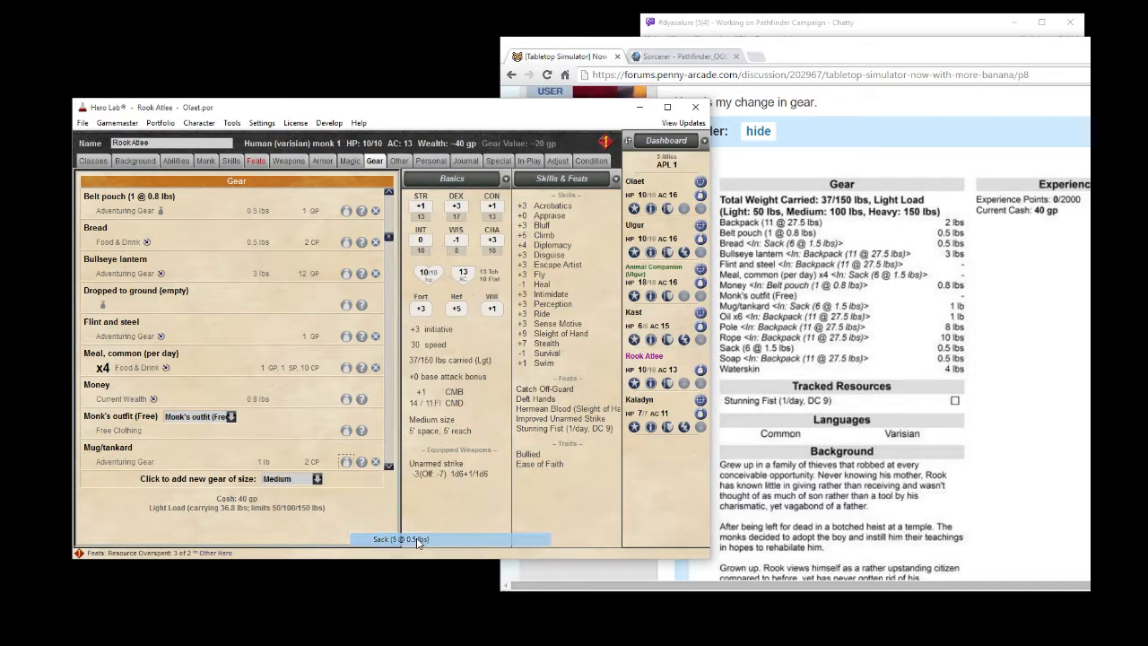
scroll("down", 3)
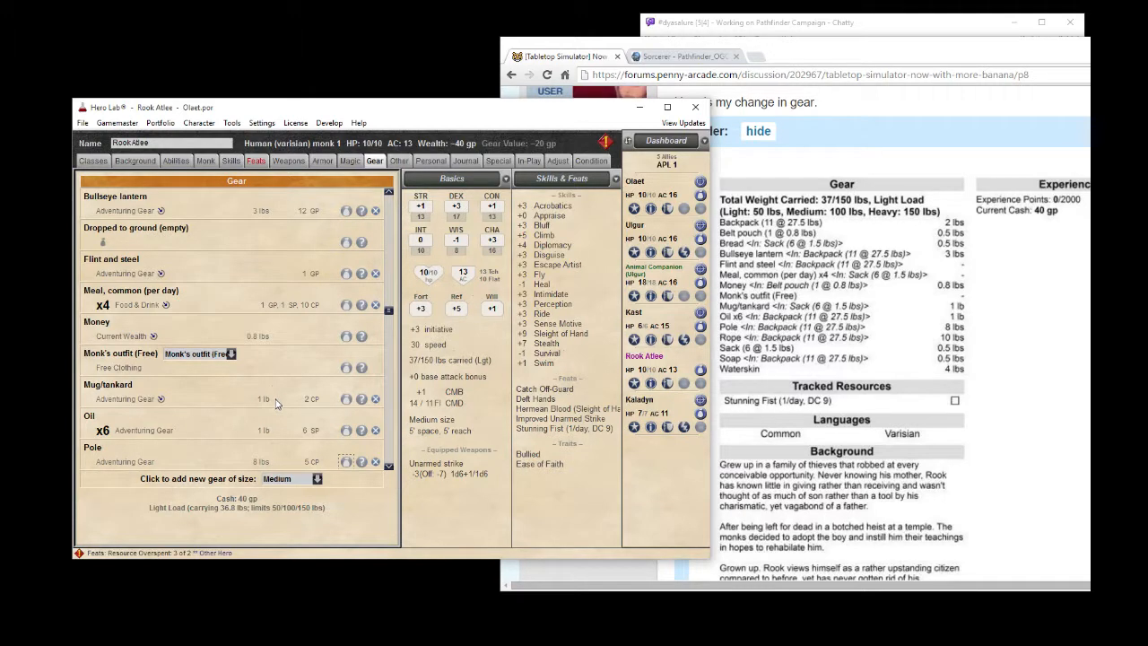
left_click(346, 430)
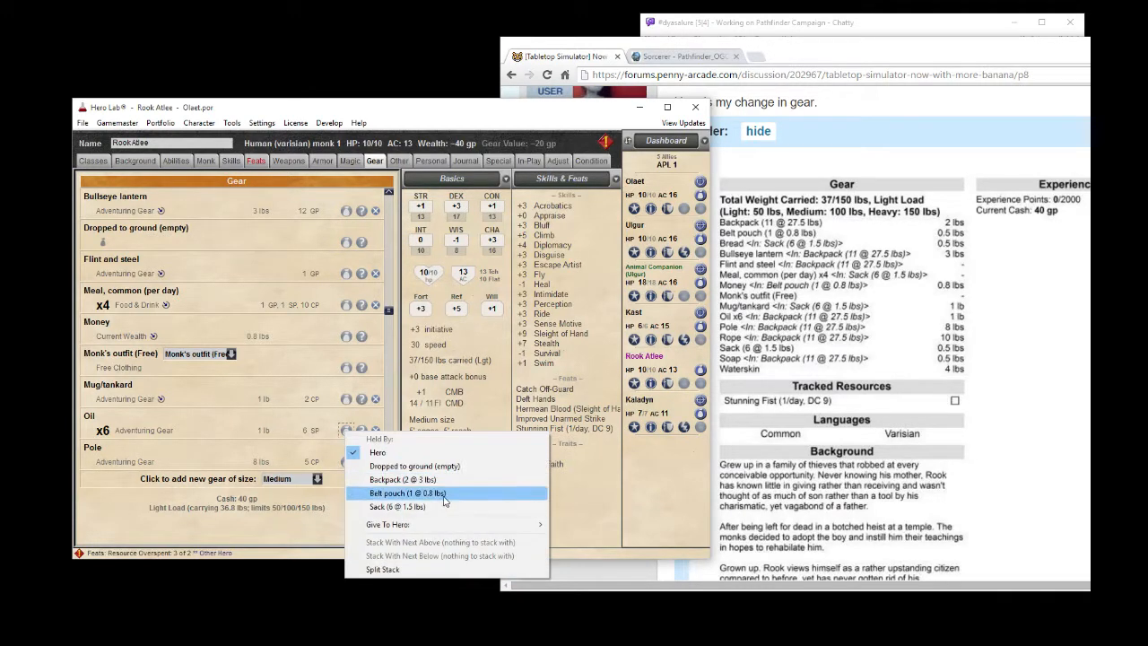
mouse_move(401, 479)
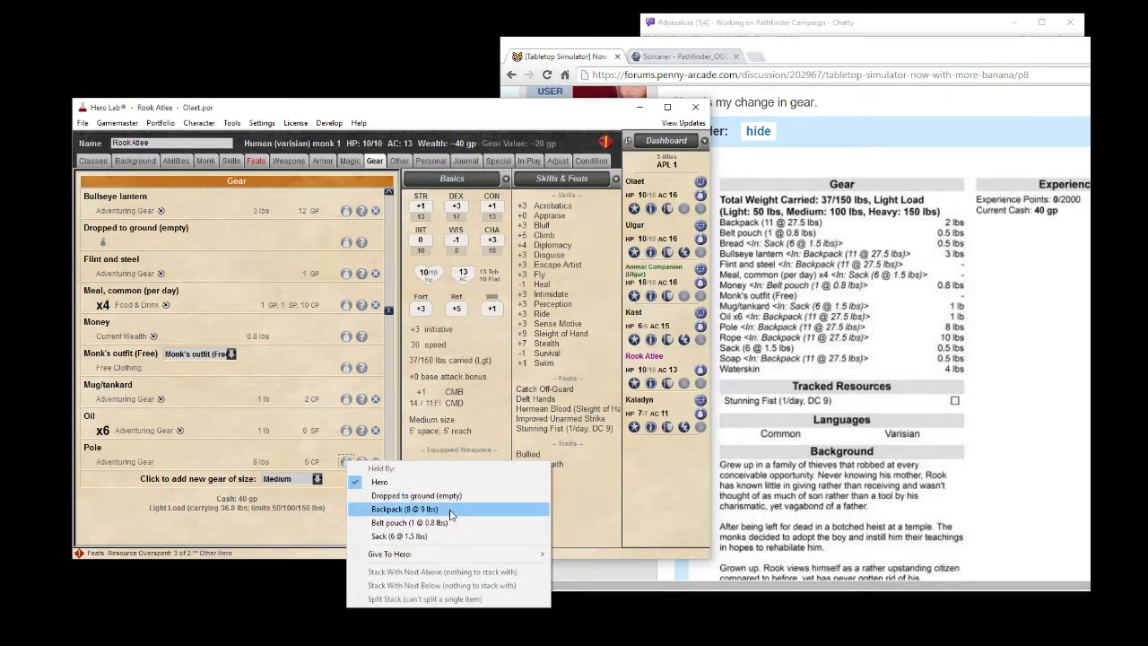
left_click(405, 508)
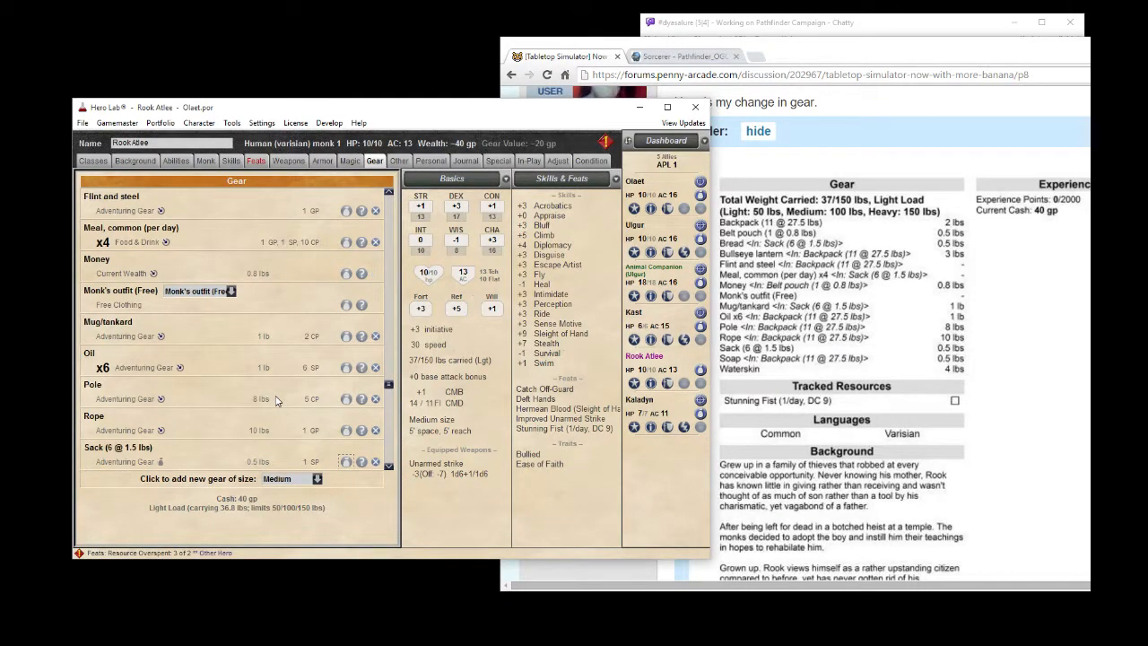
left_click(345, 461)
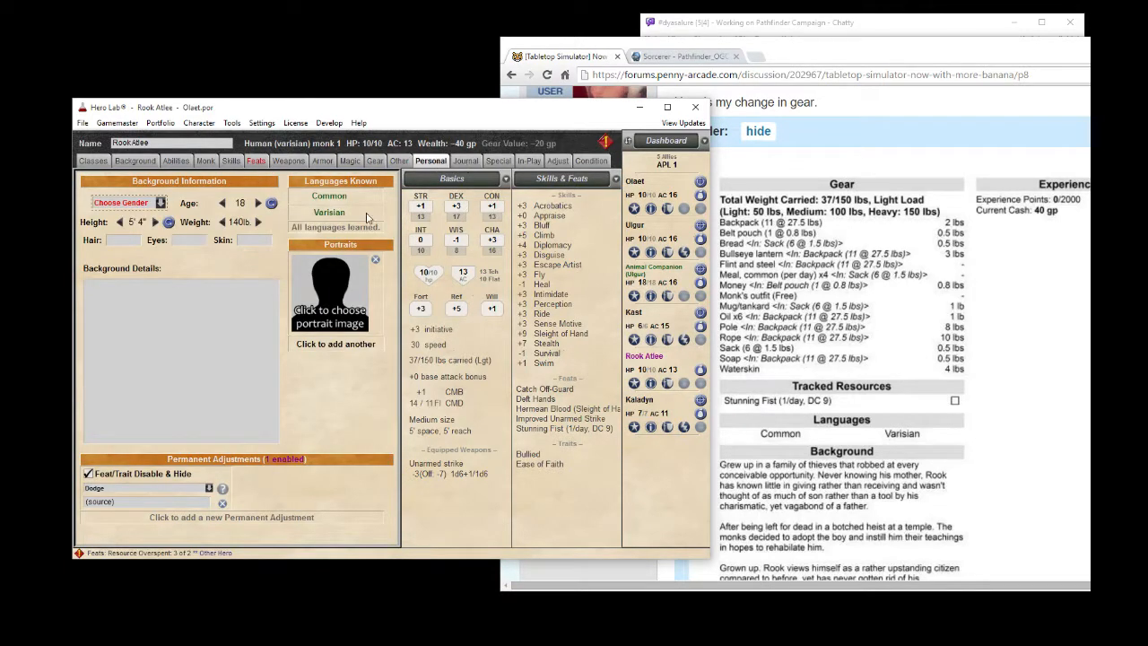
left_click(160, 203)
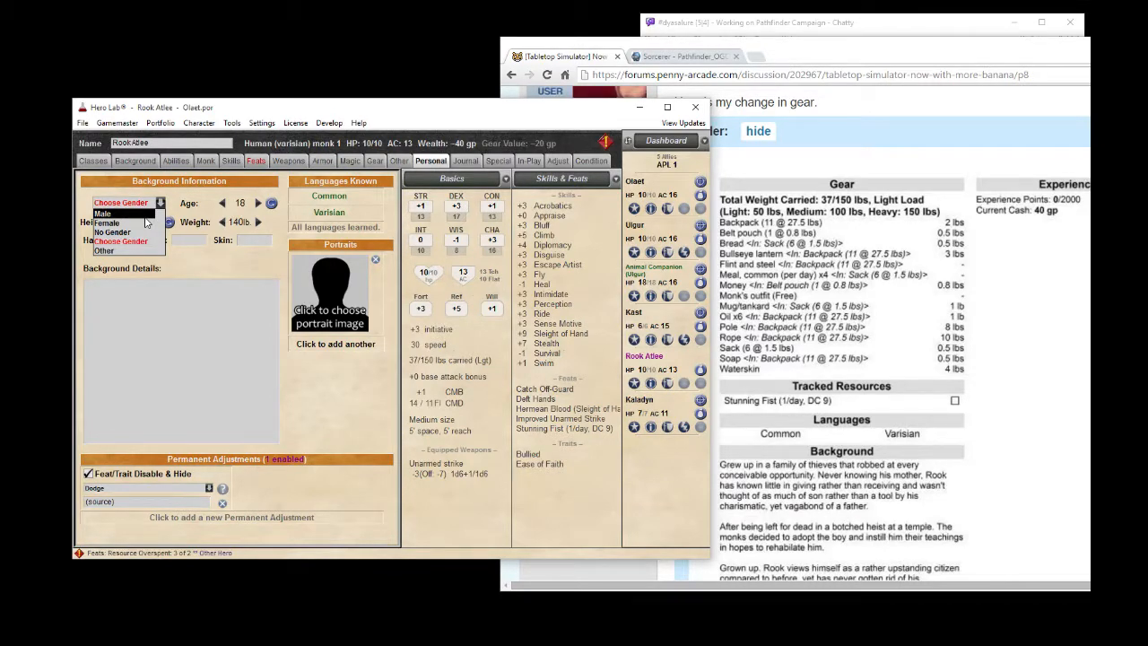
left_click(103, 212)
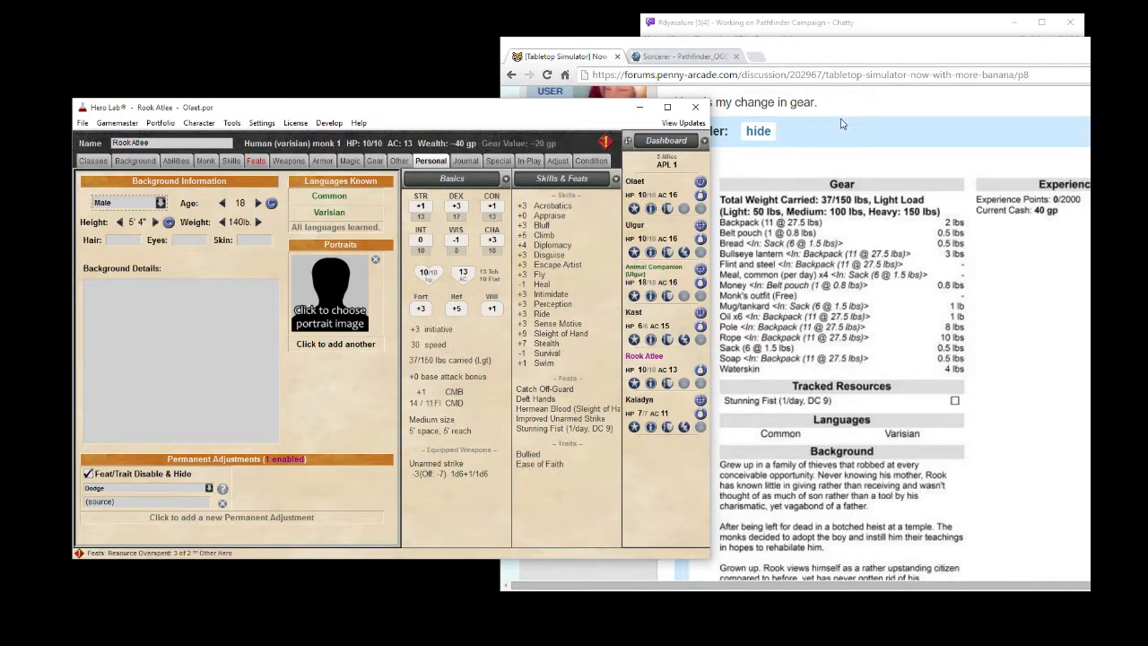
scroll("down", 3)
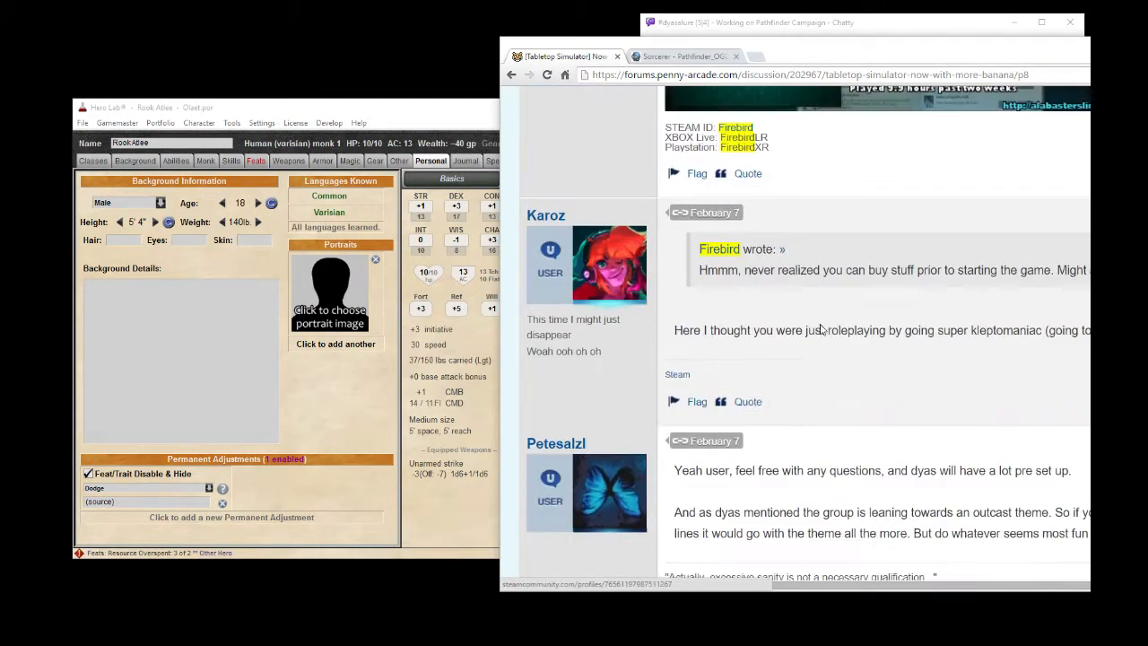
scroll("down", 3)
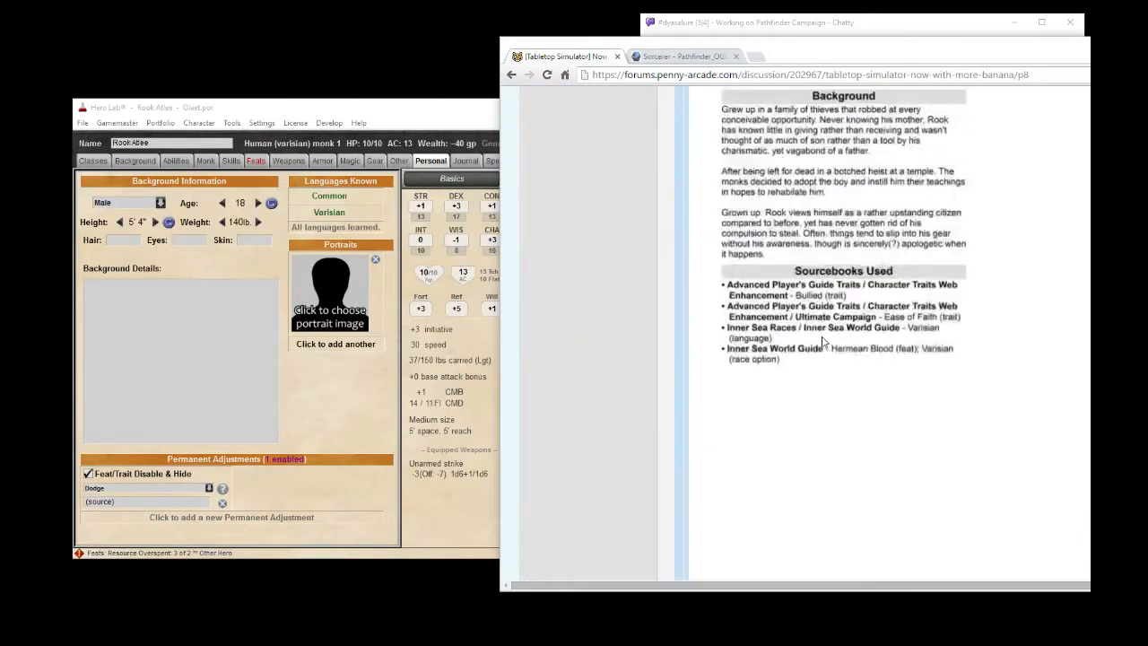
scroll("up", 3)
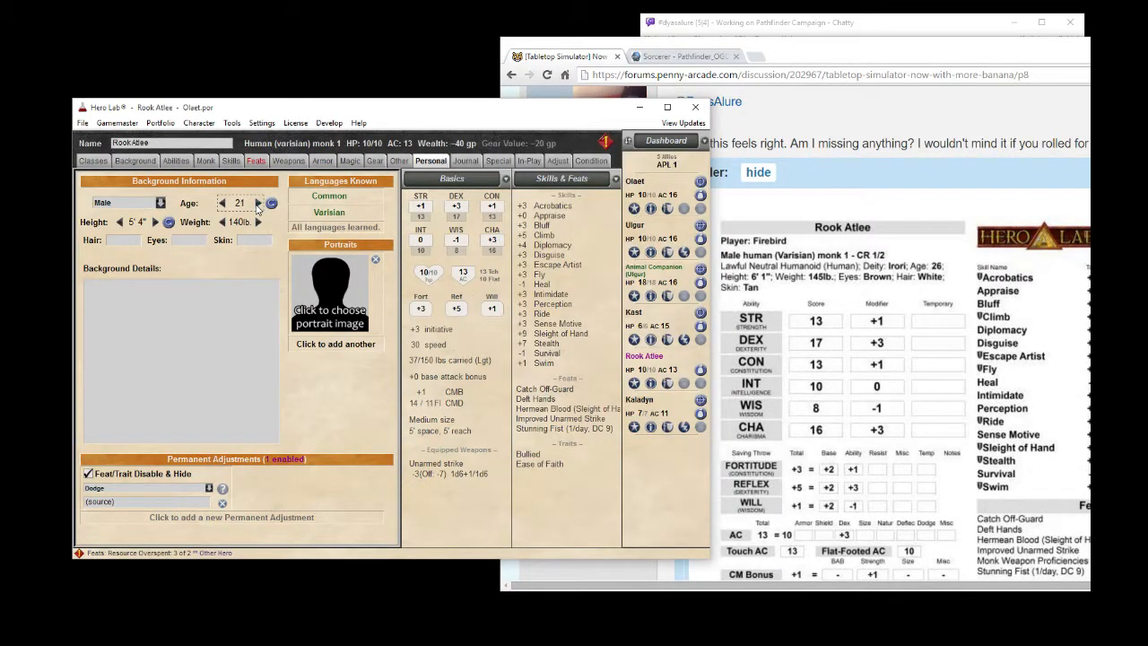
Set age 26, height 6'1" and weight 145 lb, and start entering hair colour.
left_click(258, 203)
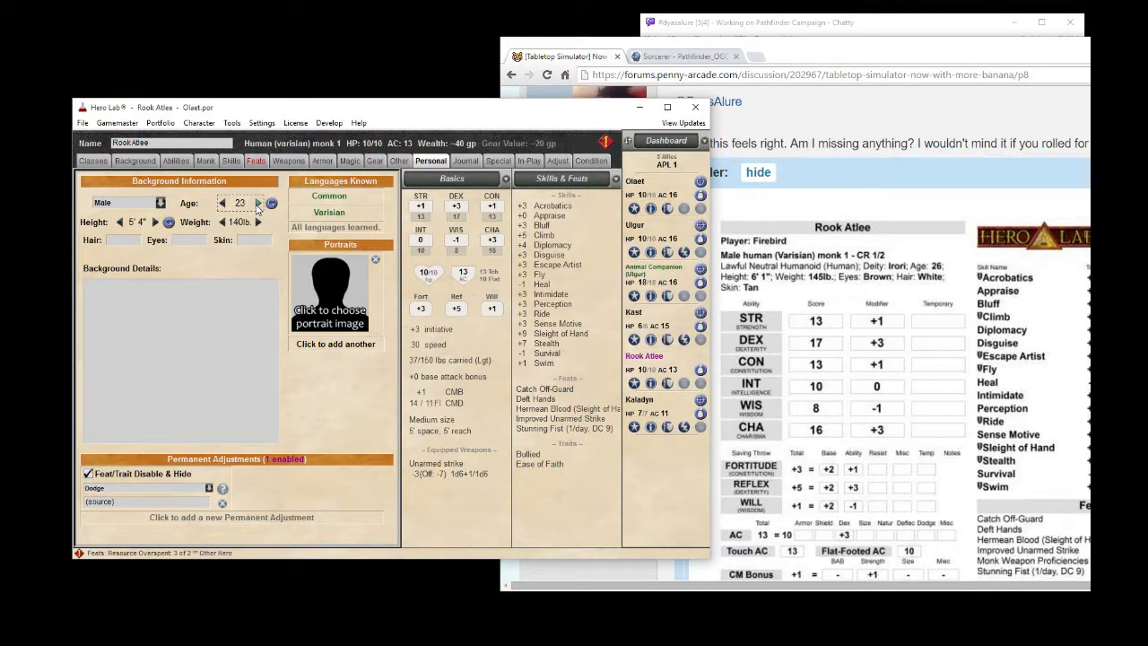
left_click(260, 200)
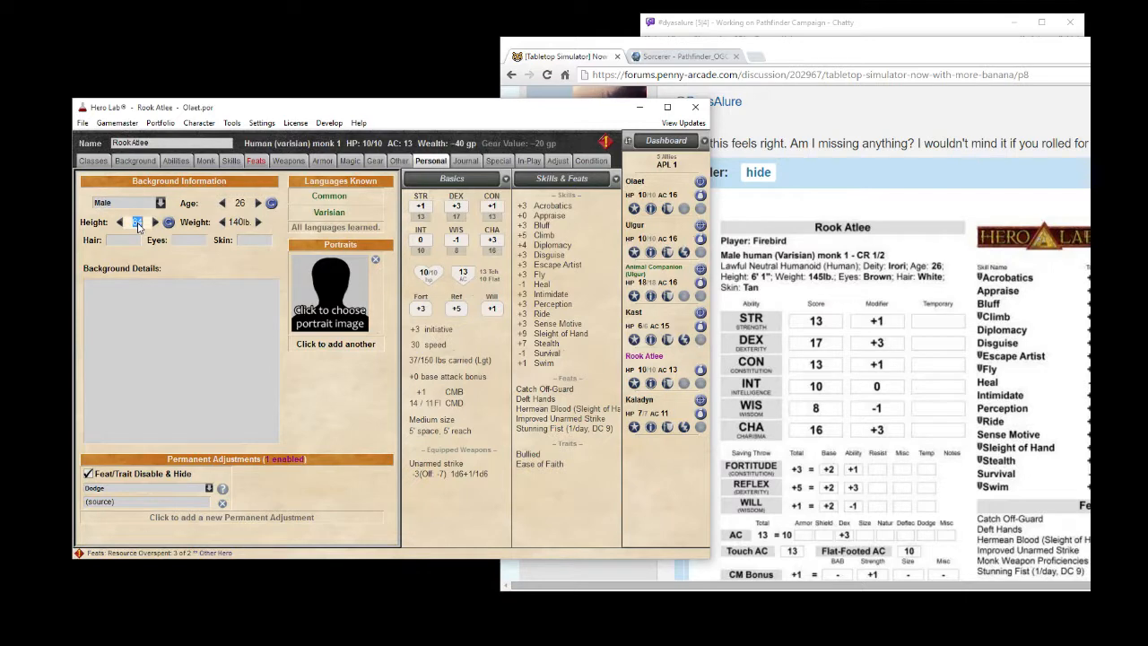
left_click(154, 218)
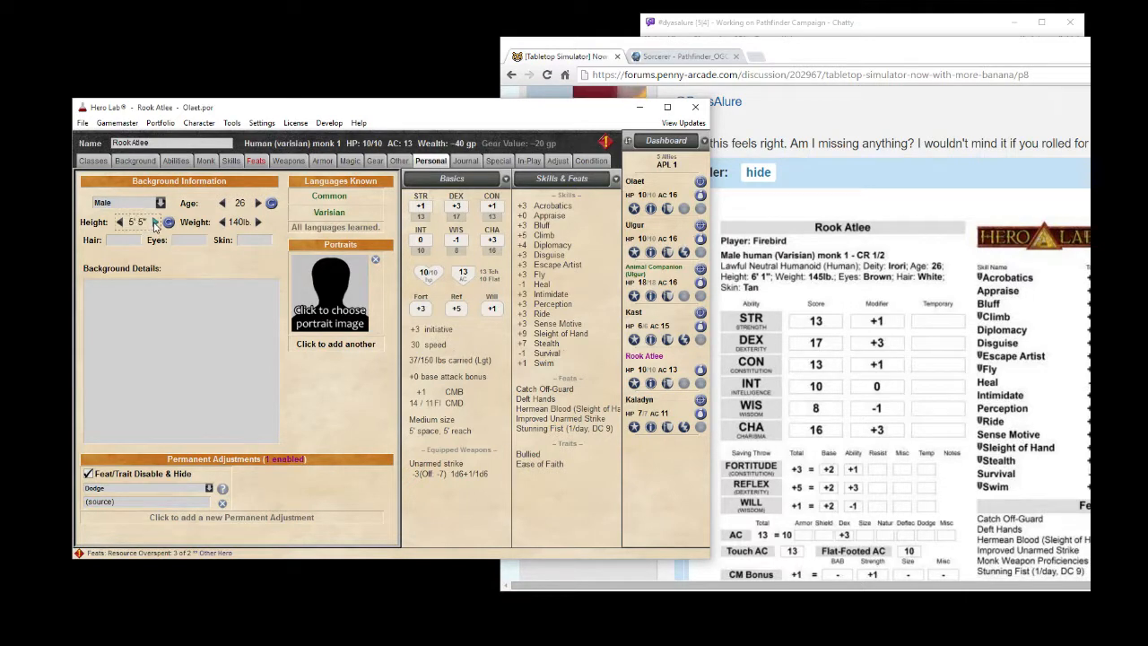
left_click(155, 222)
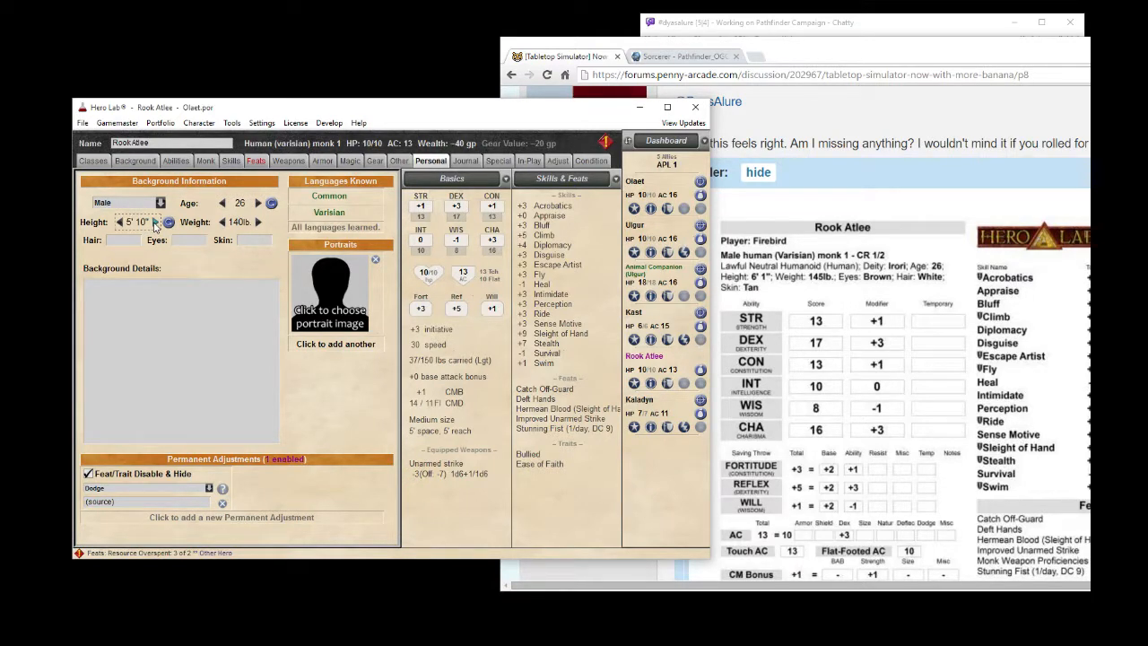
left_click(151, 222)
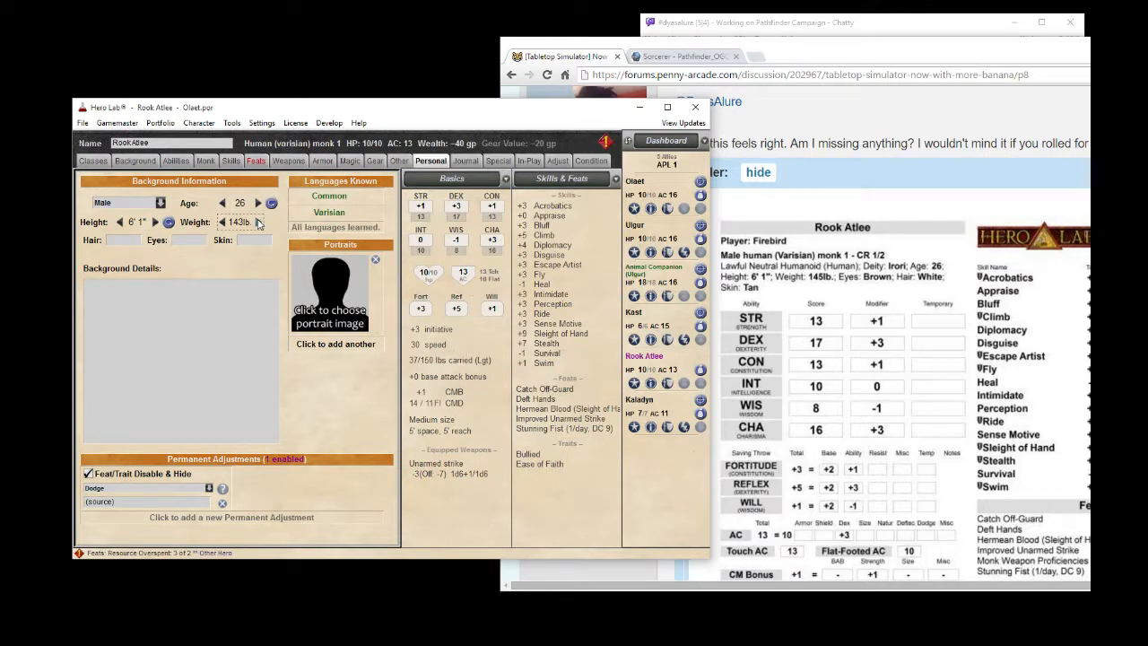
left_click(258, 222)
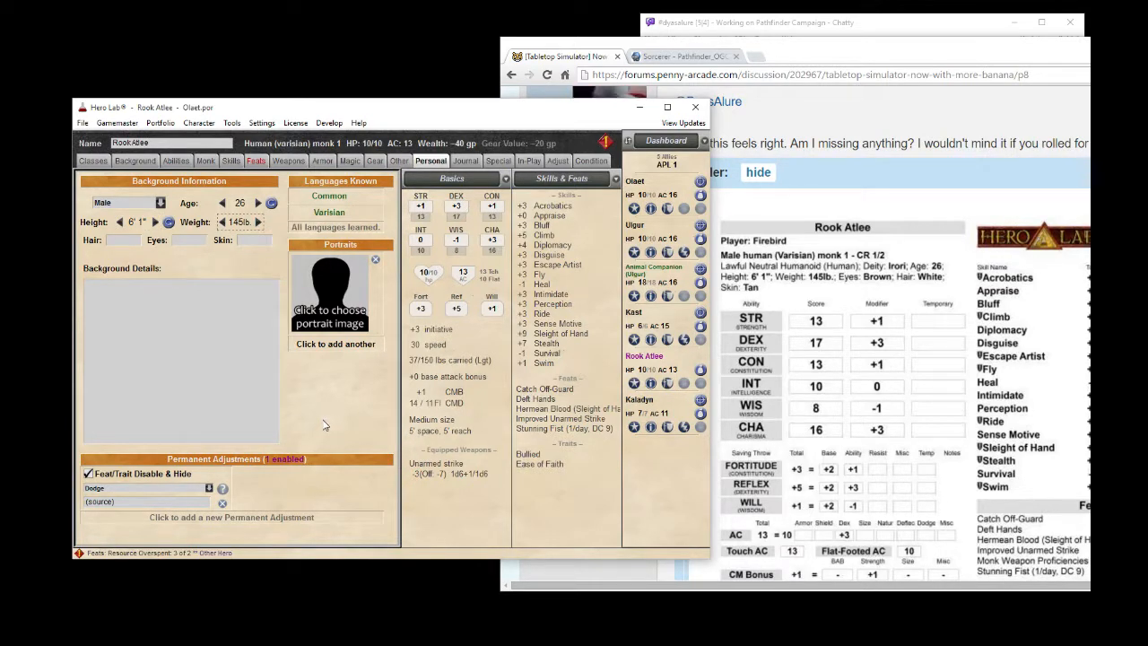
left_click(125, 240)
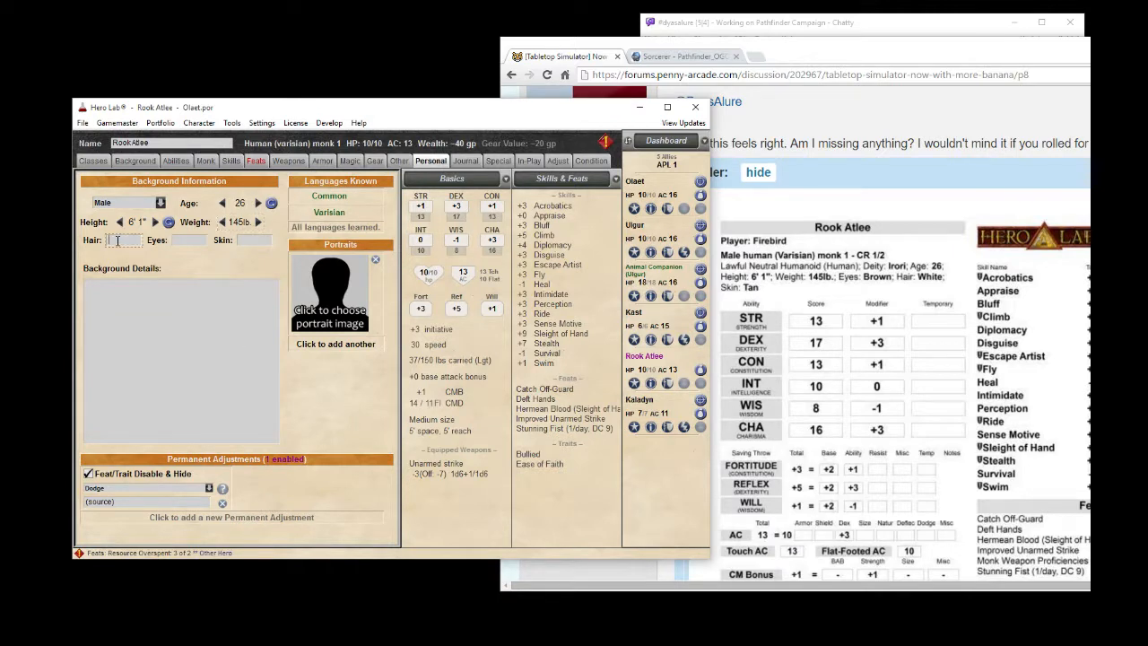
left_click(180, 240)
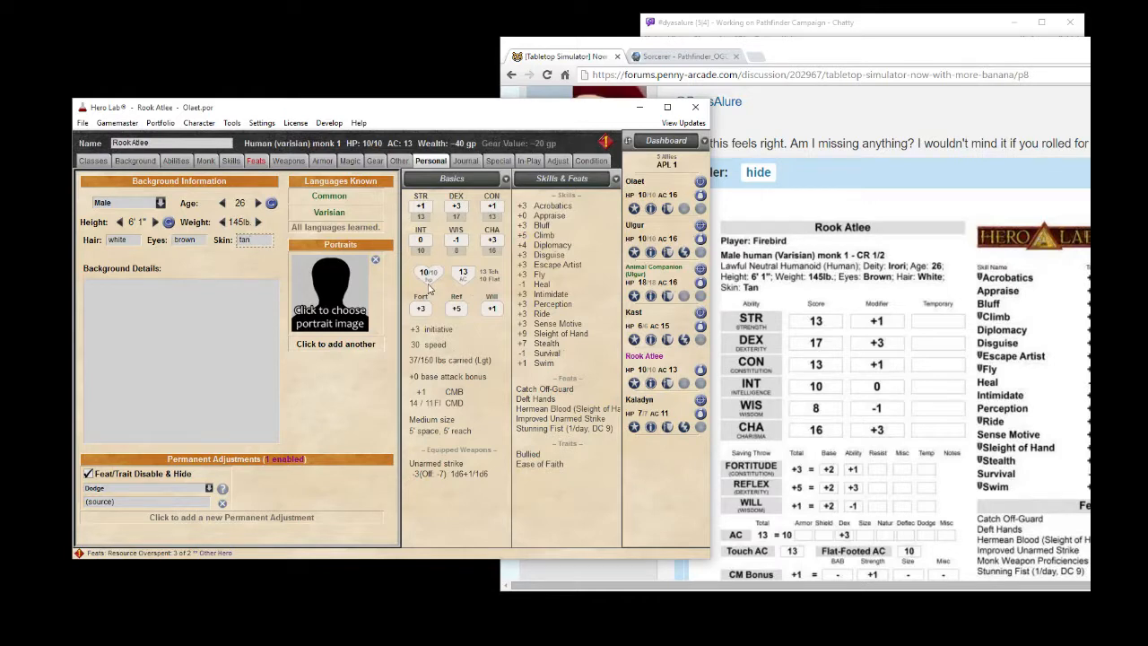
mouse_move(348, 419)
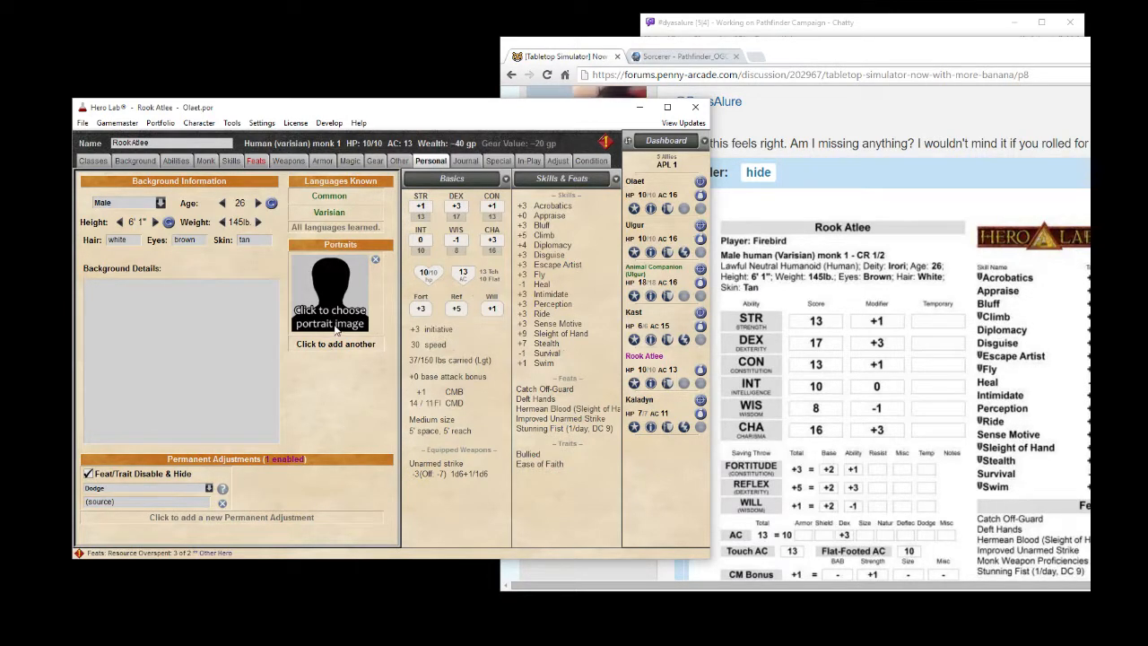
Open the Select Image dialog on the Pathfinder folder and browse down to the Monk pictures.
left_click(329, 296)
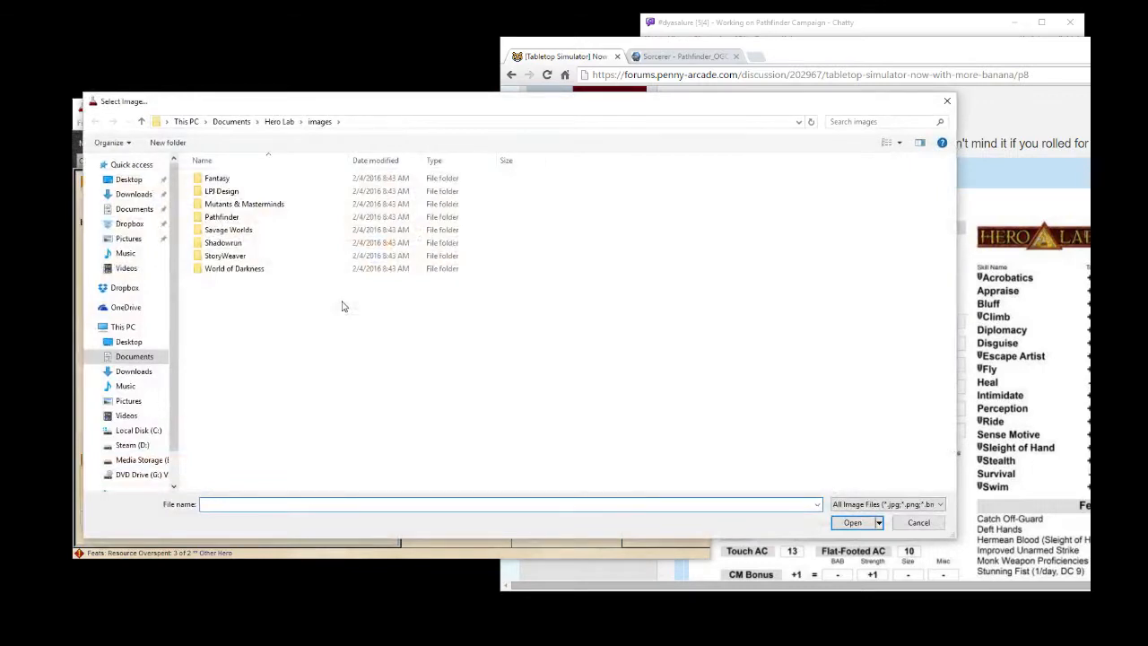
left_click(221, 216)
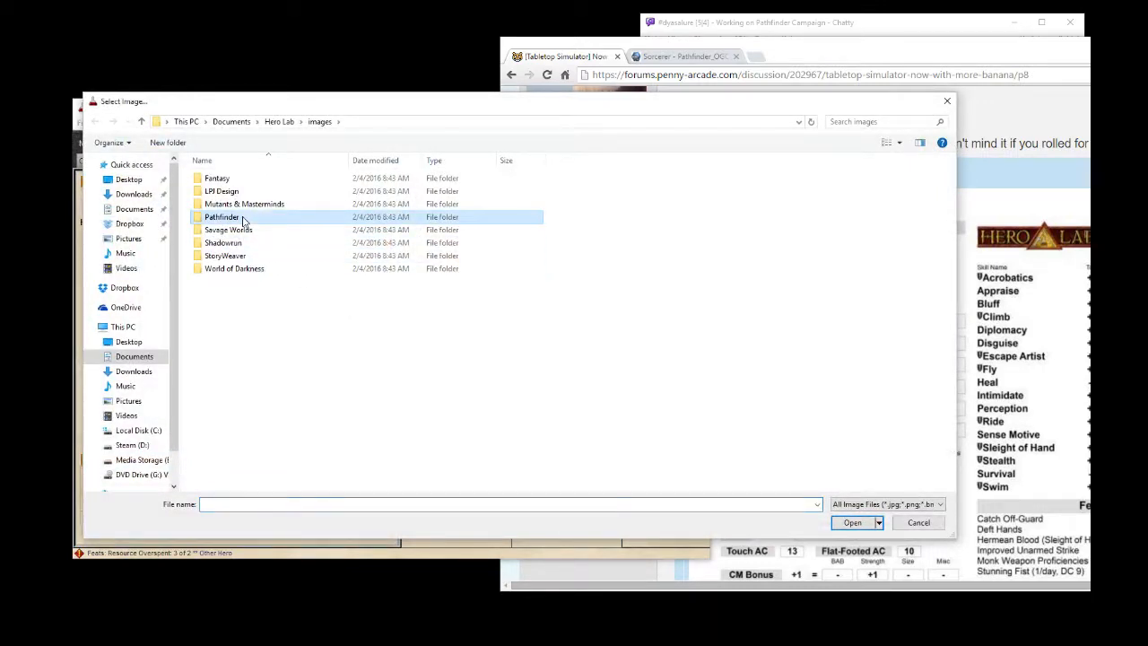
double_click(221, 216)
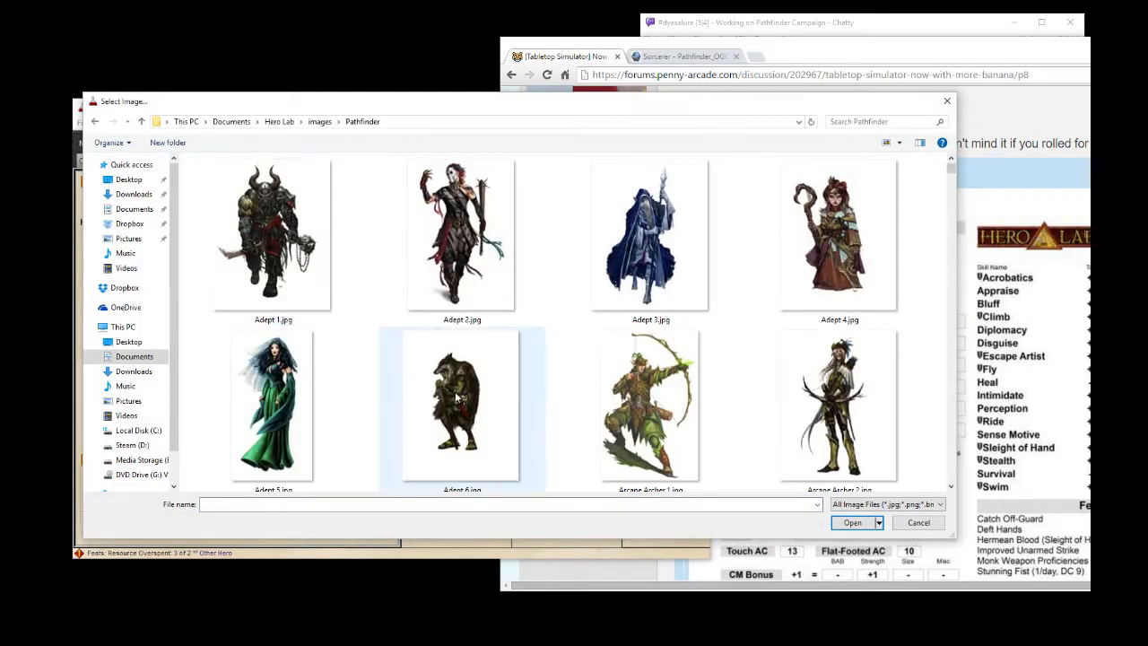
scroll("down", 3)
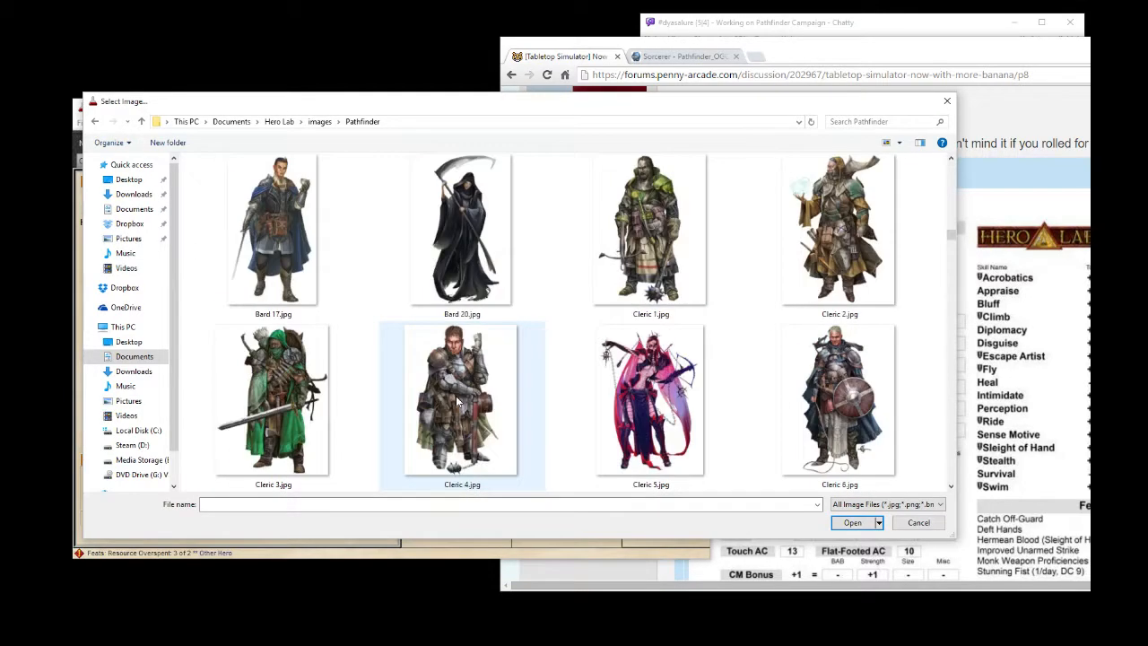
scroll("down", 3)
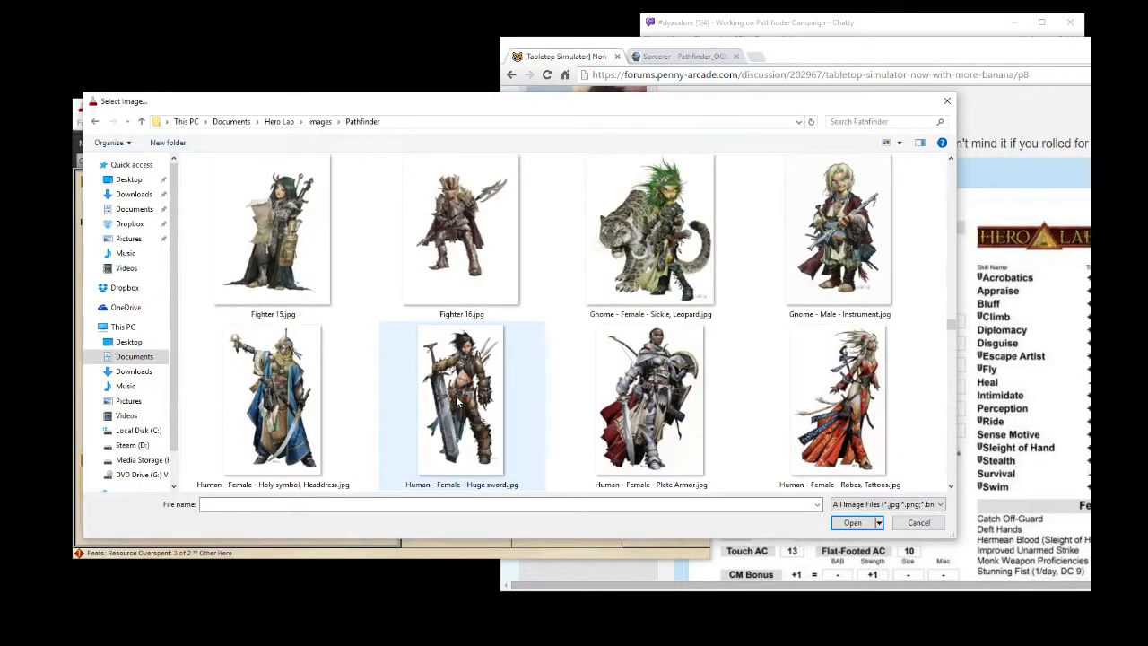
scroll("down", 3)
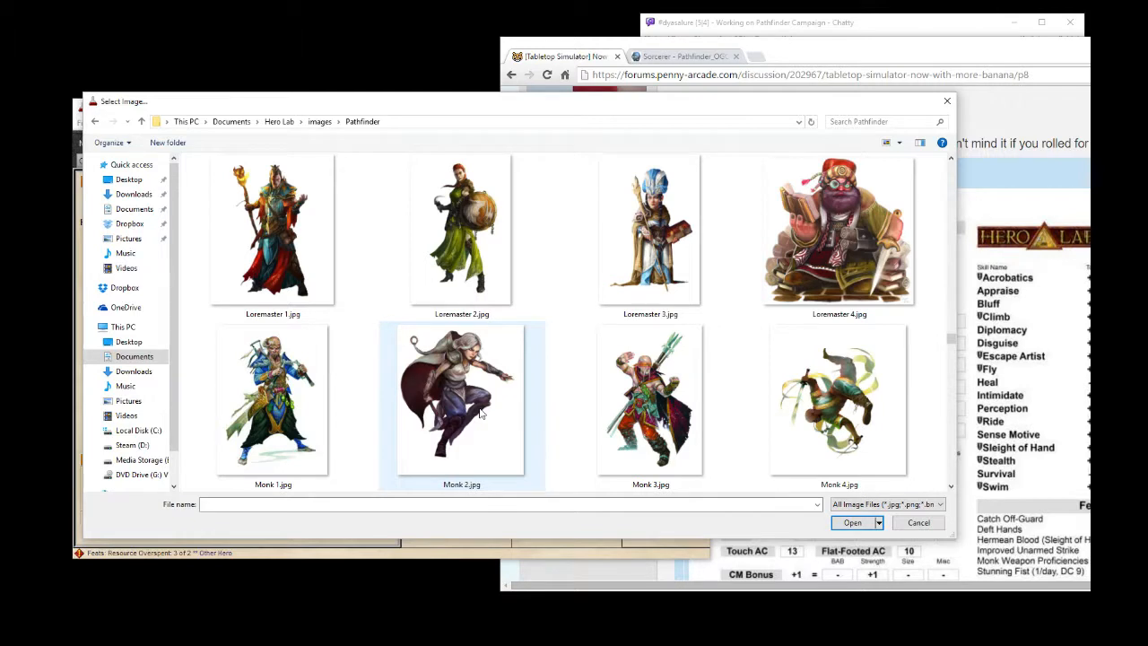
scroll("down", 3)
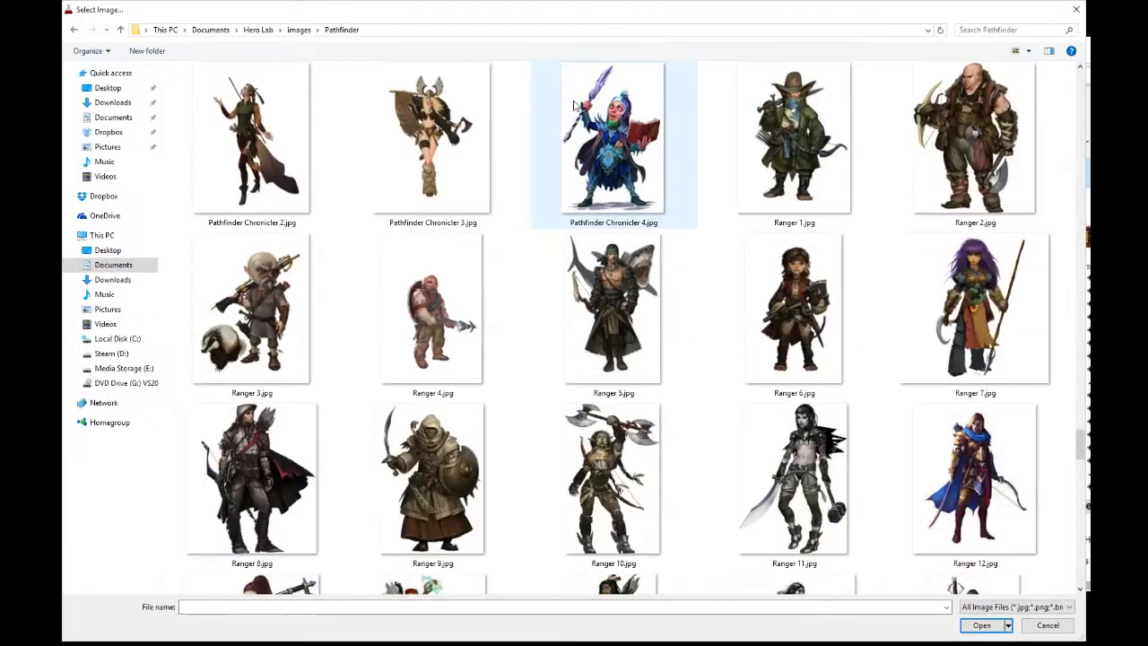
scroll("up", 3)
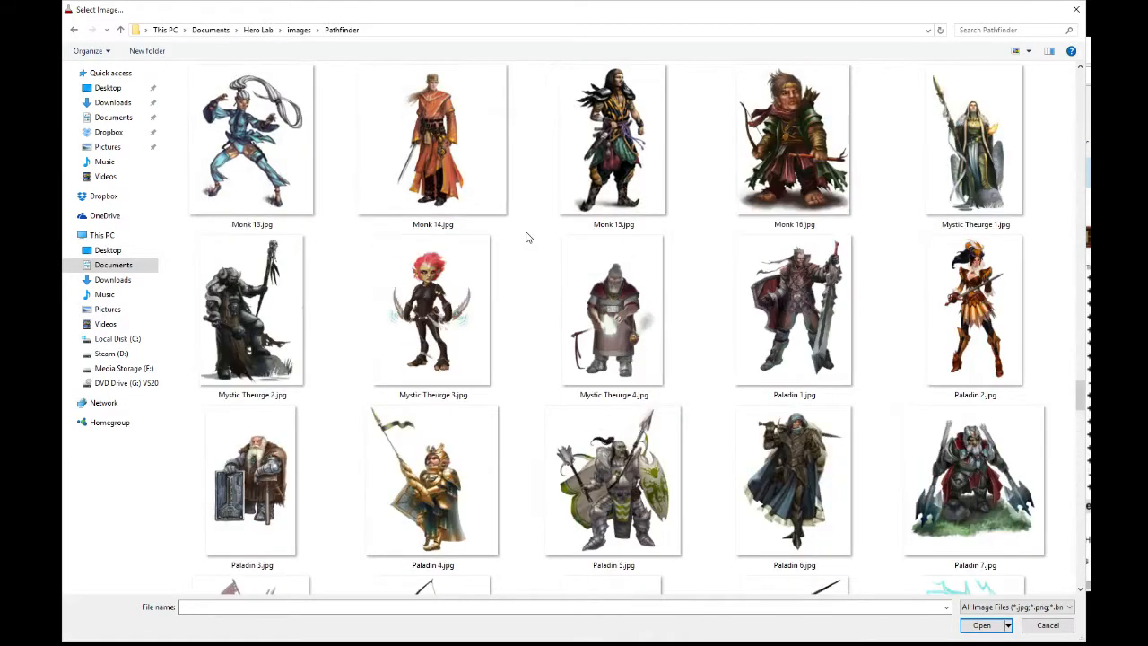
scroll("up", 3)
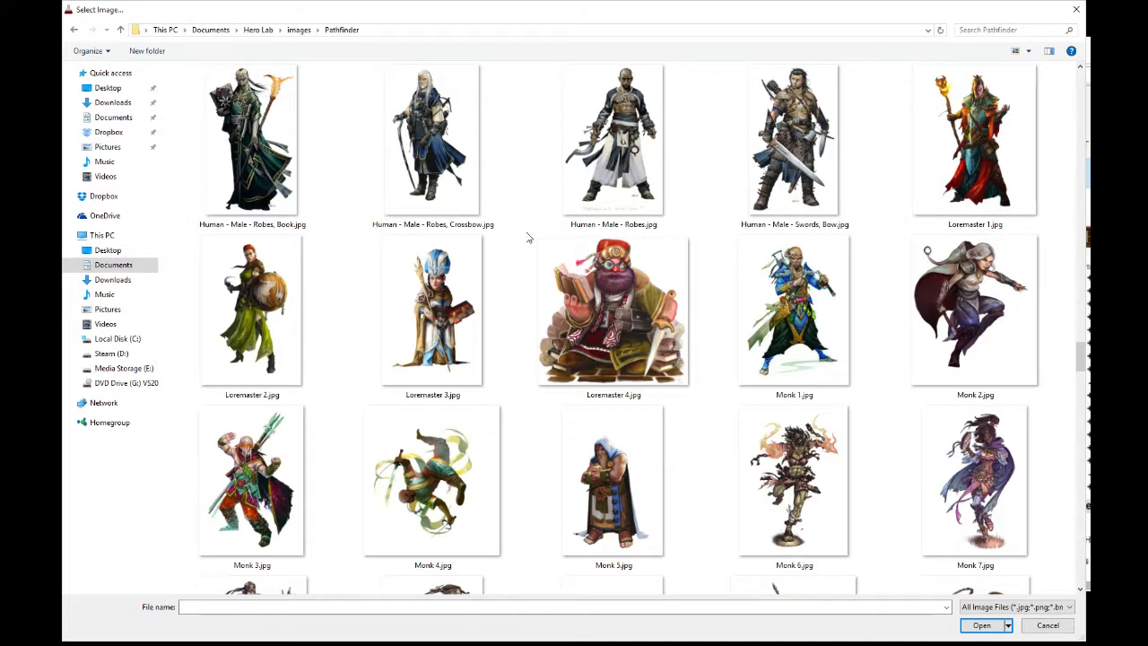
mouse_move(1077, 604)
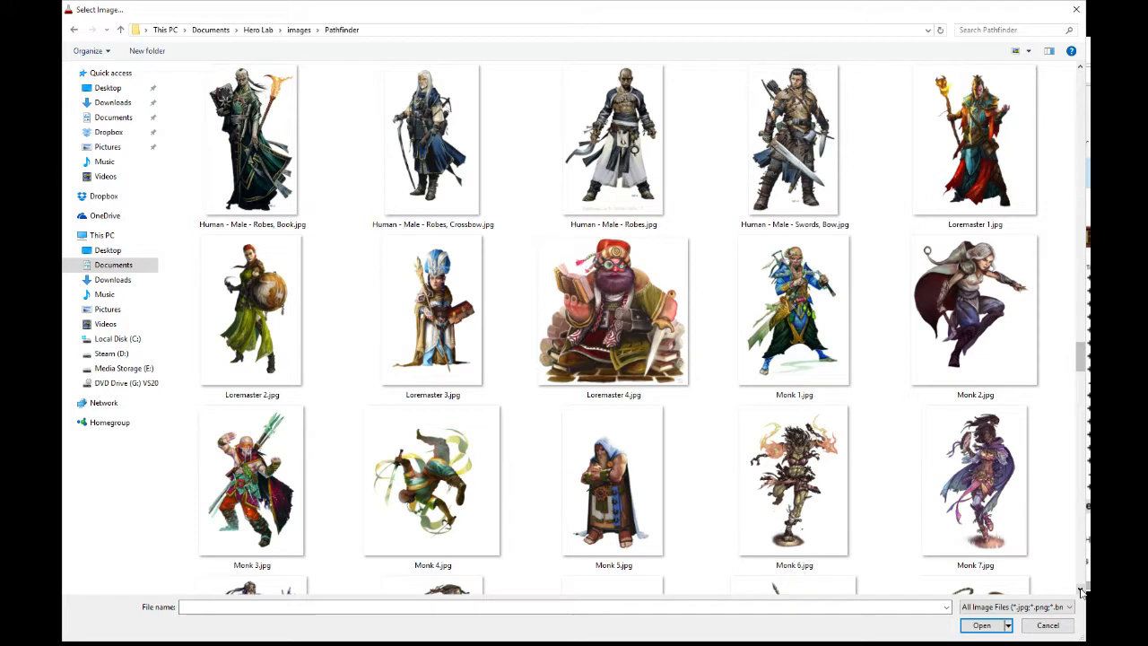
scroll("down", 3)
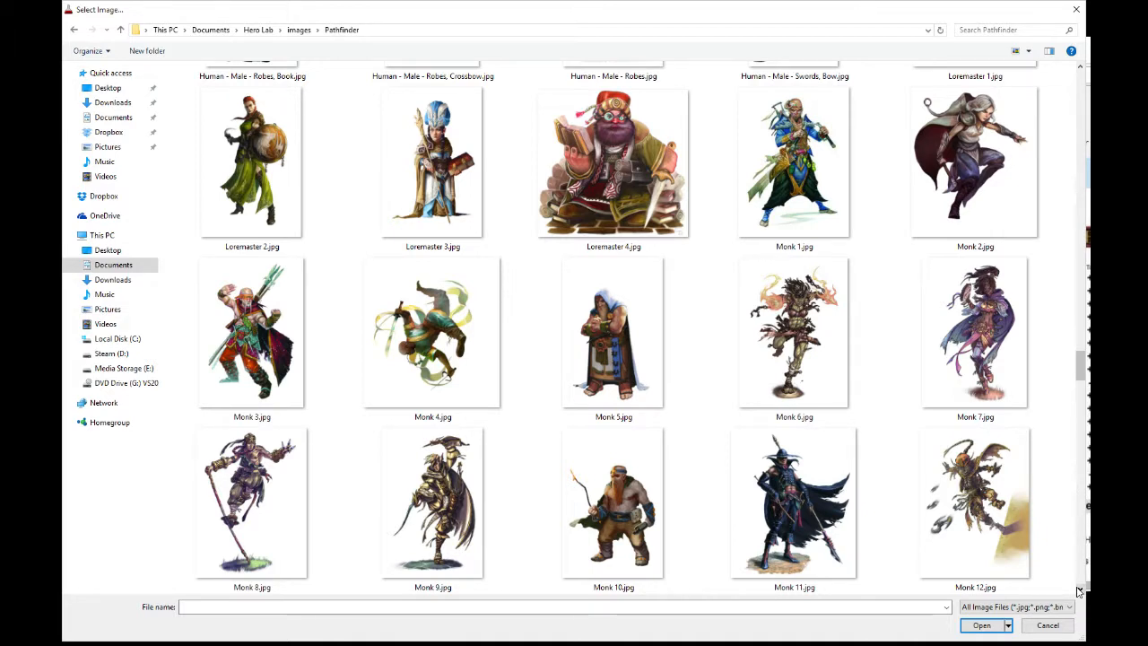
scroll("down", 3)
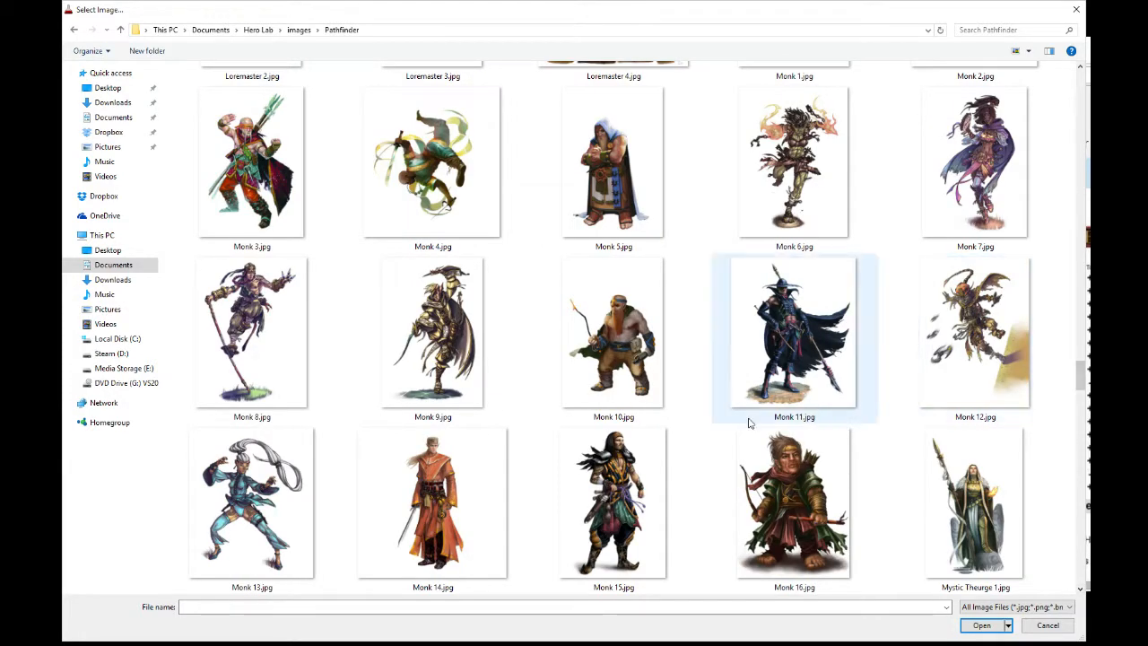
Select Monk 11.jpg and open it as the portrait.
left_click(794, 331)
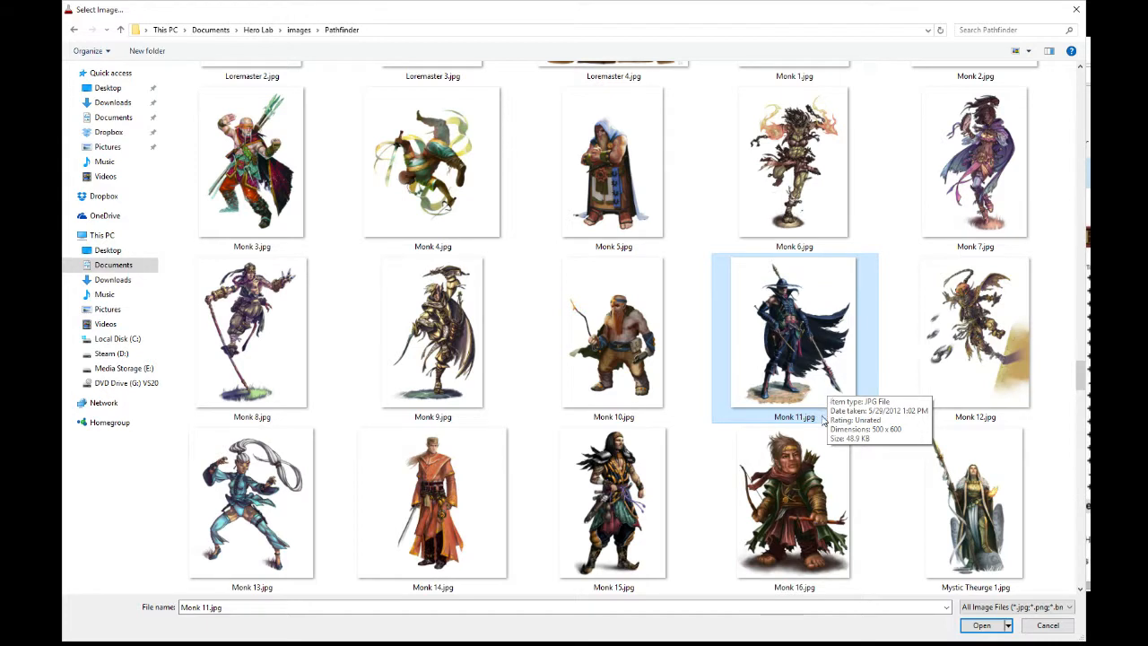
mouse_move(323, 641)
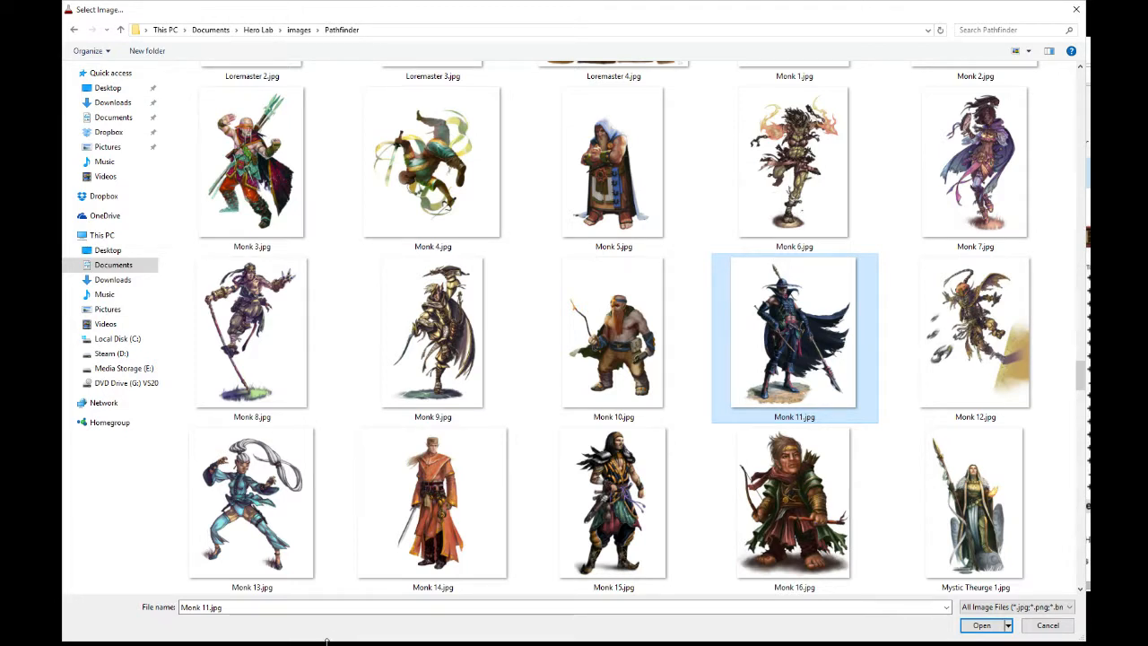
mouse_move(339, 639)
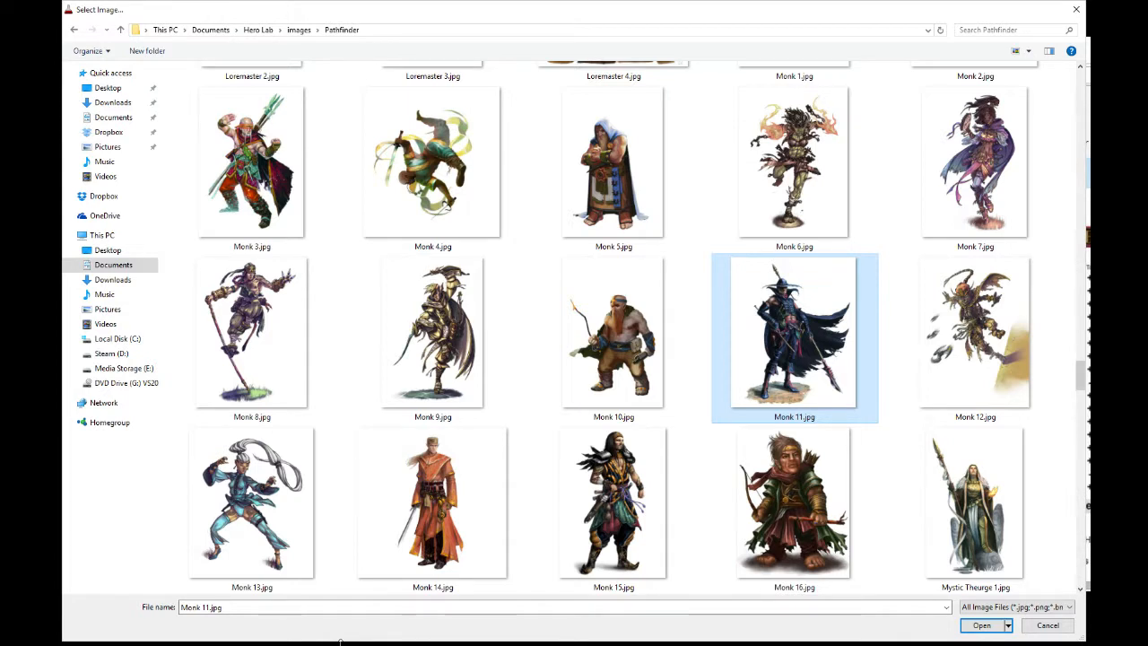
mouse_move(887, 575)
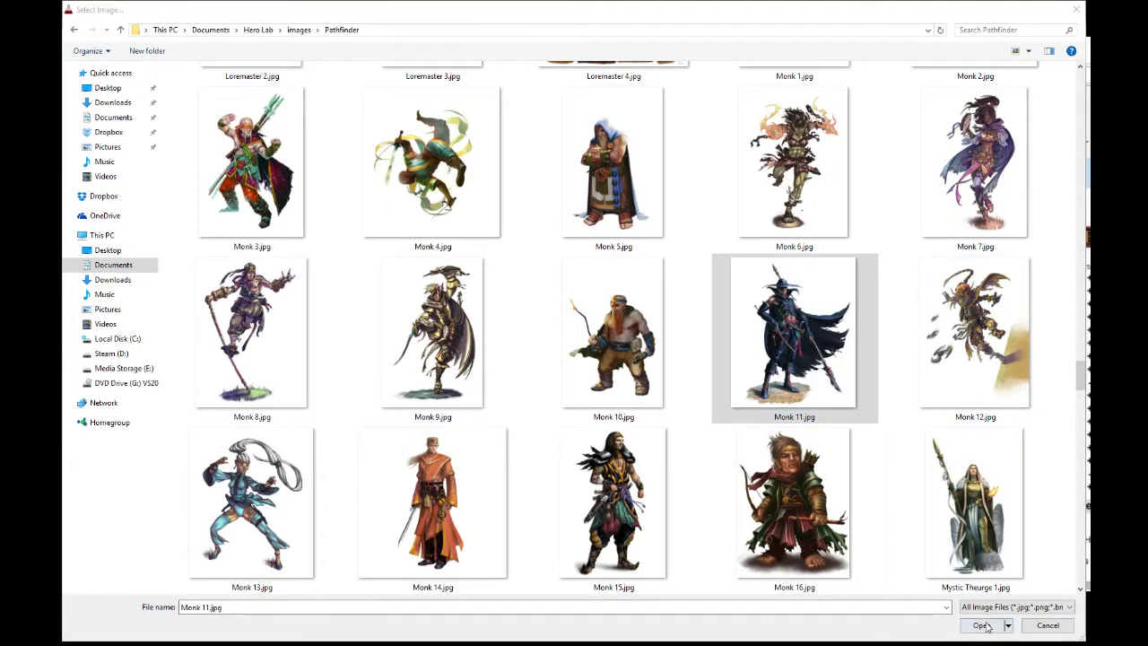
left_click(980, 625)
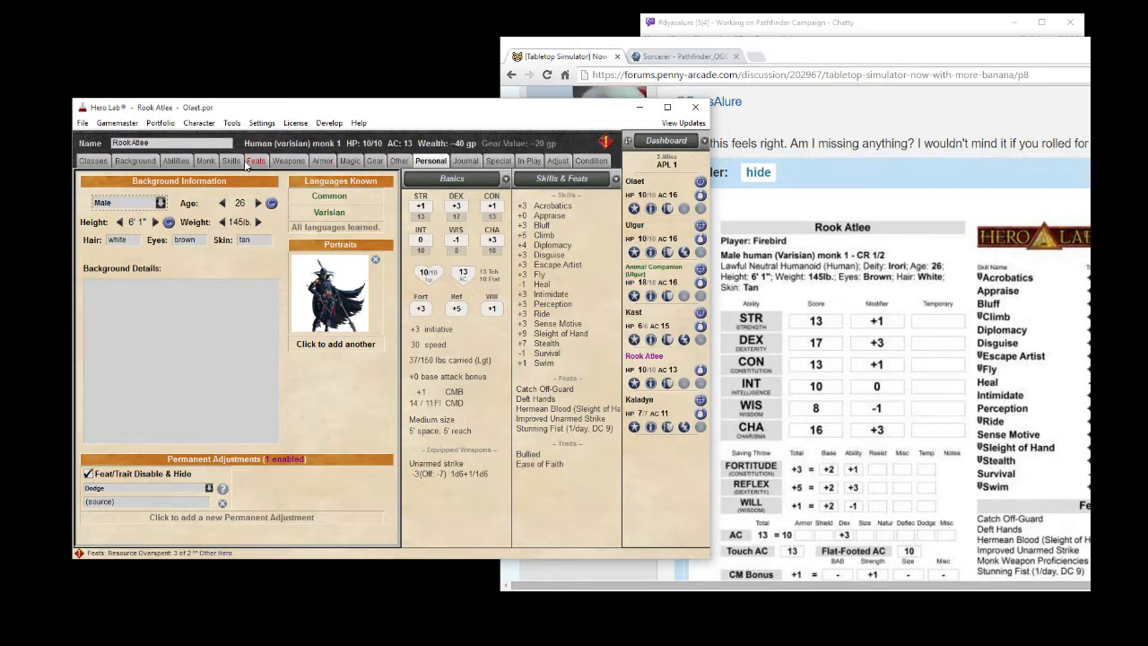
View the Feats tab showing three feats, then select another hero in the Dashboard.
left_click(255, 161)
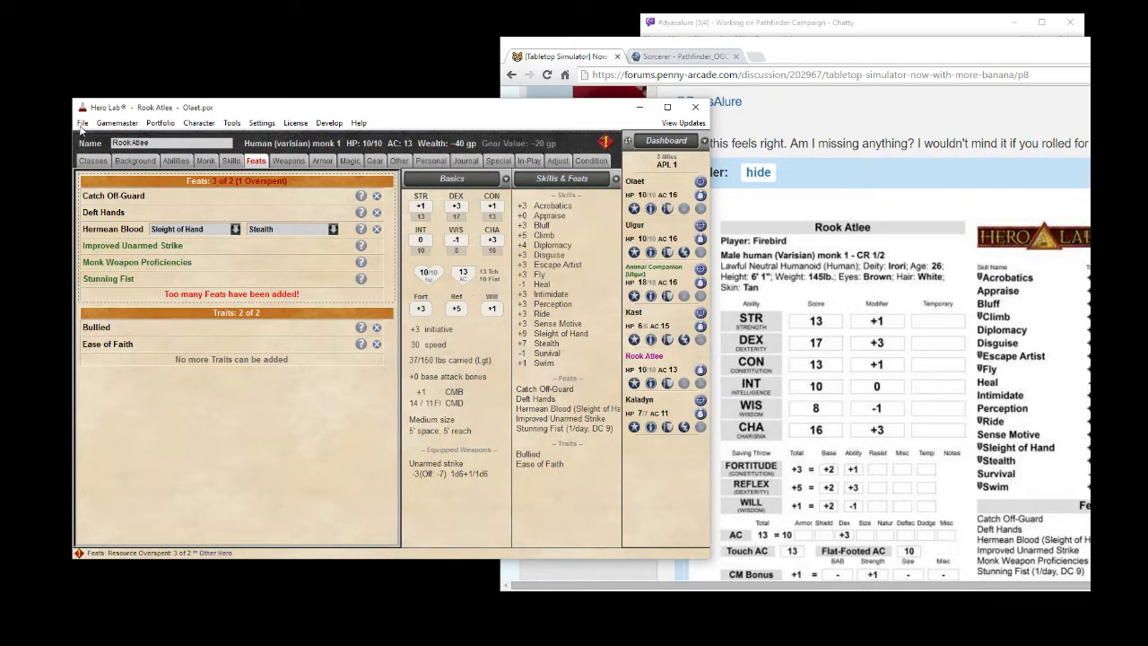
left_click(82, 122)
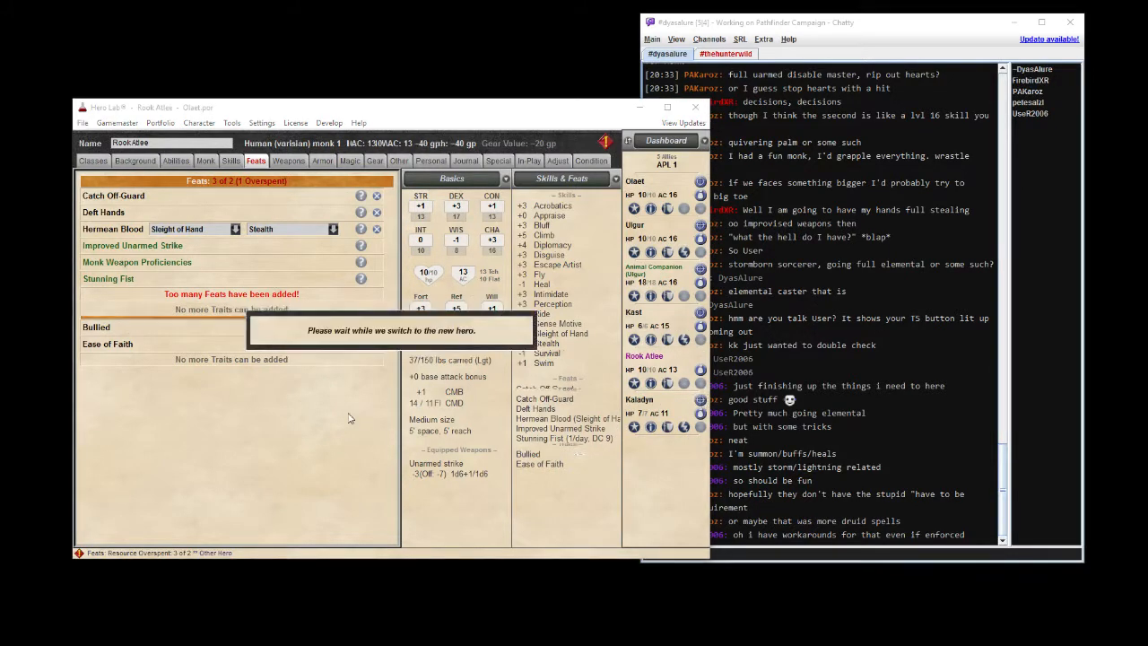
left_click(638, 400)
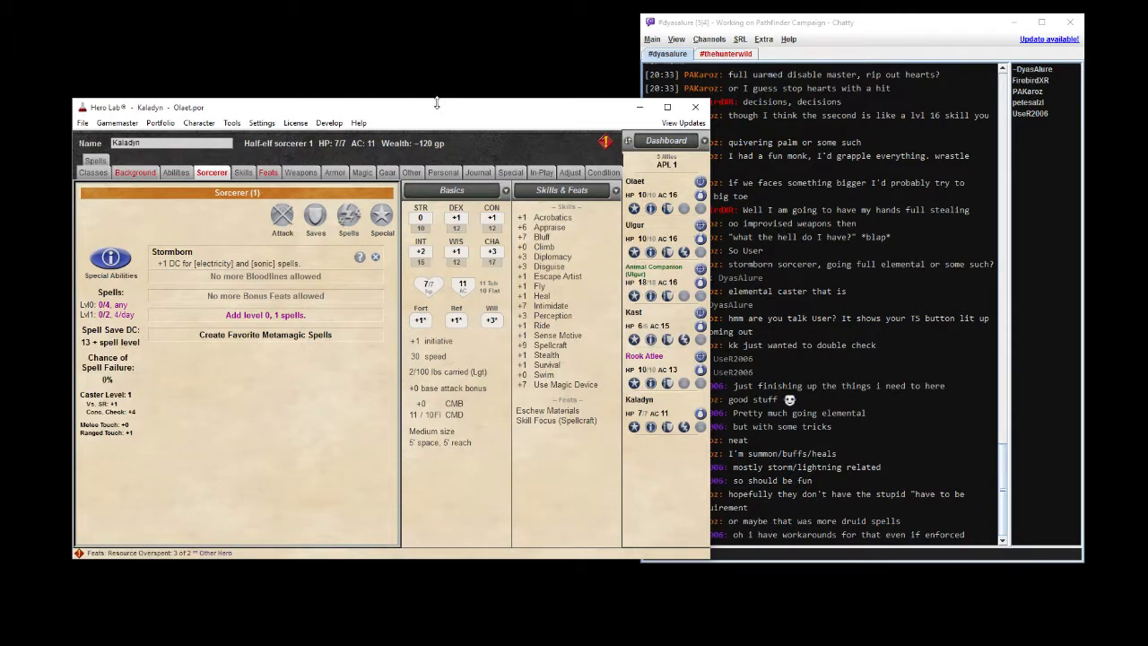
mouse_move(437, 106)
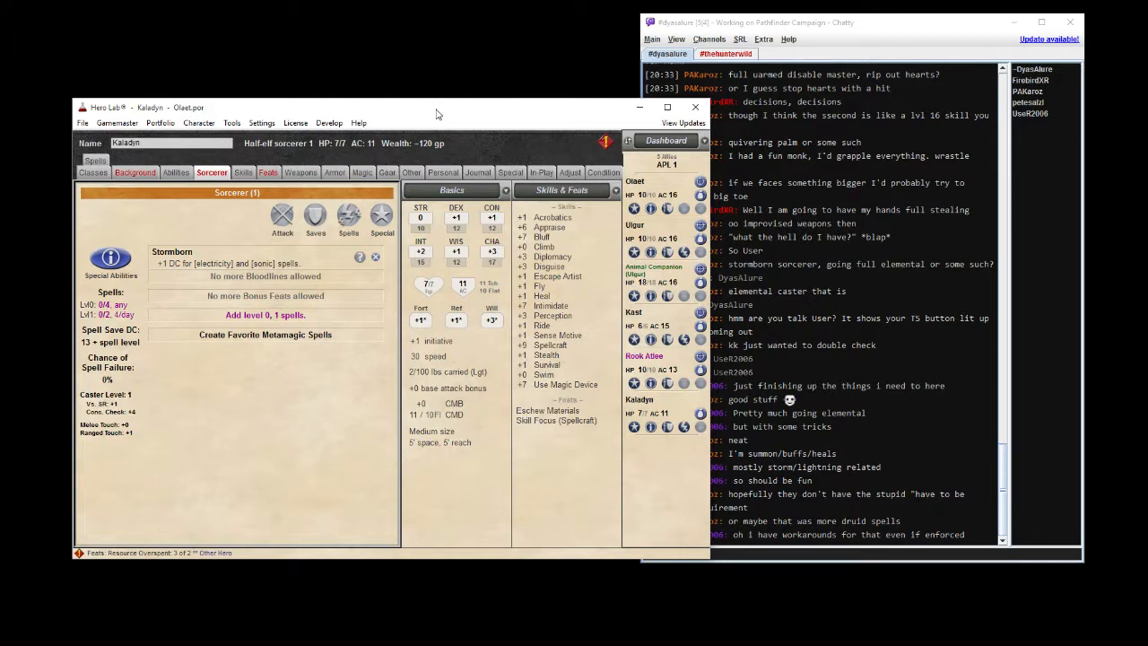
mouse_move(777, 191)
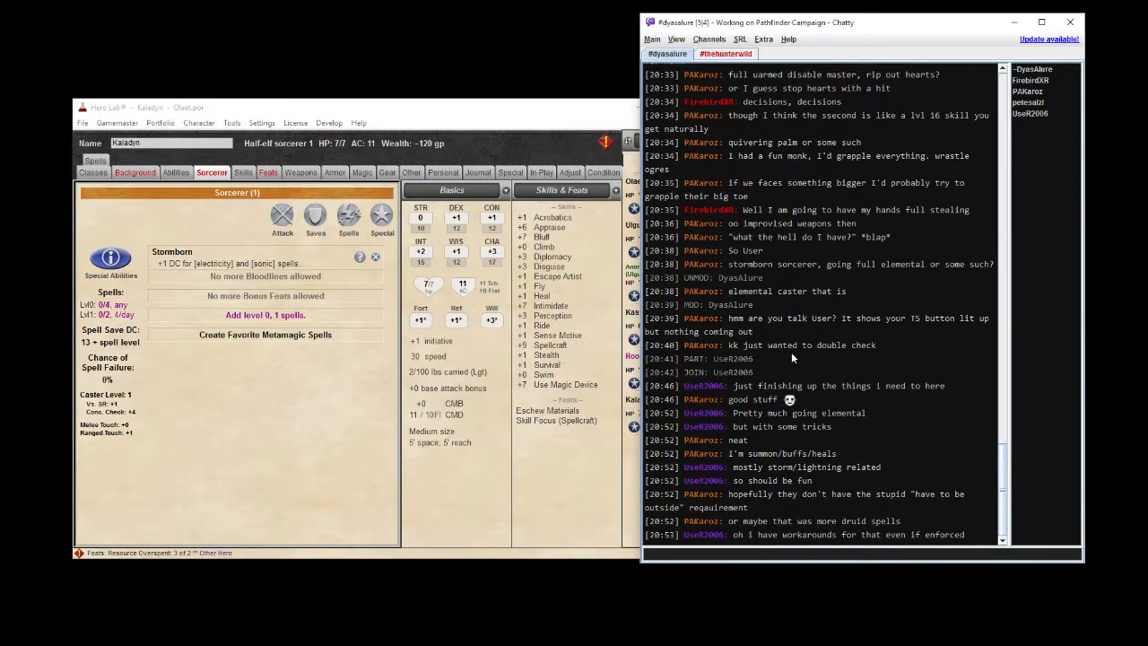
mouse_move(808, 360)
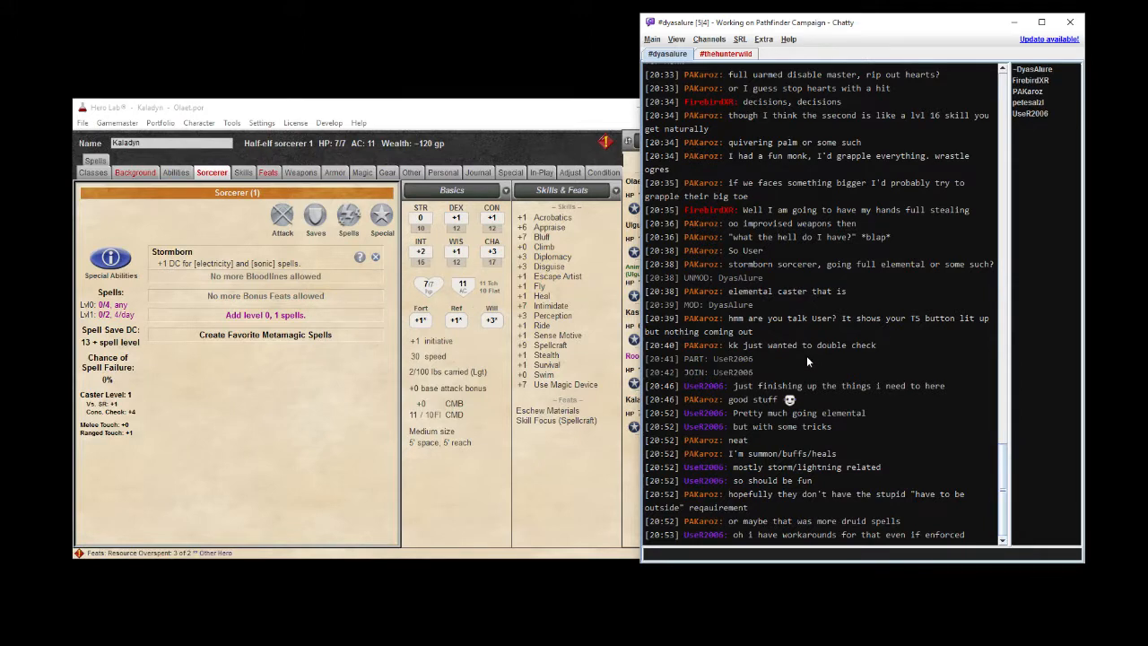
scroll("up", 3)
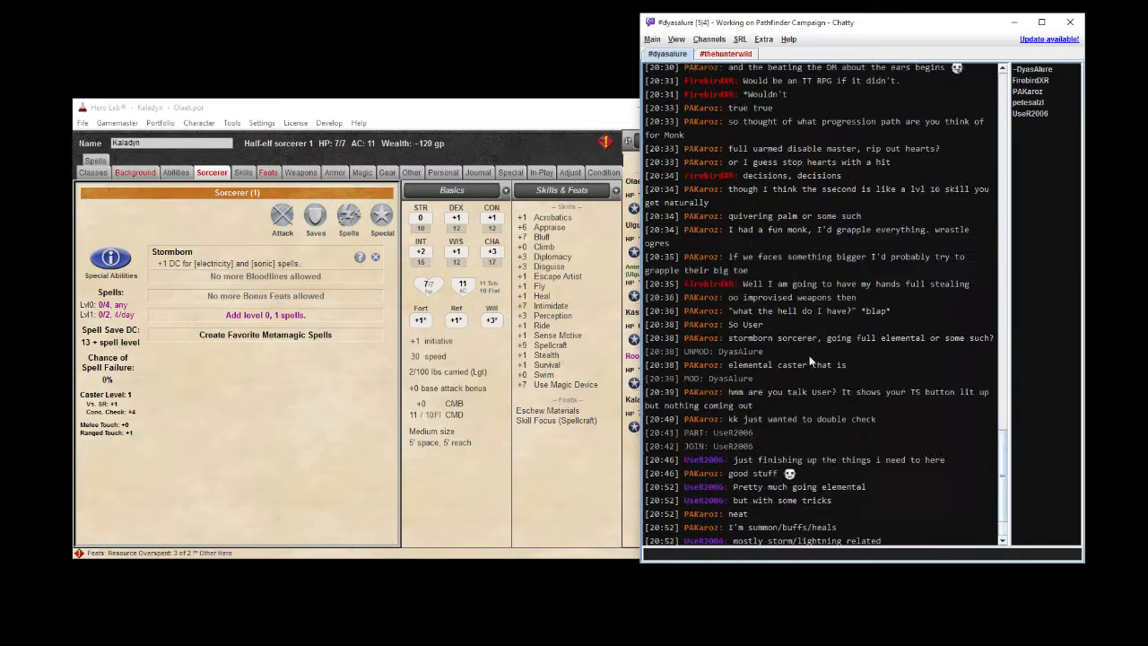
scroll("up", 3)
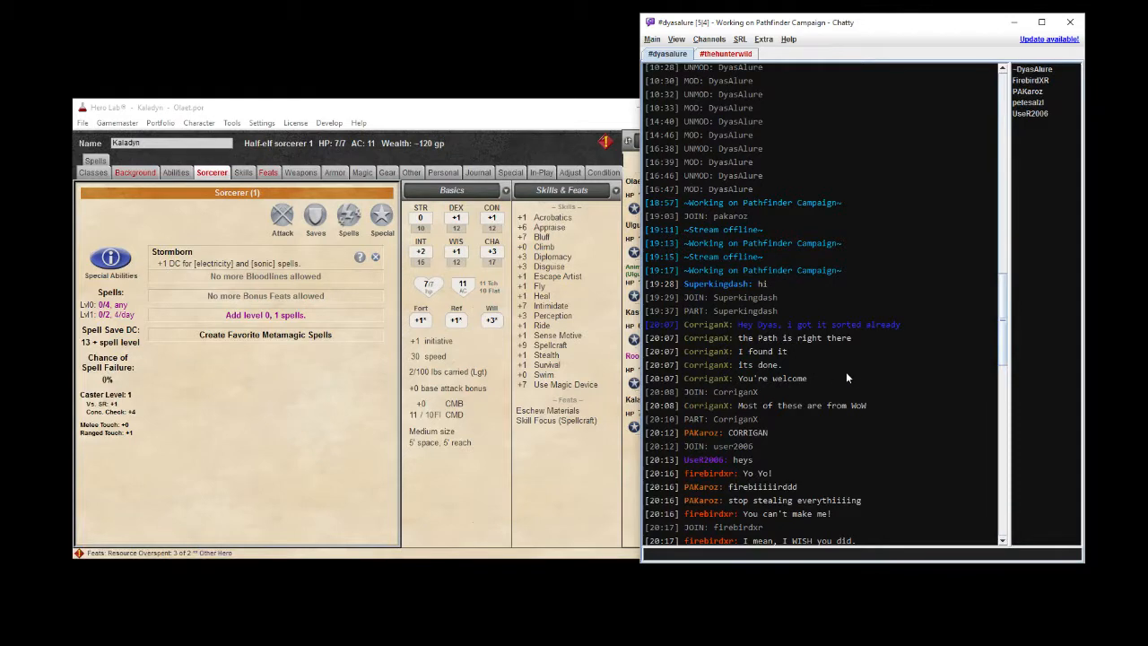
mouse_move(860, 381)
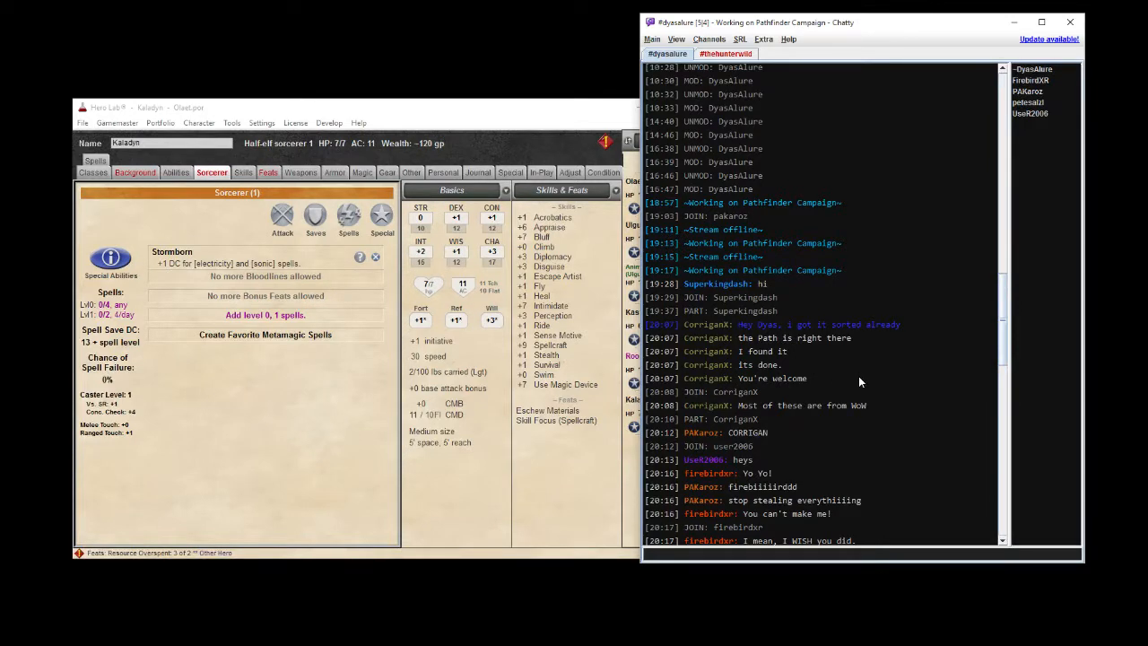
scroll("down", 3)
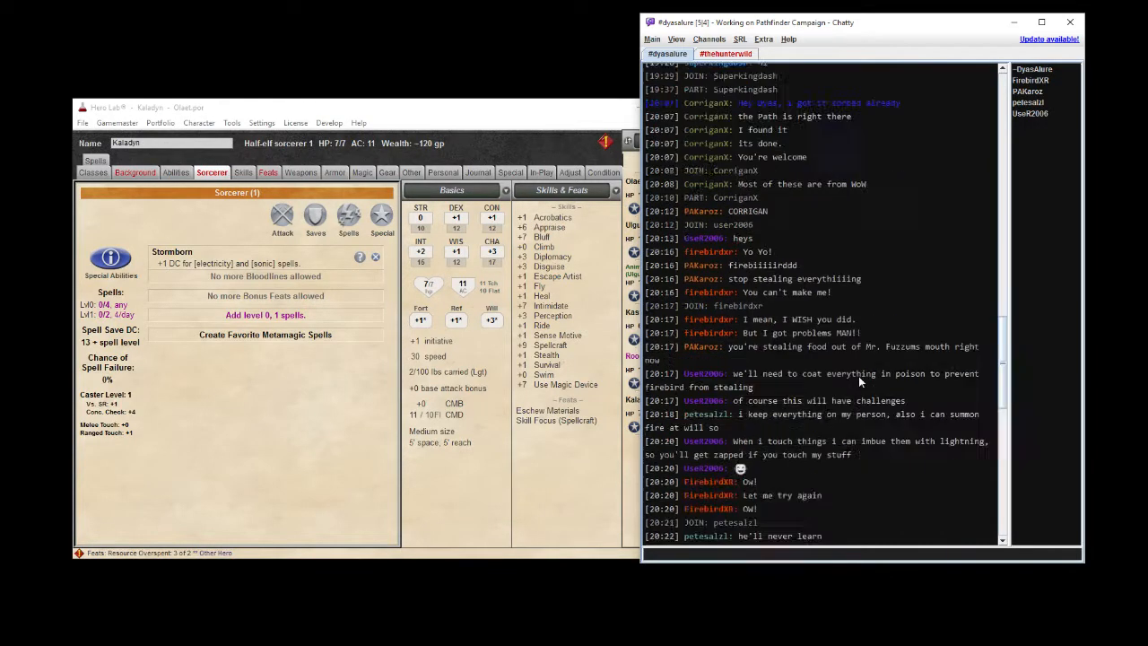
scroll("down", 3)
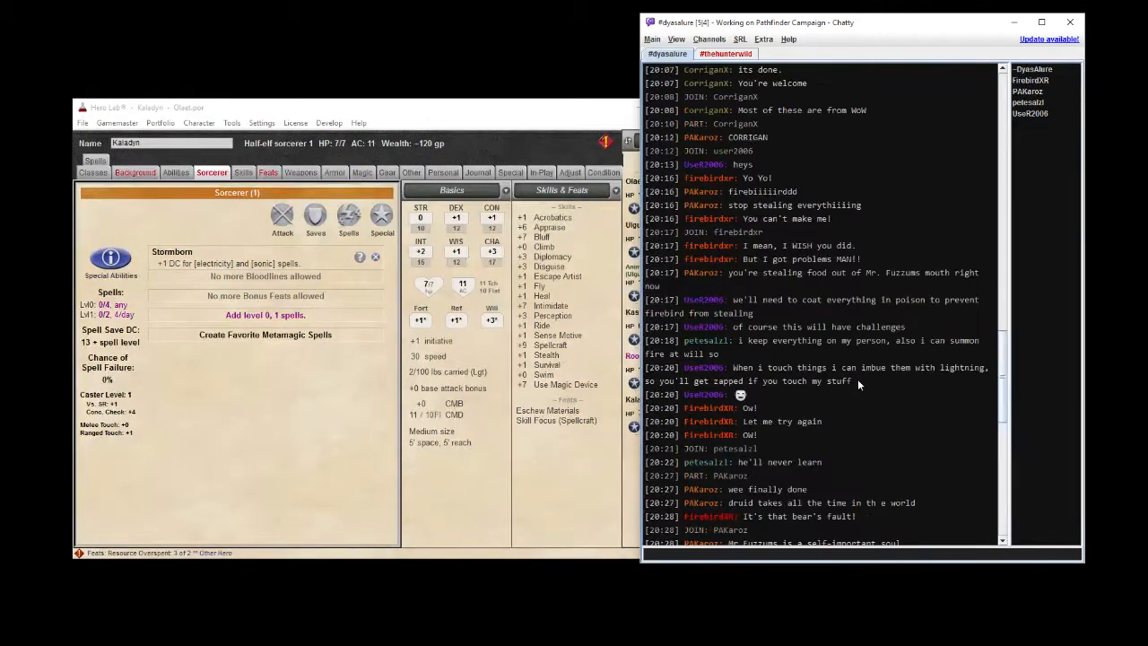
scroll("up", 3)
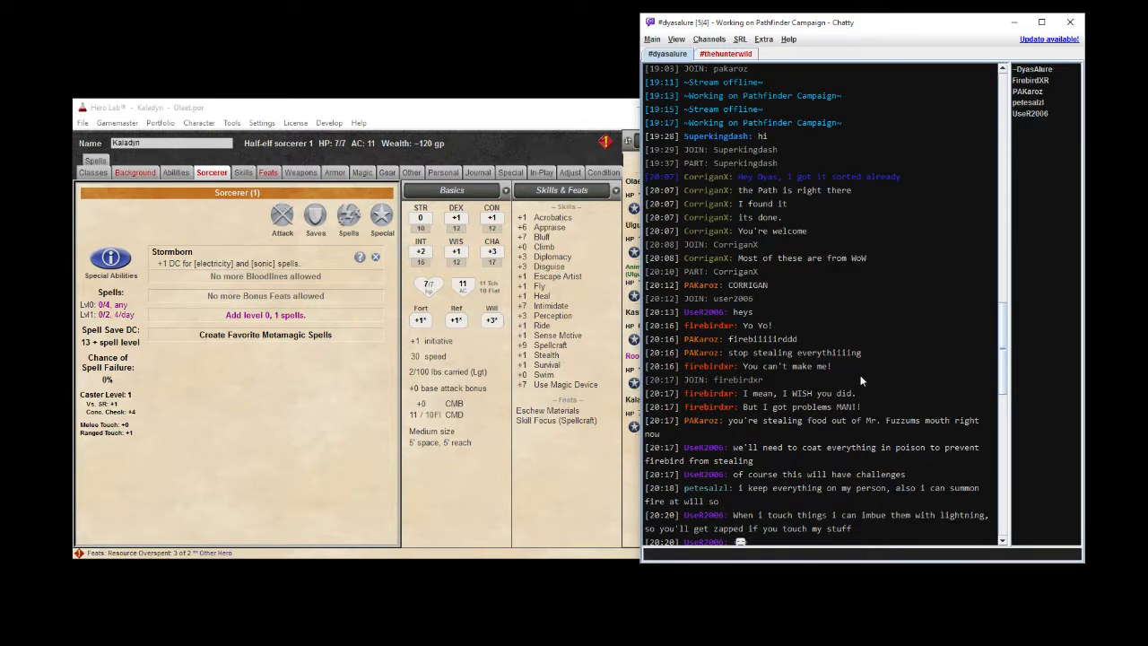
scroll("down", 3)
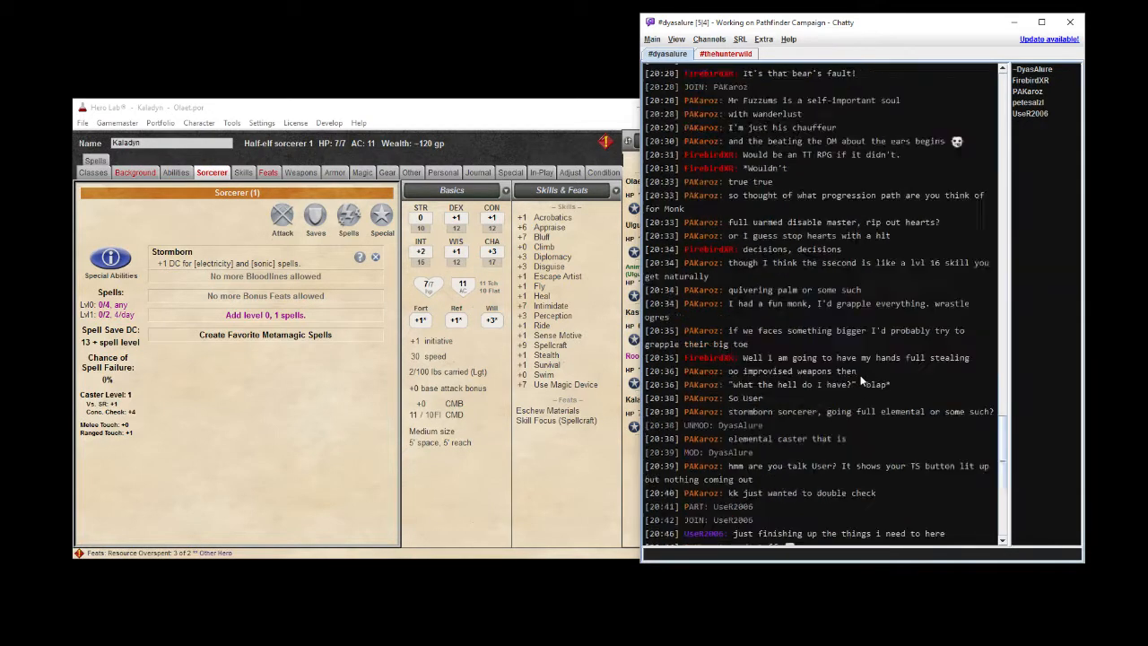
scroll("down", 3)
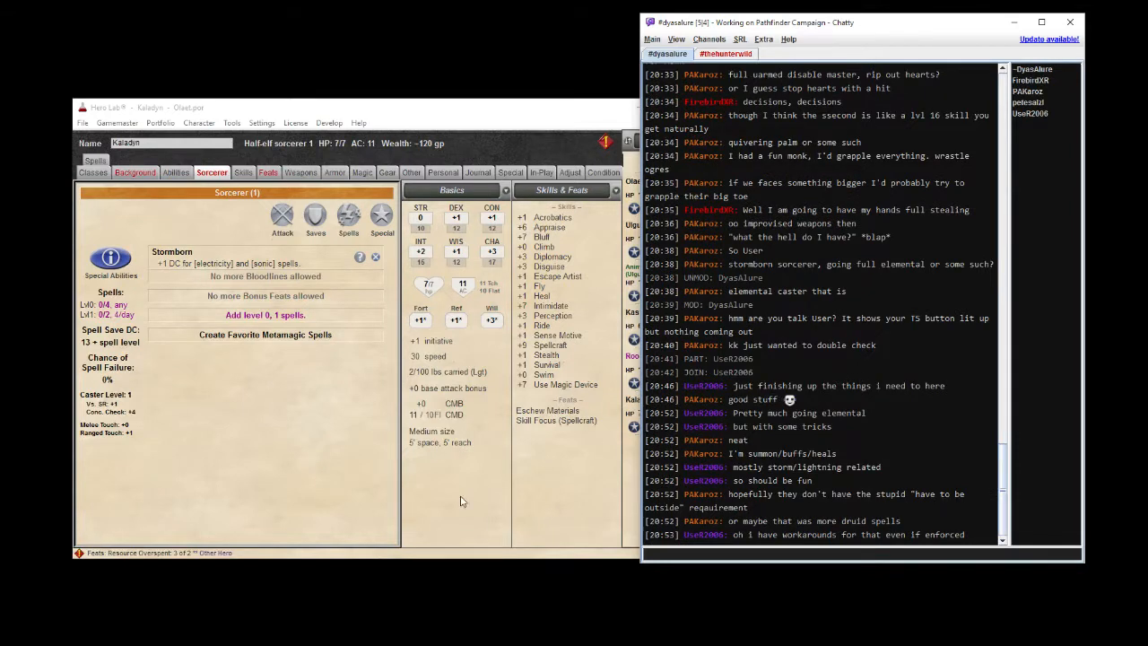
mouse_move(261, 351)
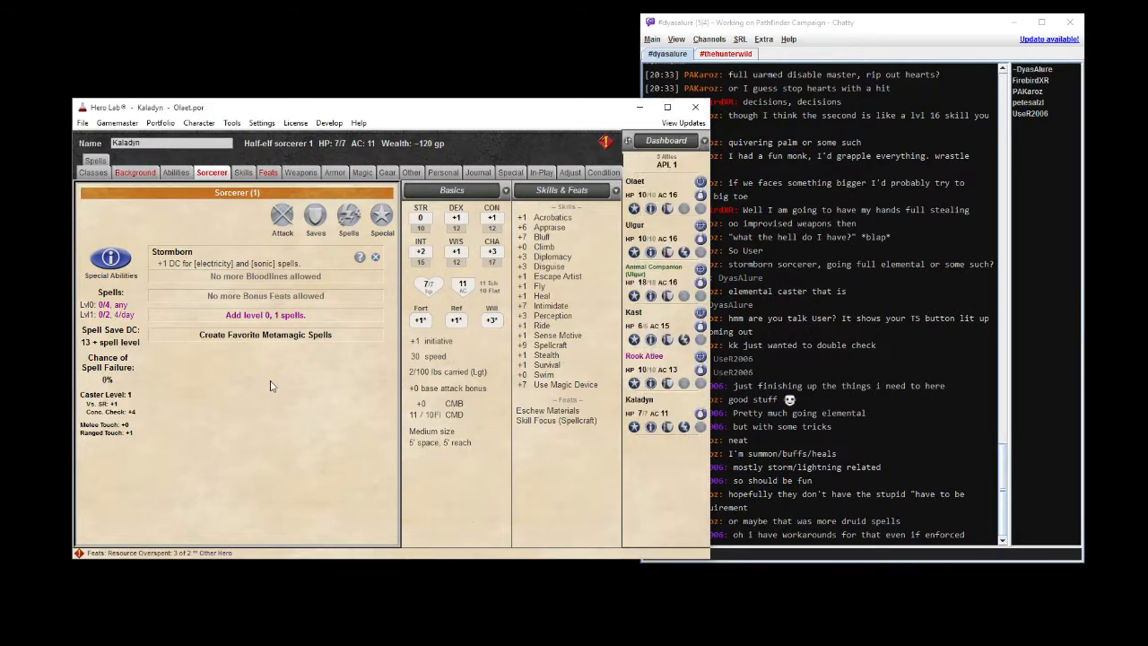
Open the starting language chooser from Kaladyn's Background page after briefly checking Classes.
left_click(134, 172)
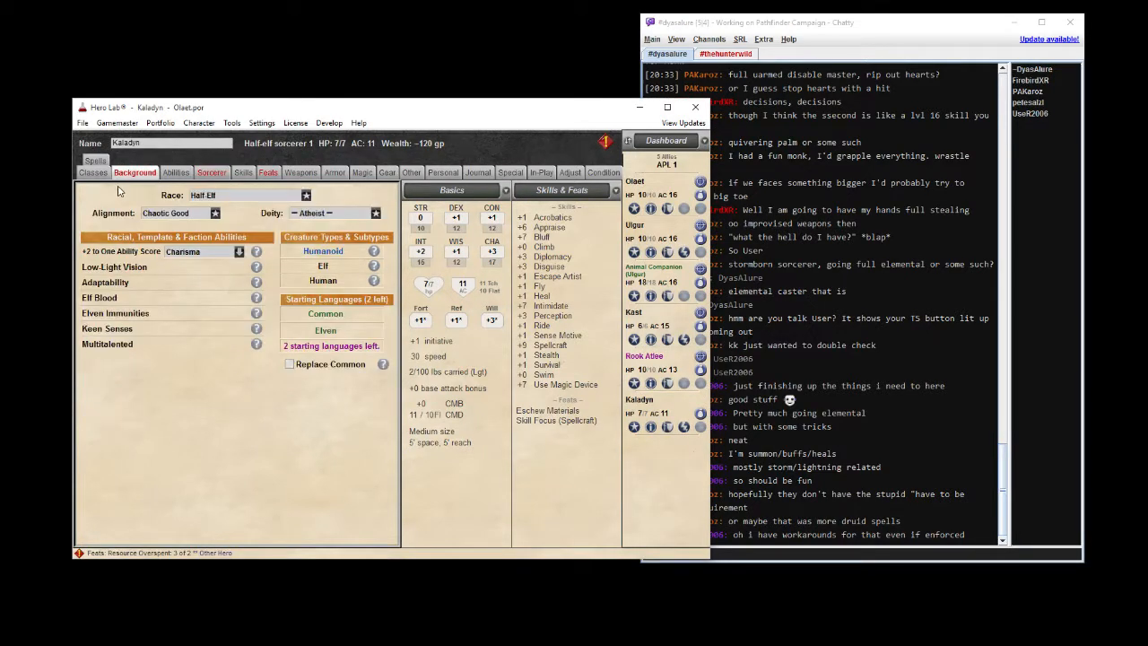
left_click(93, 172)
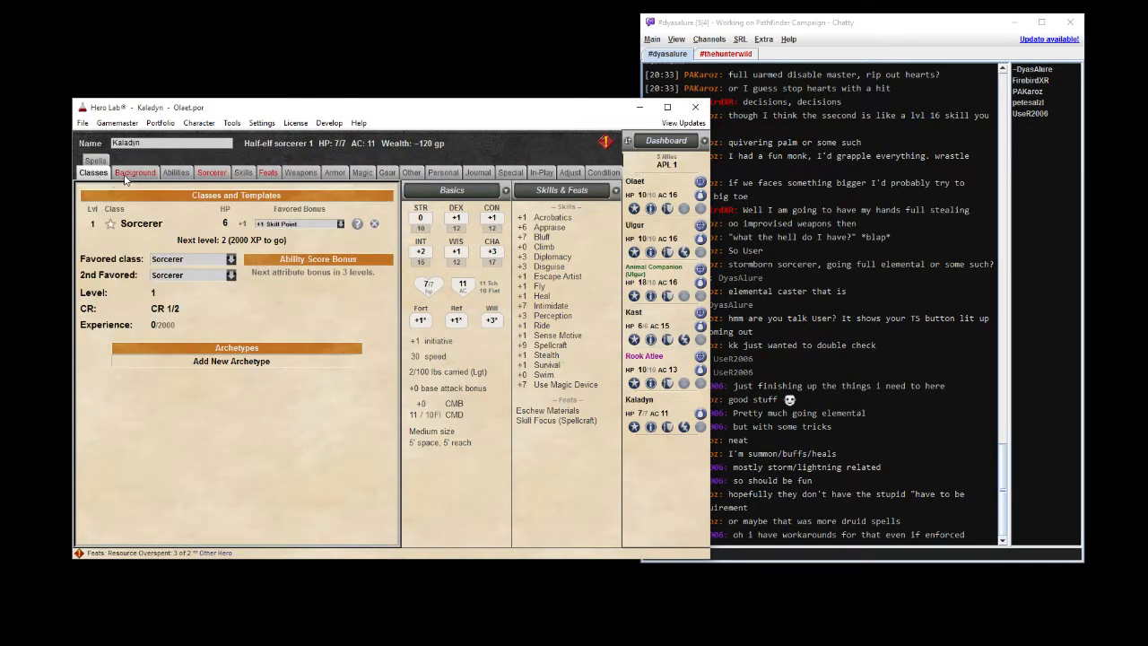
left_click(135, 172)
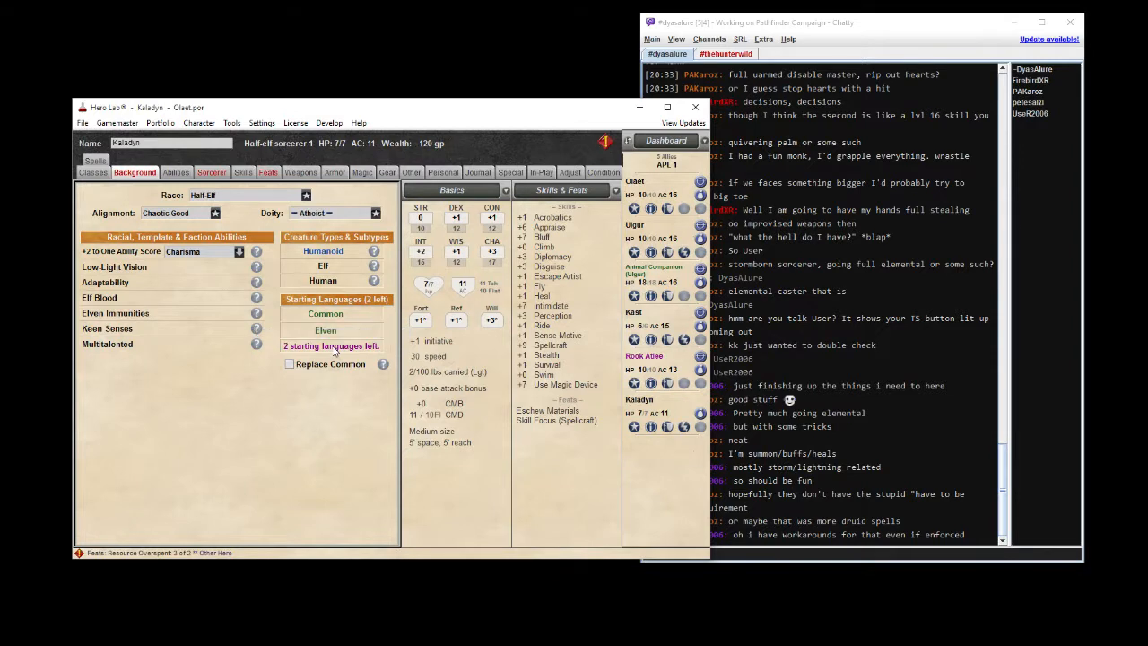
left_click(331, 346)
type("a")
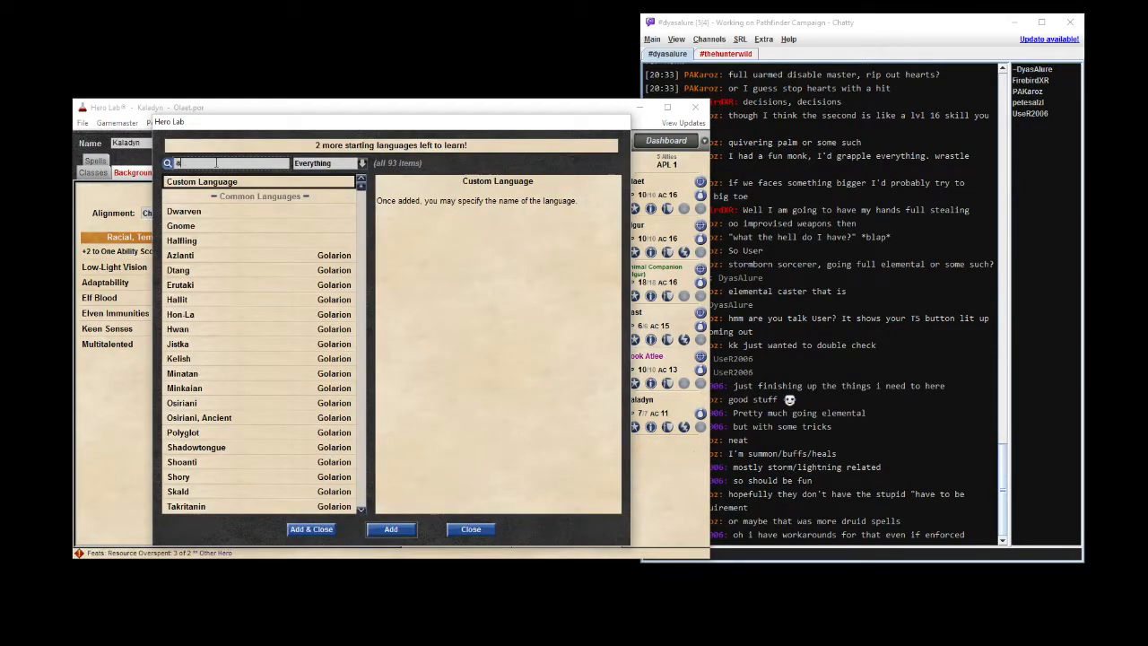
Add Abyssal as one of Kaladyn's starting languages.
type("b")
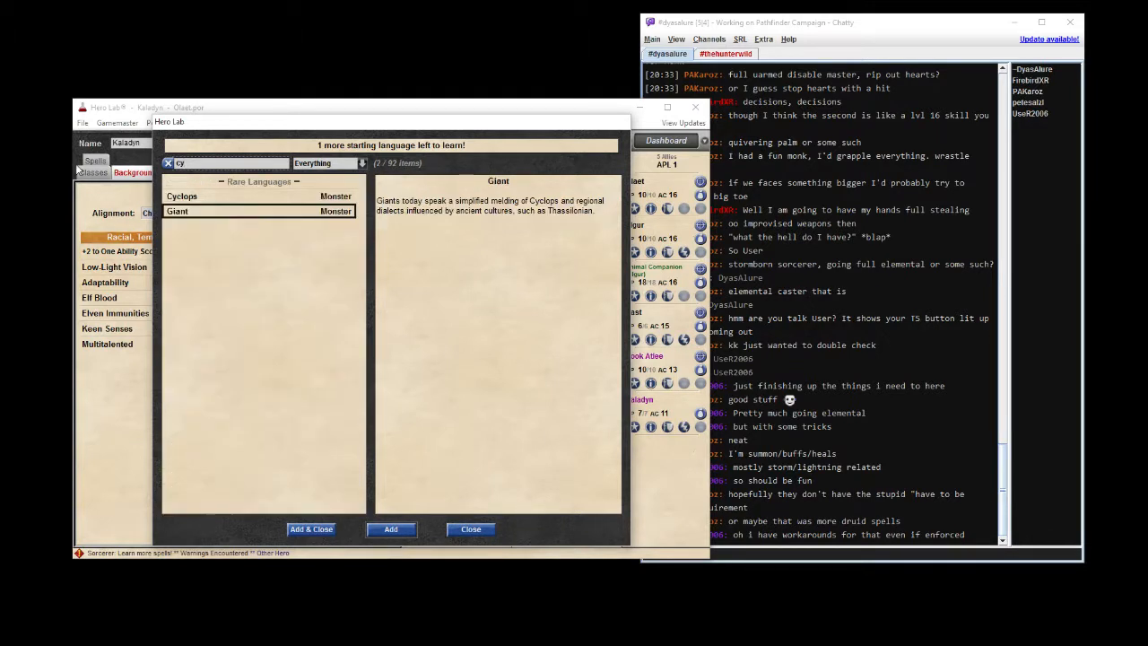
left_click(168, 163)
type("s")
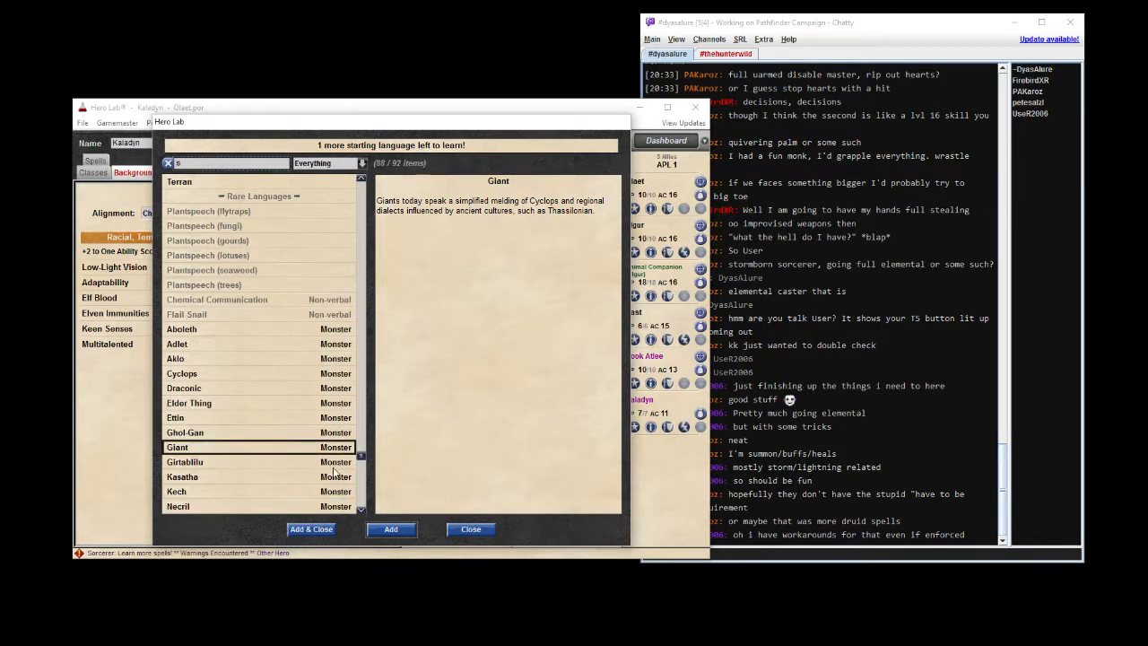
scroll("down", 3)
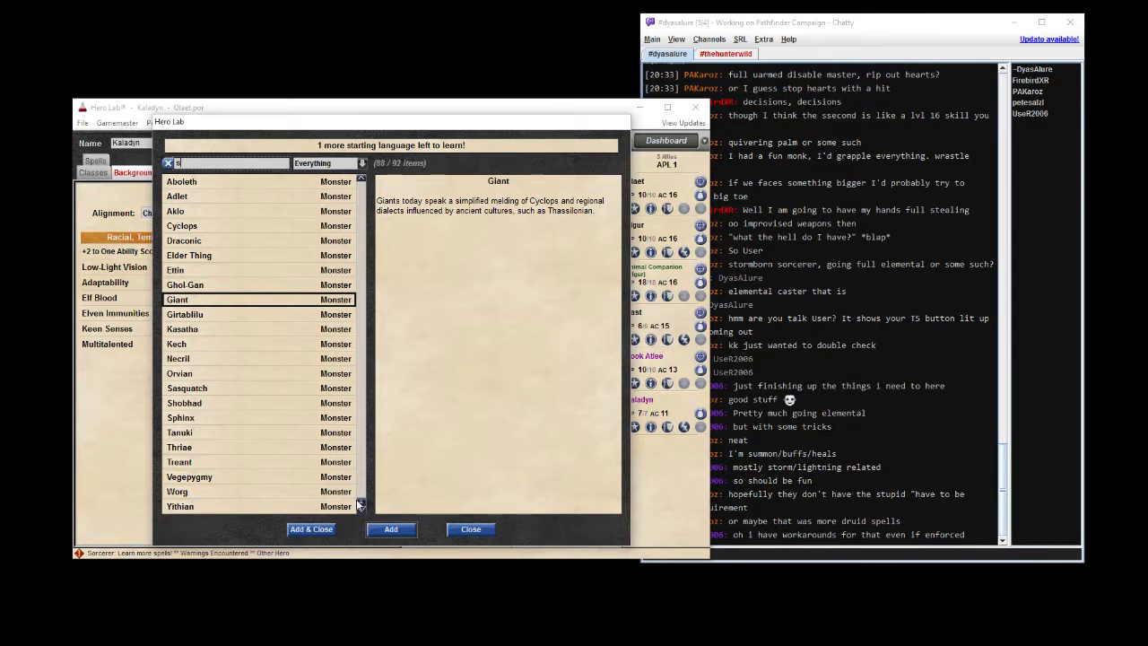
scroll("up", 3)
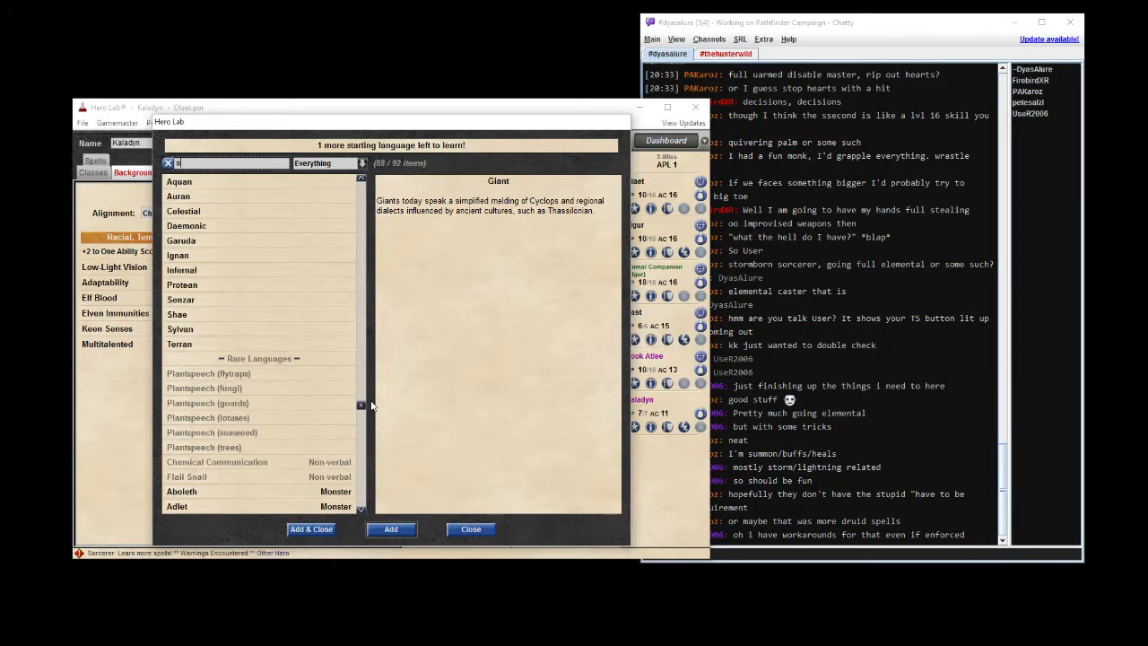
scroll("up", 3)
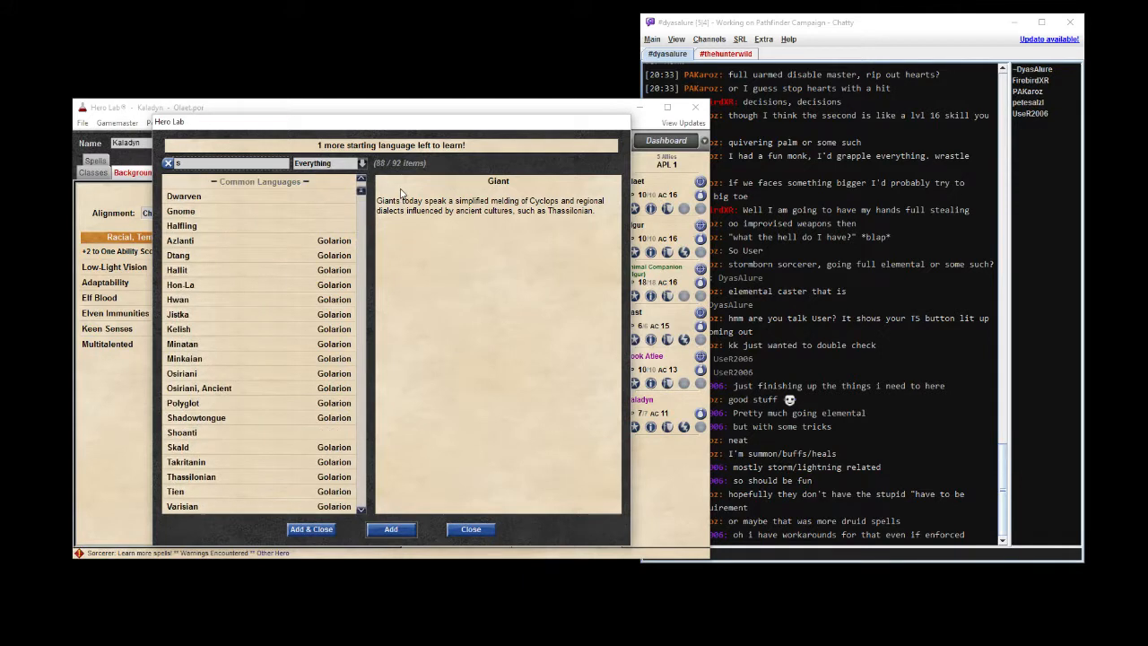
scroll("up", 3)
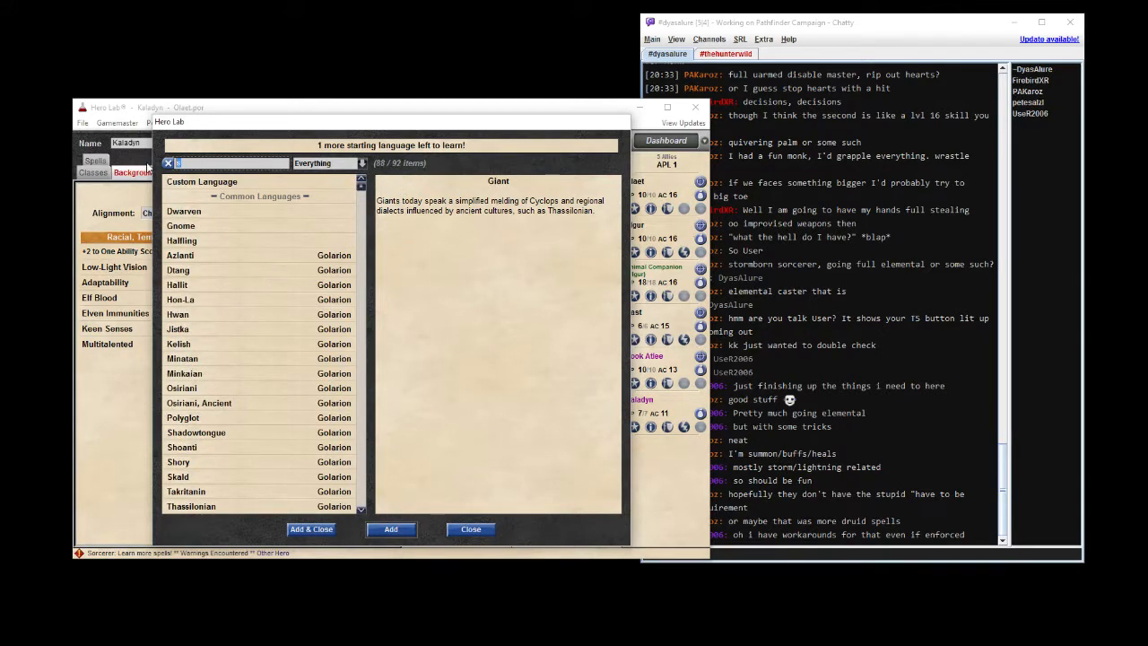
Add Celestial as the last starting language, then view Abilities and the Sorcerer page.
type("cel")
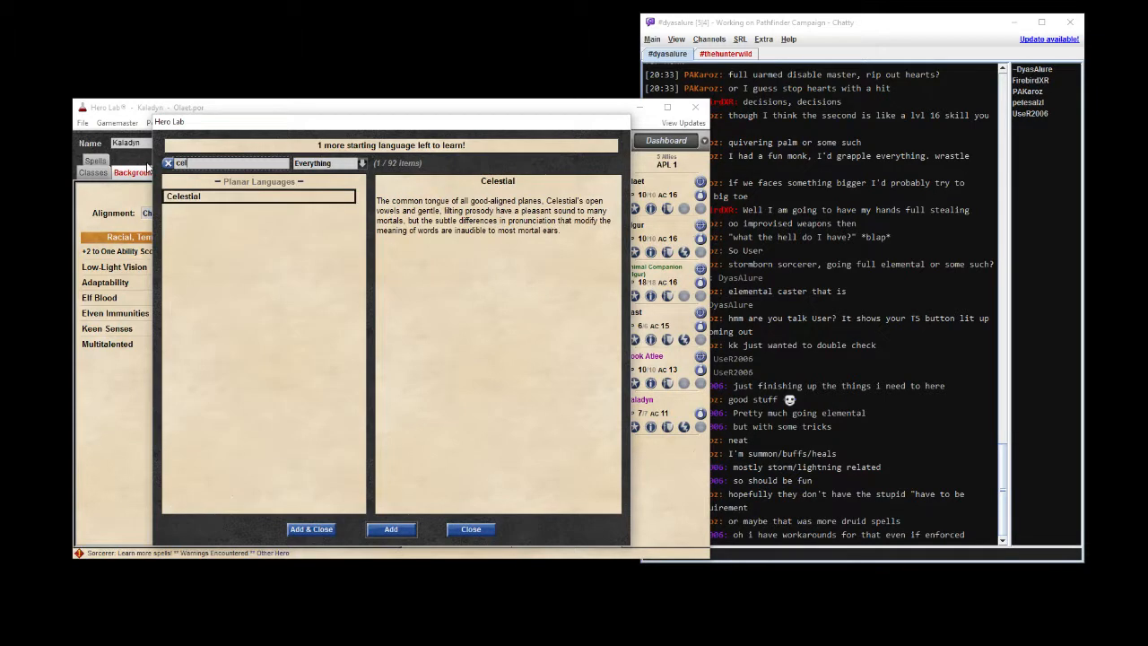
left_click(311, 528)
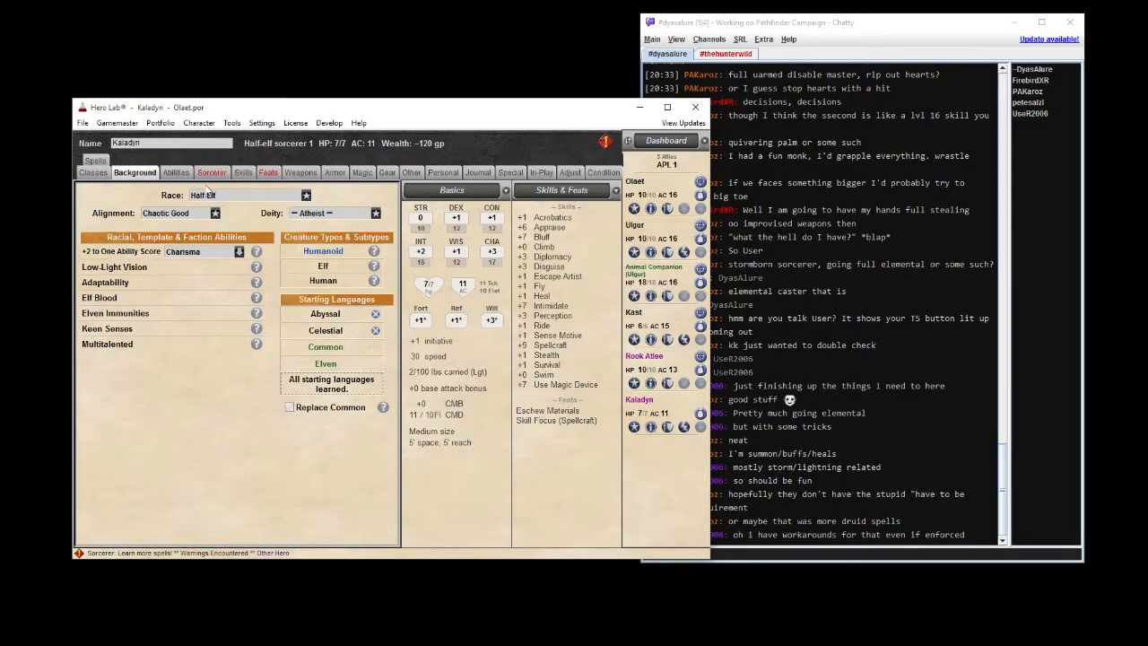
left_click(176, 172)
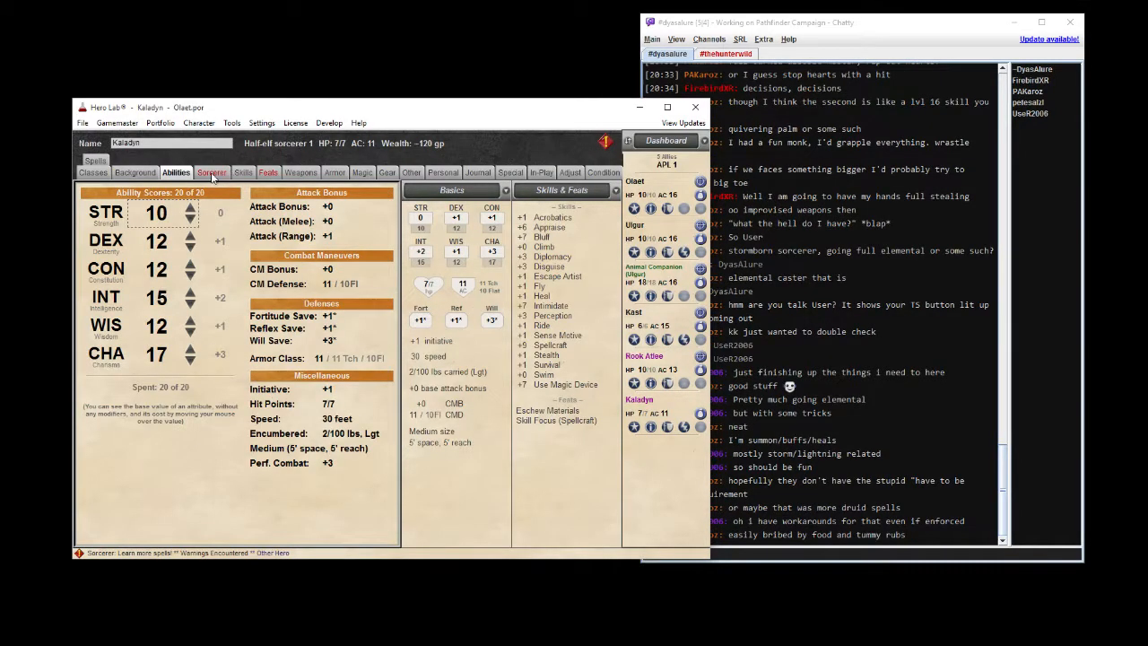
left_click(212, 172)
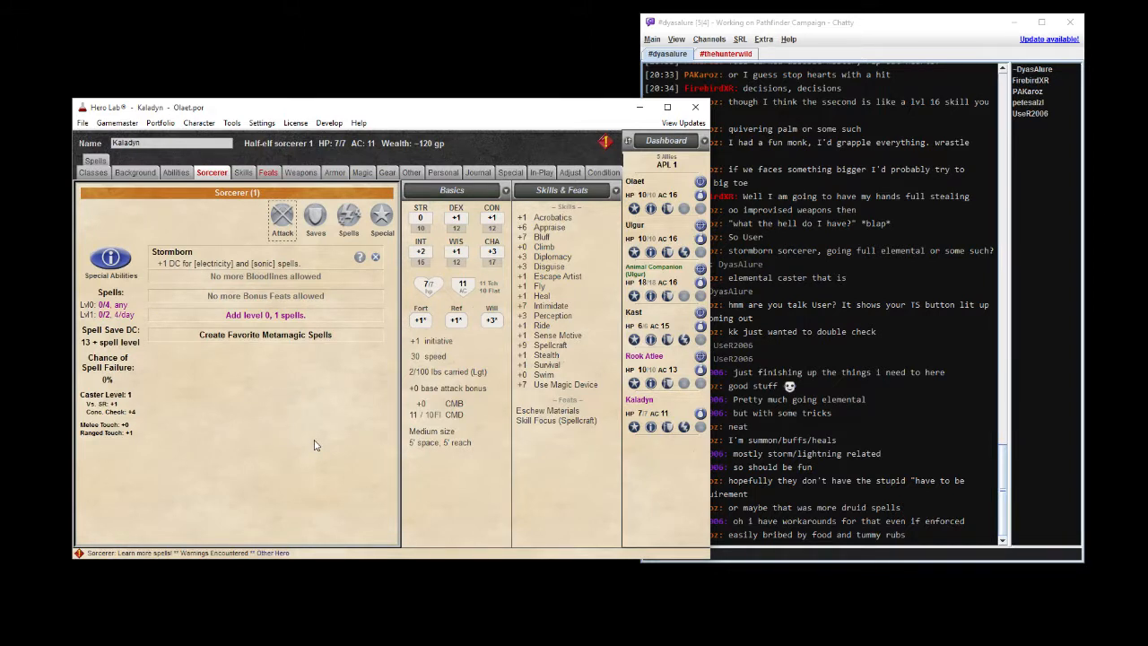
mouse_move(276, 423)
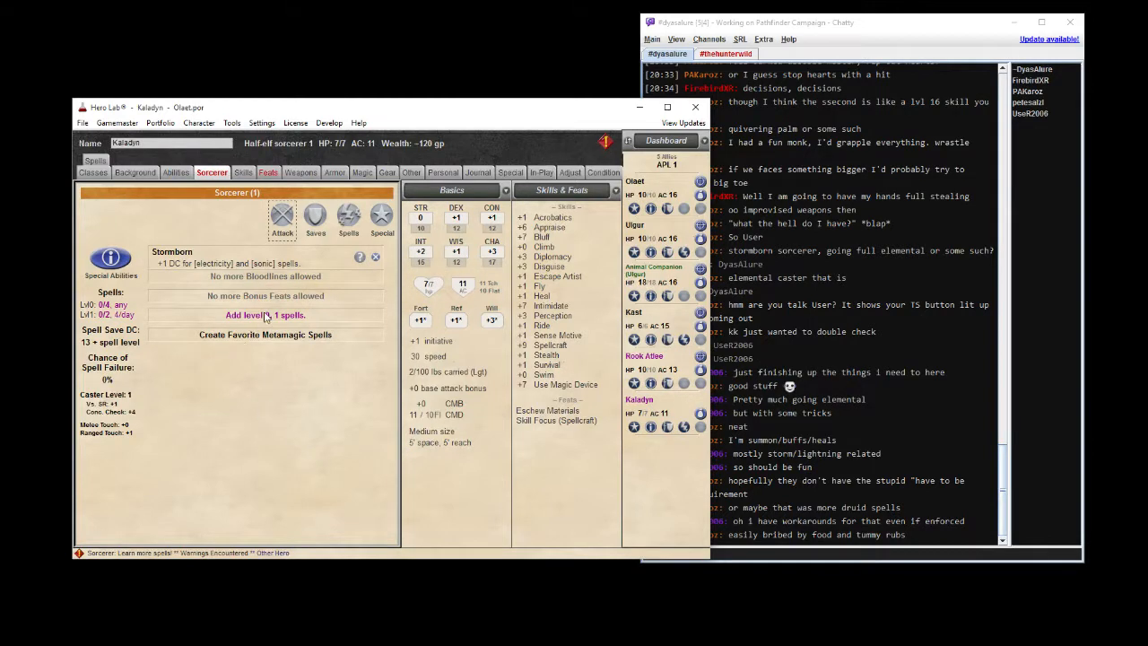
Add cantrips to Kaladyn's known spells, with Read Magic as the fourth.
left_click(264, 315)
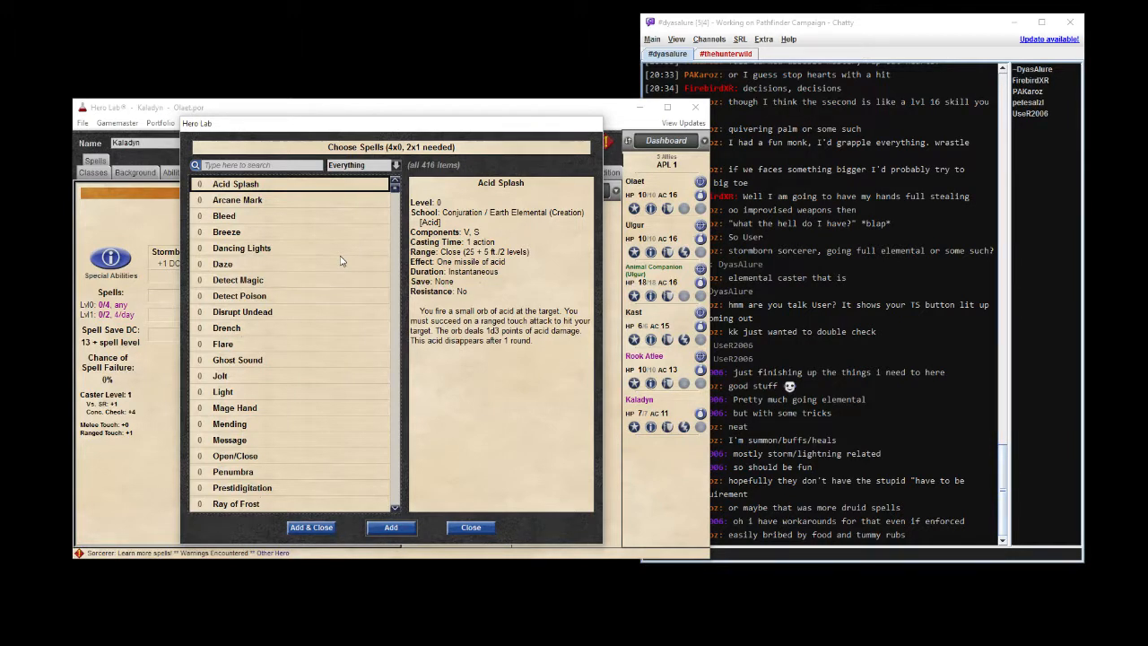
left_click(221, 375)
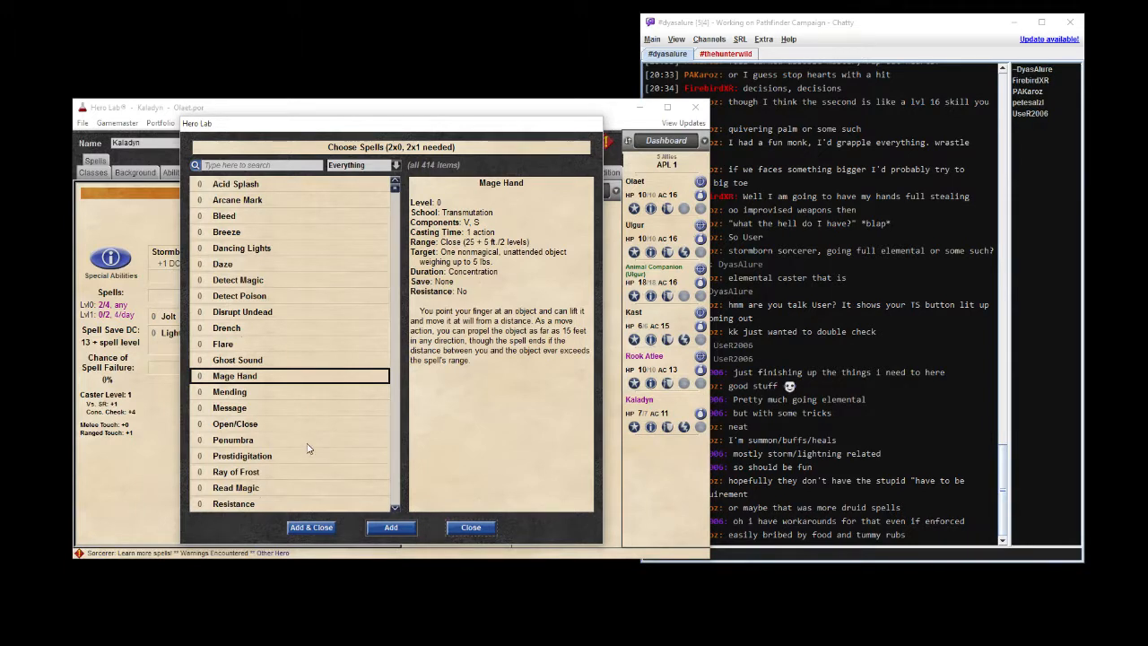
left_click(235, 471)
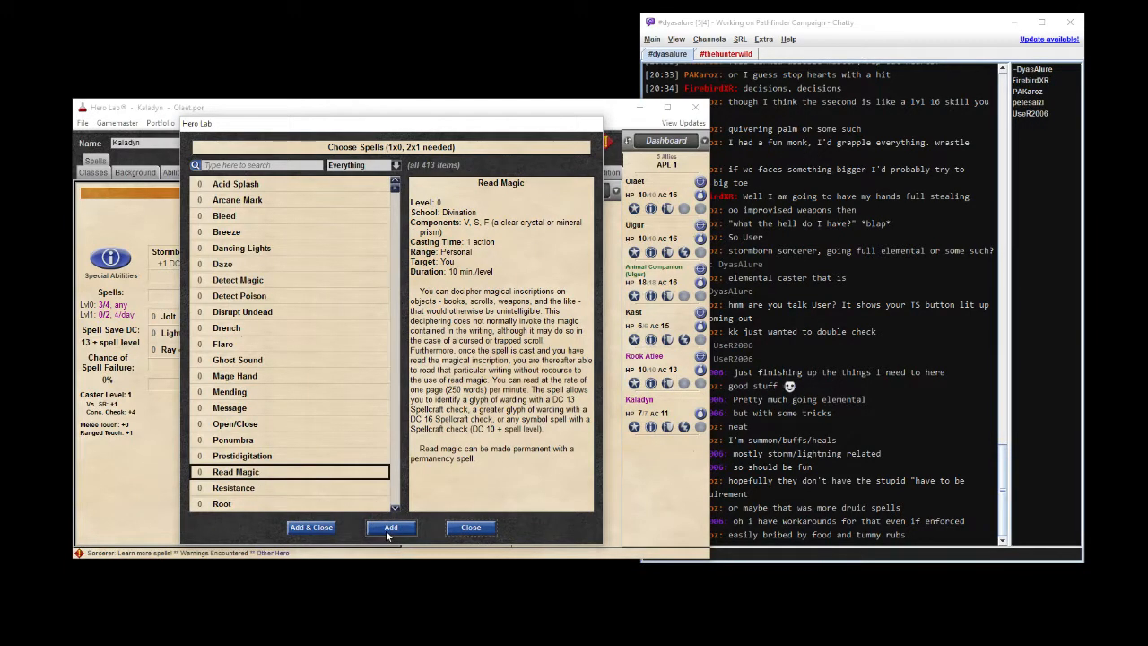
left_click(390, 527)
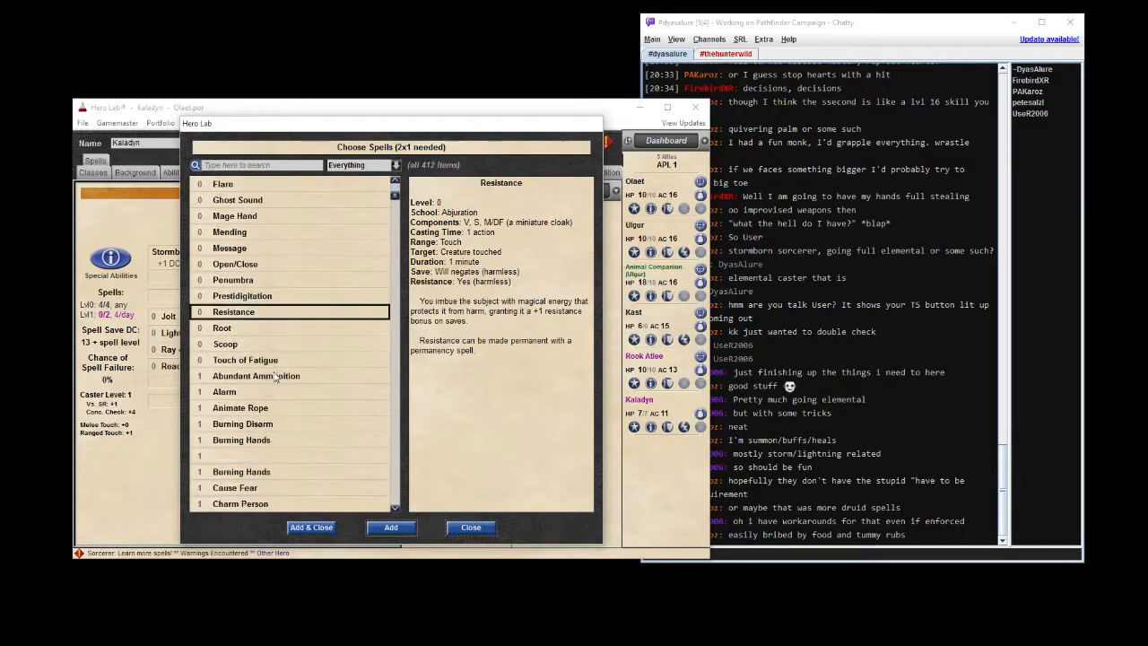
Add the first-level spells Shield and Shocking Grasp and close the spell chooser.
scroll("down", 3)
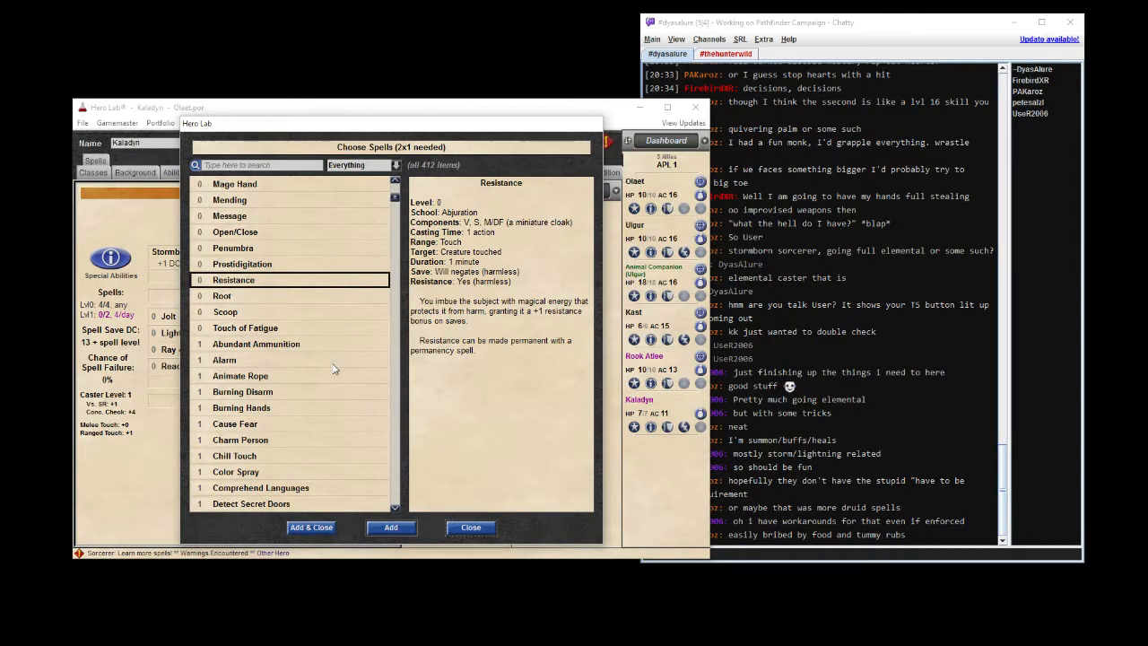
scroll("down", 3)
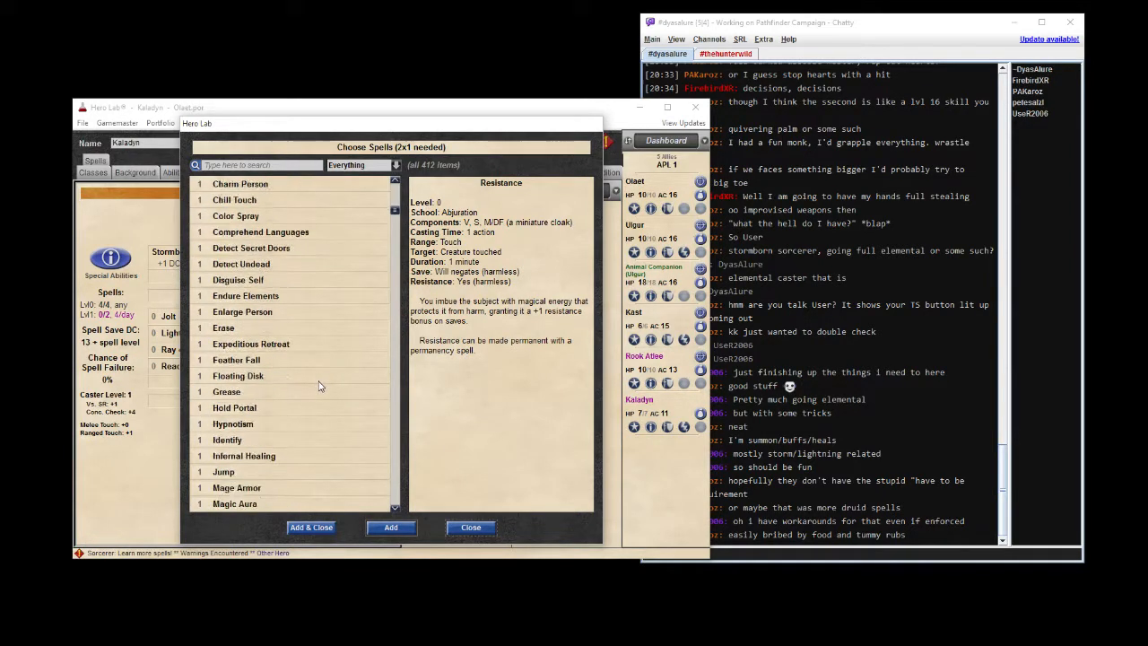
scroll("down", 3)
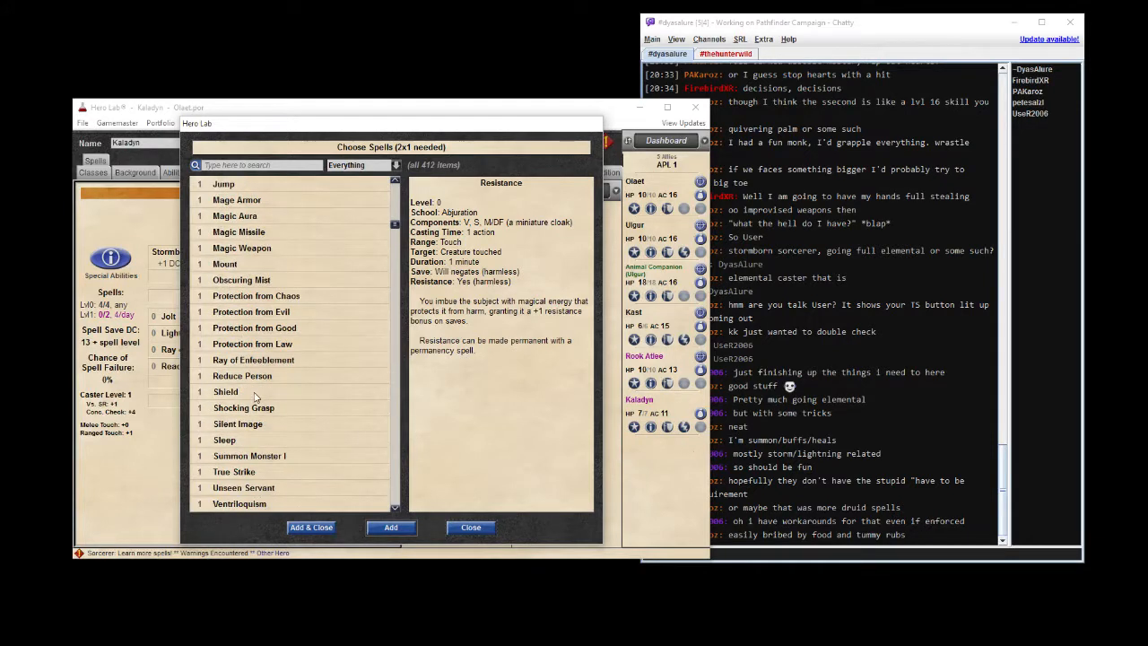
left_click(244, 392)
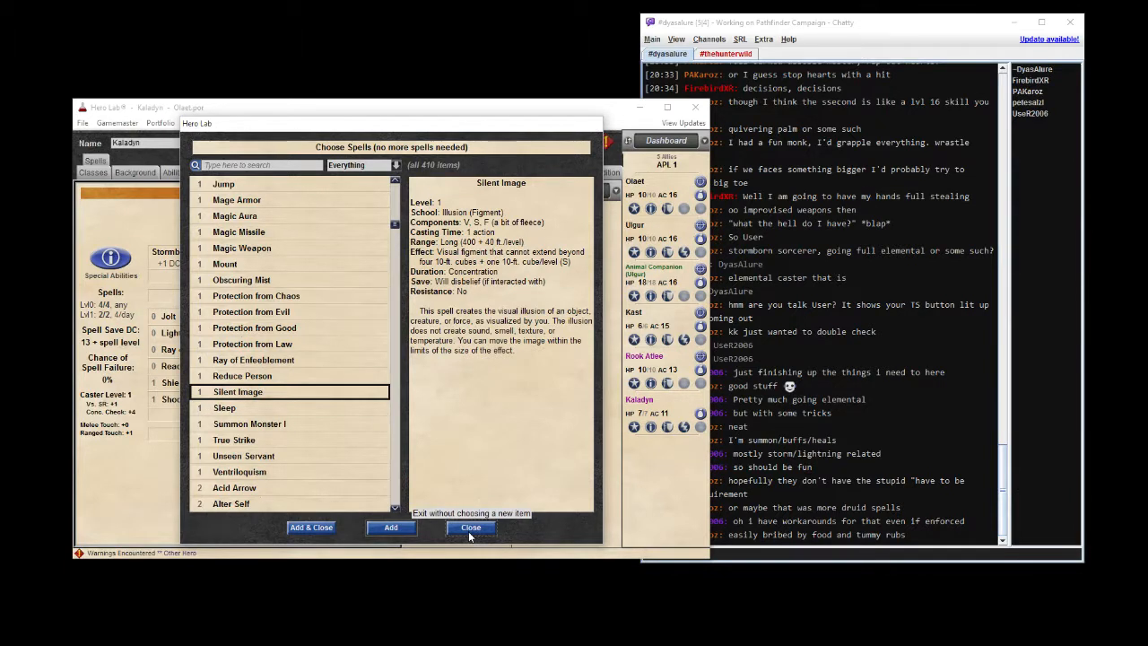
left_click(470, 528)
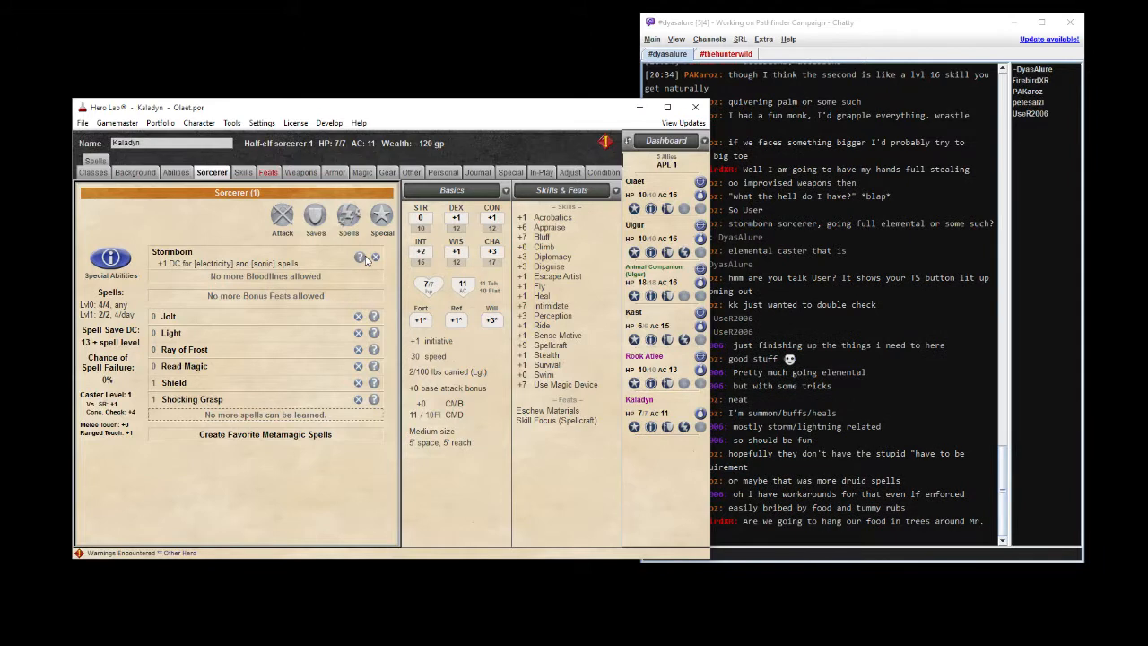
Review Kaladyn's skills with all 5 ranks spent, then bring up the Feats page.
left_click(360, 259)
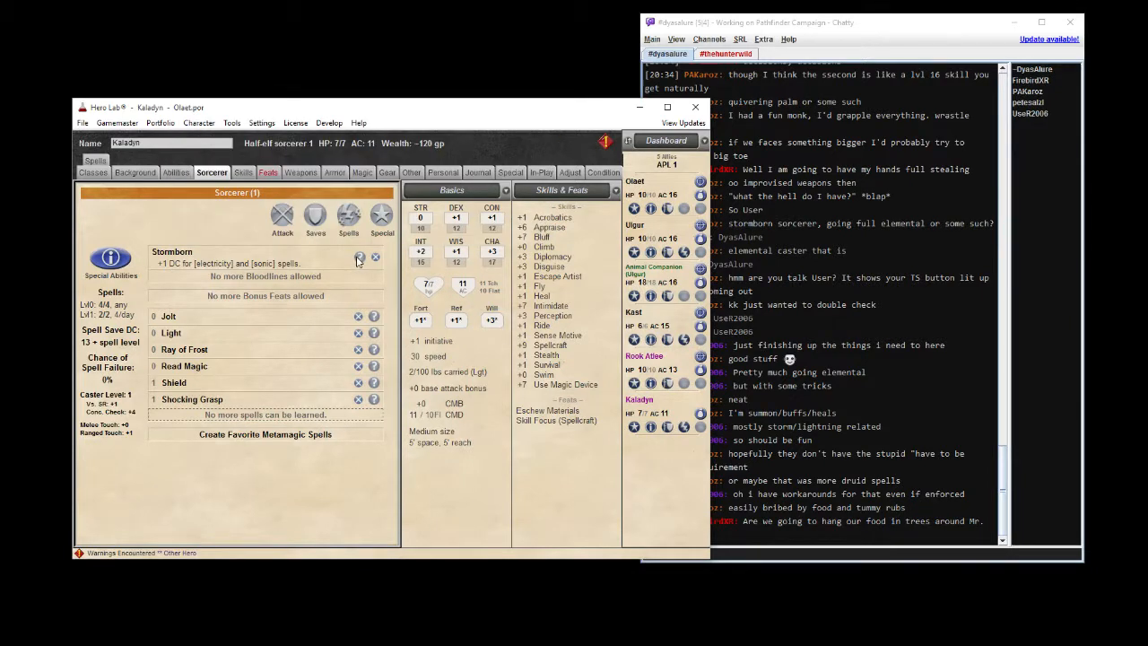
mouse_move(298, 332)
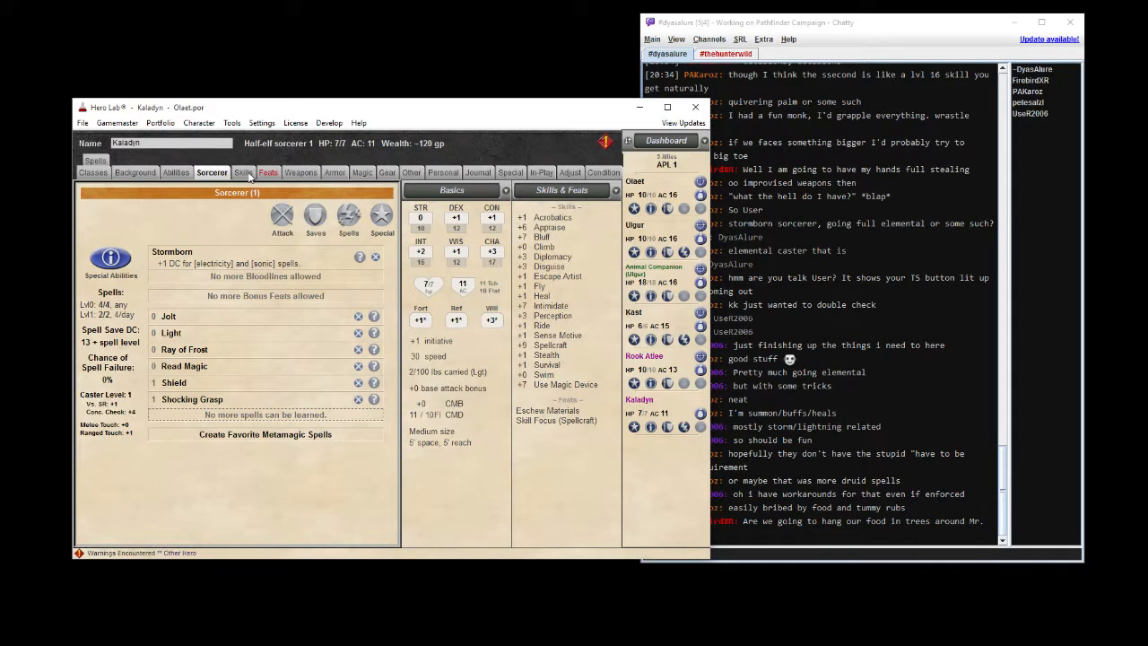
left_click(243, 172)
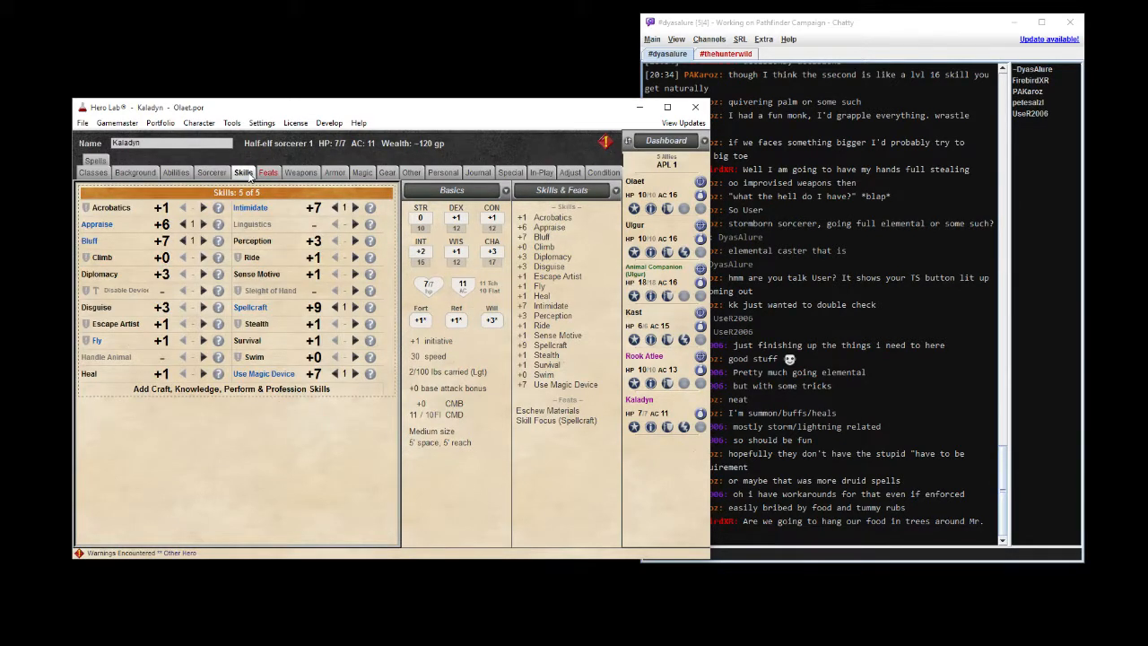
left_click(267, 172)
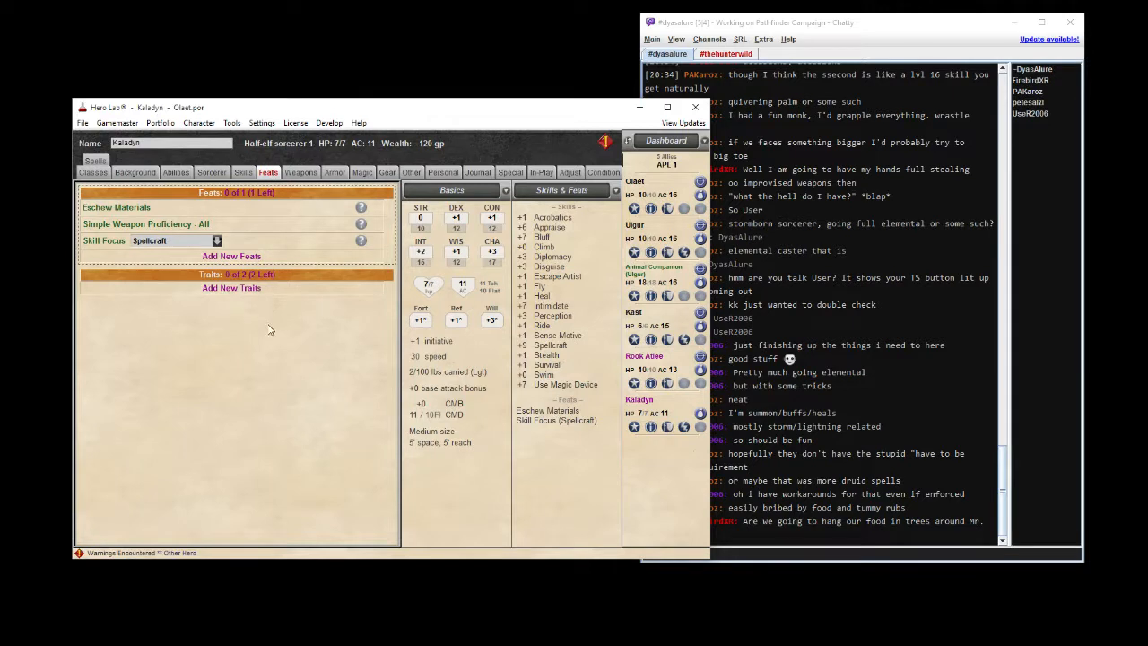
mouse_move(313, 351)
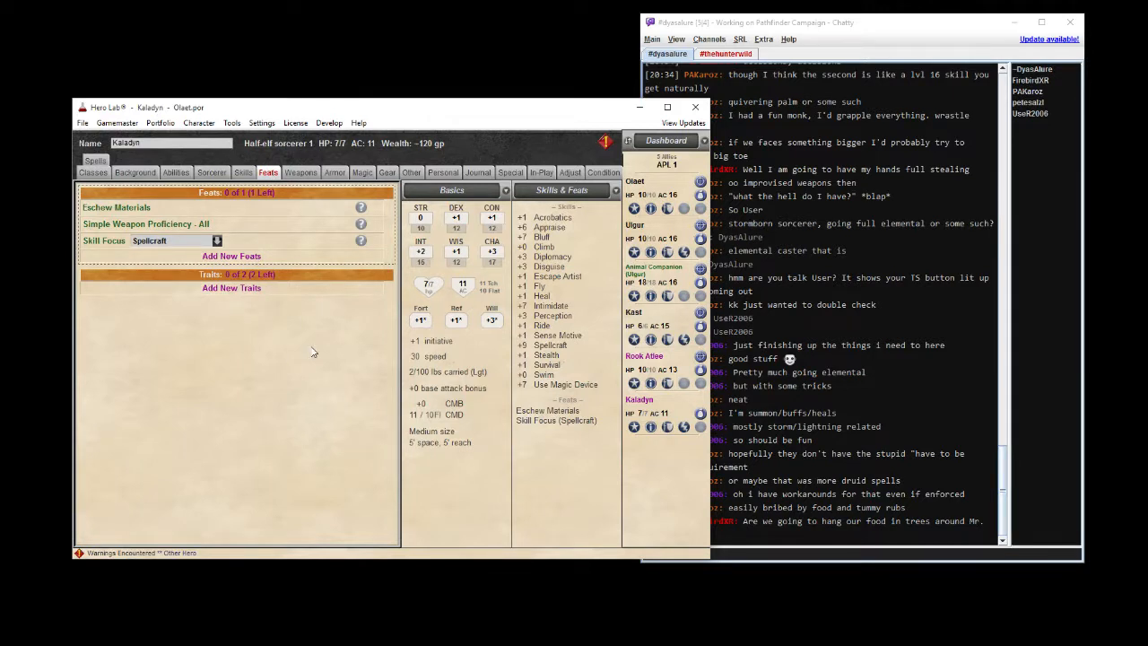
mouse_move(276, 373)
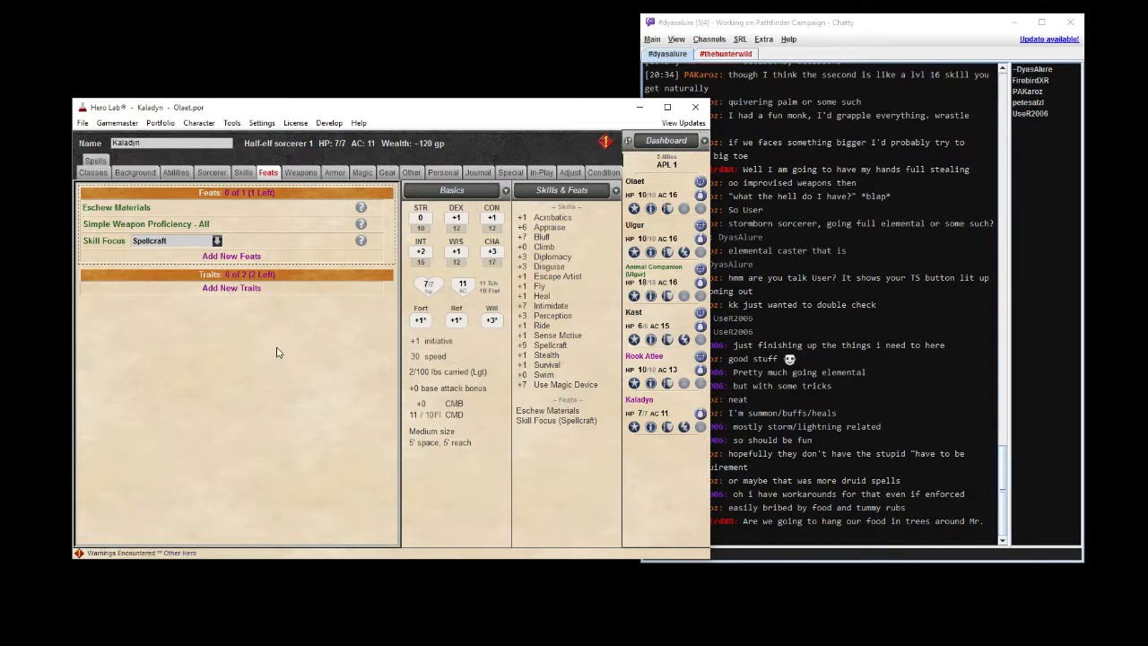
mouse_move(265, 336)
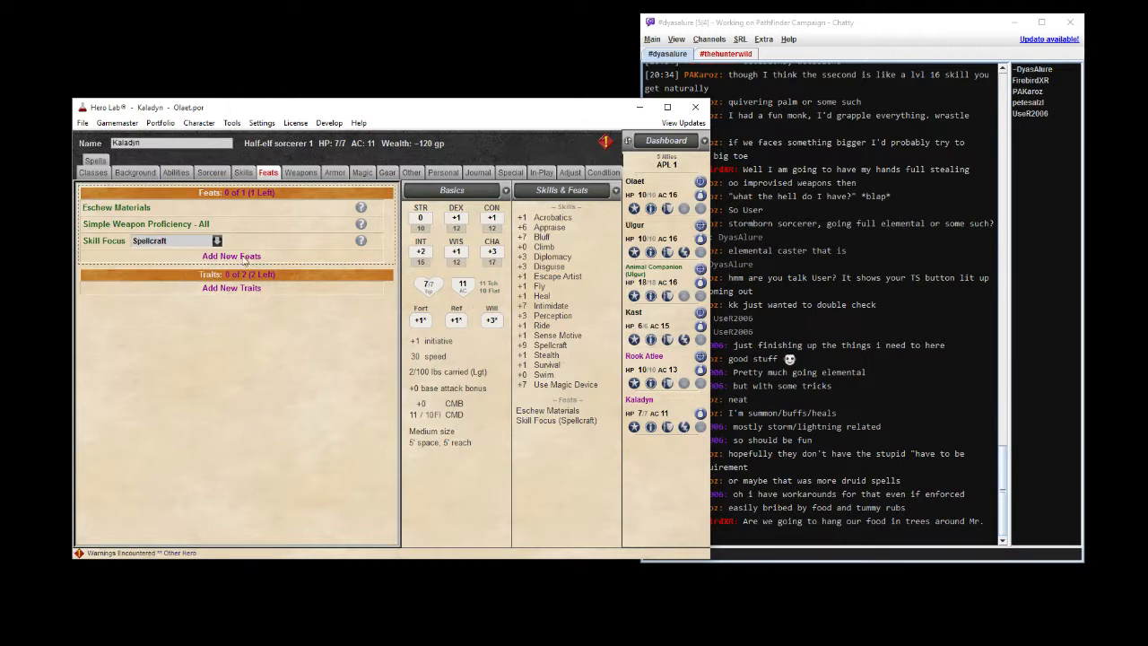
Add the Rapid Reload feat set to Light crossbow and open the trait chooser.
left_click(231, 256)
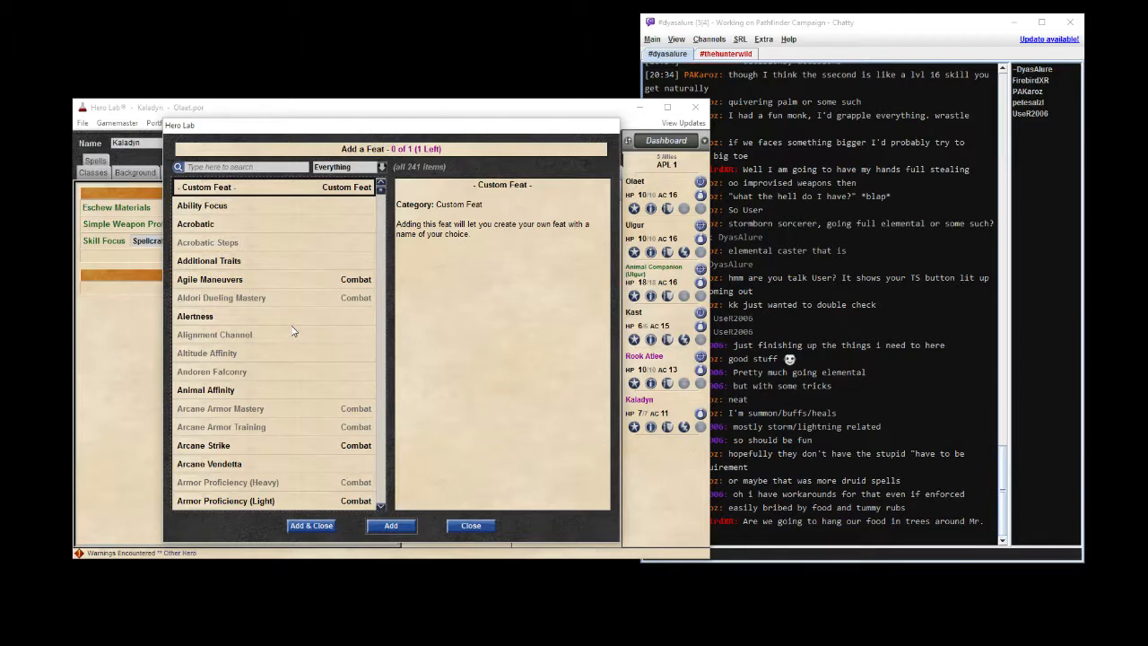
mouse_move(294, 330)
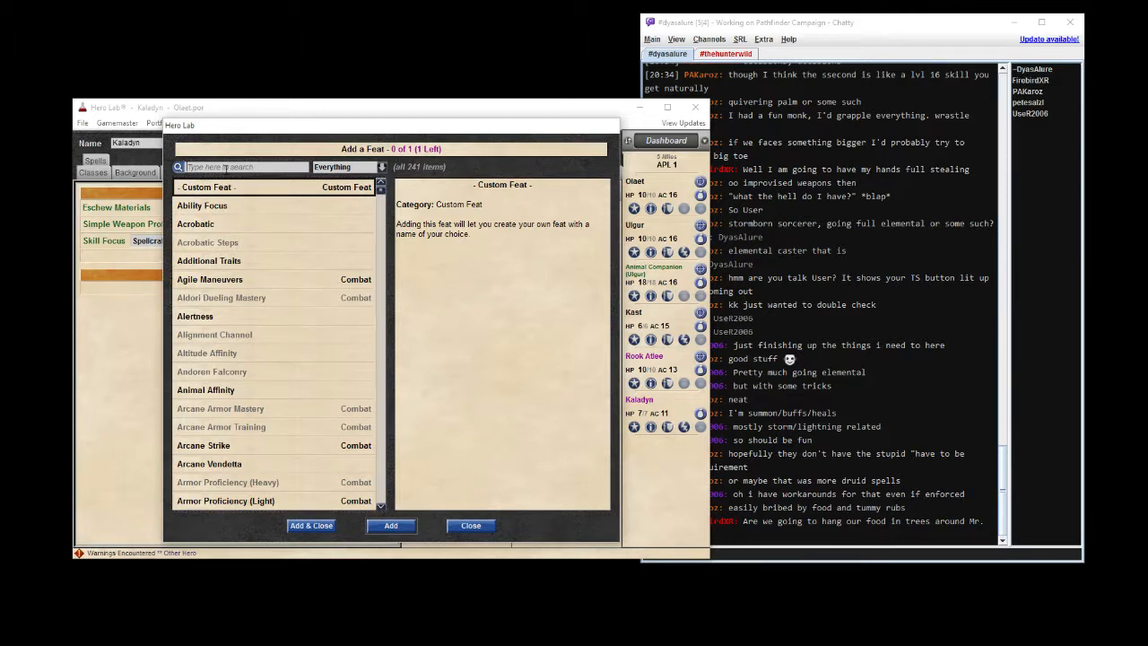
type("rap")
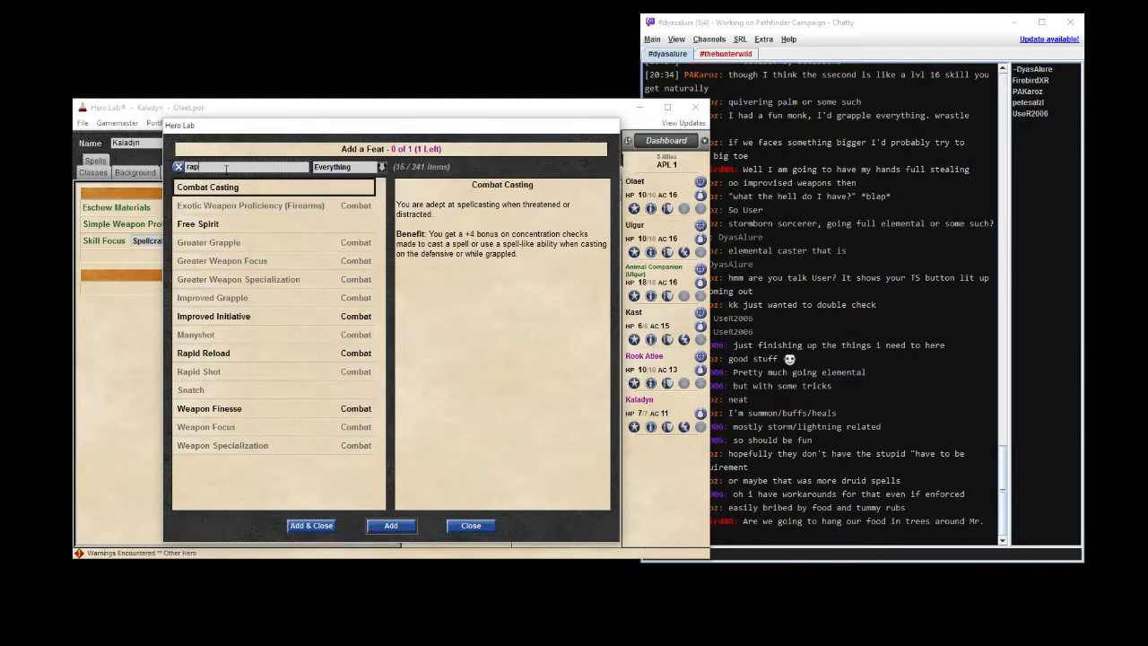
left_click(203, 353)
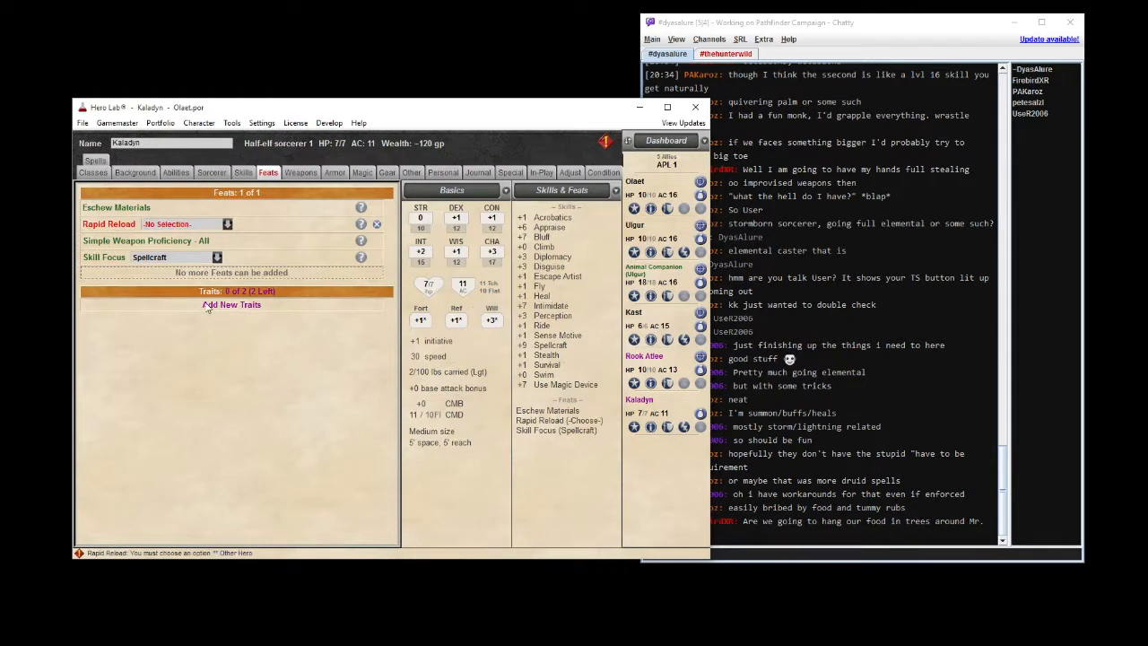
left_click(227, 225)
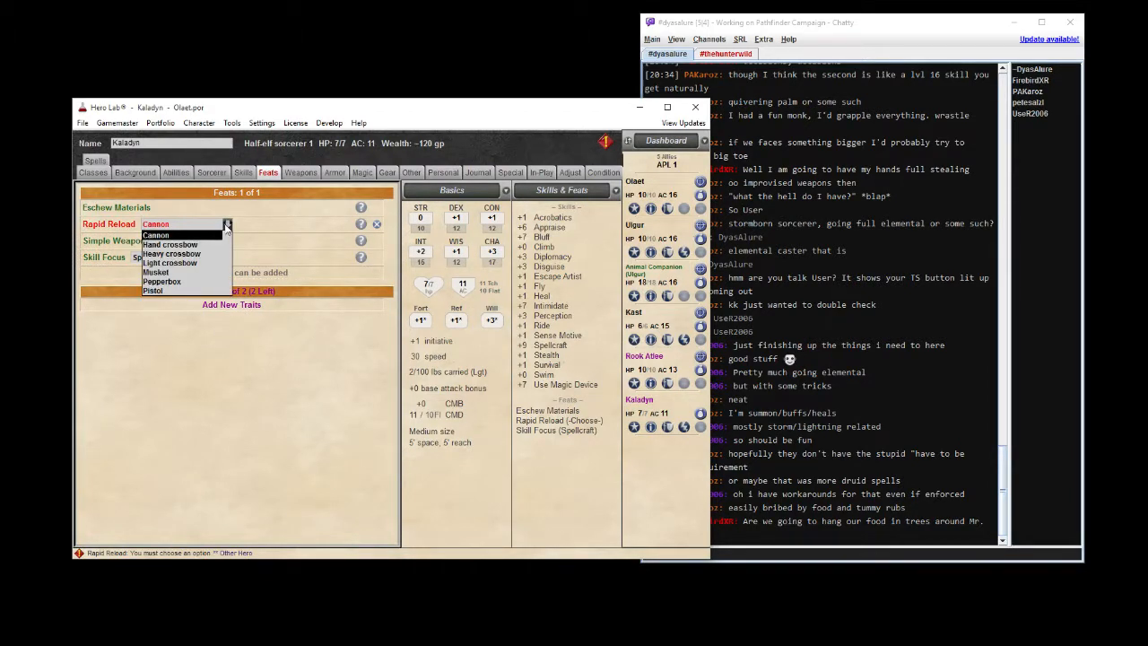
left_click(170, 262)
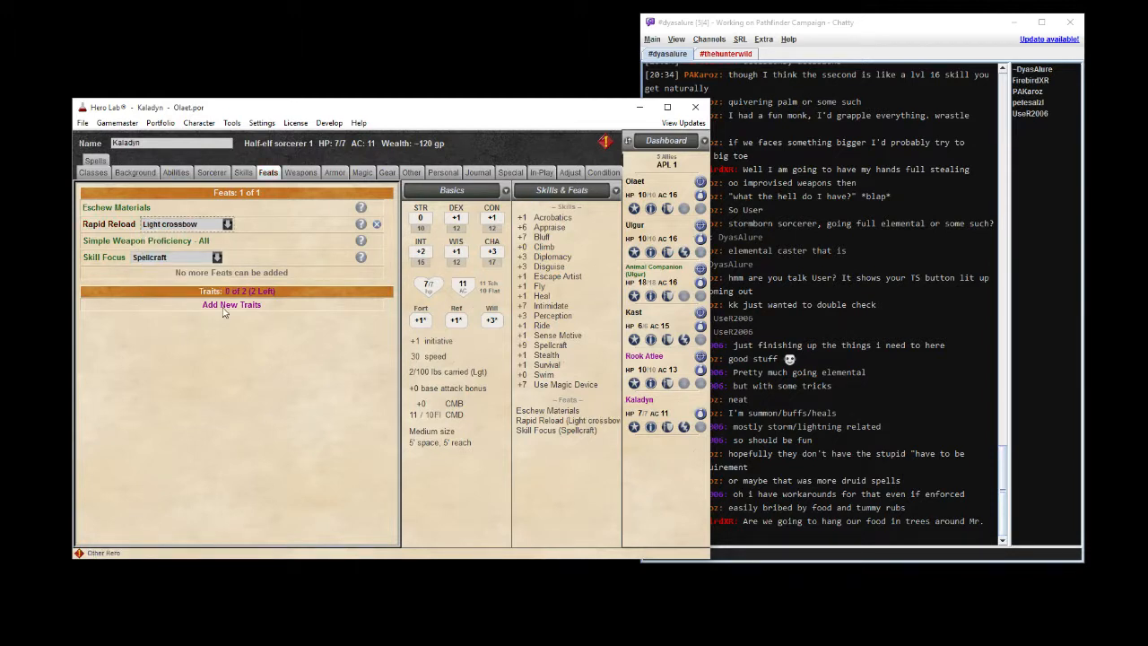
left_click(231, 304)
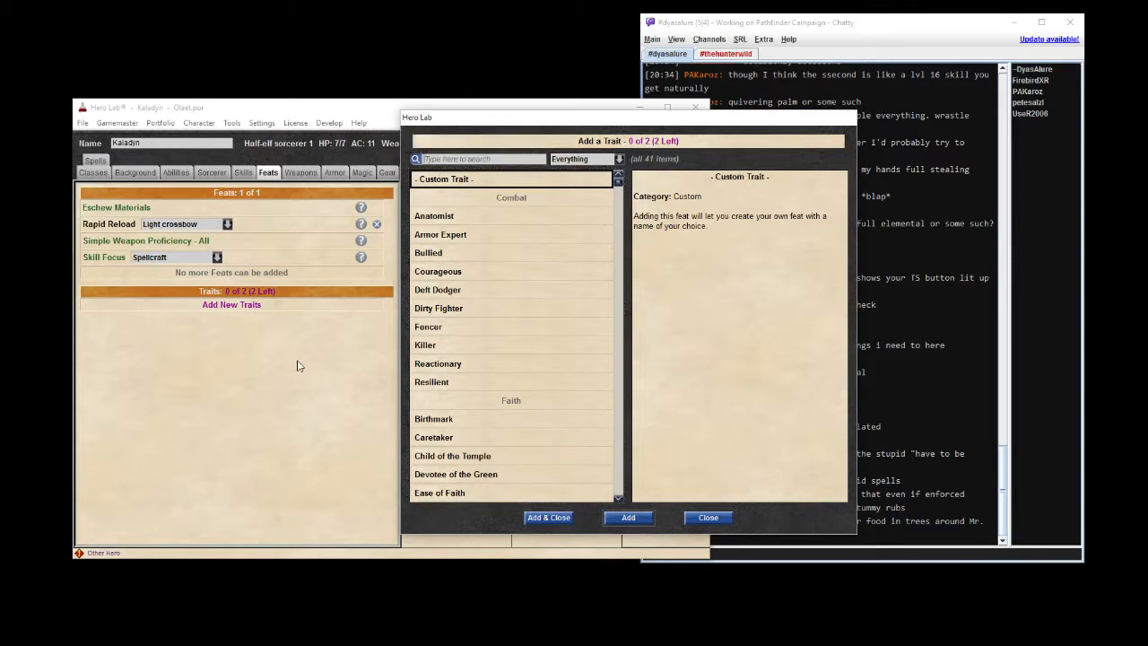
mouse_move(274, 448)
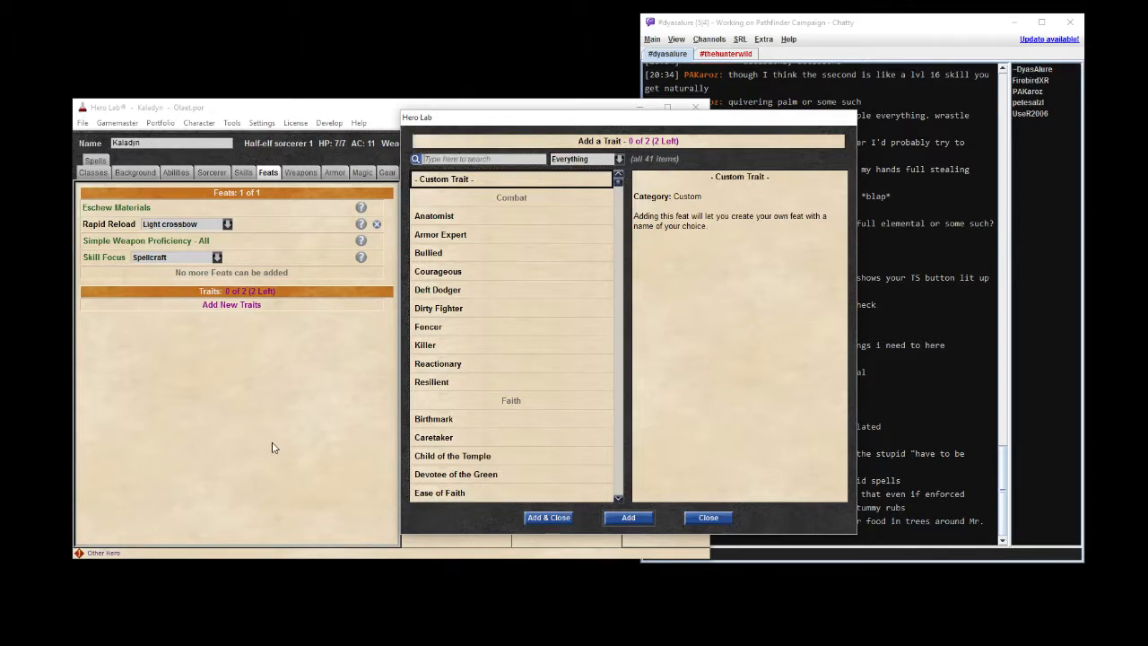
Search for and add the Reactionary and Skeptic traits, then close the trait chooser.
type("re")
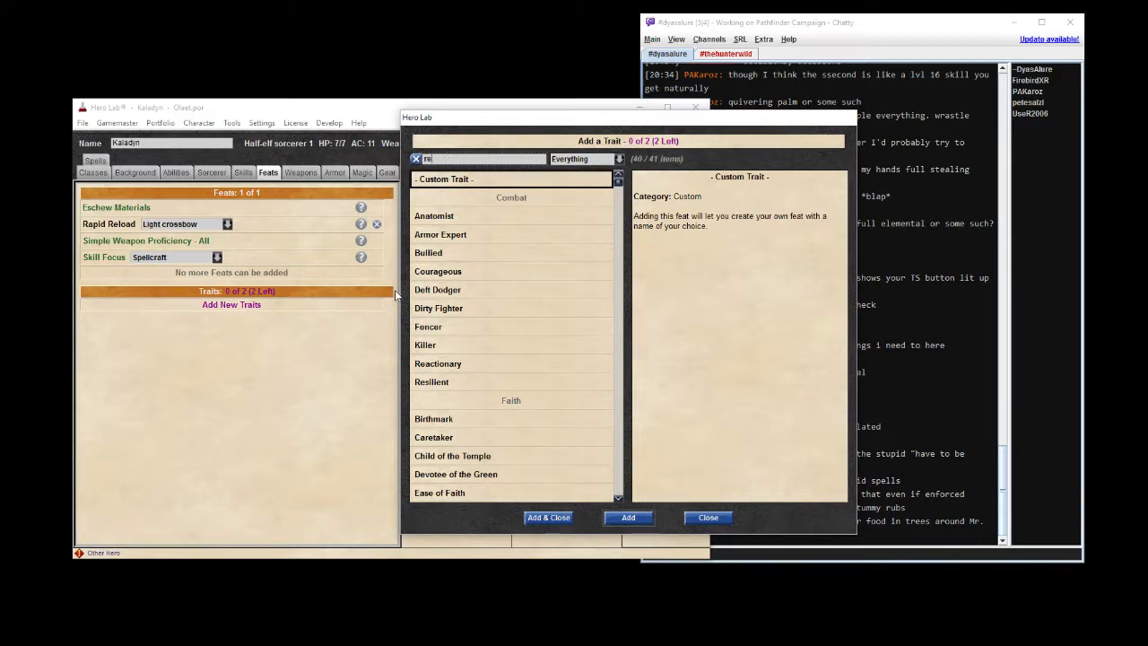
type("a")
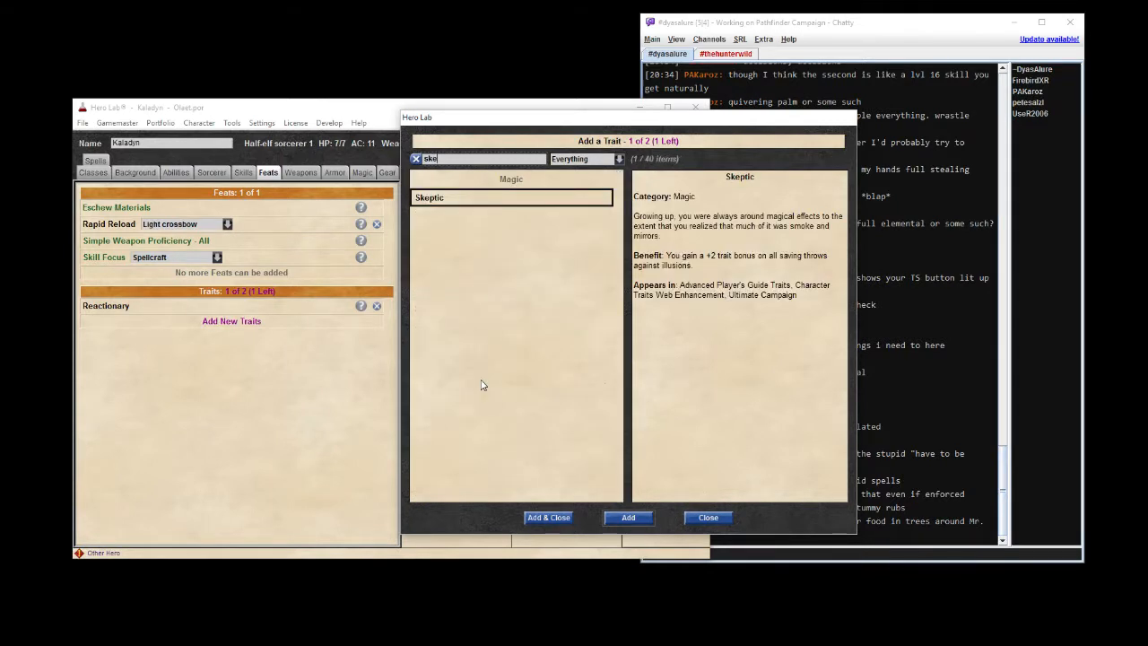
mouse_move(498, 345)
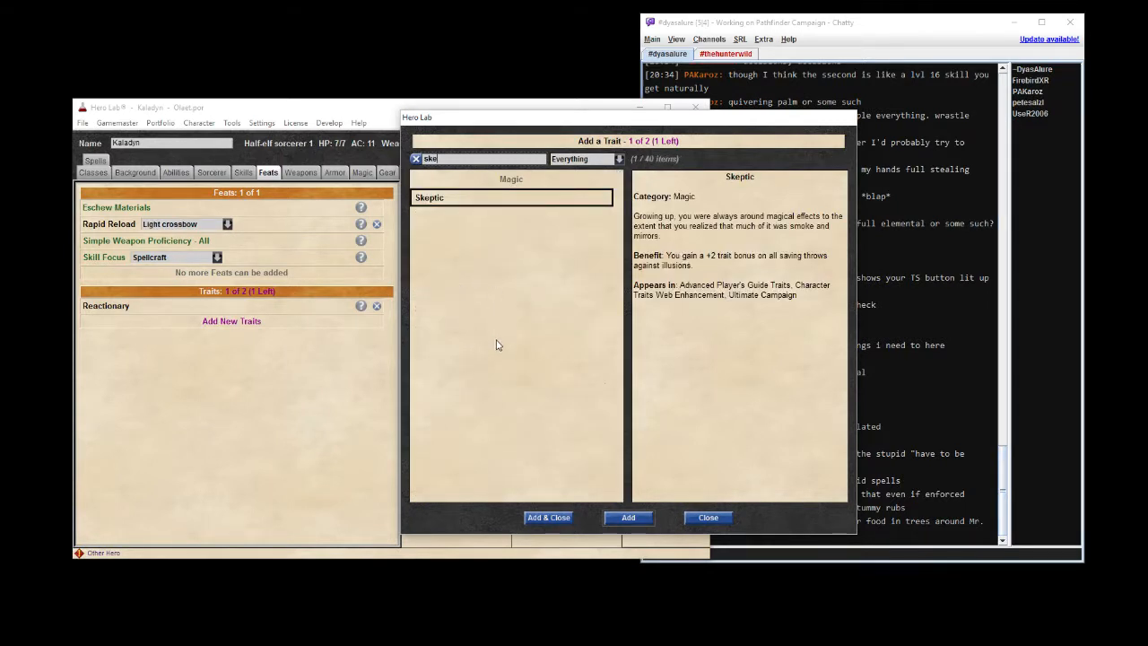
mouse_move(546, 390)
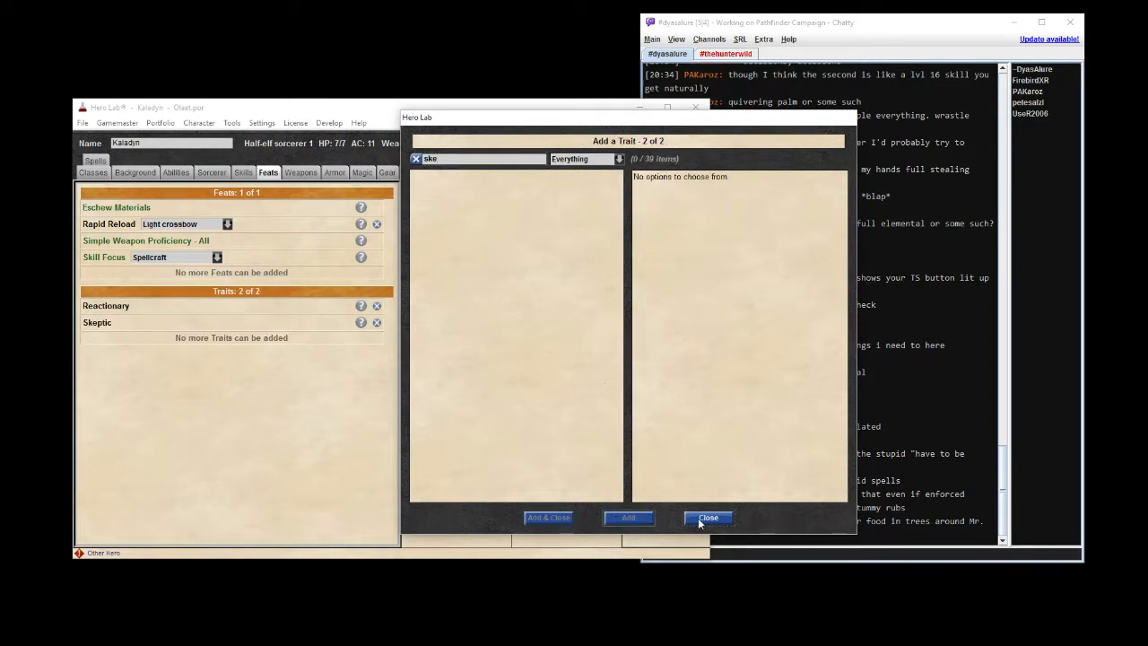
left_click(707, 517)
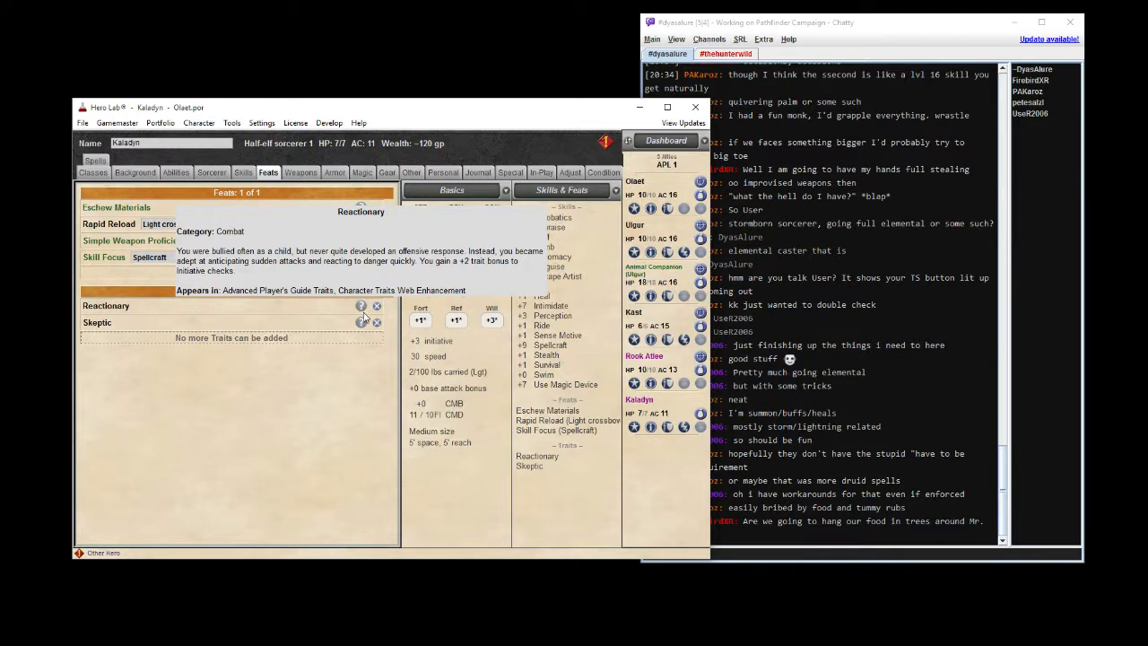
left_click(97, 322)
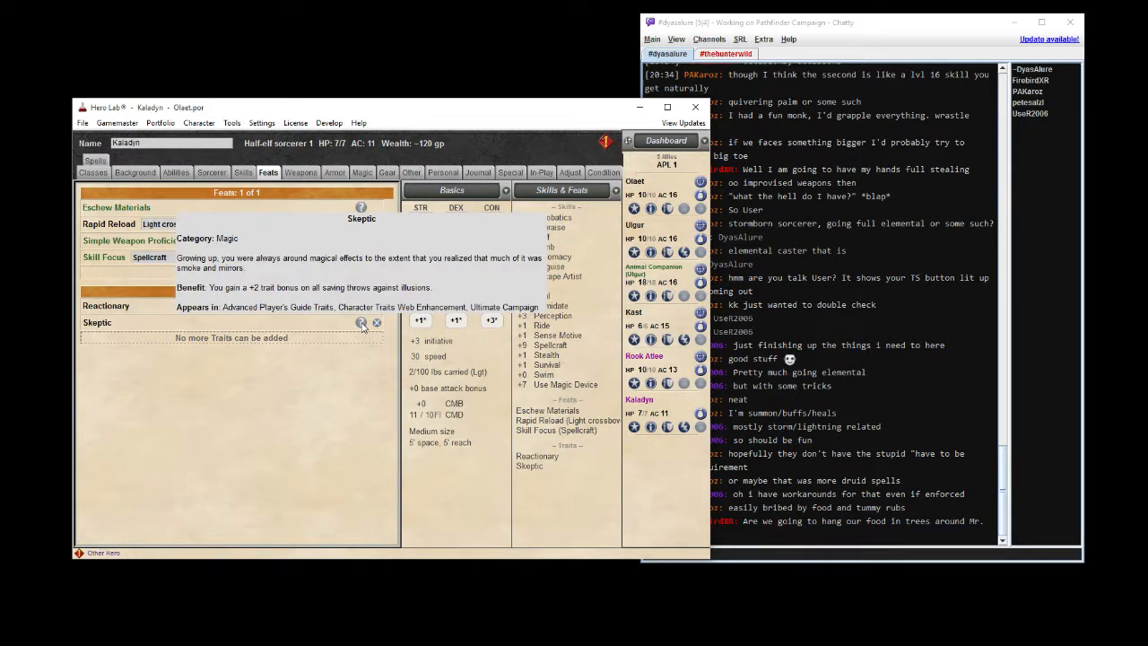
scroll("down", 3)
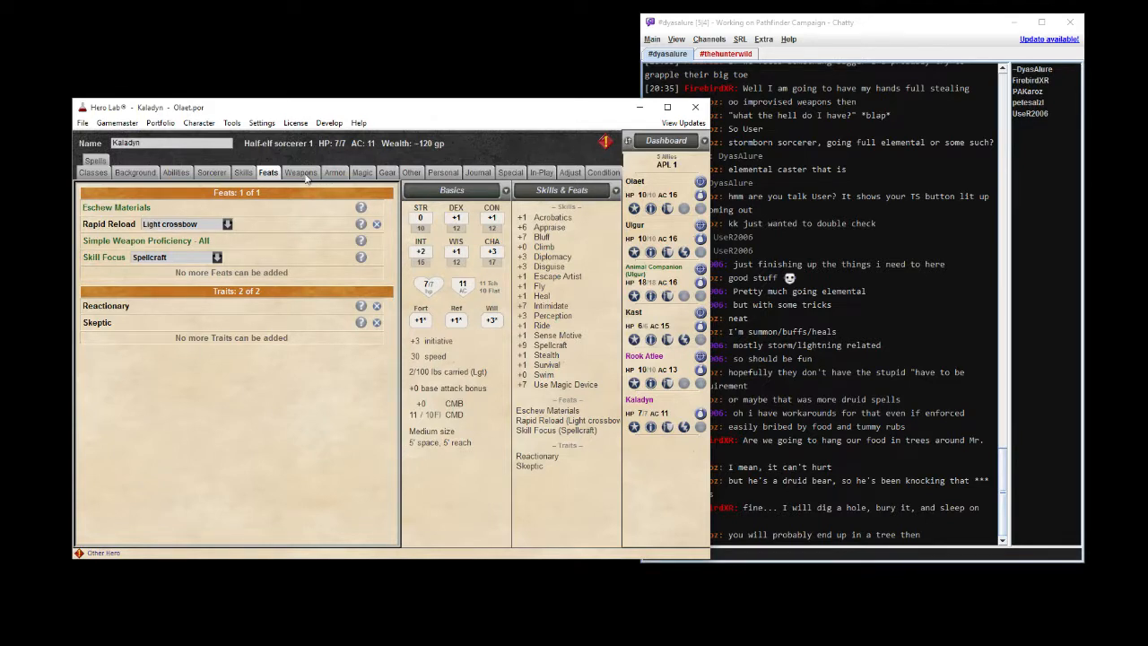
Open Kaladyn's Weapons page, listing only an unarmed strike (1d3 nonlethal).
left_click(300, 173)
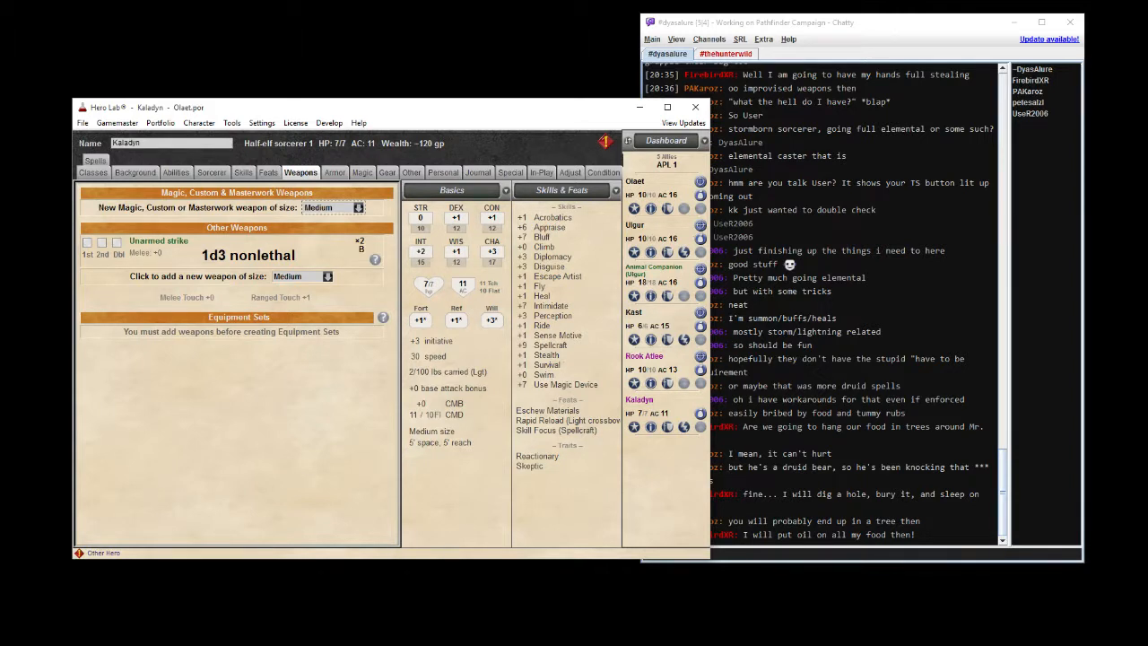
scroll("down", 3)
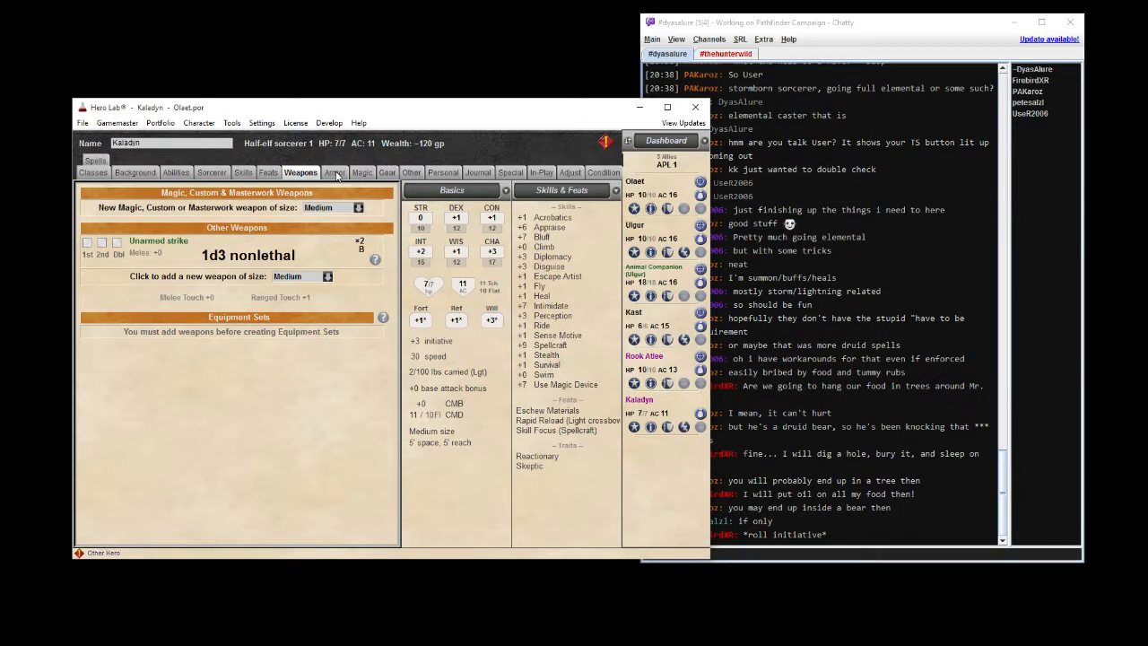
mouse_move(253, 426)
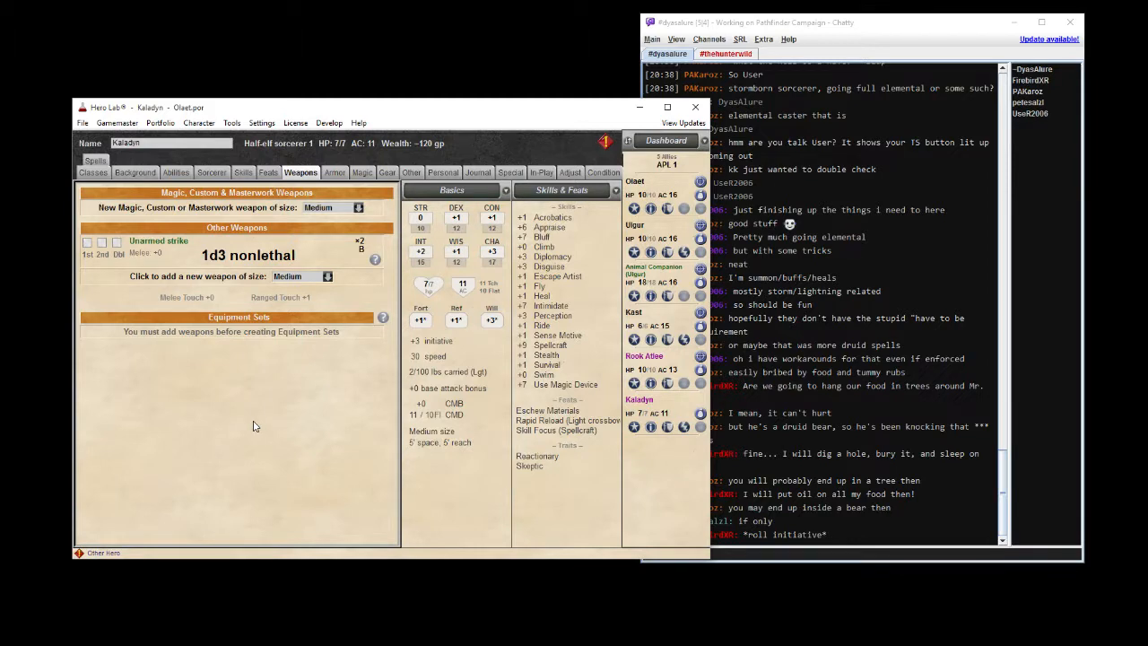
mouse_move(287, 384)
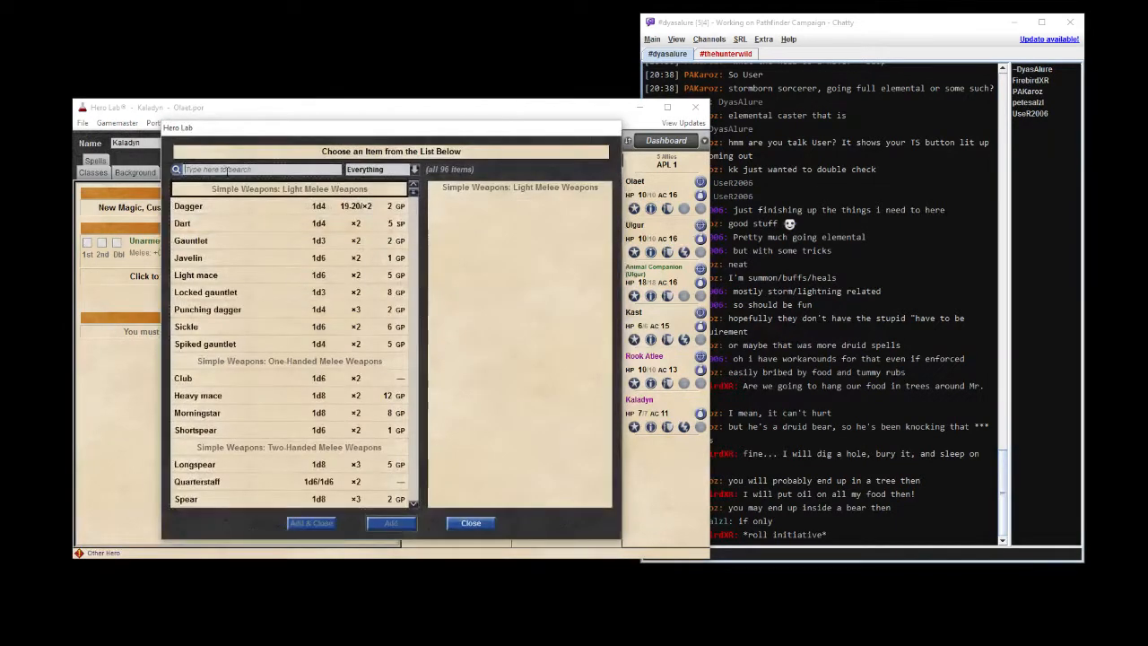
Search 'light c' and add the light crossbow (1d8), leaving 85 gp.
type("light c")
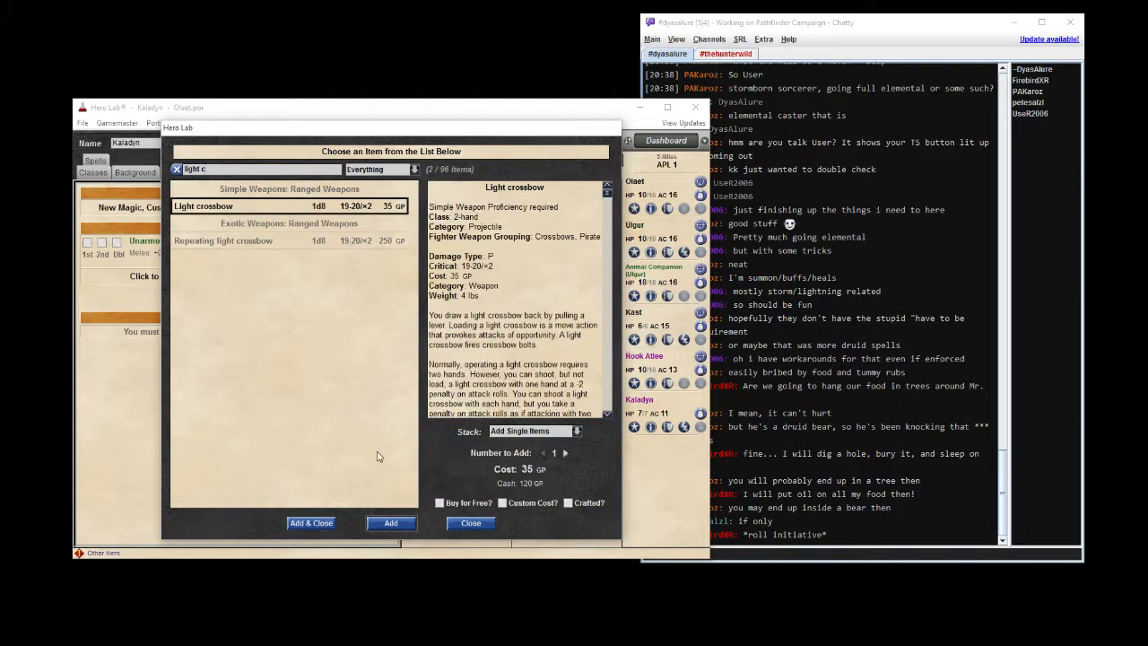
left_click(310, 523)
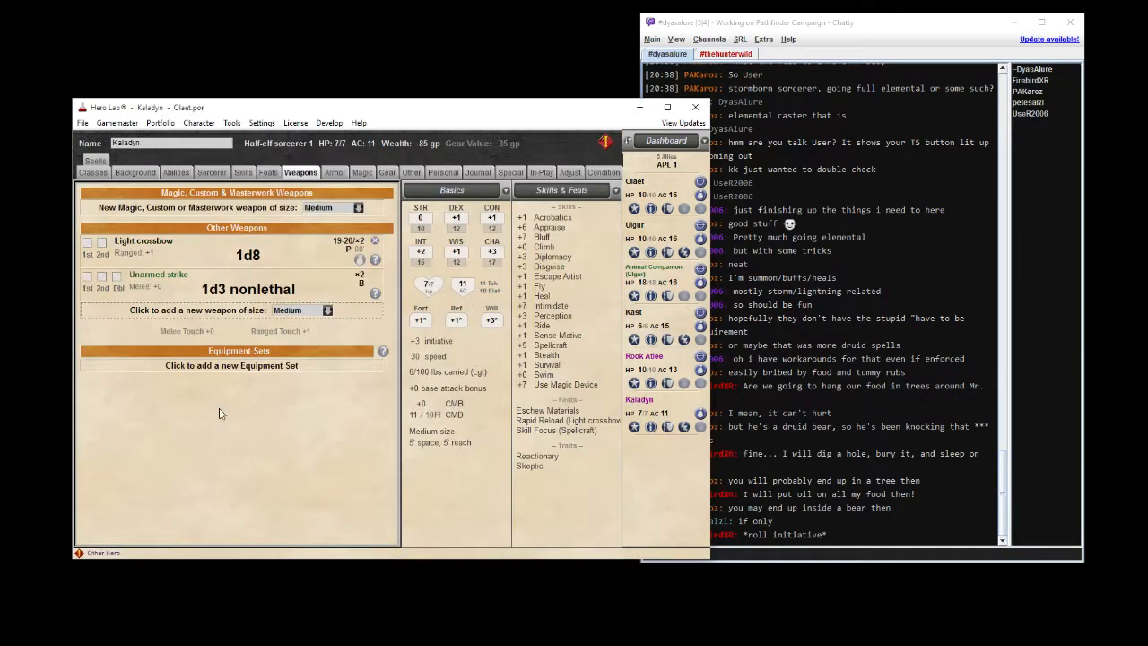
Add Crossbow bolts (x10) for 20 bolts total, leaving 83 gp.
left_click(88, 243)
type("bolt")
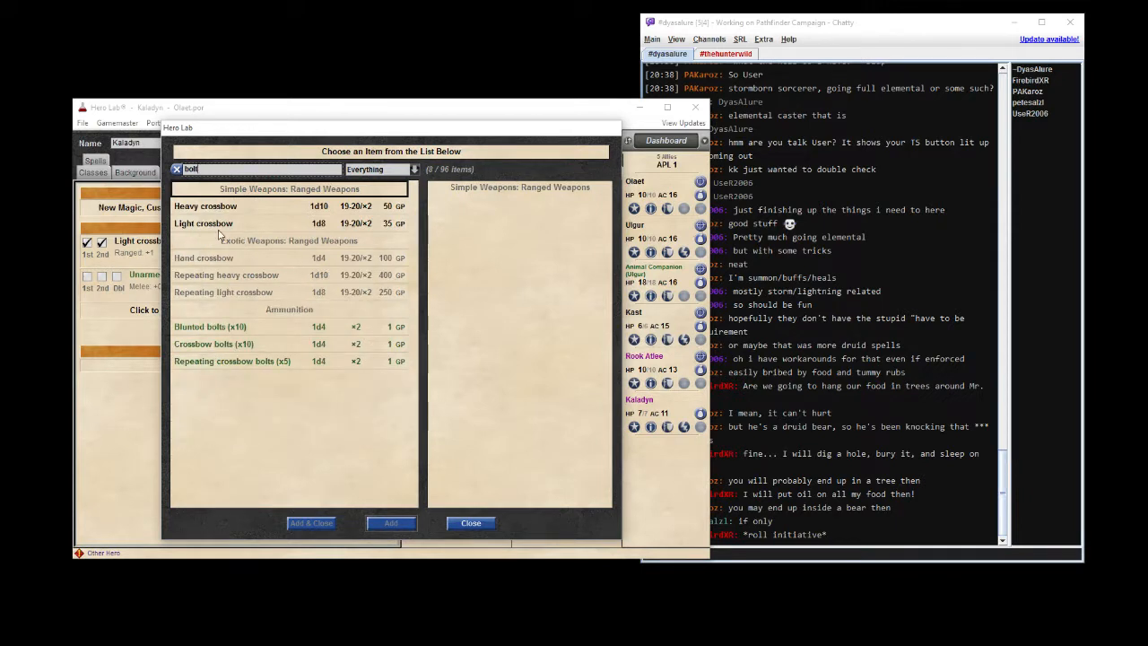
left_click(214, 344)
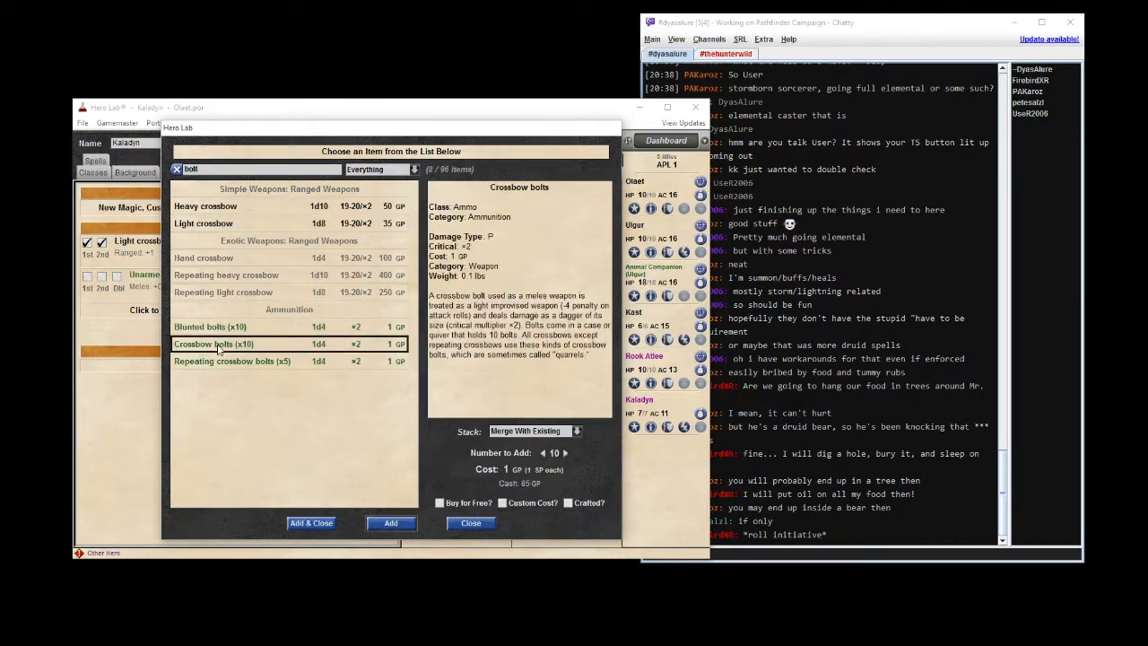
left_click(564, 450)
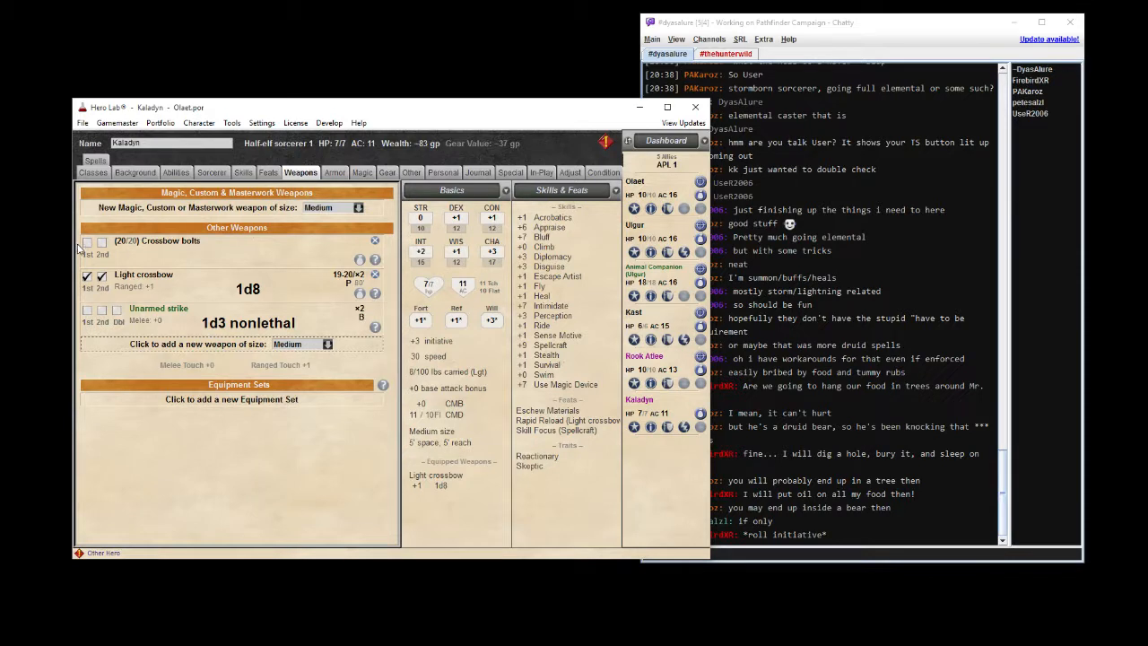
left_click(88, 243)
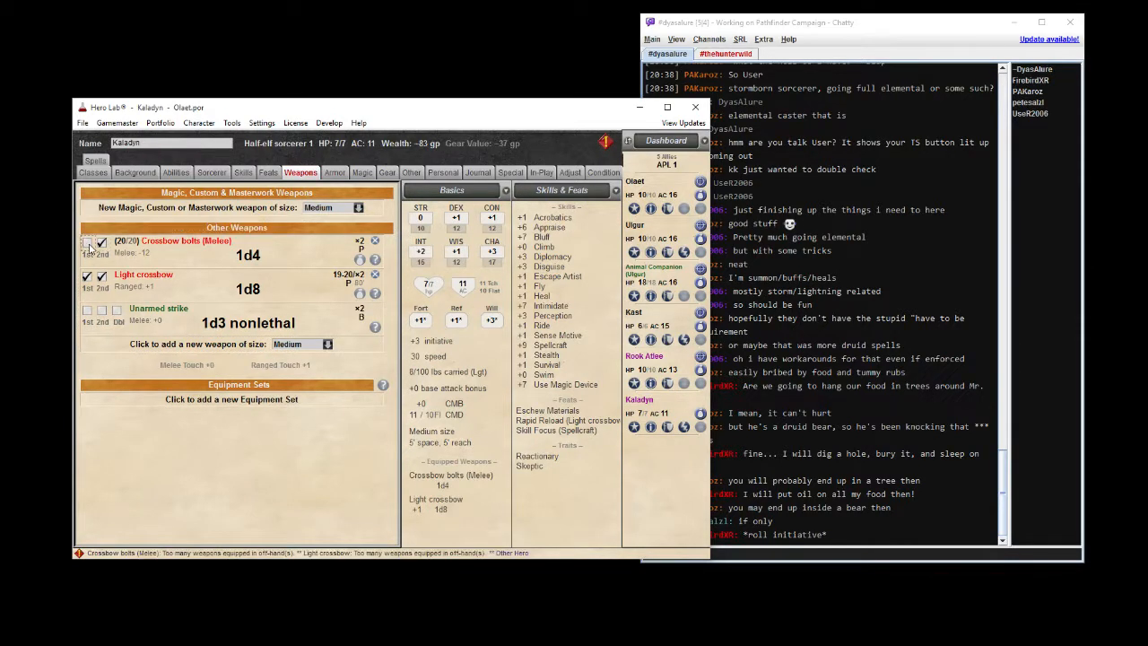
left_click(88, 243)
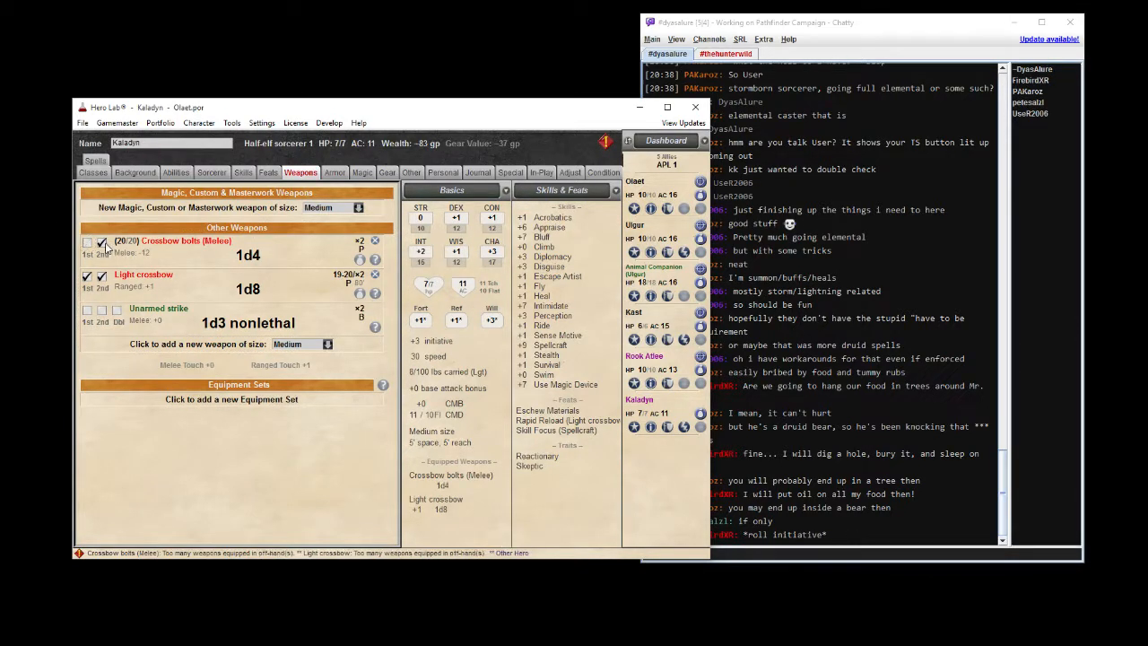
left_click(87, 242)
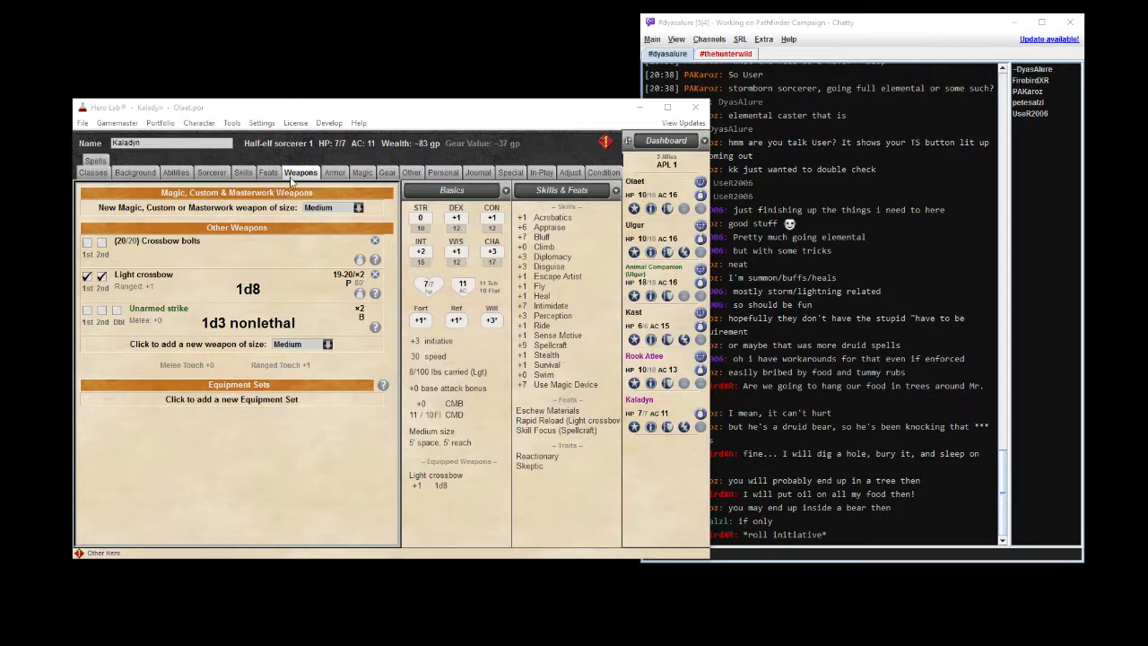
mouse_move(334, 176)
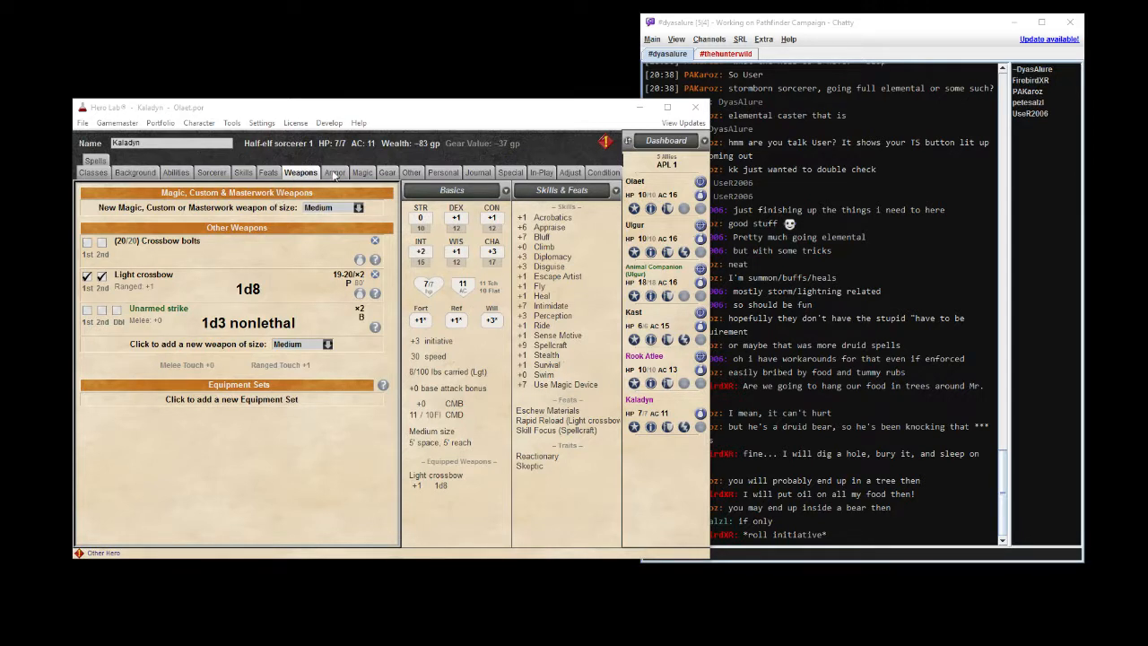
Open Kaladyn's empty Armor page after a quick look back at Weapons.
left_click(333, 172)
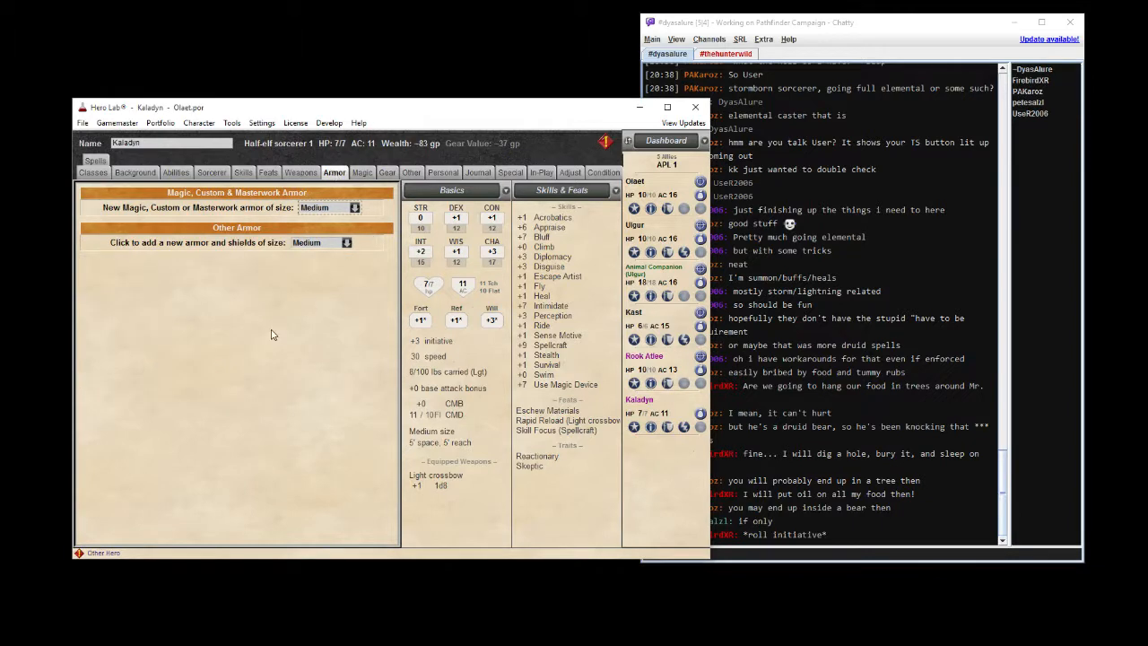
mouse_move(301, 173)
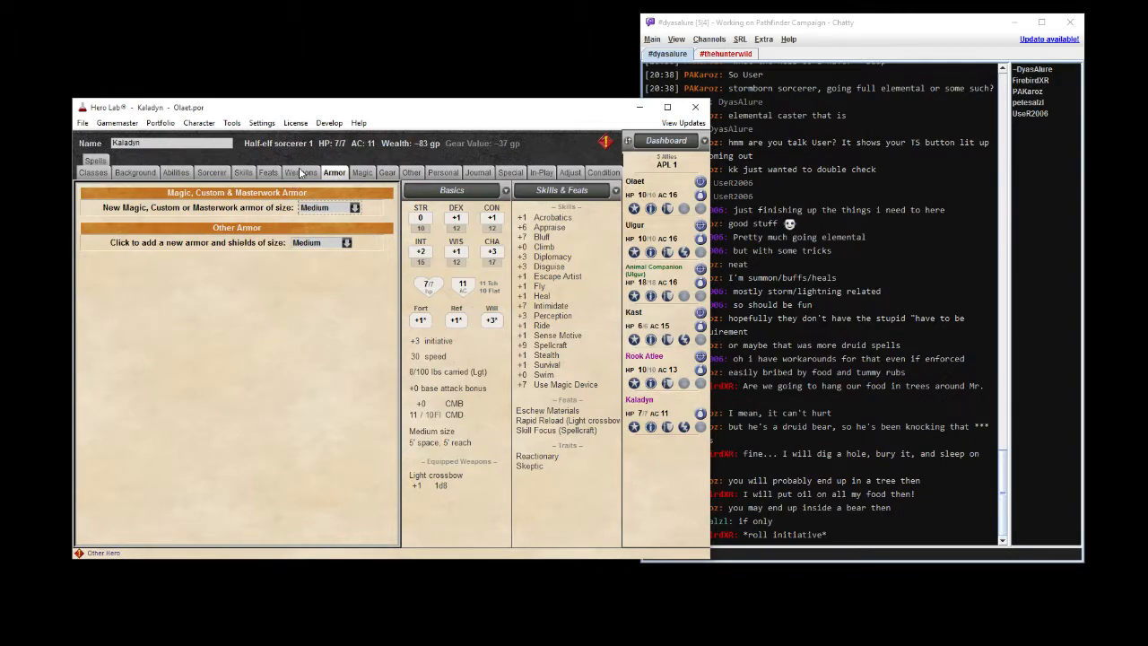
left_click(300, 172)
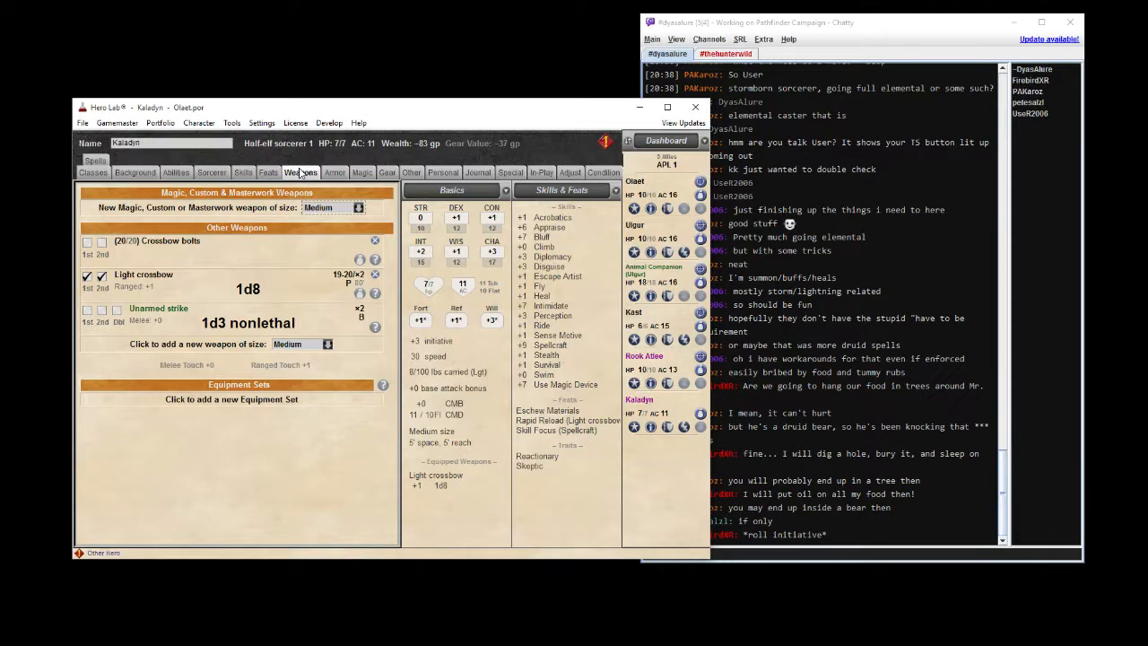
left_click(335, 173)
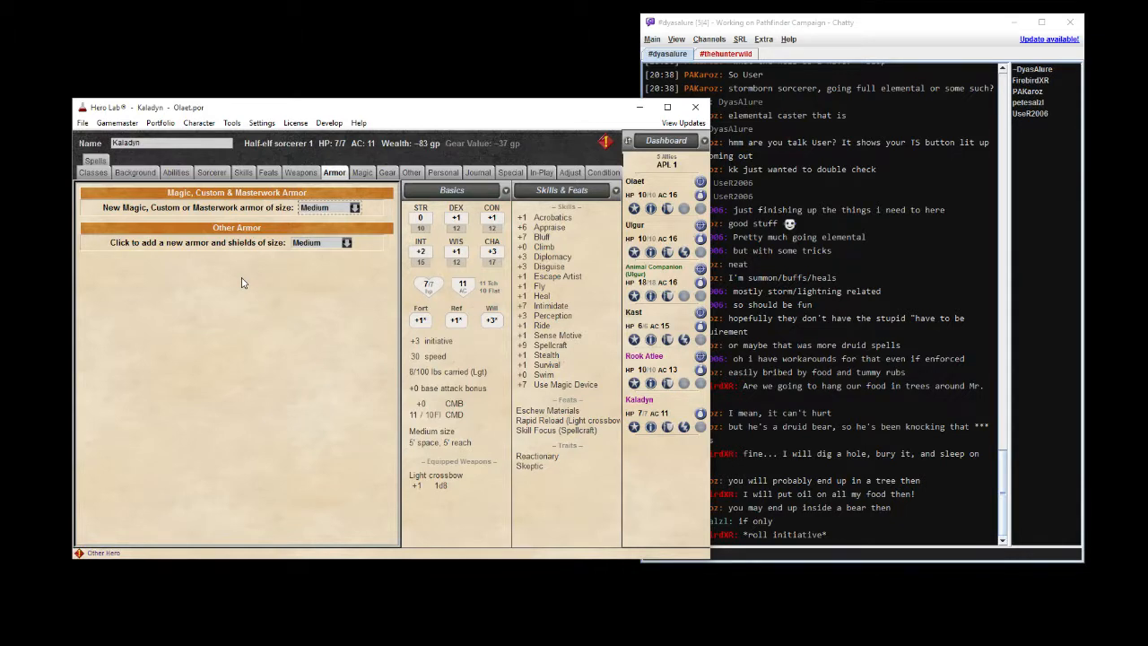
mouse_move(264, 243)
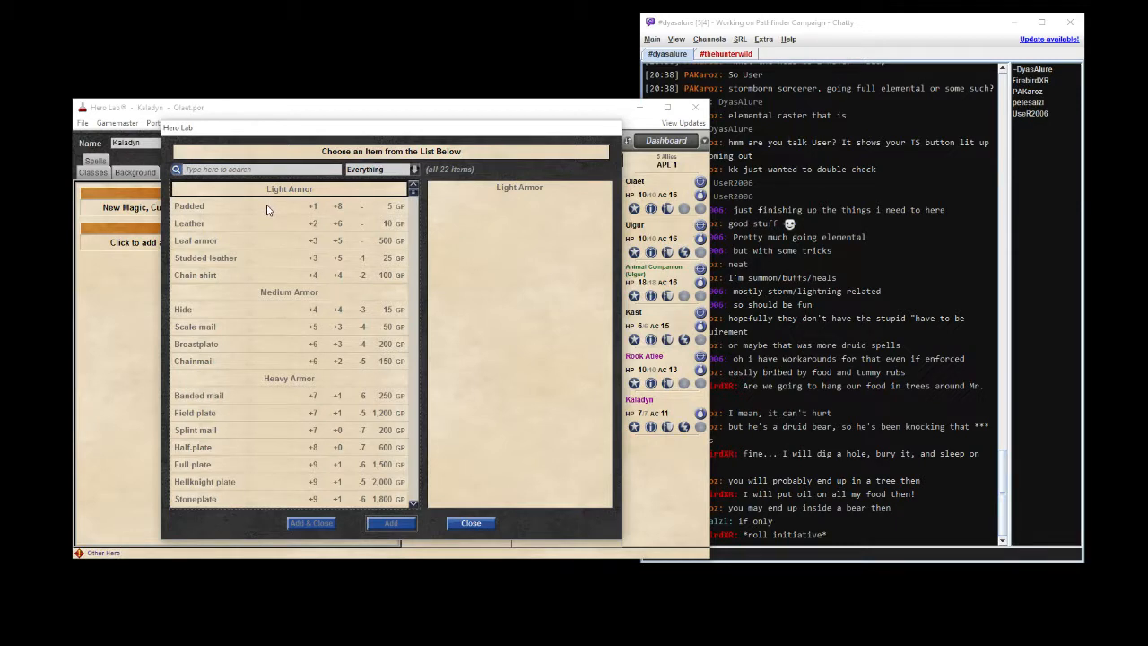
Filter the armor chooser to only valid items, find none, and close it.
left_click(412, 169)
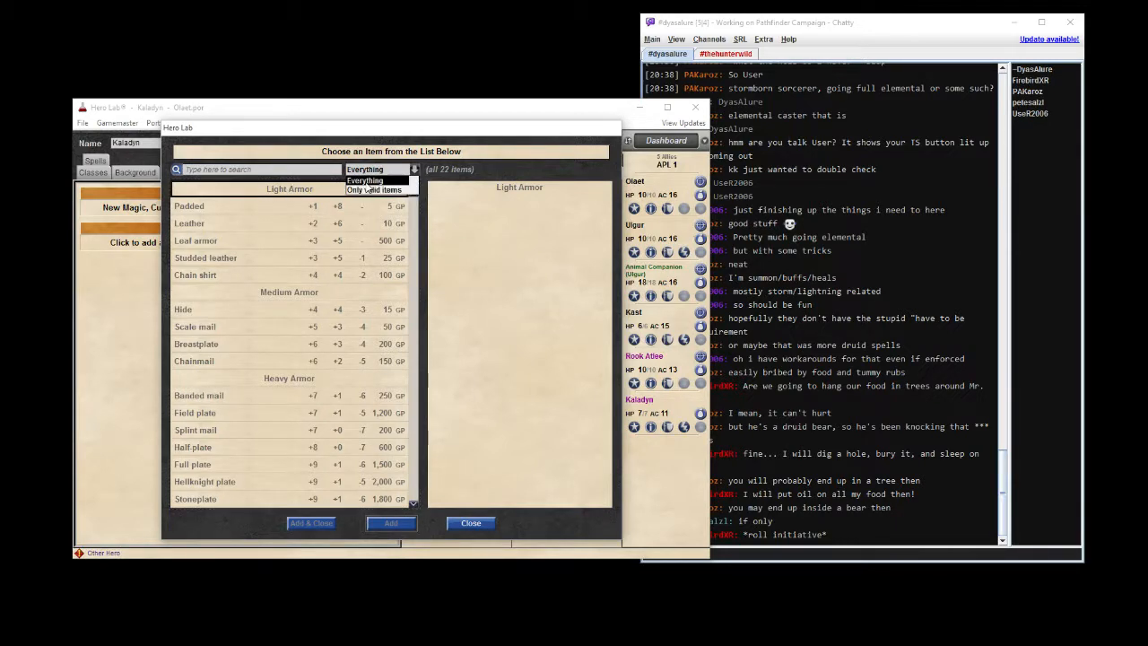
left_click(374, 189)
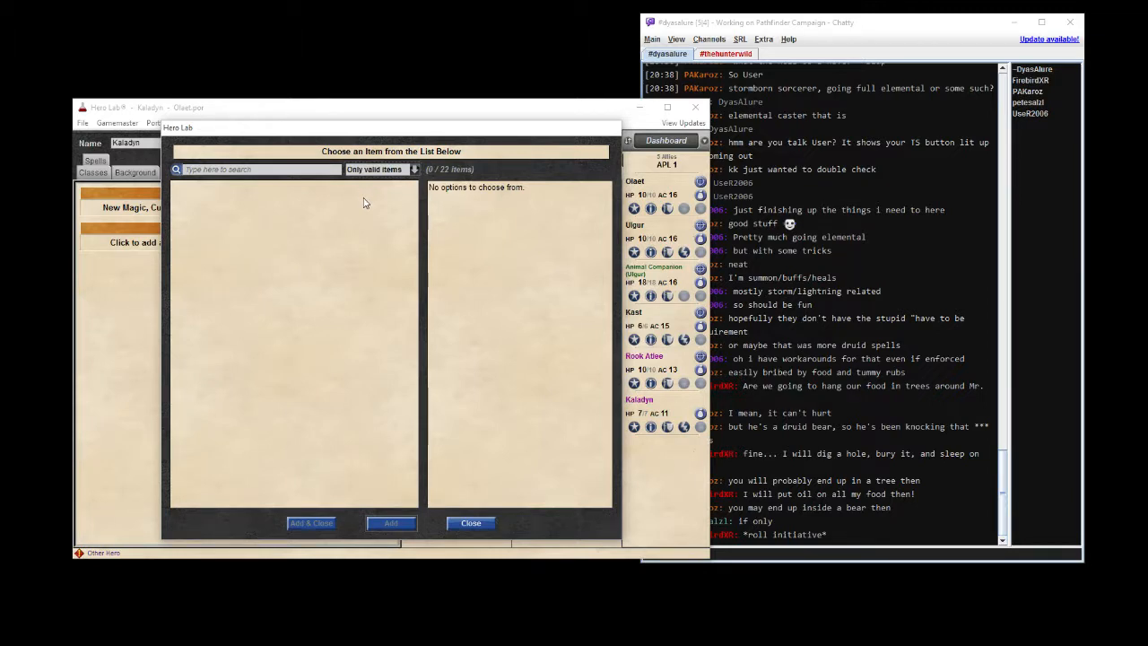
mouse_move(380, 222)
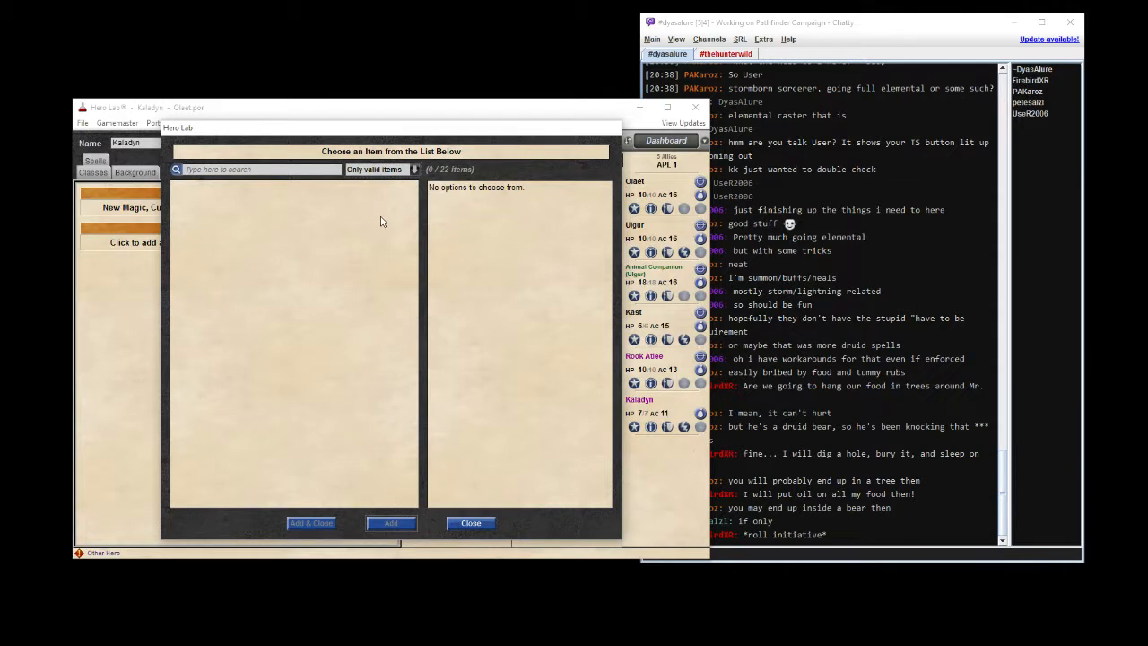
mouse_move(422, 238)
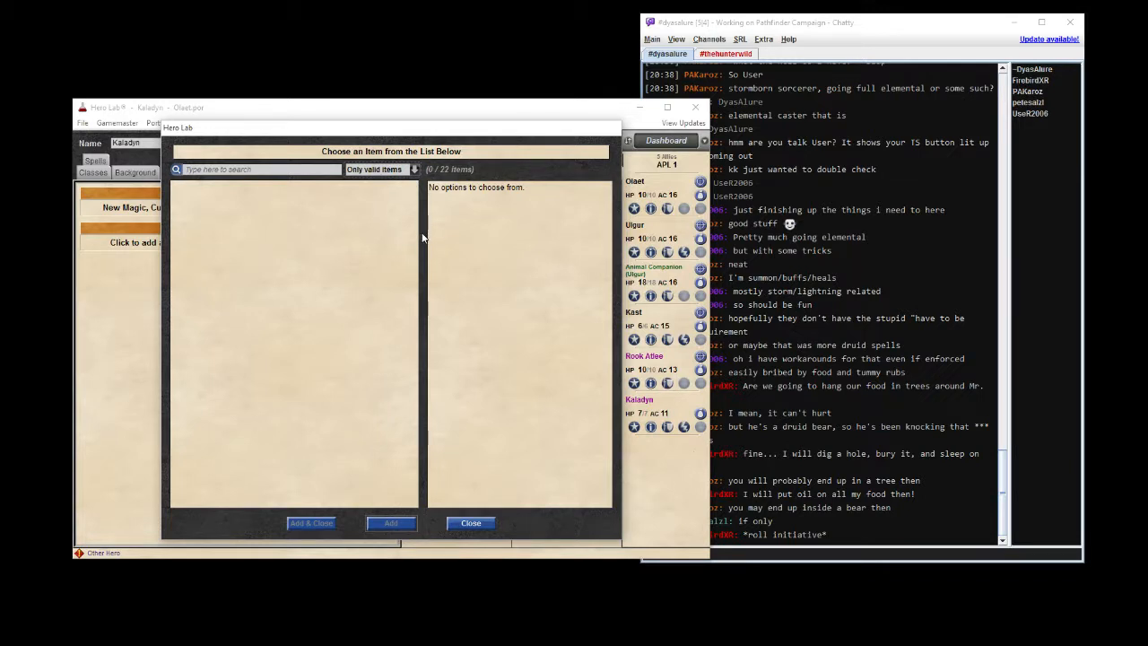
mouse_move(440, 227)
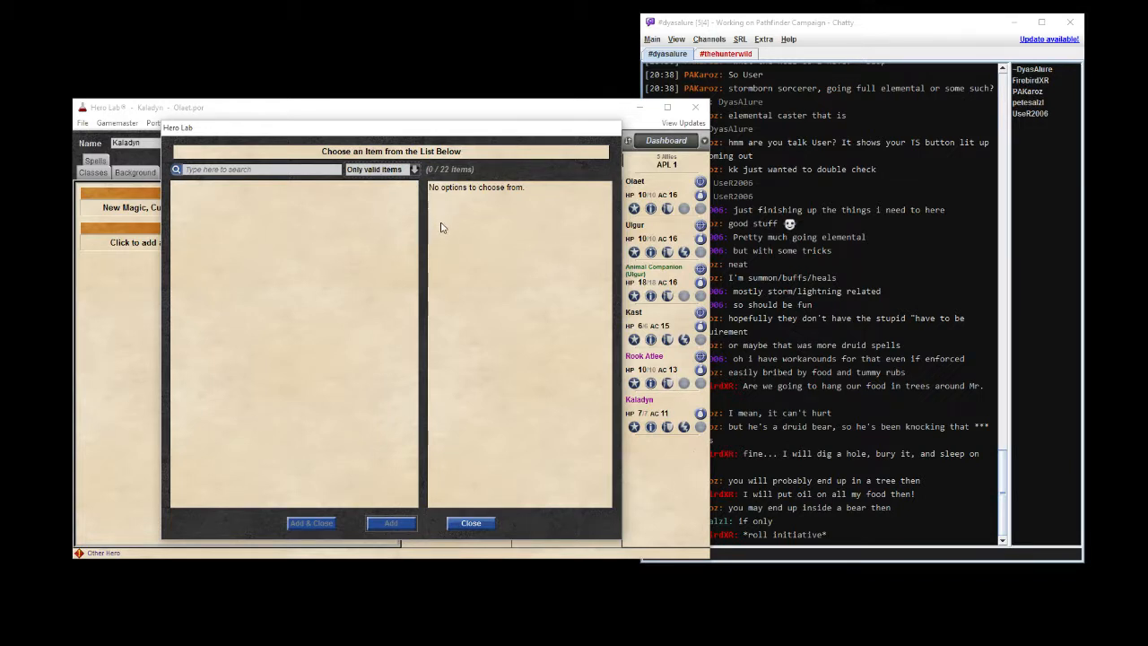
left_click(471, 523)
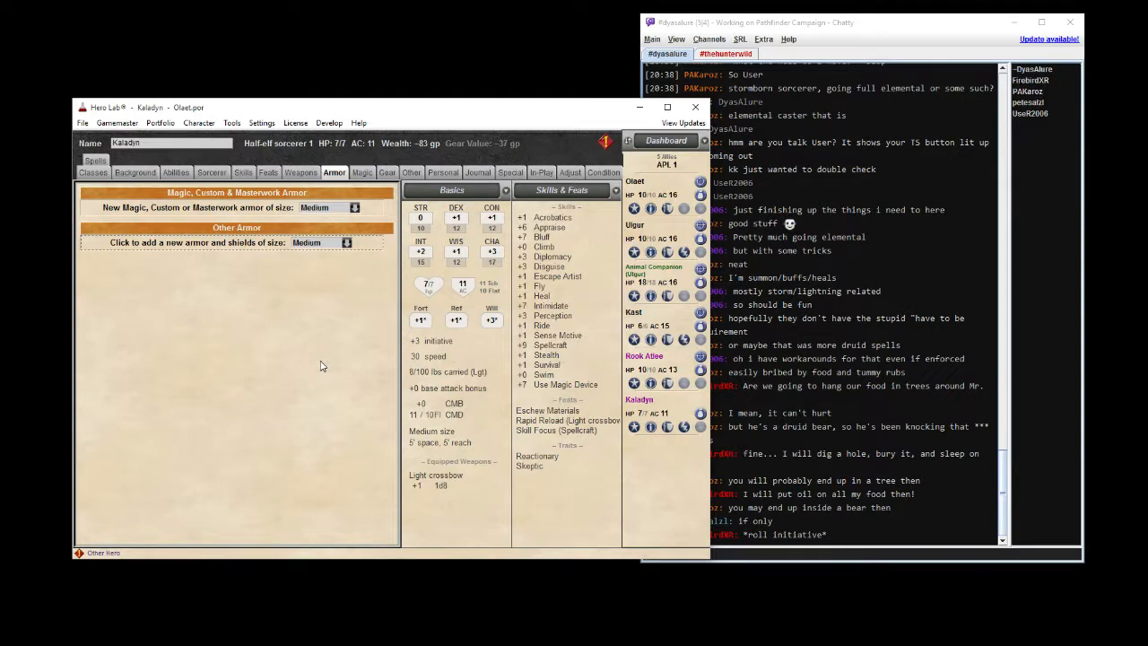
mouse_move(375, 282)
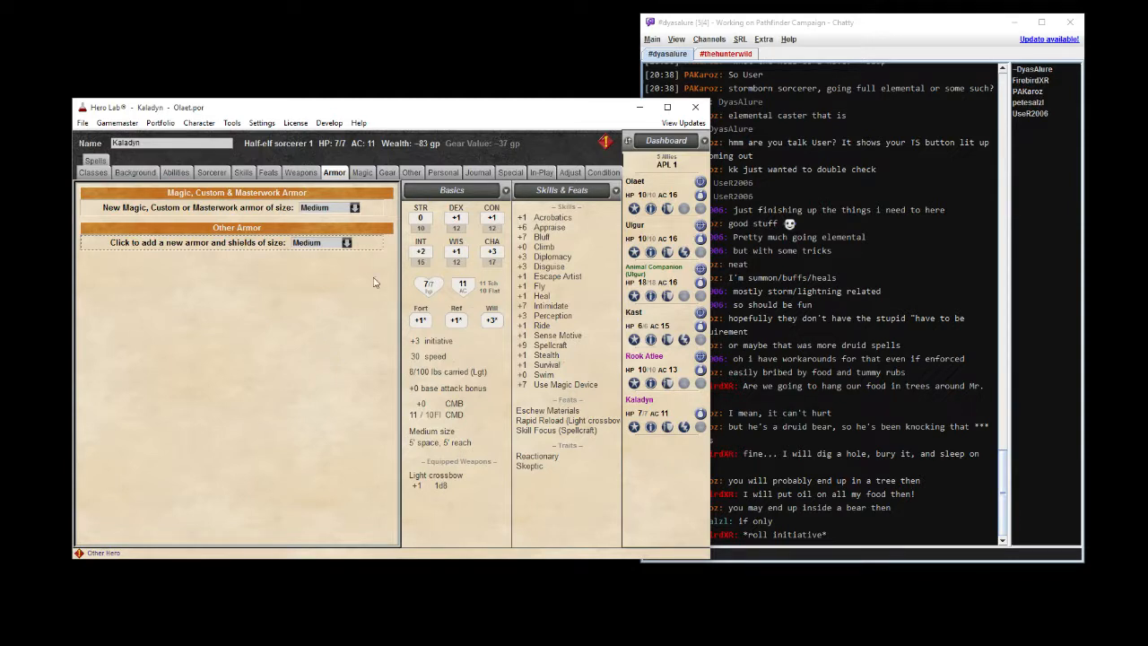
Move from the Magic tab to Kaladyn's Gear tab.
left_click(362, 172)
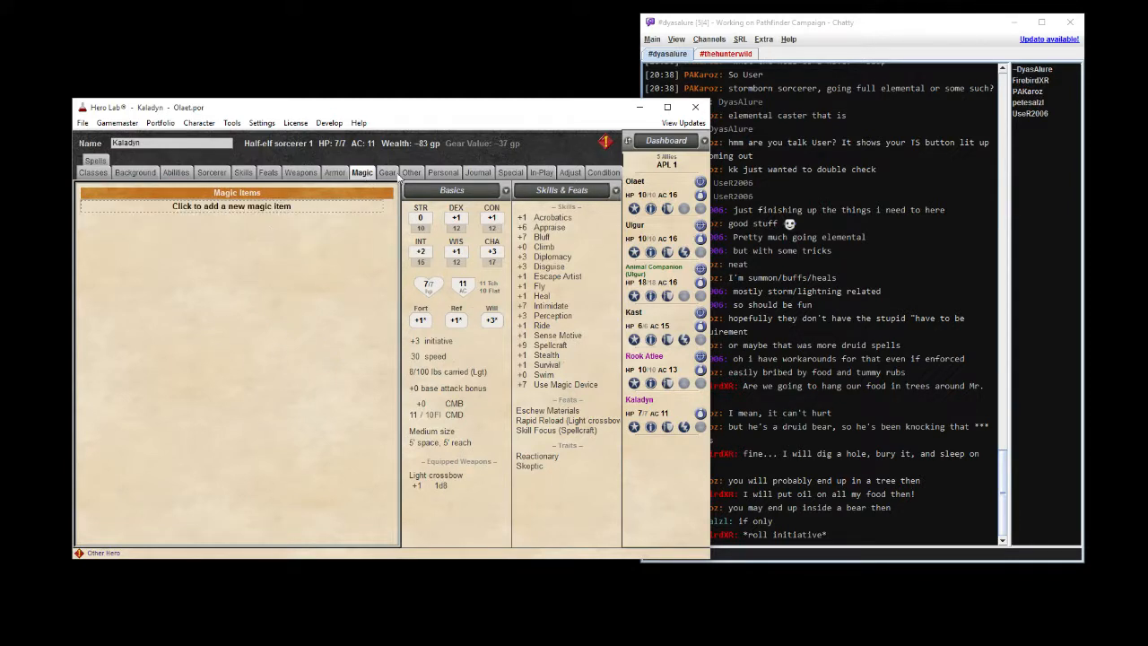
left_click(386, 172)
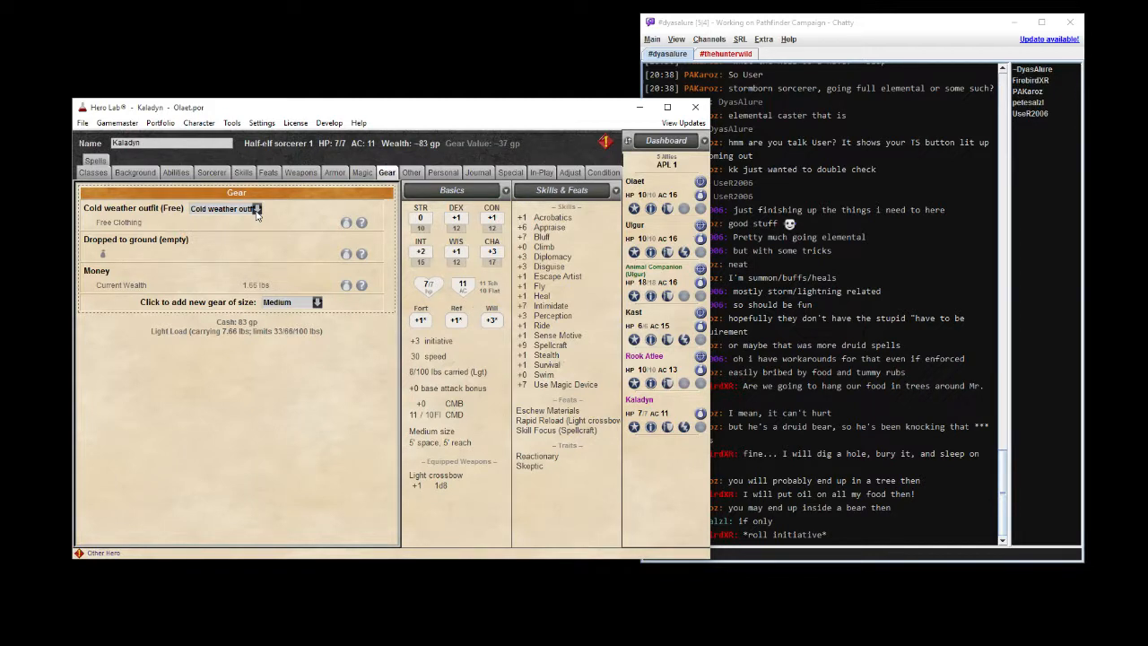
mouse_move(271, 209)
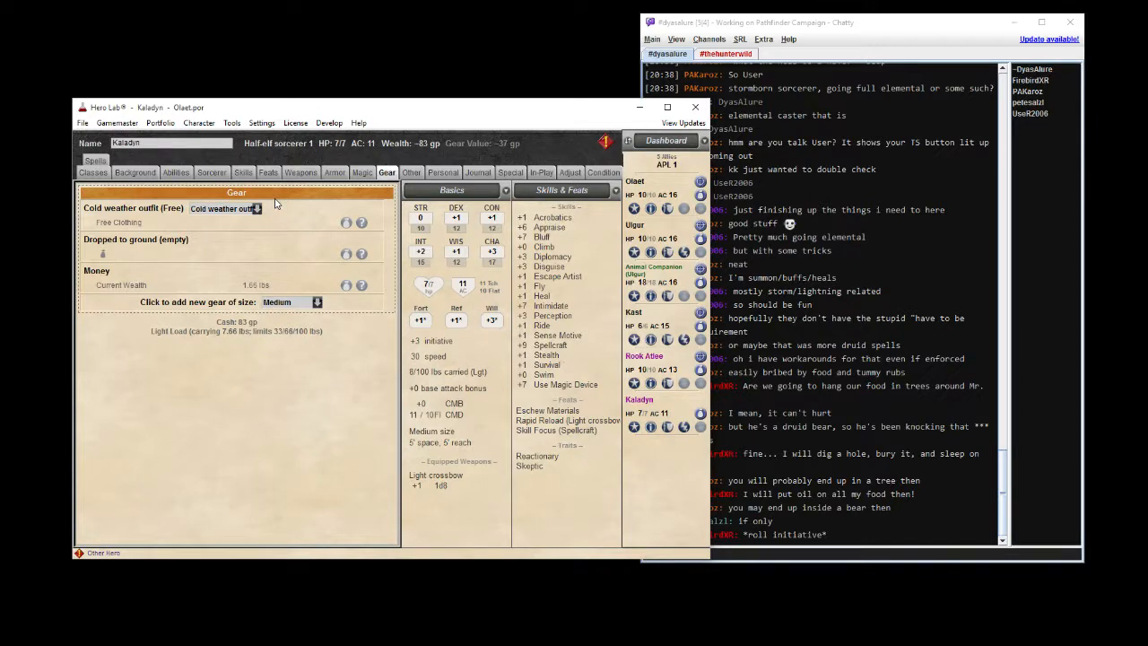
mouse_move(267, 244)
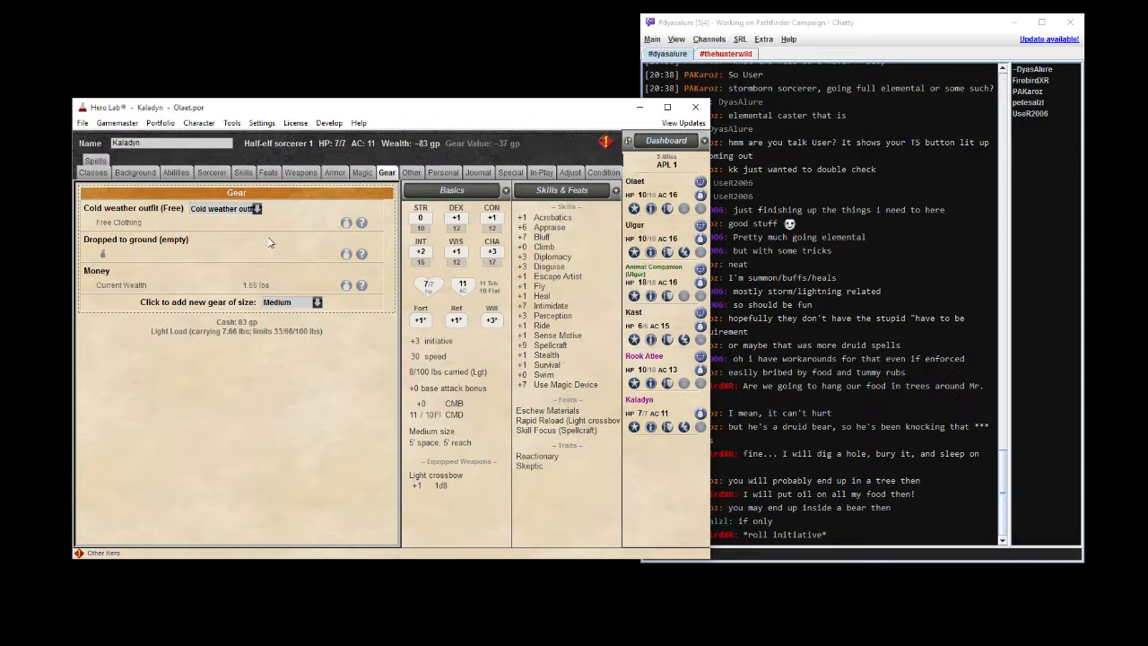
mouse_move(276, 238)
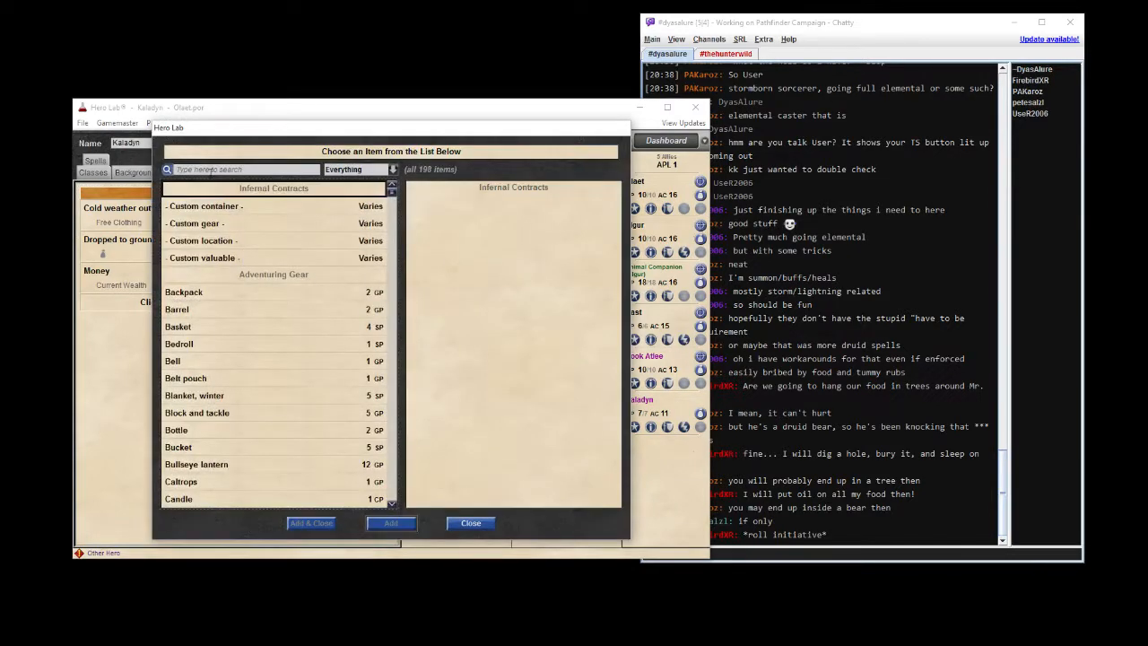
Search 'ink' and add black ink and an inkpen to the gear.
type("ink")
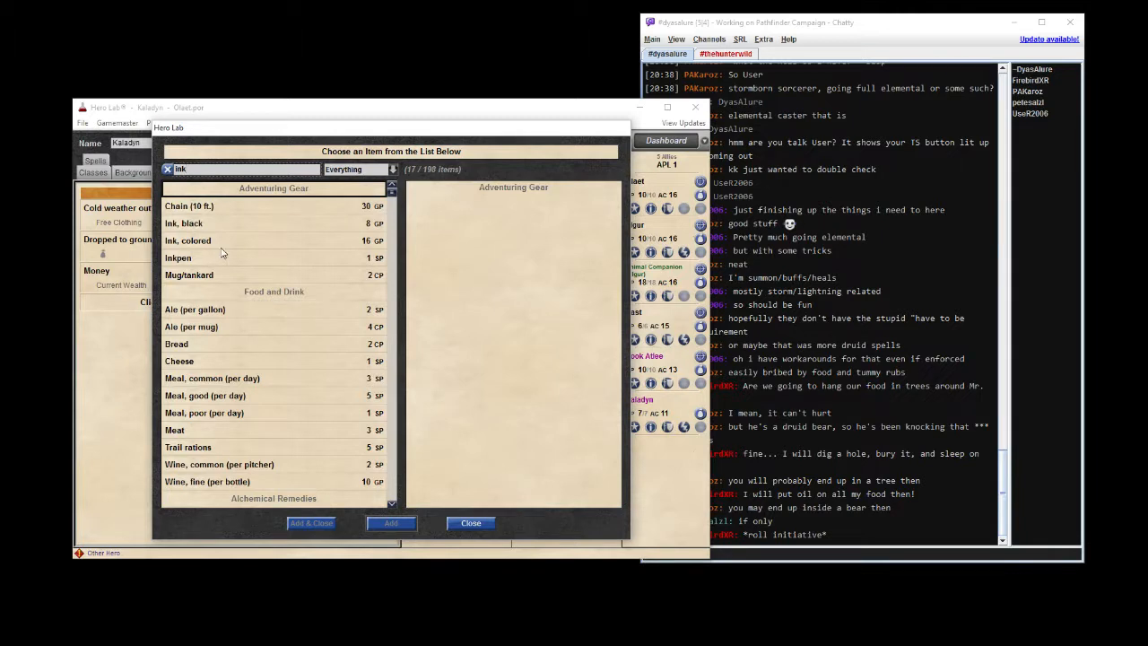
left_click(184, 223)
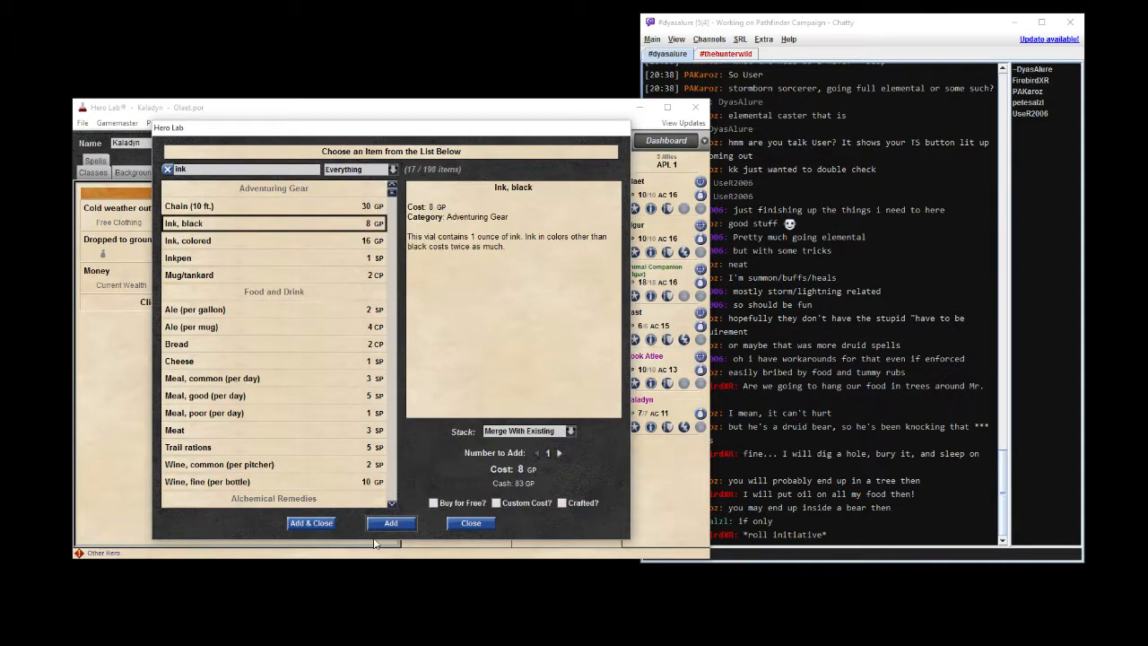
left_click(390, 523)
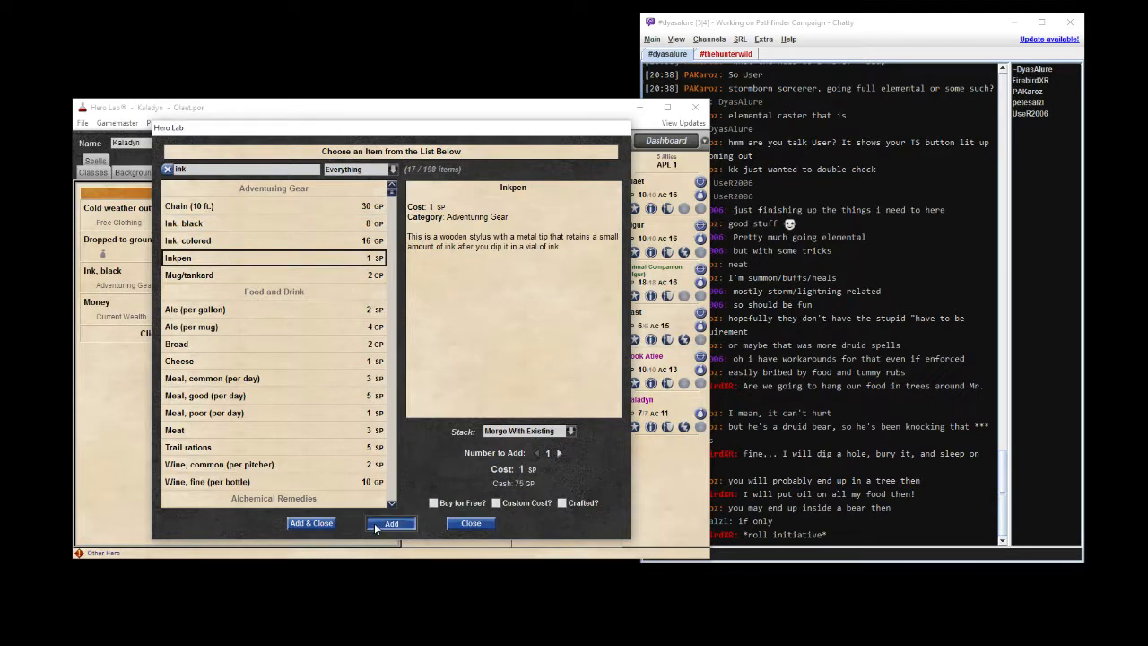
left_click(390, 523)
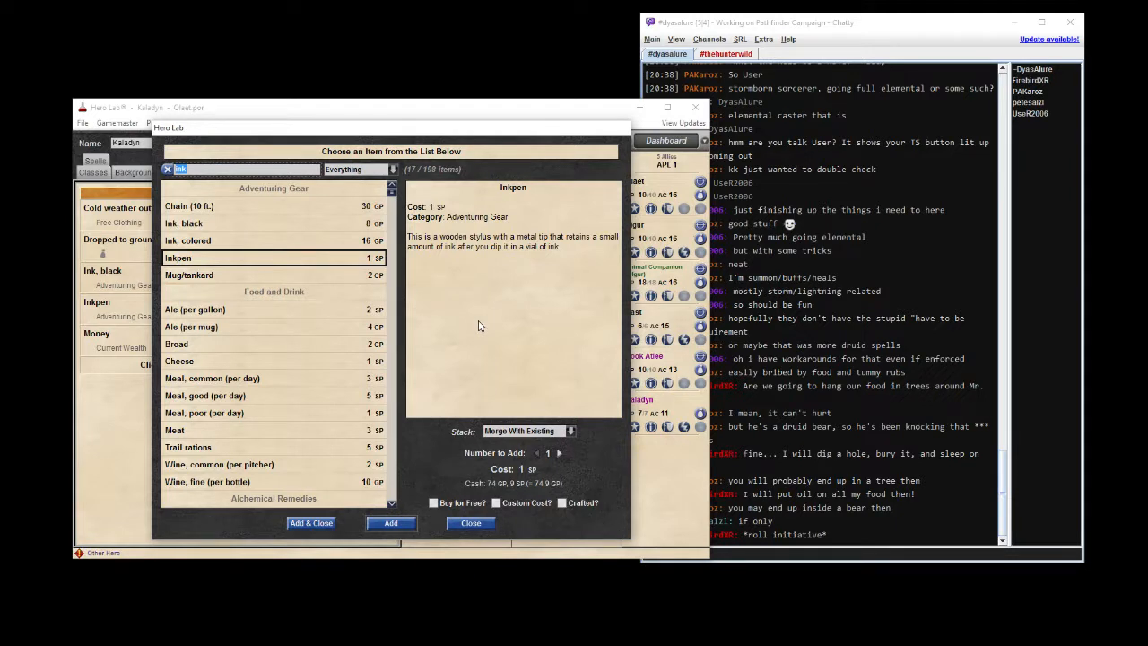
Search for 'paper', add paper to the gear, and clear the search.
left_click(167, 169)
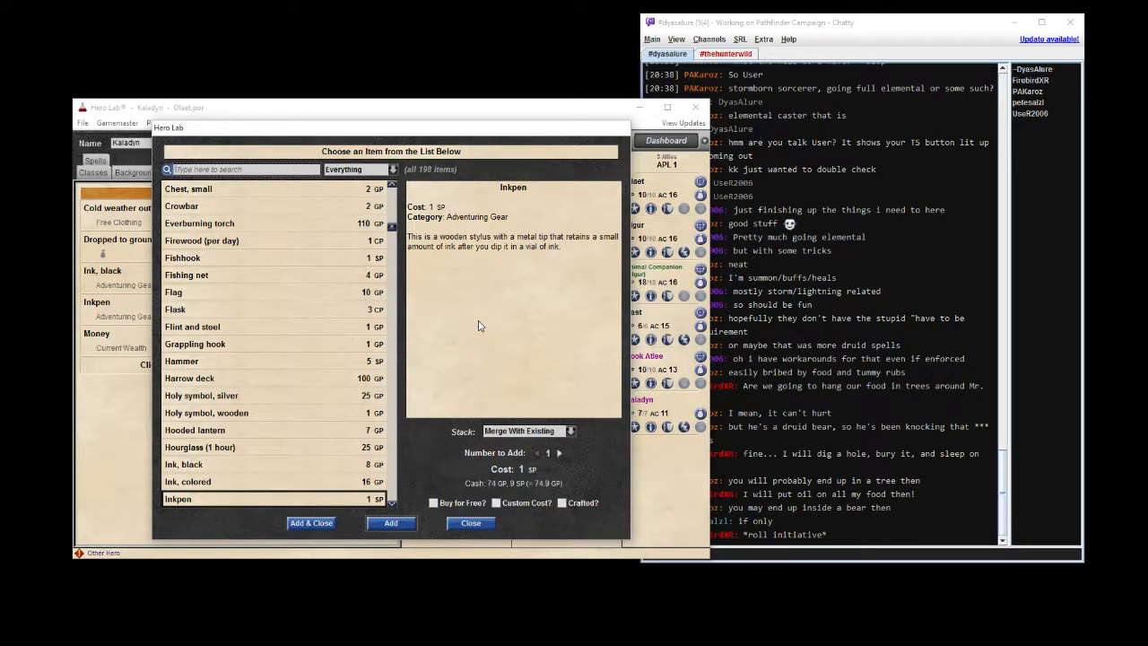
type("paper")
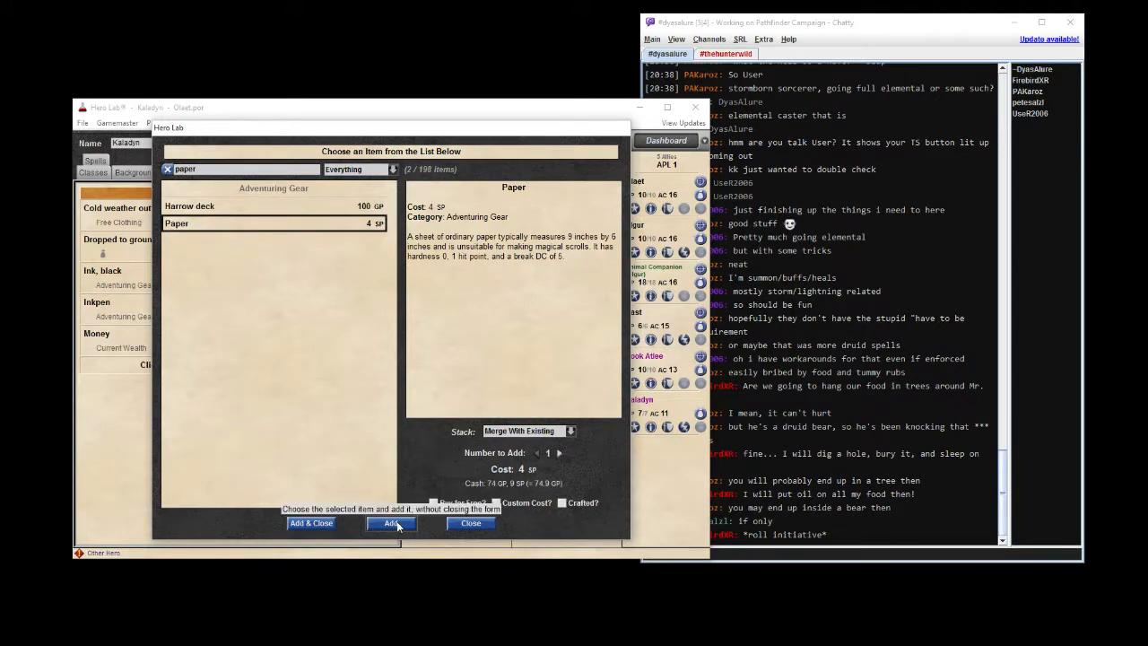
left_click(391, 523)
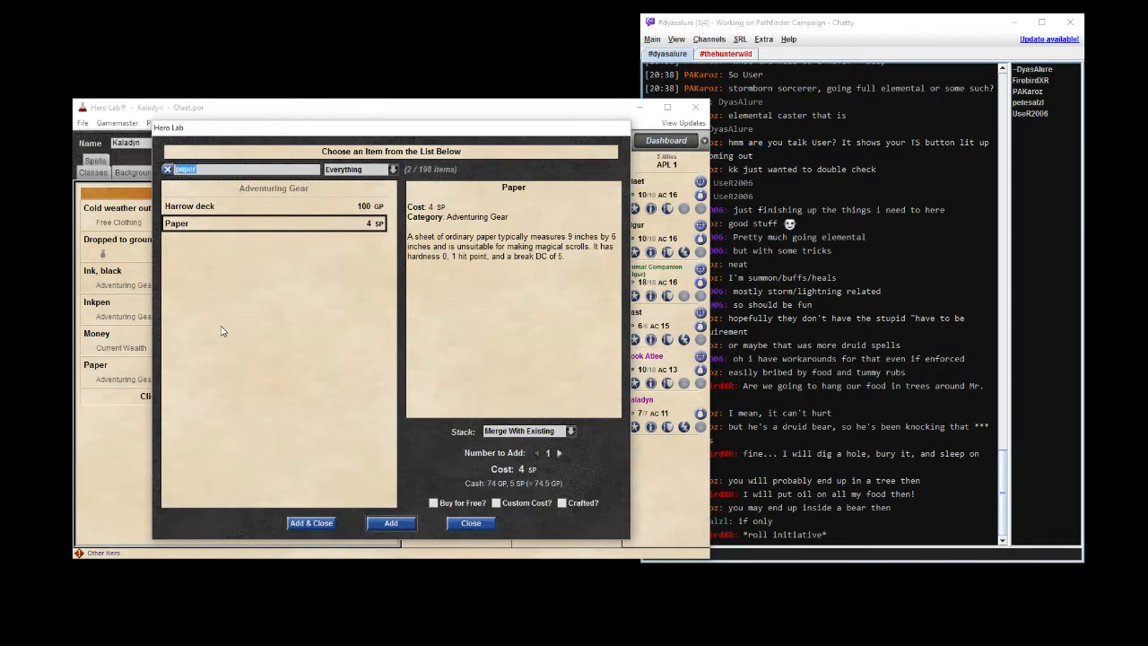
left_click(167, 169)
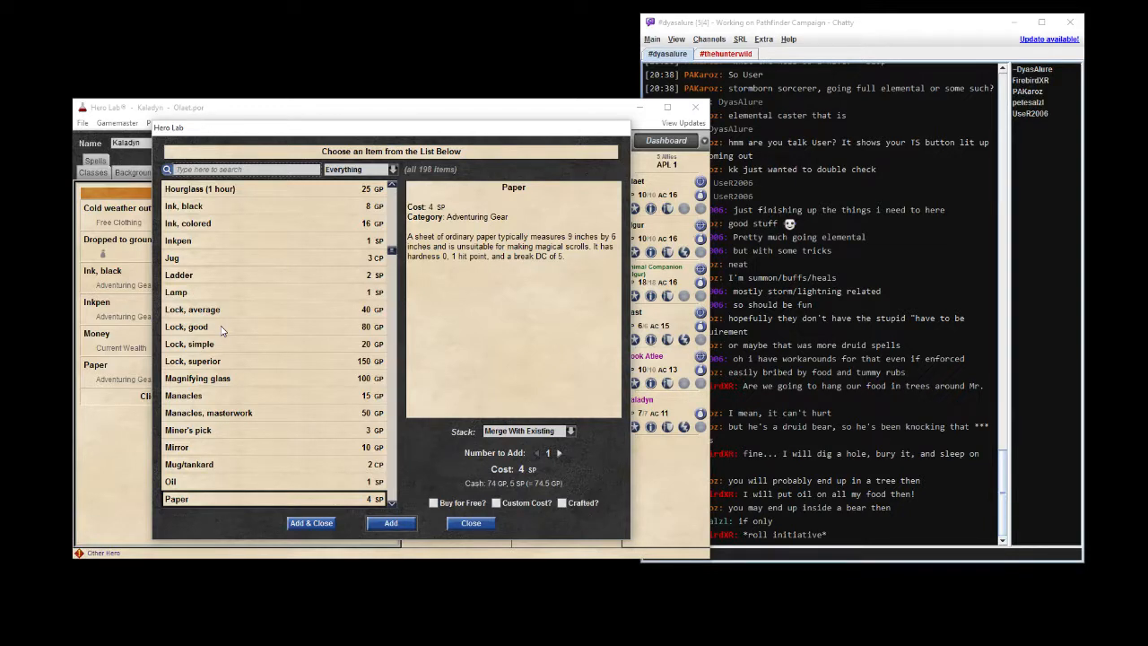
Search 'wine' and add fine wine to the gear.
type("wine")
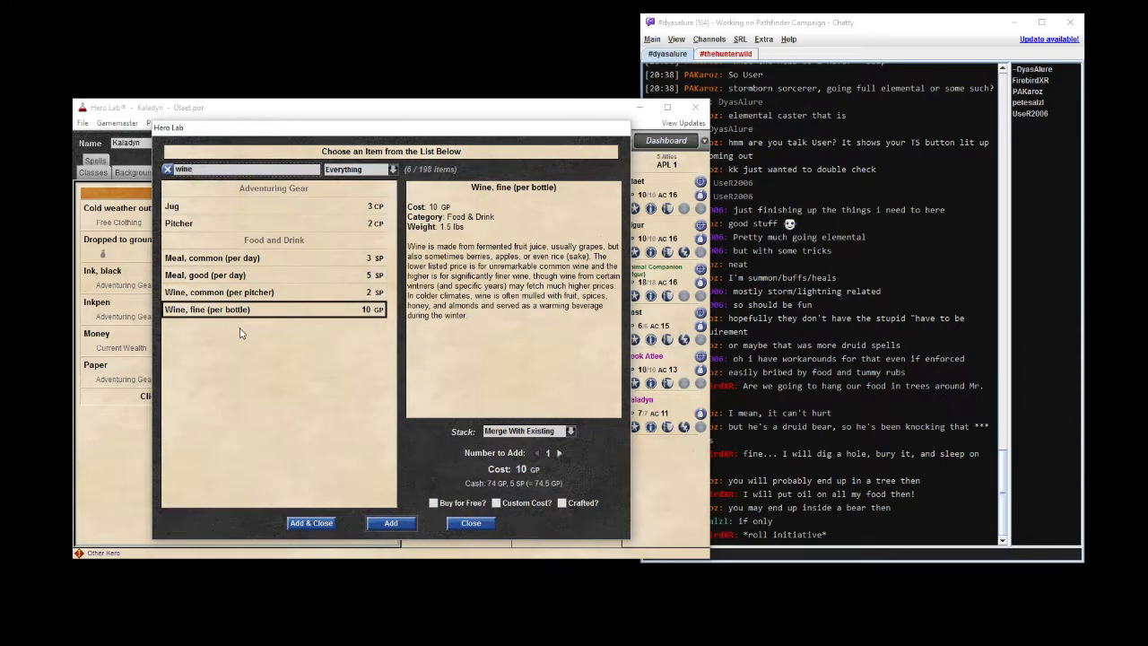
left_click(203, 275)
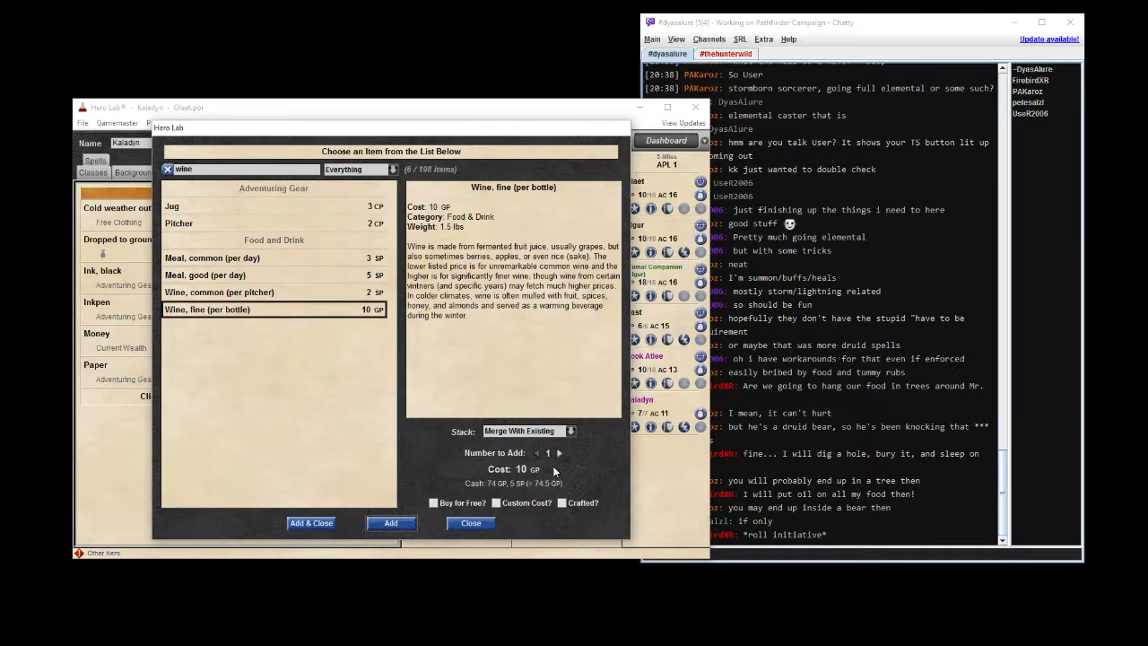
left_click(559, 452)
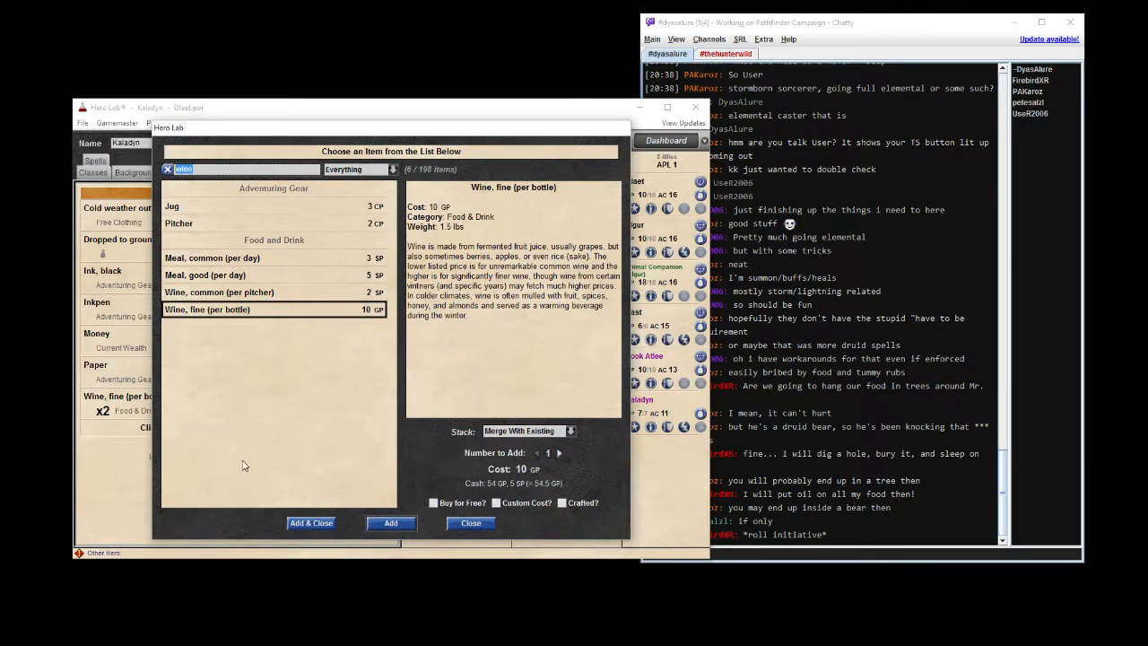
left_click(166, 169)
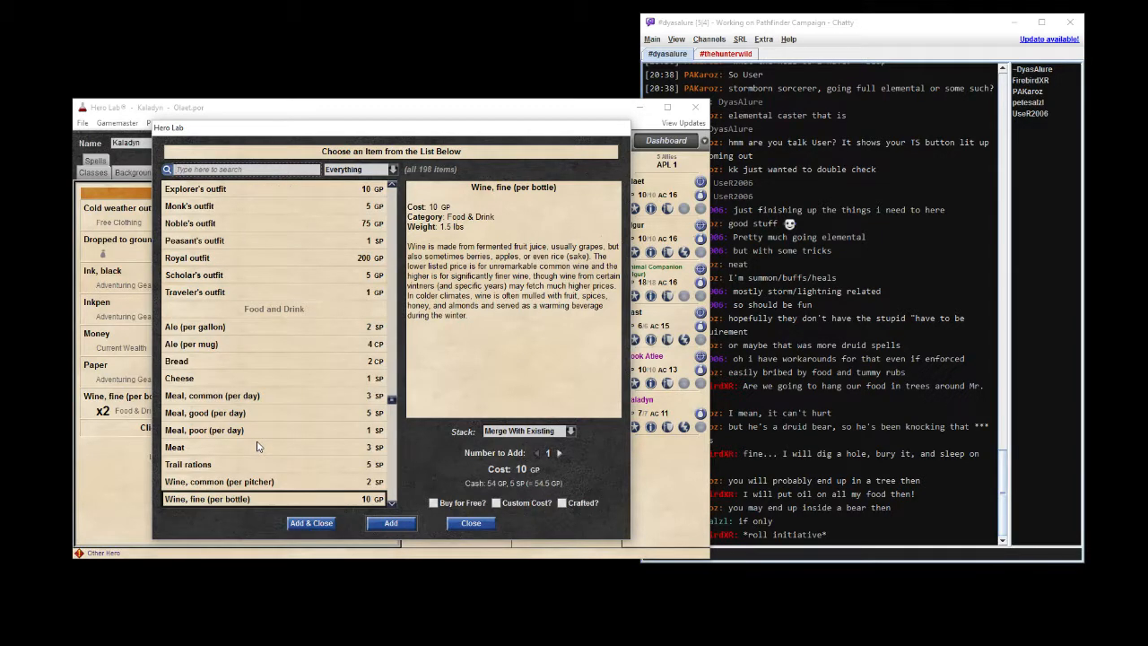
Add a mug/tankard, try a fruitless 'cup' search, and close the chooser.
type("mug")
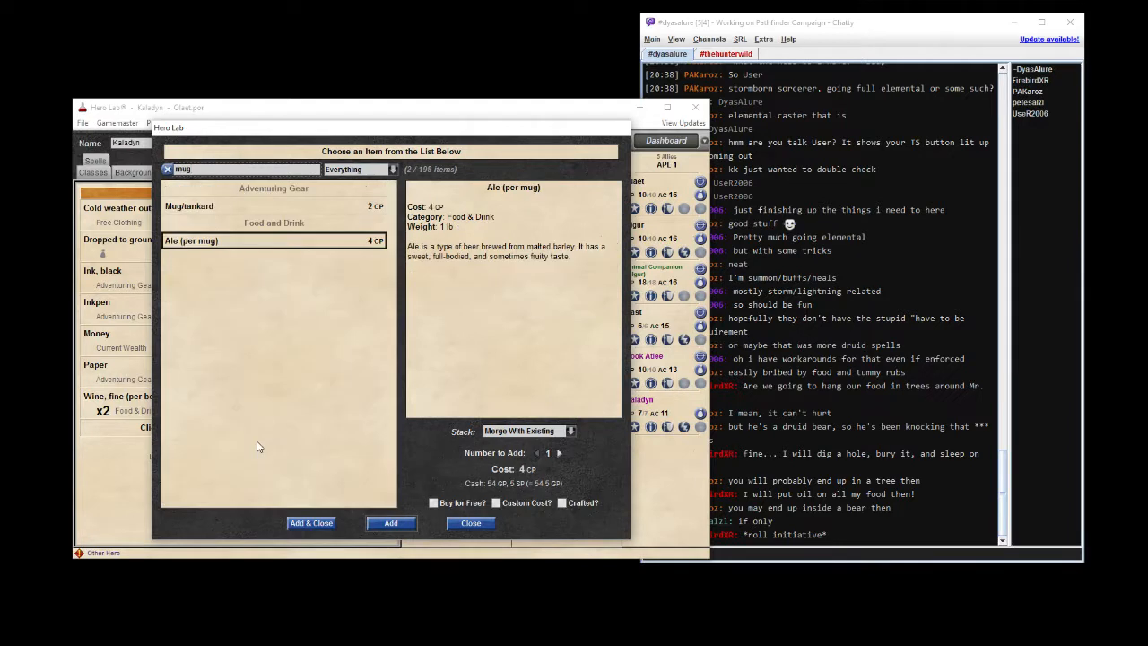
left_click(188, 205)
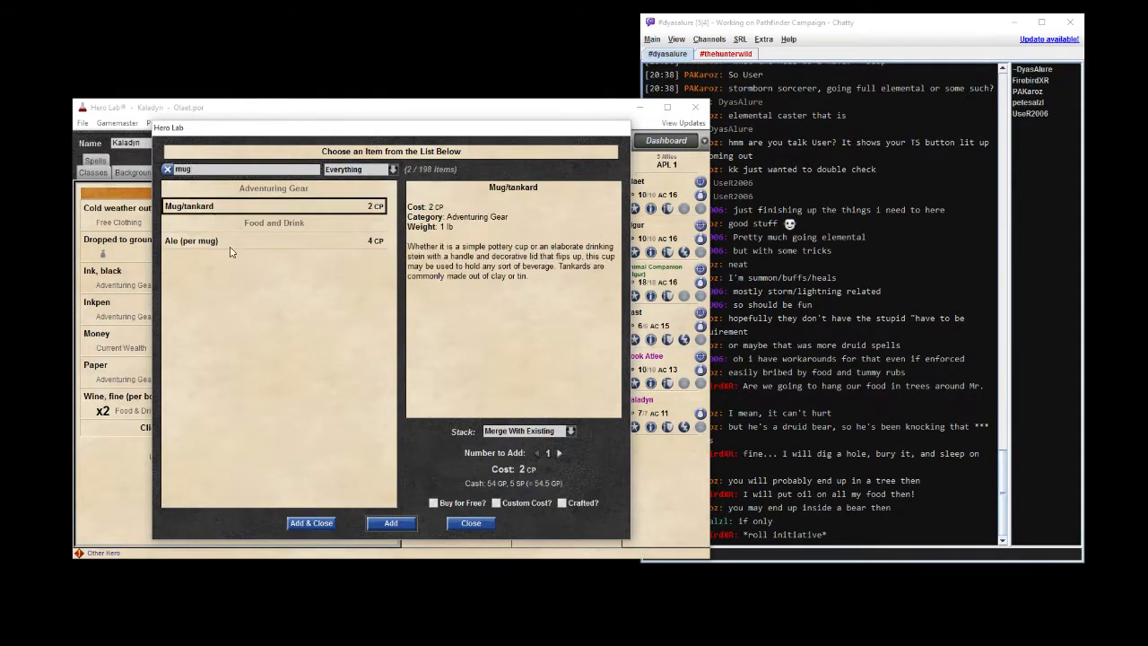
left_click(390, 522)
type("gob")
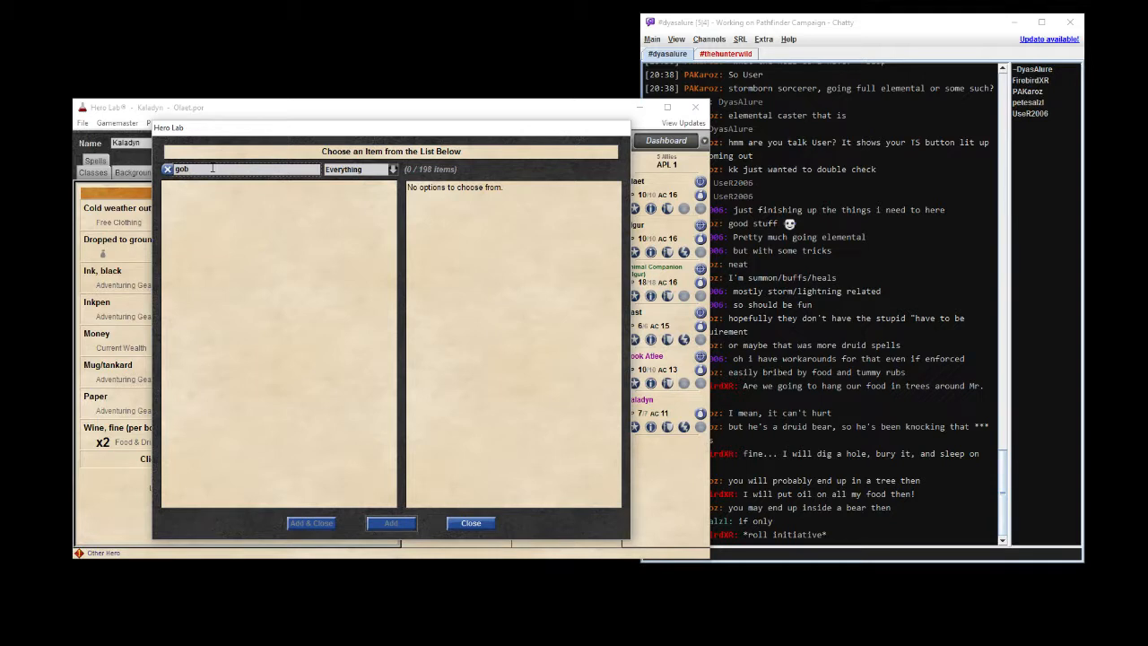
type("cup")
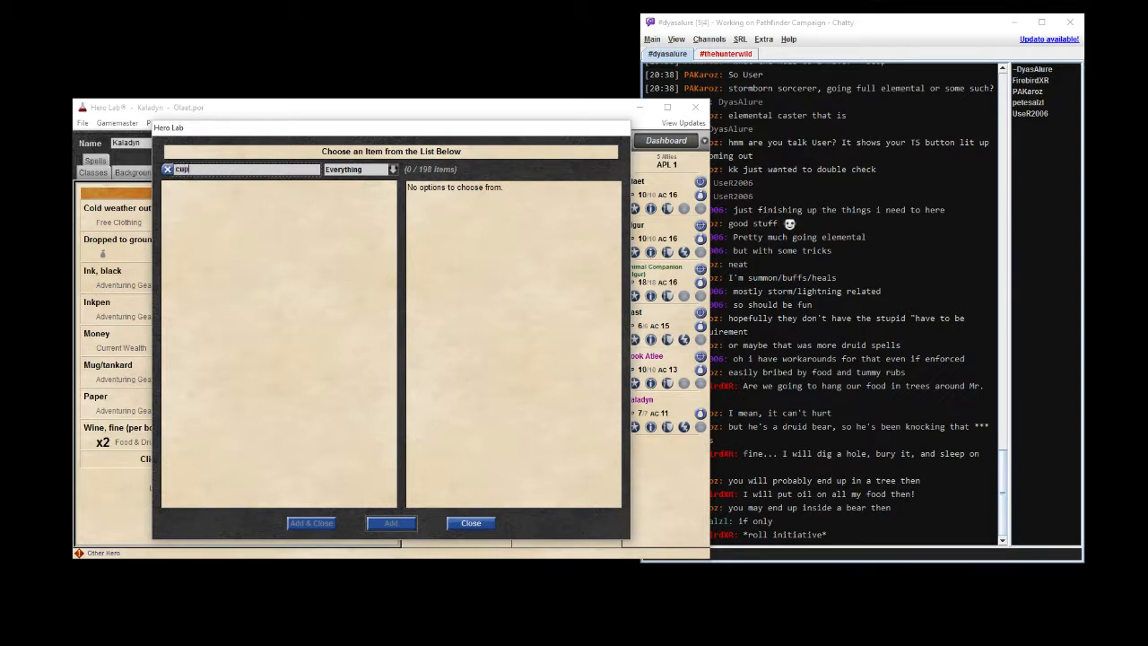
left_click(166, 169)
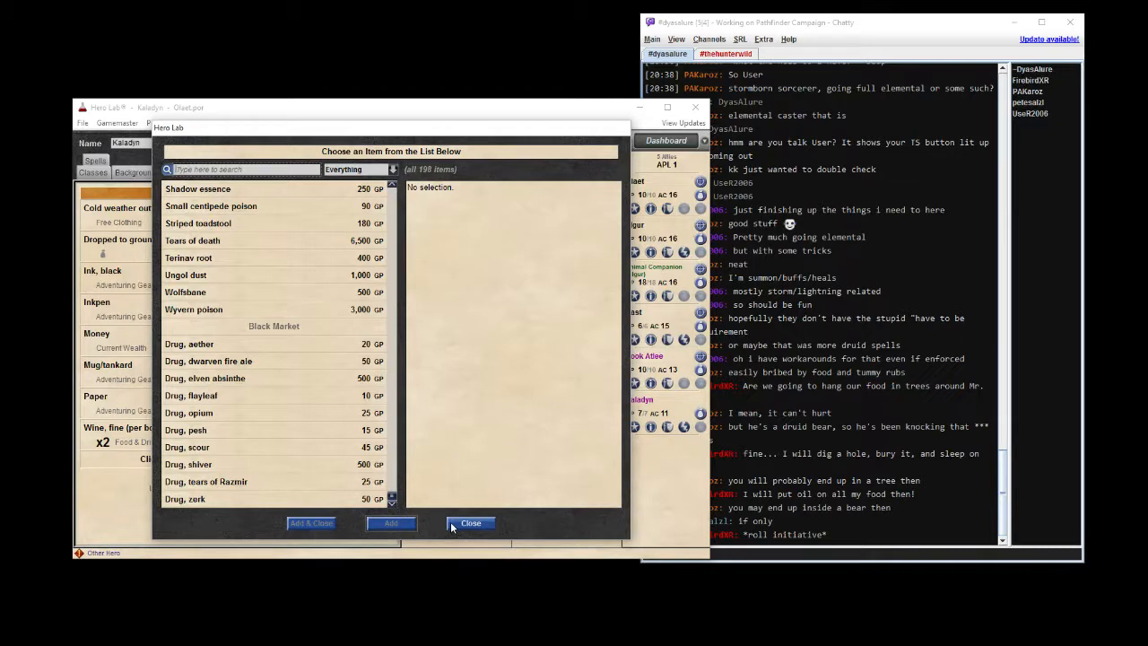
left_click(470, 523)
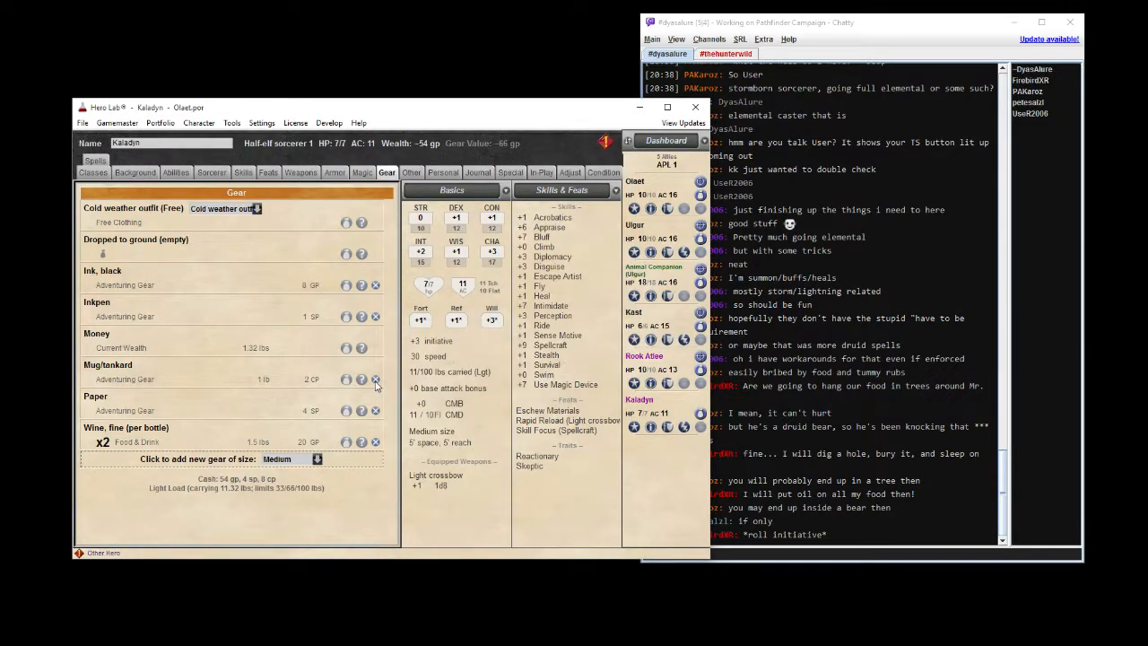
Cancel deleting the mug/tankard and reopen the gear chooser.
left_click(374, 379)
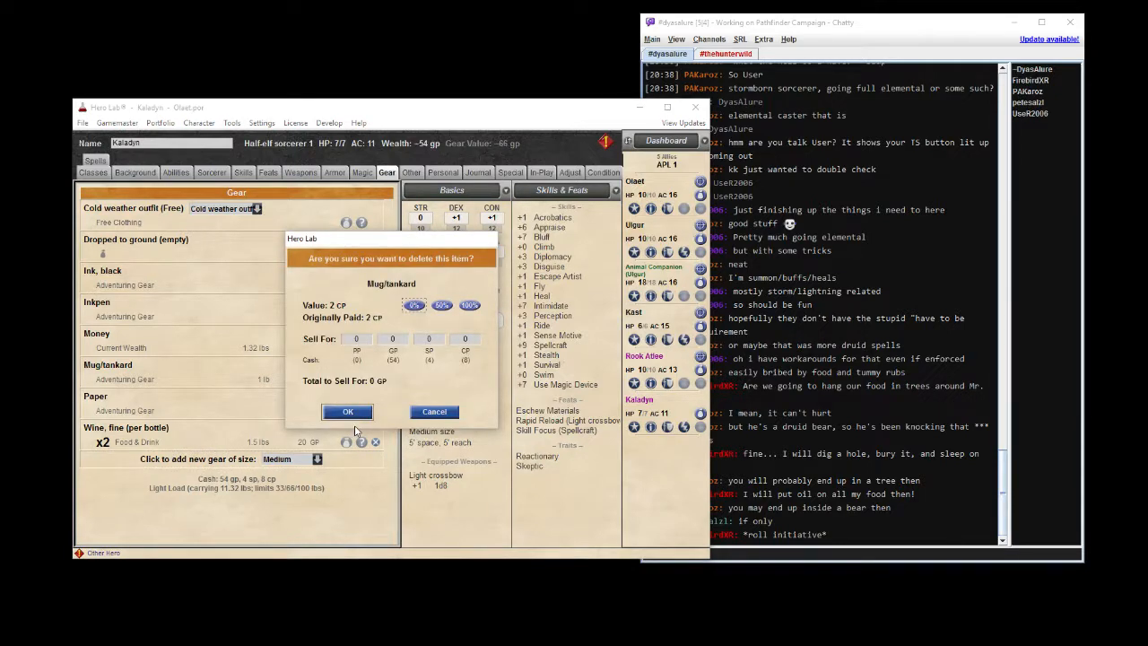
mouse_move(435, 412)
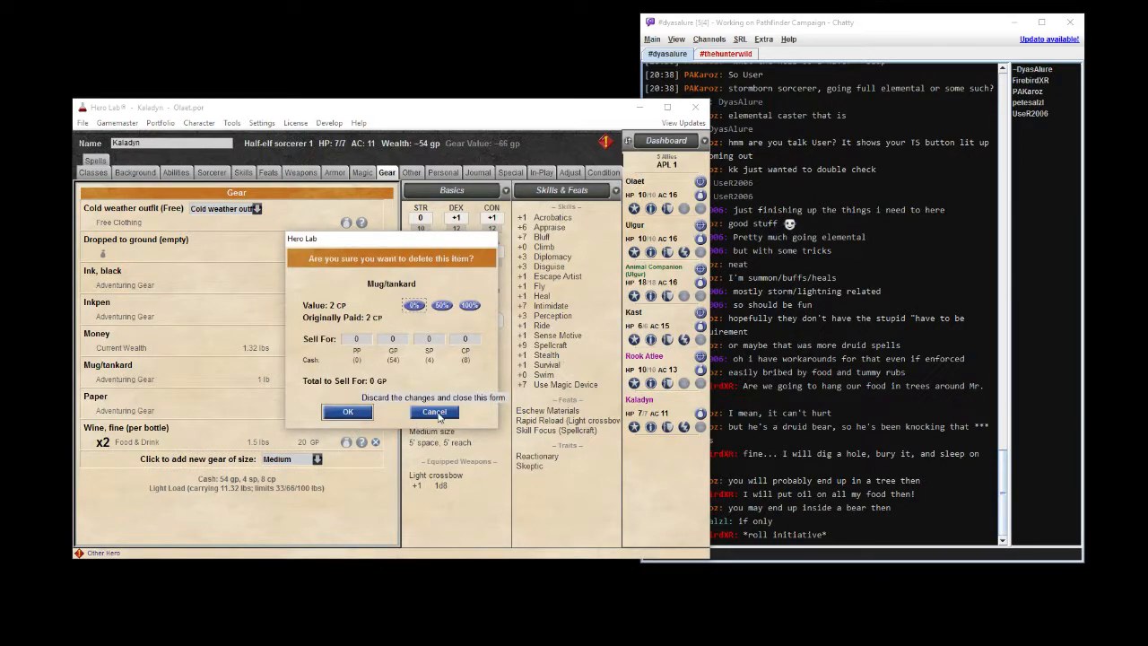
left_click(434, 412)
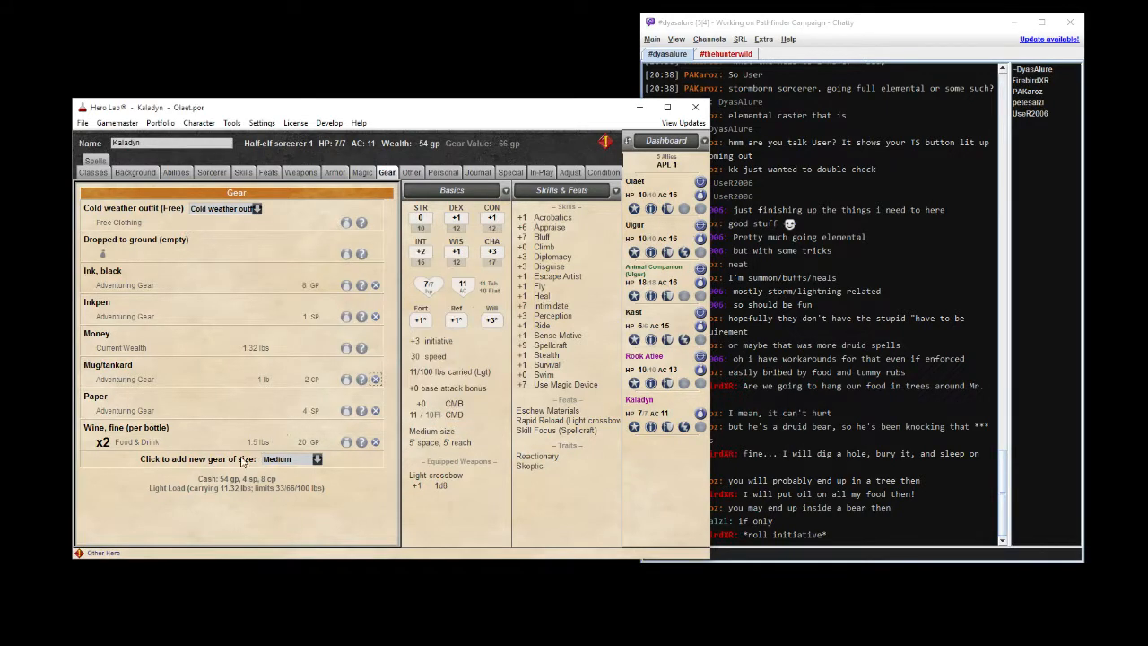
left_click(198, 458)
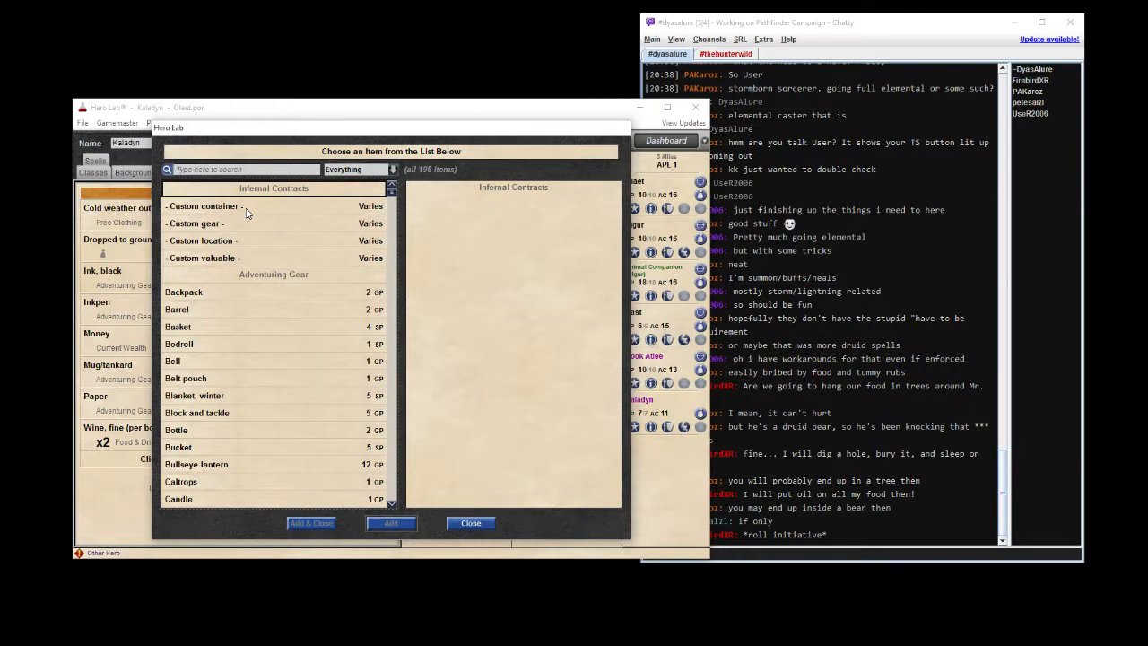
Add '- Custom container -' as a single item and dismiss the missing-price warning.
left_click(203, 206)
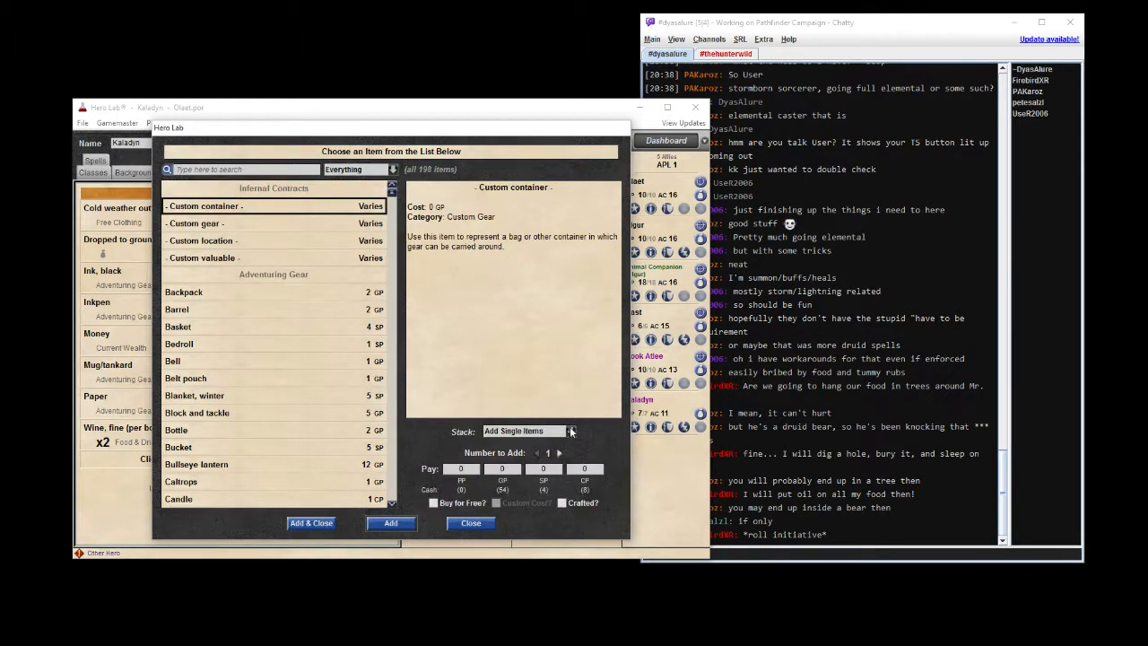
left_click(571, 431)
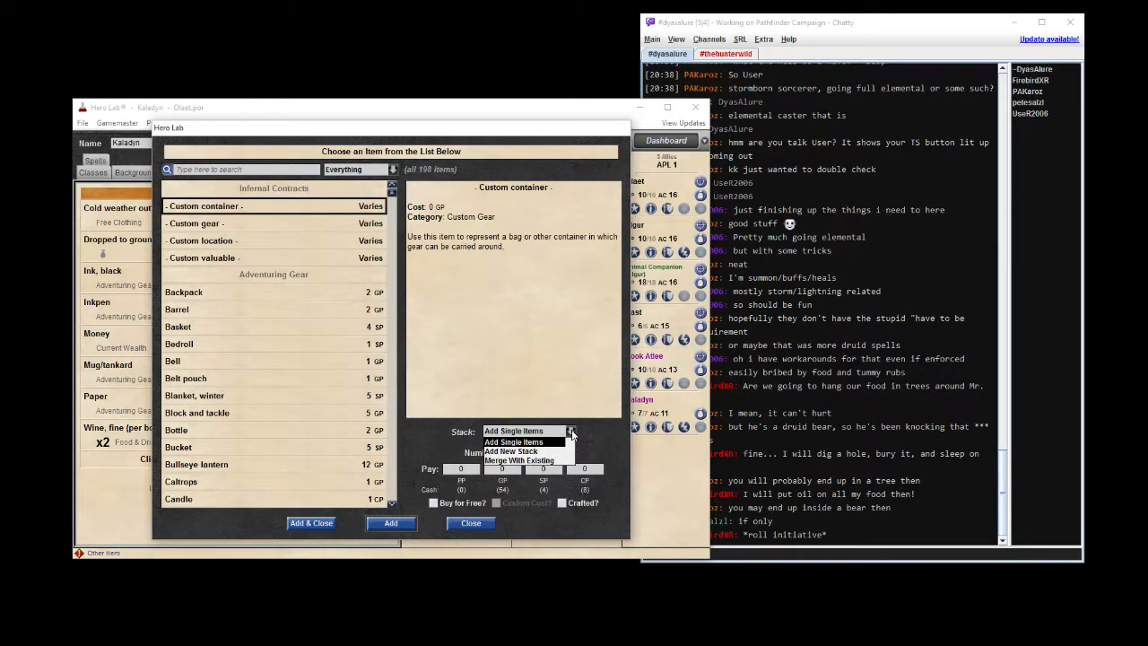
left_click(514, 431)
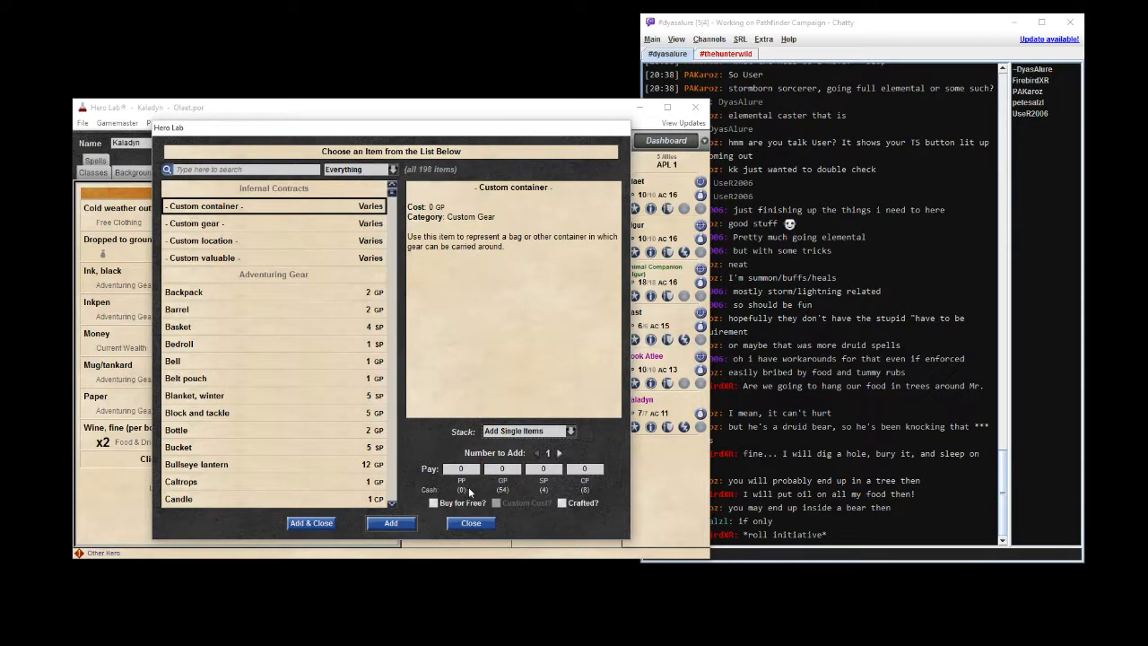
mouse_move(390, 523)
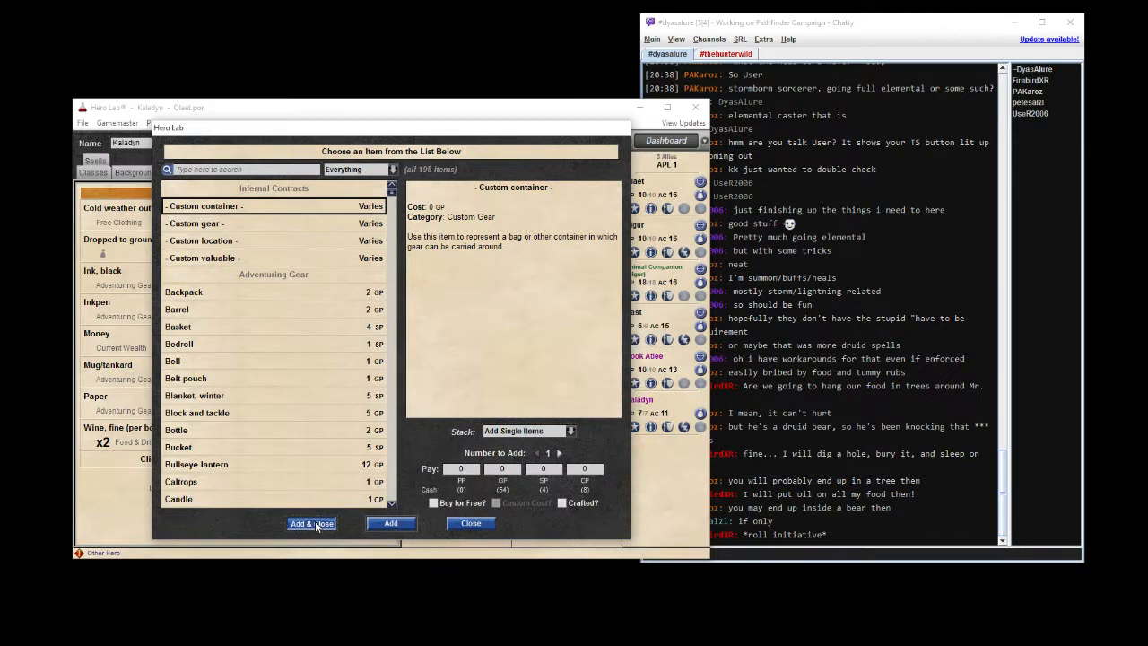
left_click(311, 523)
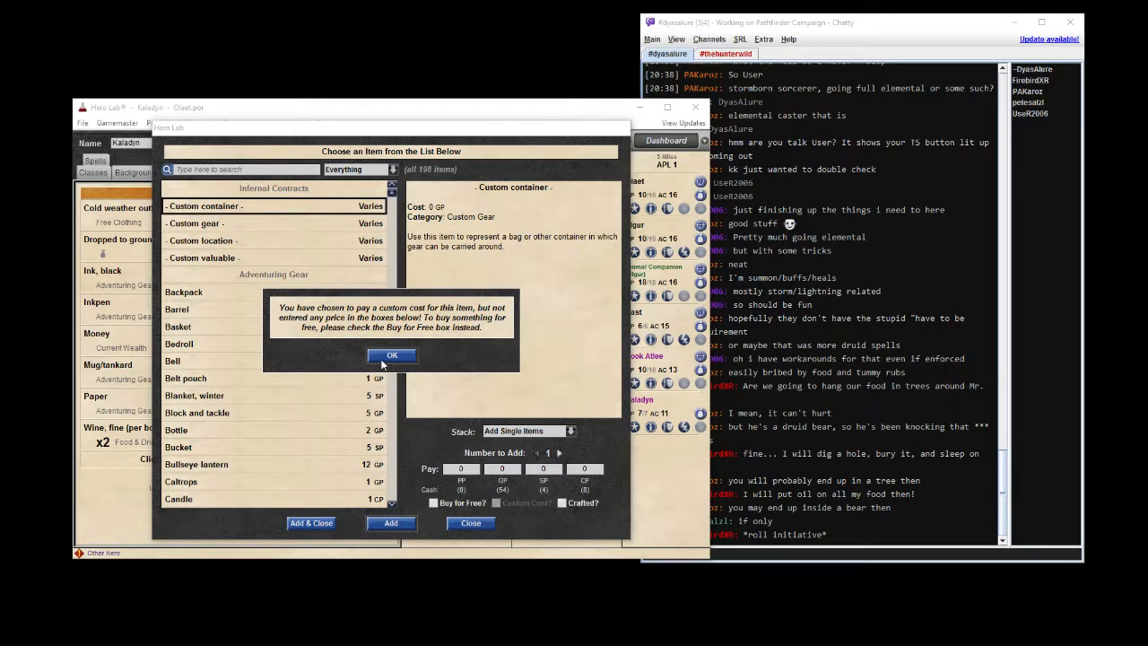
left_click(392, 356)
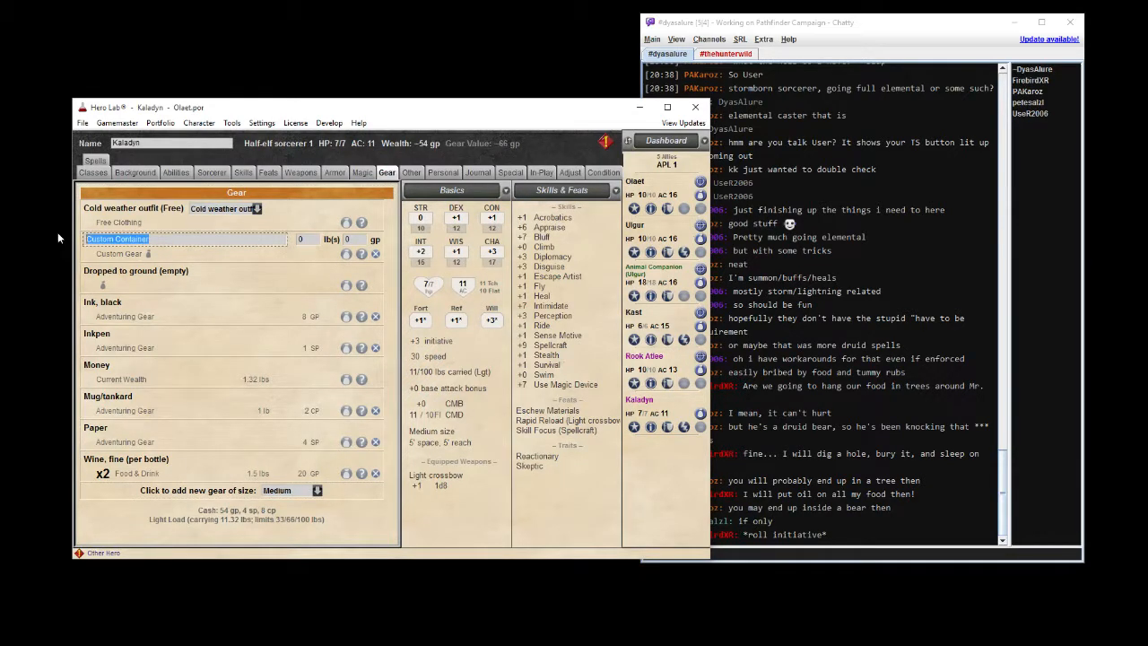
Rename the custom container 'Fancy Goblet' weighing 1 lb and delete the mug/tankard.
type("Goblet")
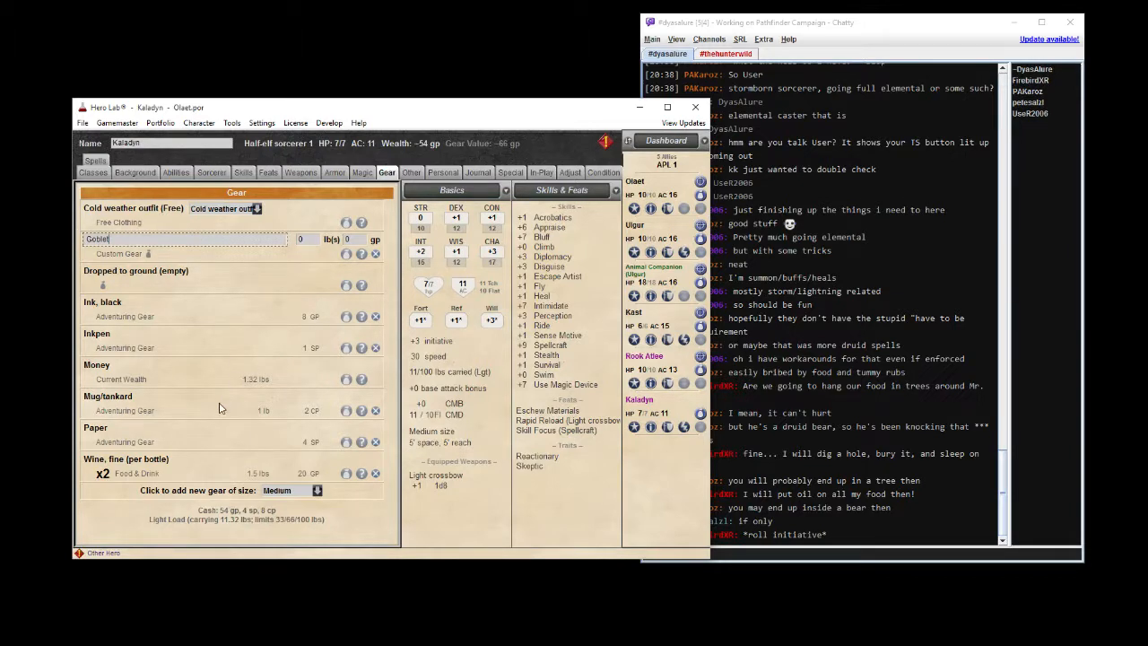
mouse_move(273, 420)
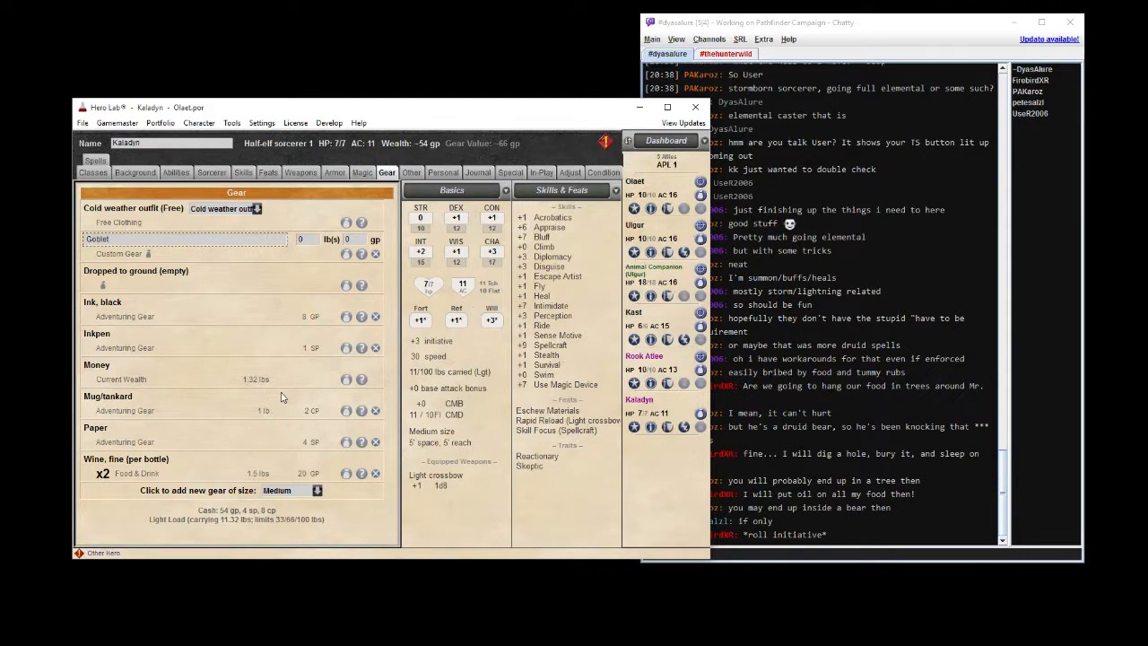
left_click(309, 238)
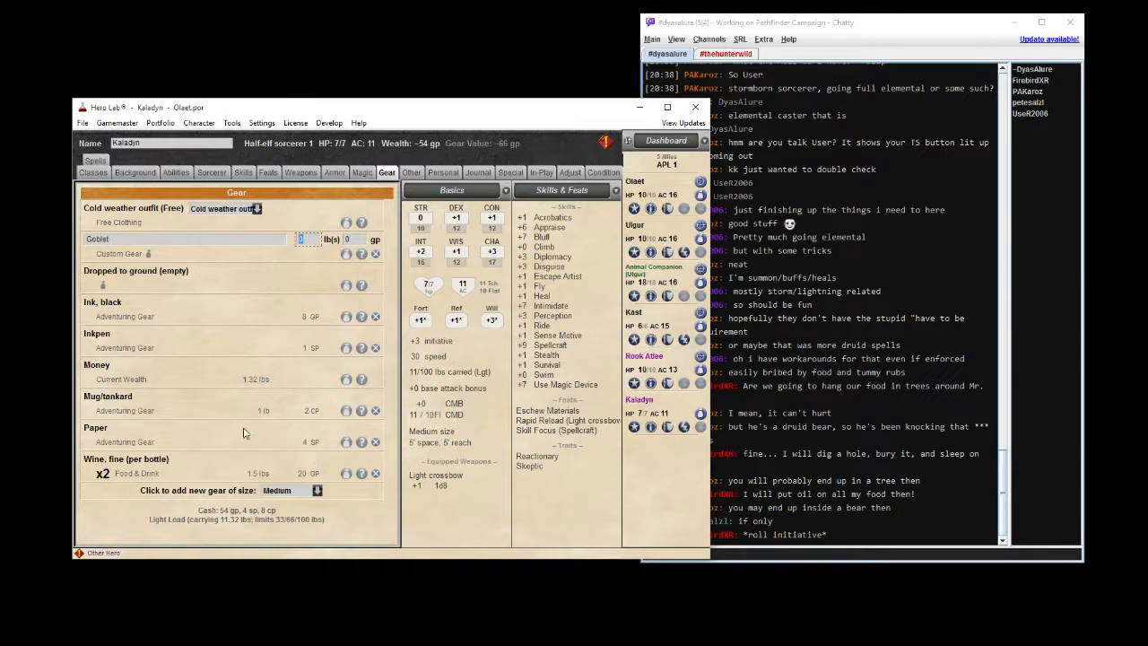
mouse_move(260, 422)
type("1")
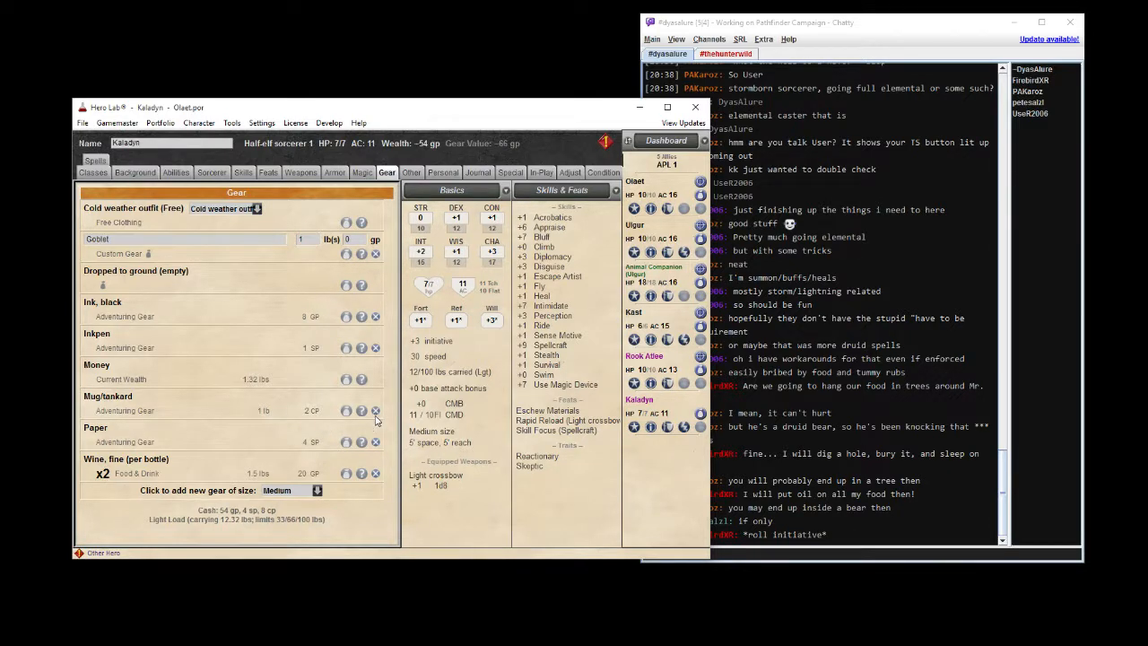
left_click(375, 411)
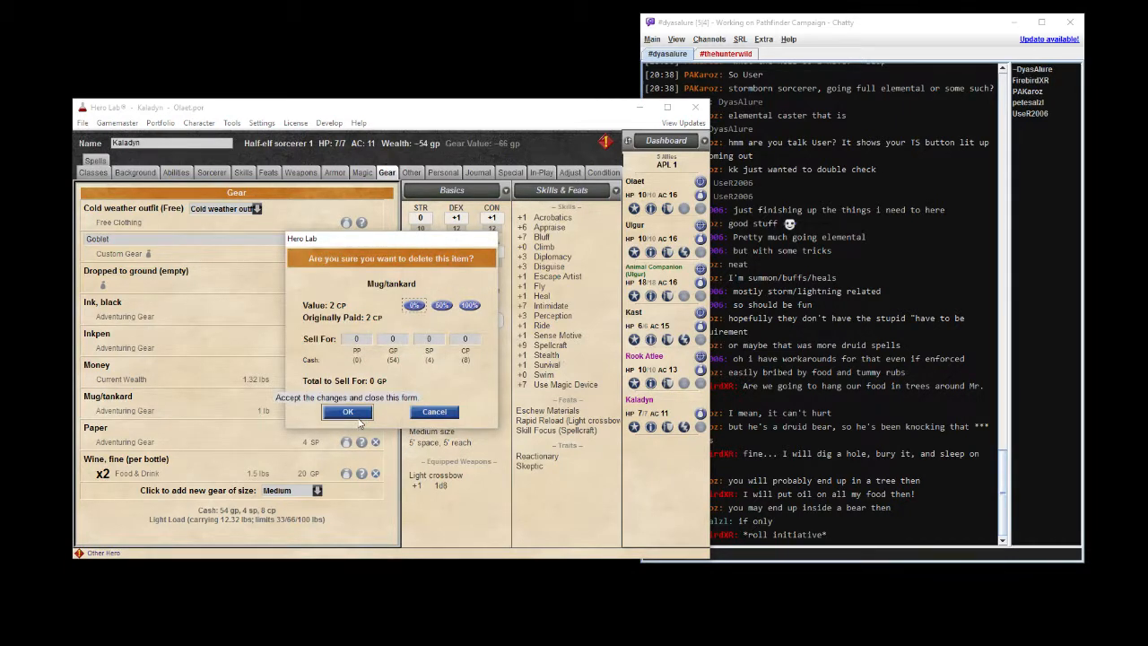
left_click(348, 412)
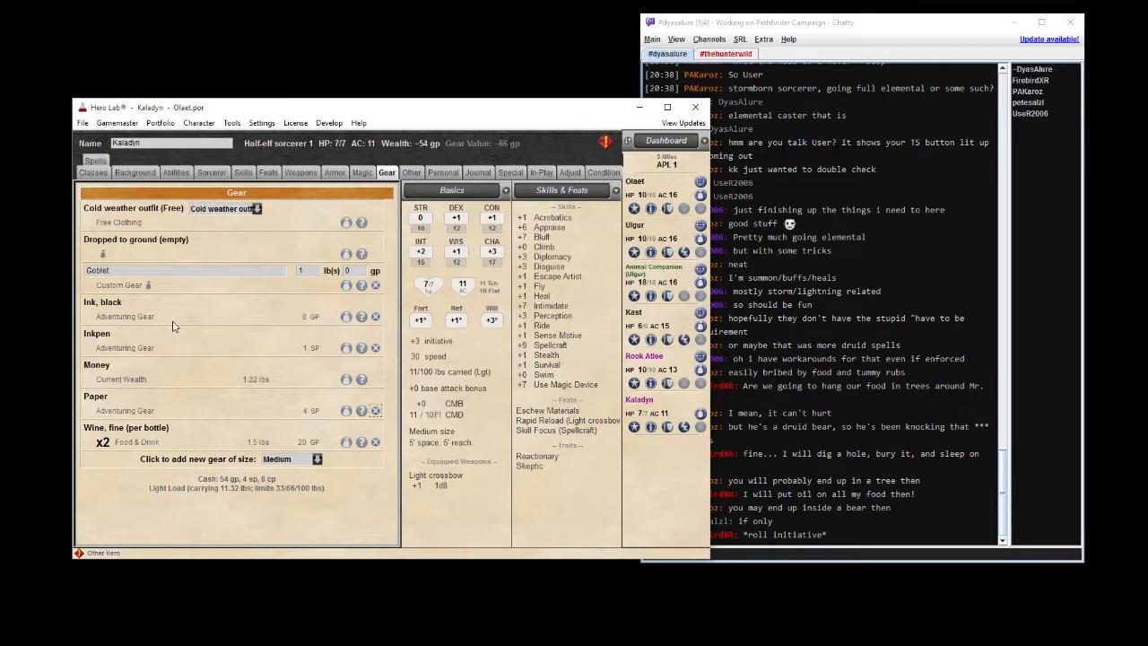
mouse_move(269, 313)
type("Fancy ")
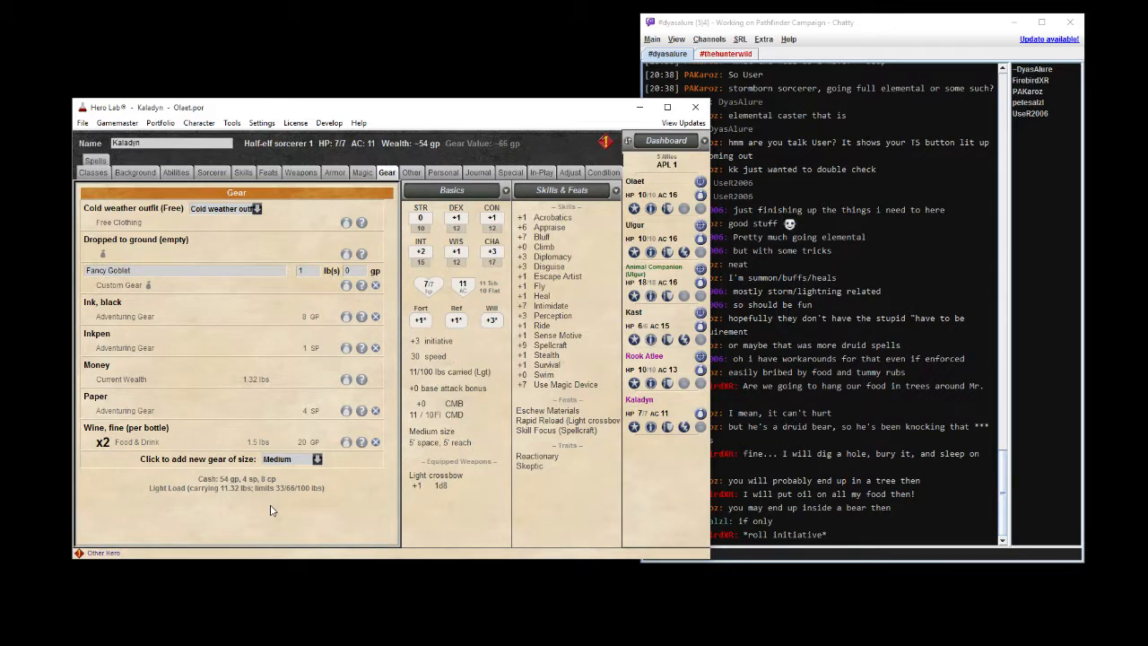
mouse_move(163, 465)
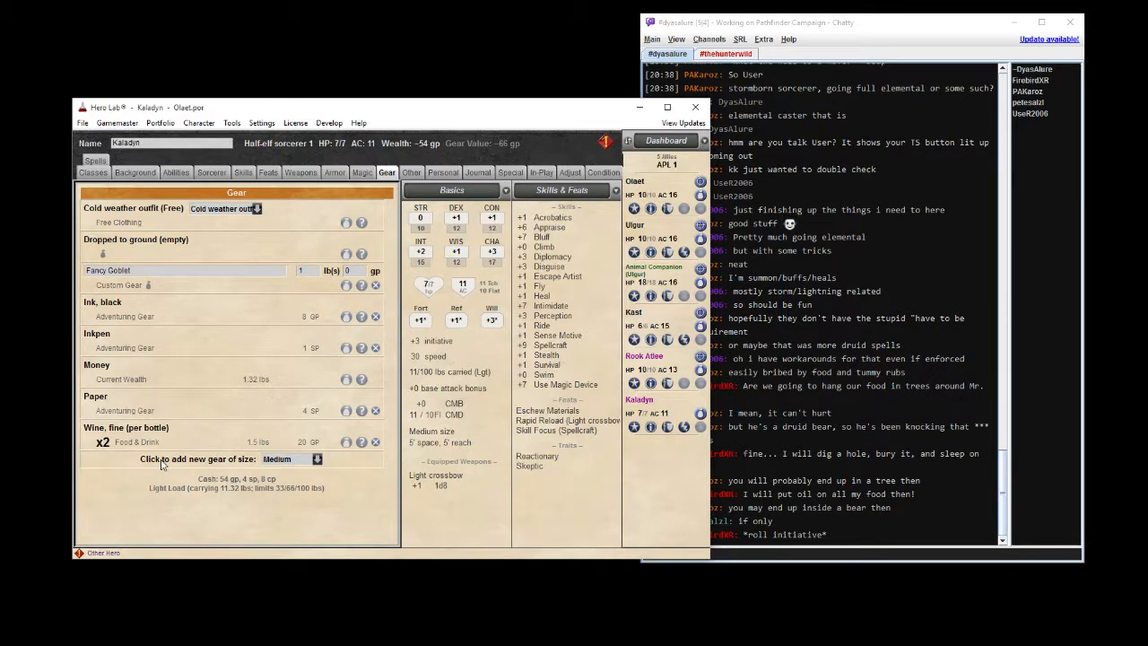
left_click(197, 458)
type("spe")
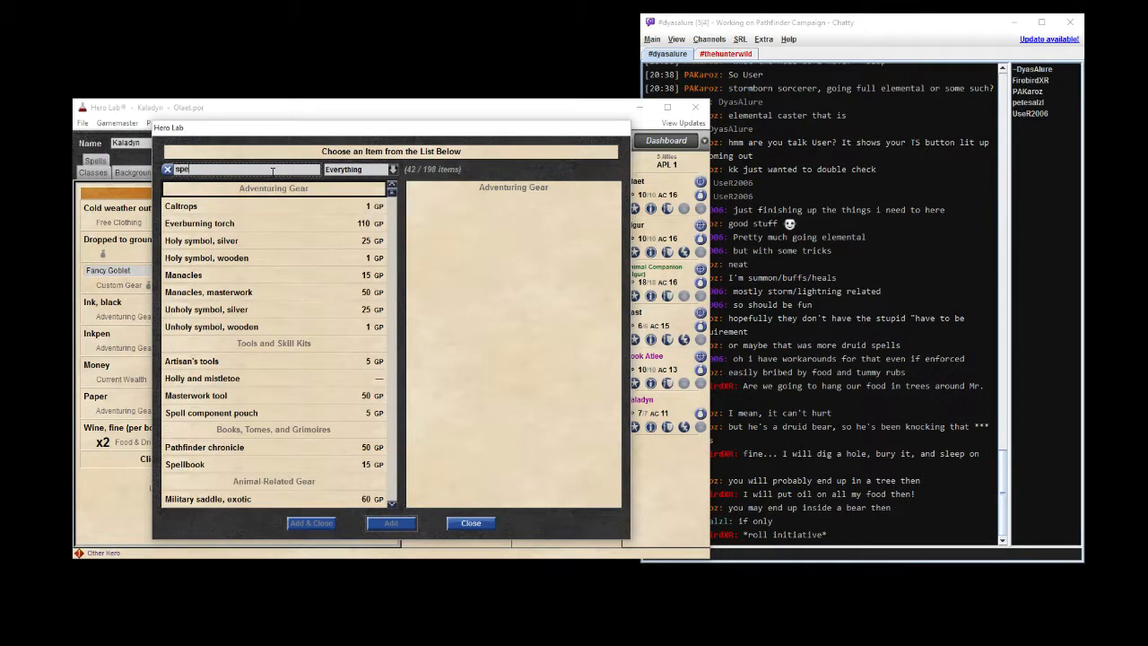
Add a spell component pouch, turning off getting it for free.
left_click(212, 412)
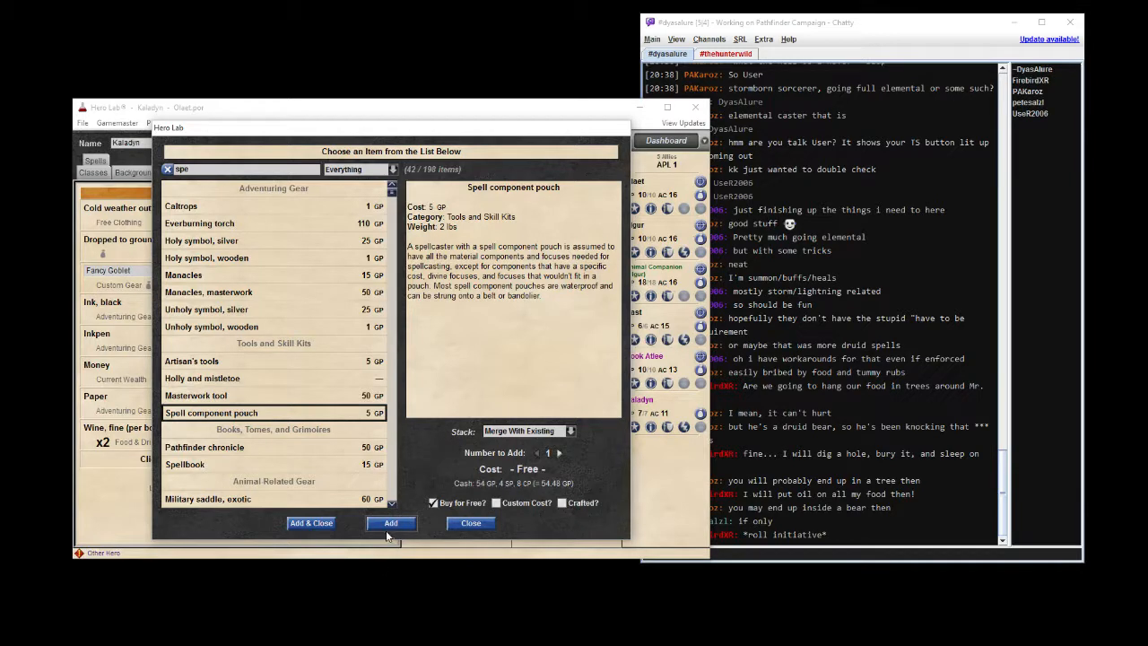
left_click(434, 502)
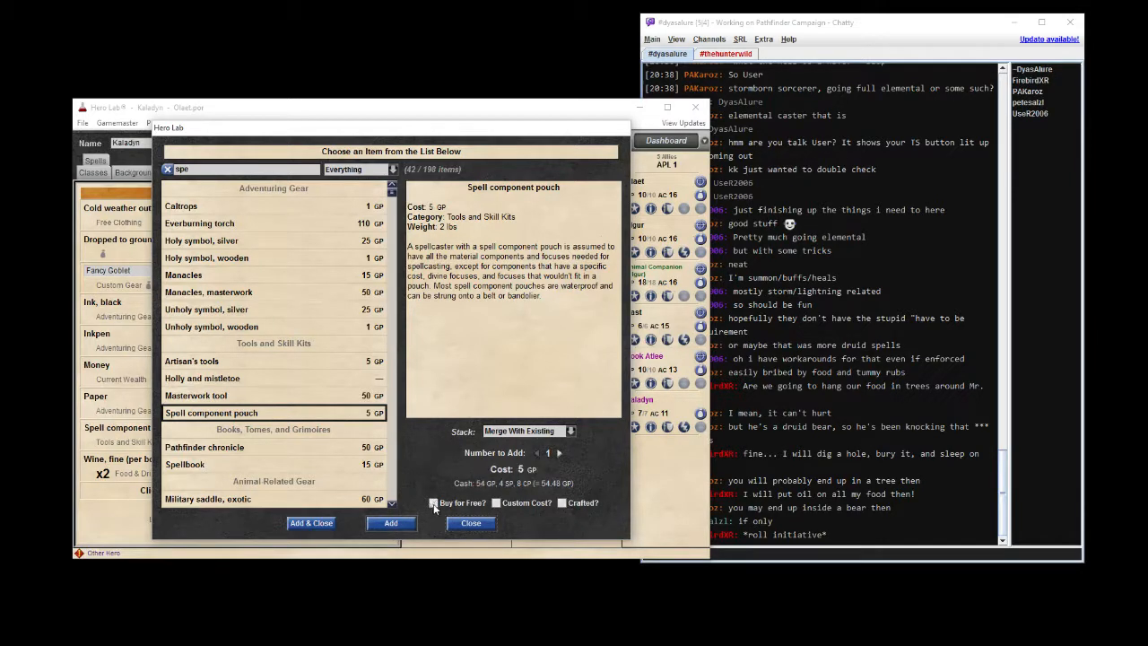
left_click(433, 502)
type("food")
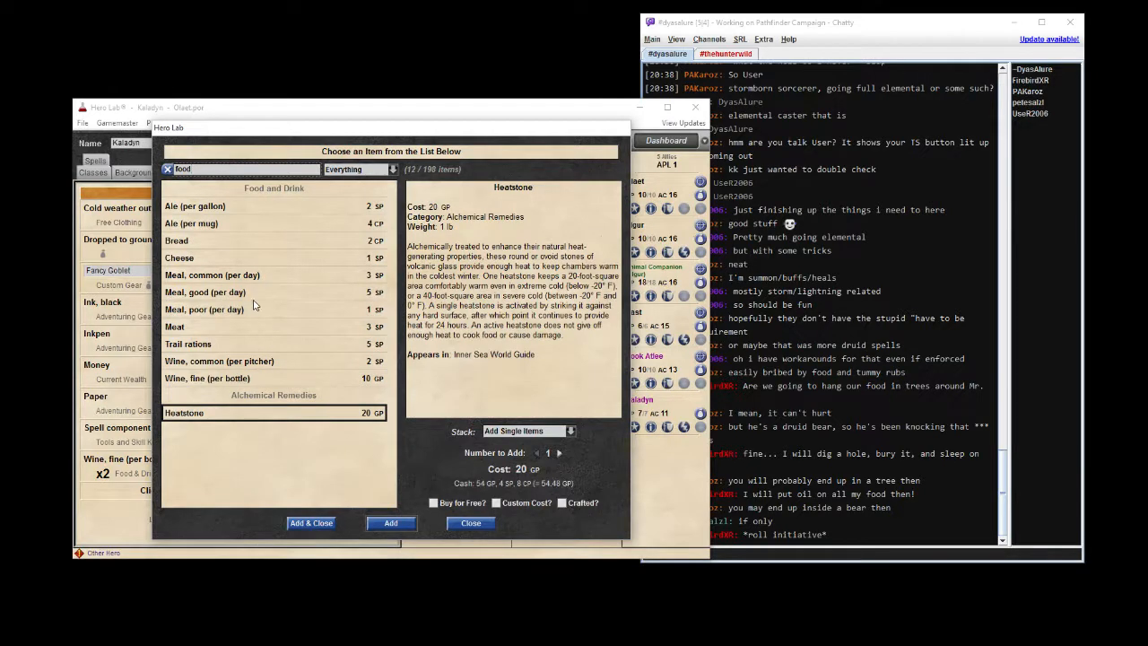
Add good meals (four days' worth) and close the item list.
left_click(205, 292)
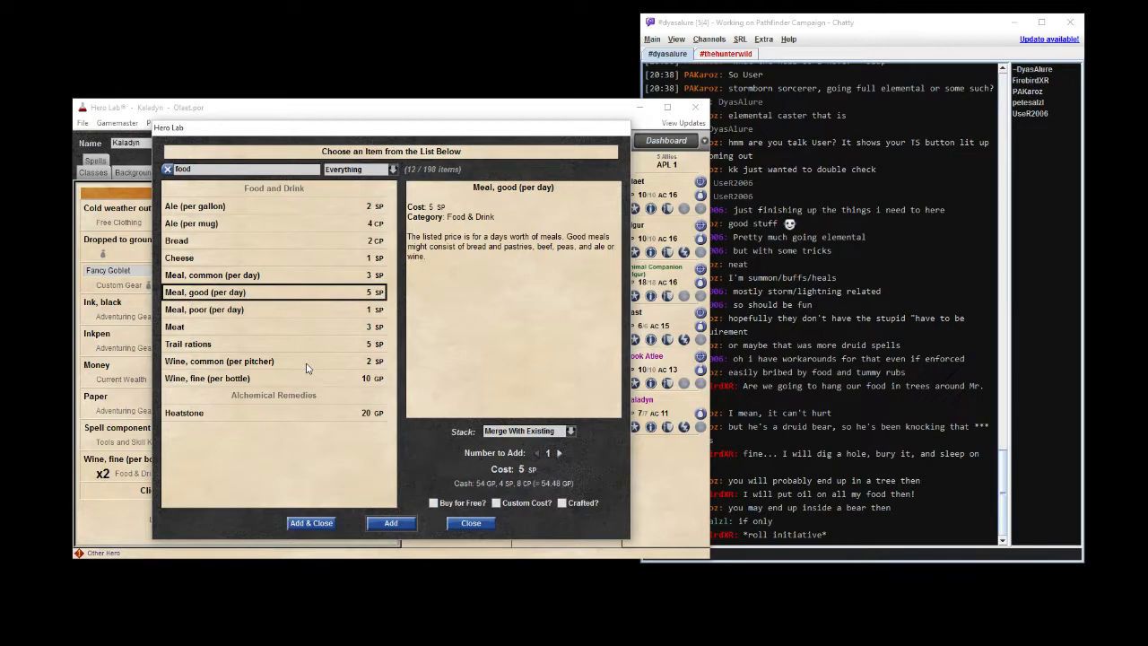
mouse_move(358, 544)
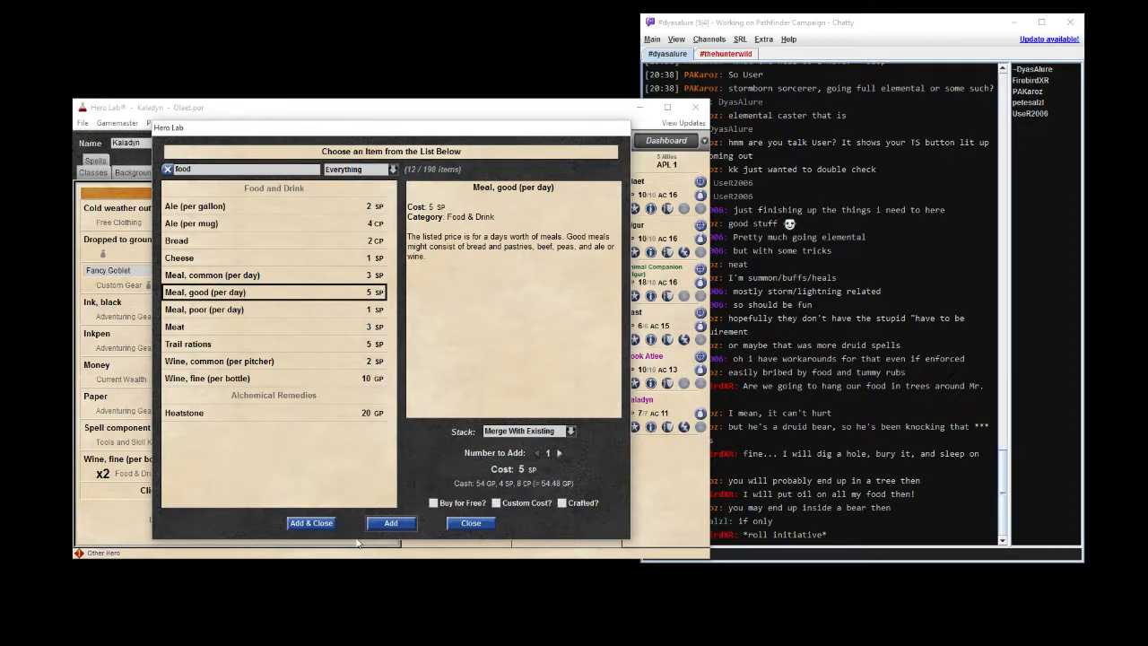
mouse_move(390, 523)
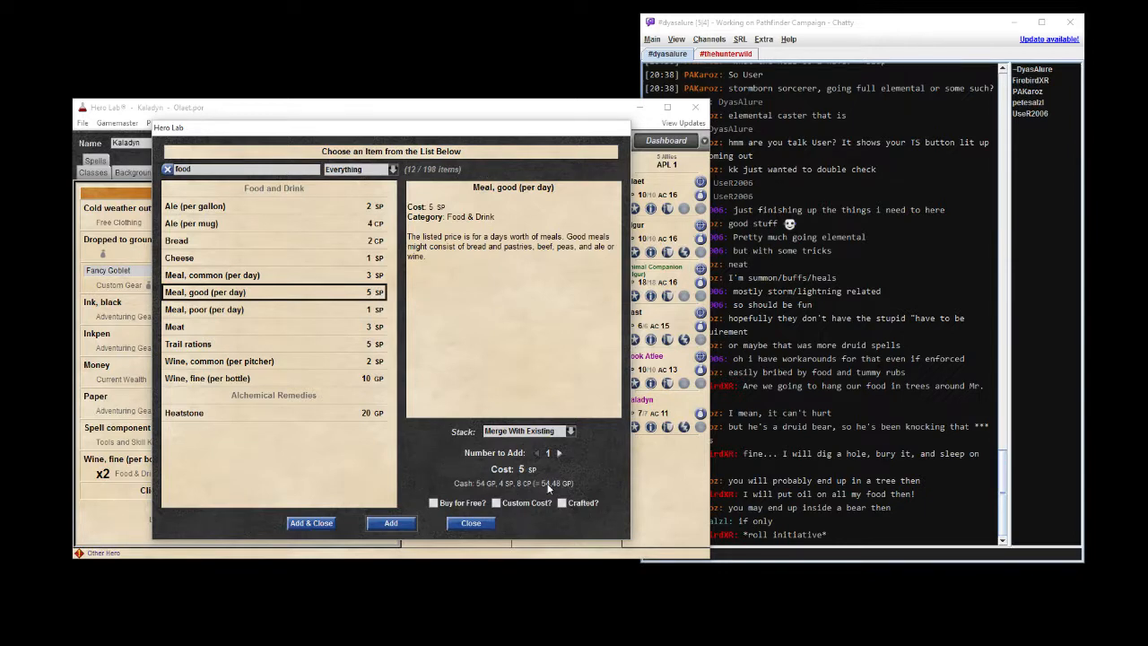
left_click(560, 452)
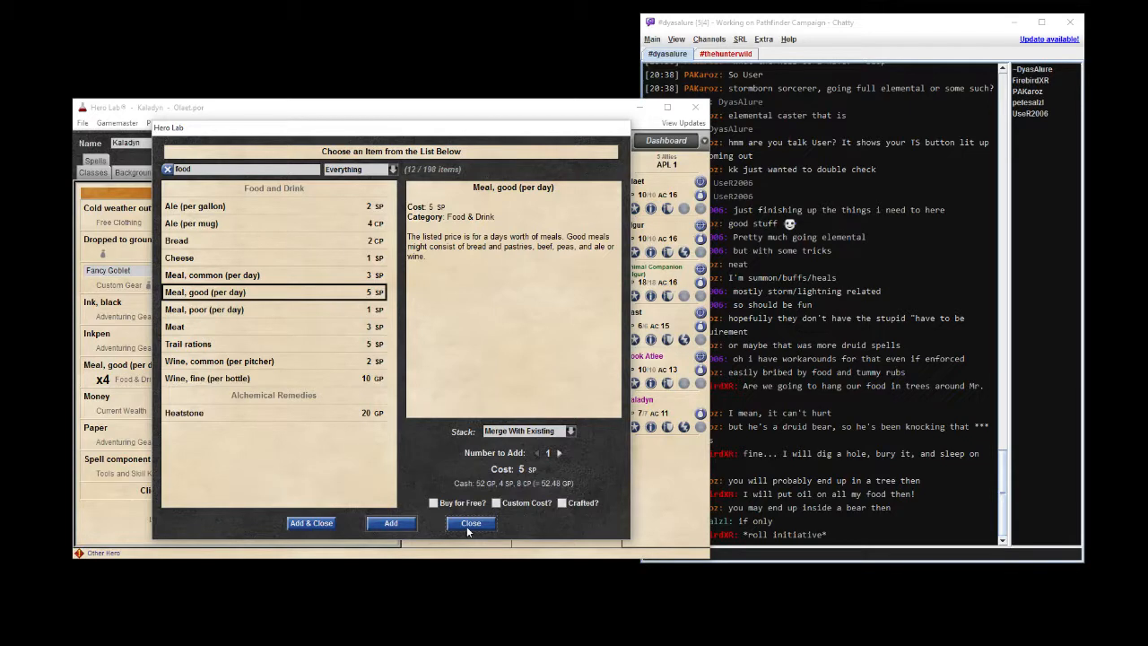
mouse_move(471, 523)
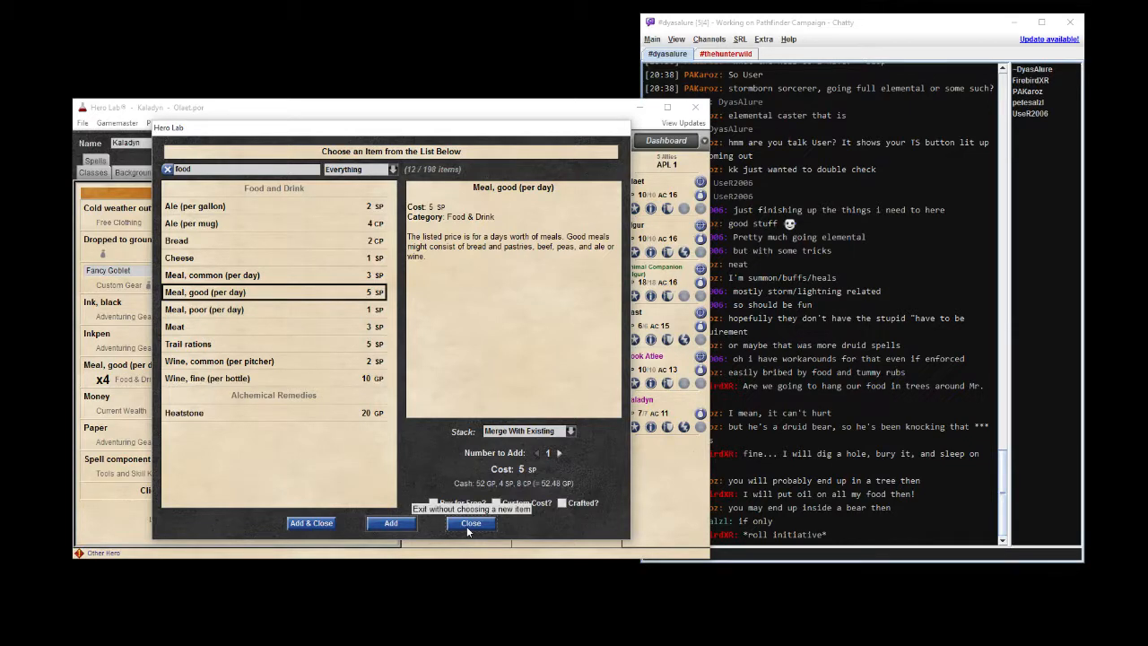
left_click(471, 523)
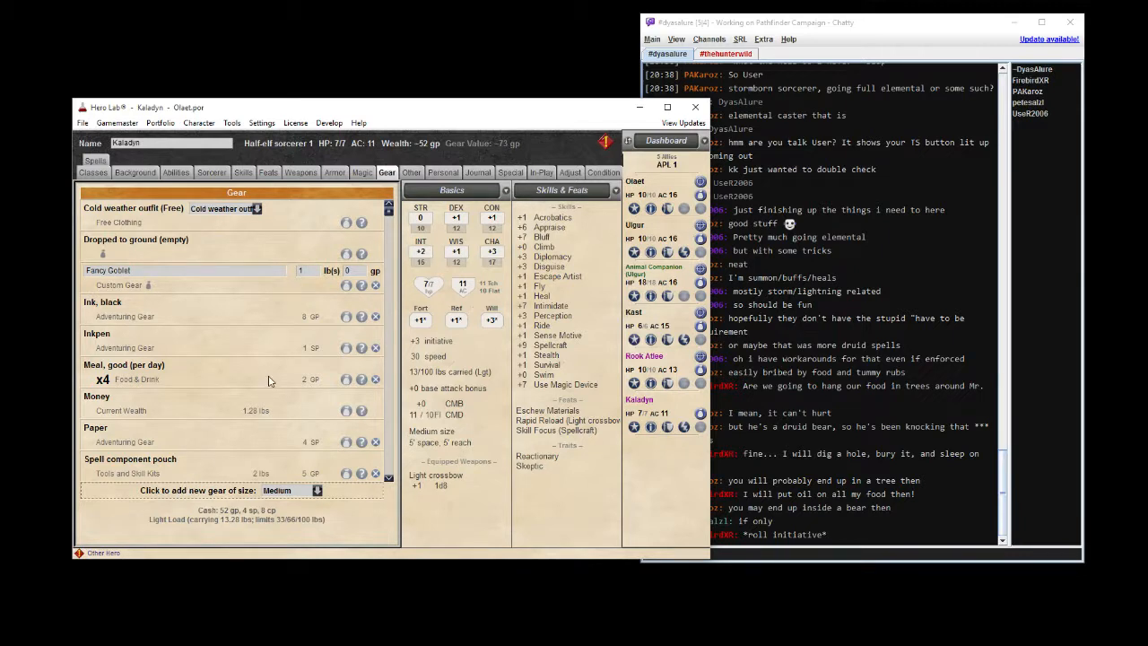
mouse_move(242, 404)
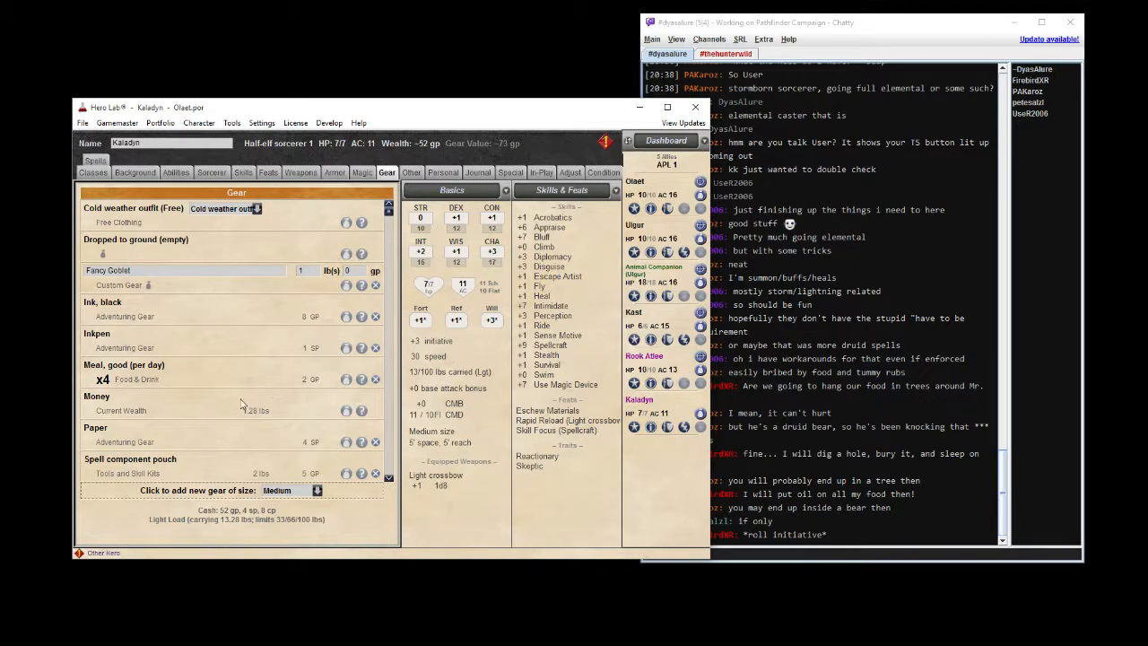
mouse_move(238, 413)
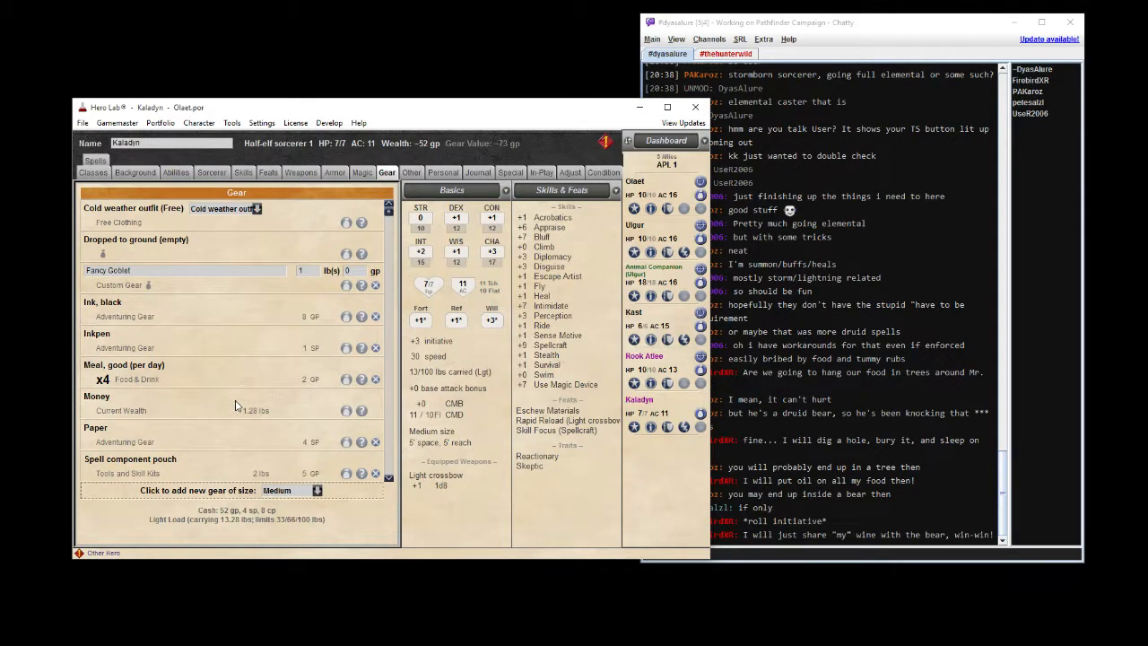
mouse_move(188, 491)
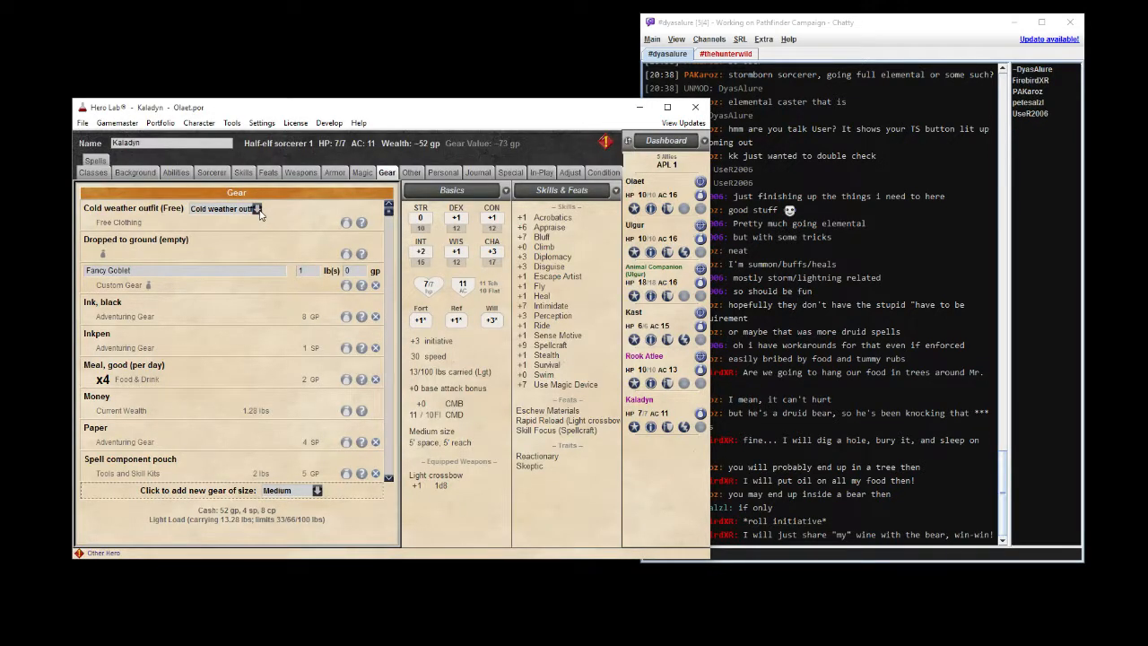
Search for and add a traveler's outfit and a waterskin to the gear.
left_click(258, 209)
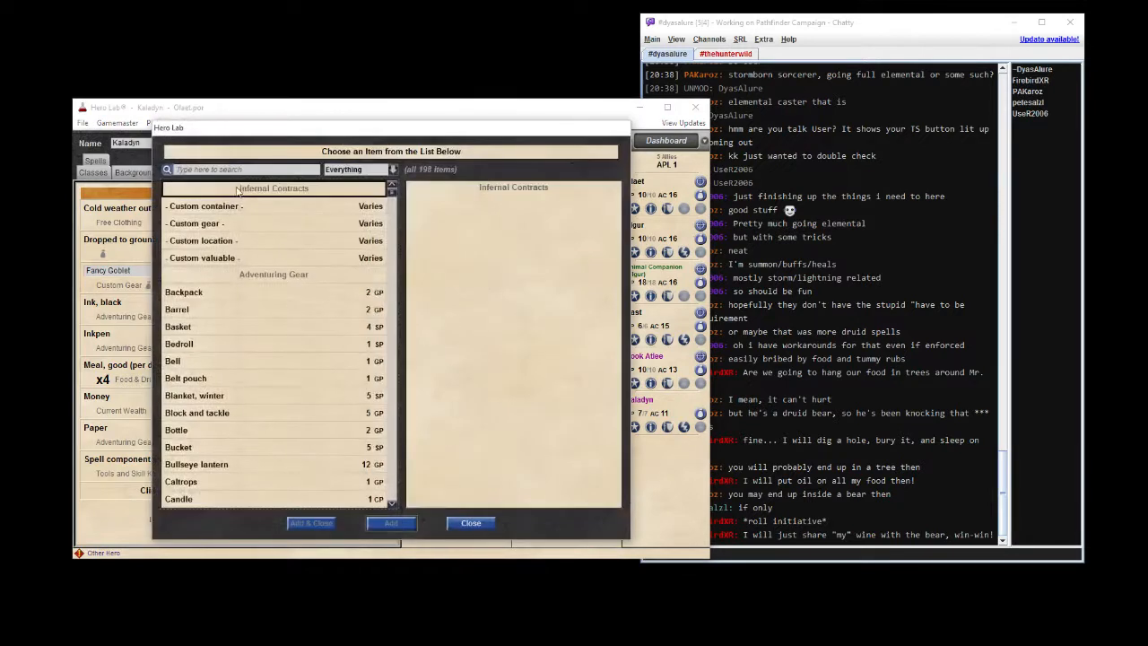
type("fr")
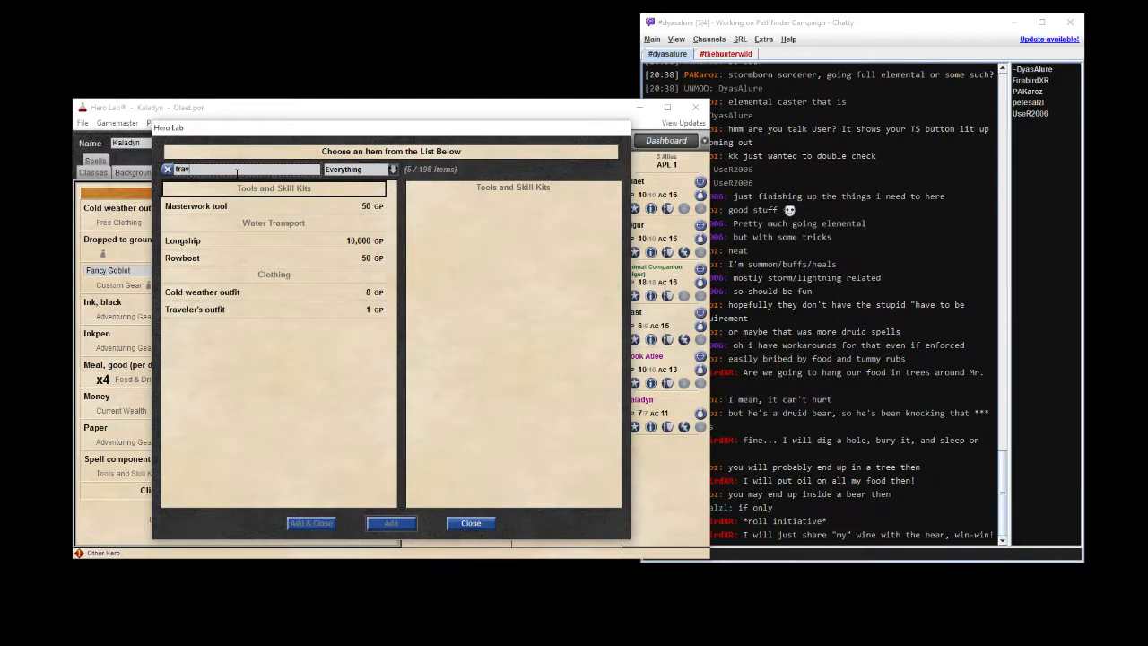
left_click(194, 309)
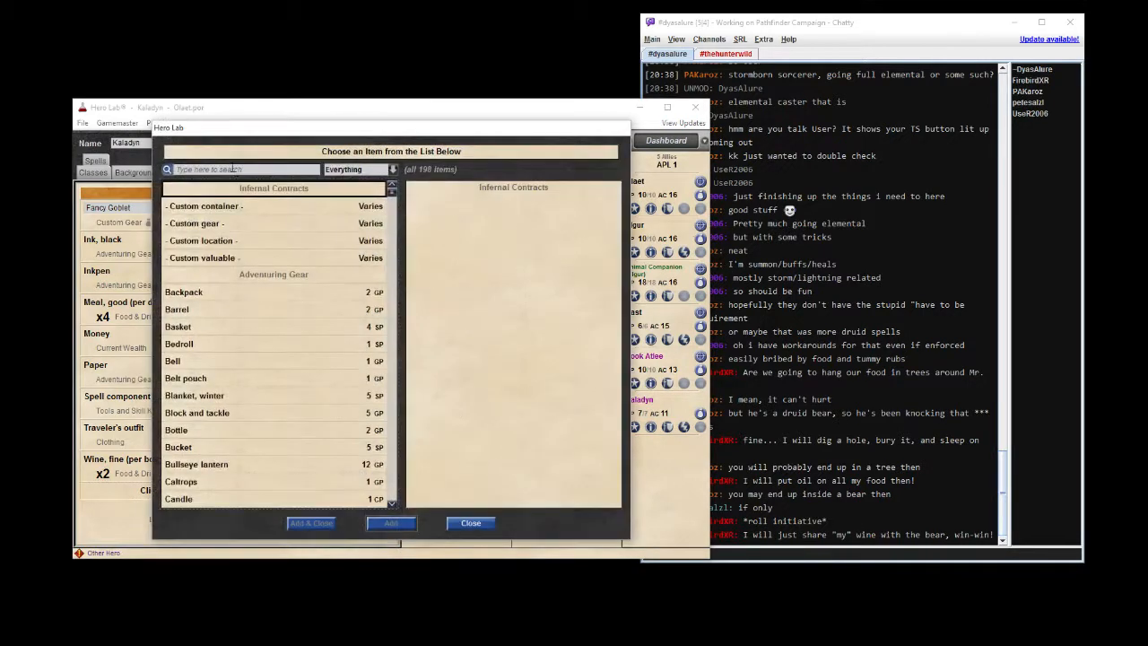
type("waterskin")
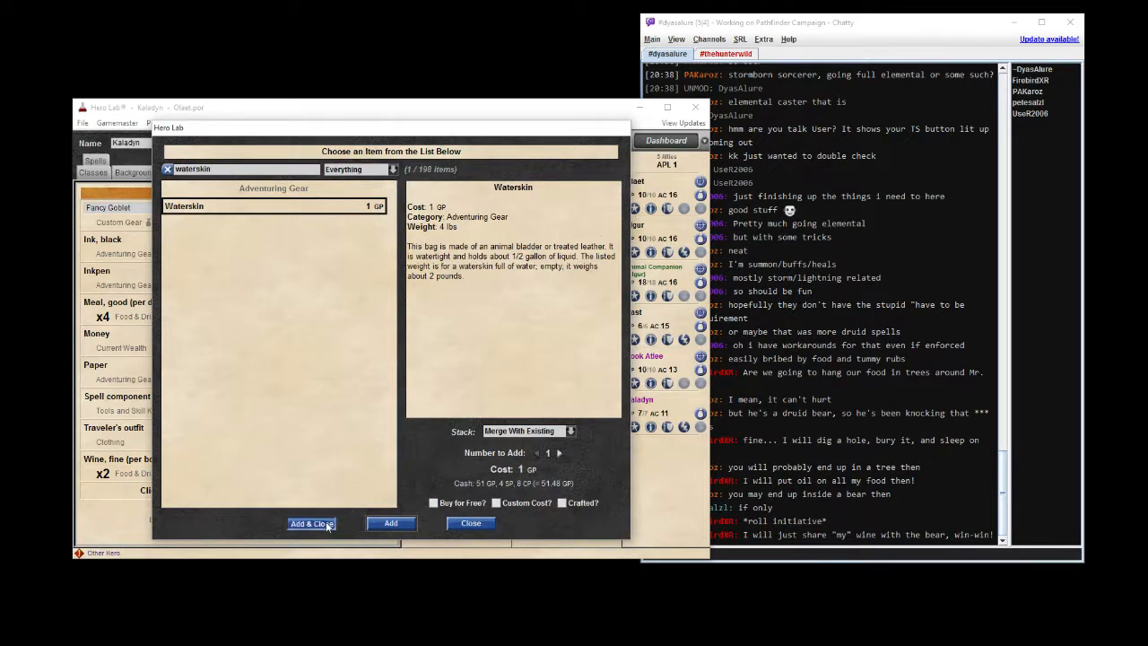
left_click(312, 522)
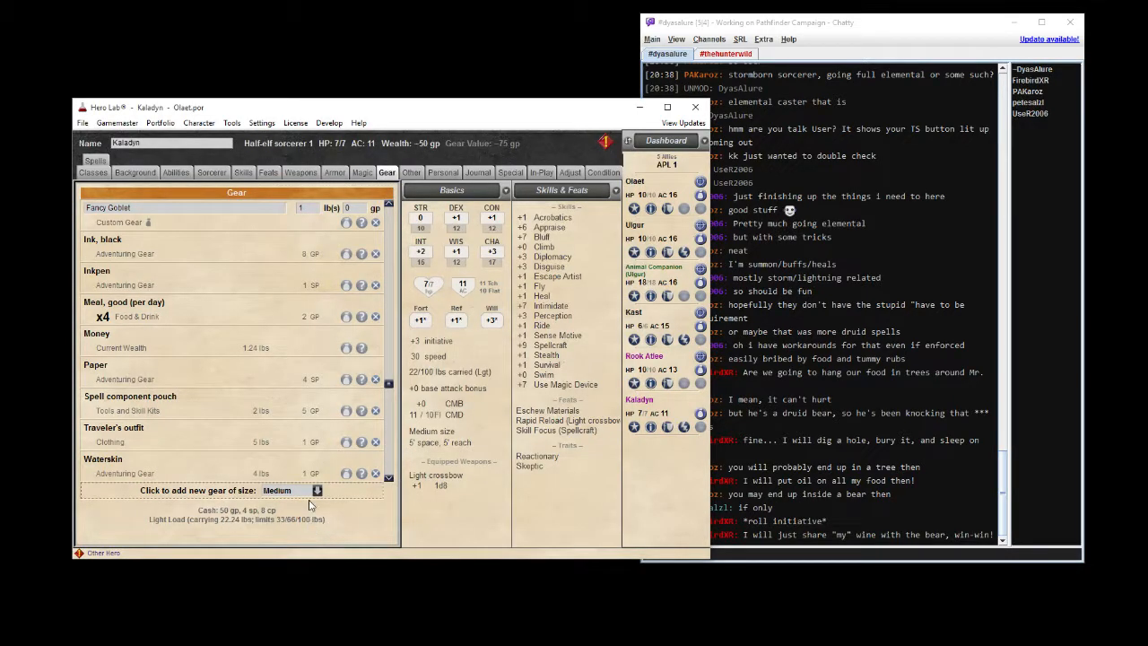
mouse_move(293, 363)
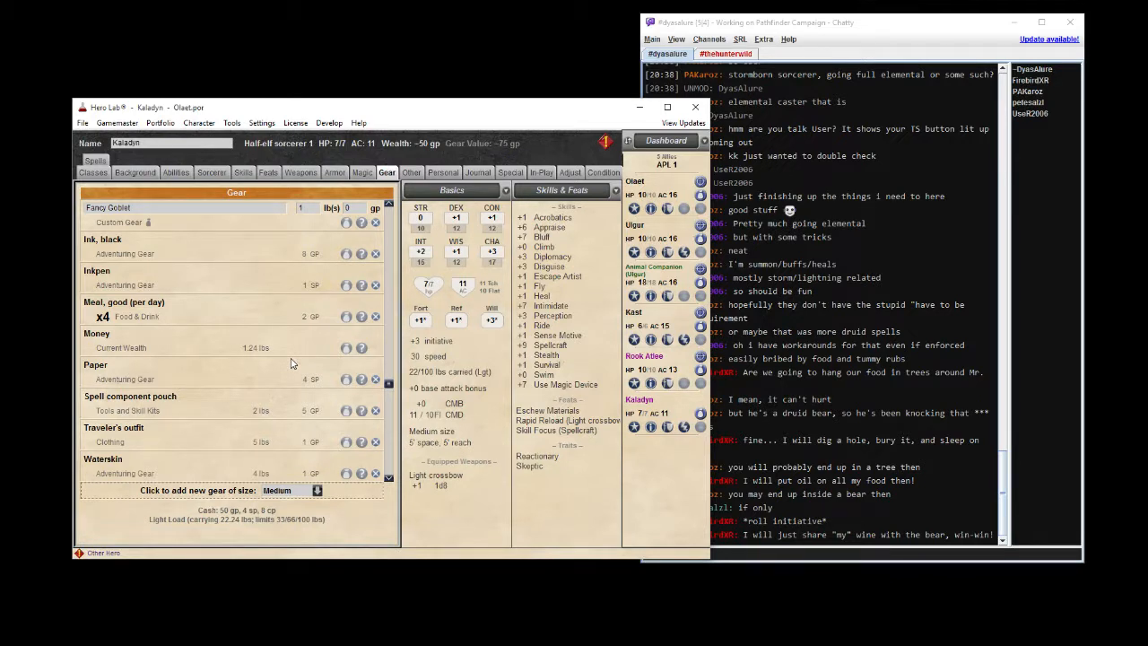
mouse_move(232, 329)
type("1")
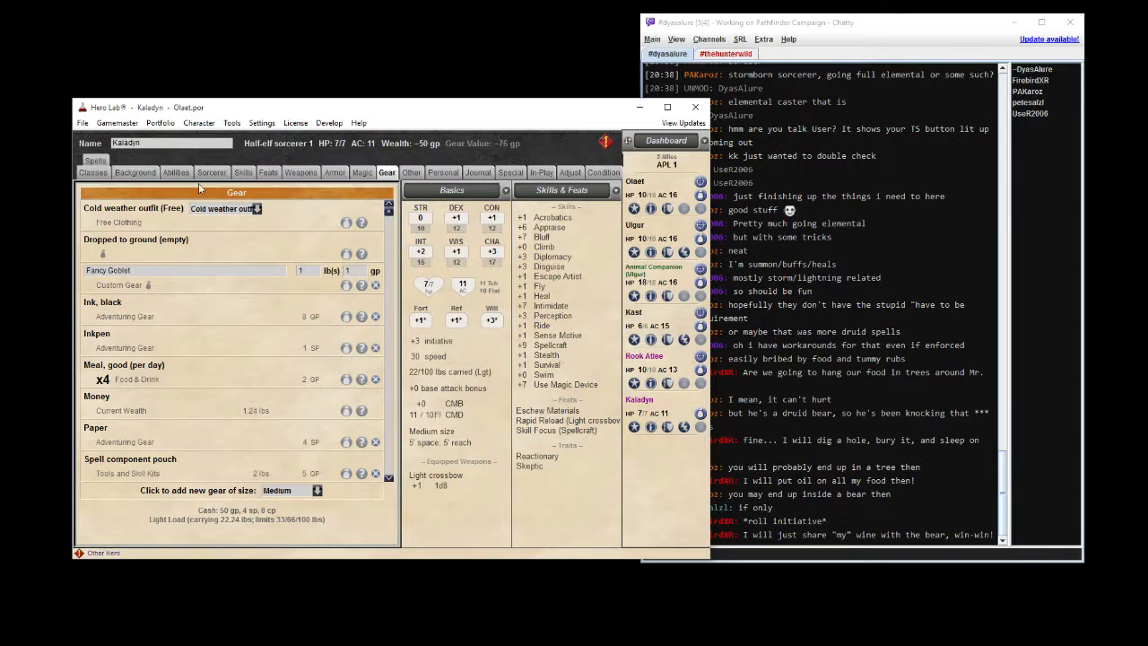
Set Kaladyn's favored class bonus to +1 skill point.
left_click(212, 172)
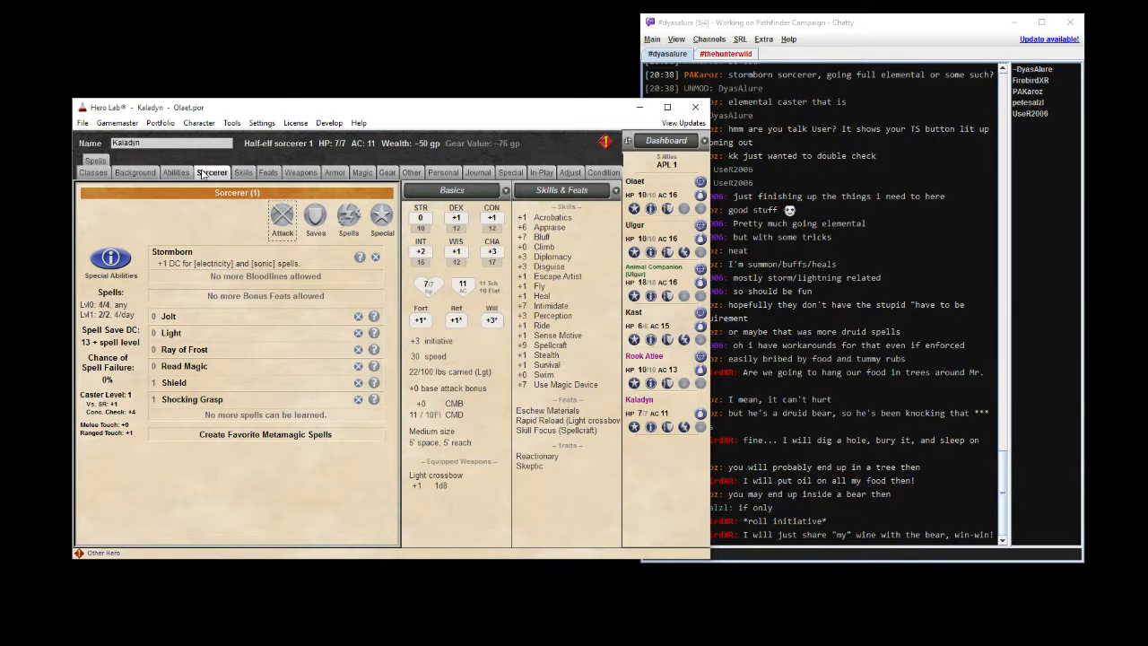
mouse_move(130, 177)
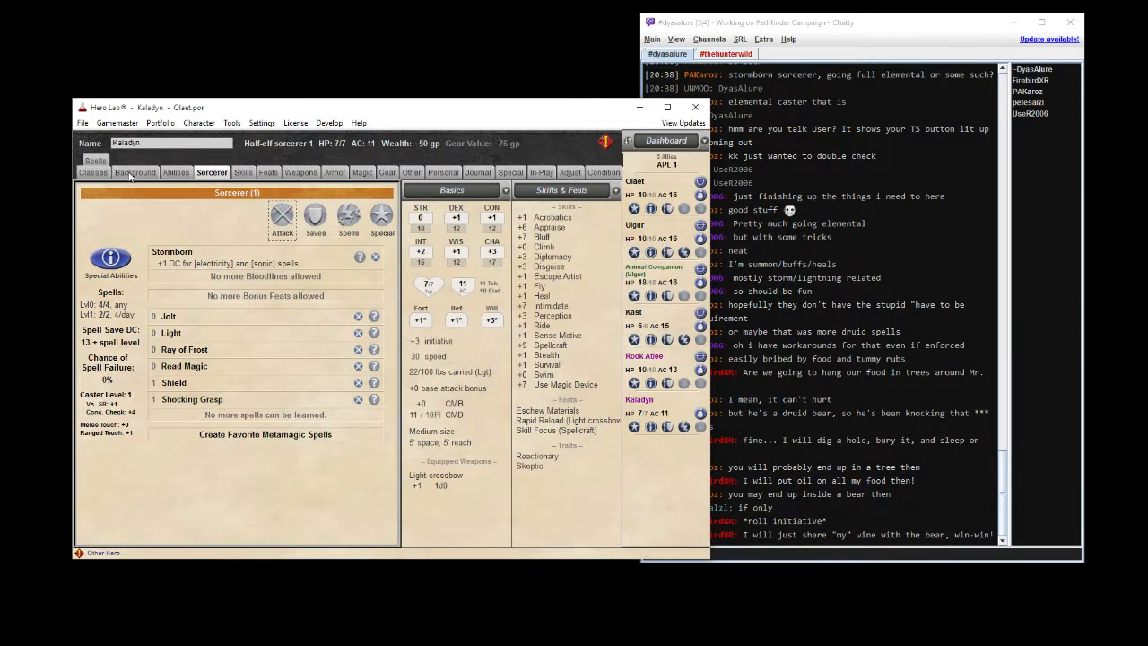
left_click(93, 172)
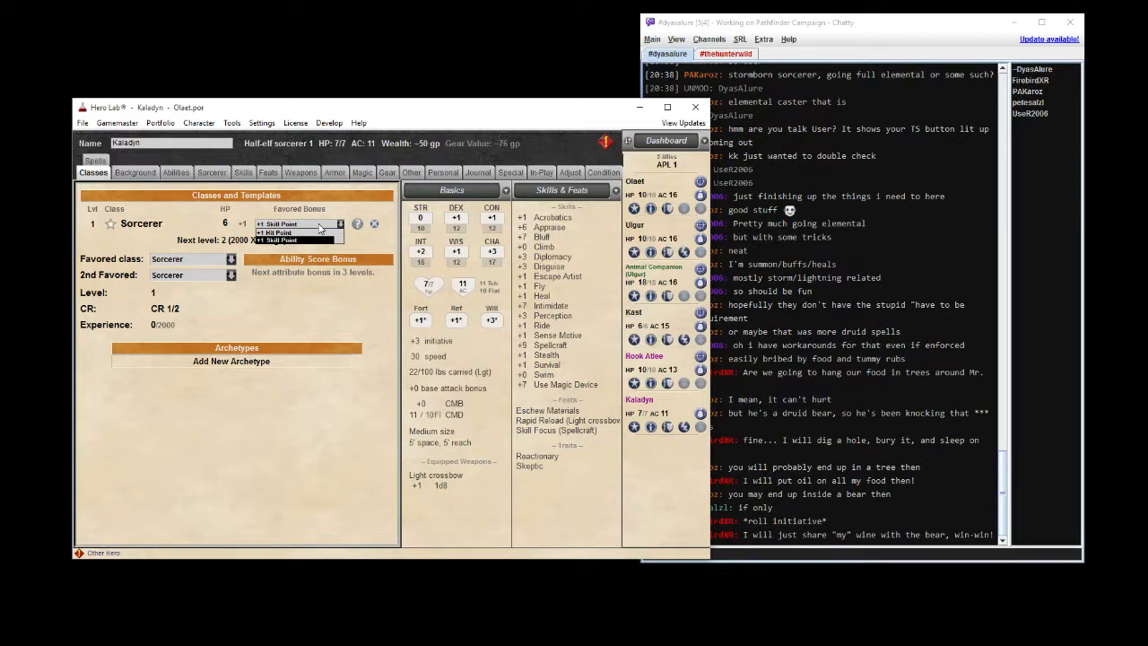
left_click(278, 223)
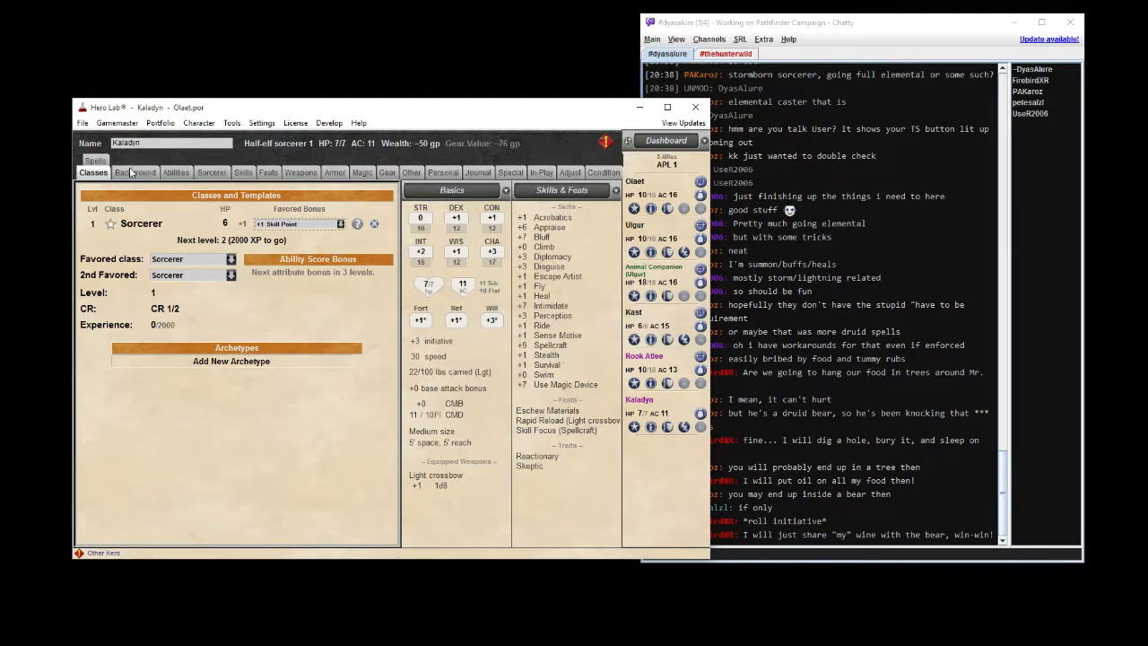
Review the Background and Sorcerer tabs, then return to the gear list.
left_click(134, 172)
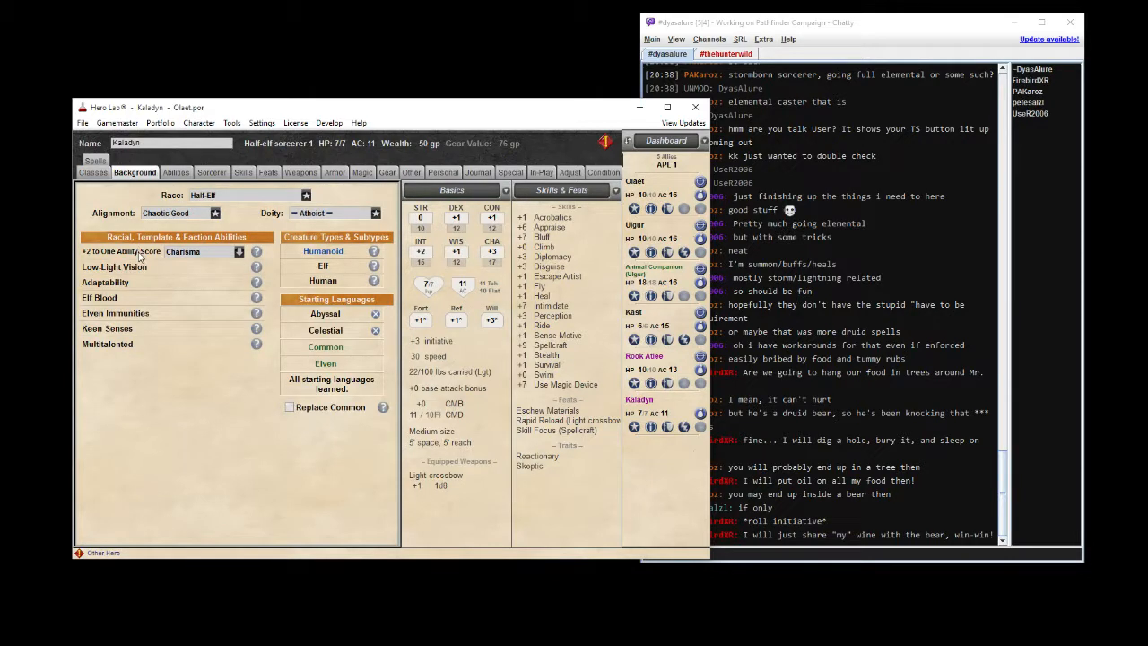
mouse_move(222, 259)
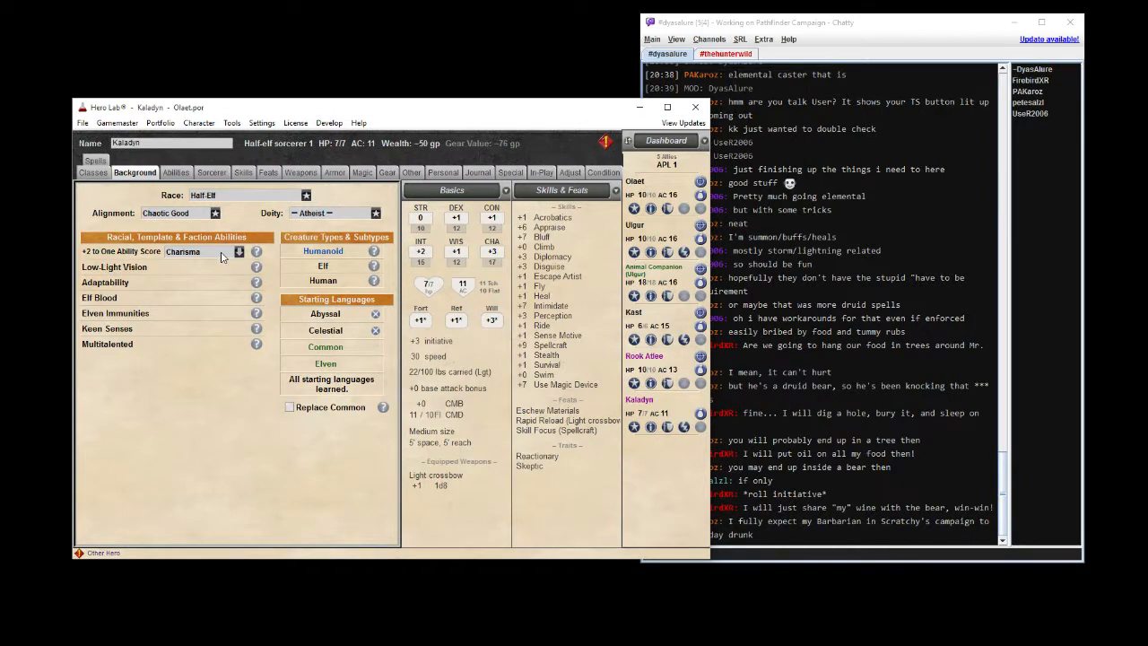
left_click(212, 172)
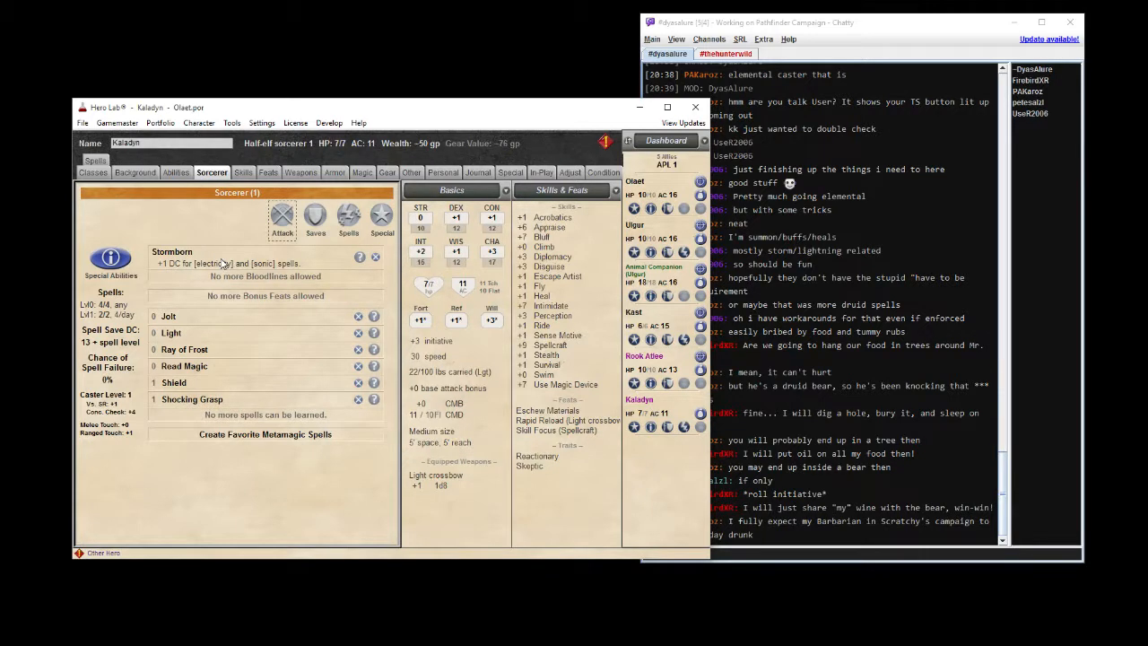
left_click(360, 258)
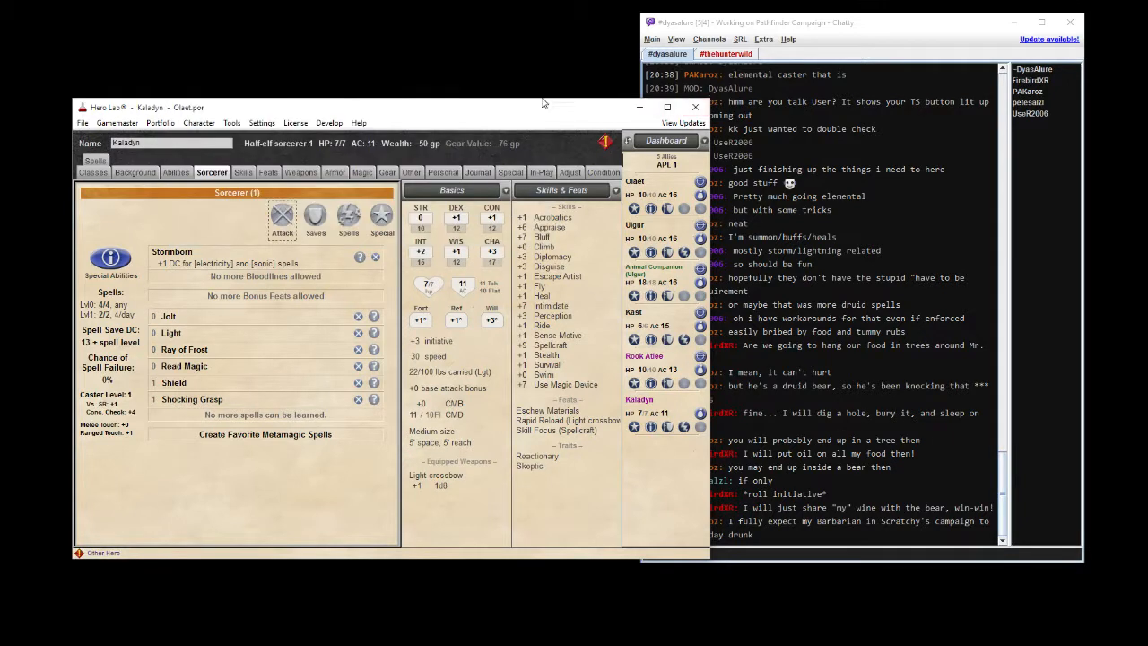
left_click(387, 172)
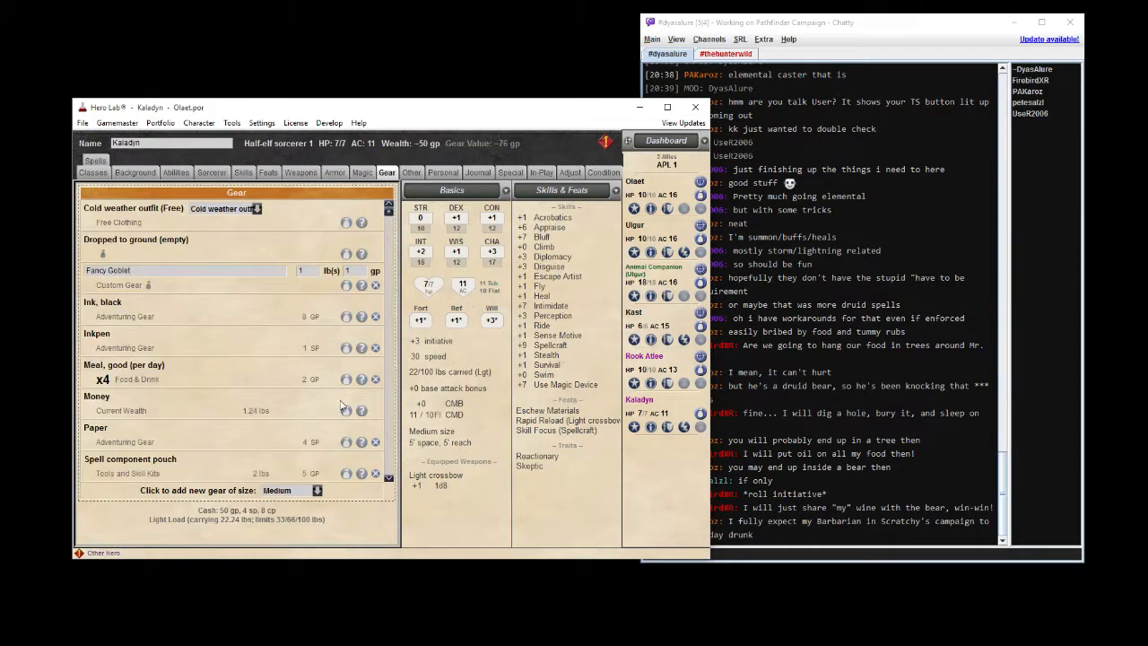
mouse_move(276, 386)
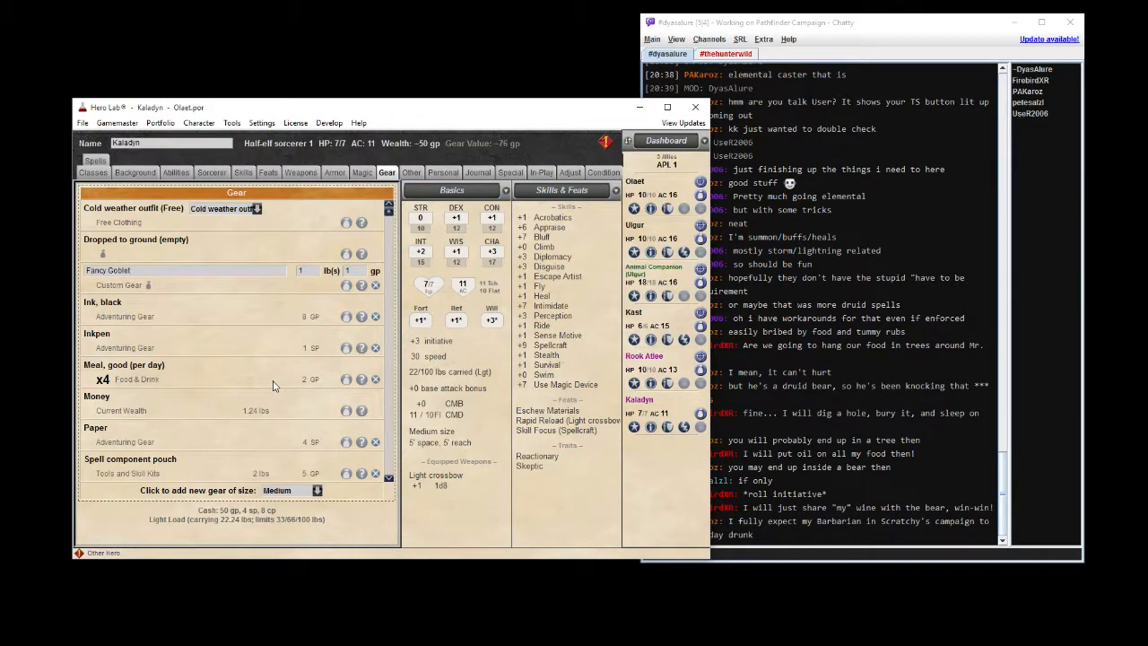
Open Kaladyn's personal details and start picking a portrait twice, cancelling both times.
left_click(410, 172)
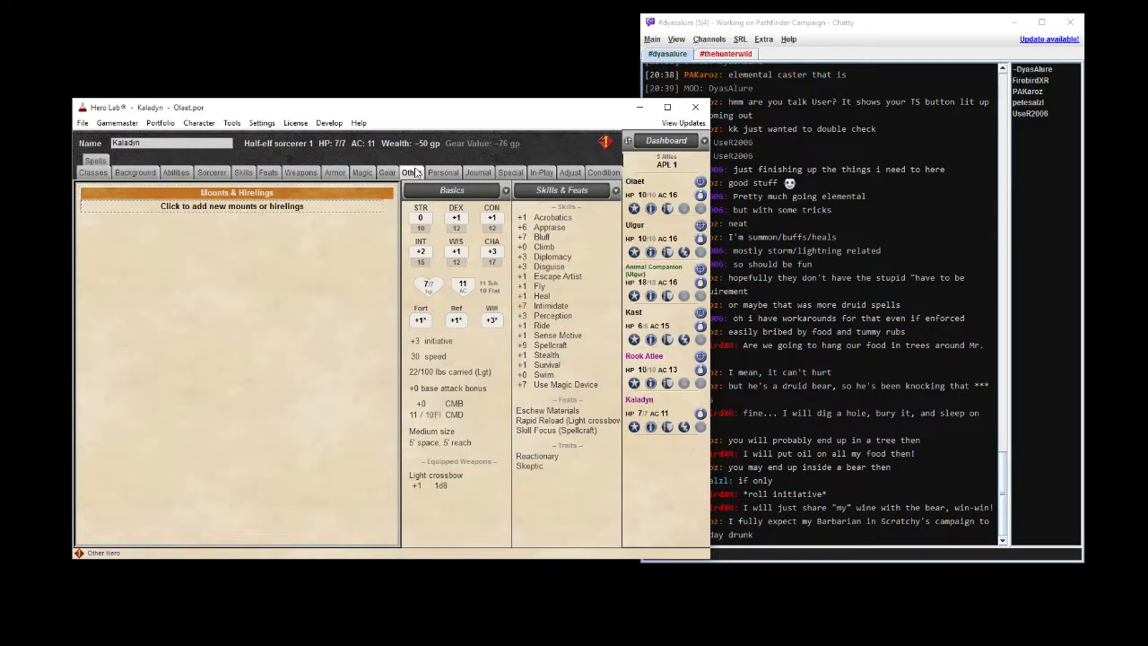
left_click(442, 172)
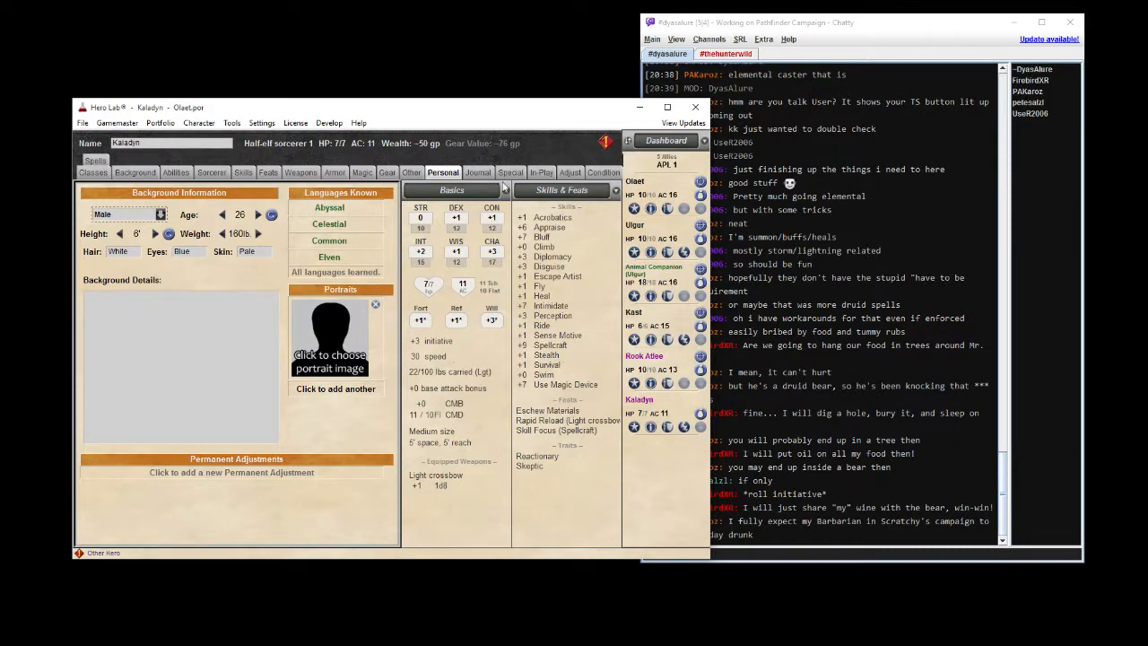
left_click(330, 361)
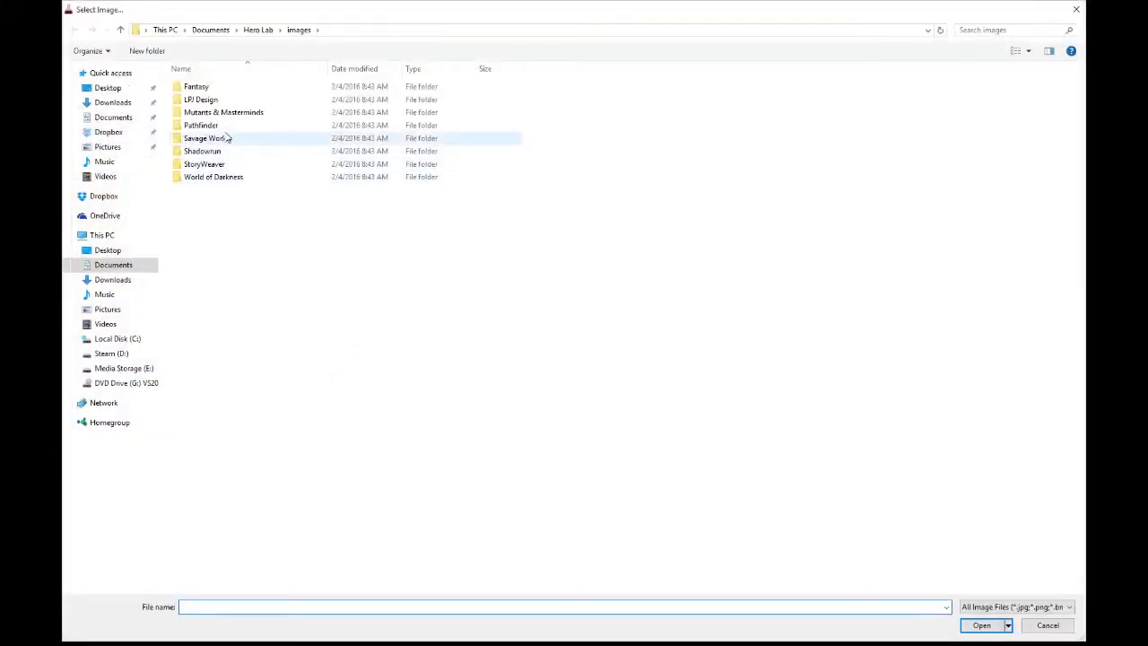
double_click(200, 125)
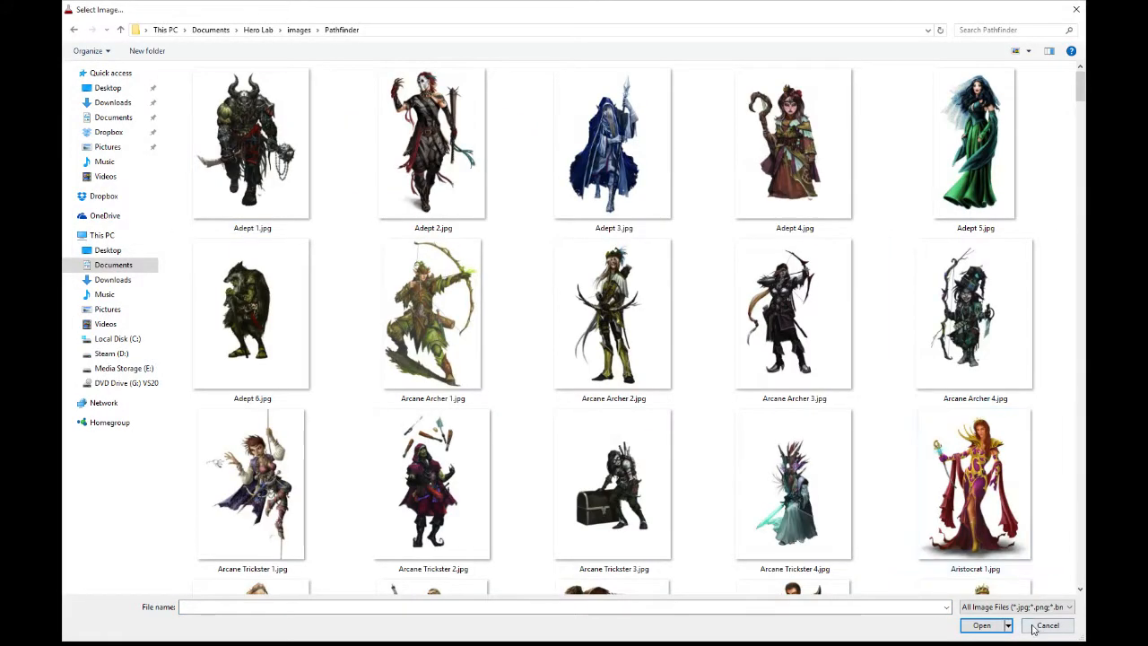
left_click(1047, 625)
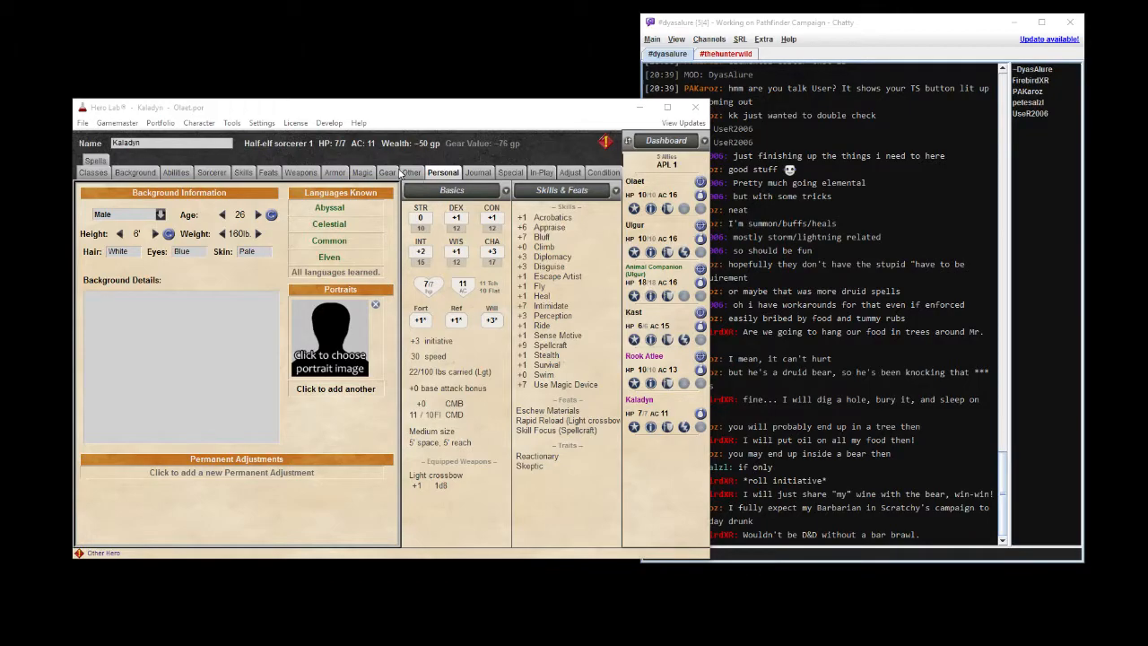
left_click(329, 336)
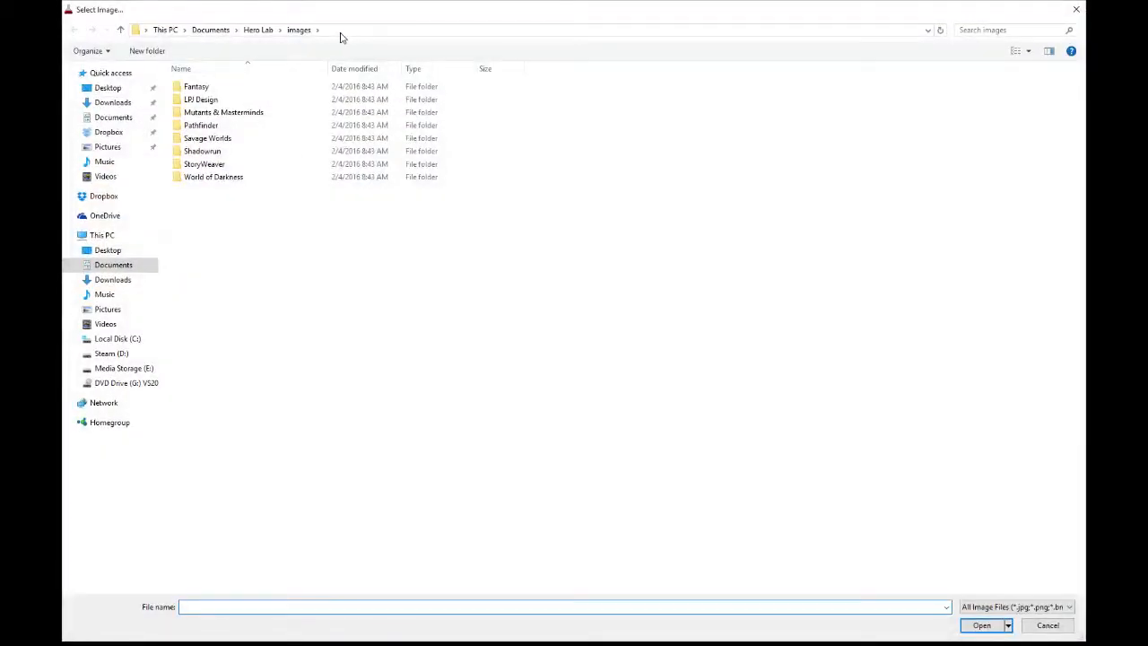
mouse_move(1048, 625)
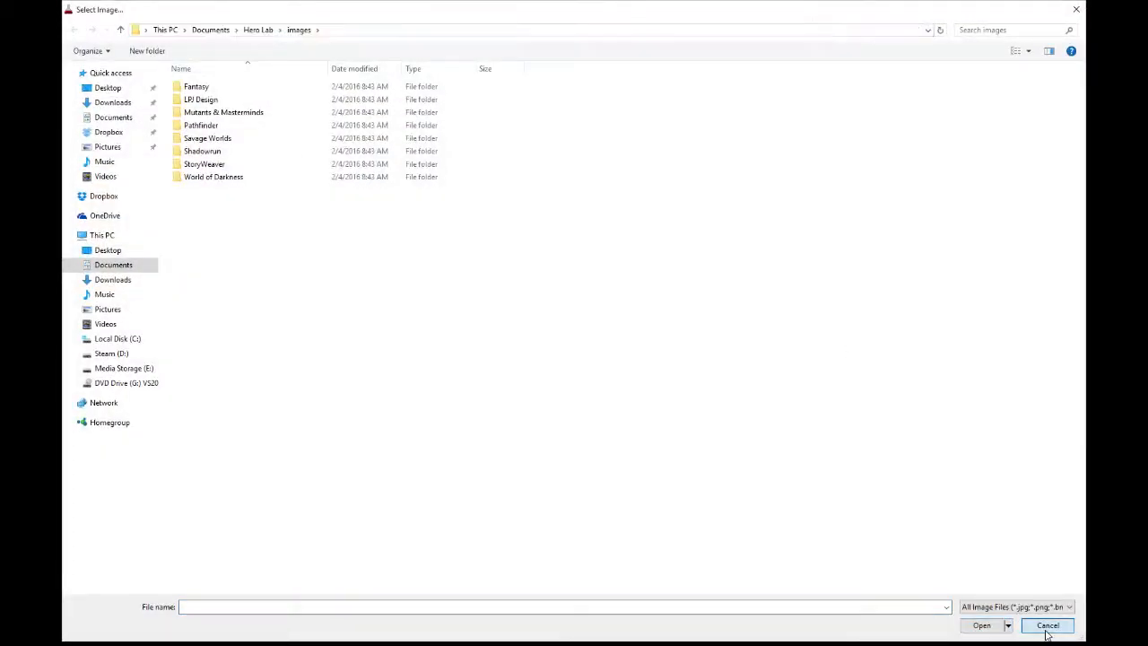
left_click(1048, 625)
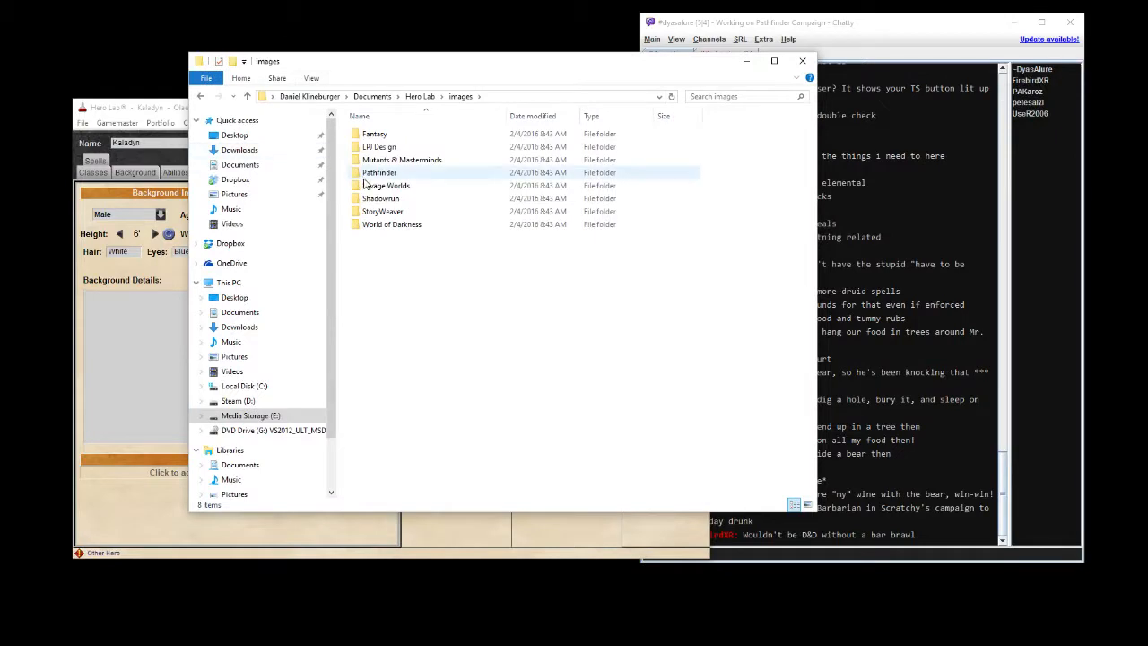
Open the Pathfinder portrait folder maximized and scroll past the Monk and Mystic Theurge pictures.
double_click(378, 172)
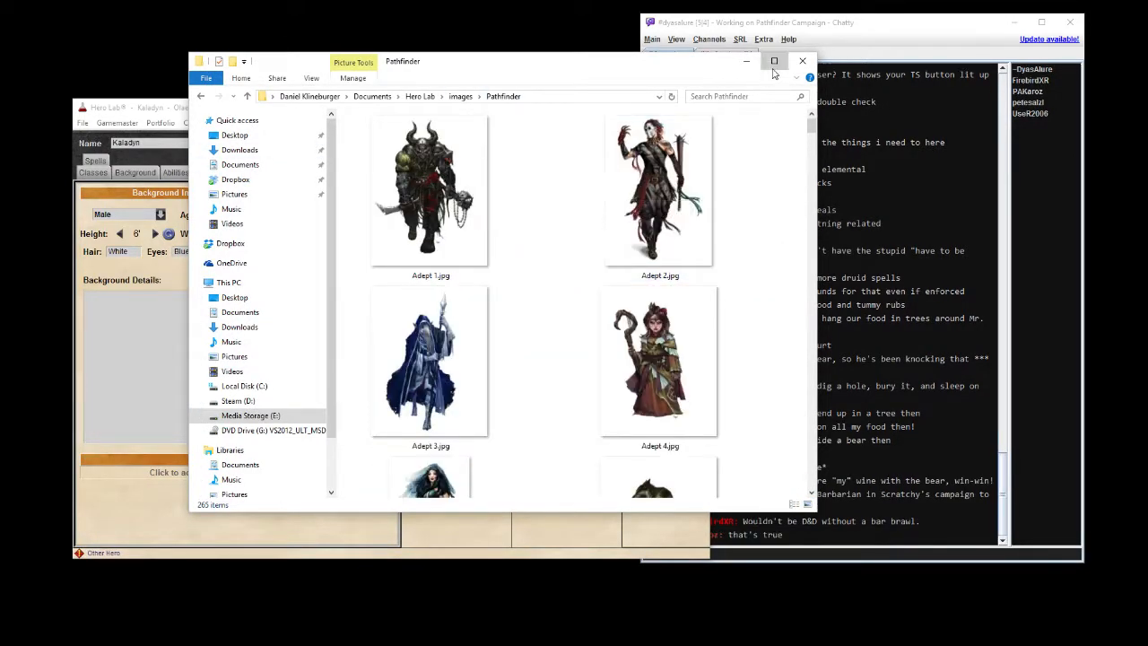
left_click(774, 61)
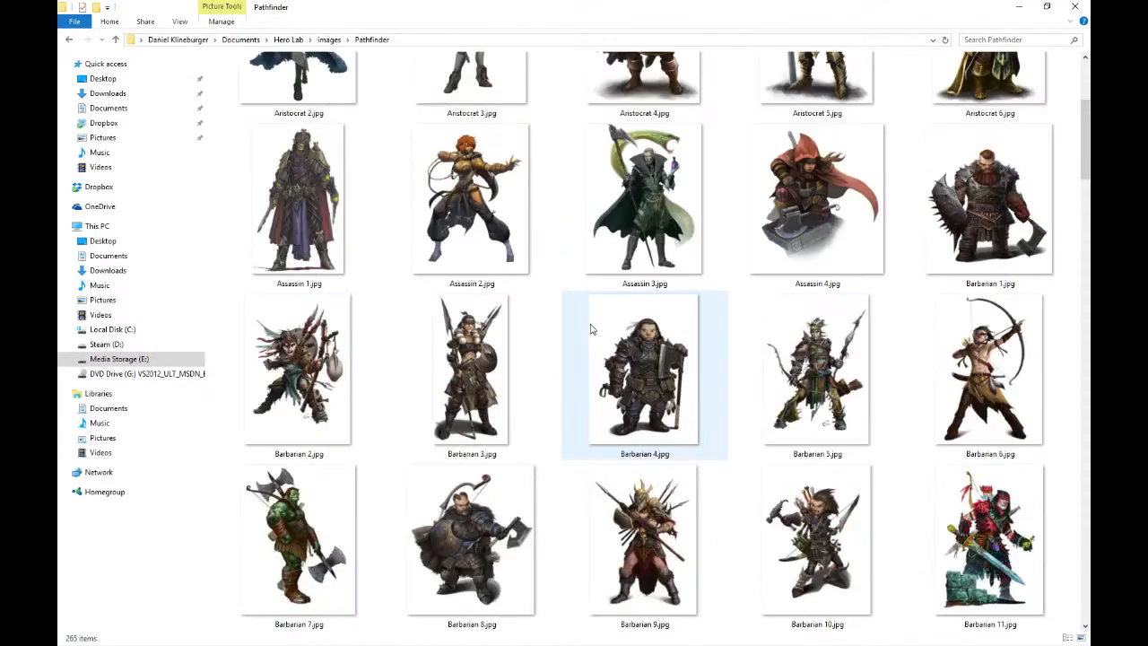
scroll("down", 3)
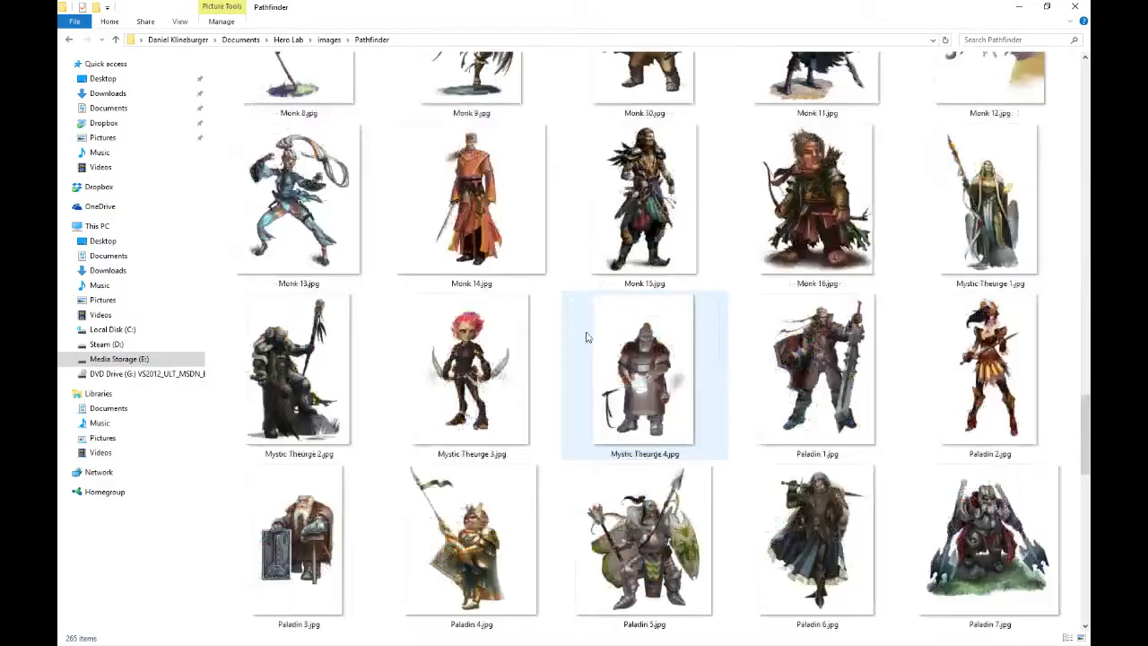
Scroll to the Sorcerer thumbnails and open Sorcerer 1.jpg in Photos.
scroll("down", 3)
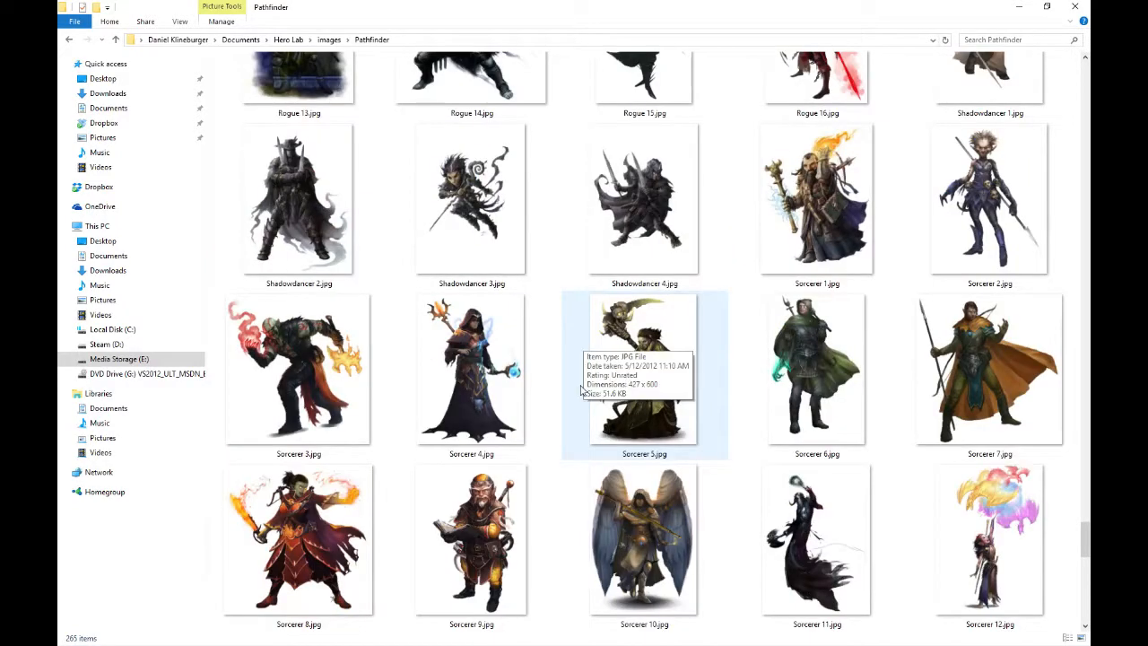
left_click(816, 197)
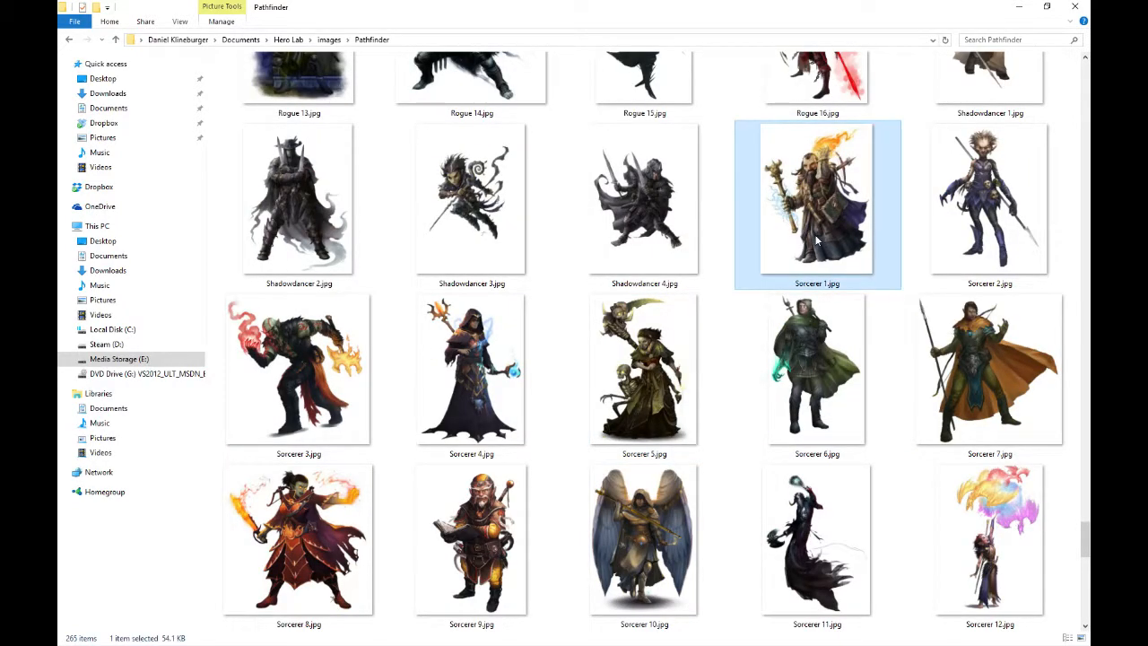
double_click(816, 199)
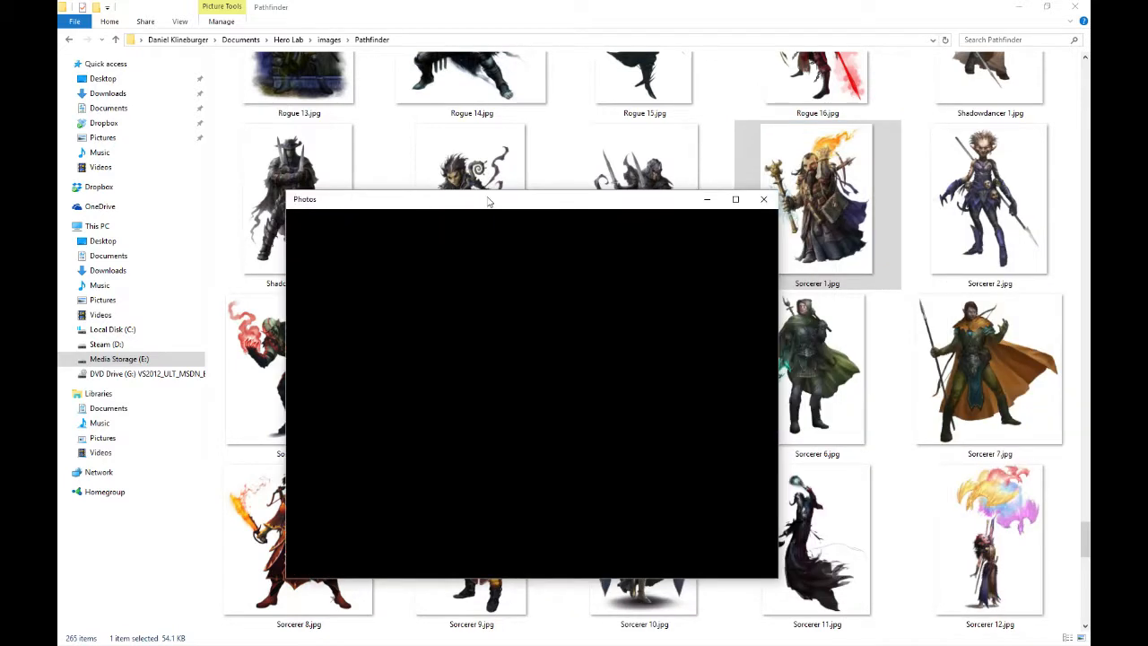
Enlarge the Photos viewer and browse forward from Sorcerer 2 to Sorcerer 13.
left_click(735, 200)
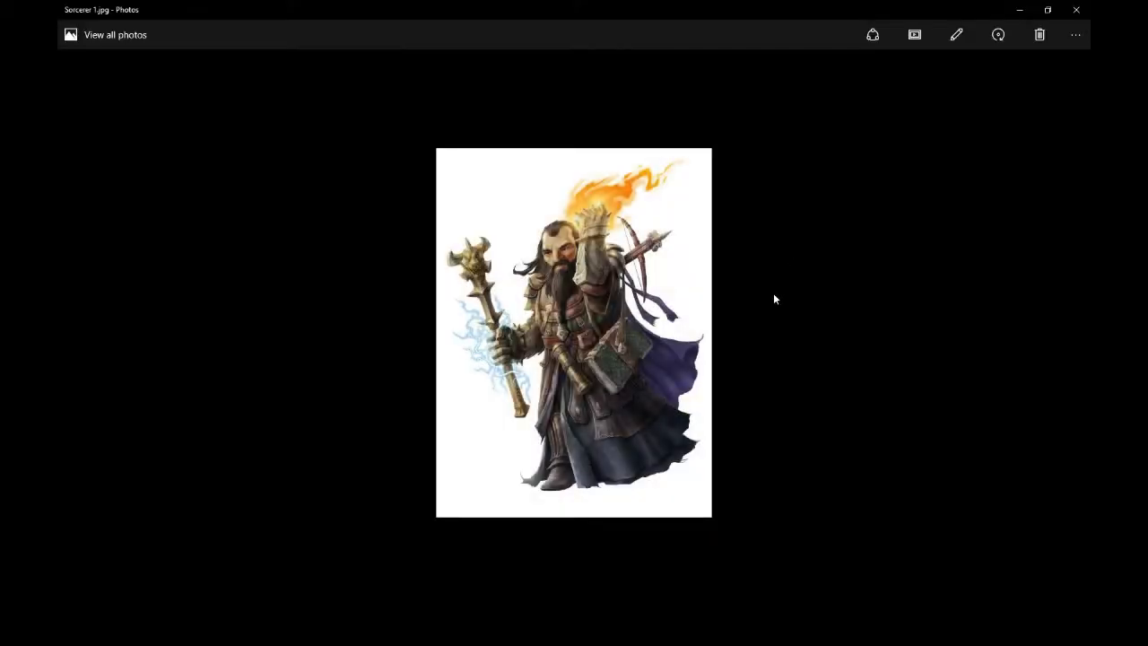
mouse_move(1086, 333)
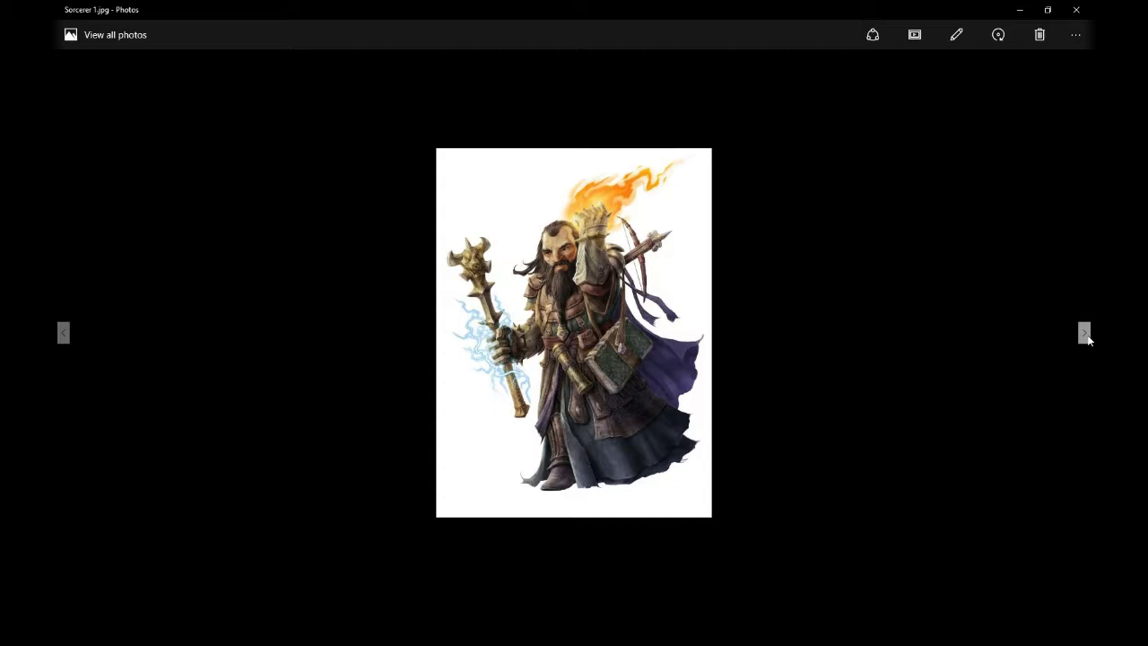
left_click(1084, 332)
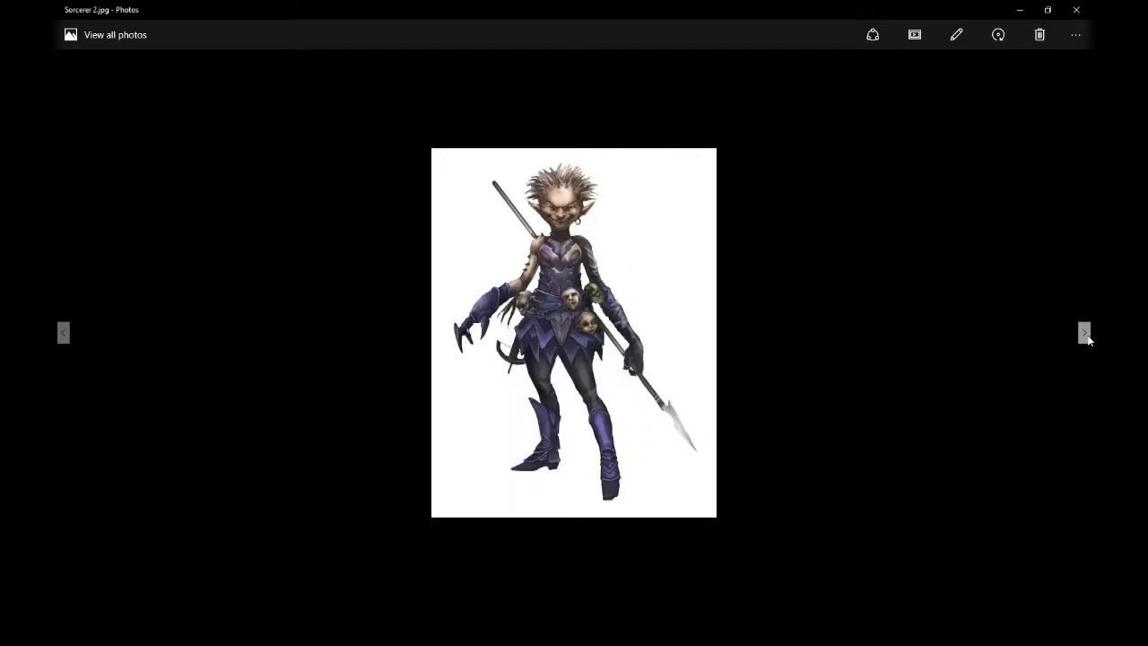
left_click(1083, 333)
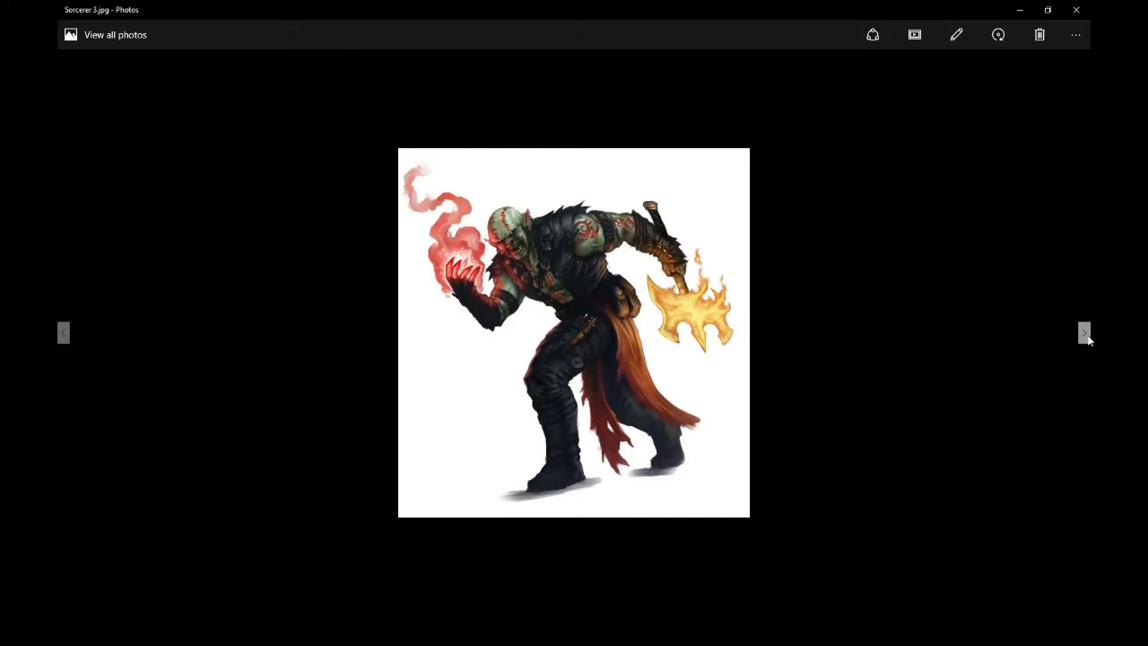
left_click(1084, 333)
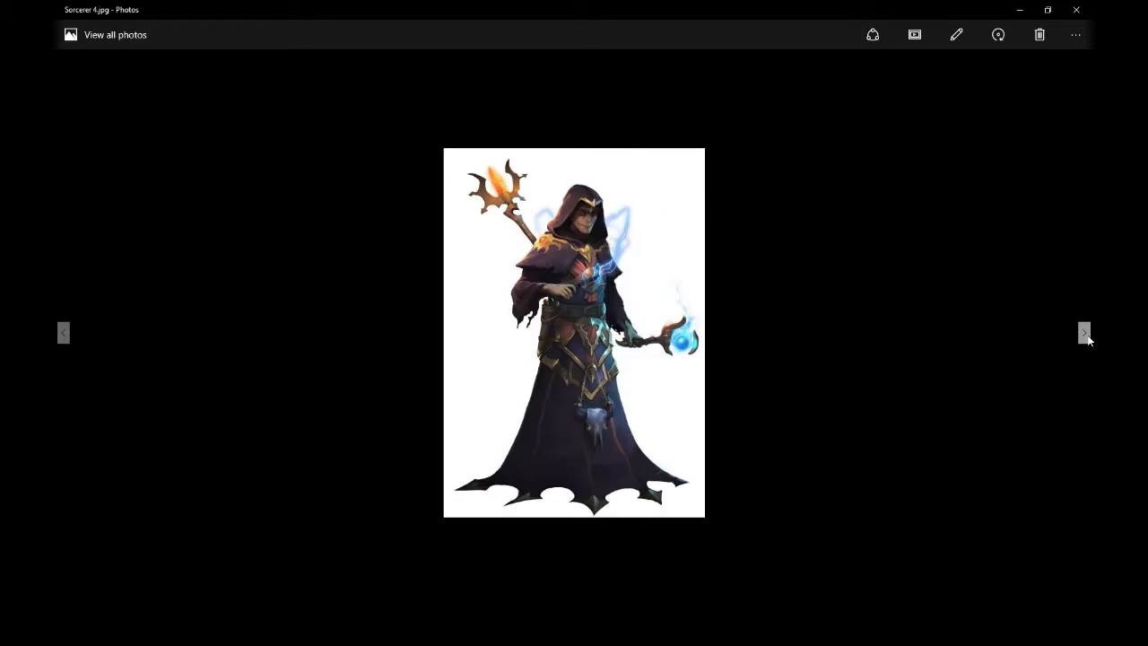
left_click(1083, 333)
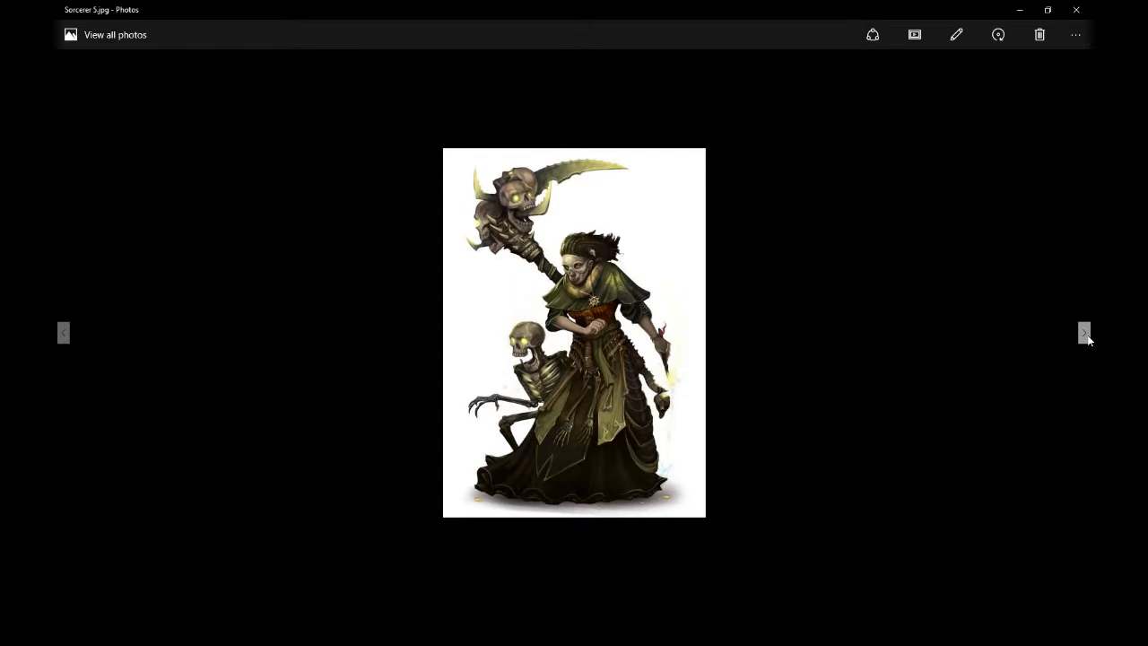
left_click(1084, 332)
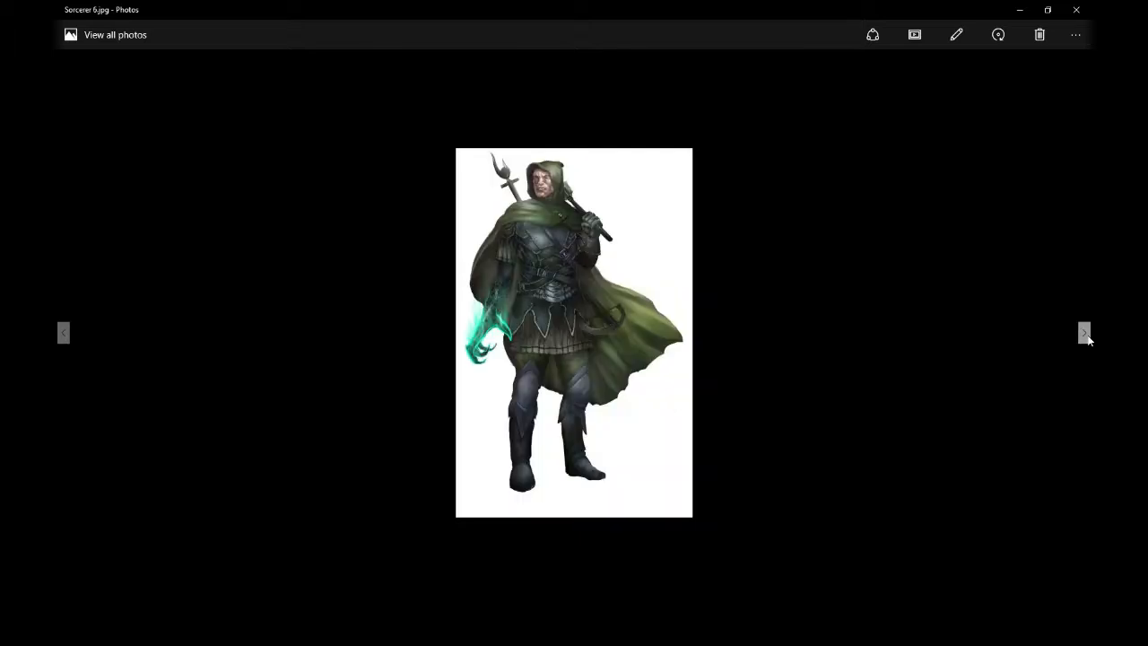
left_click(1084, 333)
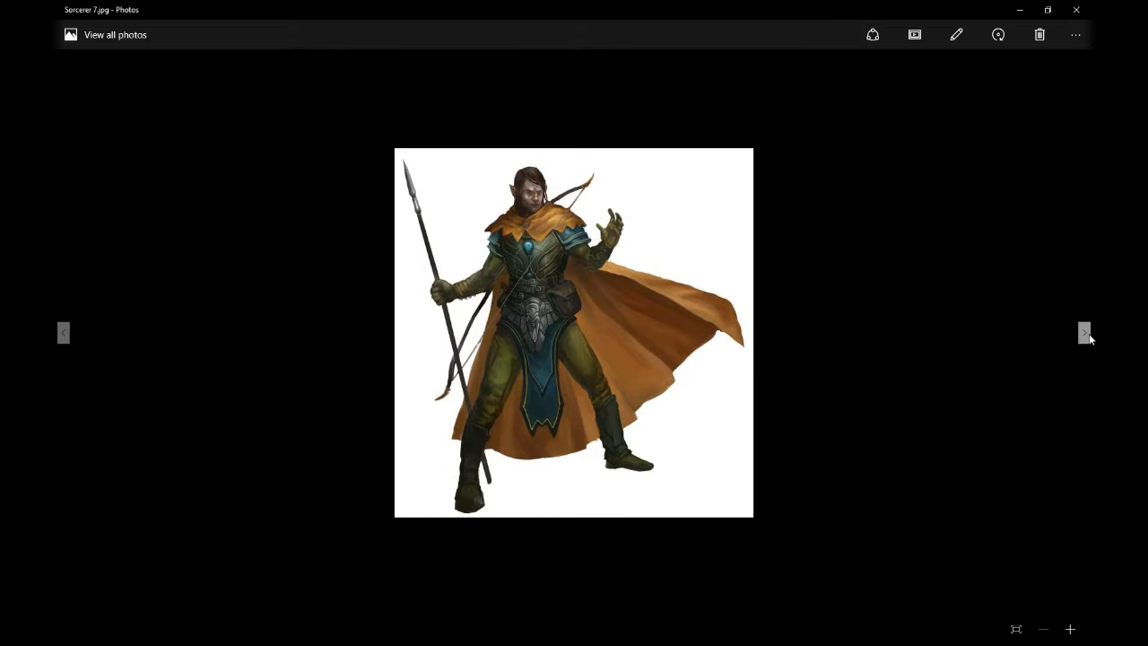
left_click(1084, 333)
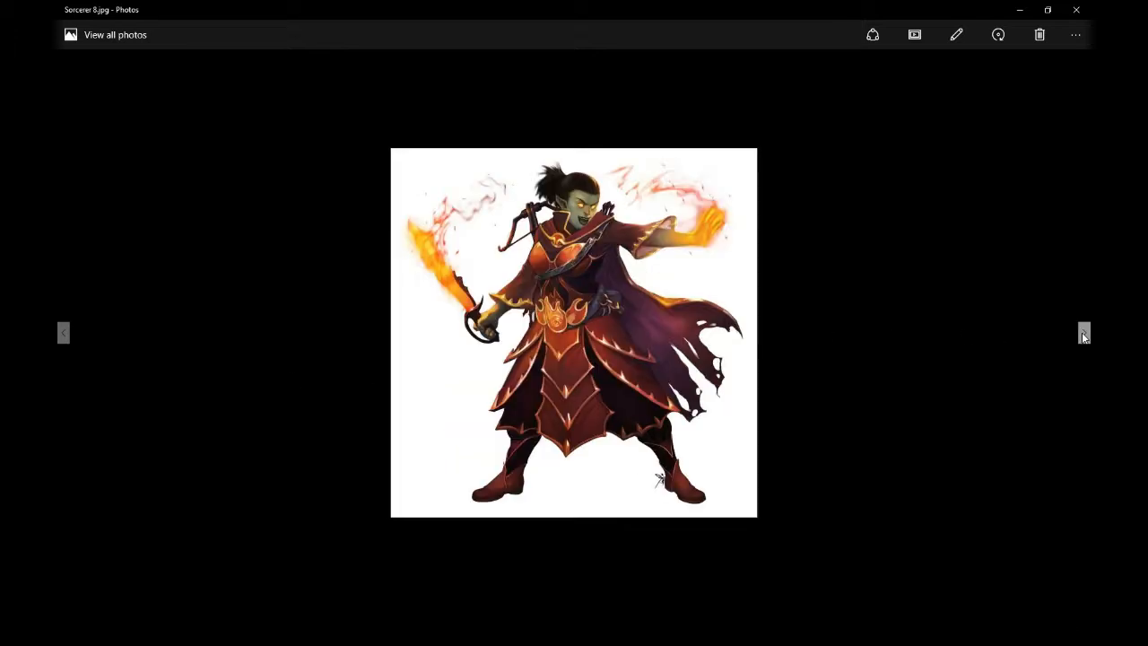
left_click(1083, 333)
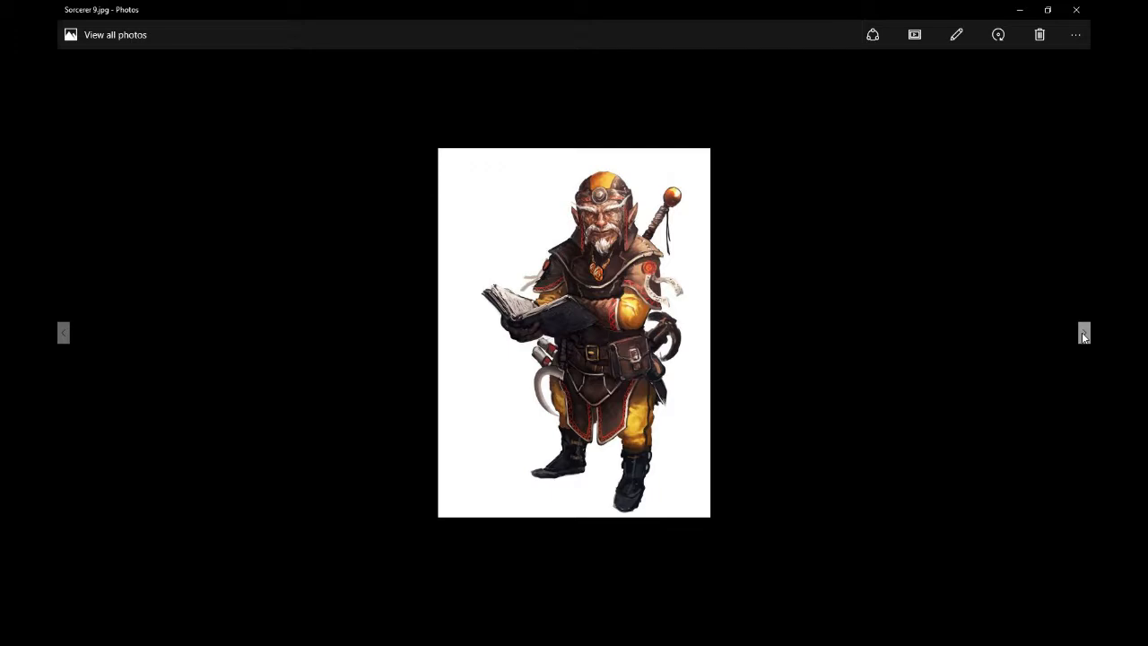
left_click(1084, 333)
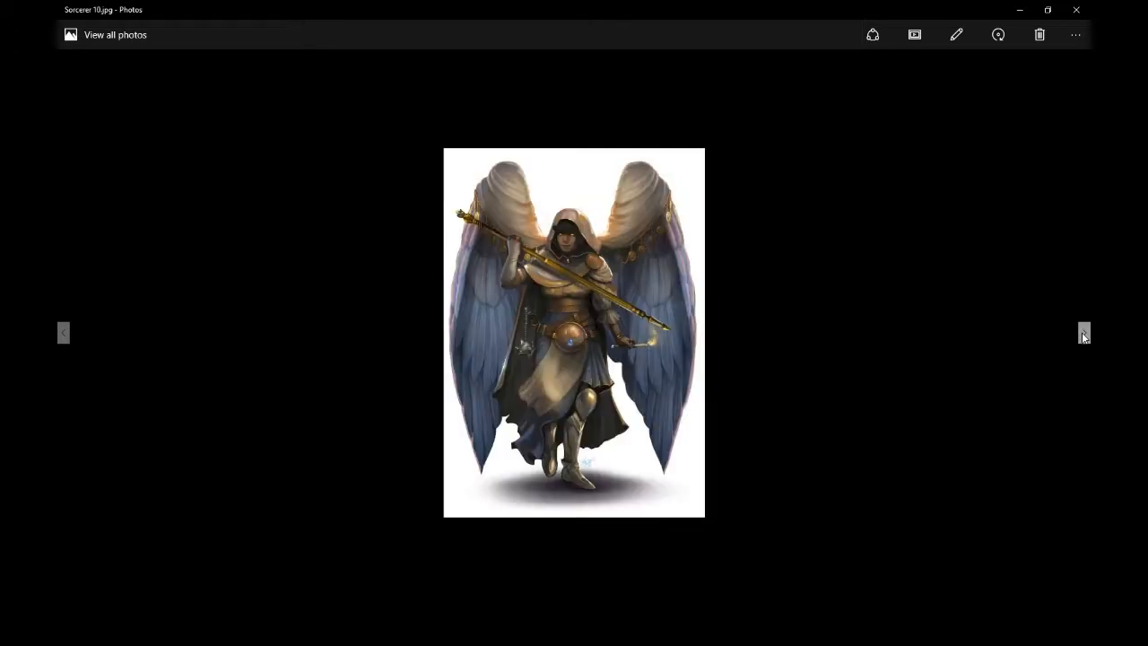
left_click(1084, 332)
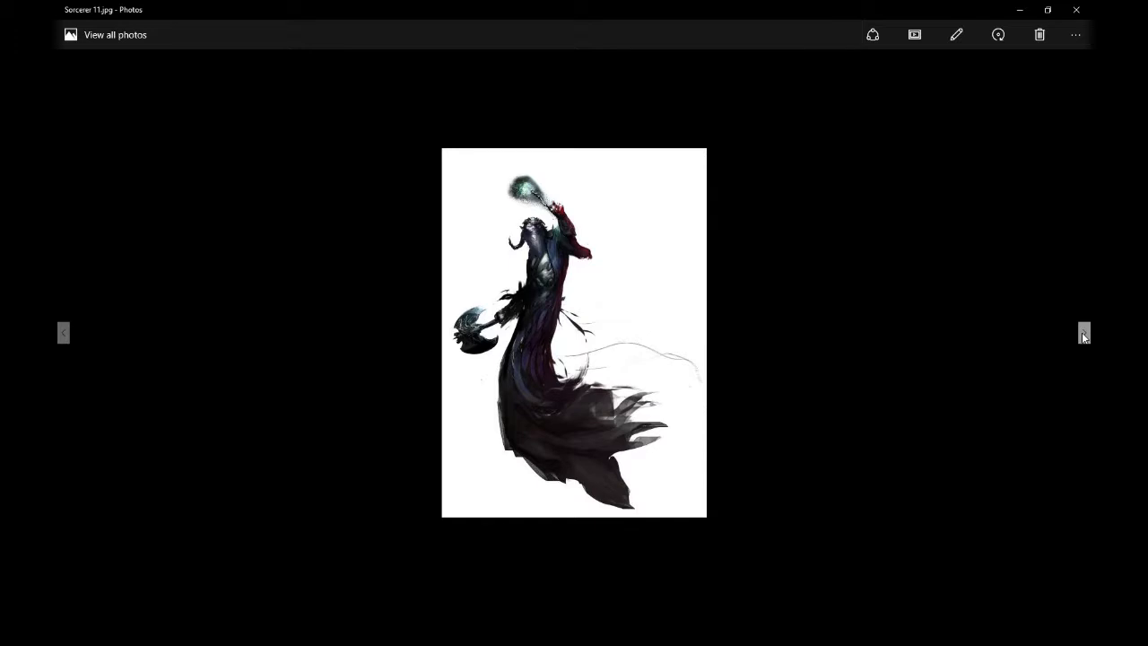
left_click(1083, 333)
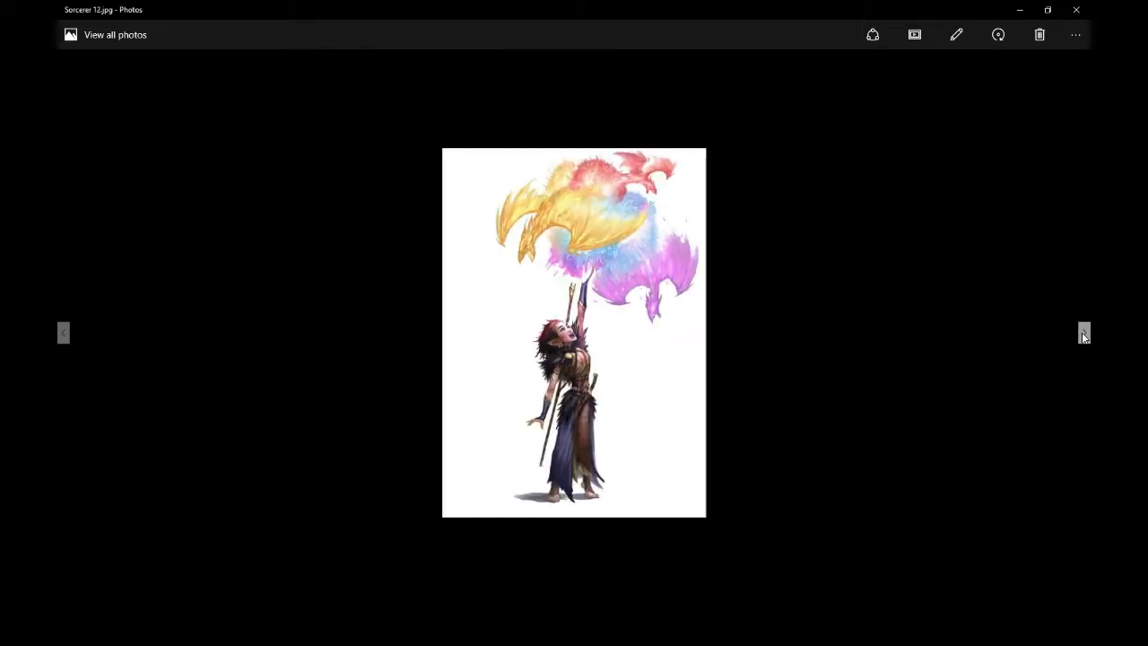
left_click(1084, 333)
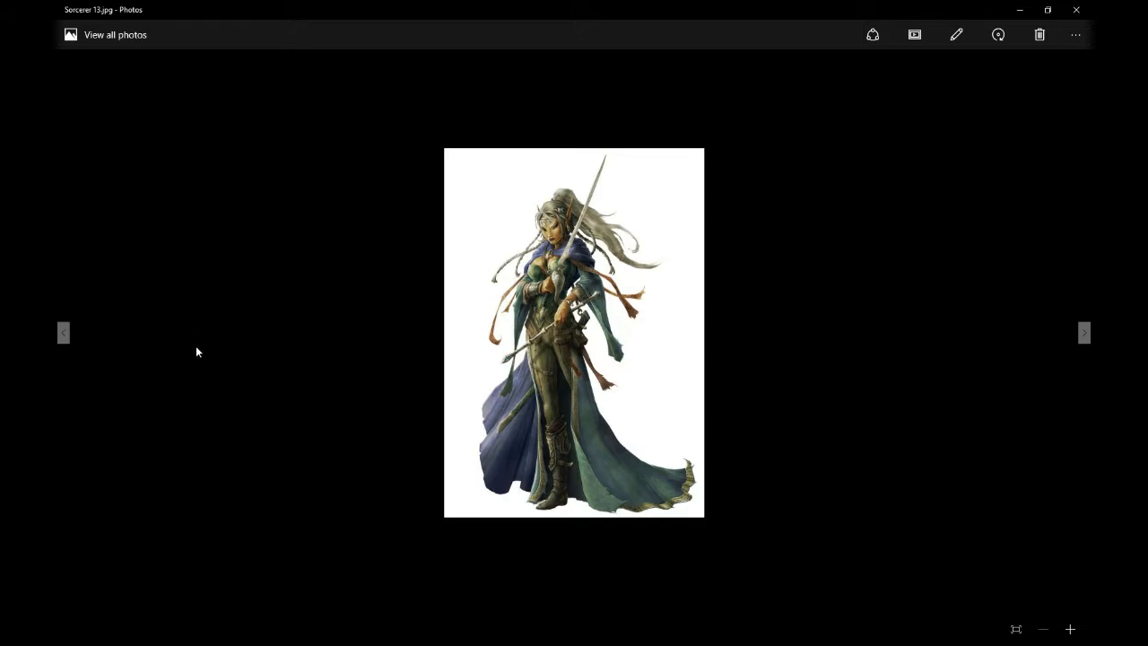
Revisit earlier sorcerer portraits and browse forward again through Sorcerer 17.
left_click(64, 333)
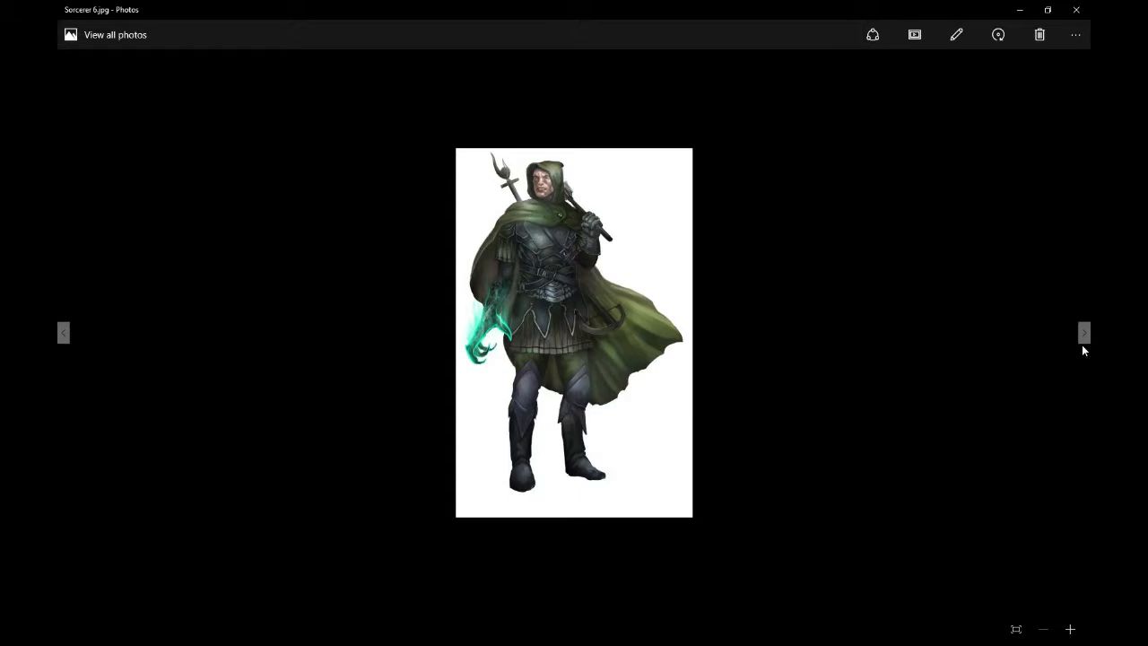
left_click(1084, 333)
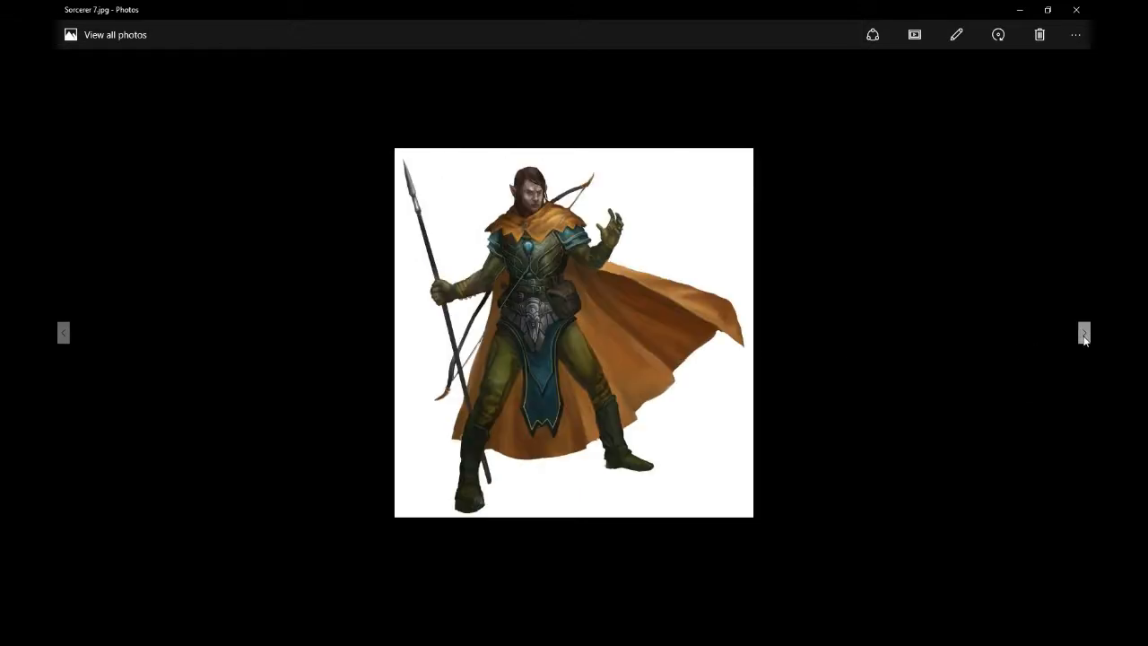
left_click(1084, 332)
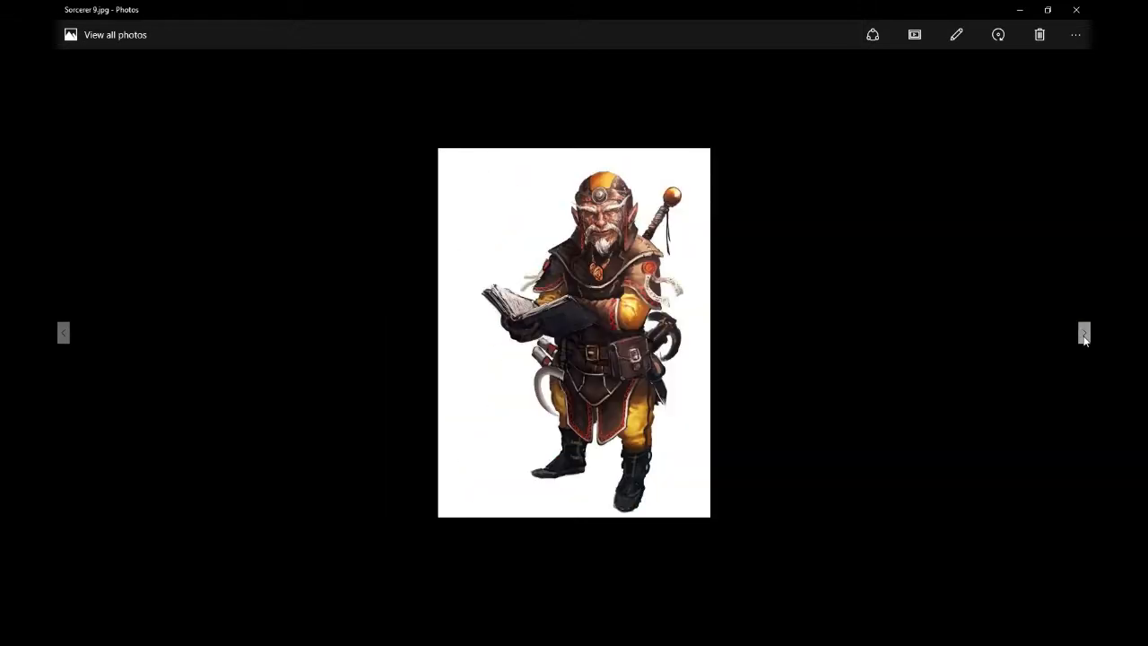
left_click(1083, 333)
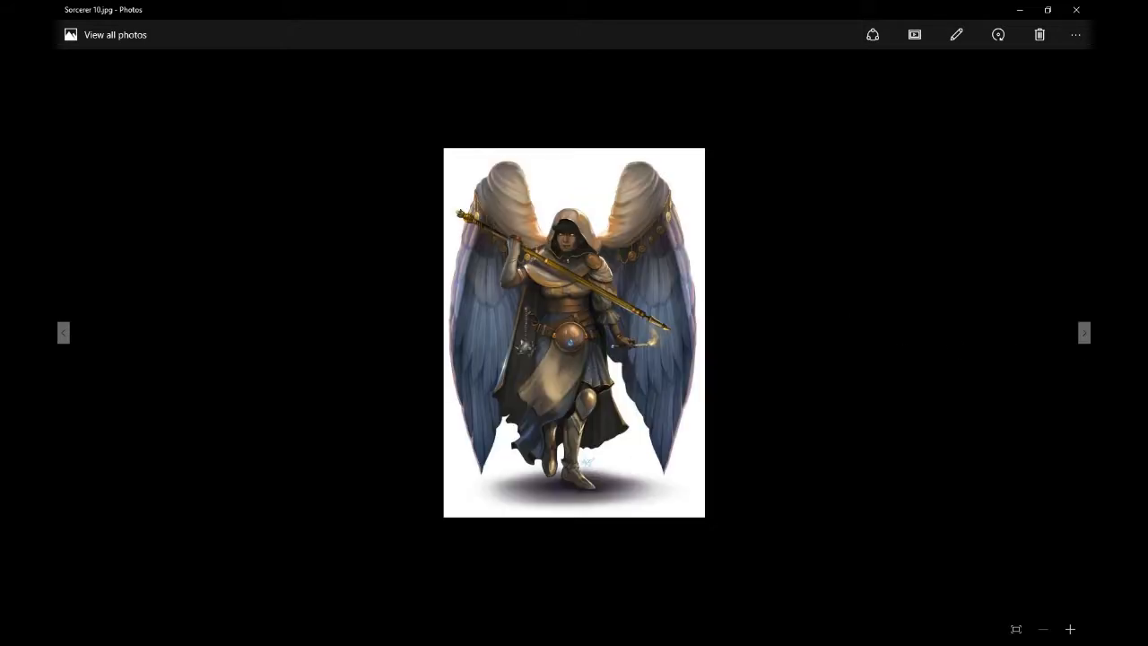
left_click(1083, 333)
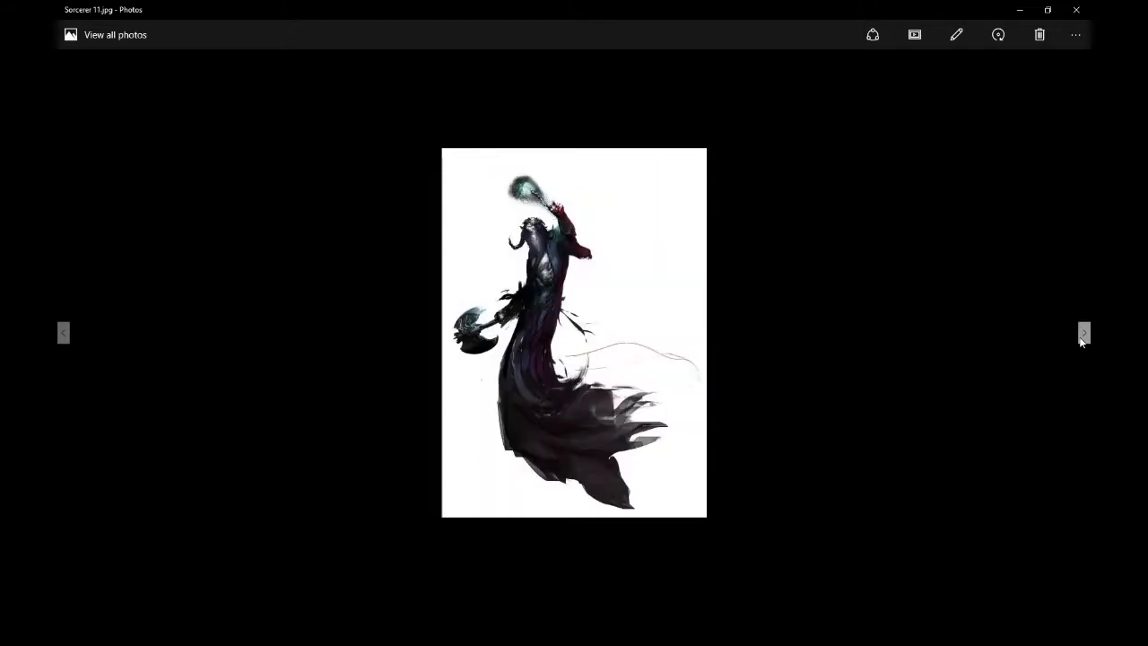
left_click(1084, 333)
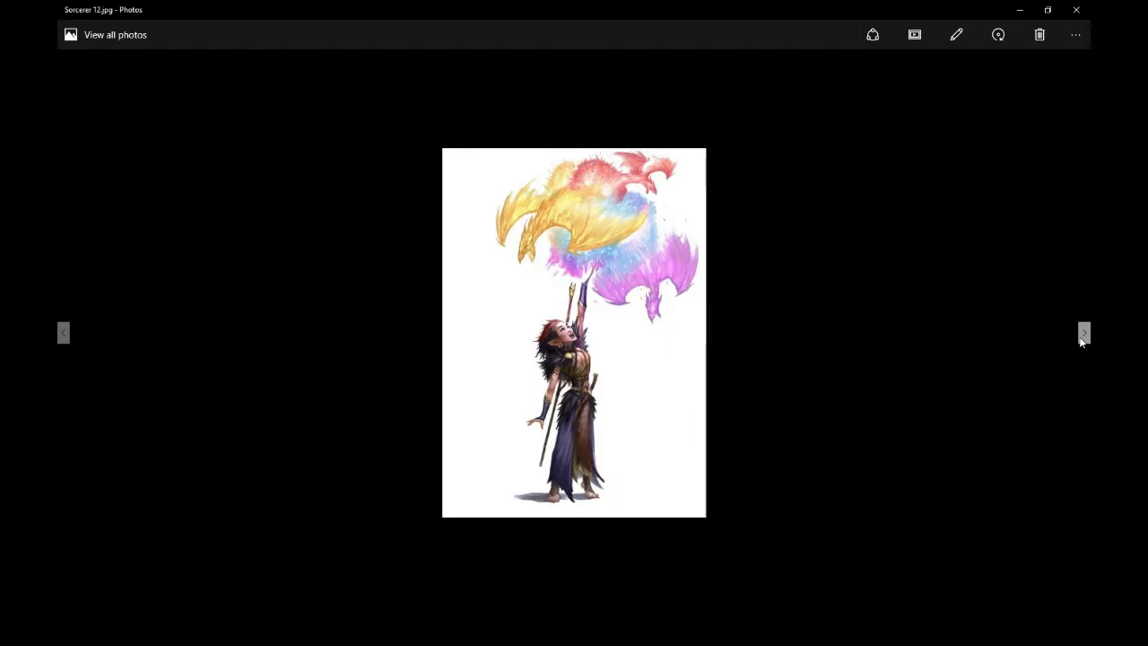
left_click(1084, 333)
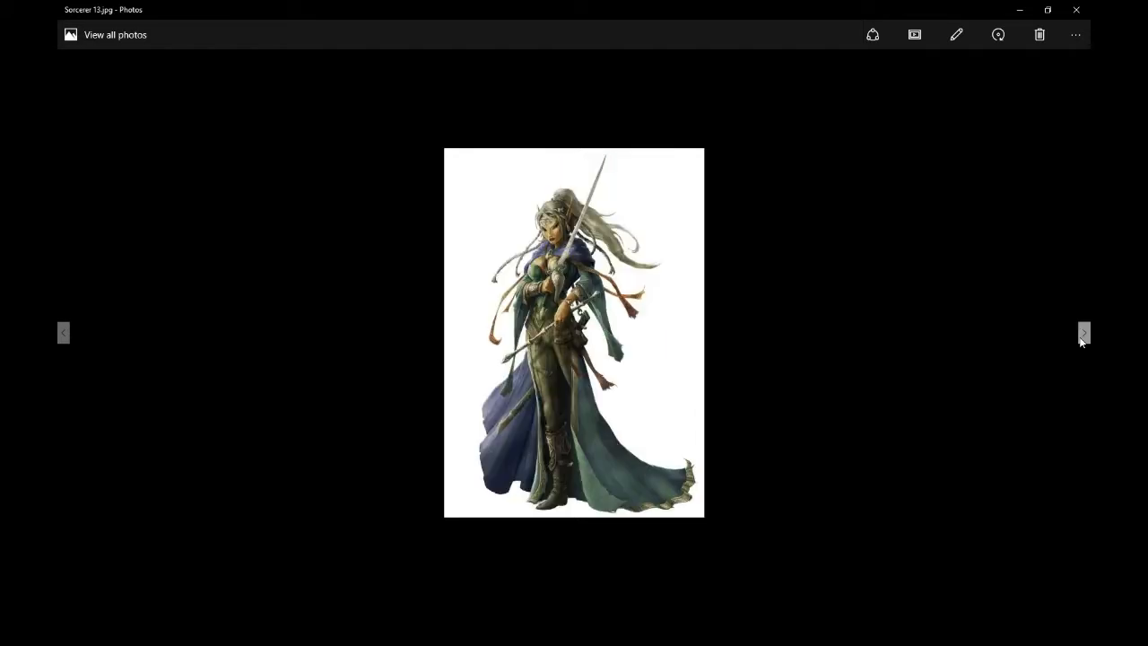
left_click(1083, 332)
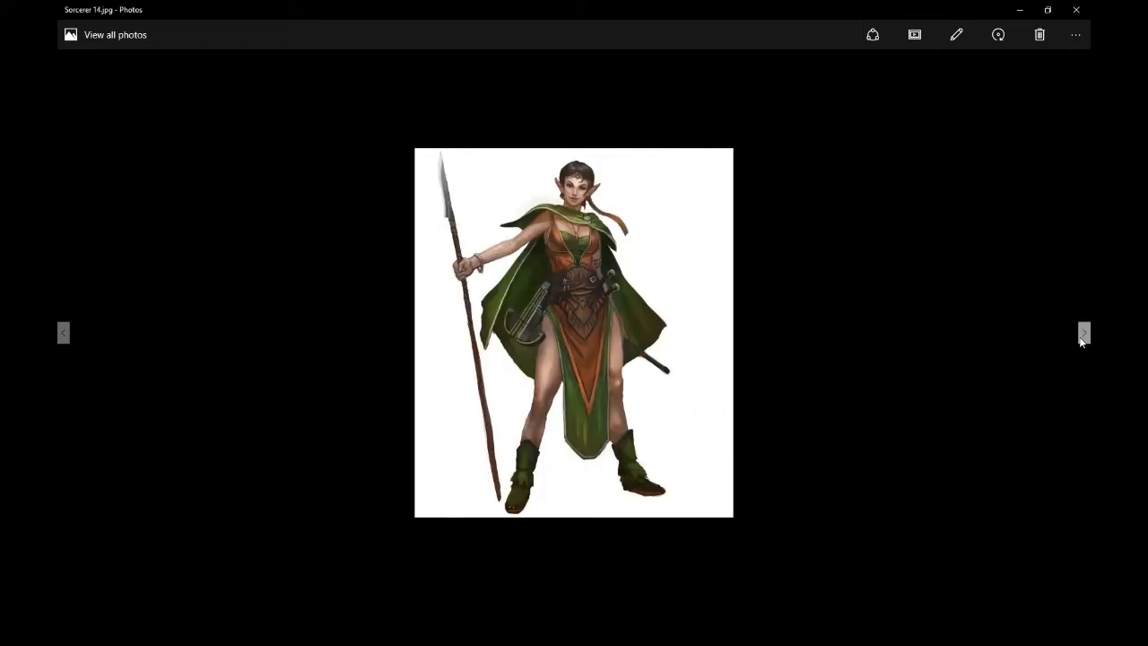
left_click(1084, 333)
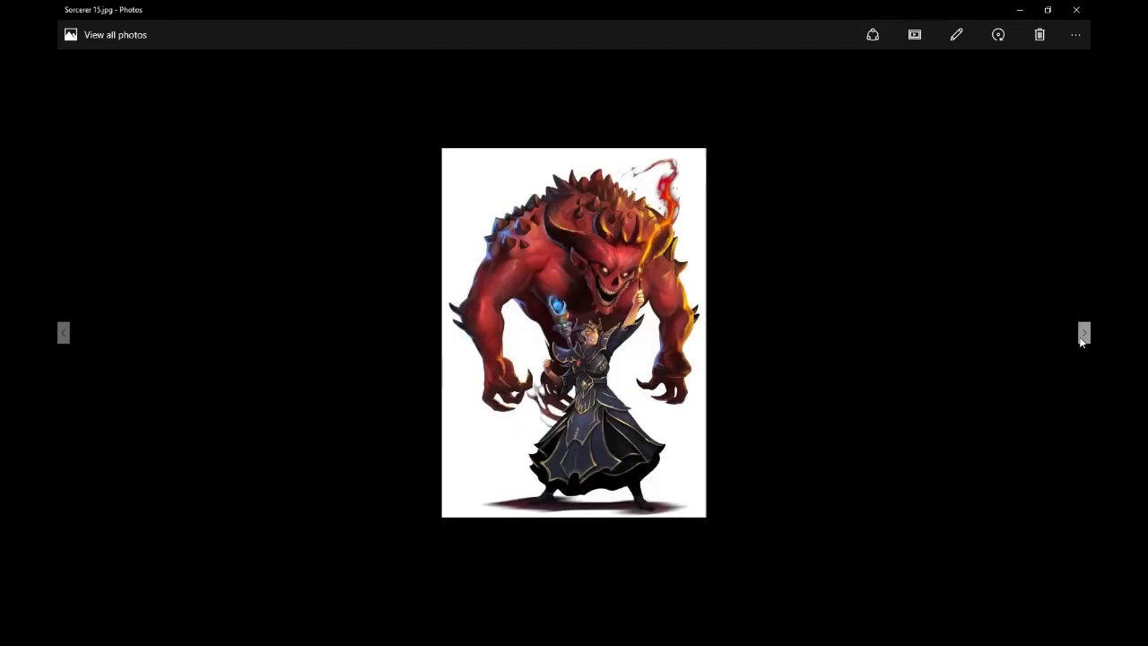
left_click(1083, 333)
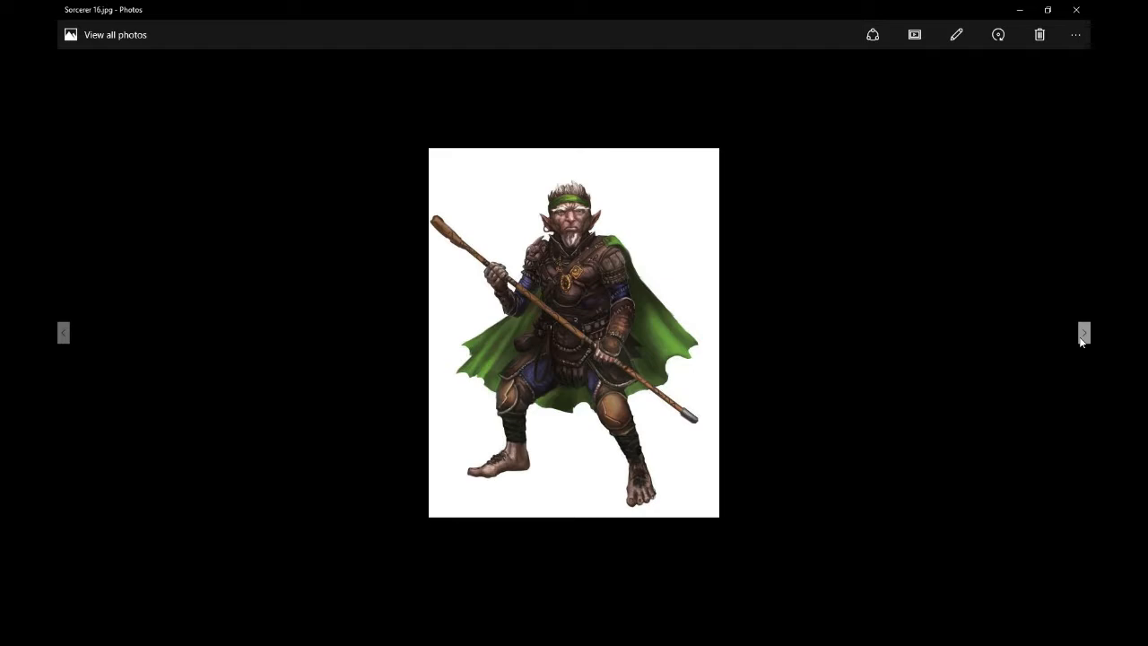
left_click(1084, 333)
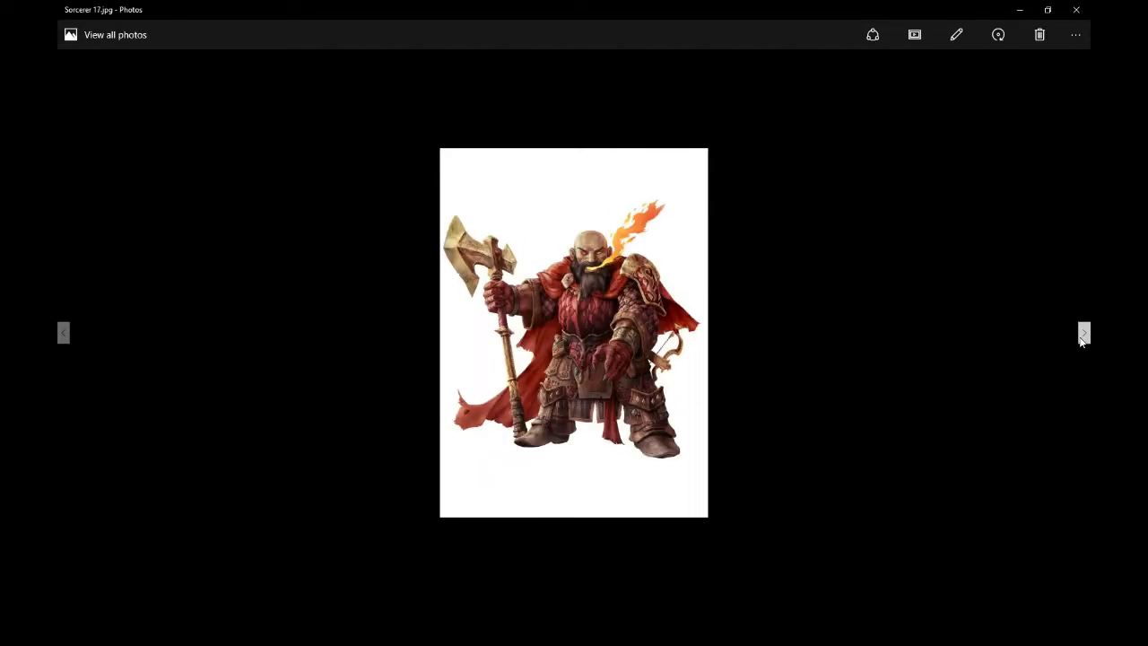
left_click(1084, 333)
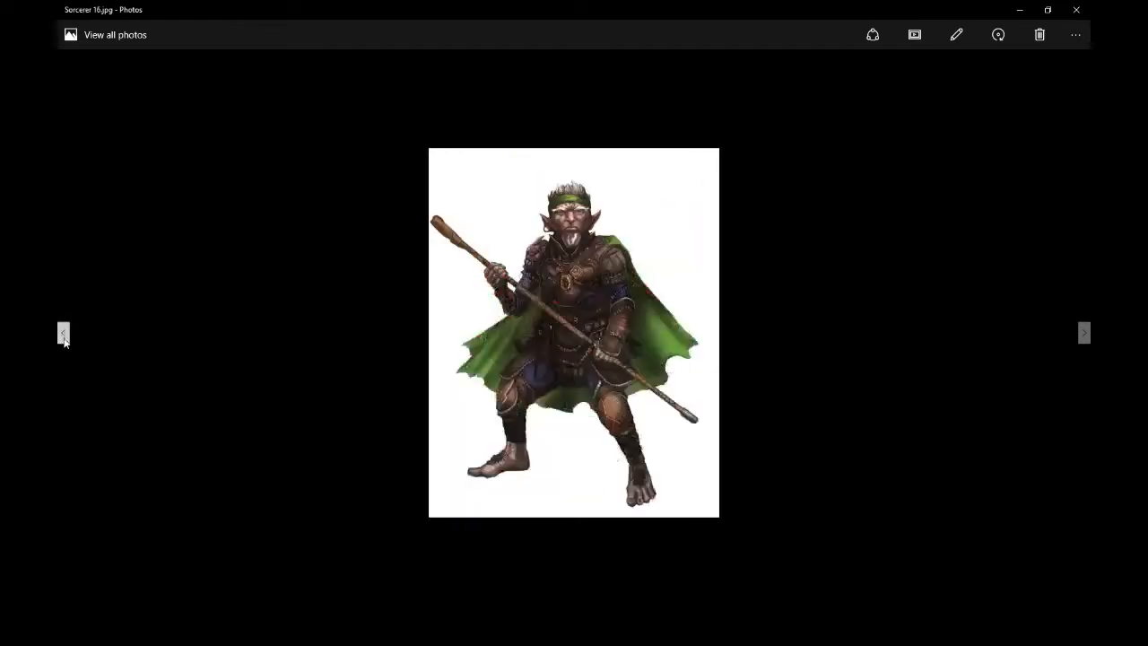
left_click(64, 333)
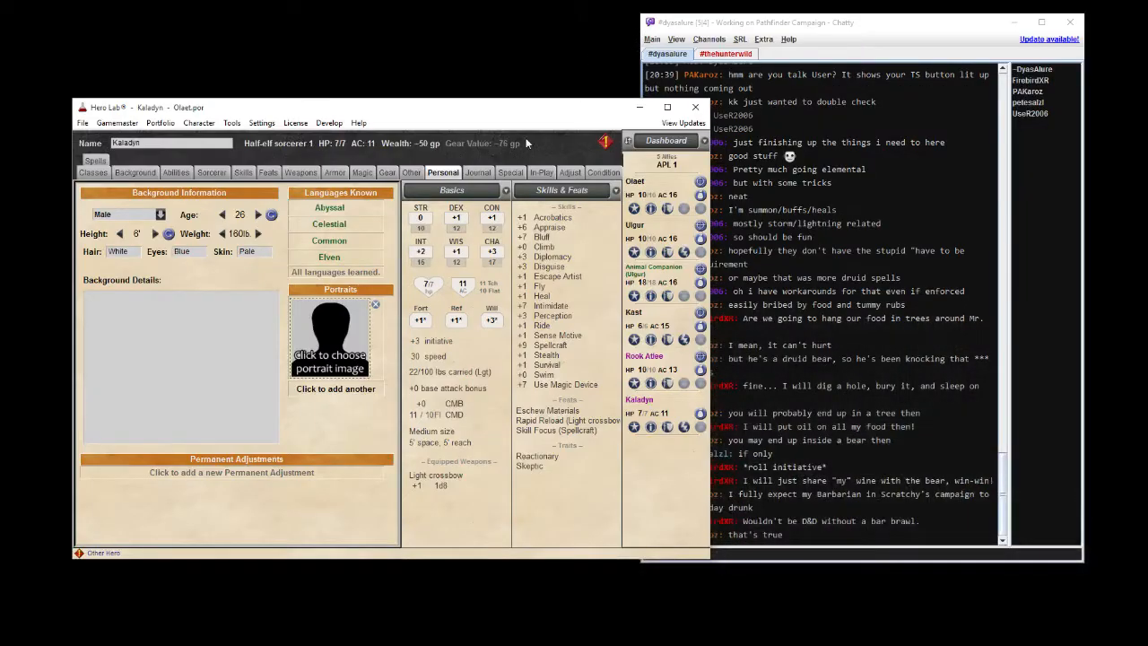
Choose Sorcerer 6.jpg from the Pathfinder images folder as Kaladyn's portrait.
left_click(329, 354)
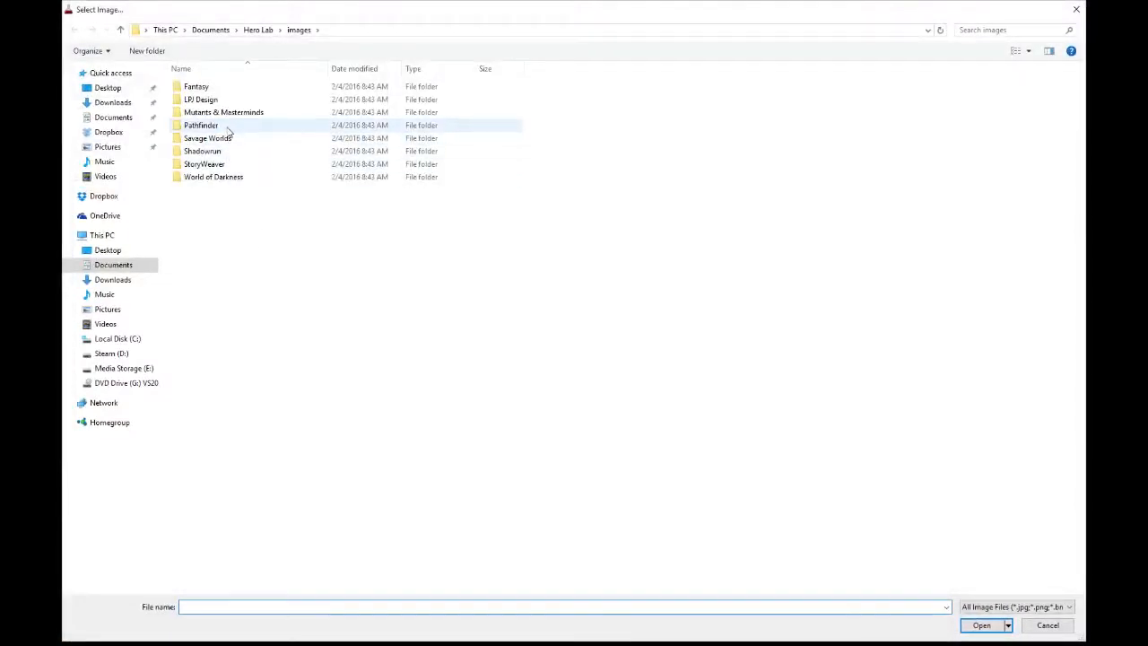
double_click(201, 125)
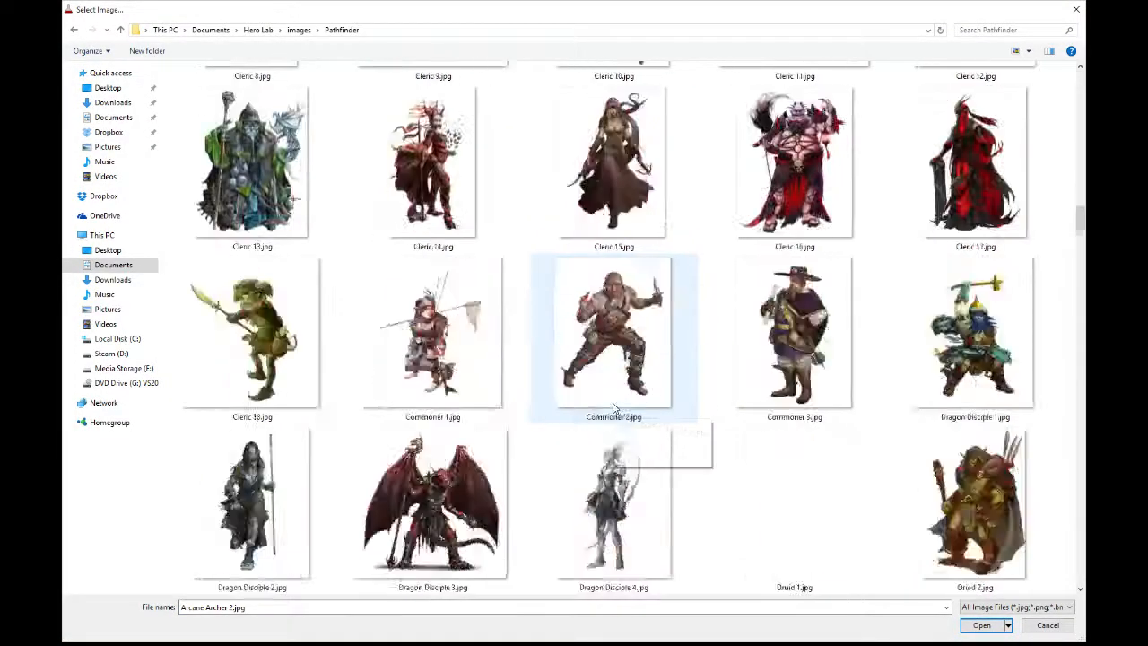
scroll("down", 3)
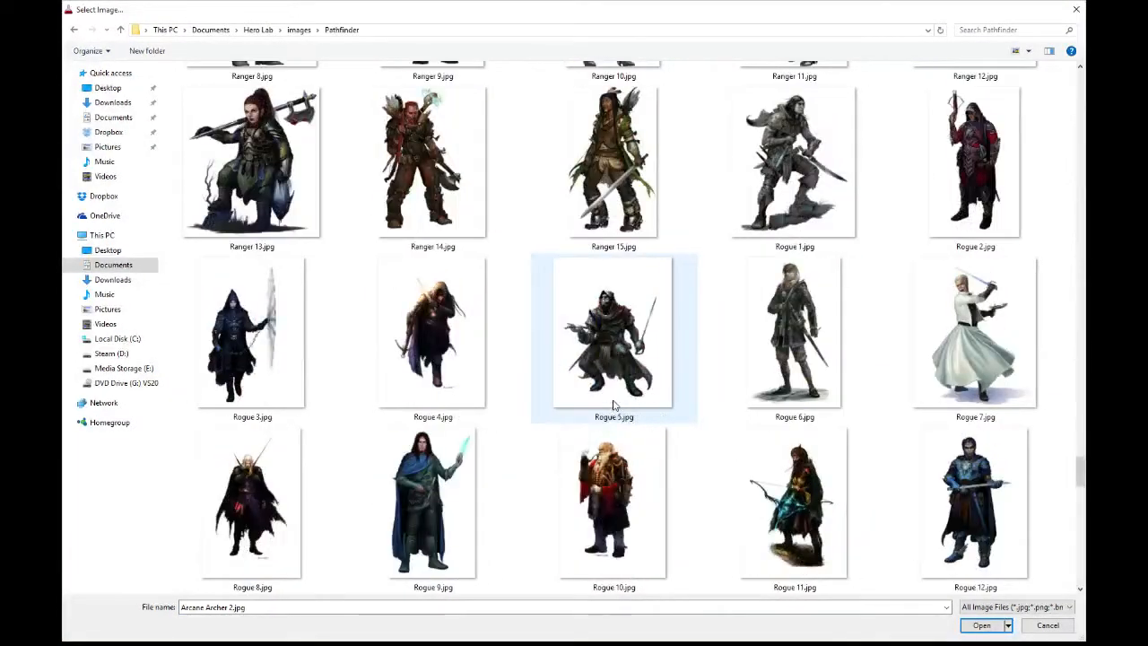
scroll("down", 3)
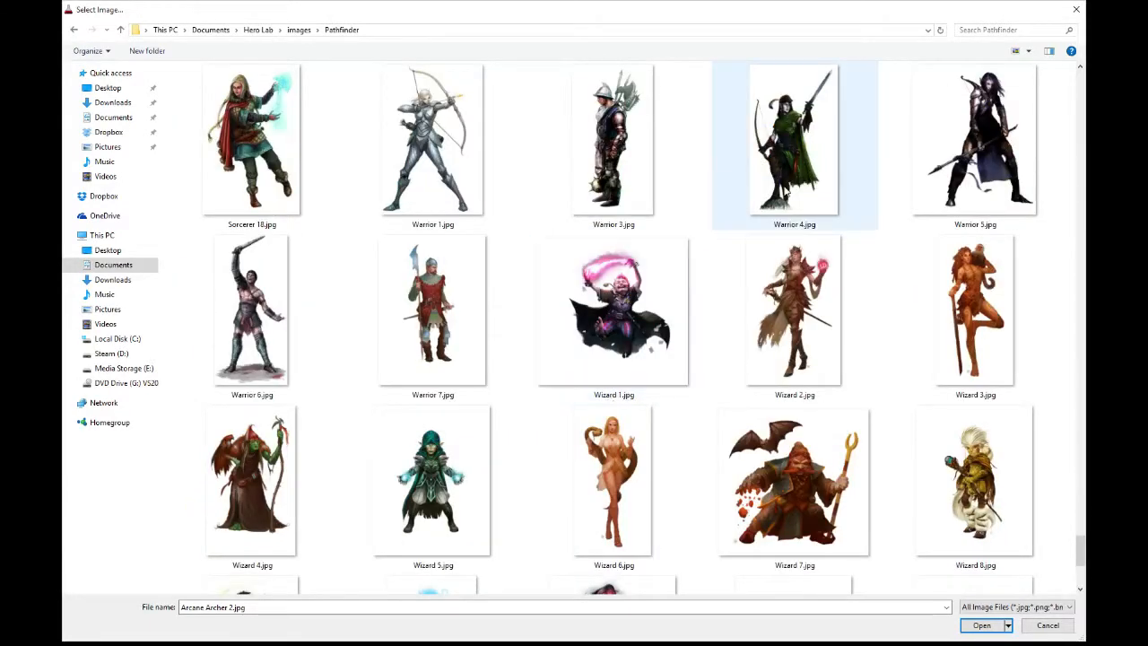
scroll("up", 3)
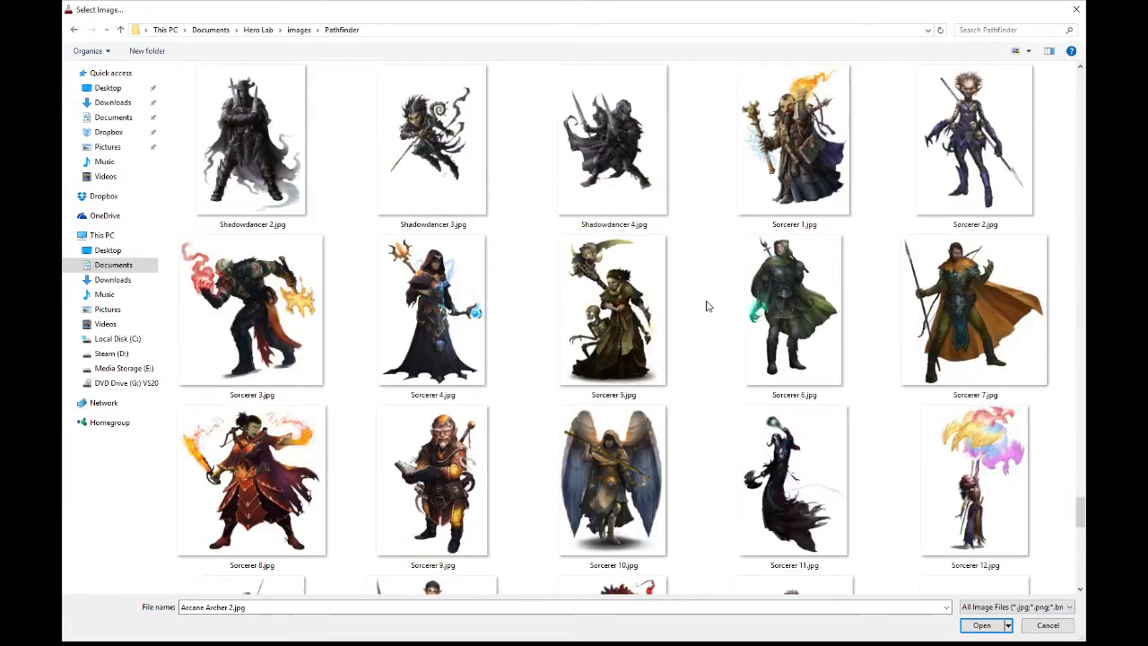
left_click(793, 309)
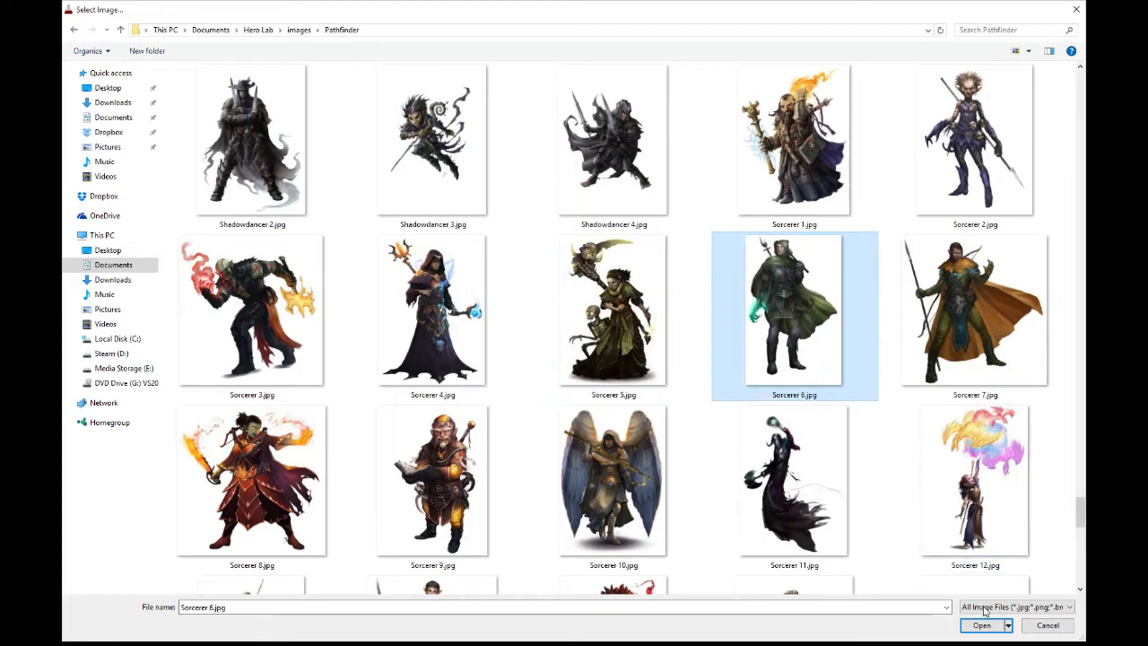
left_click(981, 625)
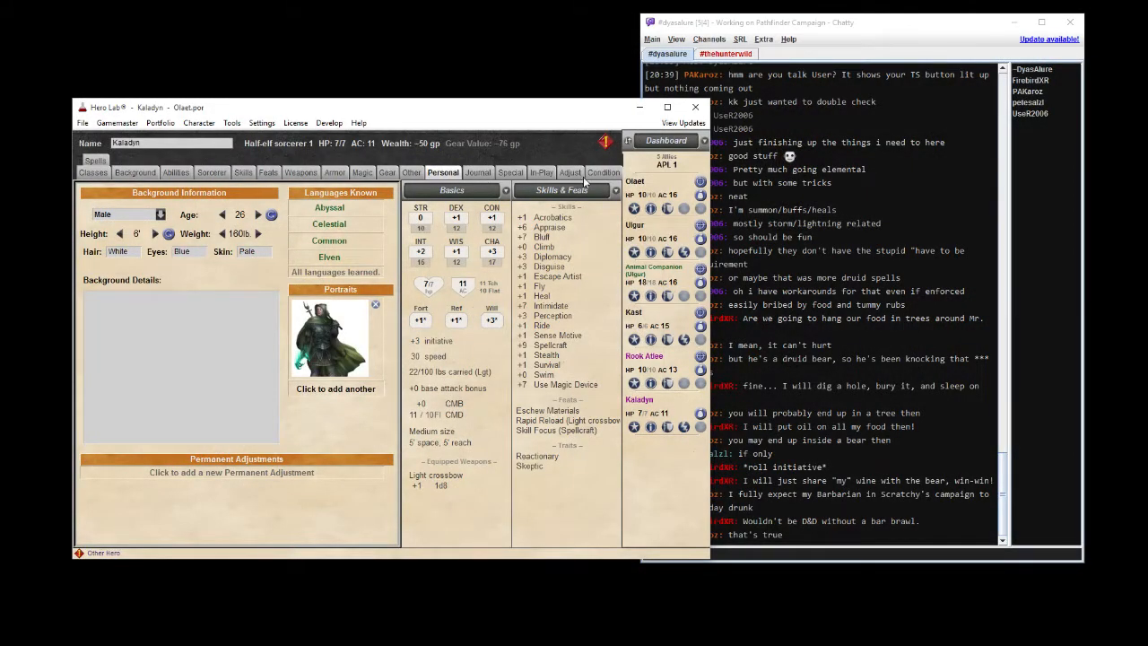
Switch to the Condition tab listing Kaladyn's combat circumstances.
left_click(603, 172)
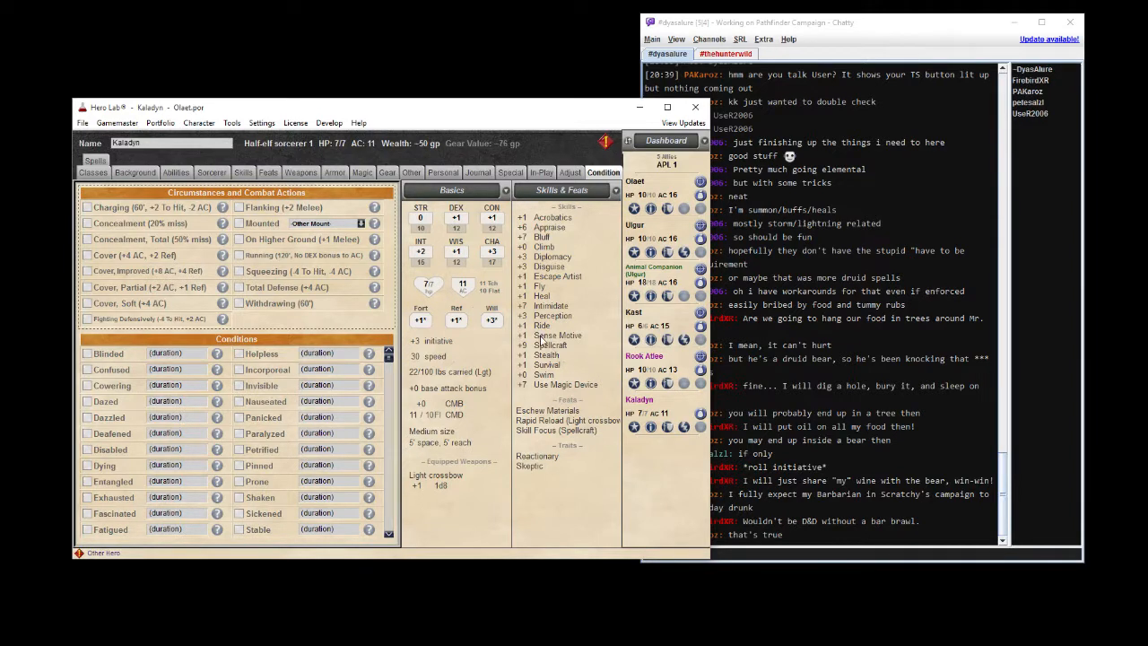
left_click(83, 122)
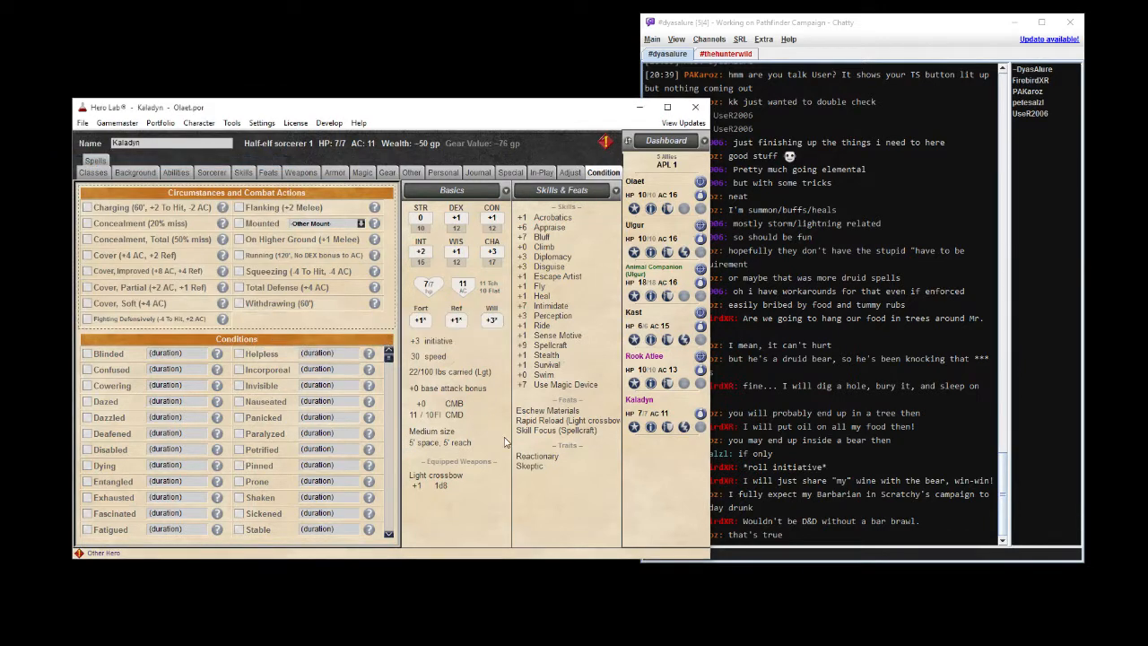
mouse_move(579, 511)
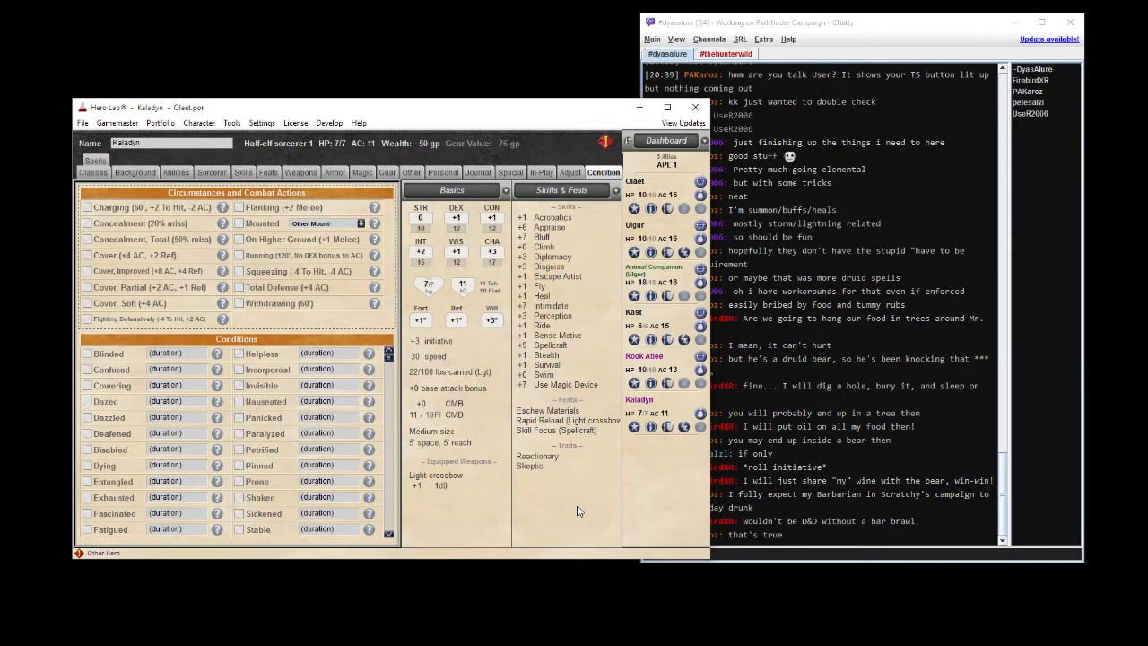
mouse_move(605, 142)
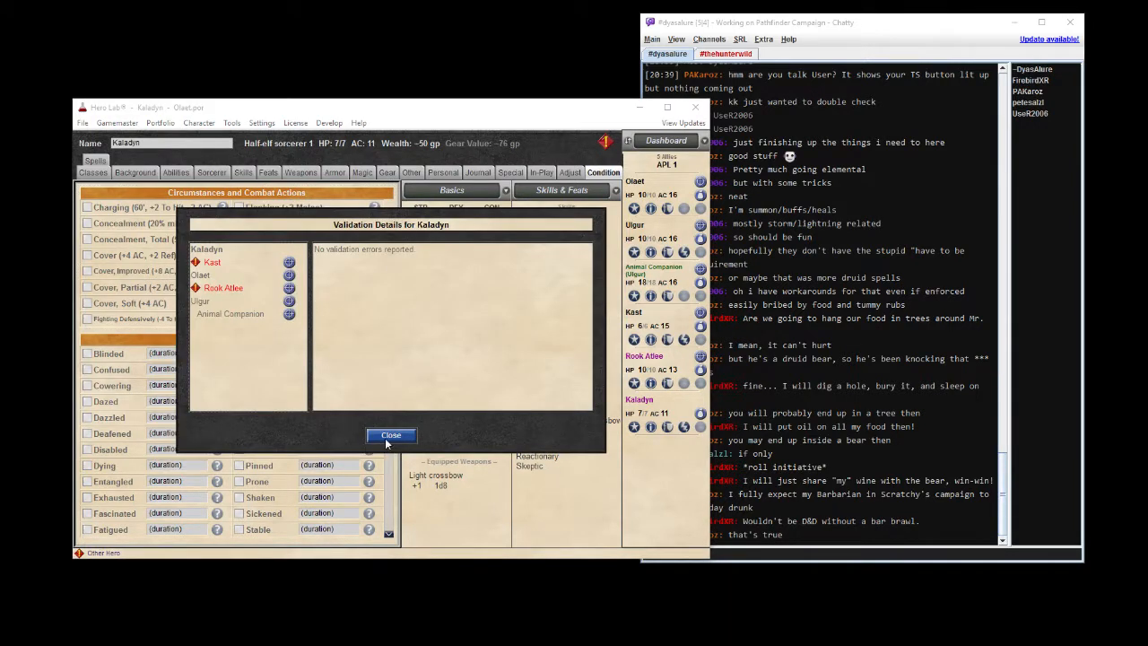
left_click(391, 435)
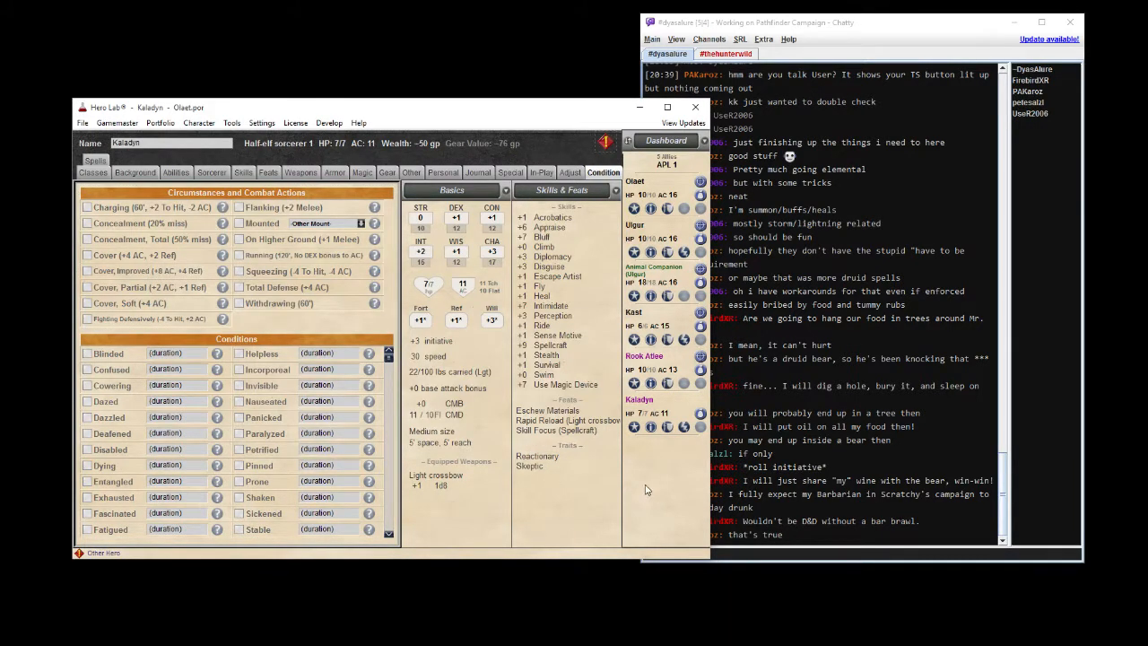